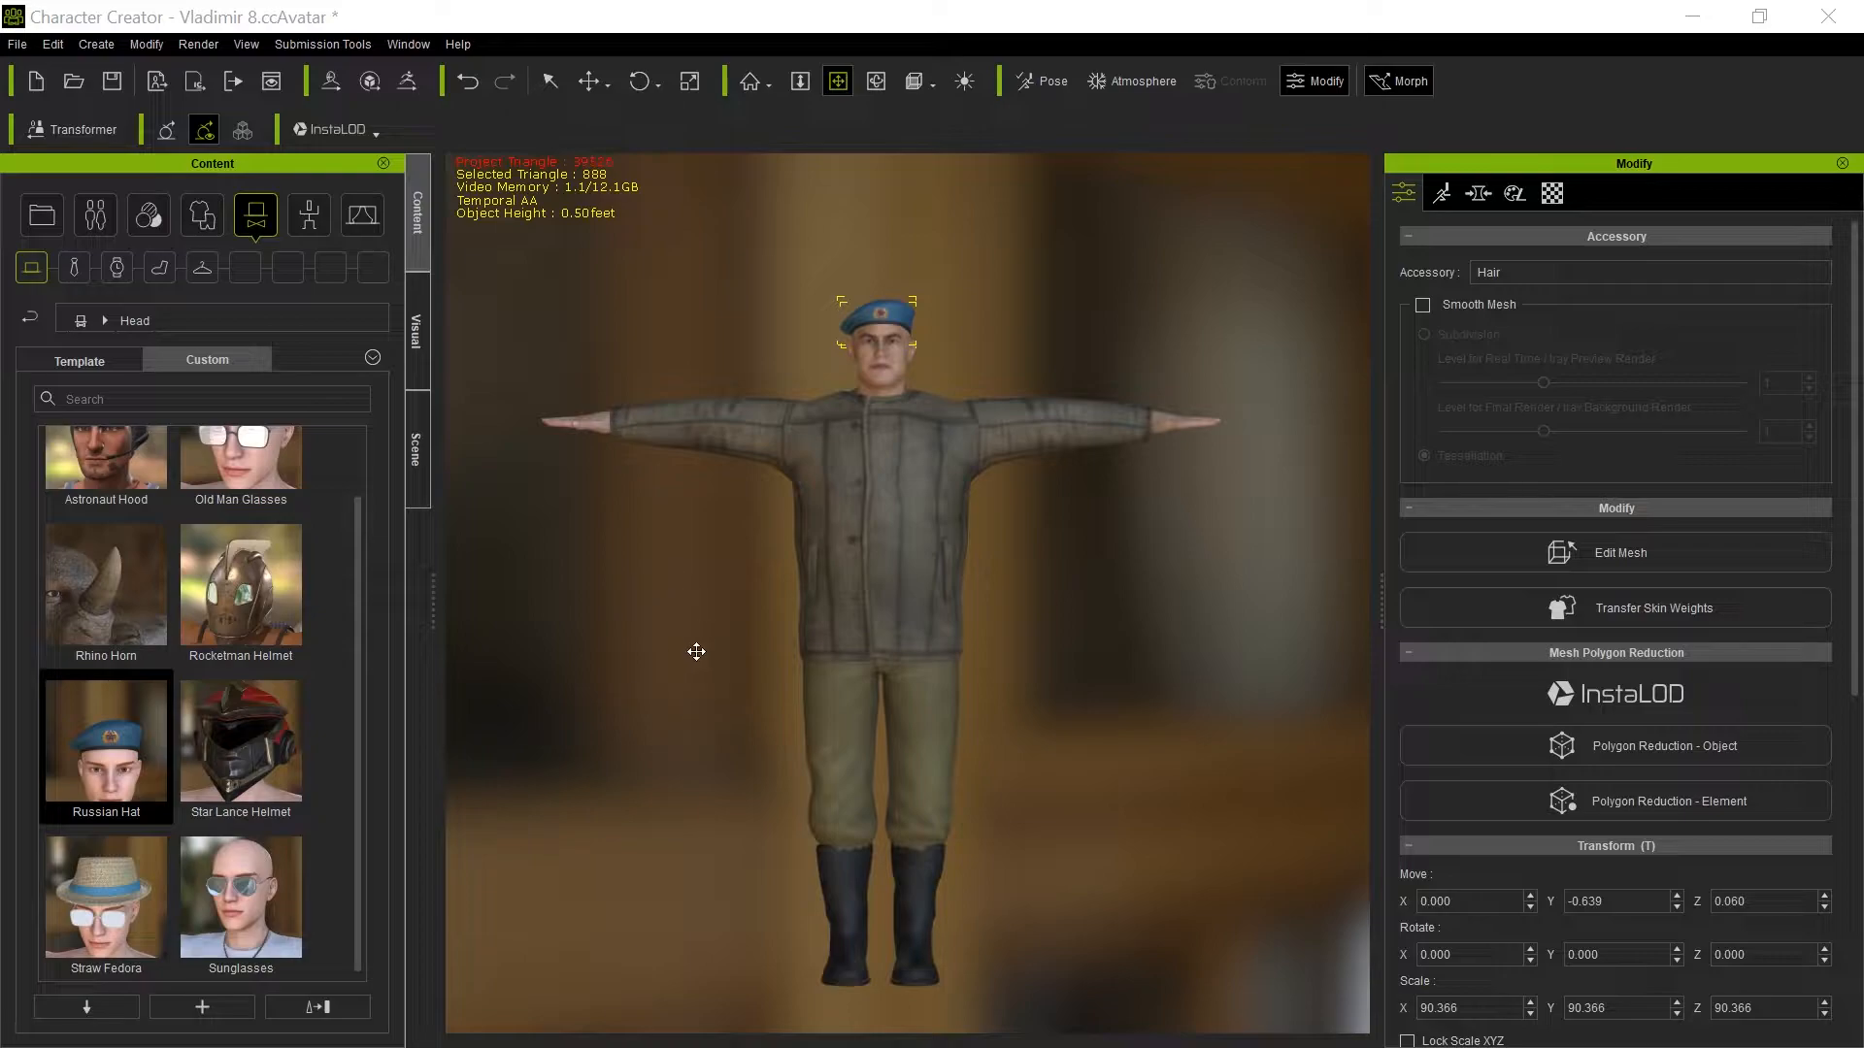
pyautogui.moveTo(687, 610)
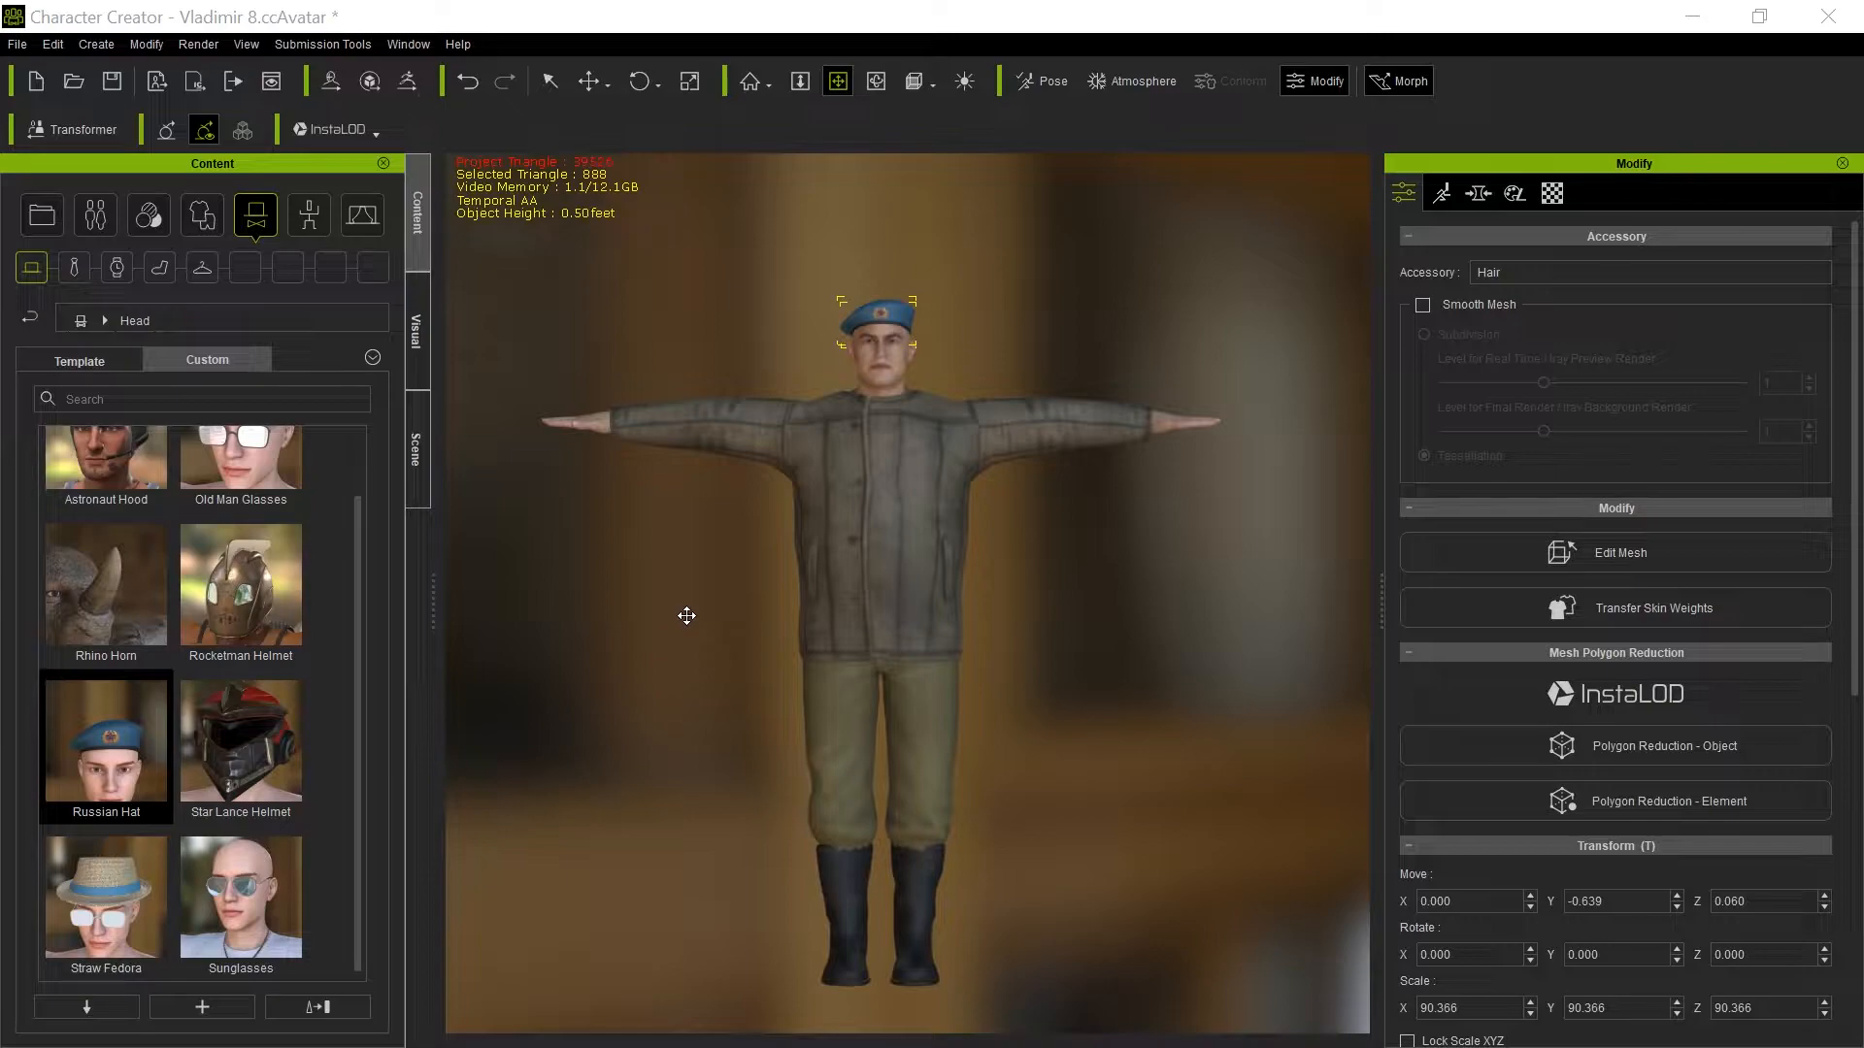
pyautogui.moveTo(762, 846)
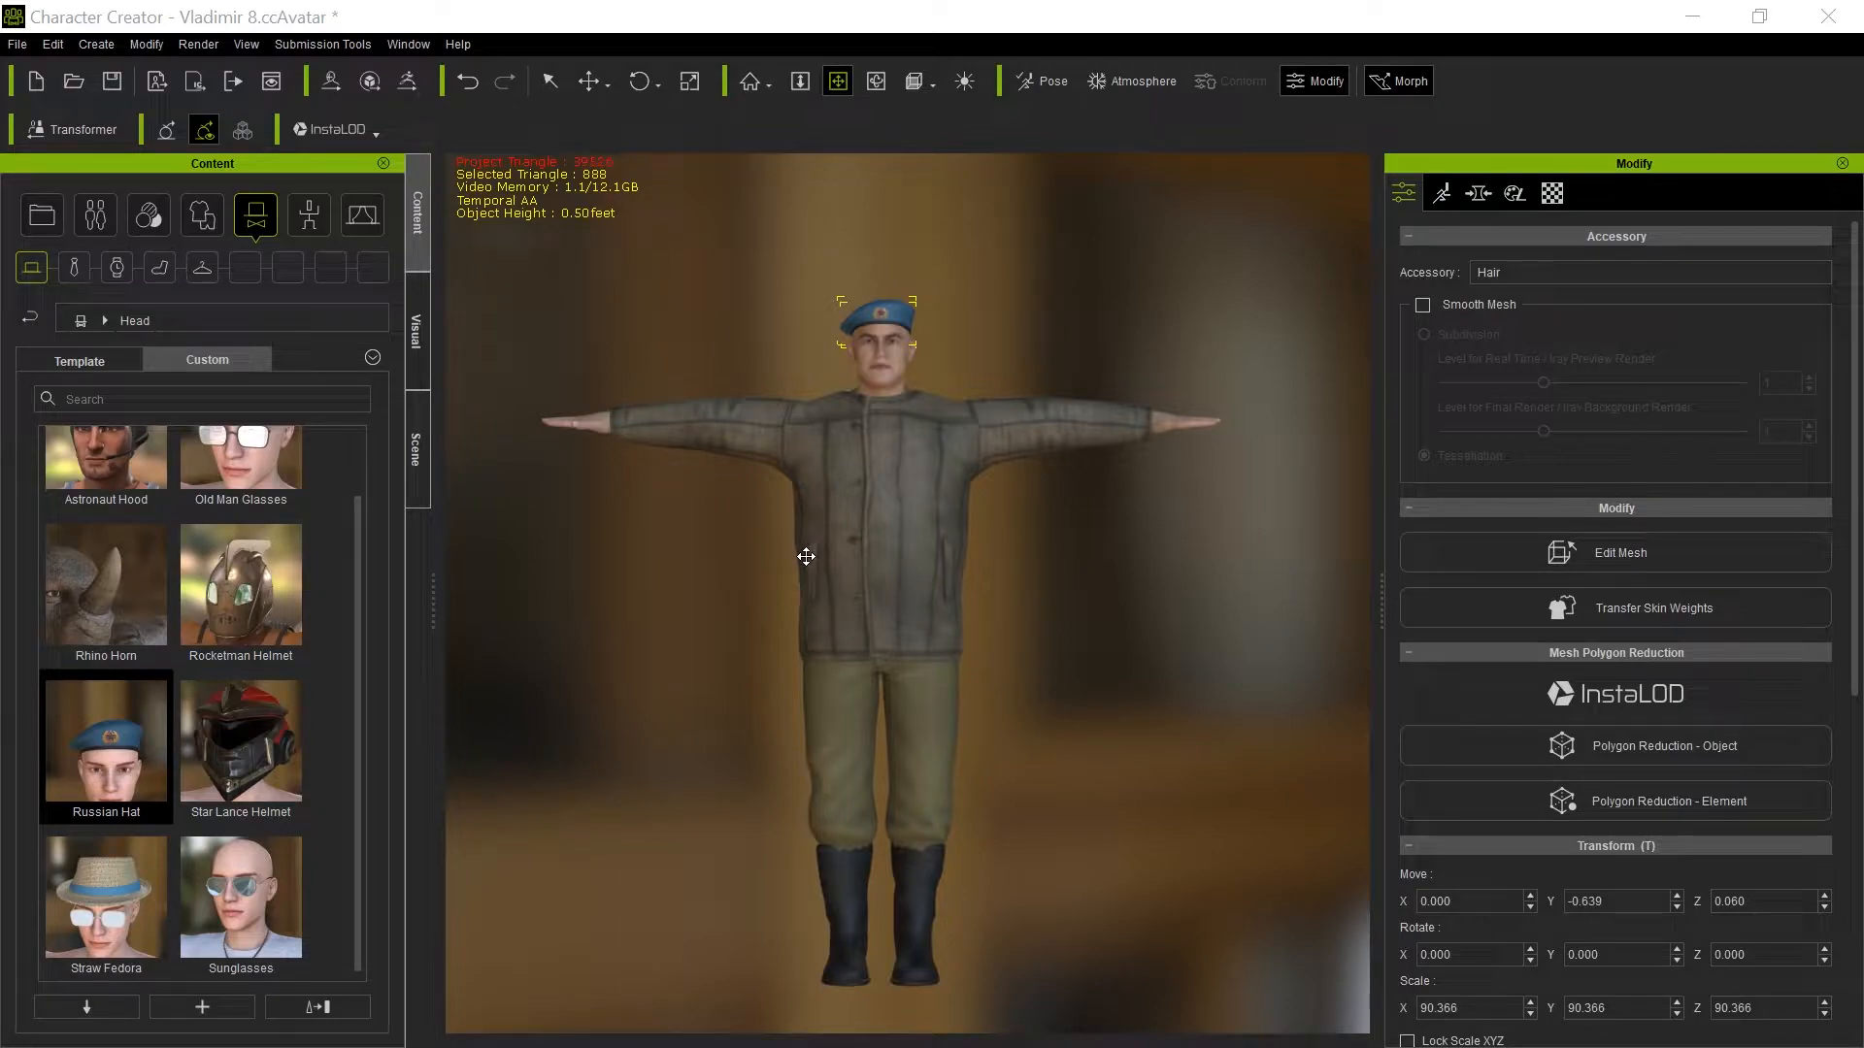
pyautogui.moveTo(708, 567)
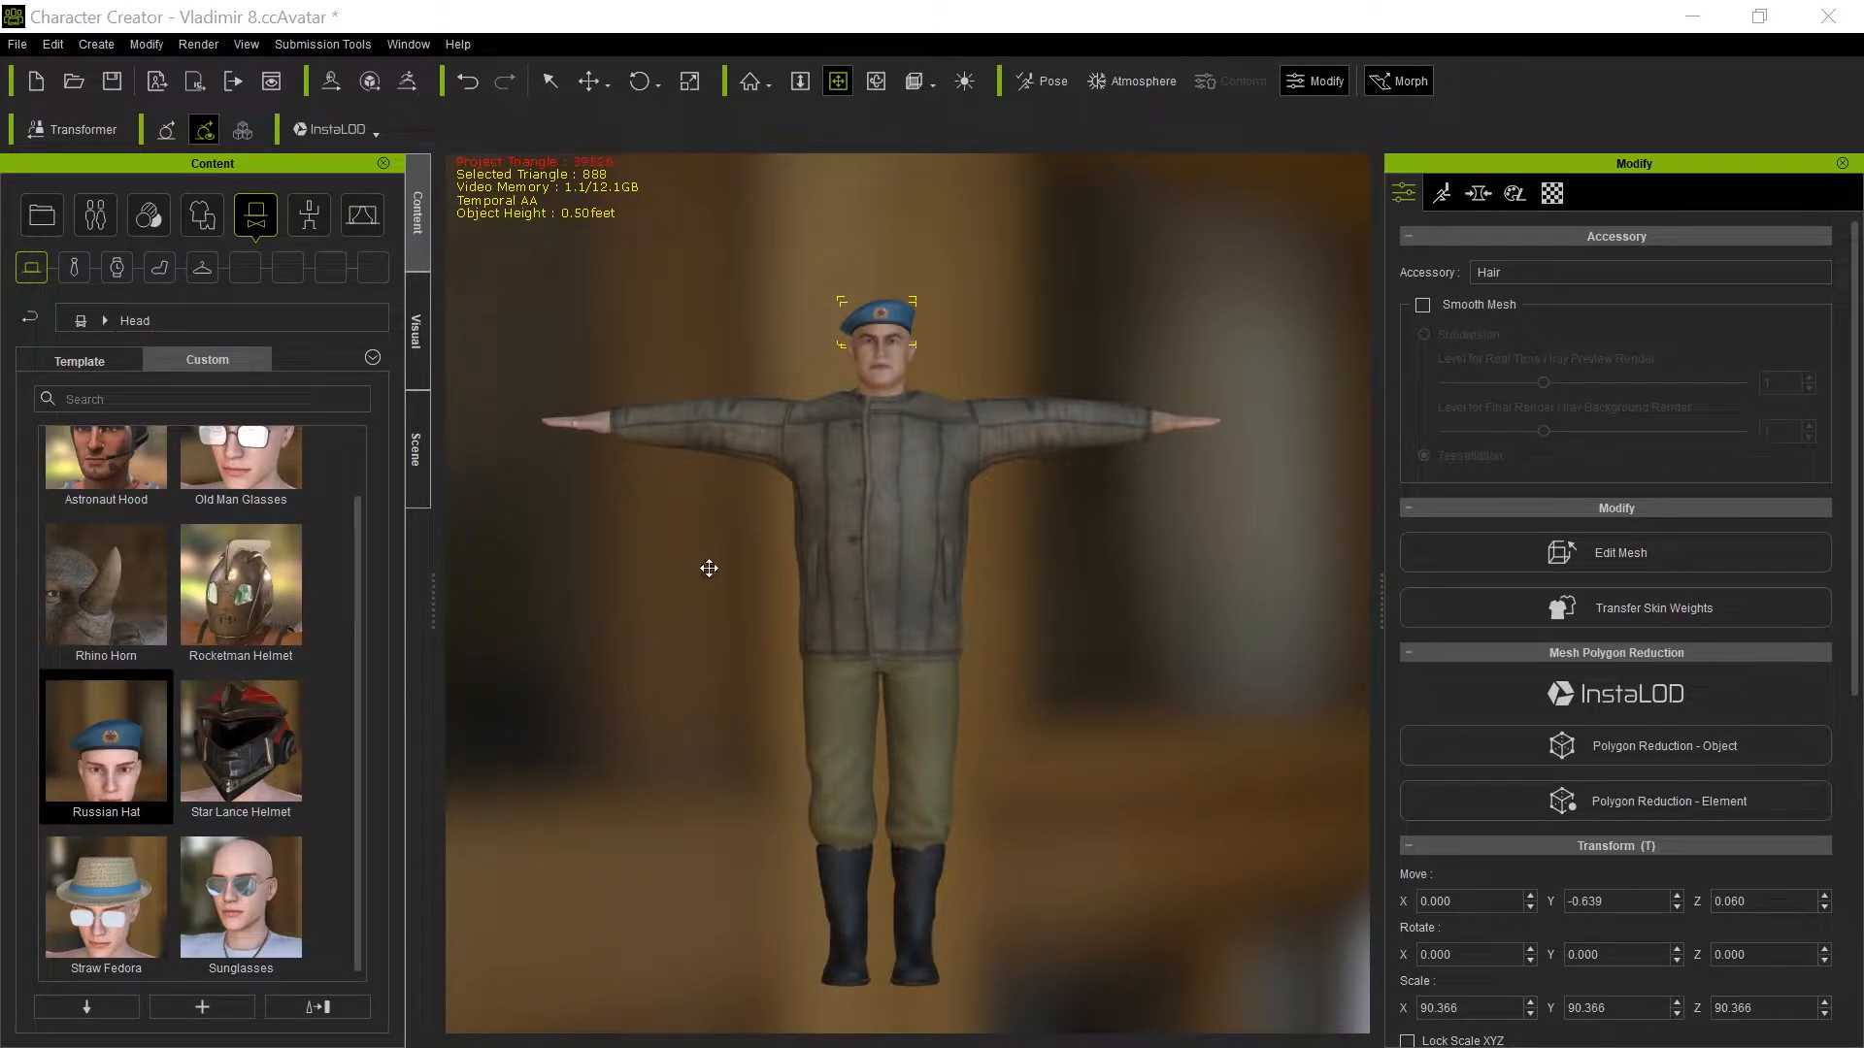
pyautogui.moveTo(708, 568)
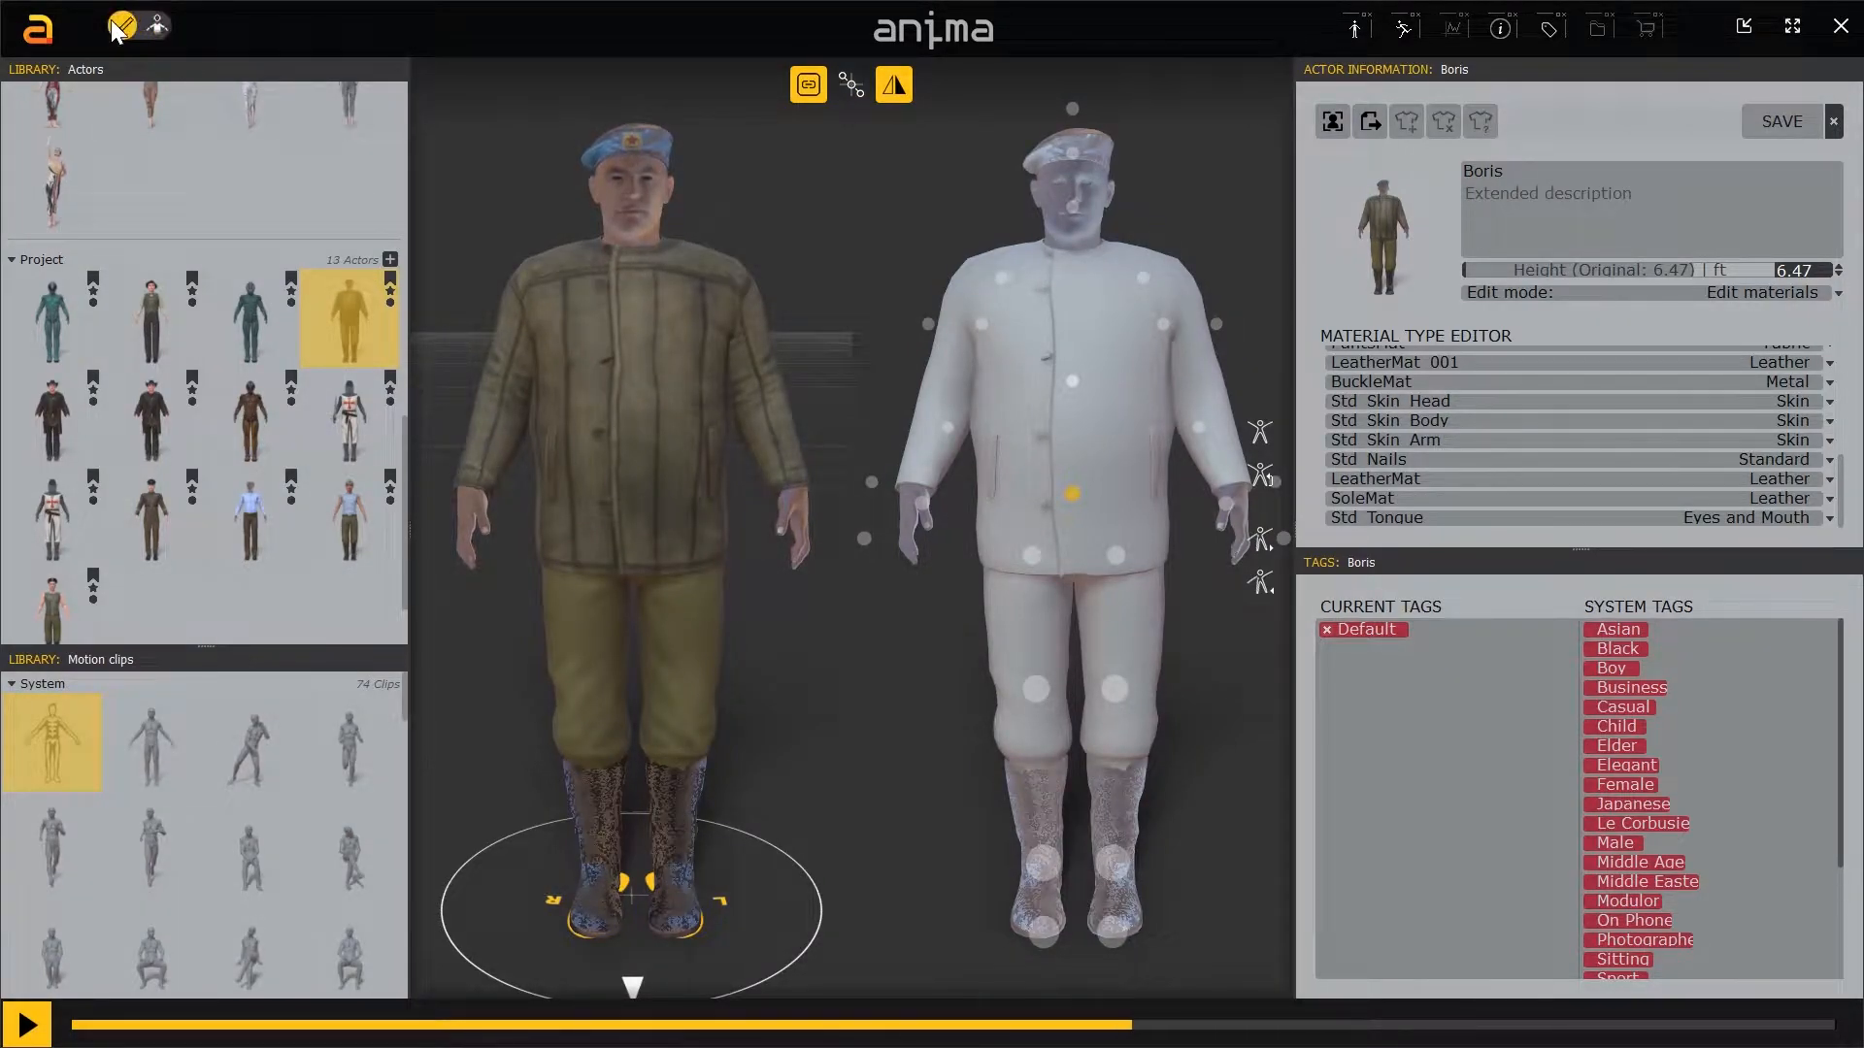
# Play the Anima crowd scene so the actors walk along their path.
pyautogui.click(156, 26)
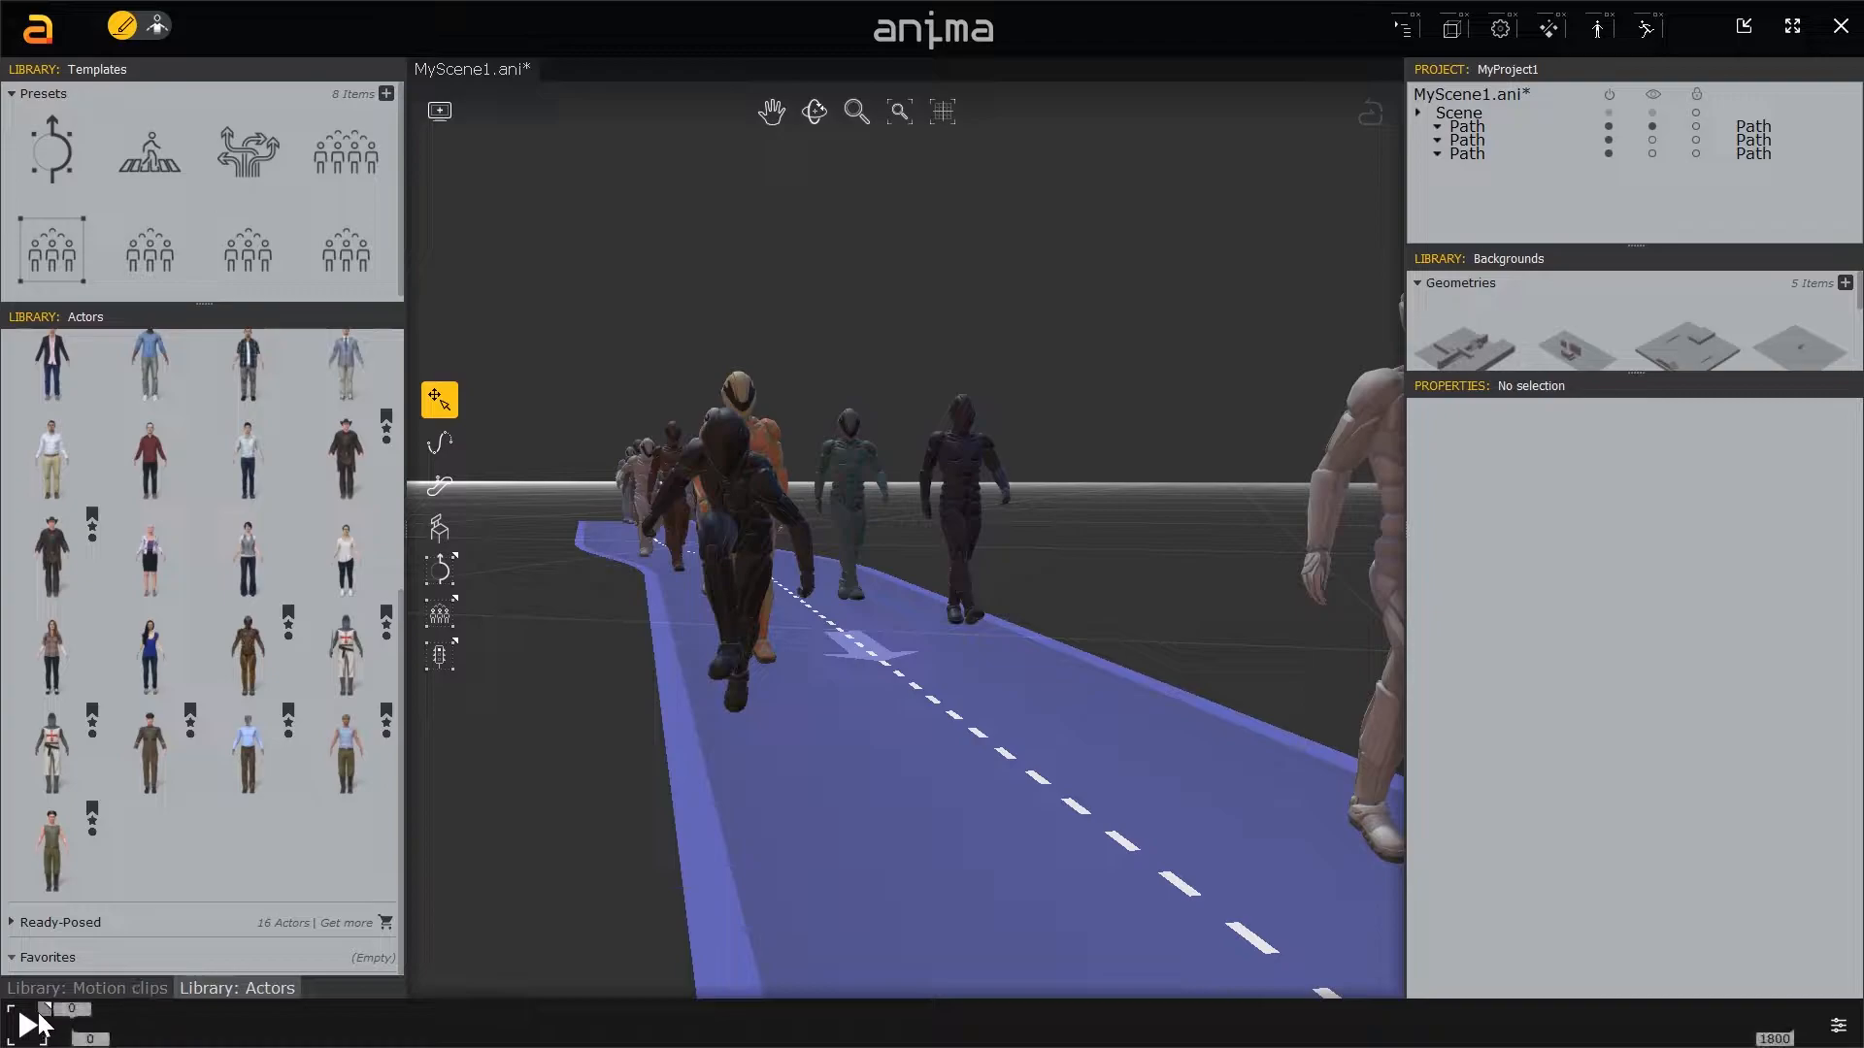
pyautogui.click(20, 1026)
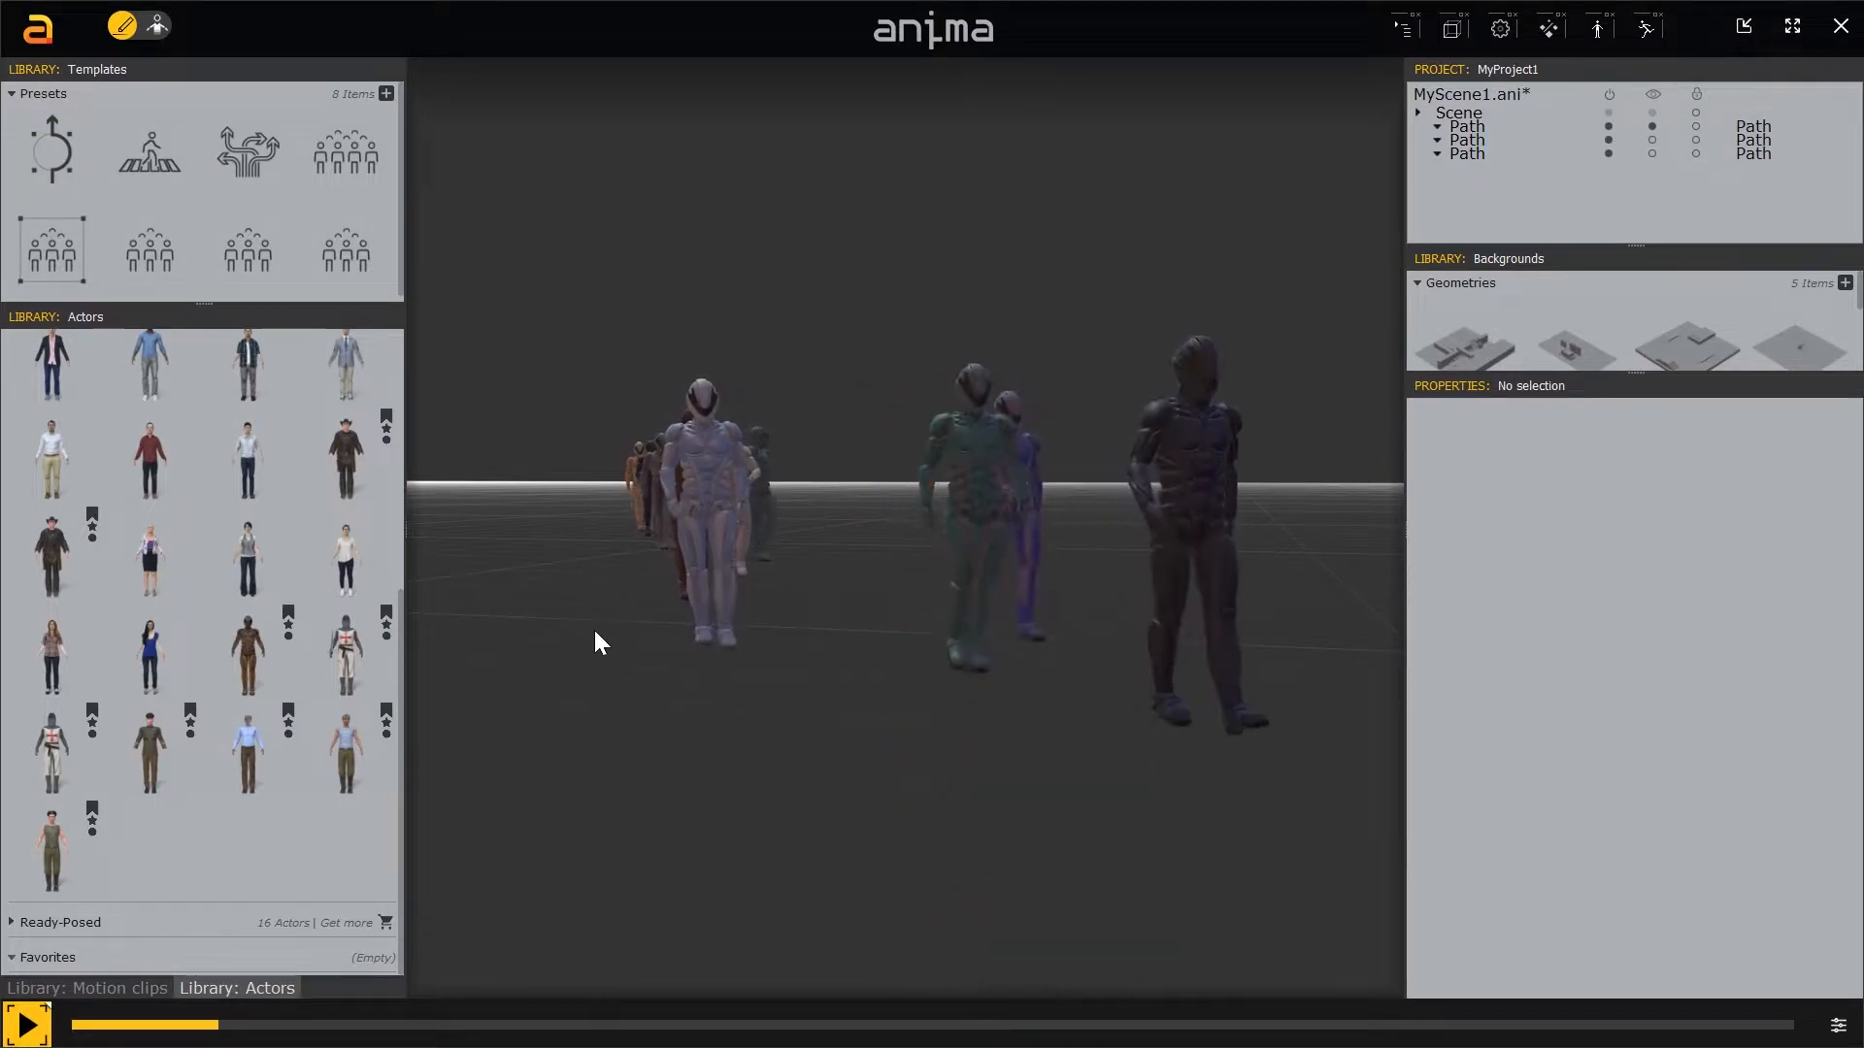
pyautogui.click(20, 1025)
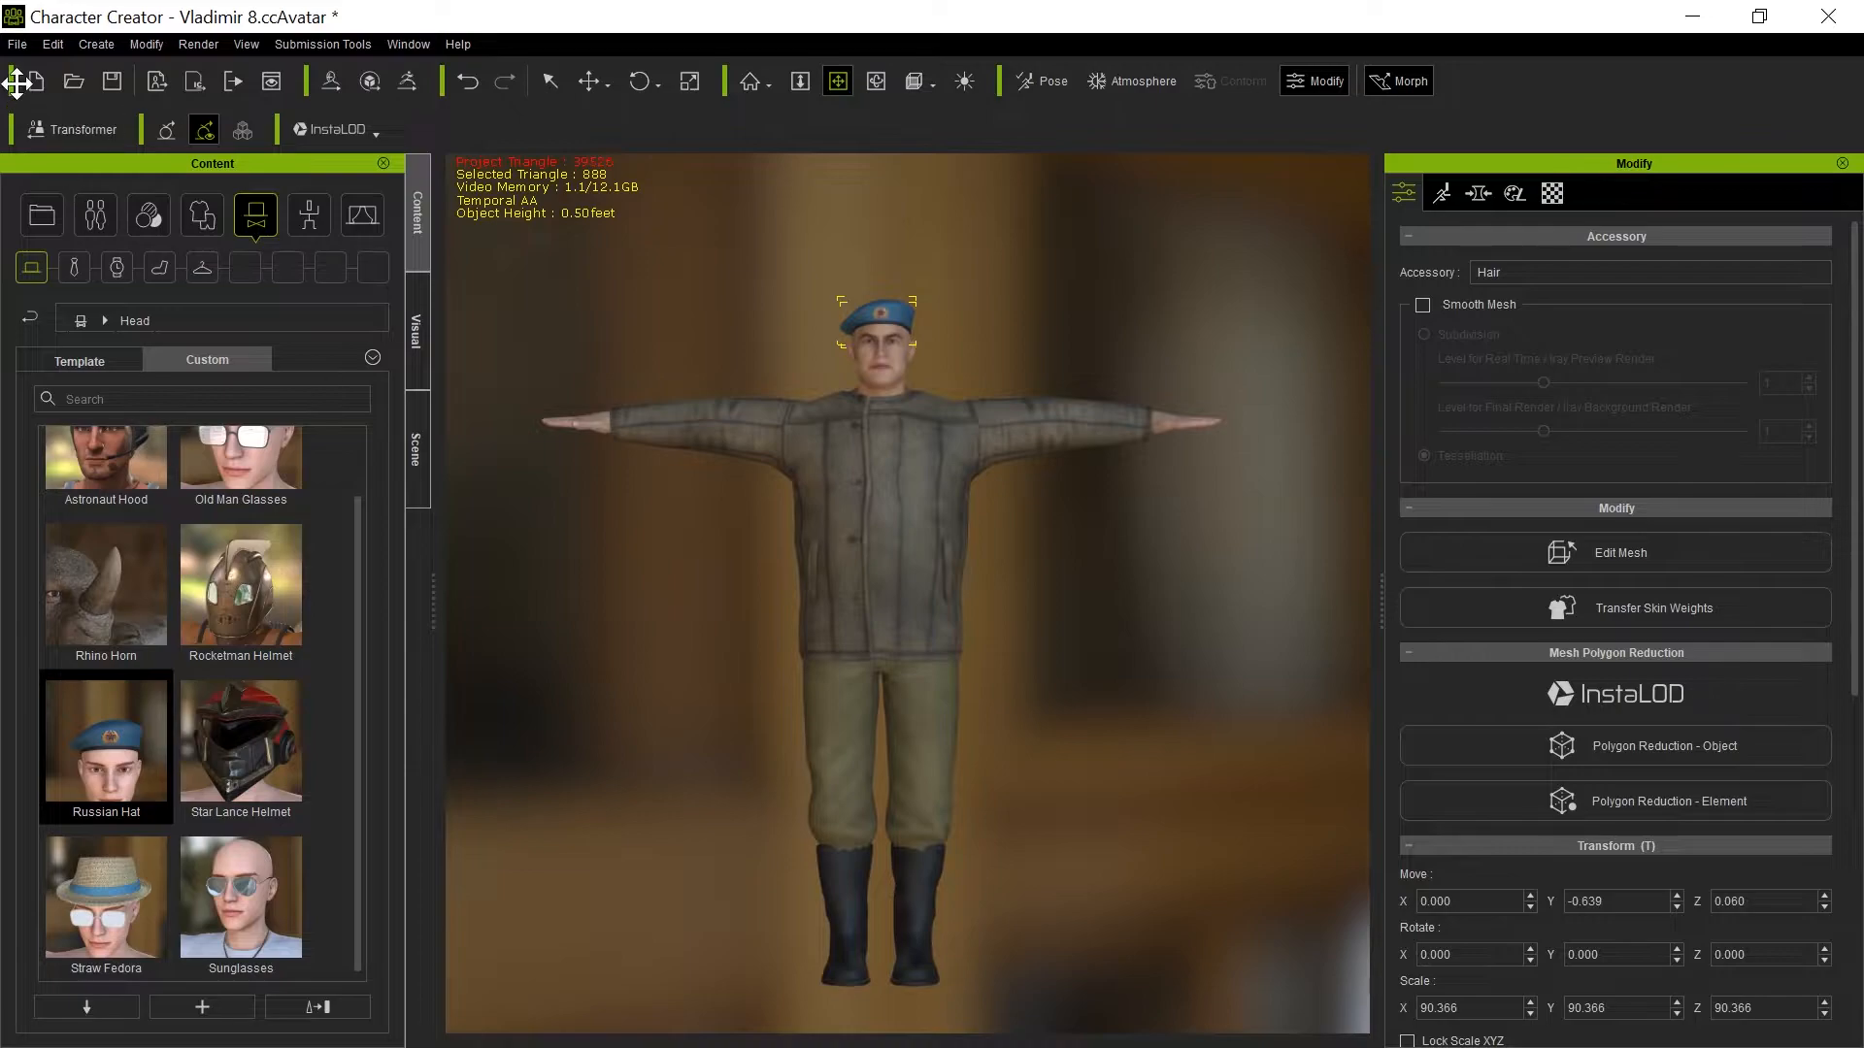
pyautogui.moveTo(73, 128)
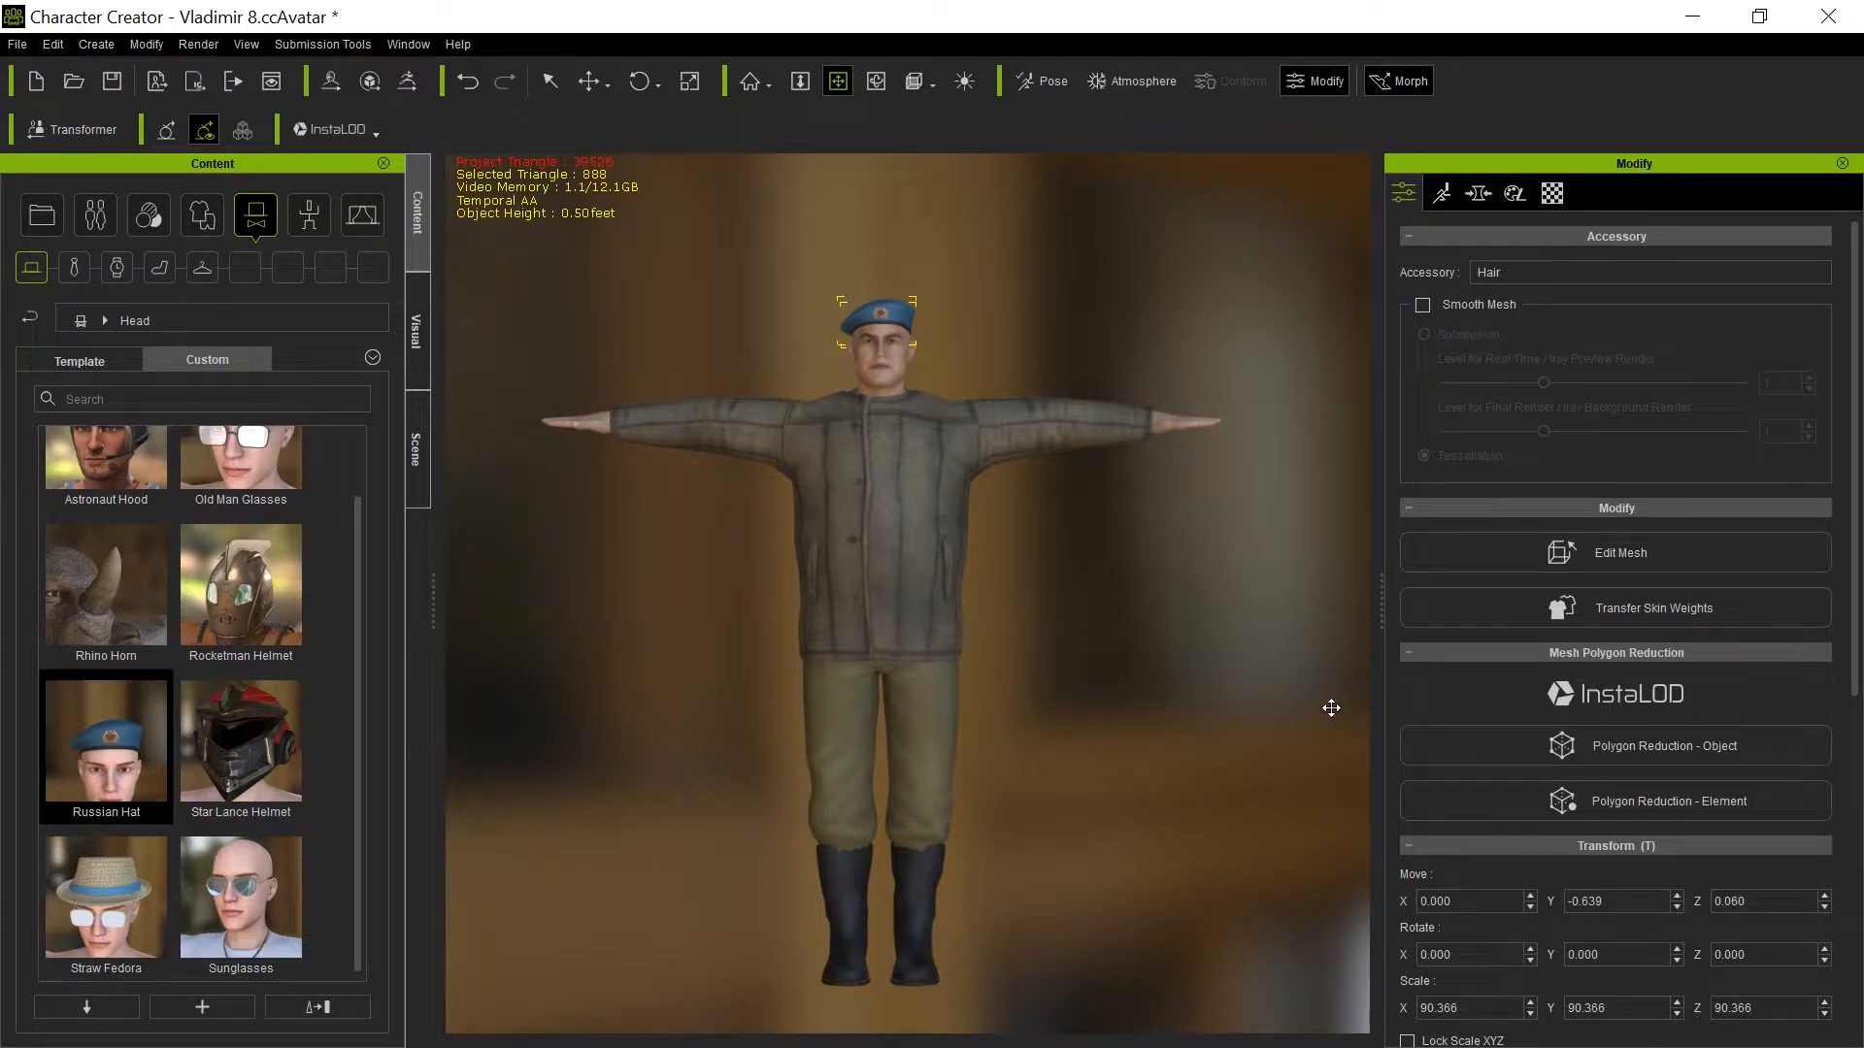
pyautogui.moveTo(774, 667)
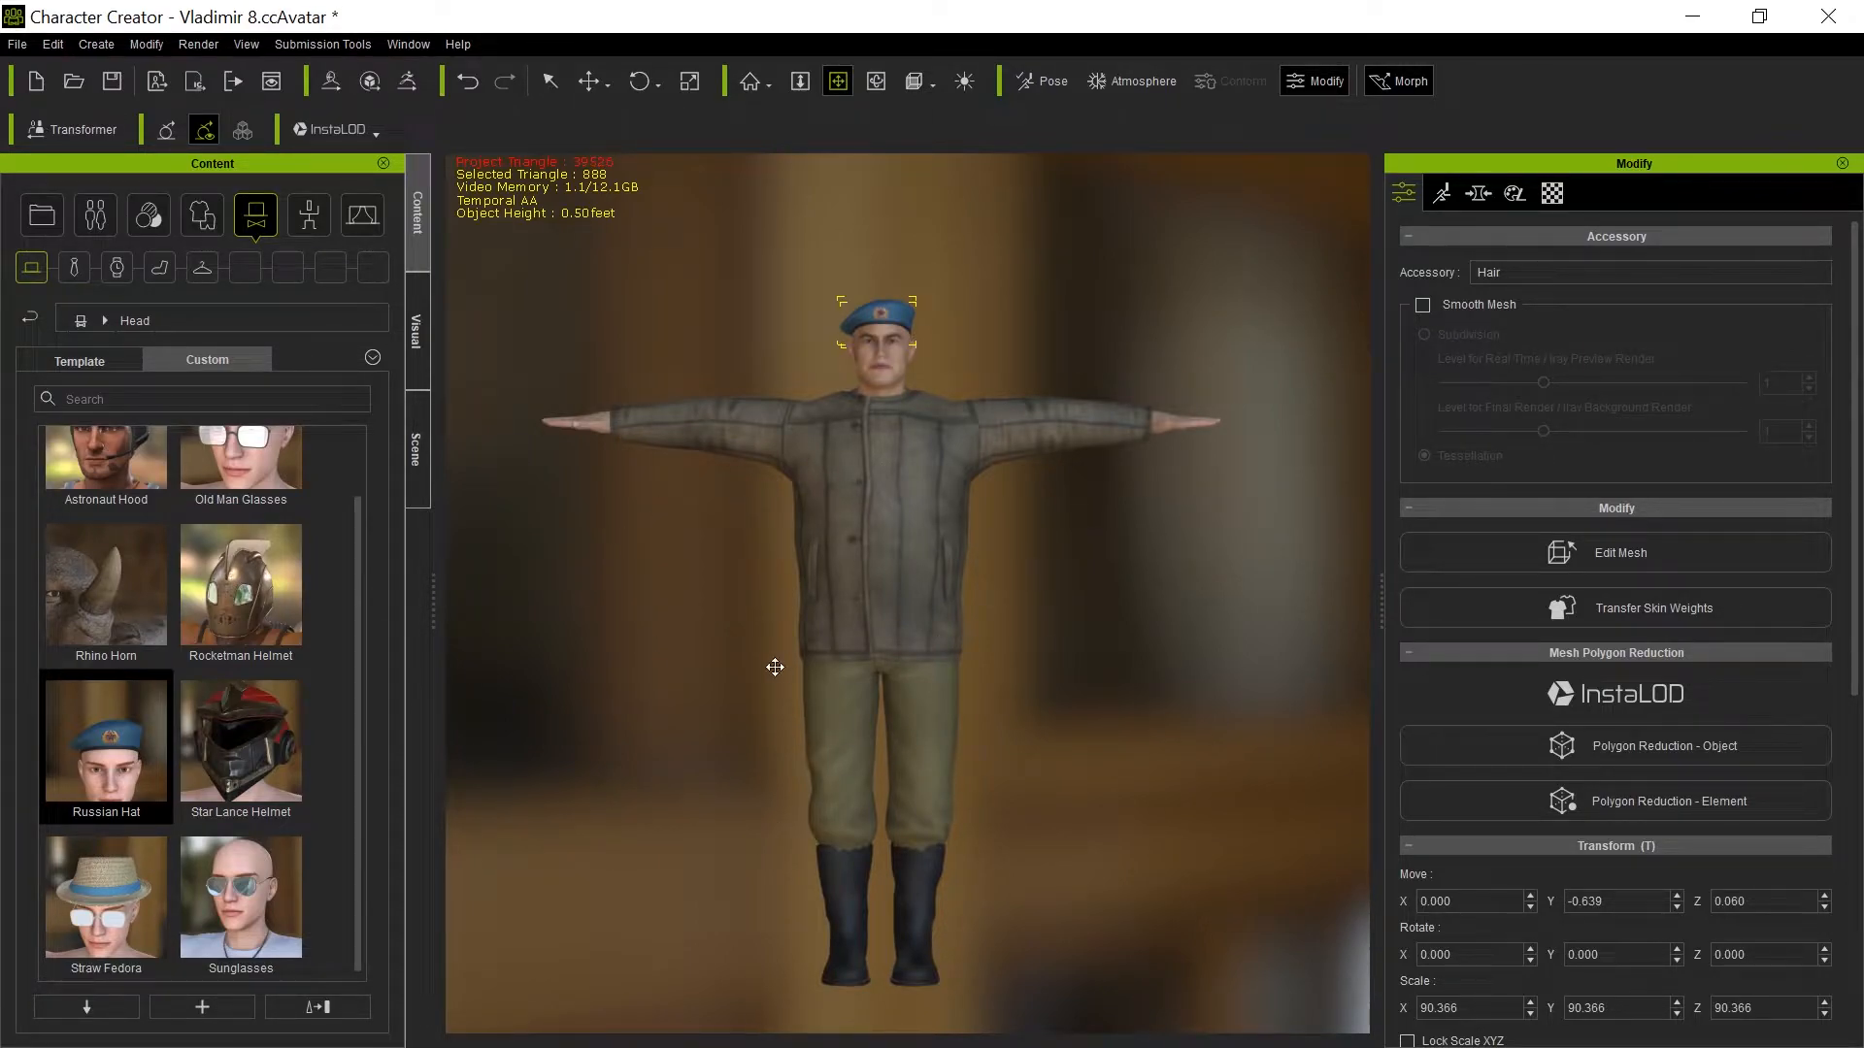
pyautogui.moveTo(949, 430)
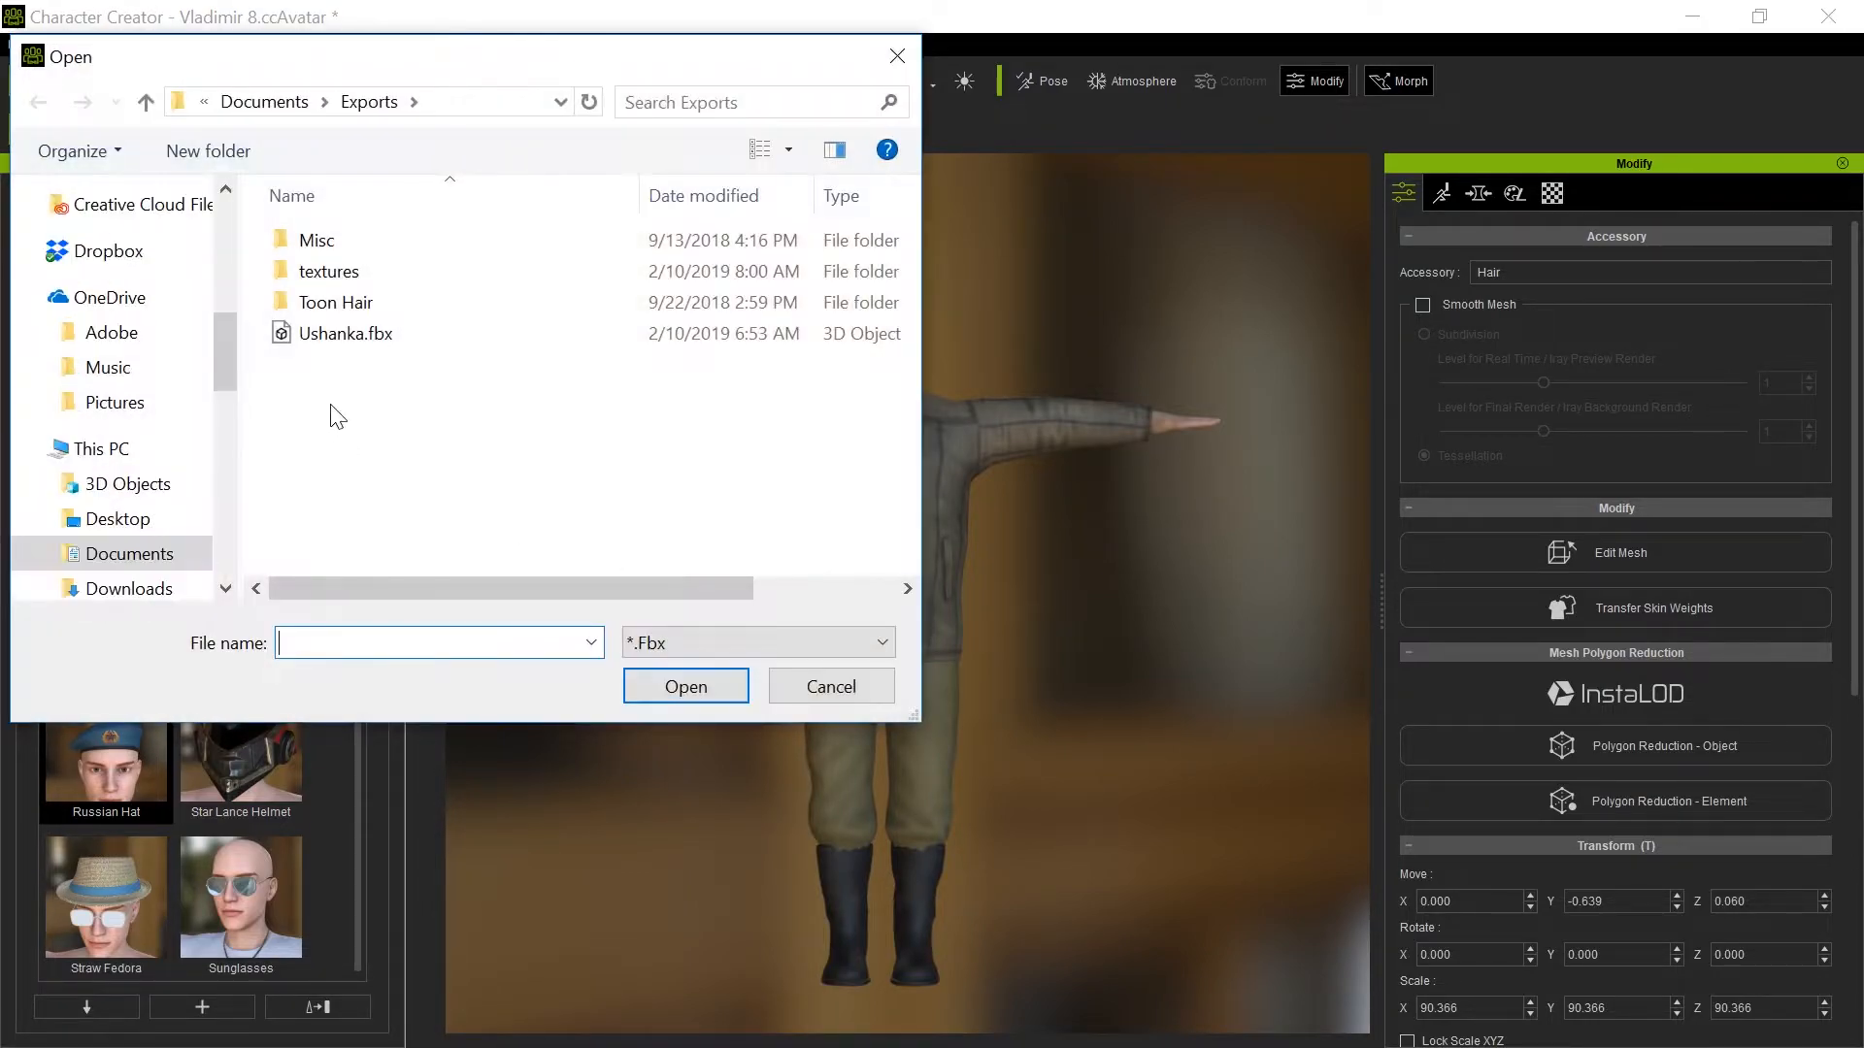
# Import Ushanka.fbx from Exports, loading only its embedded BASIC textures.
pyautogui.click(345, 333)
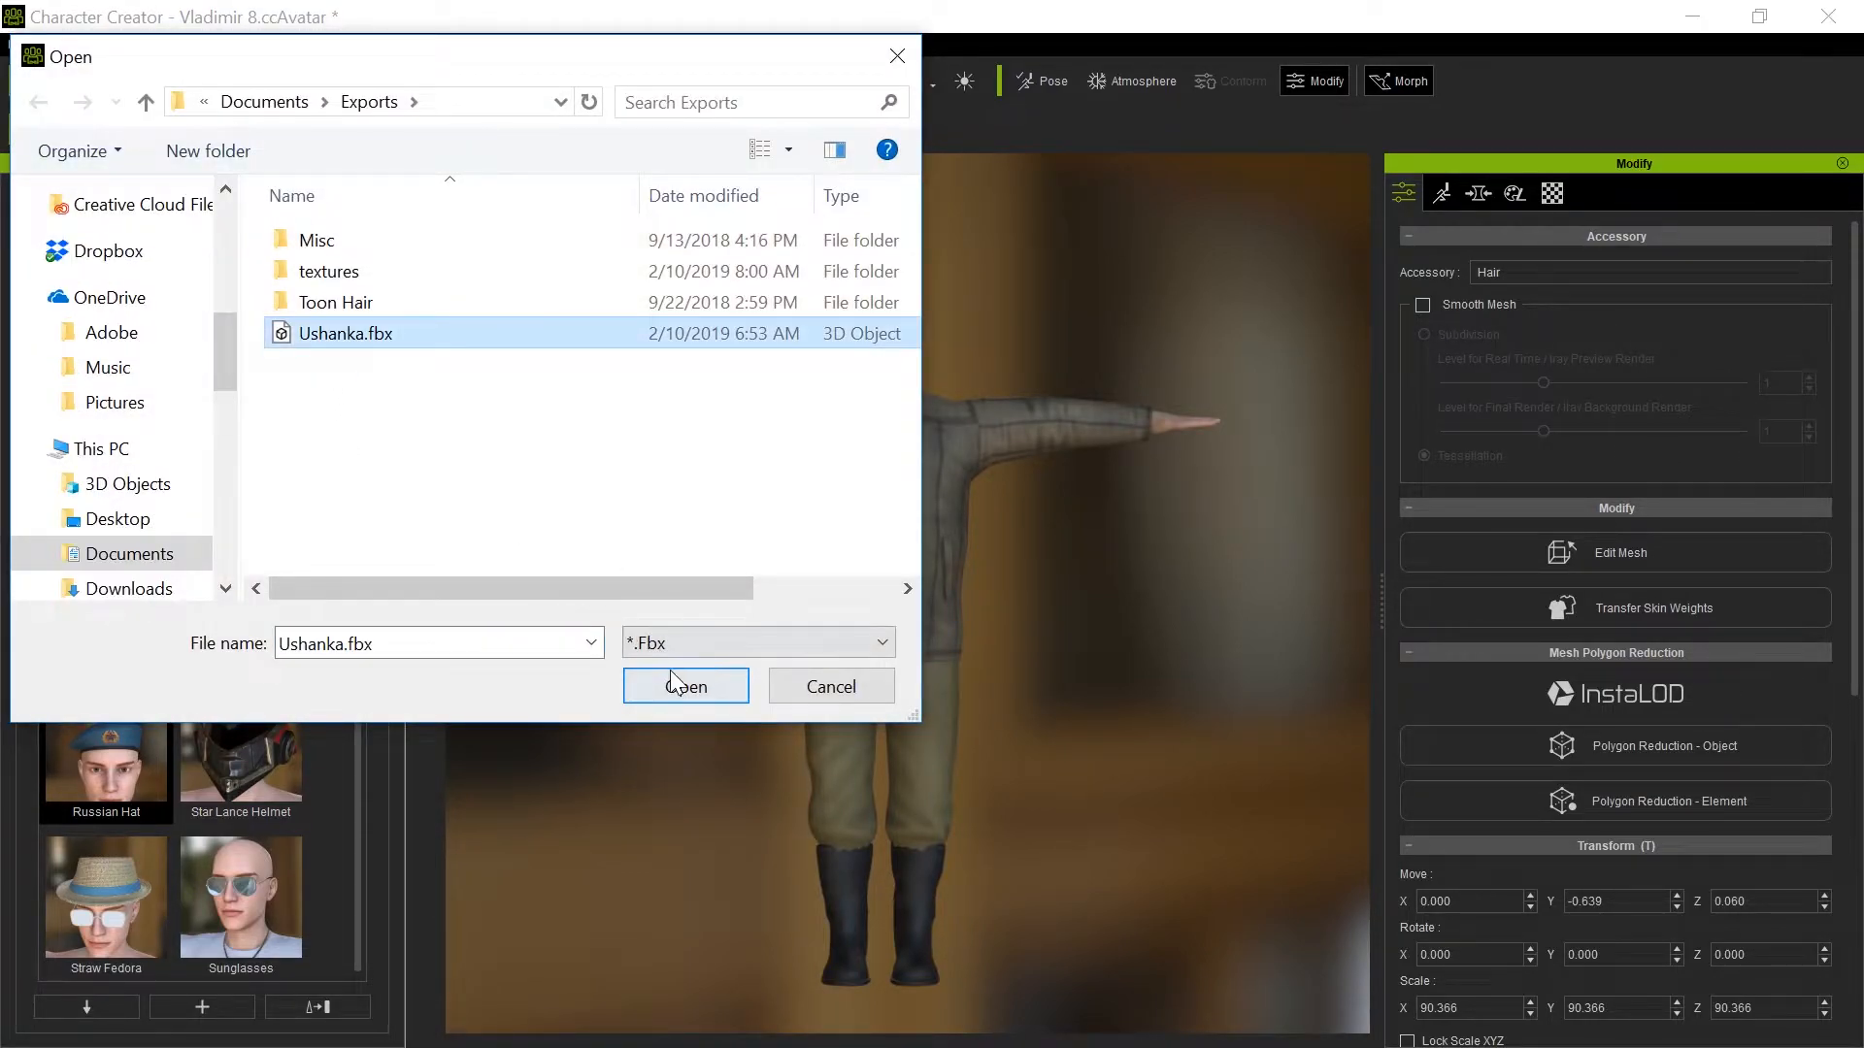
pyautogui.click(684, 686)
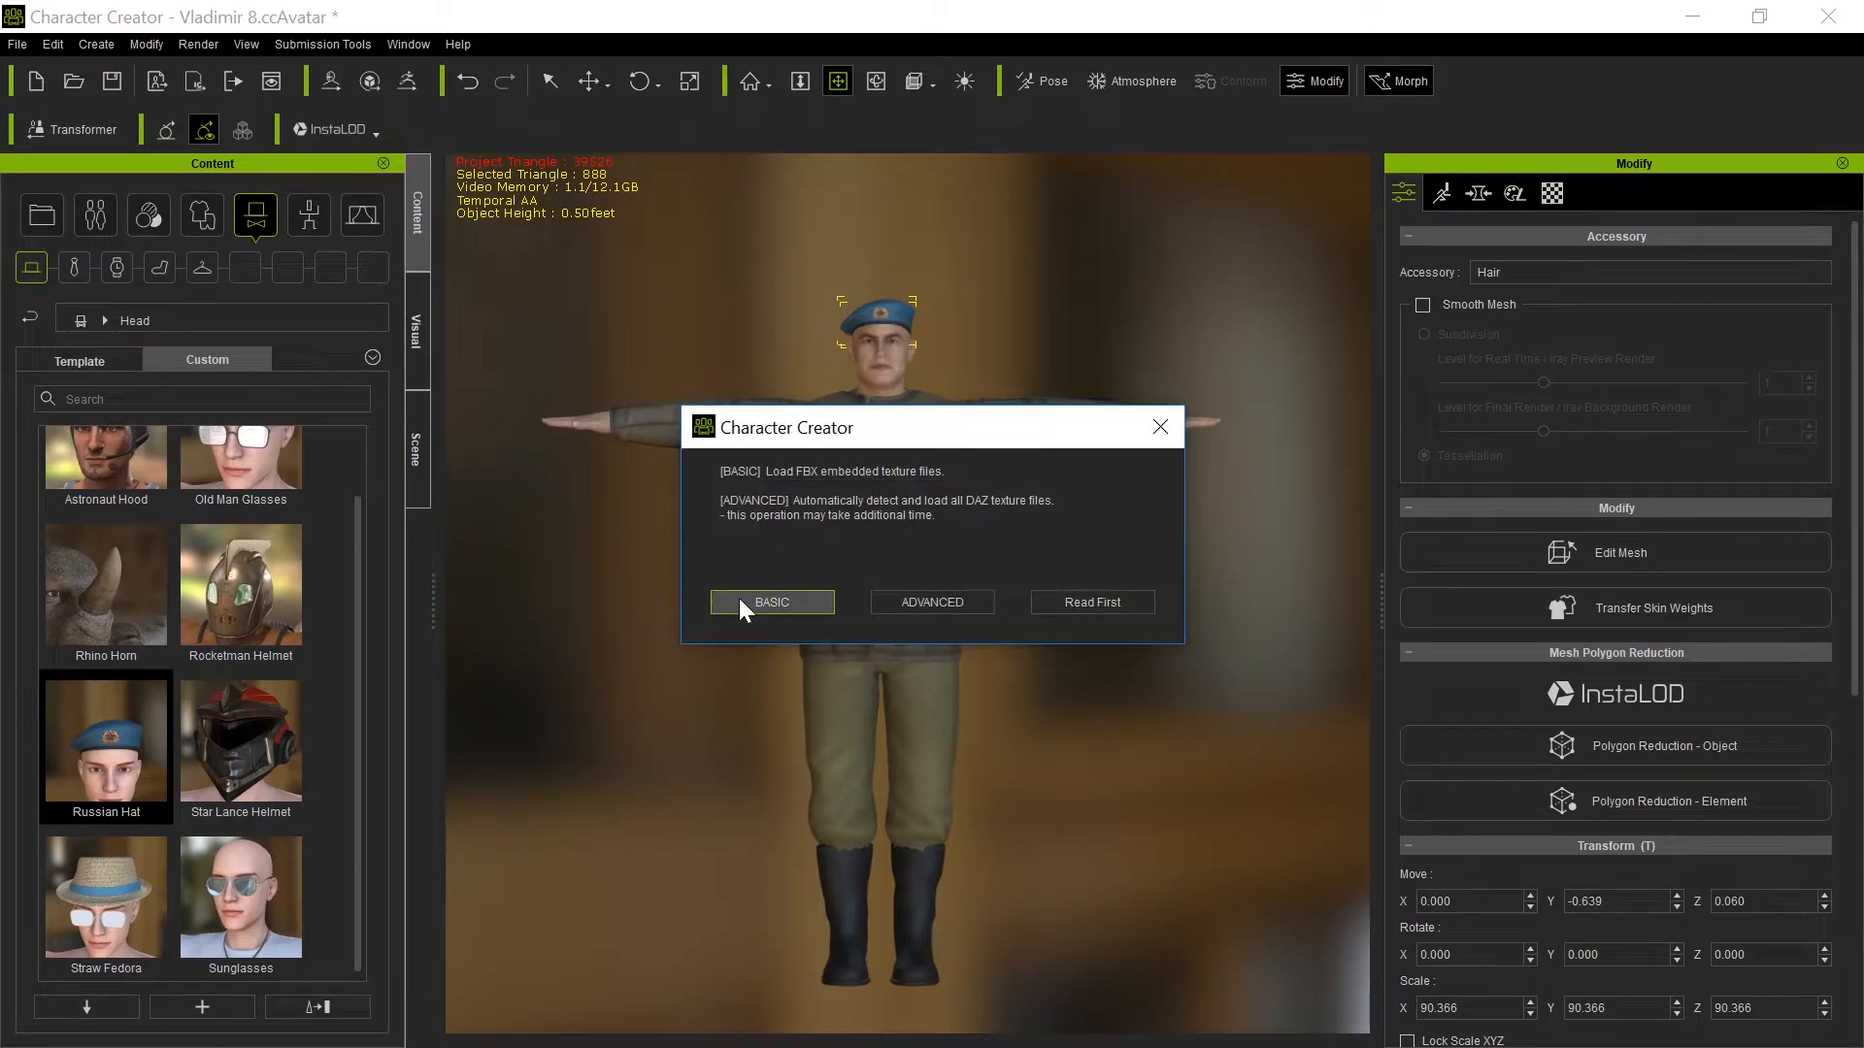
pyautogui.moveTo(895, 533)
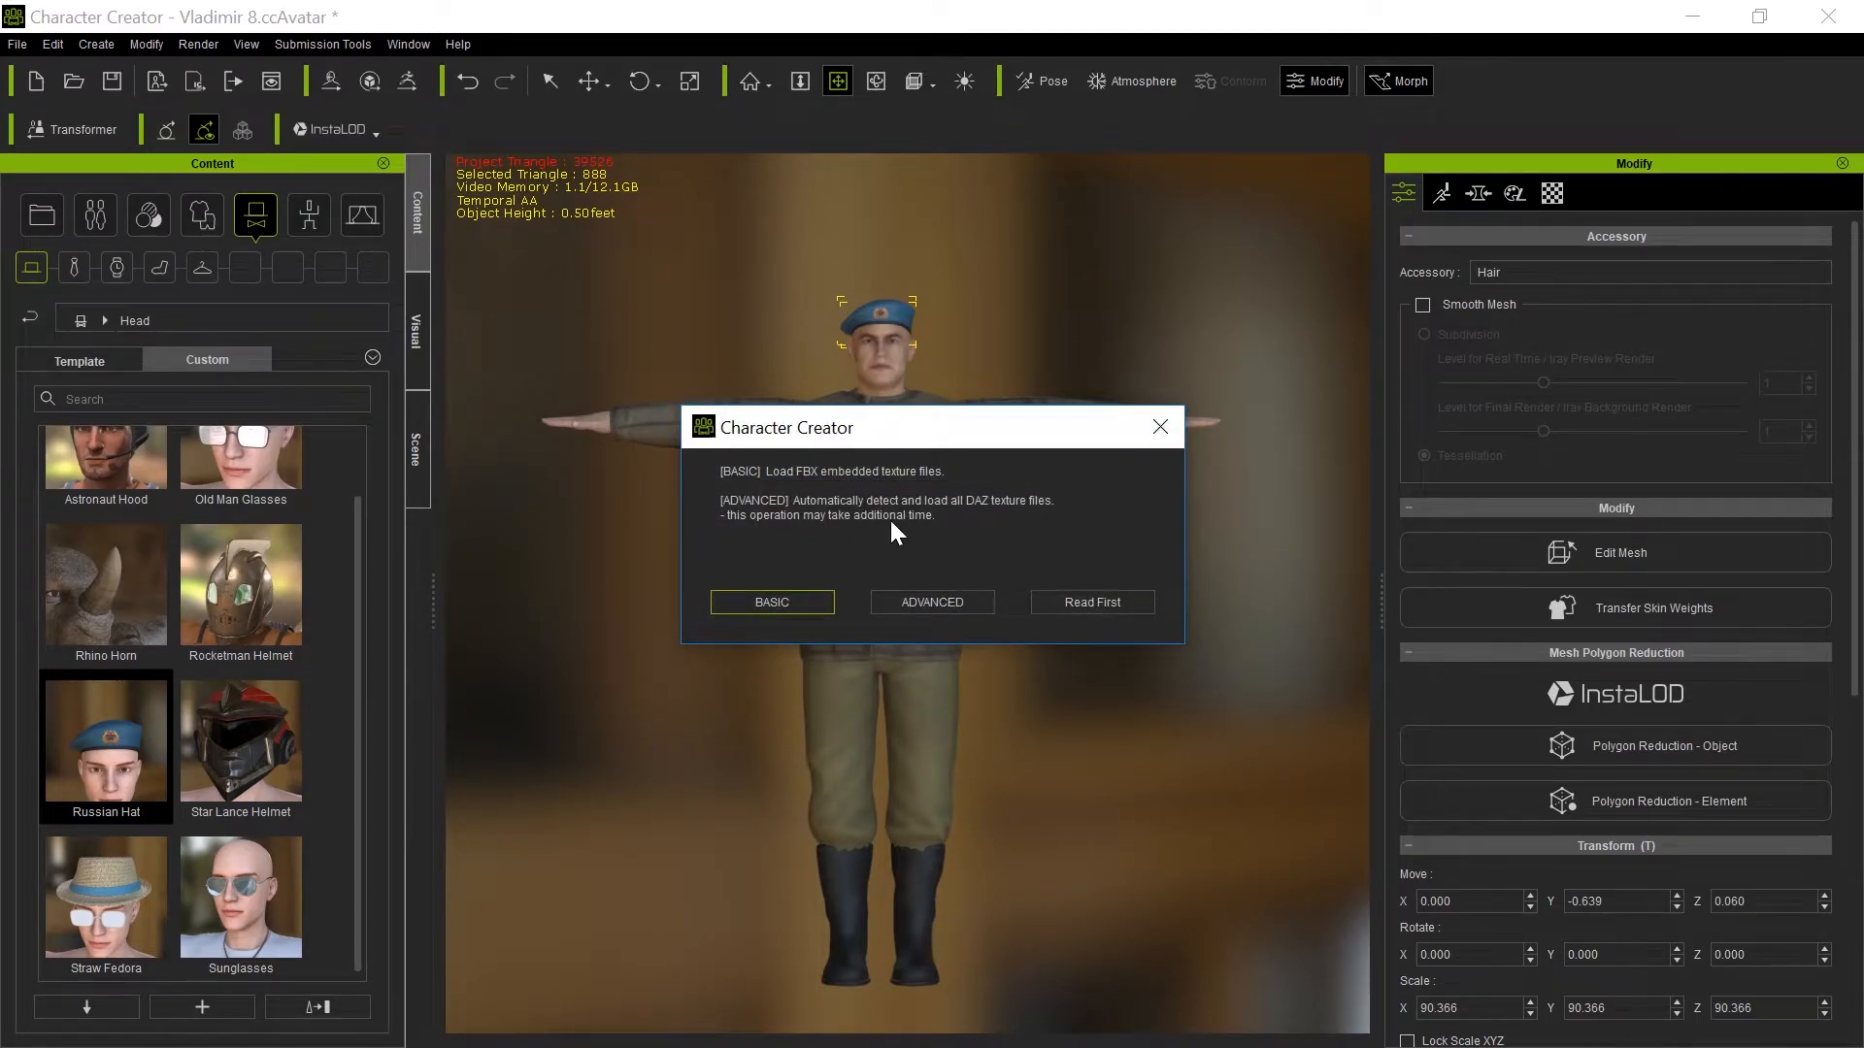
pyautogui.moveTo(781, 555)
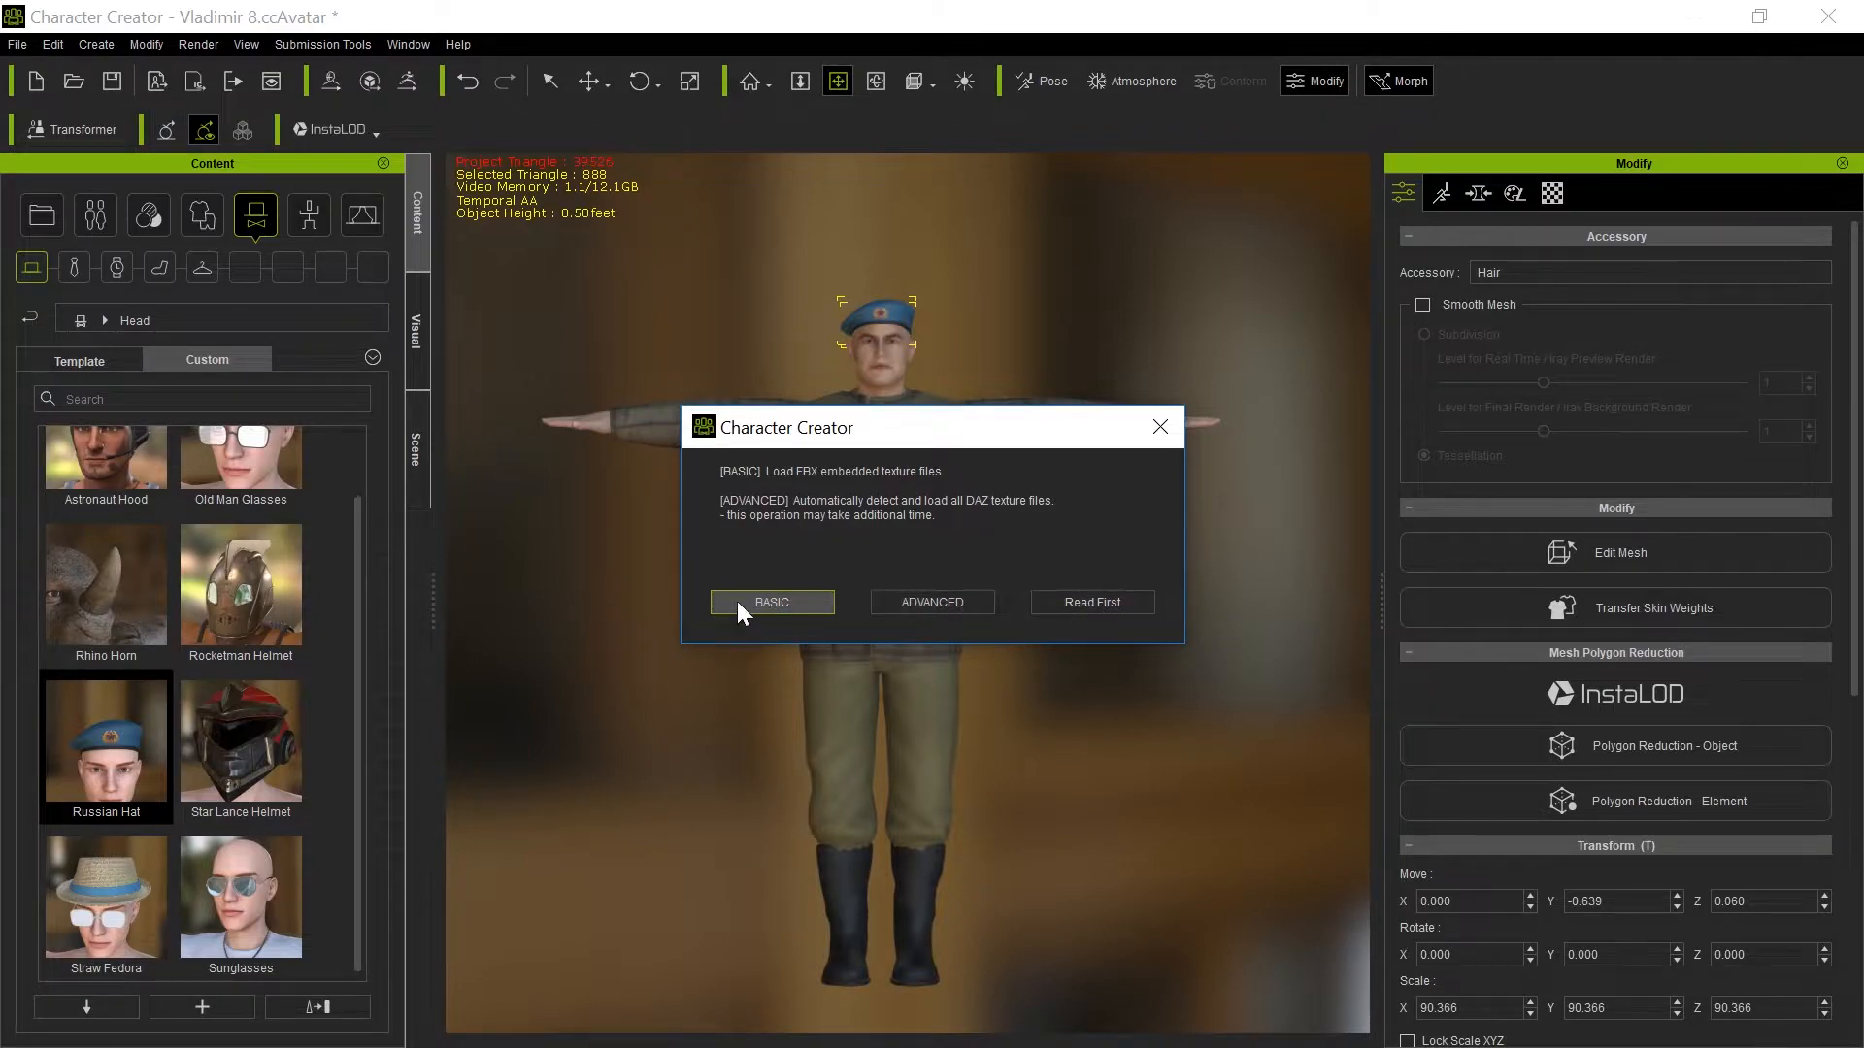
pyautogui.moveTo(717, 625)
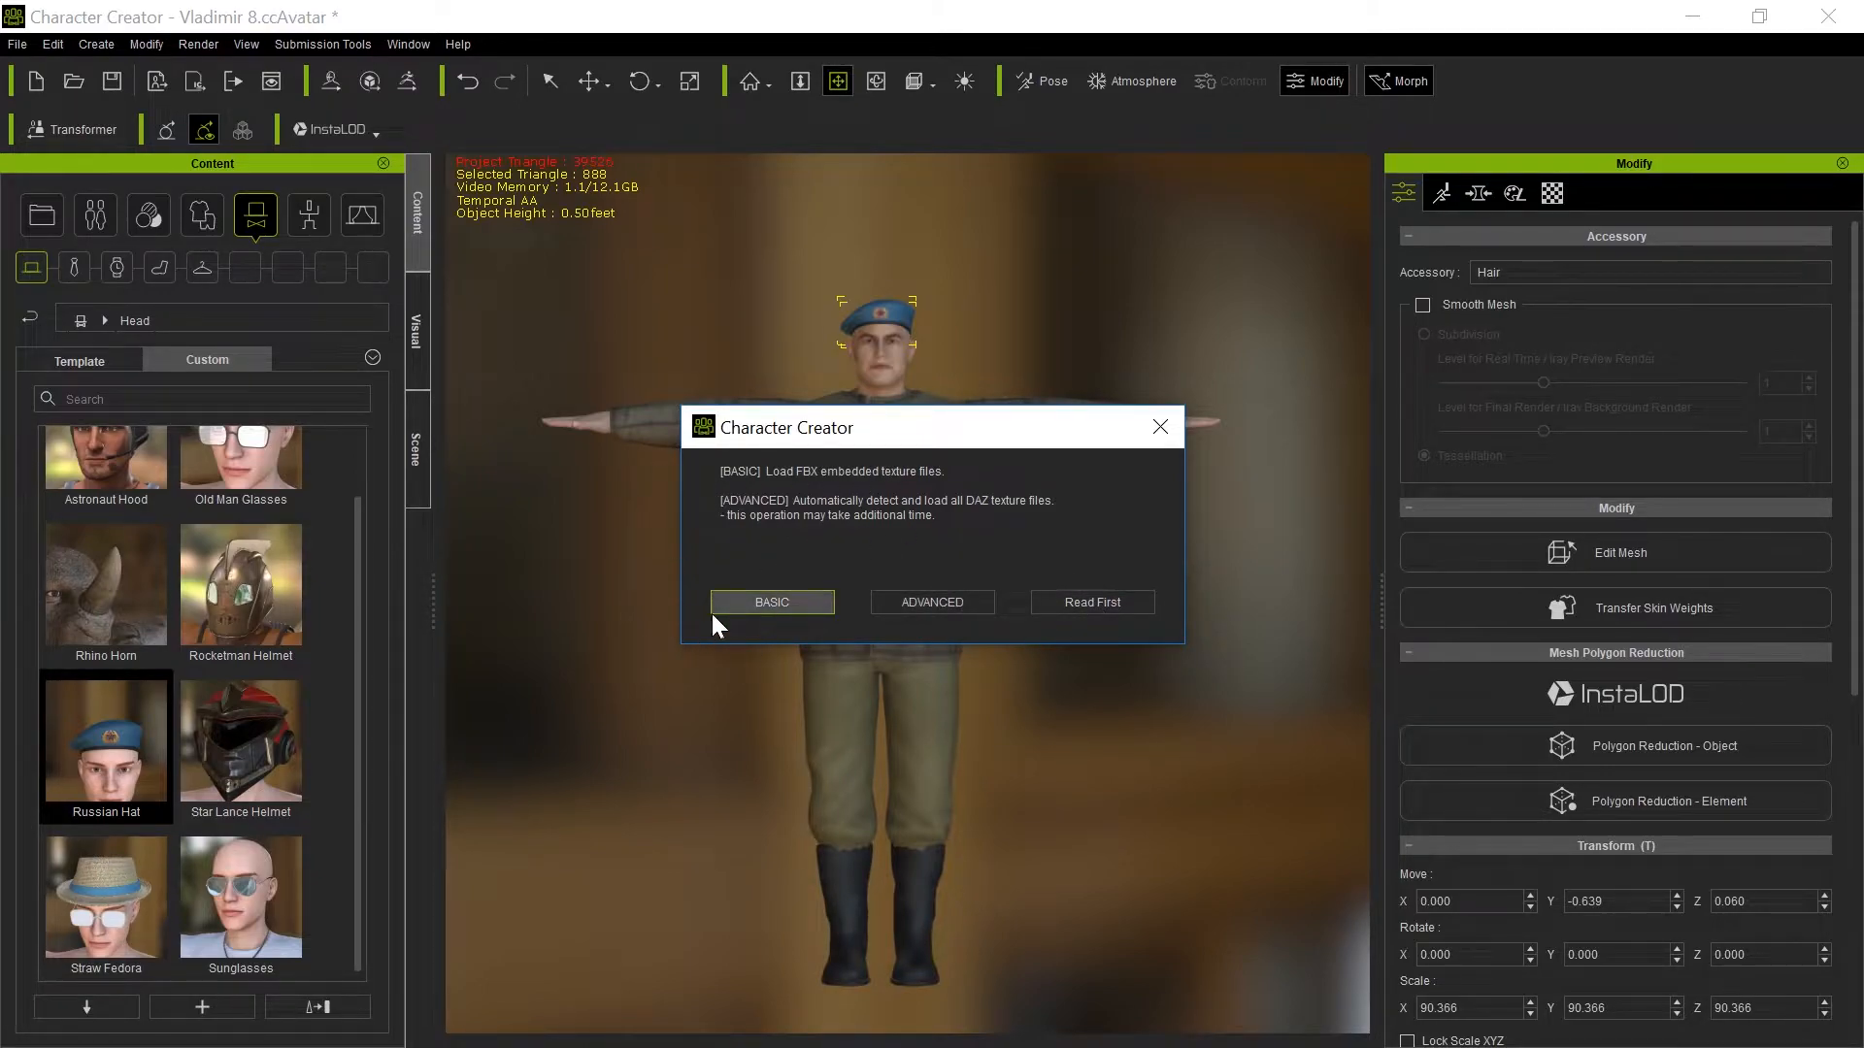
pyautogui.click(770, 602)
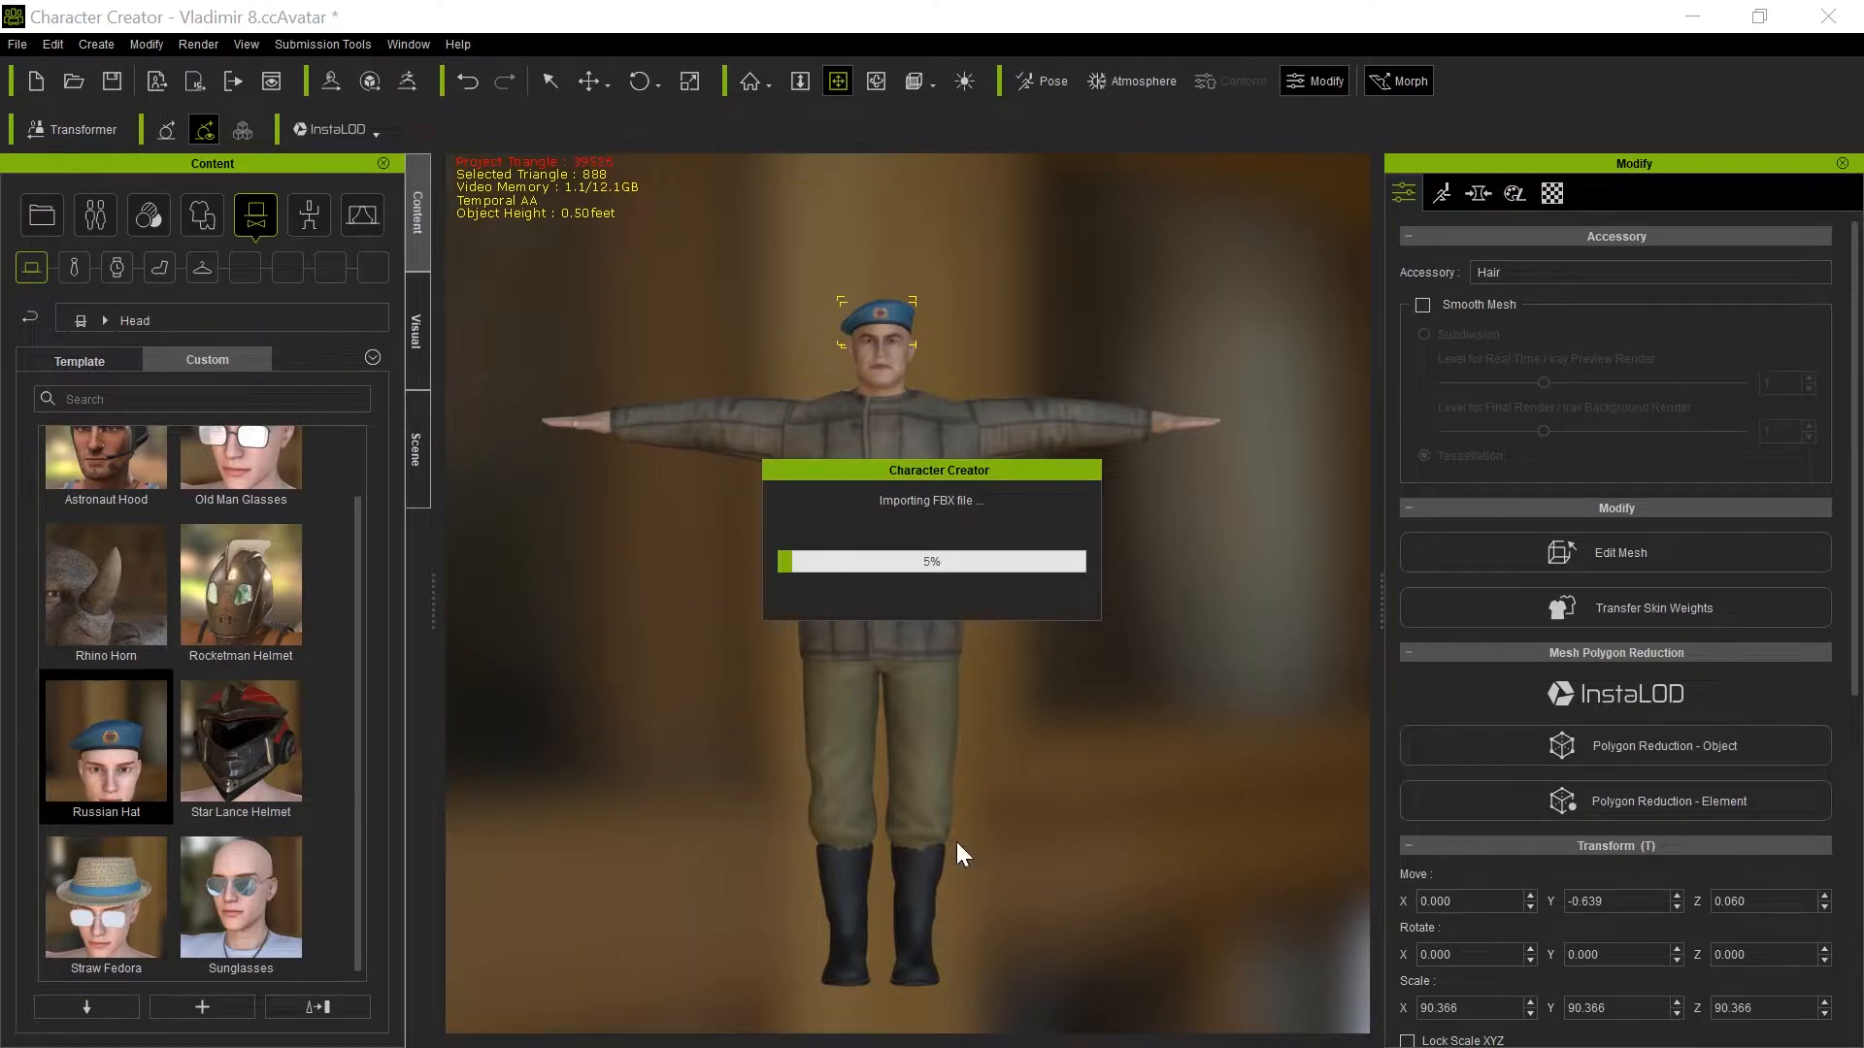
pyautogui.moveTo(865, 778)
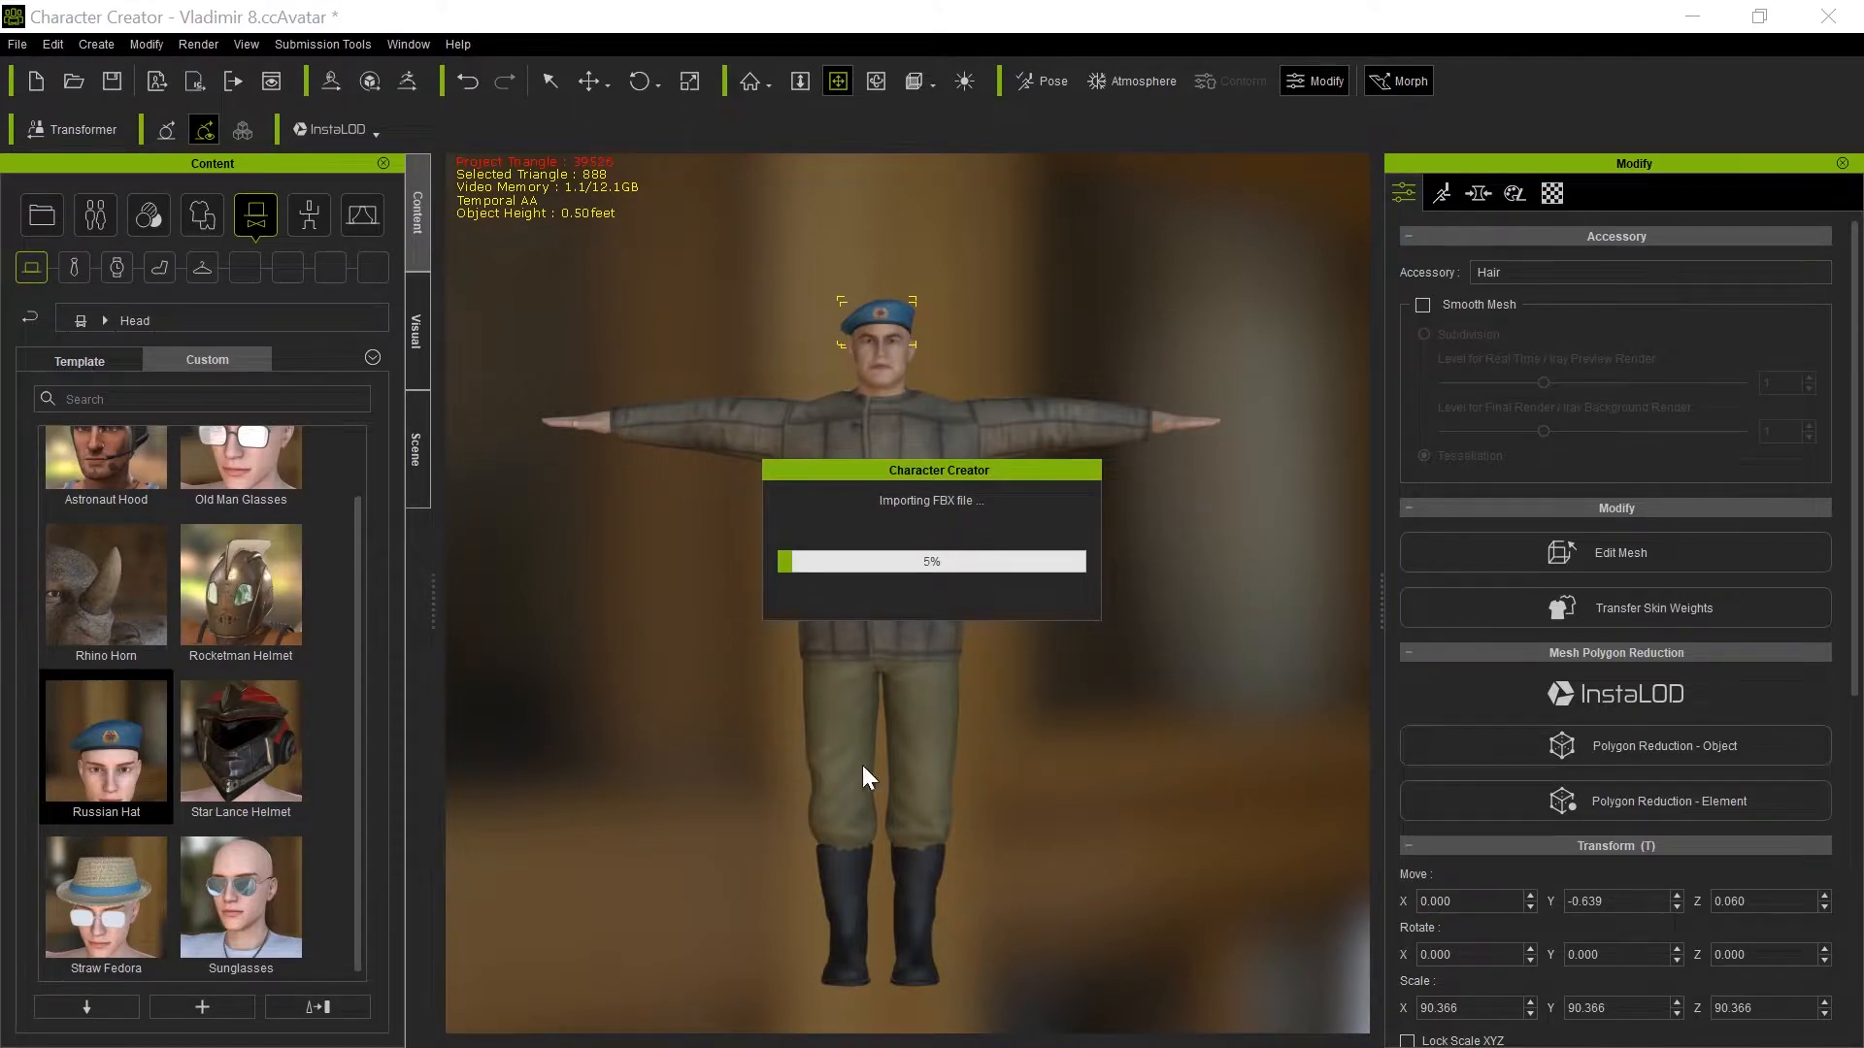
pyautogui.moveTo(1007, 461)
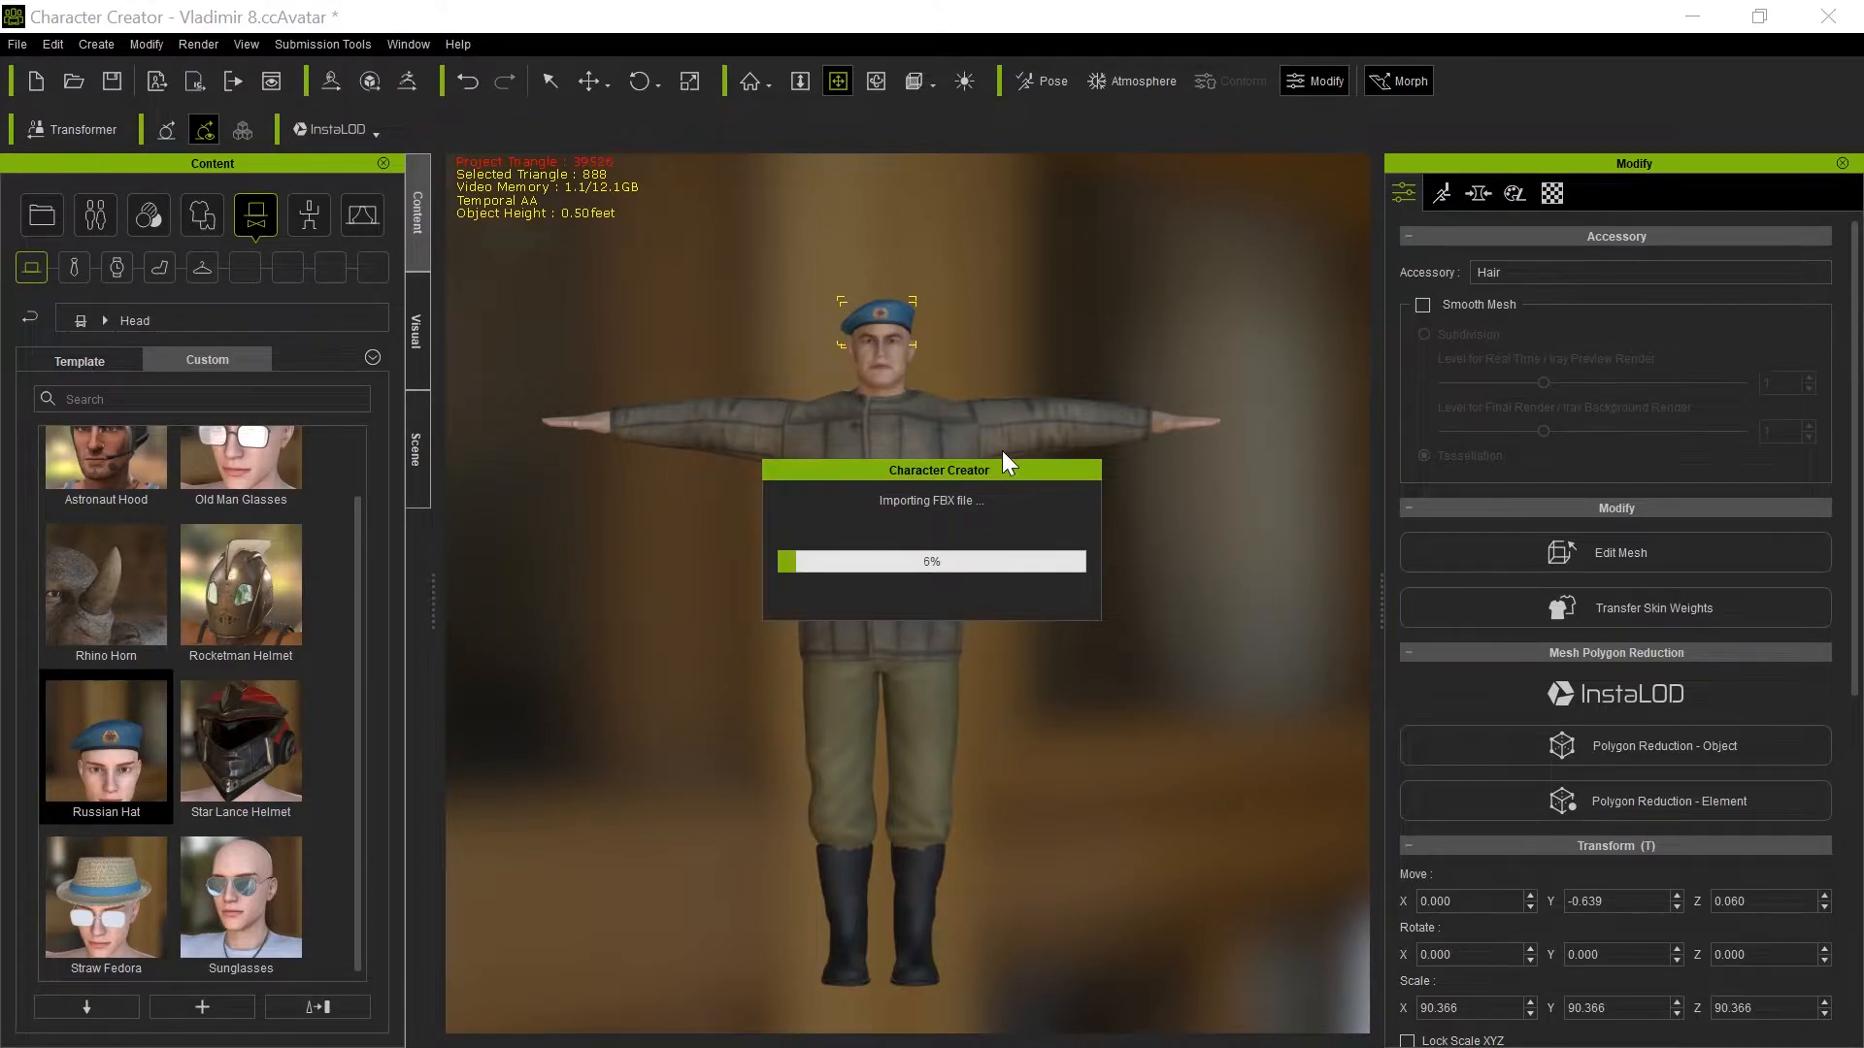
pyautogui.moveTo(370, 464)
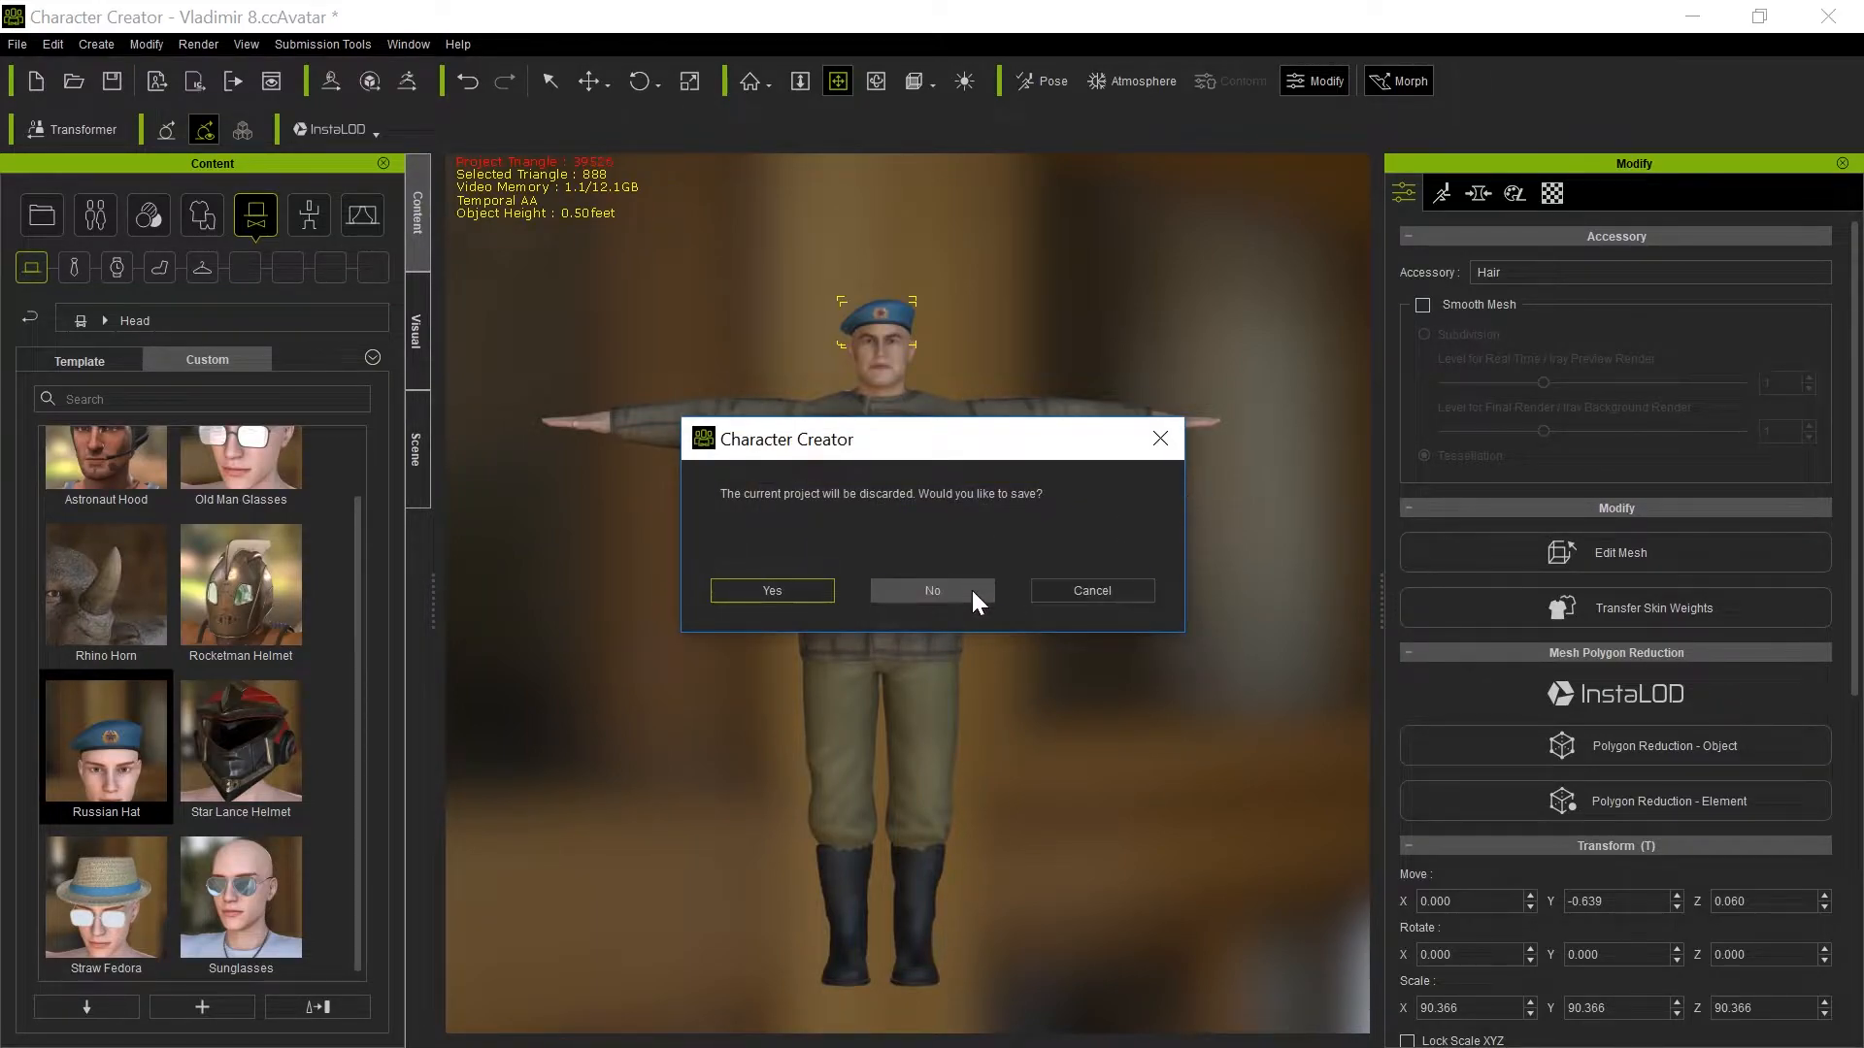
# Discard the unsaved project, check Ushanka_1156's asset type, and accept the import report.
pyautogui.click(932, 591)
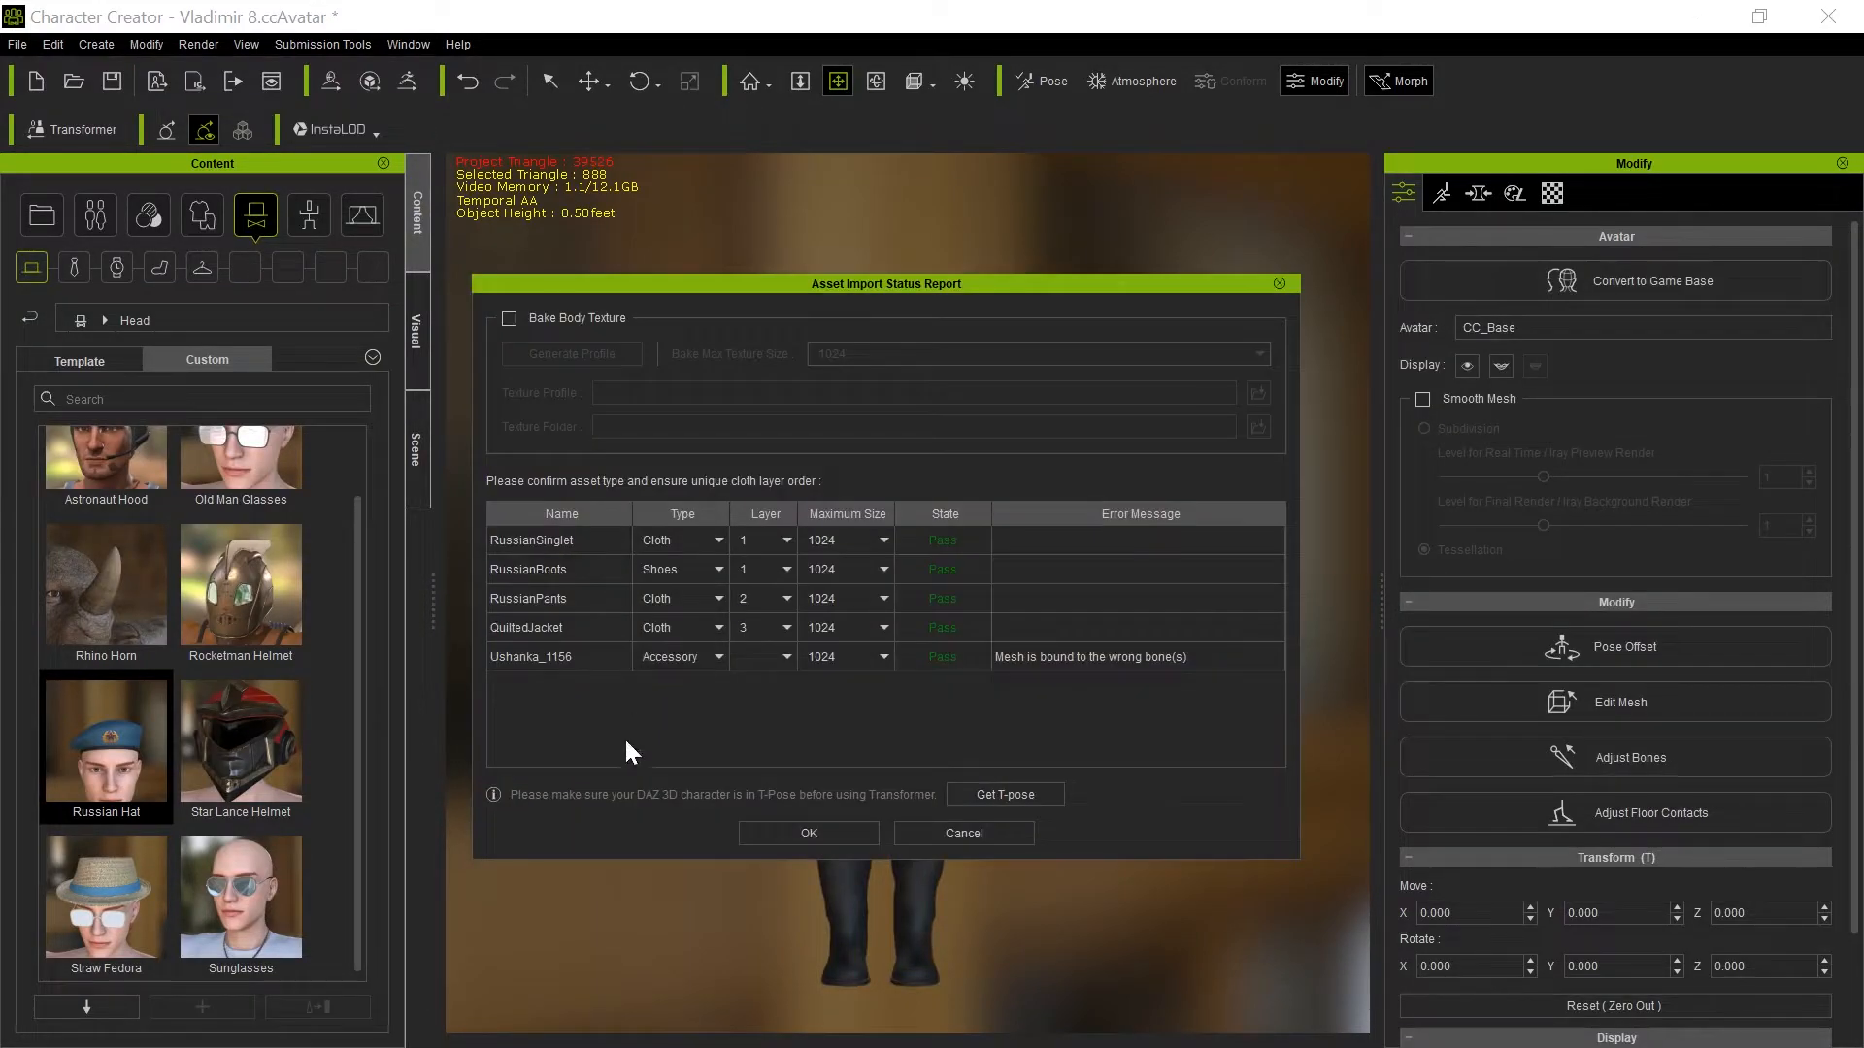
pyautogui.moveTo(630, 529)
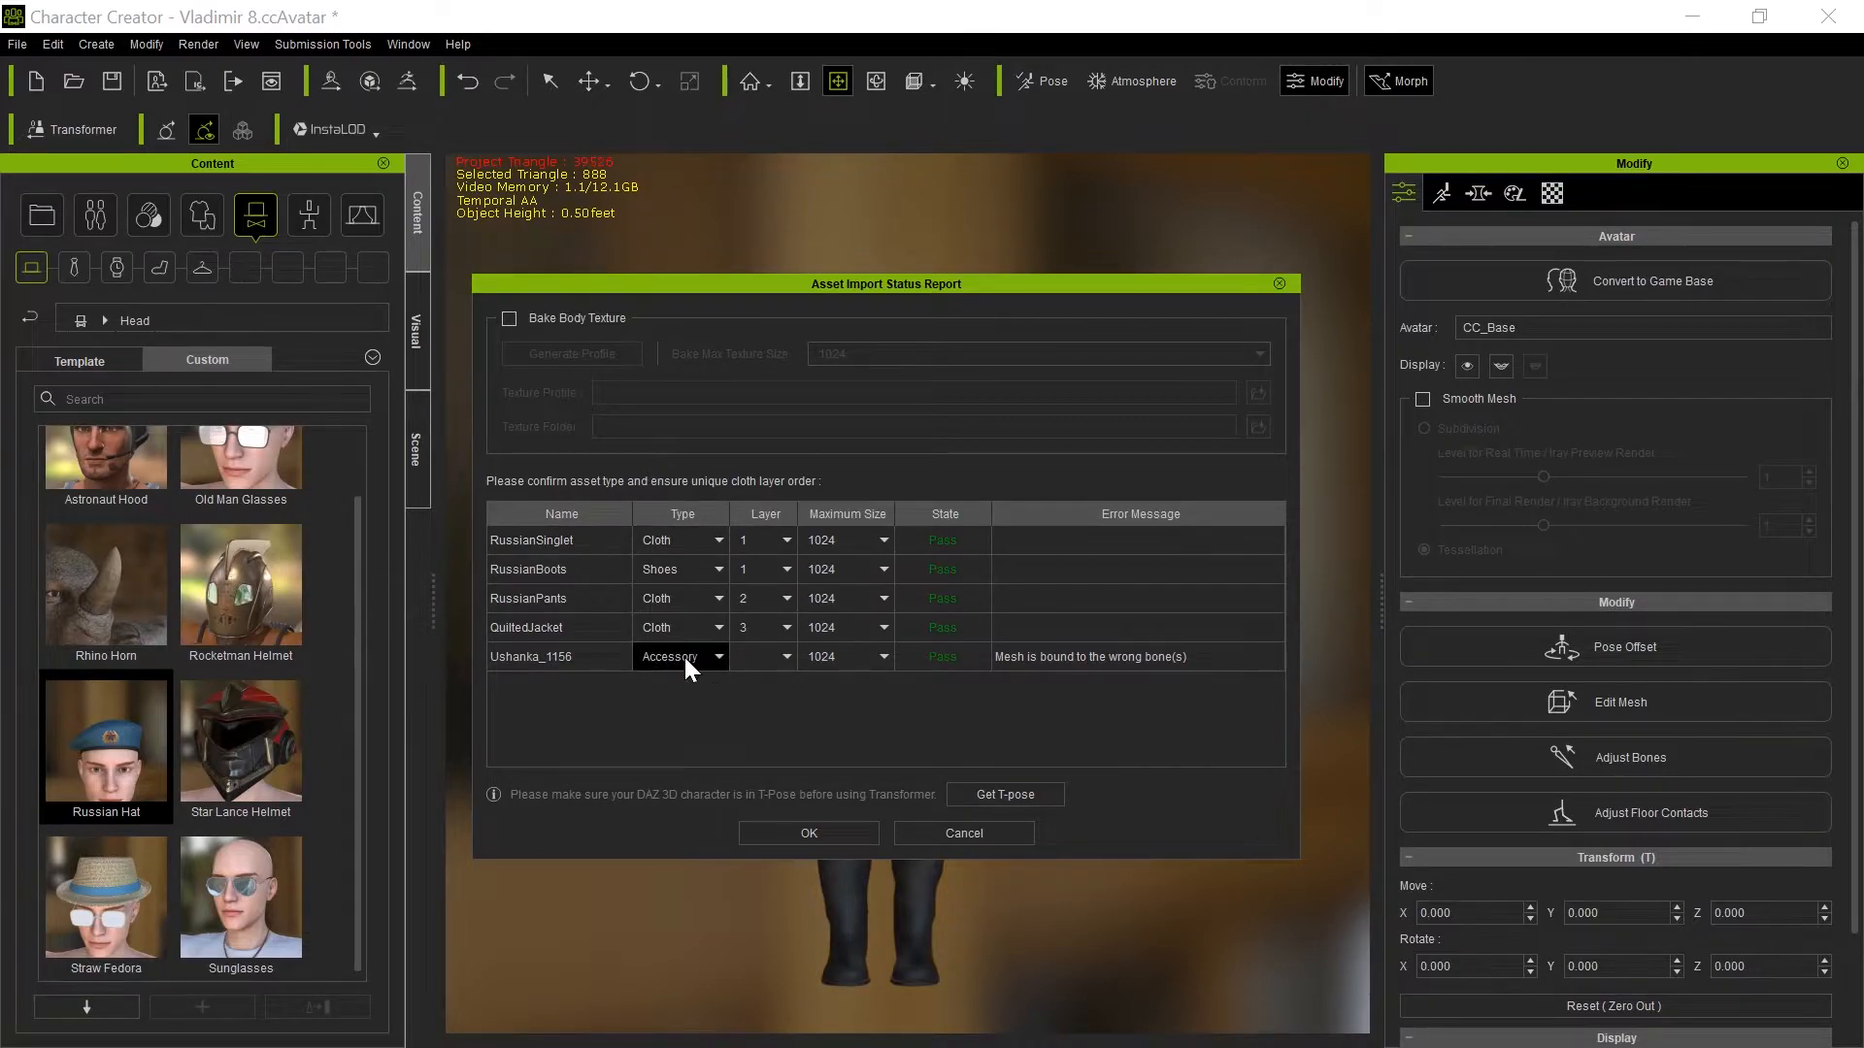
pyautogui.click(559, 656)
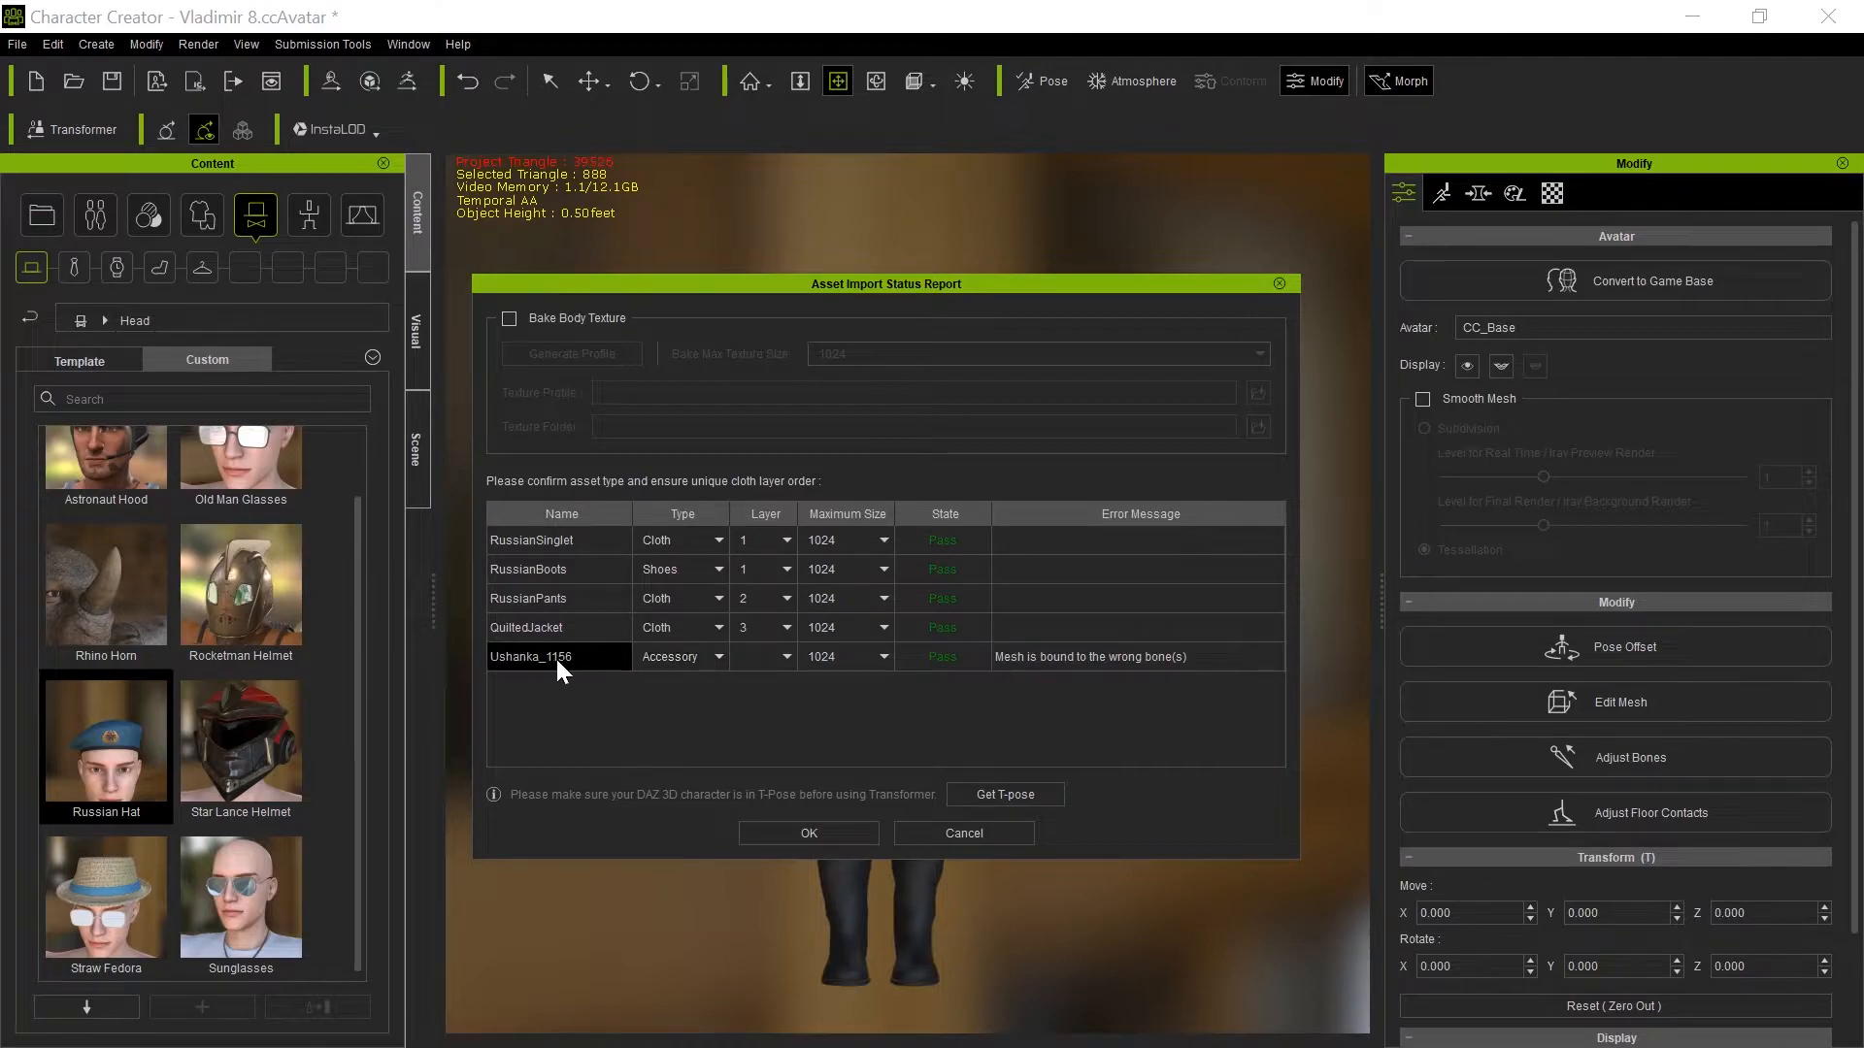
pyautogui.moveTo(1148, 673)
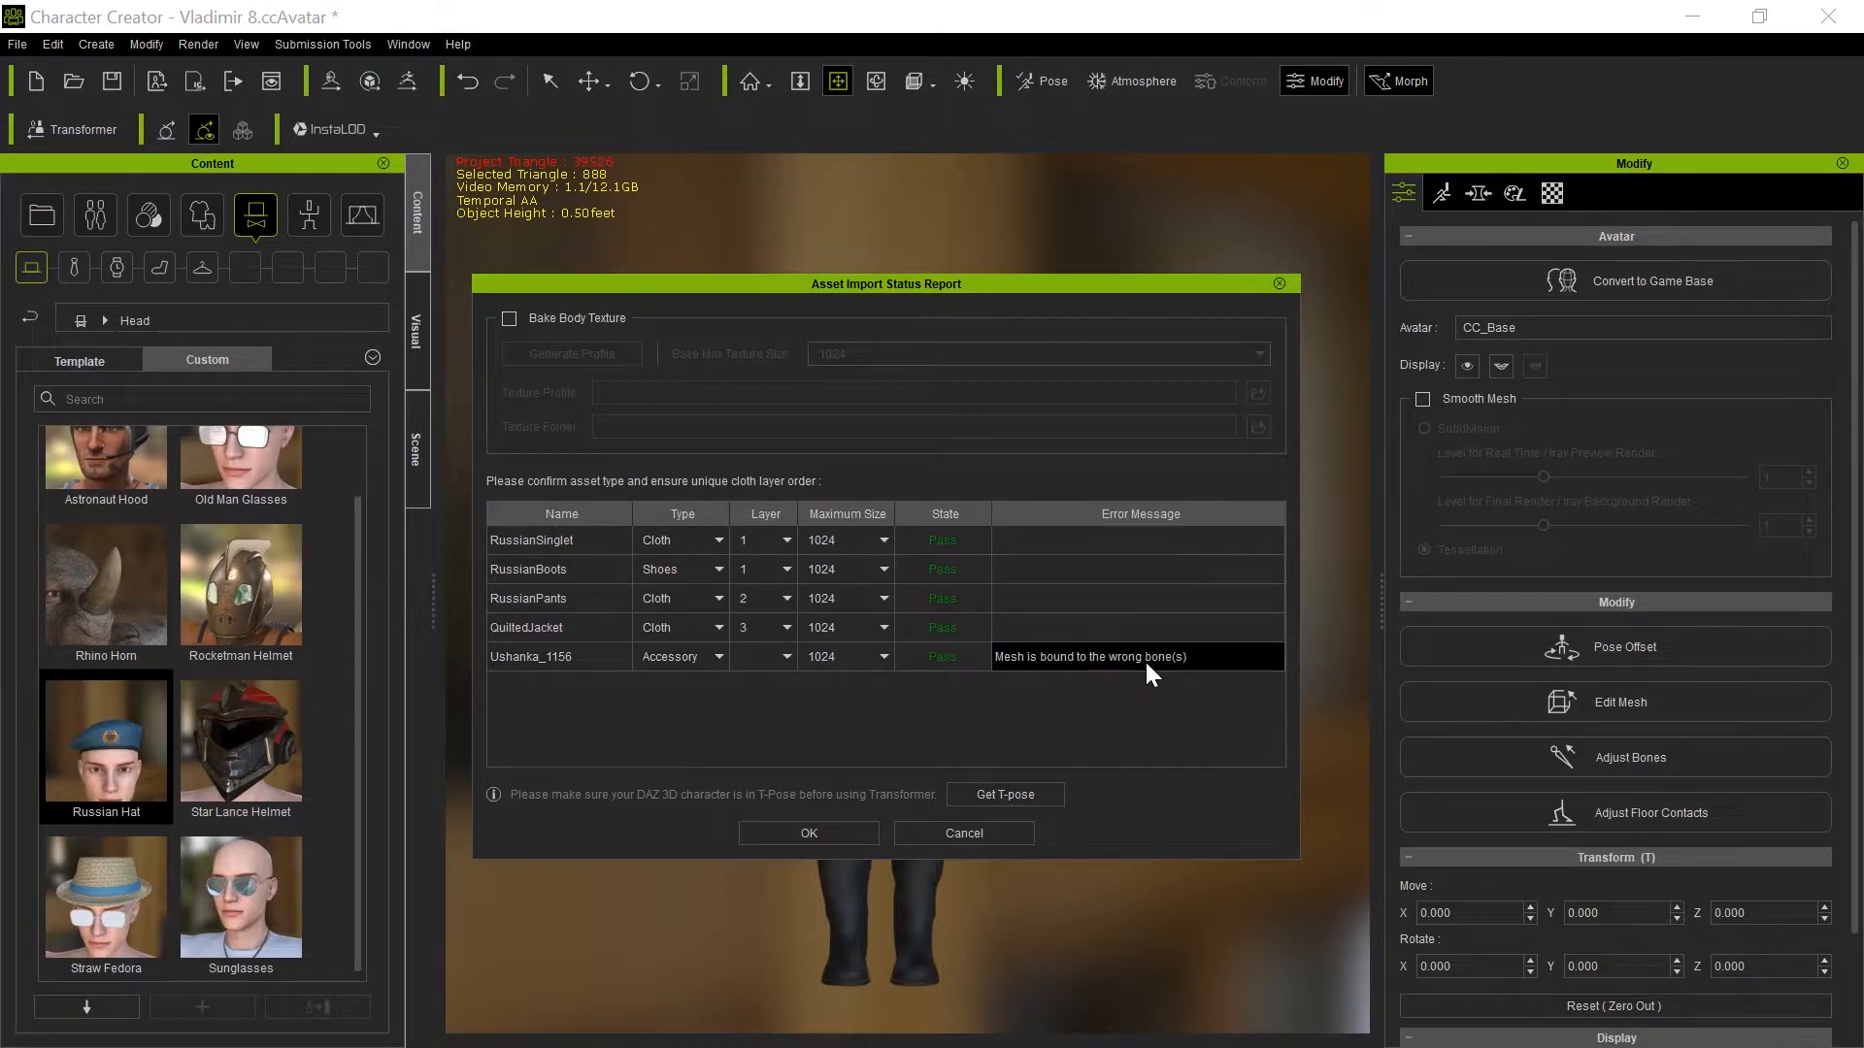
pyautogui.moveTo(567, 689)
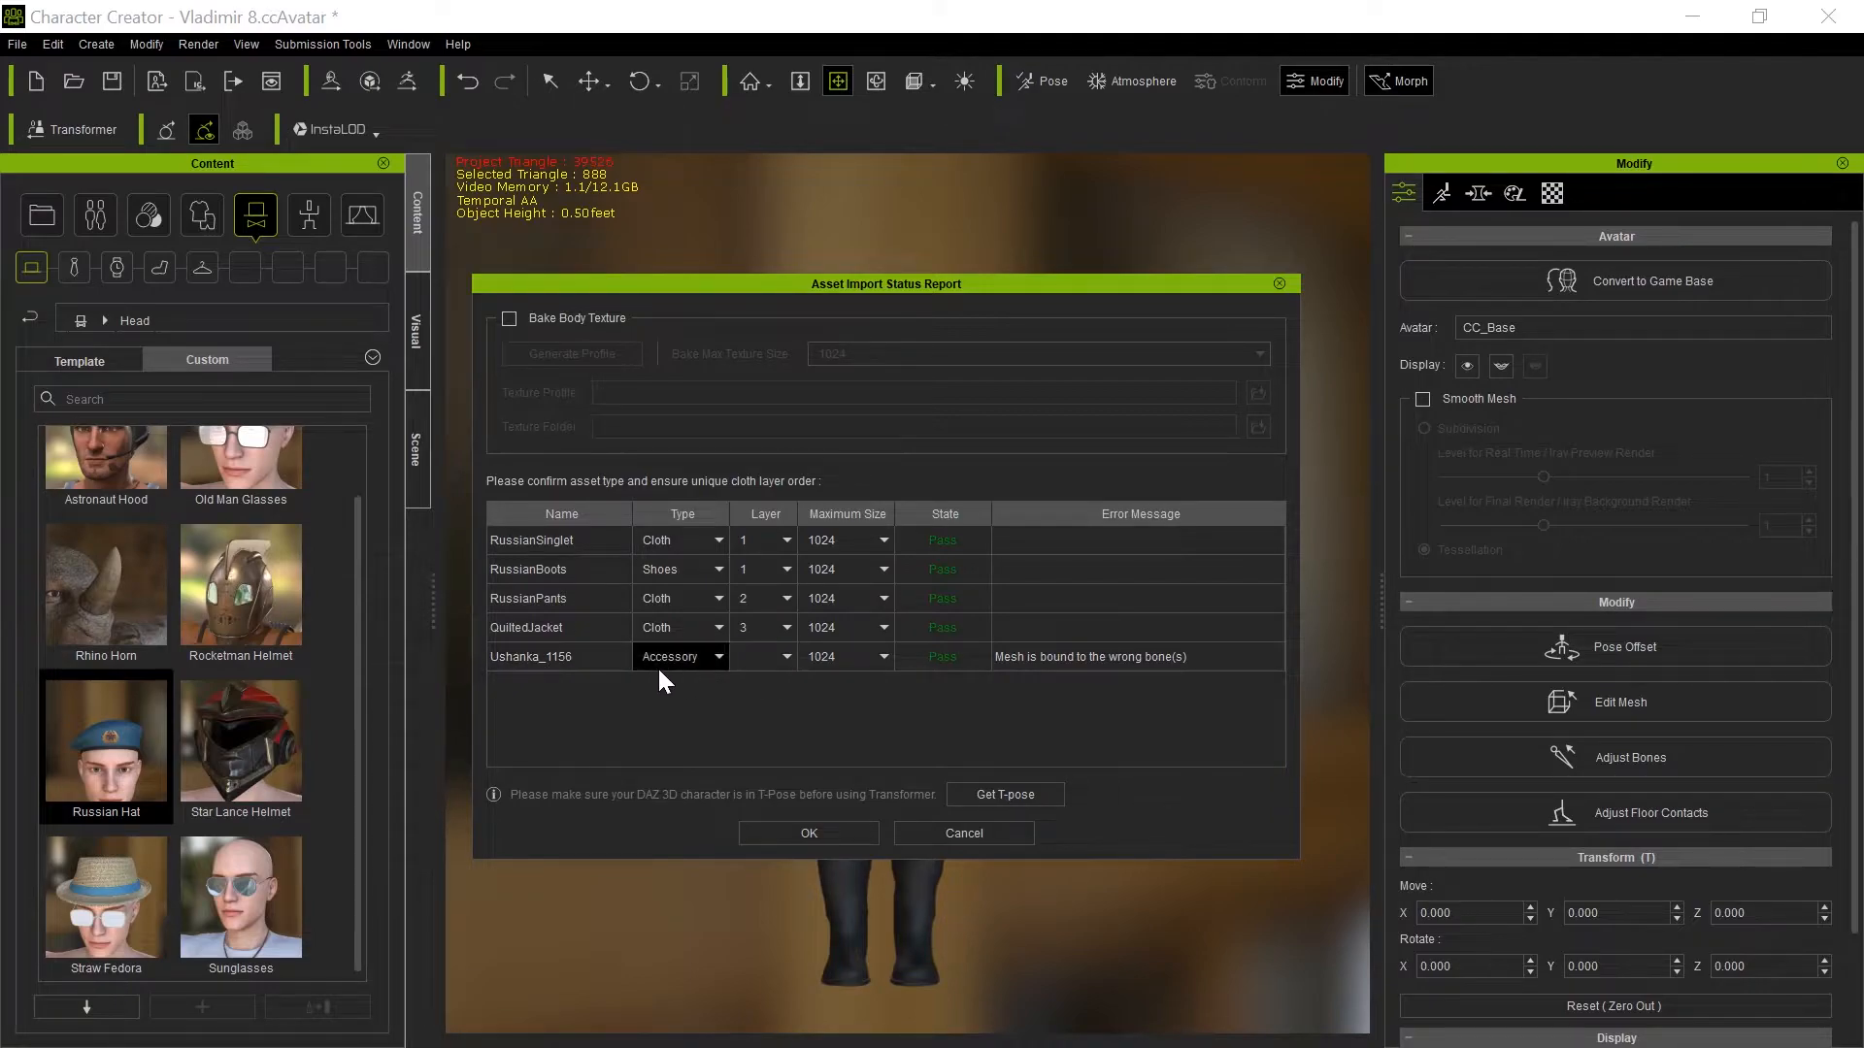
pyautogui.moveTo(1230, 668)
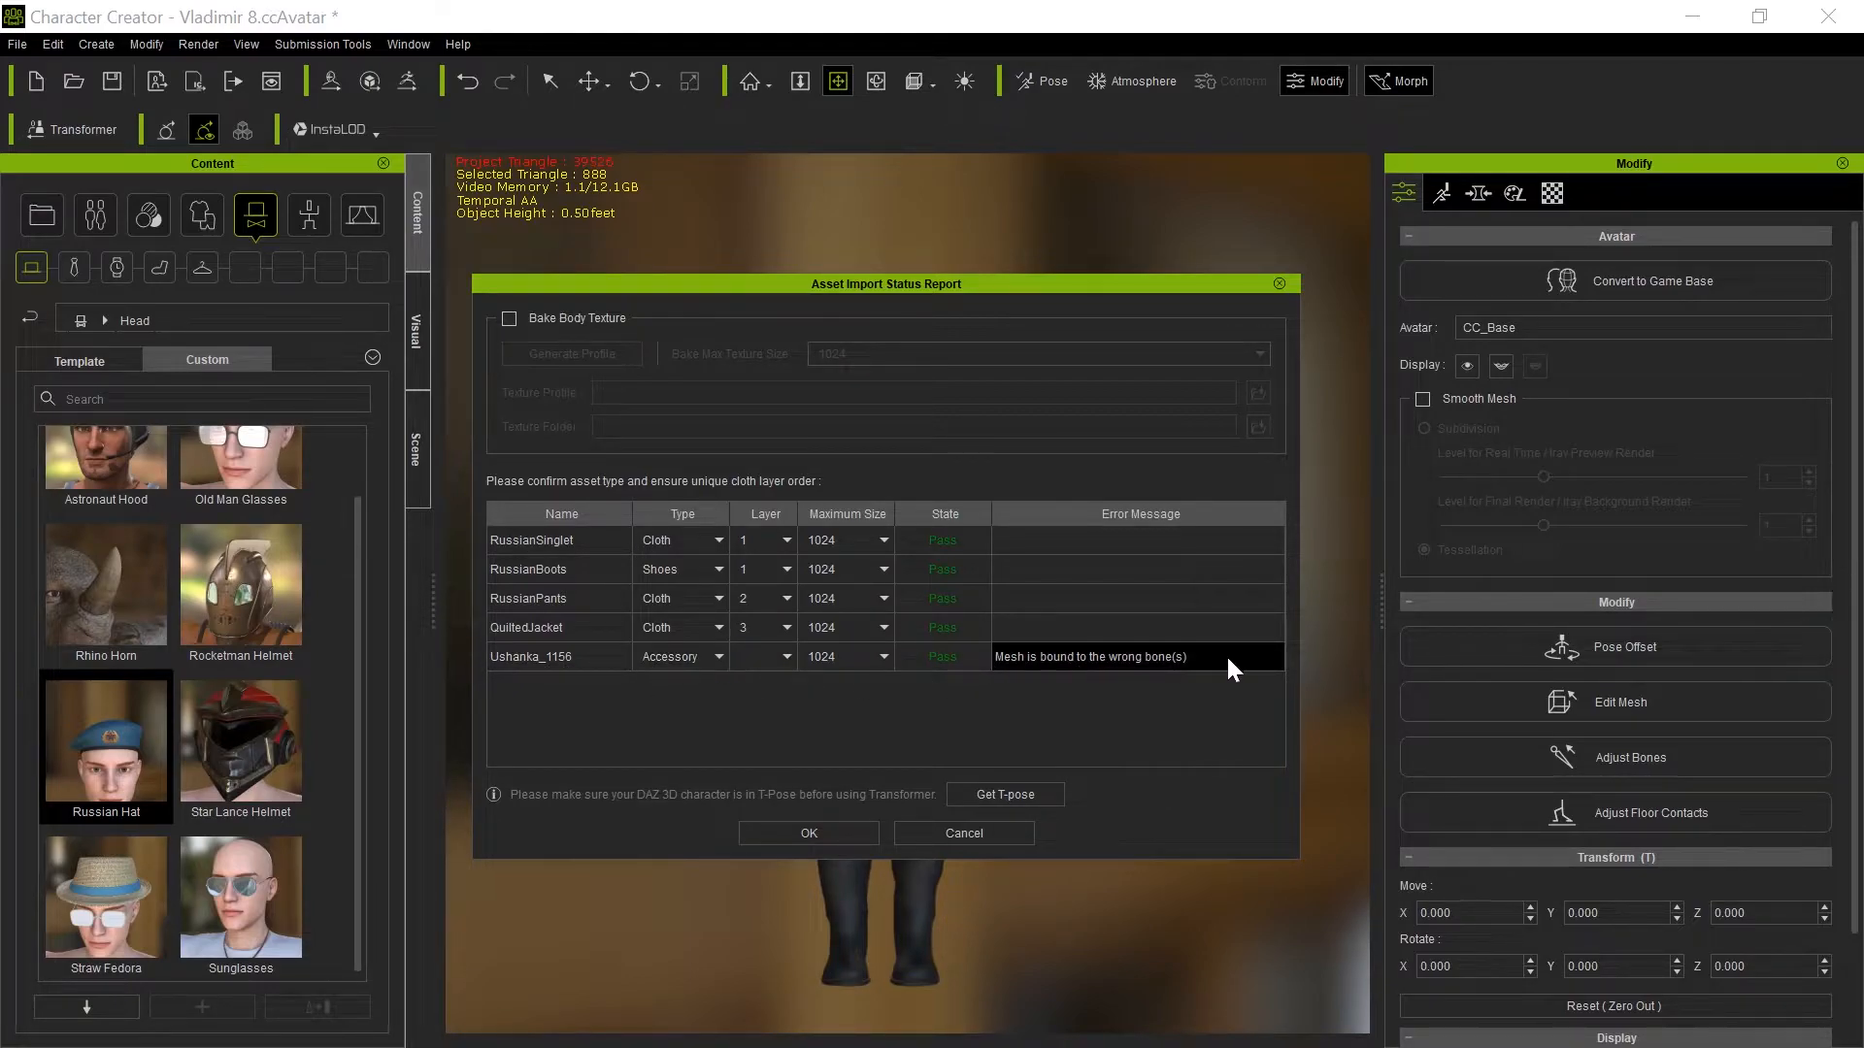
pyautogui.moveTo(1073, 697)
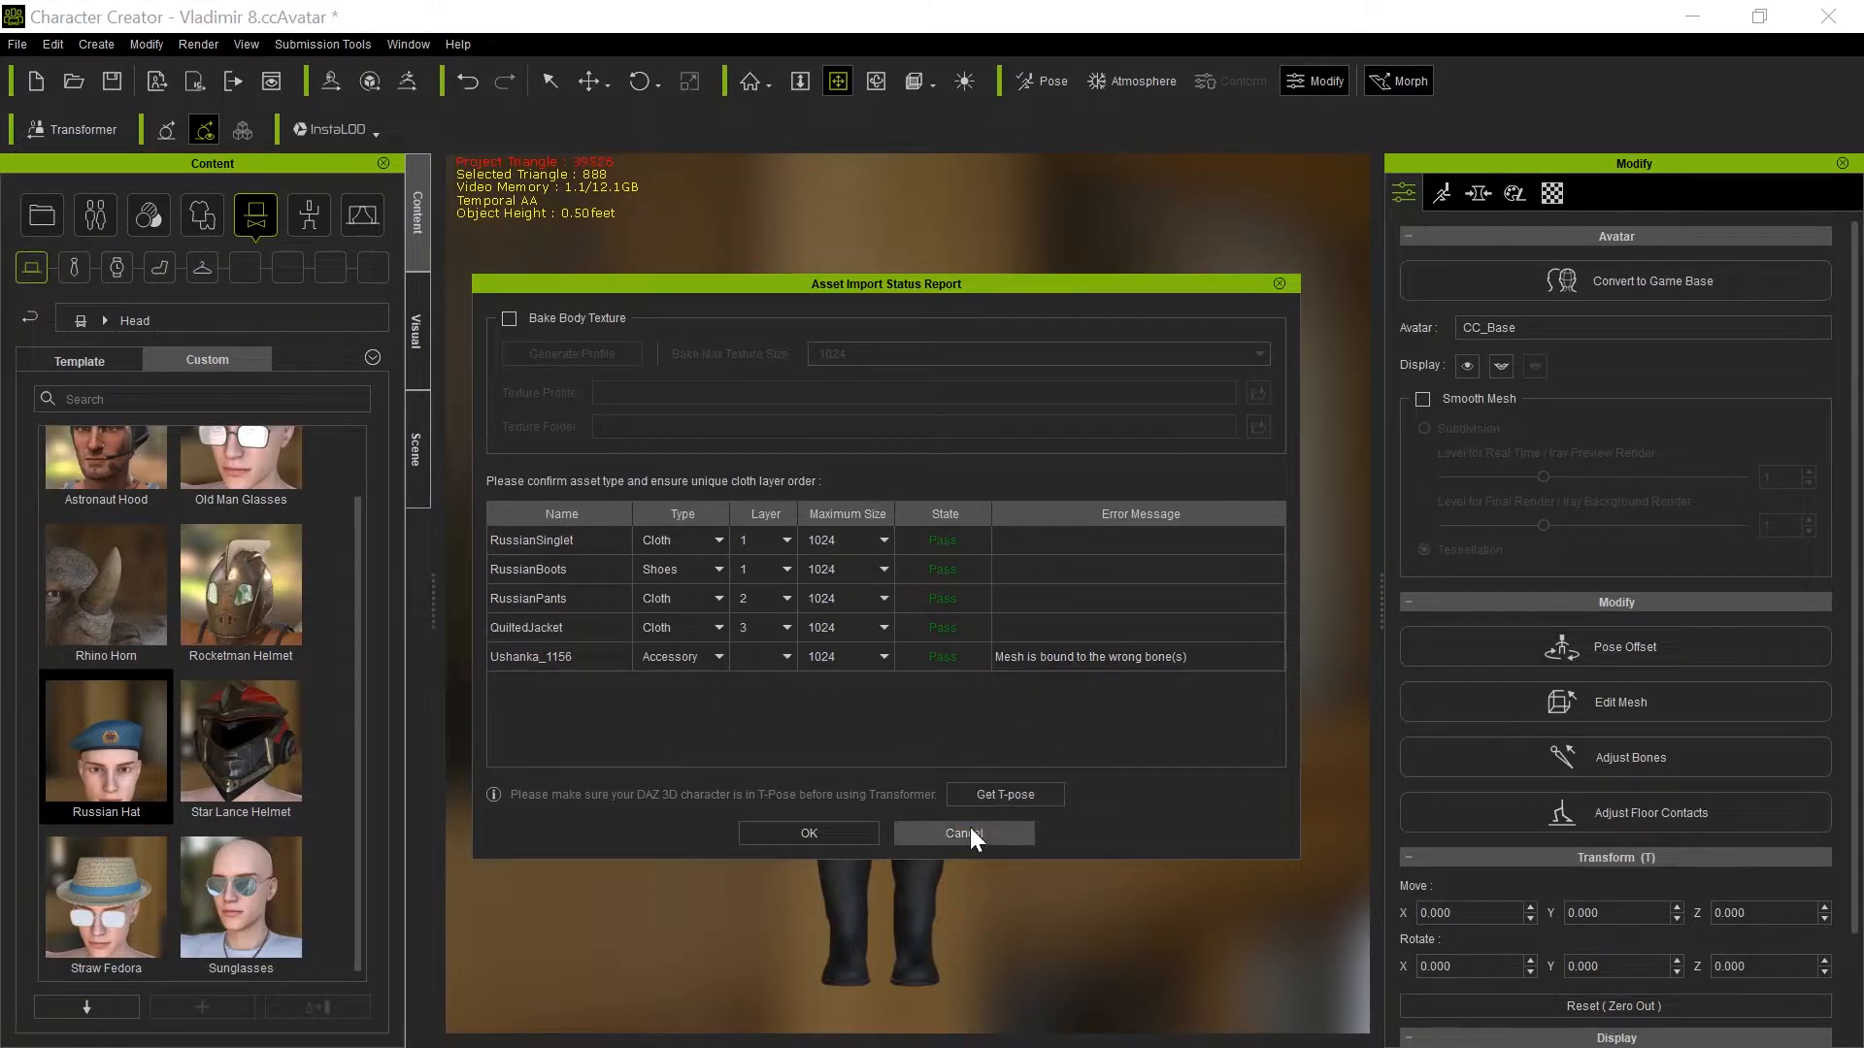
pyautogui.moveTo(629, 591)
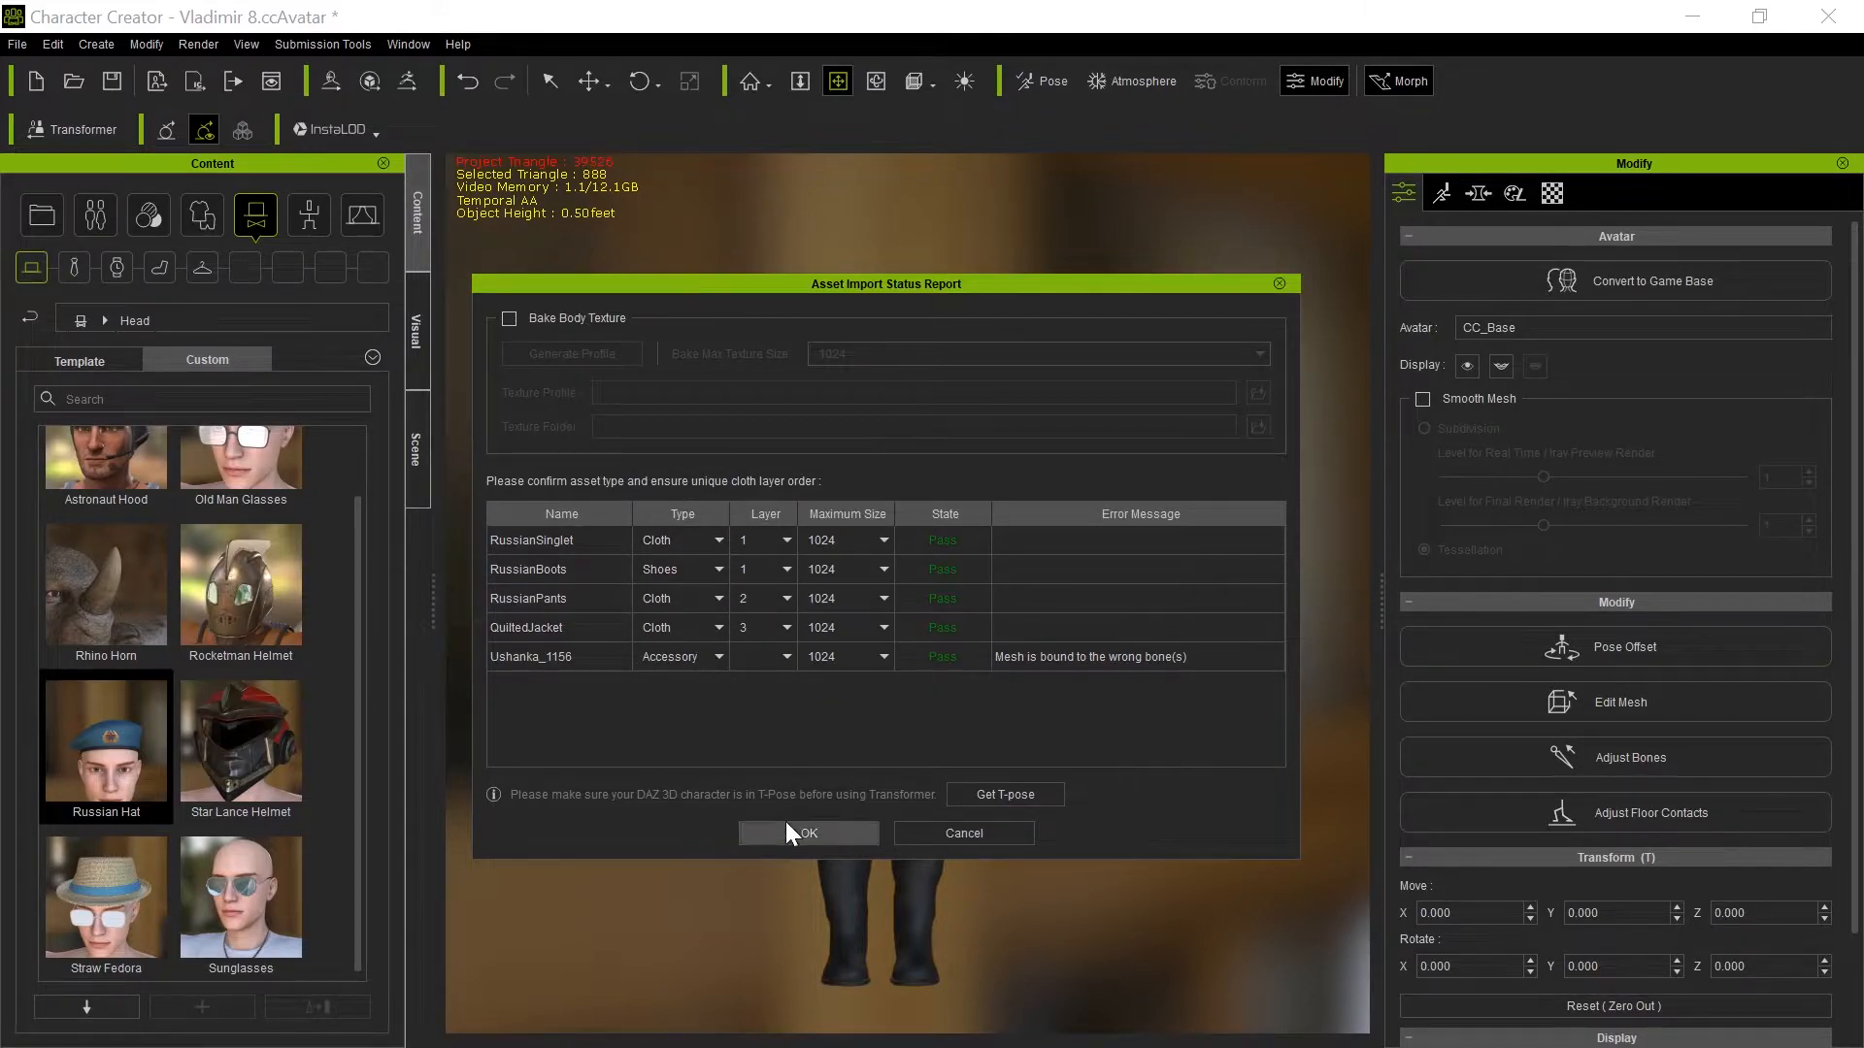
pyautogui.moveTo(907, 422)
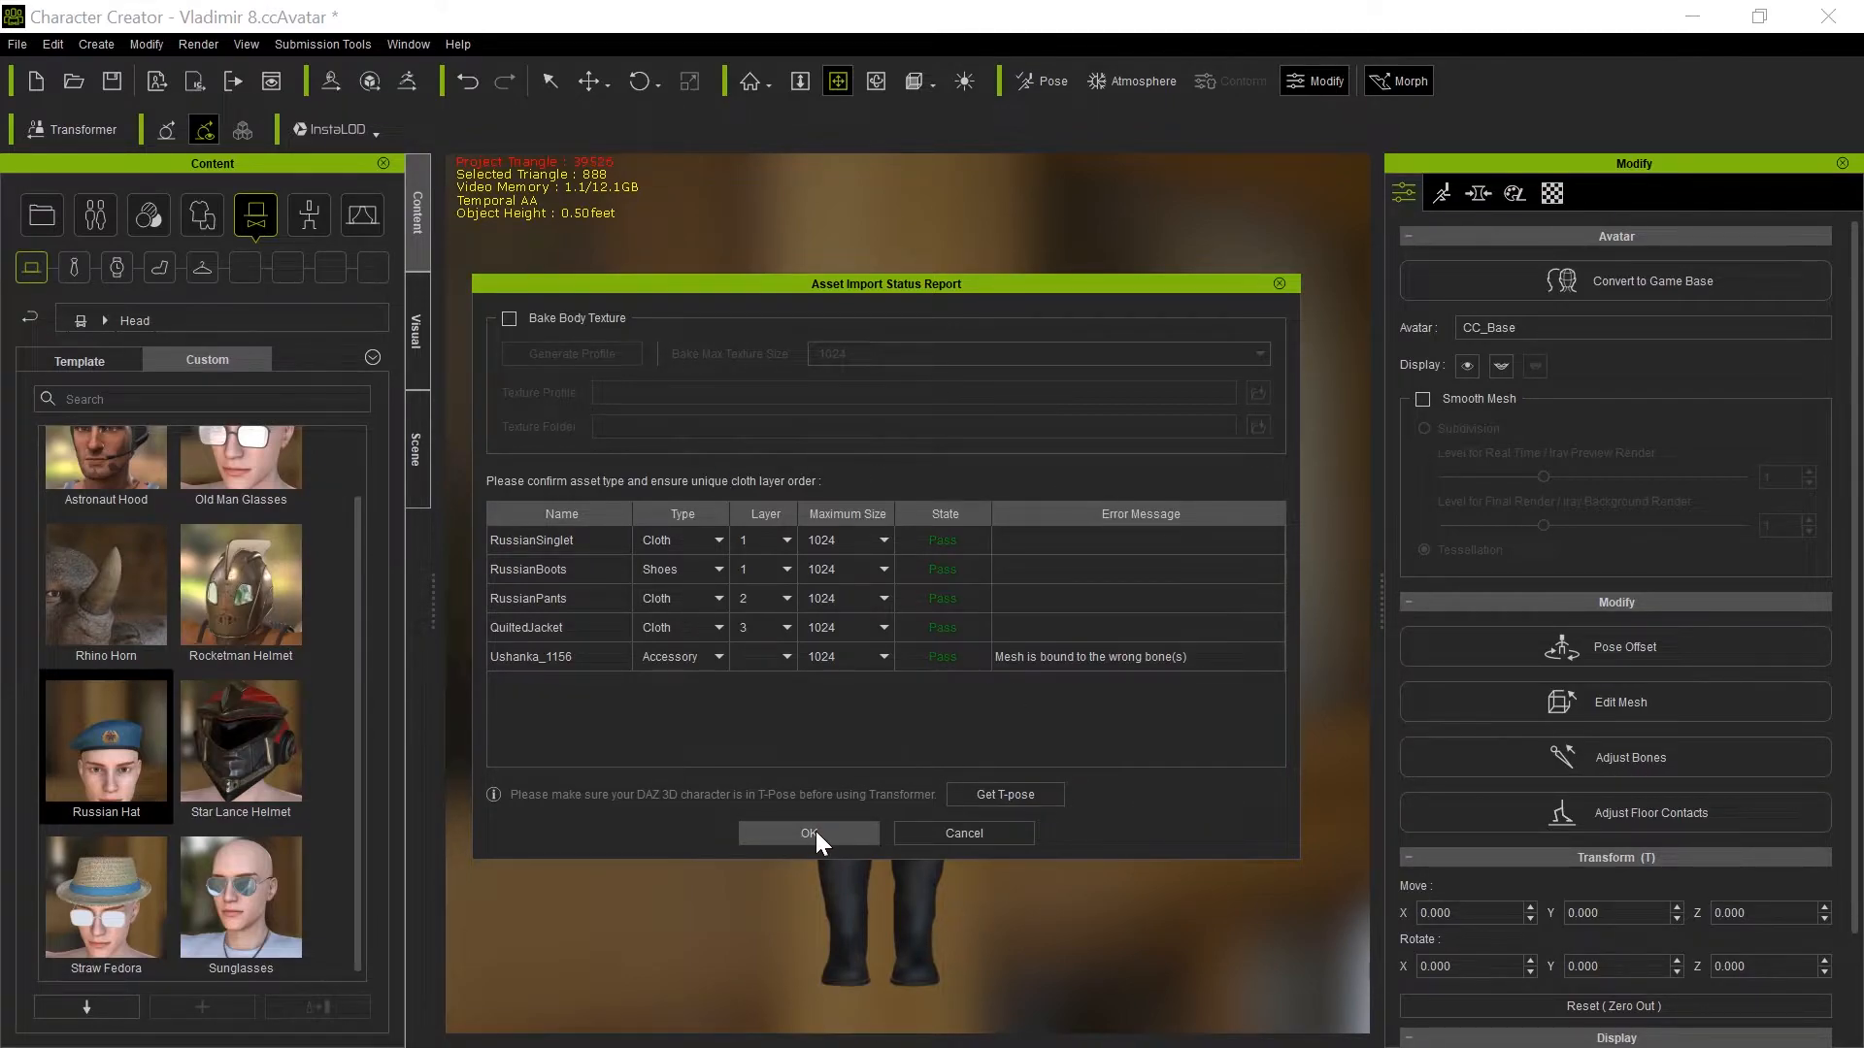
pyautogui.click(809, 832)
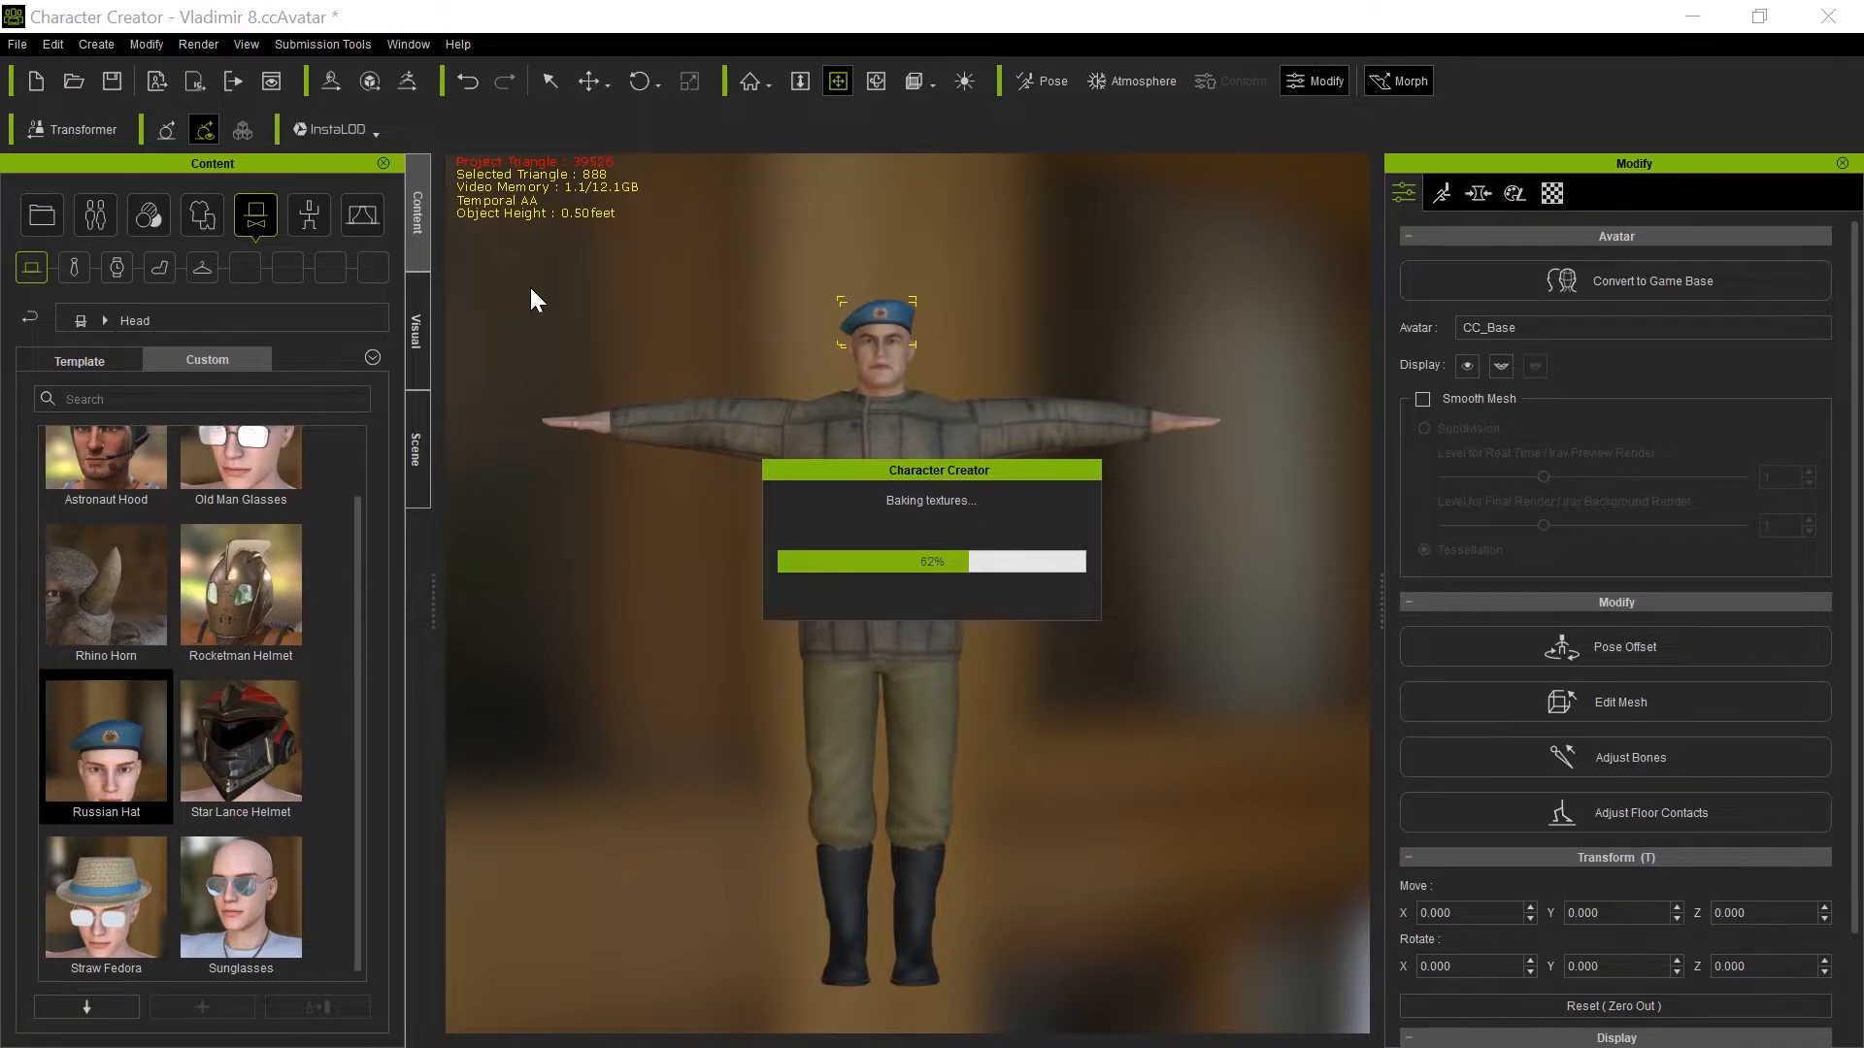
pyautogui.moveTo(648, 398)
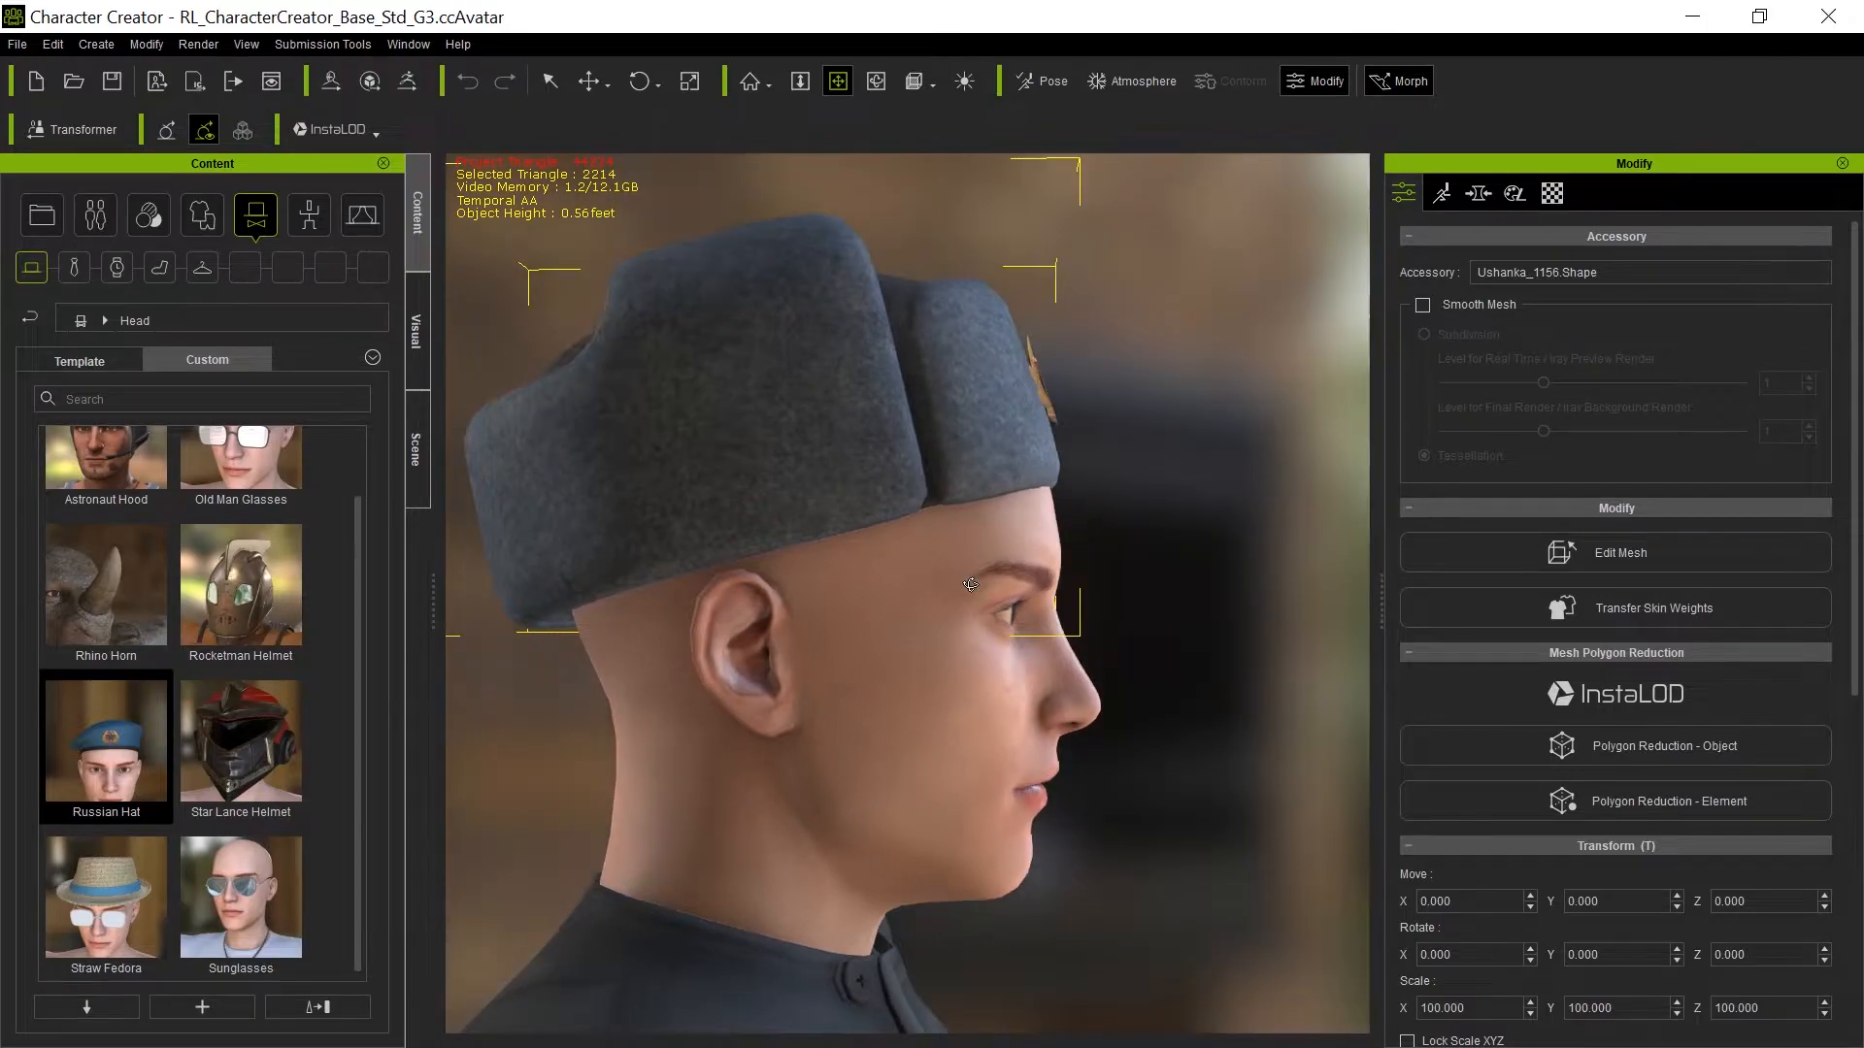
pyautogui.moveTo(1466, 788)
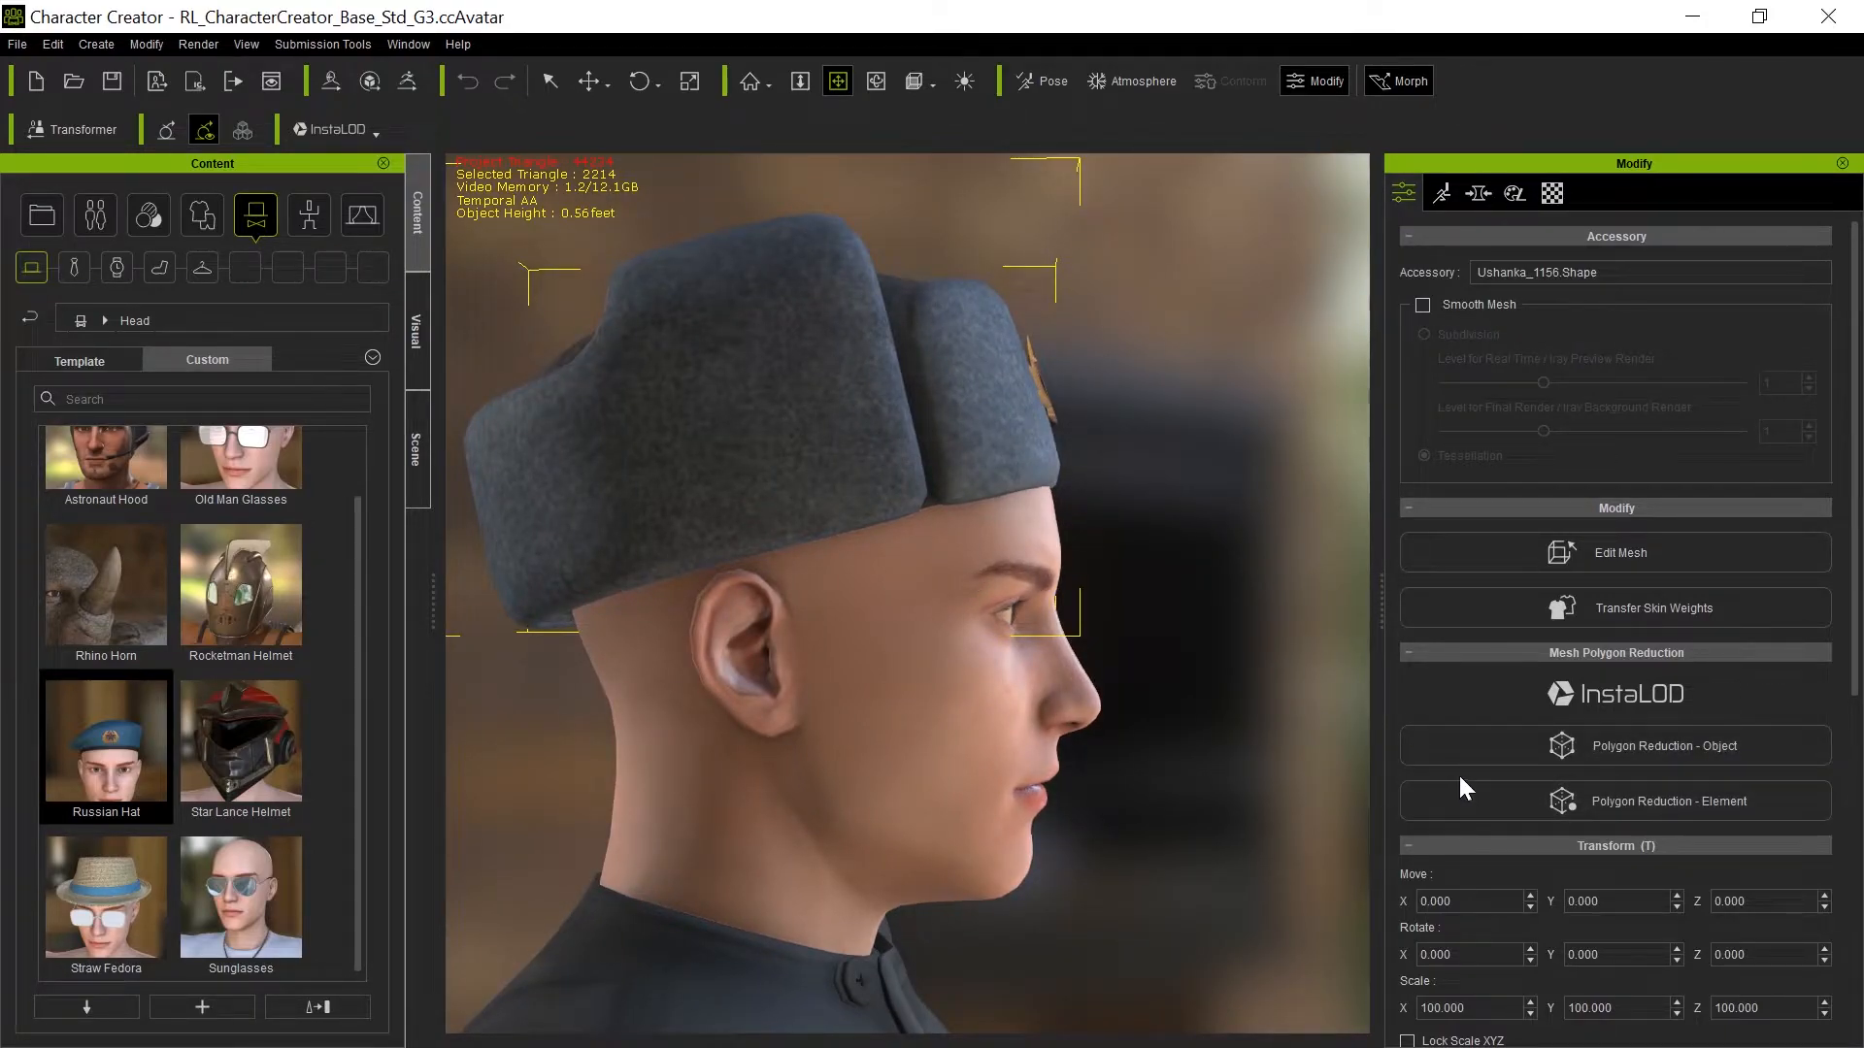
# Zoom the viewport while seating the Ushanka on the head (Move Y 174.129, Z -0.525).
pyautogui.scroll(-3)
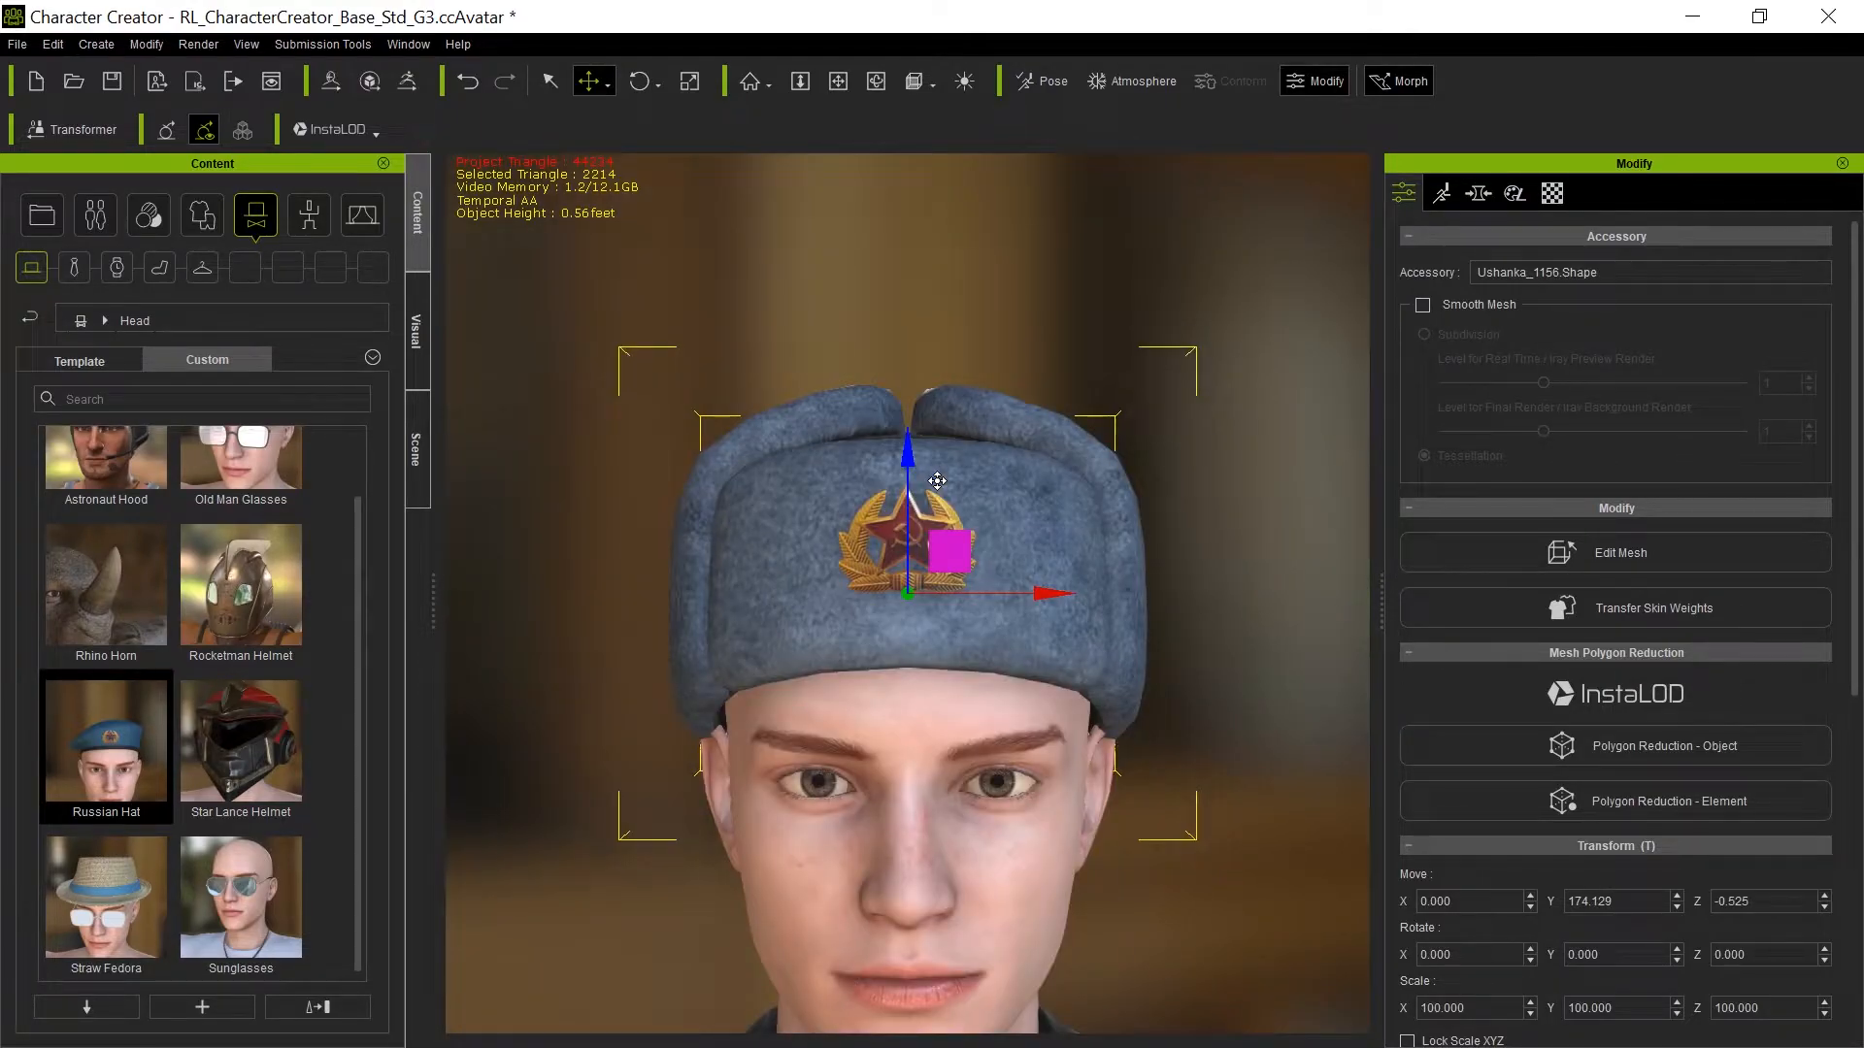
pyautogui.scroll(-3)
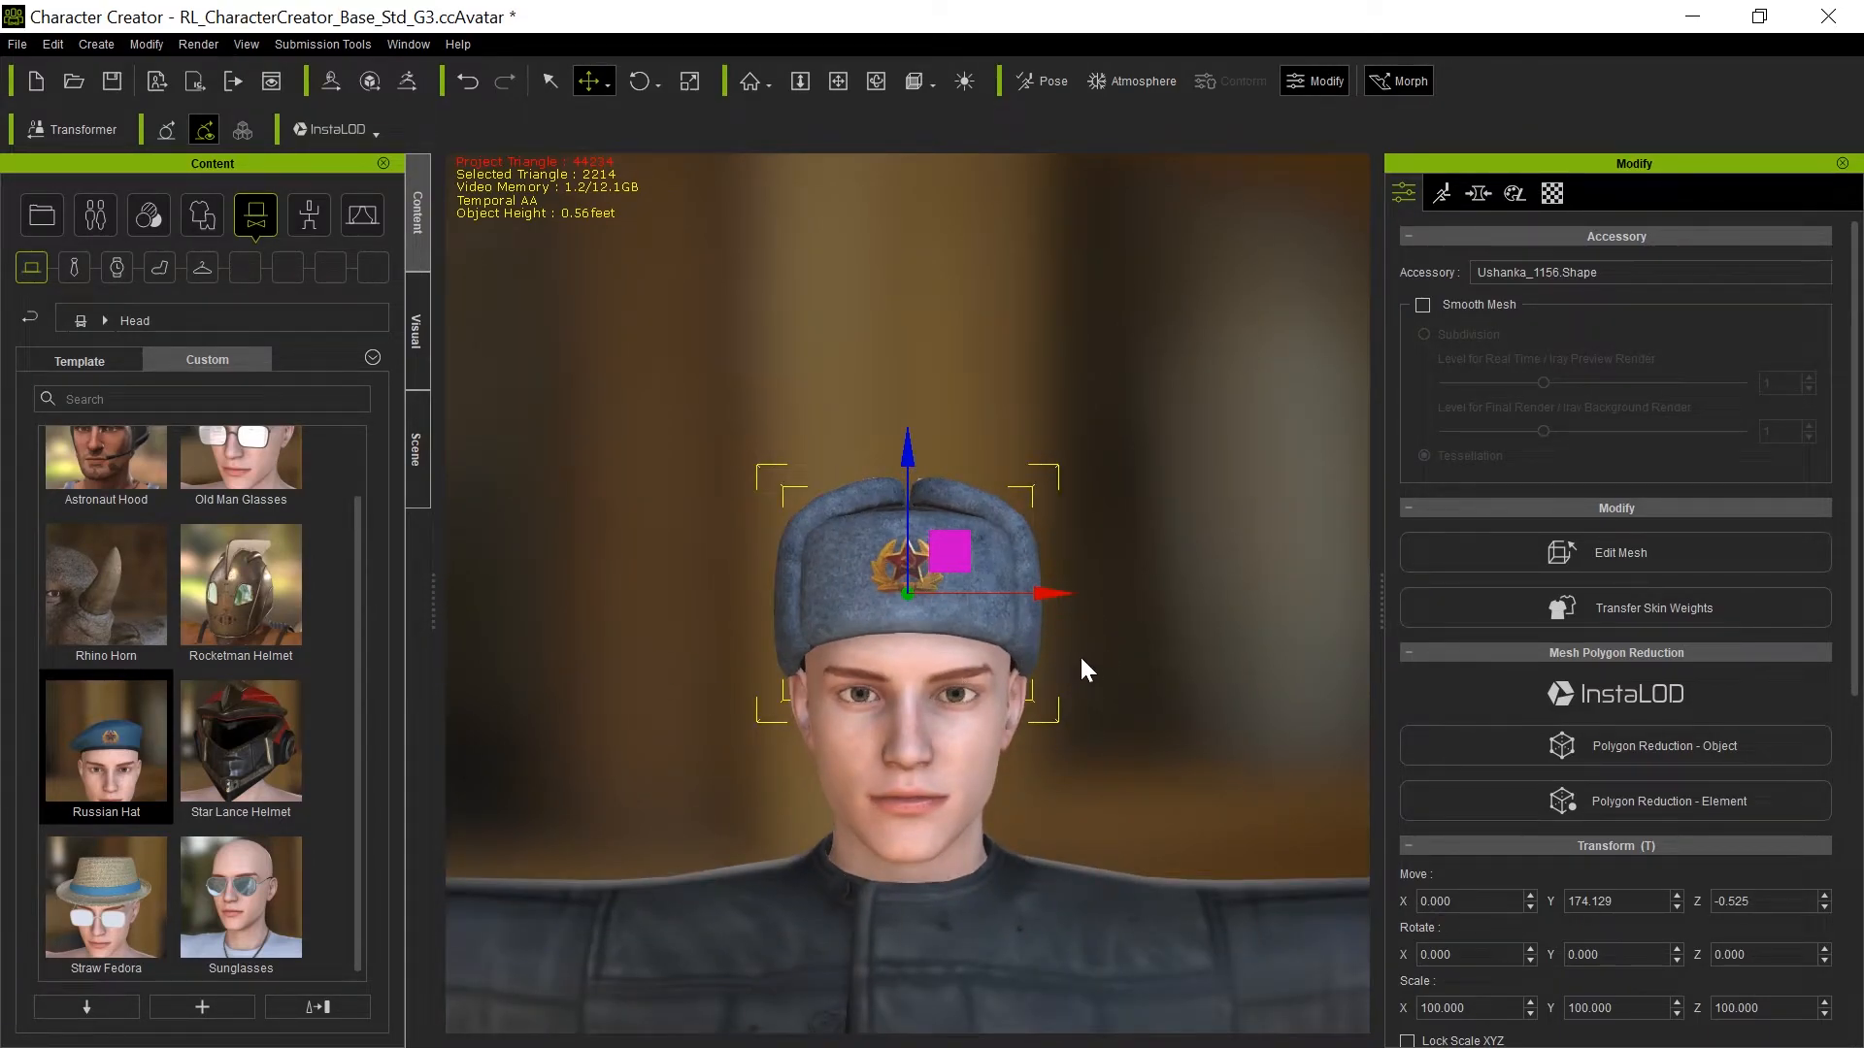
pyautogui.moveTo(706, 763)
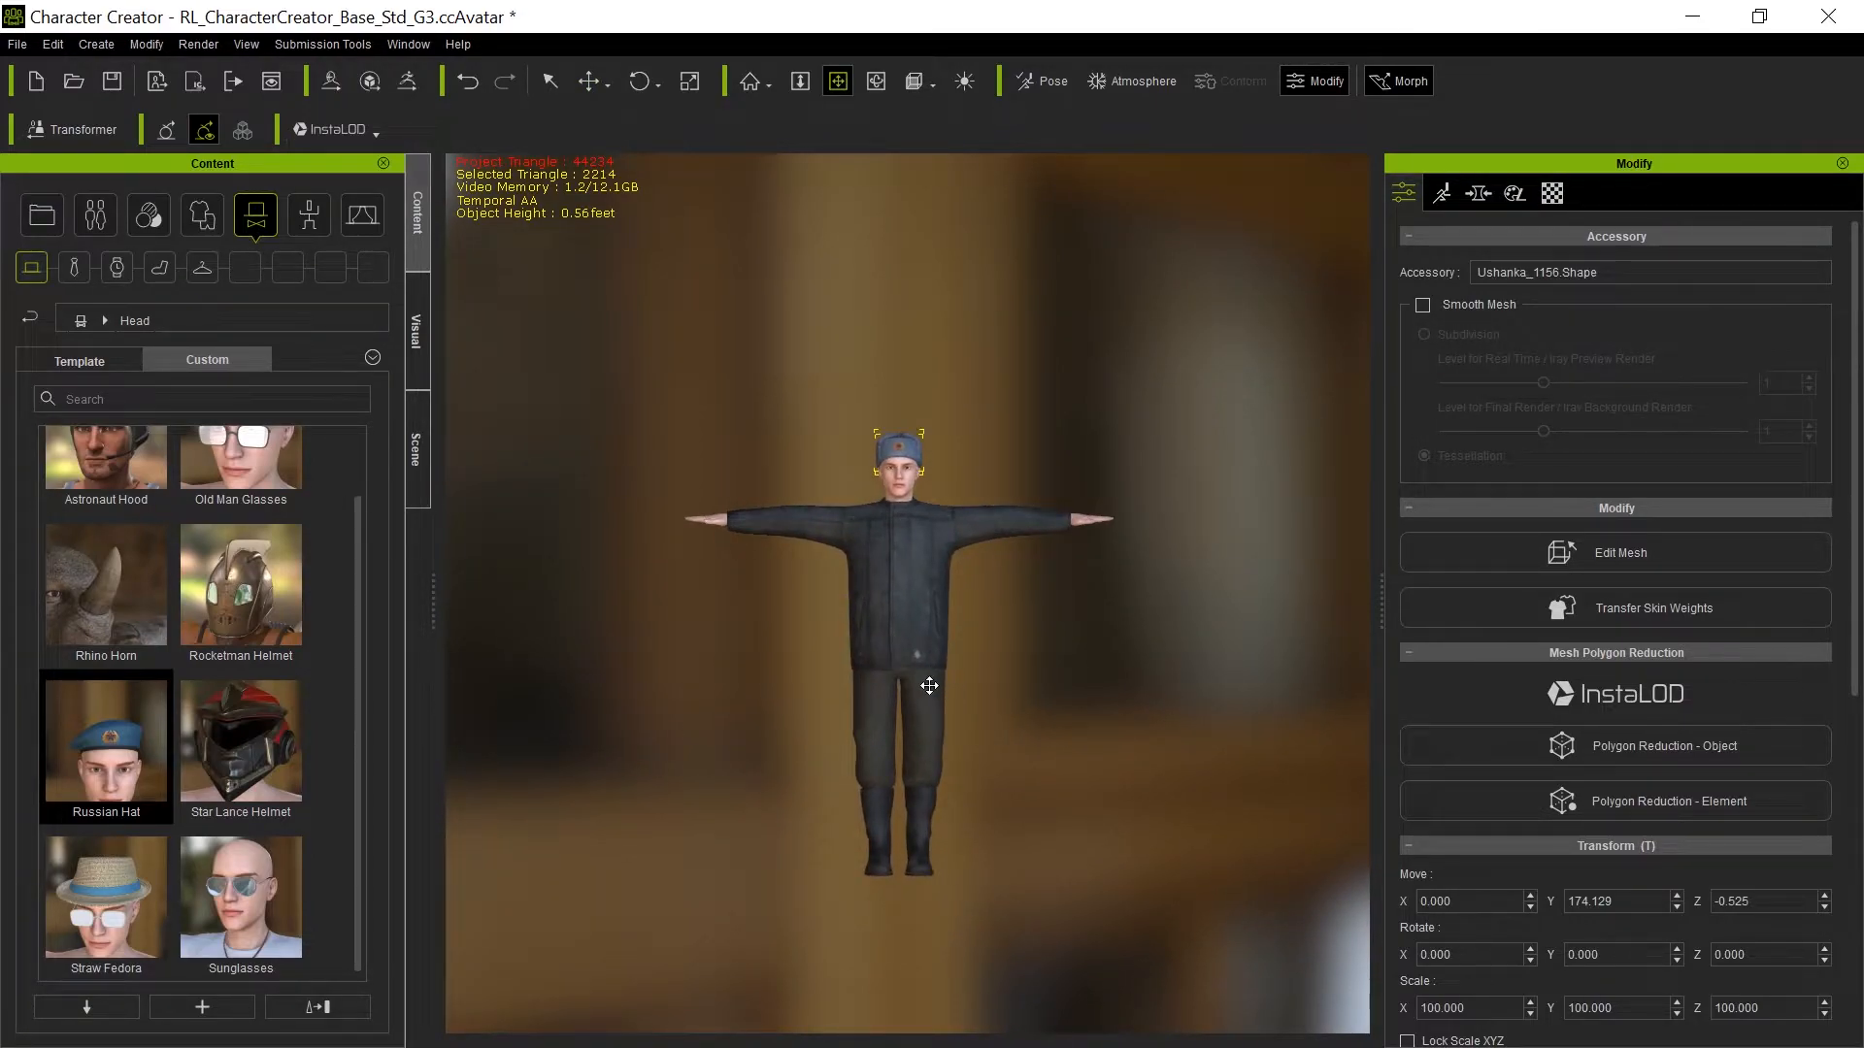
pyautogui.moveTo(1583, 749)
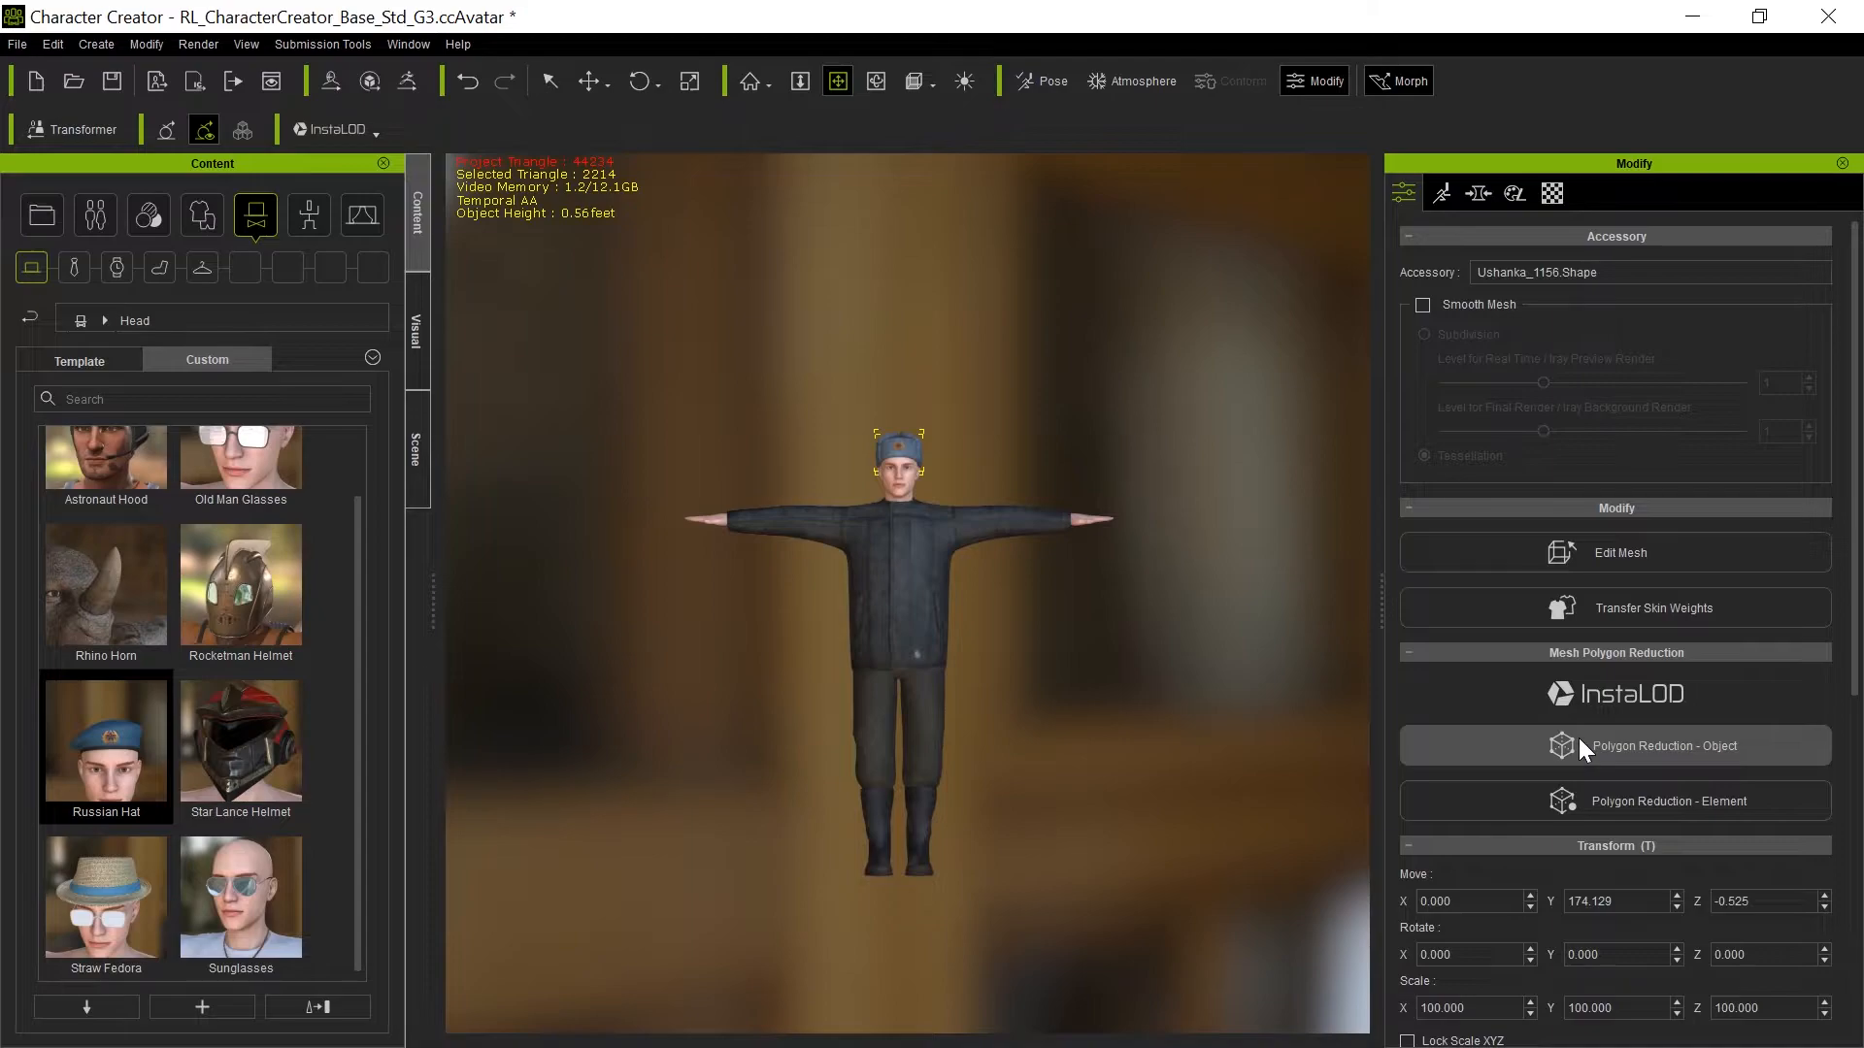
pyautogui.moveTo(976, 562)
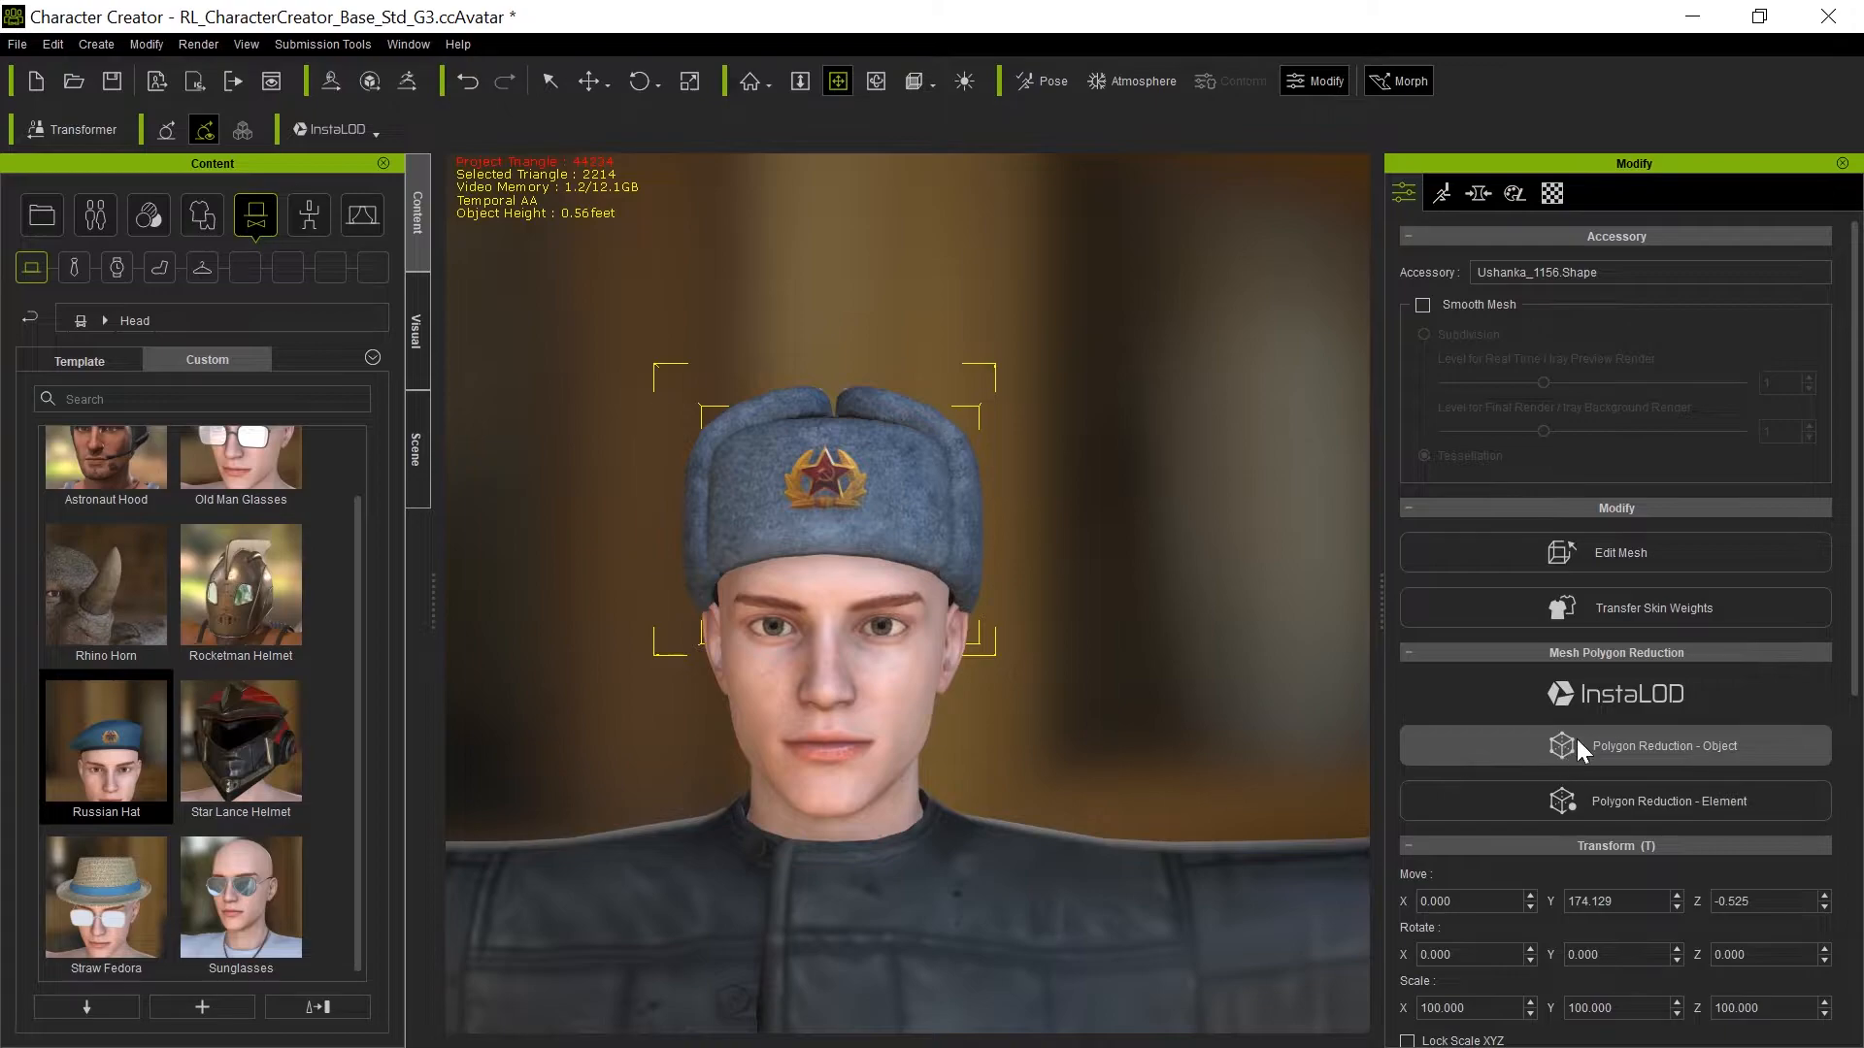
pyautogui.click(1662, 745)
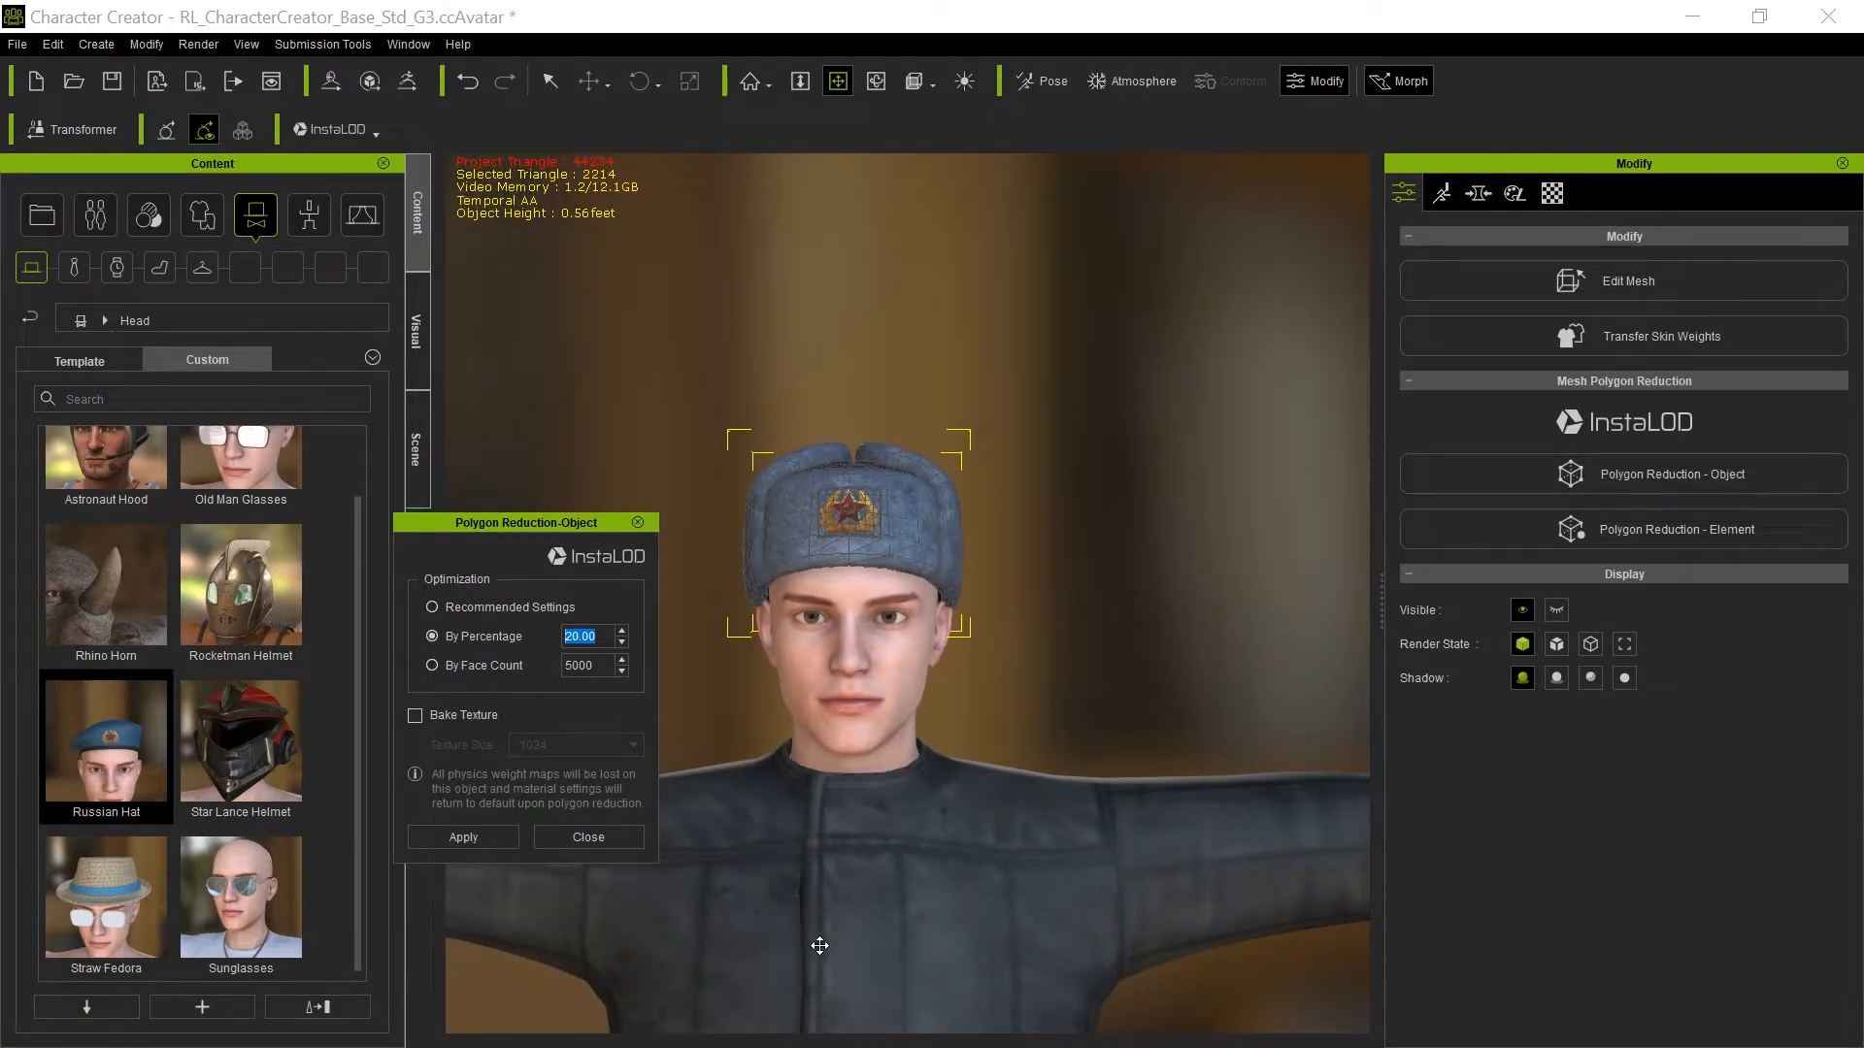
pyautogui.moveTo(845, 933)
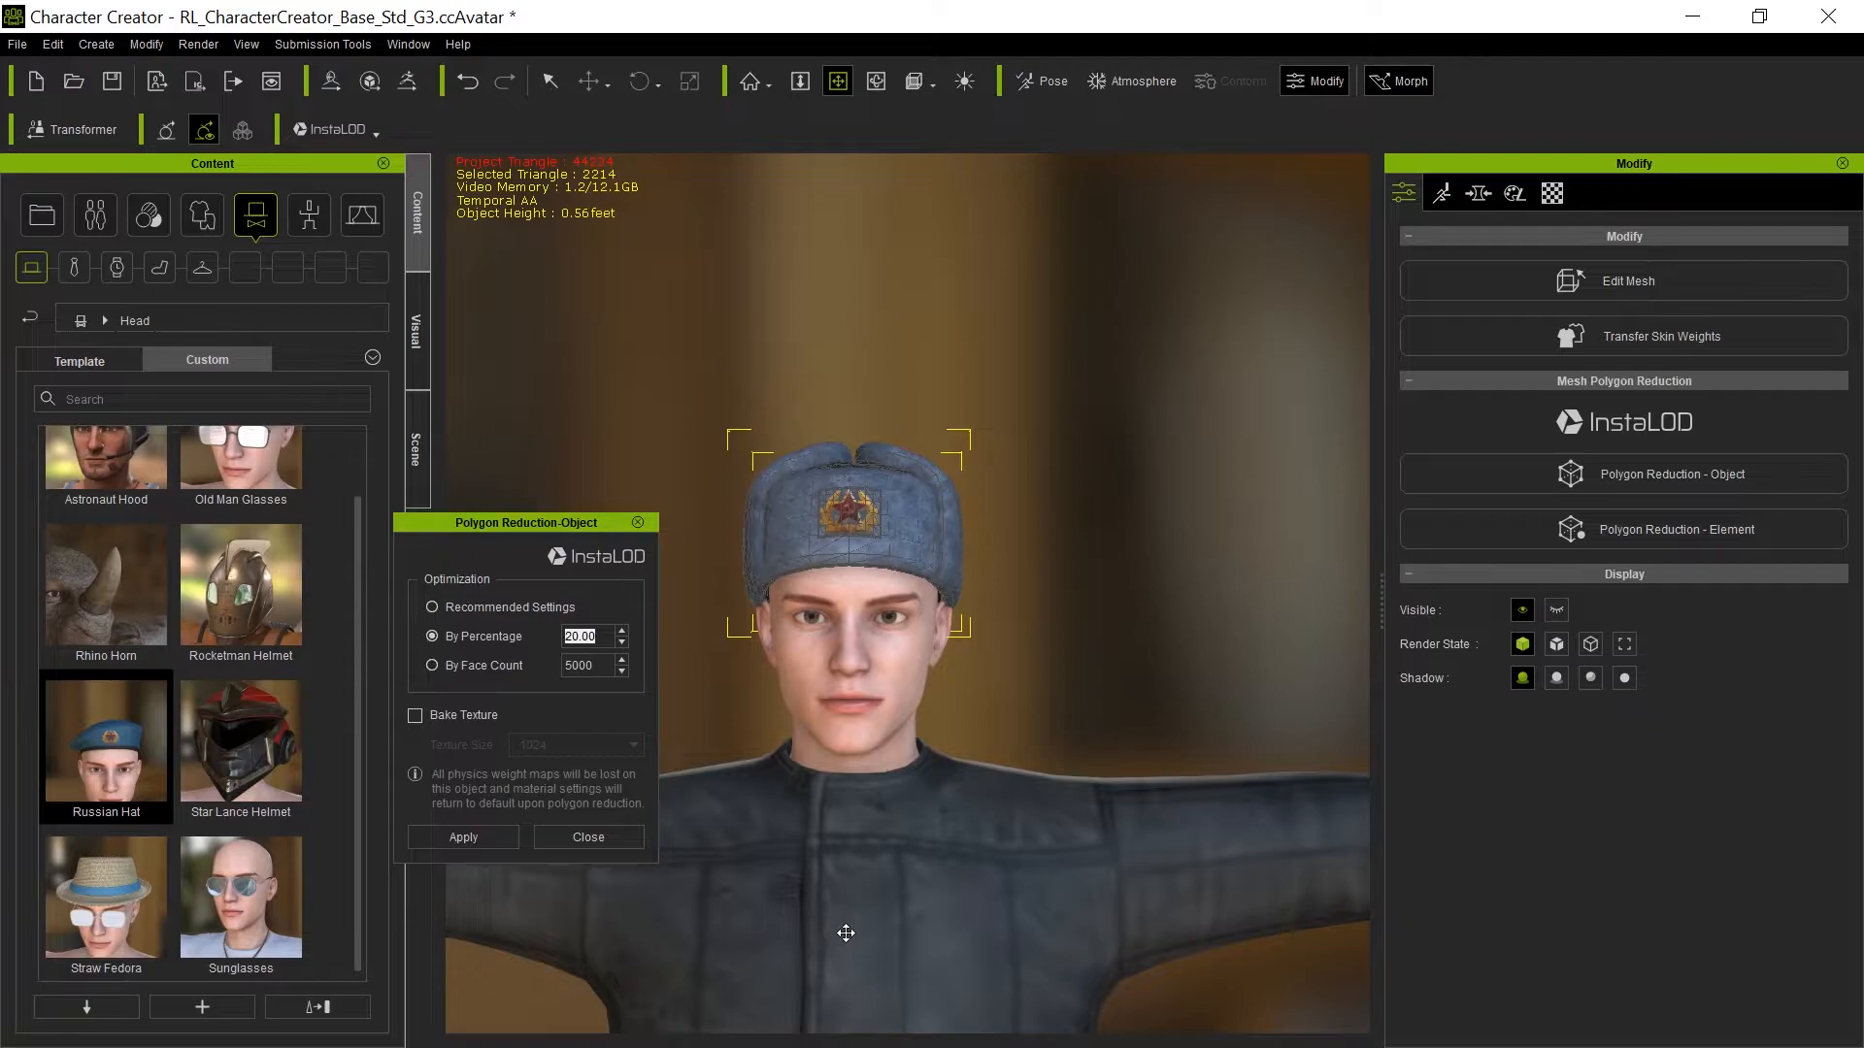
pyautogui.click(586, 837)
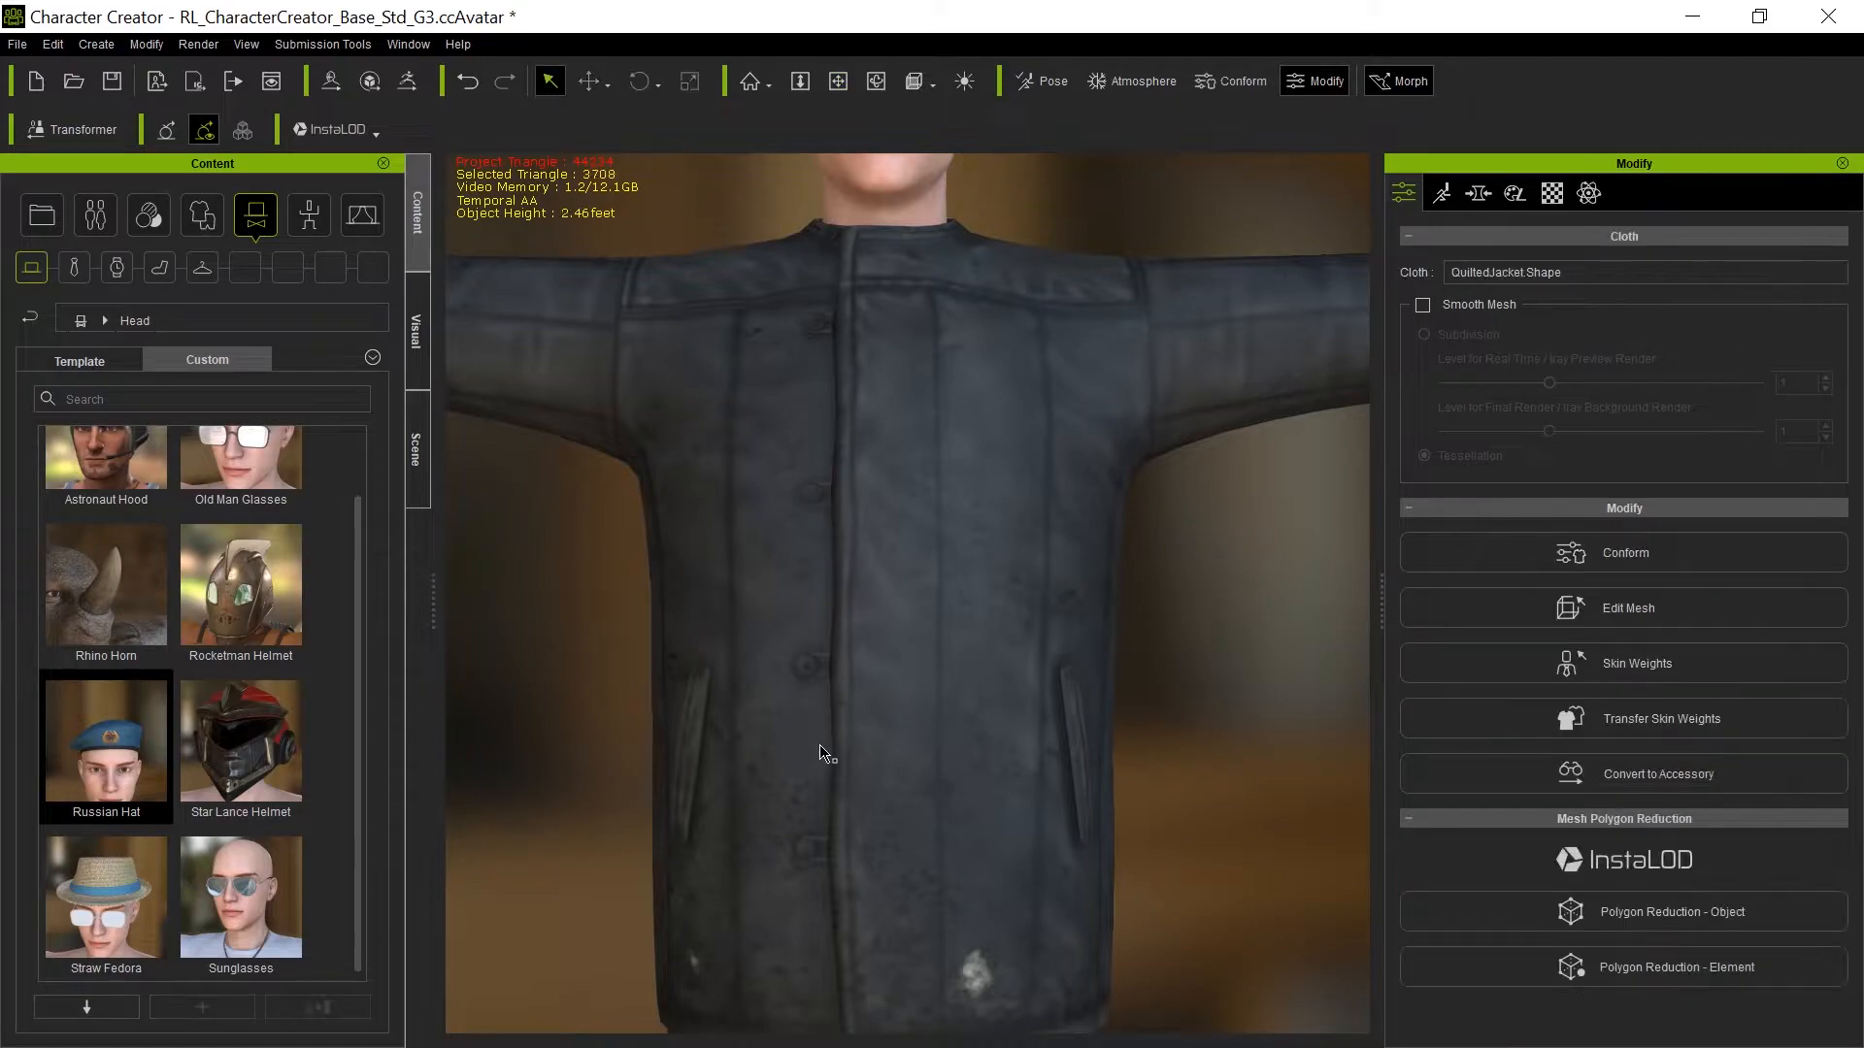
pyautogui.moveTo(1635, 843)
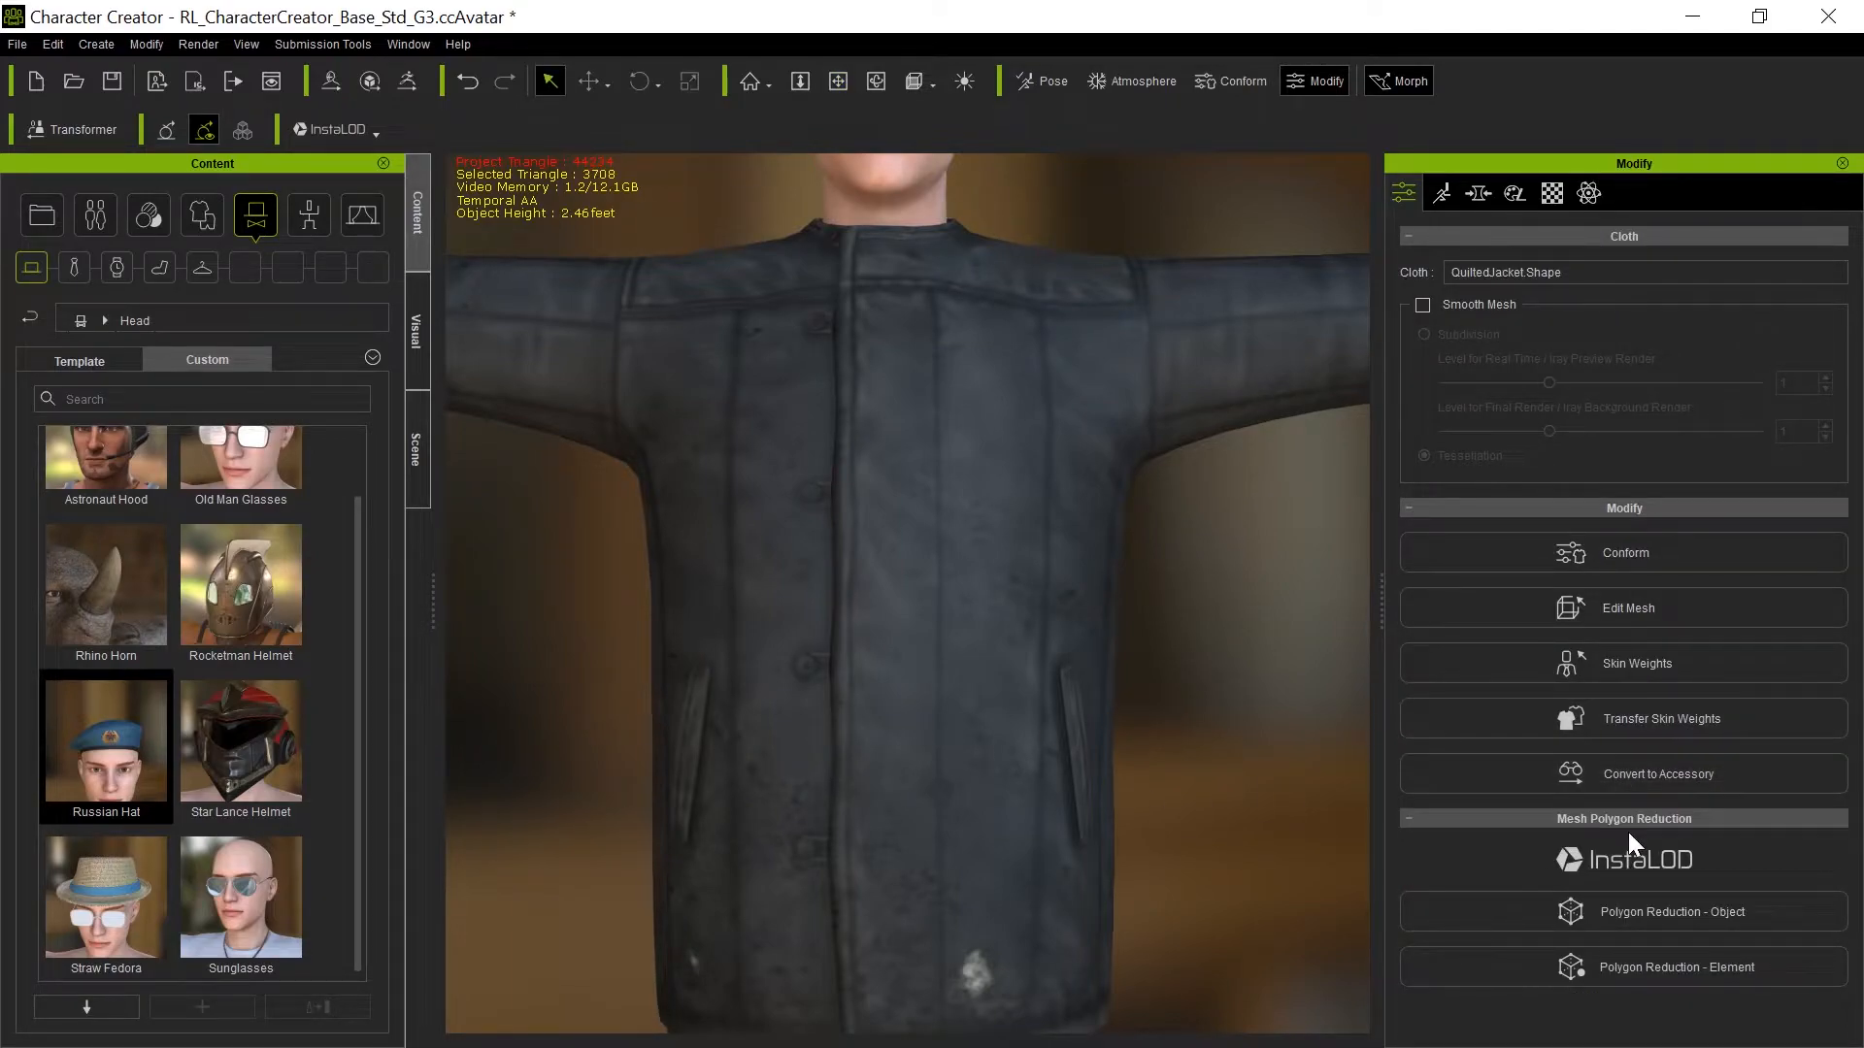
pyautogui.click(1673, 912)
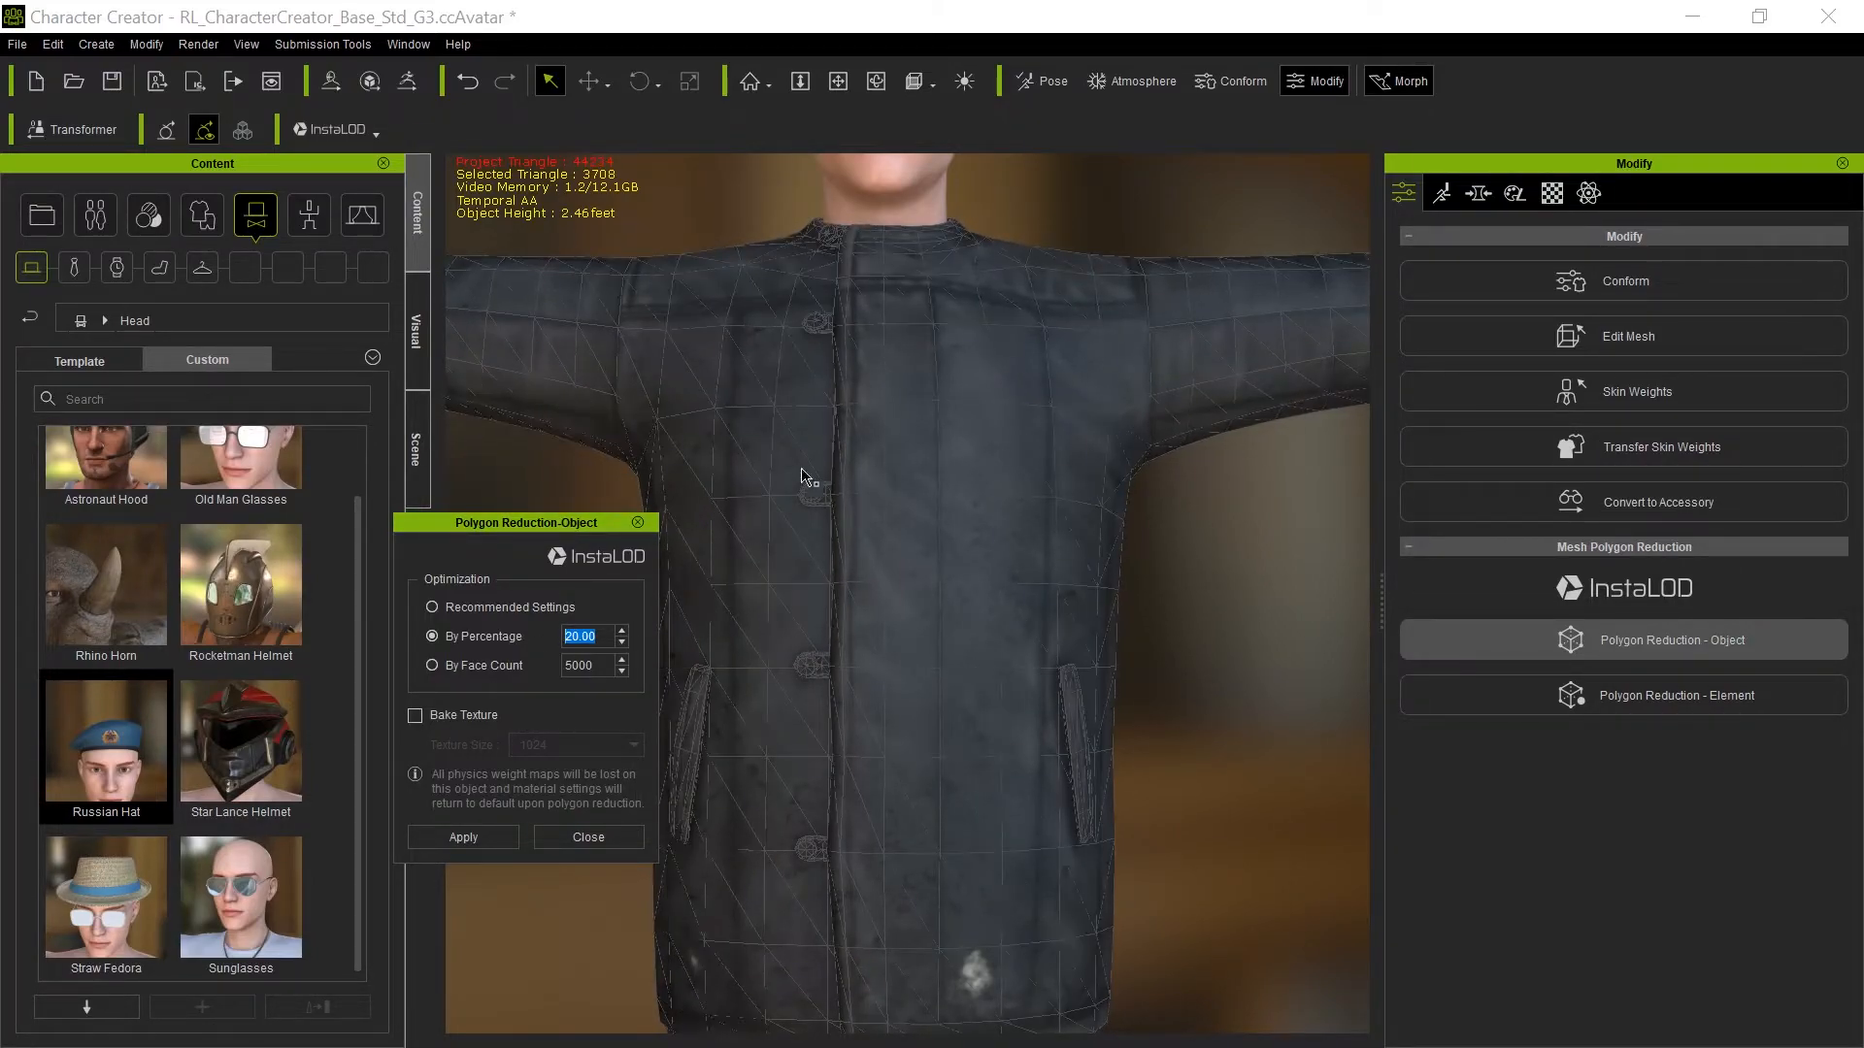
pyautogui.click(587, 836)
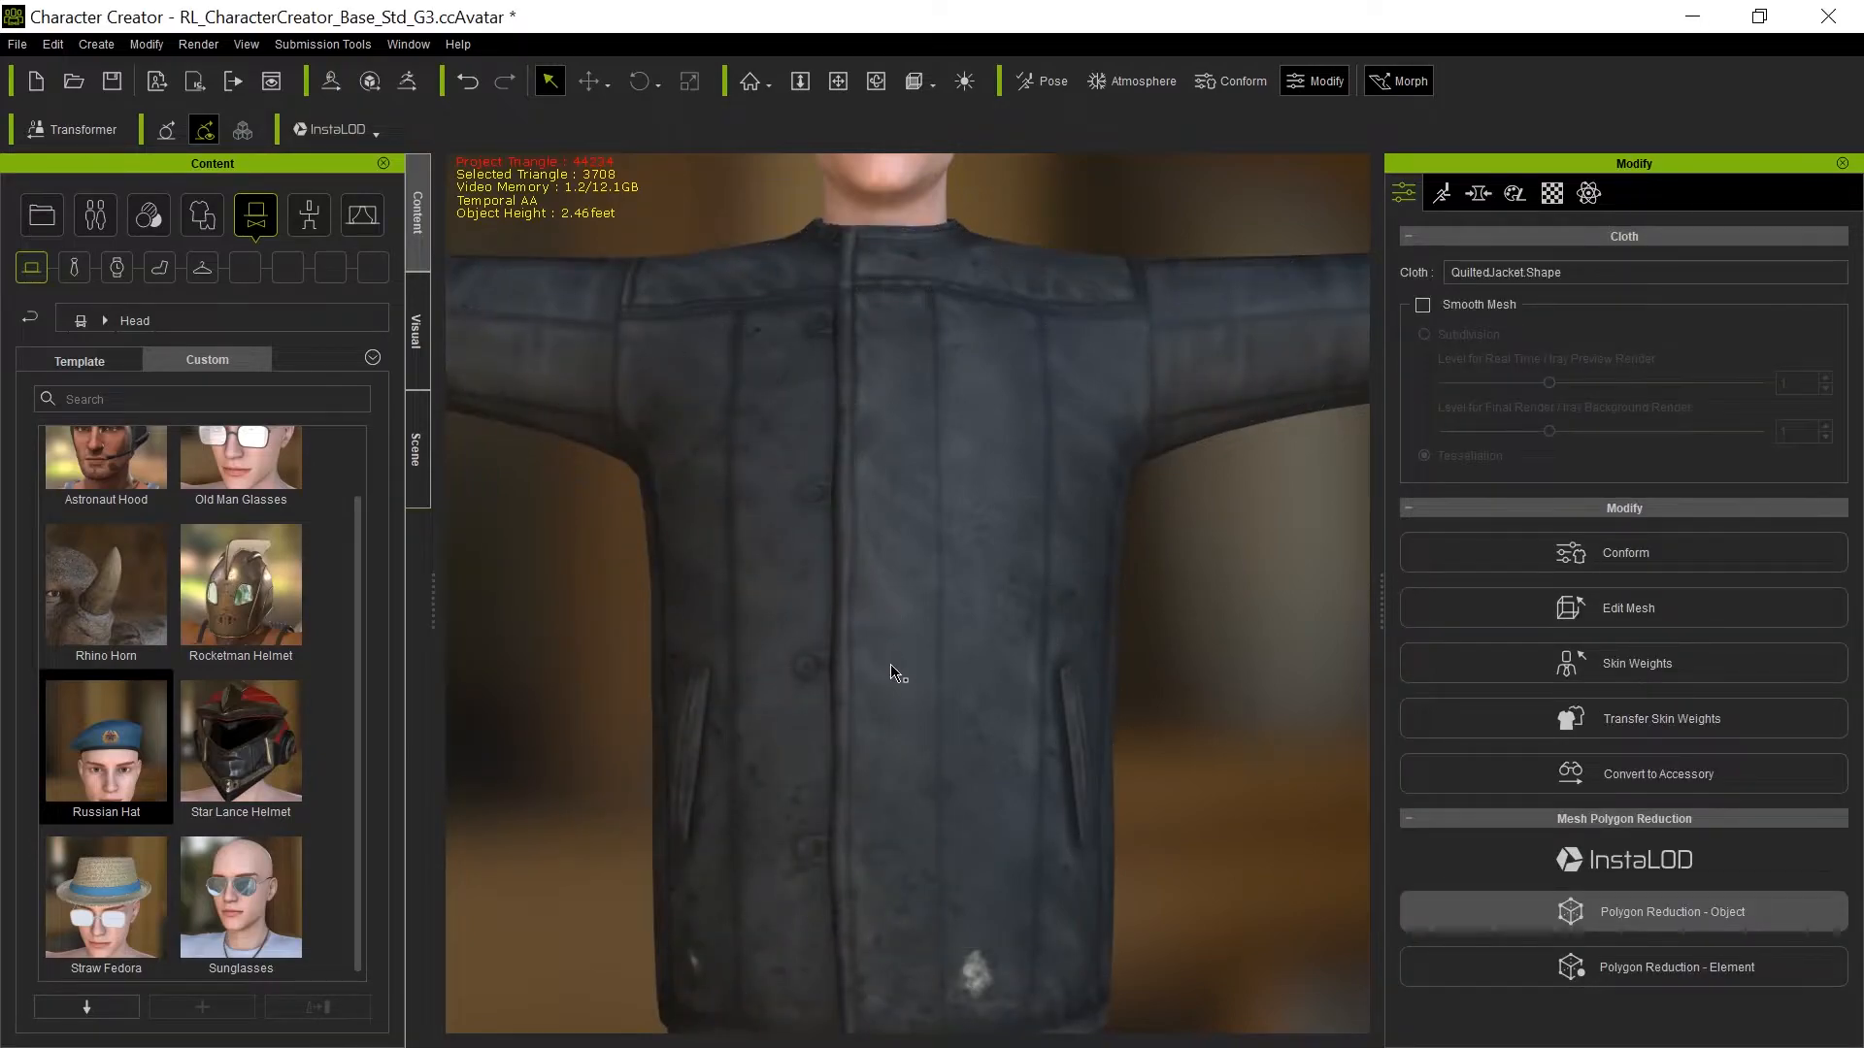
pyautogui.scroll(-3)
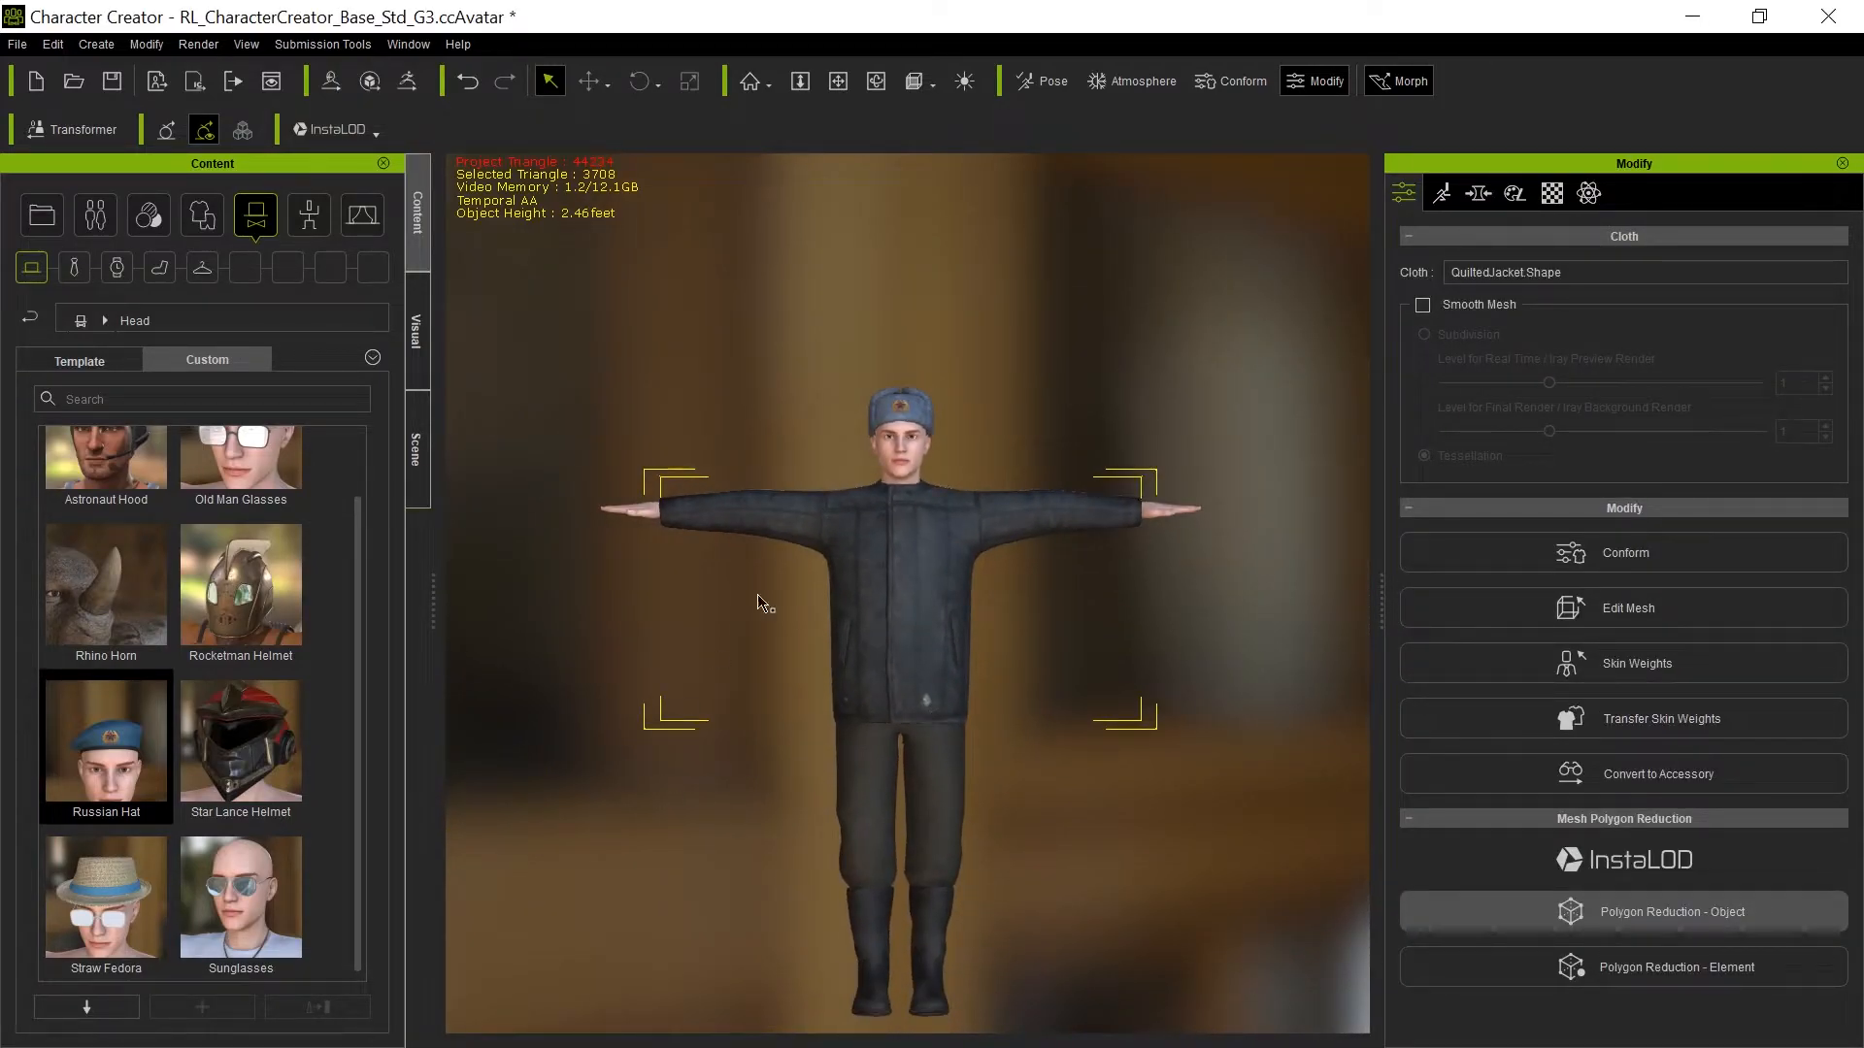
pyautogui.moveTo(1516, 693)
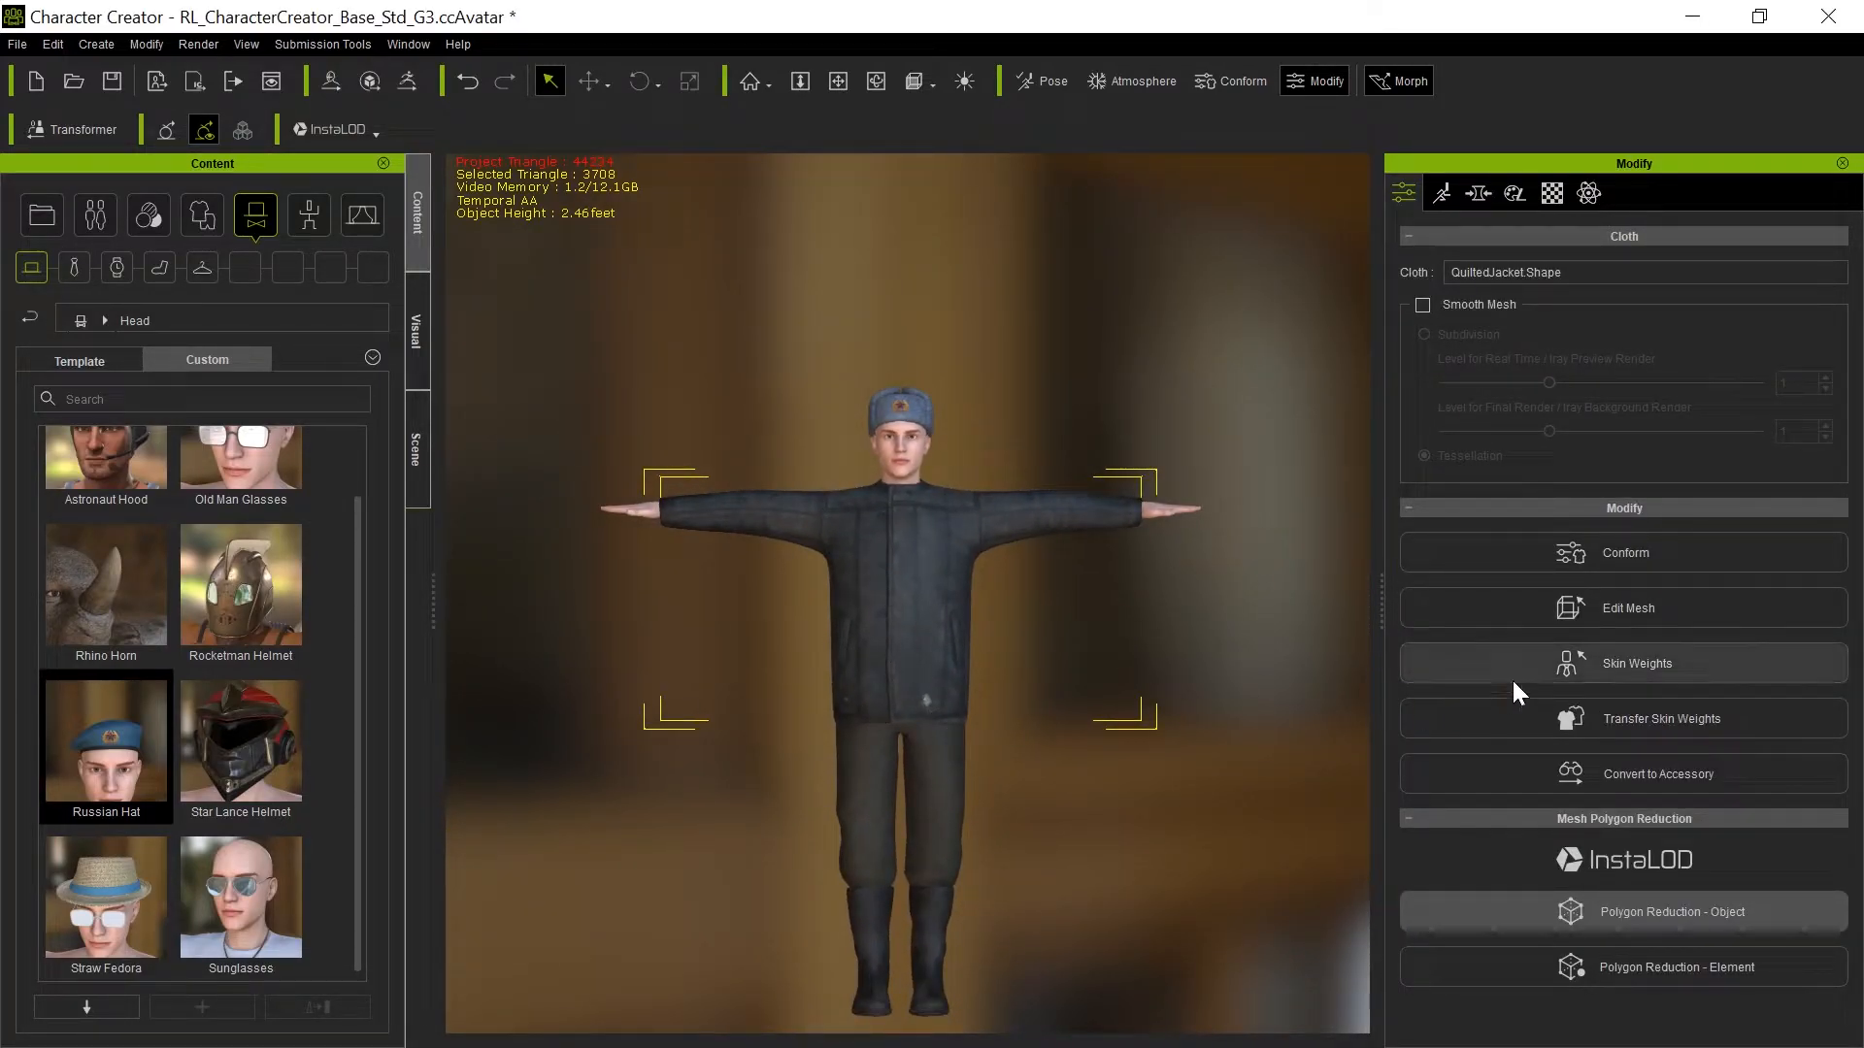
pyautogui.moveTo(1590, 673)
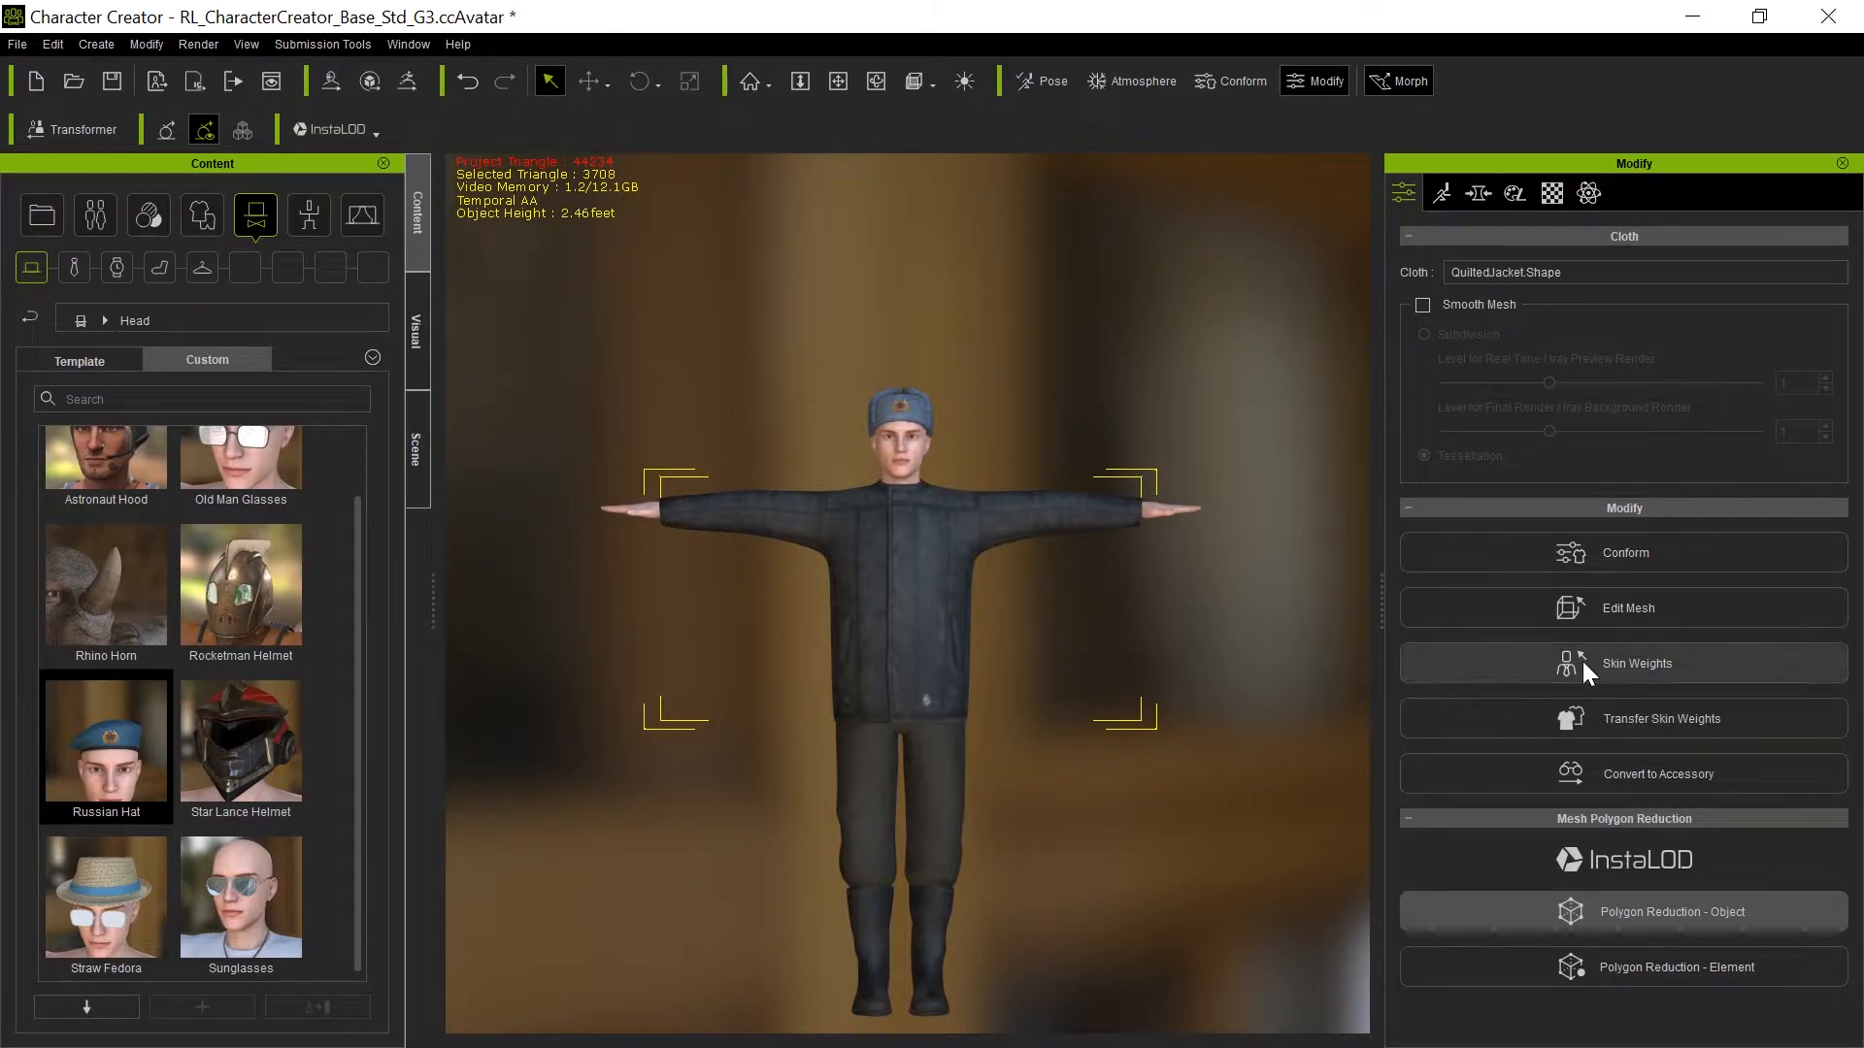
# Transfer Default-preset skin weights onto the jacket and the RussianPants, then close the options.
pyautogui.click(1661, 718)
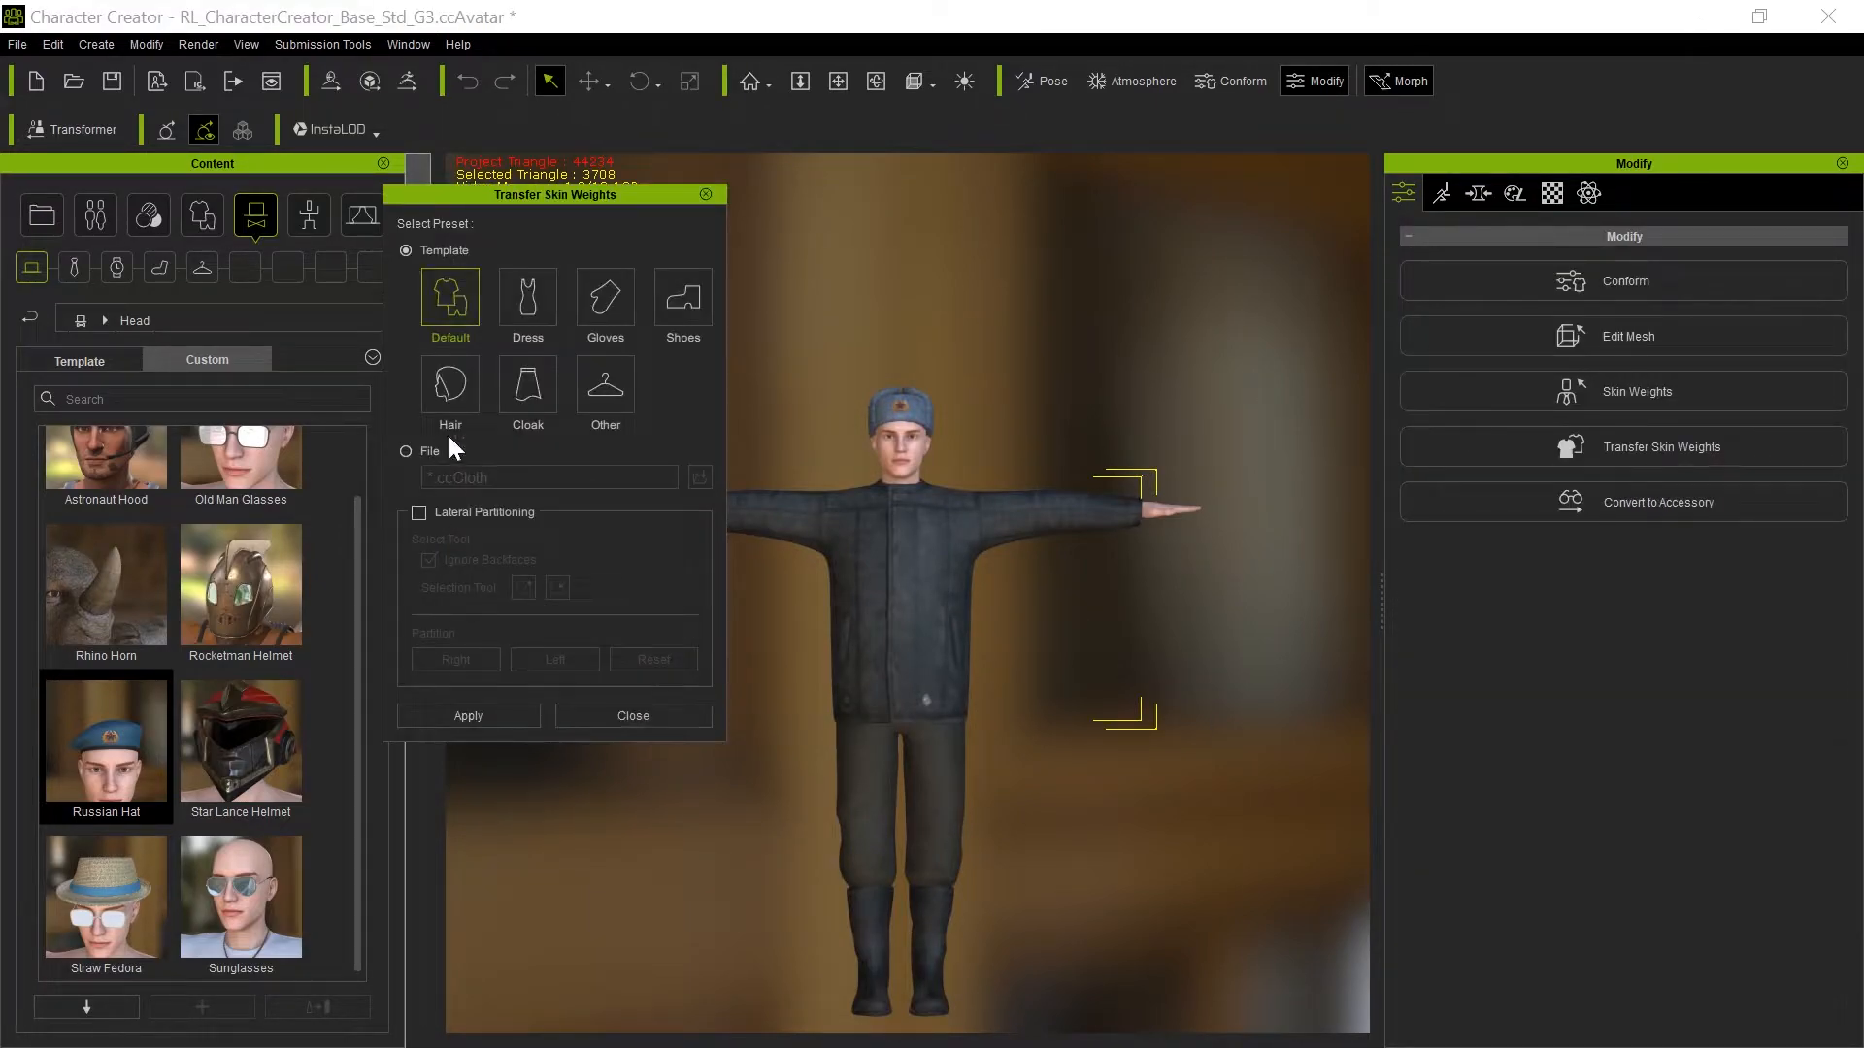
pyautogui.moveTo(387, 270)
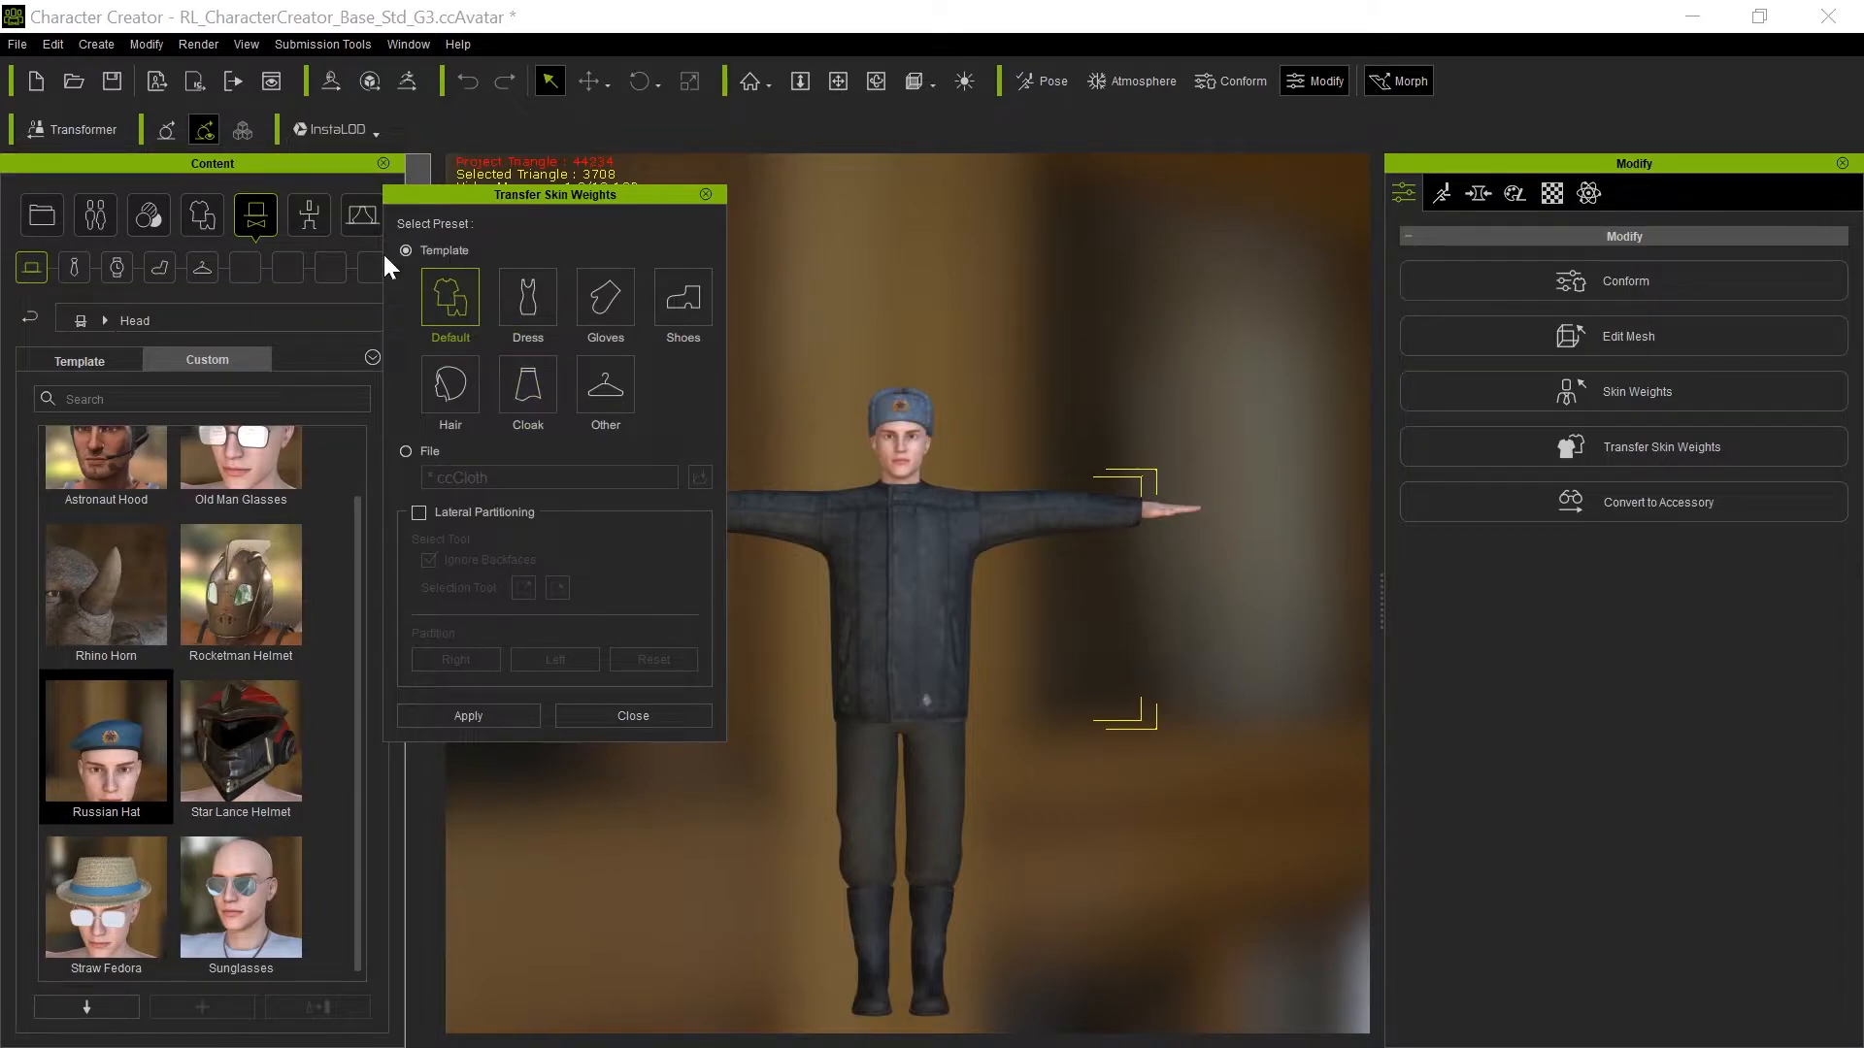
pyautogui.moveTo(414, 360)
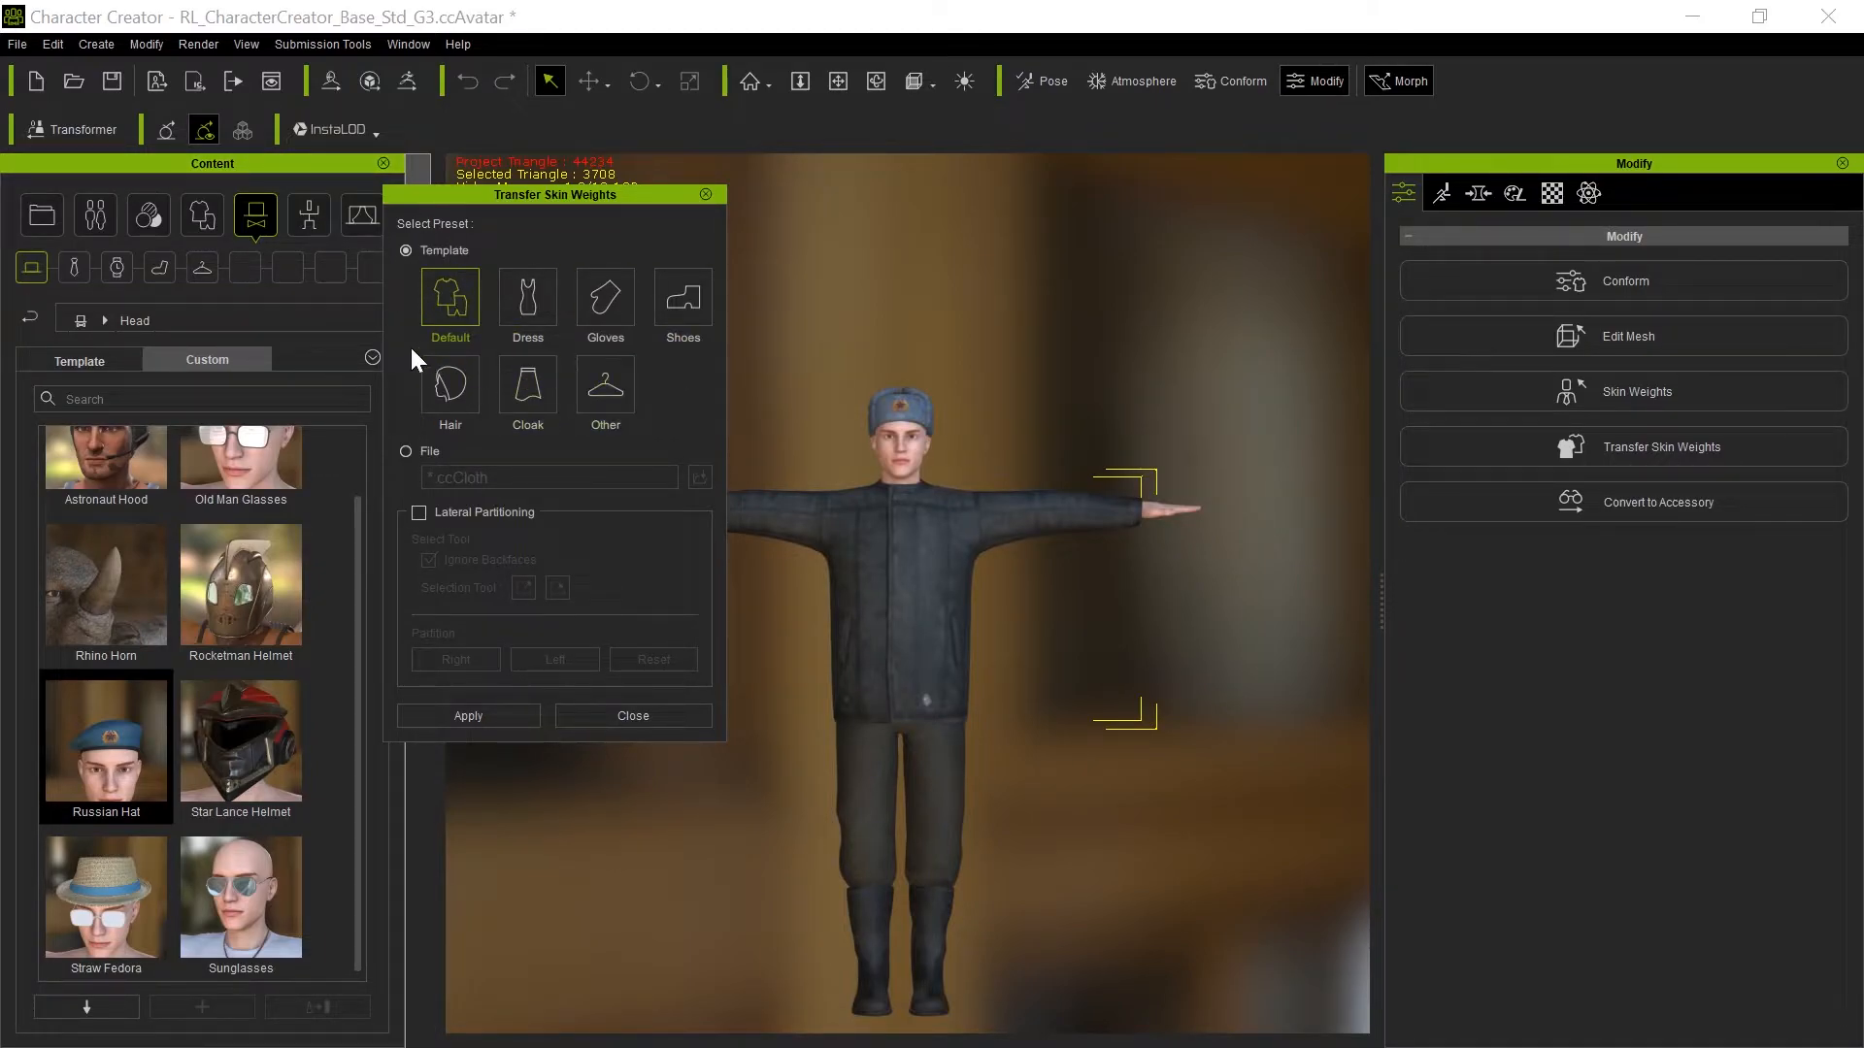
pyautogui.click(467, 716)
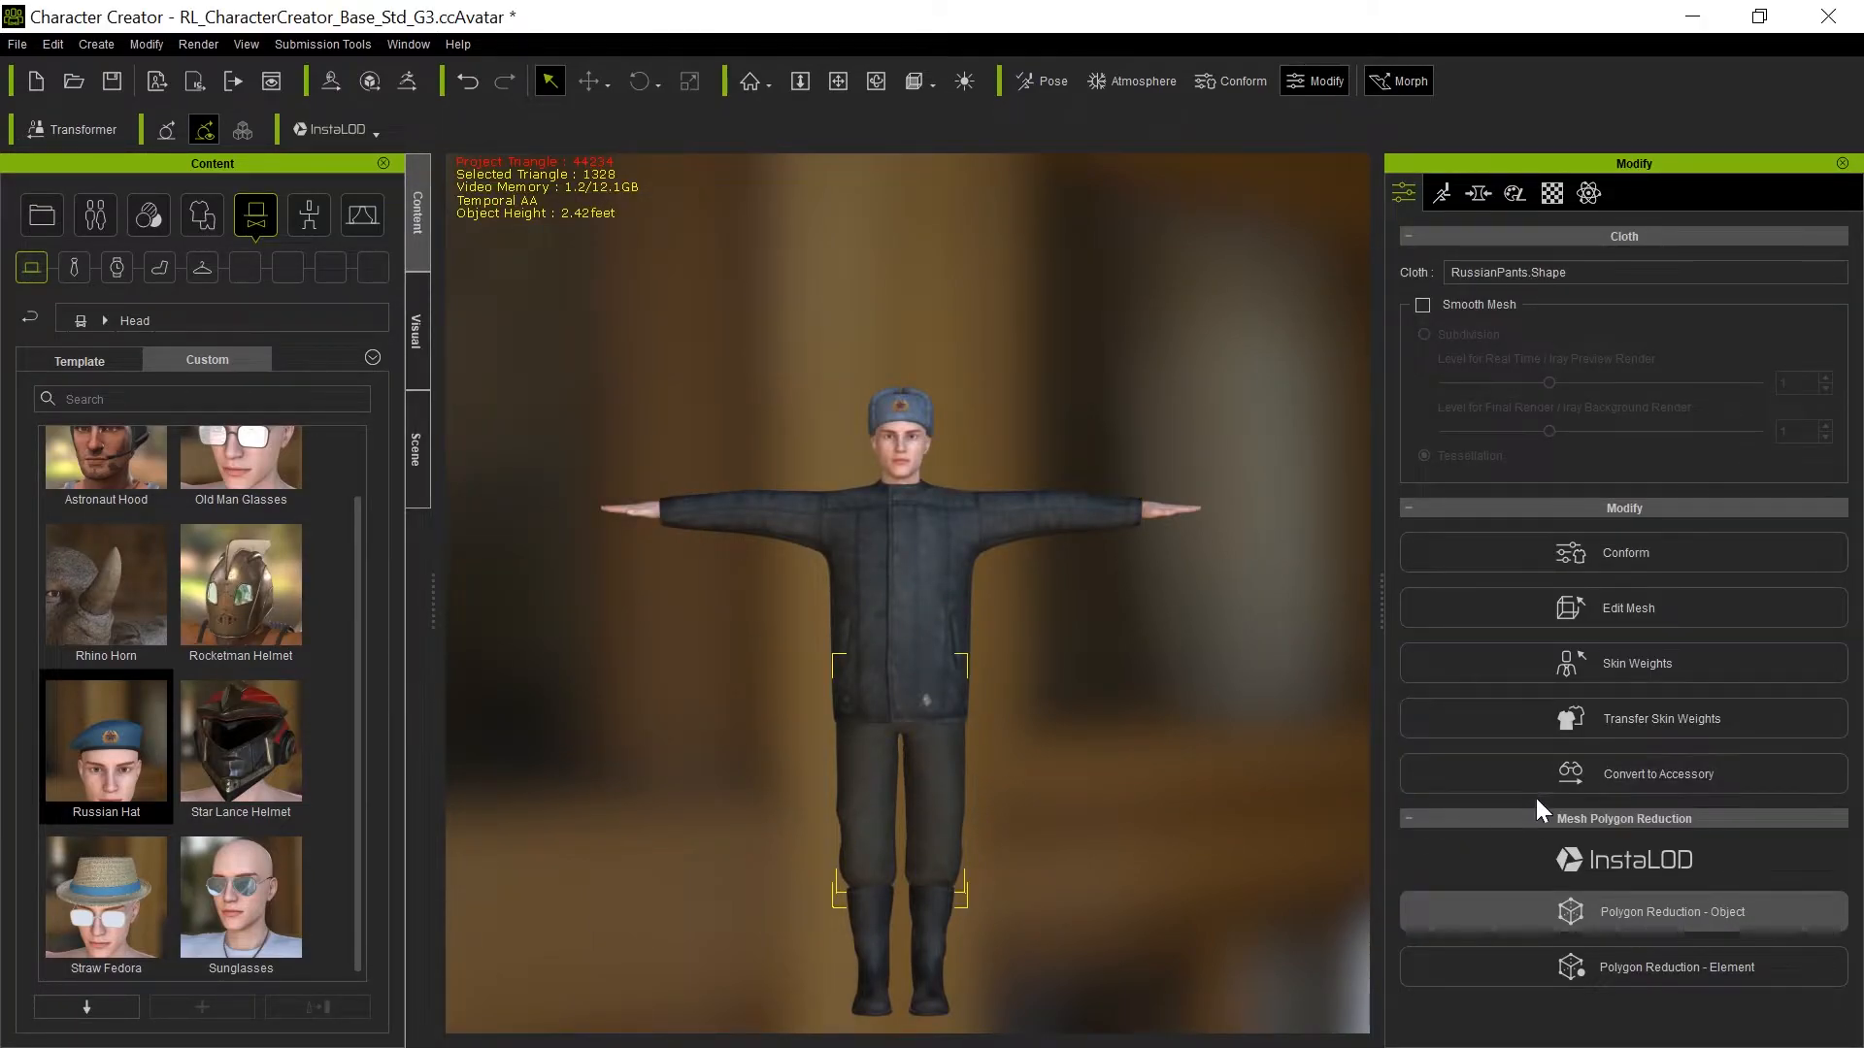
pyautogui.moveTo(1587, 736)
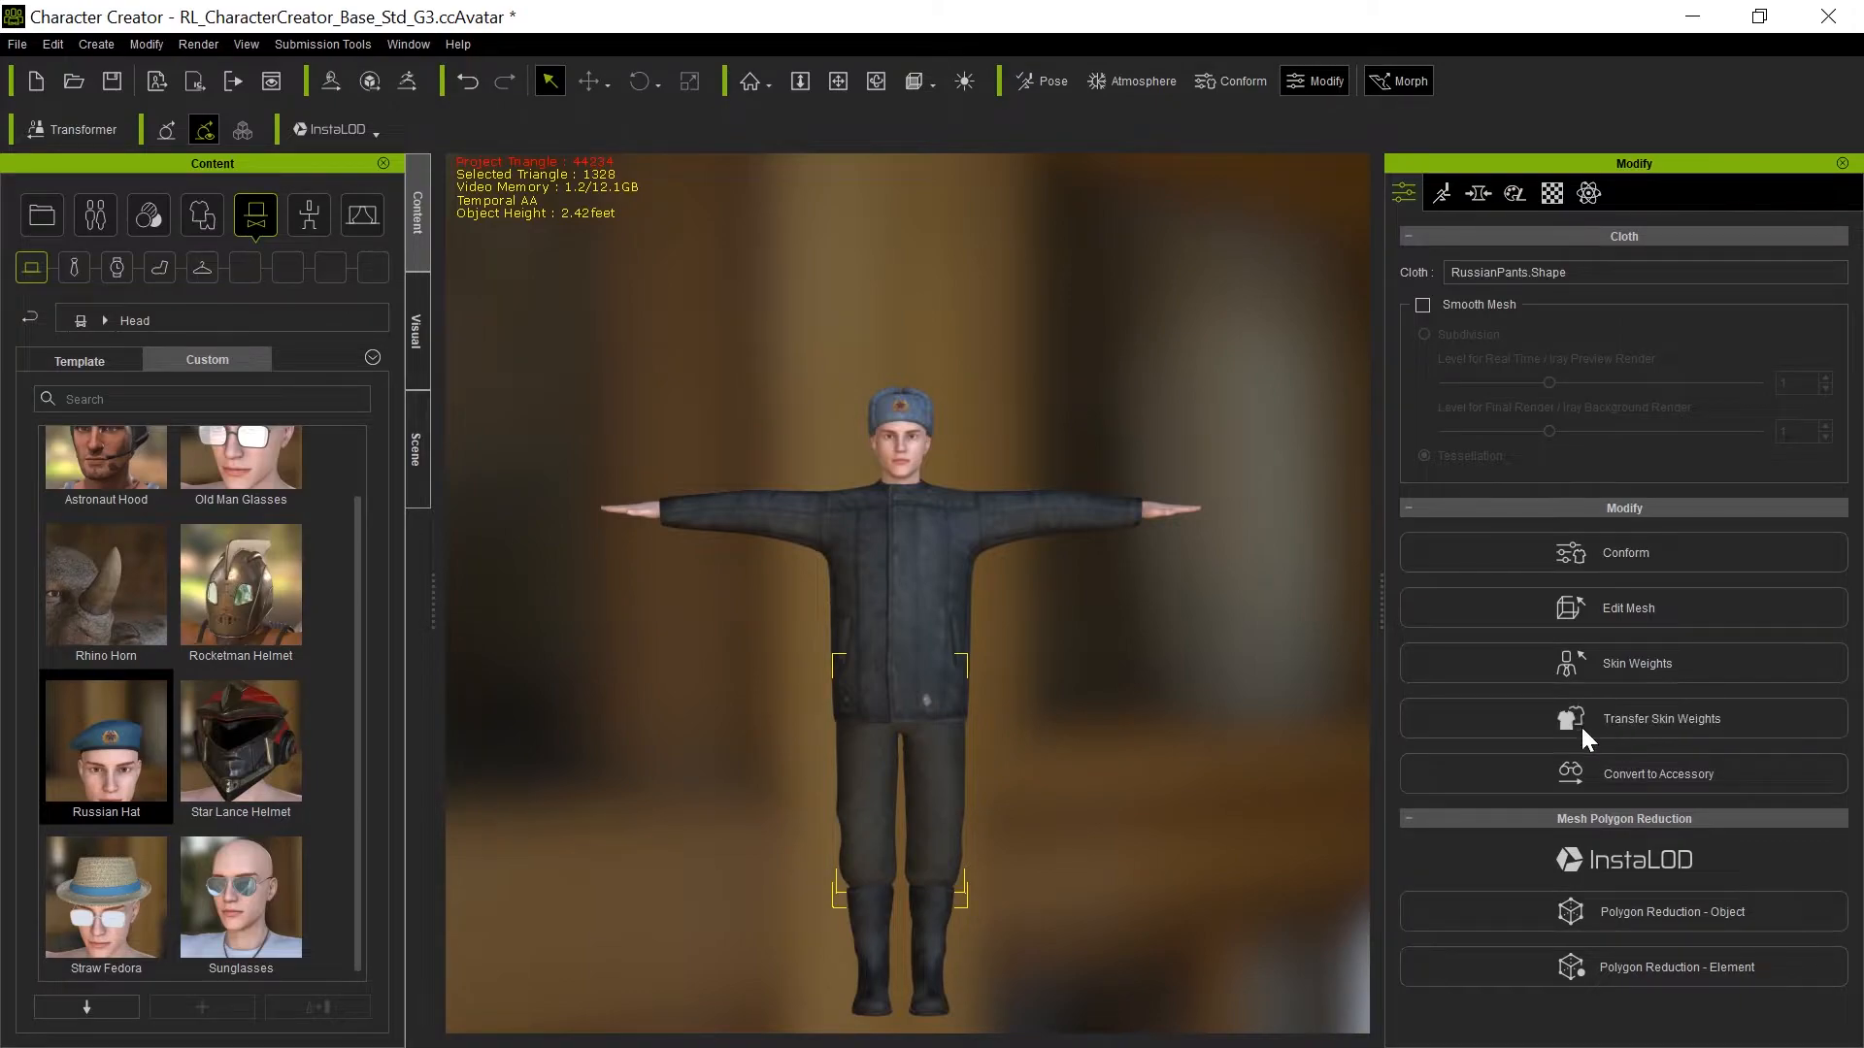
pyautogui.click(1624, 718)
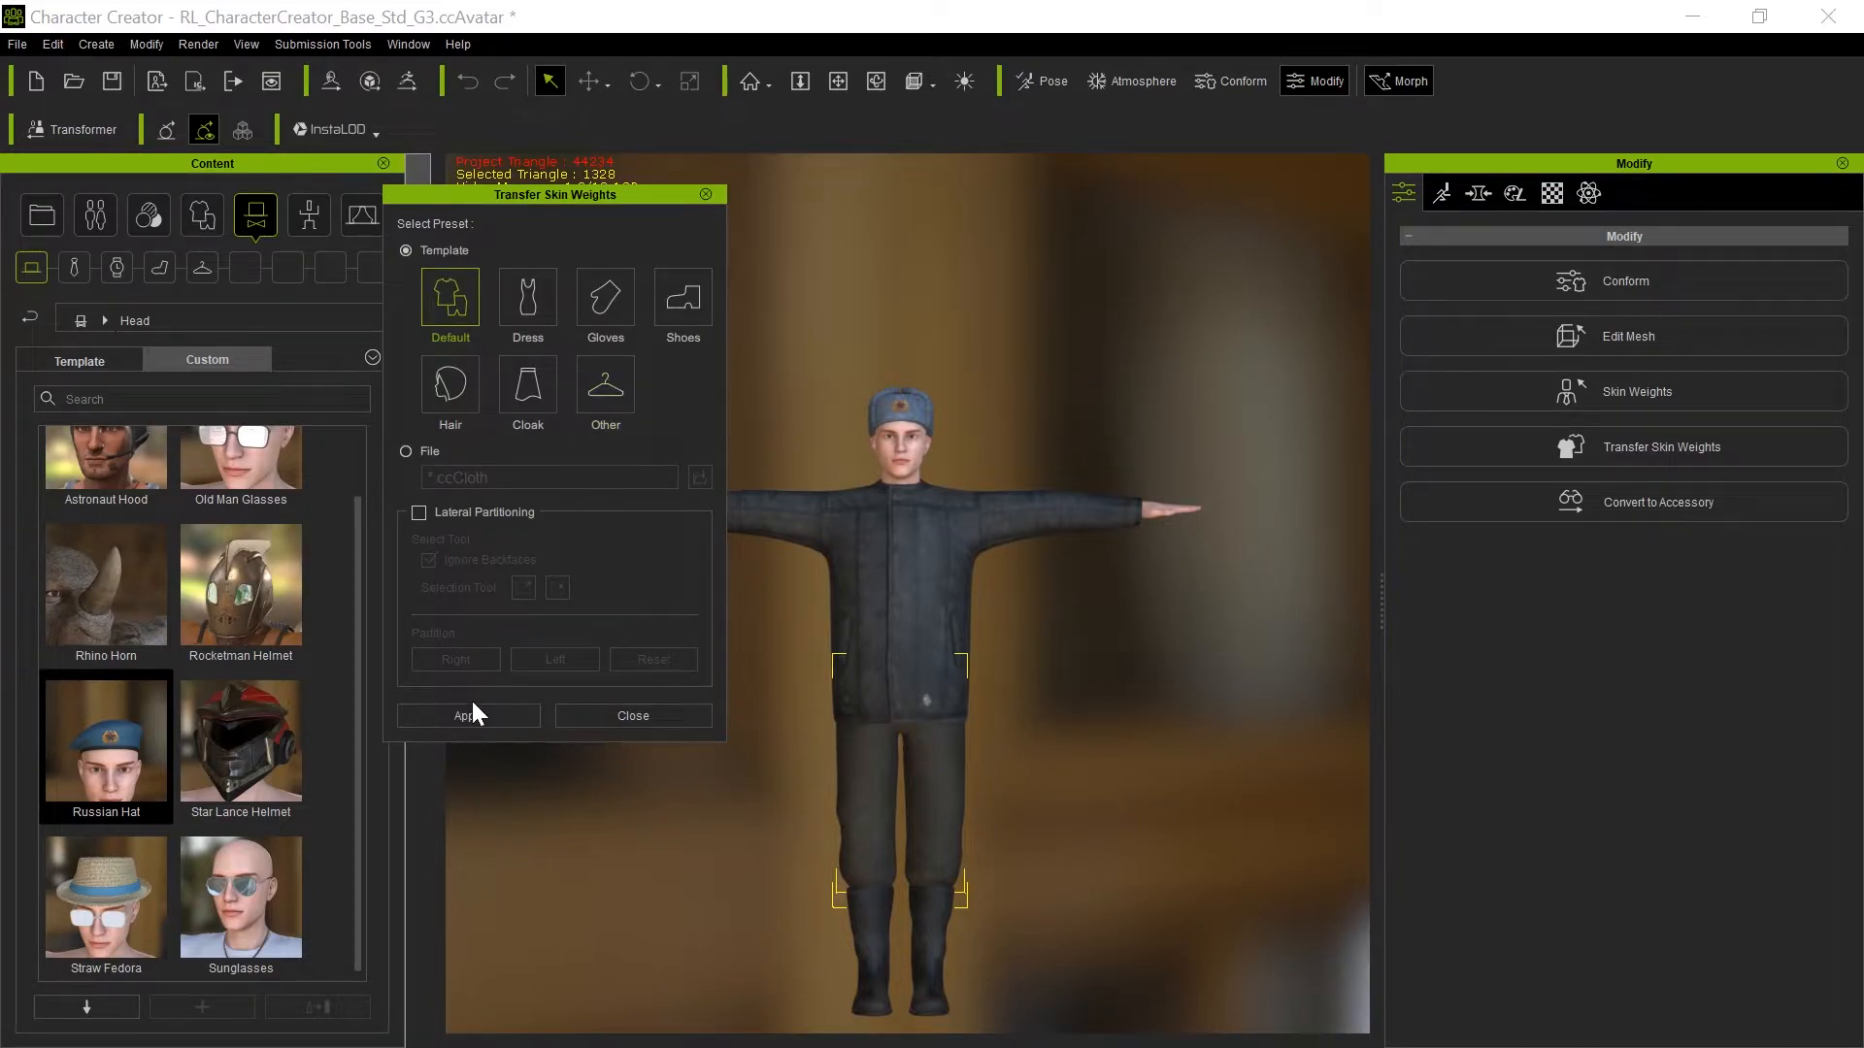
pyautogui.click(466, 715)
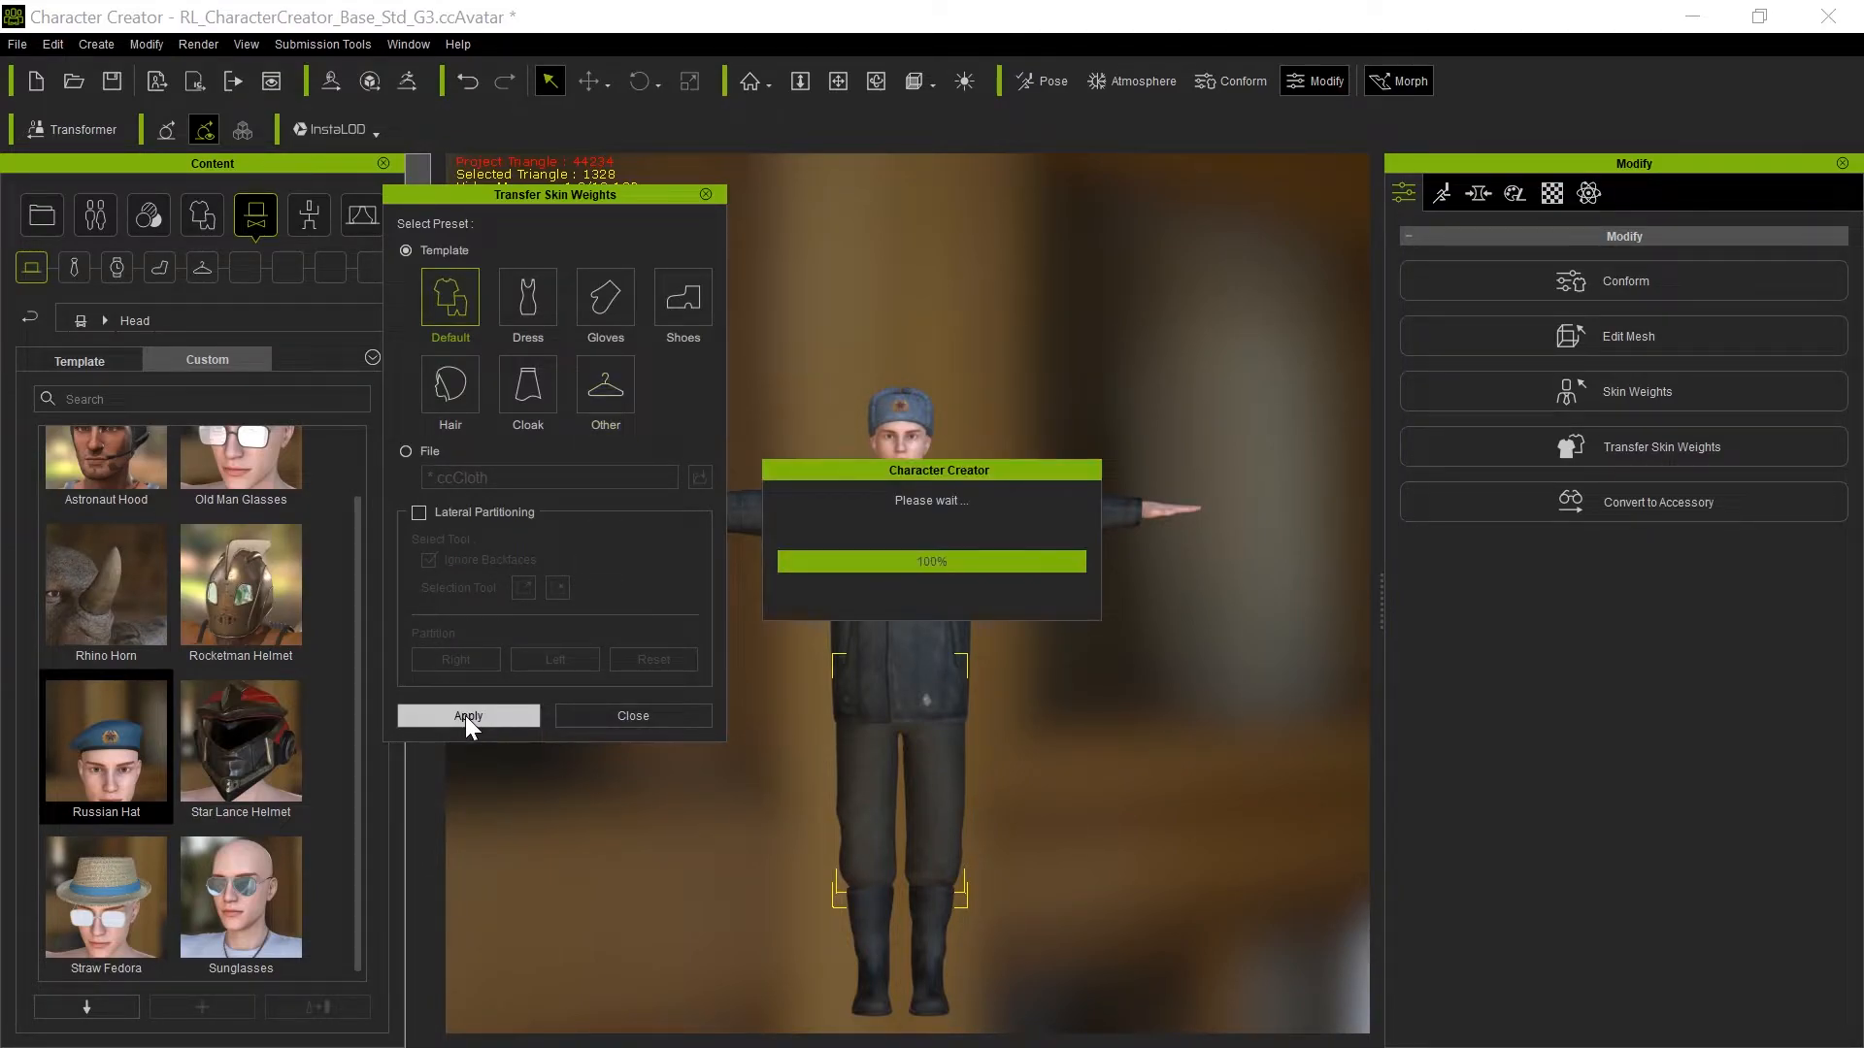
pyautogui.click(467, 715)
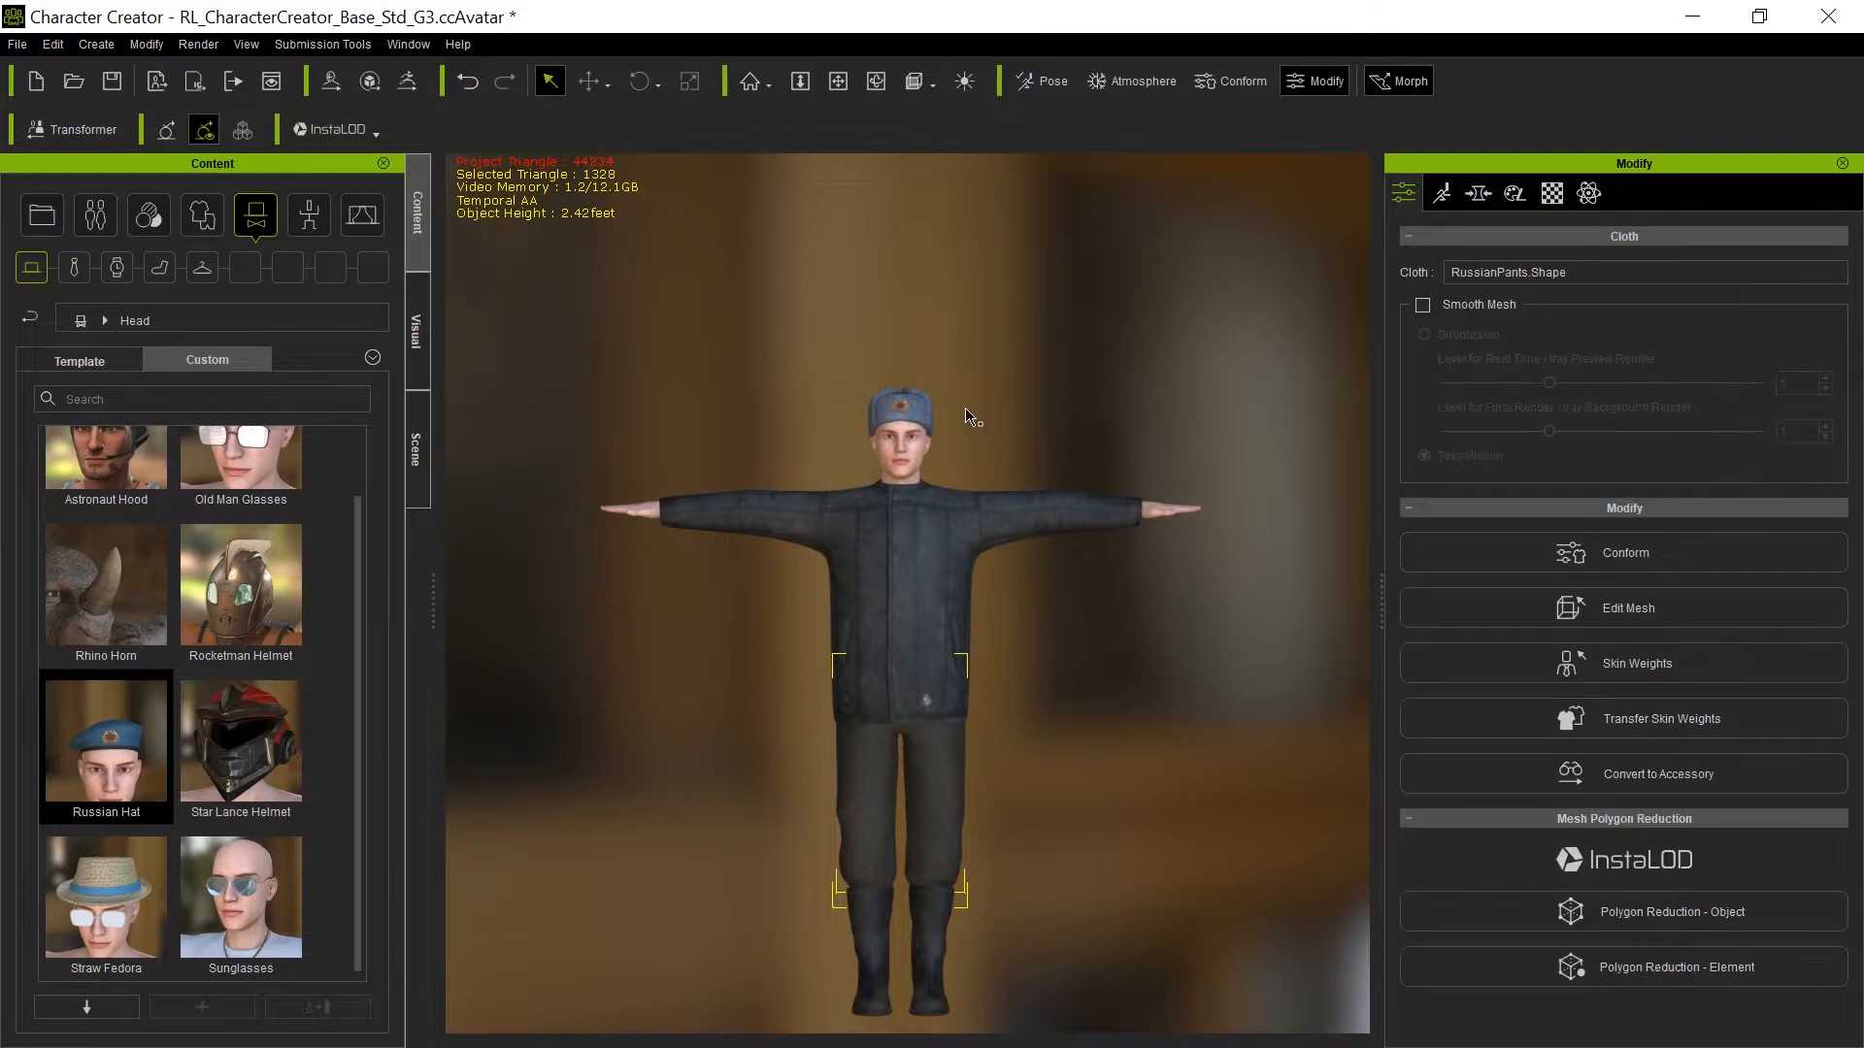
# Transfer skin weights onto the Ushanka hat so it becomes a Cloth item.
pyautogui.click(899, 416)
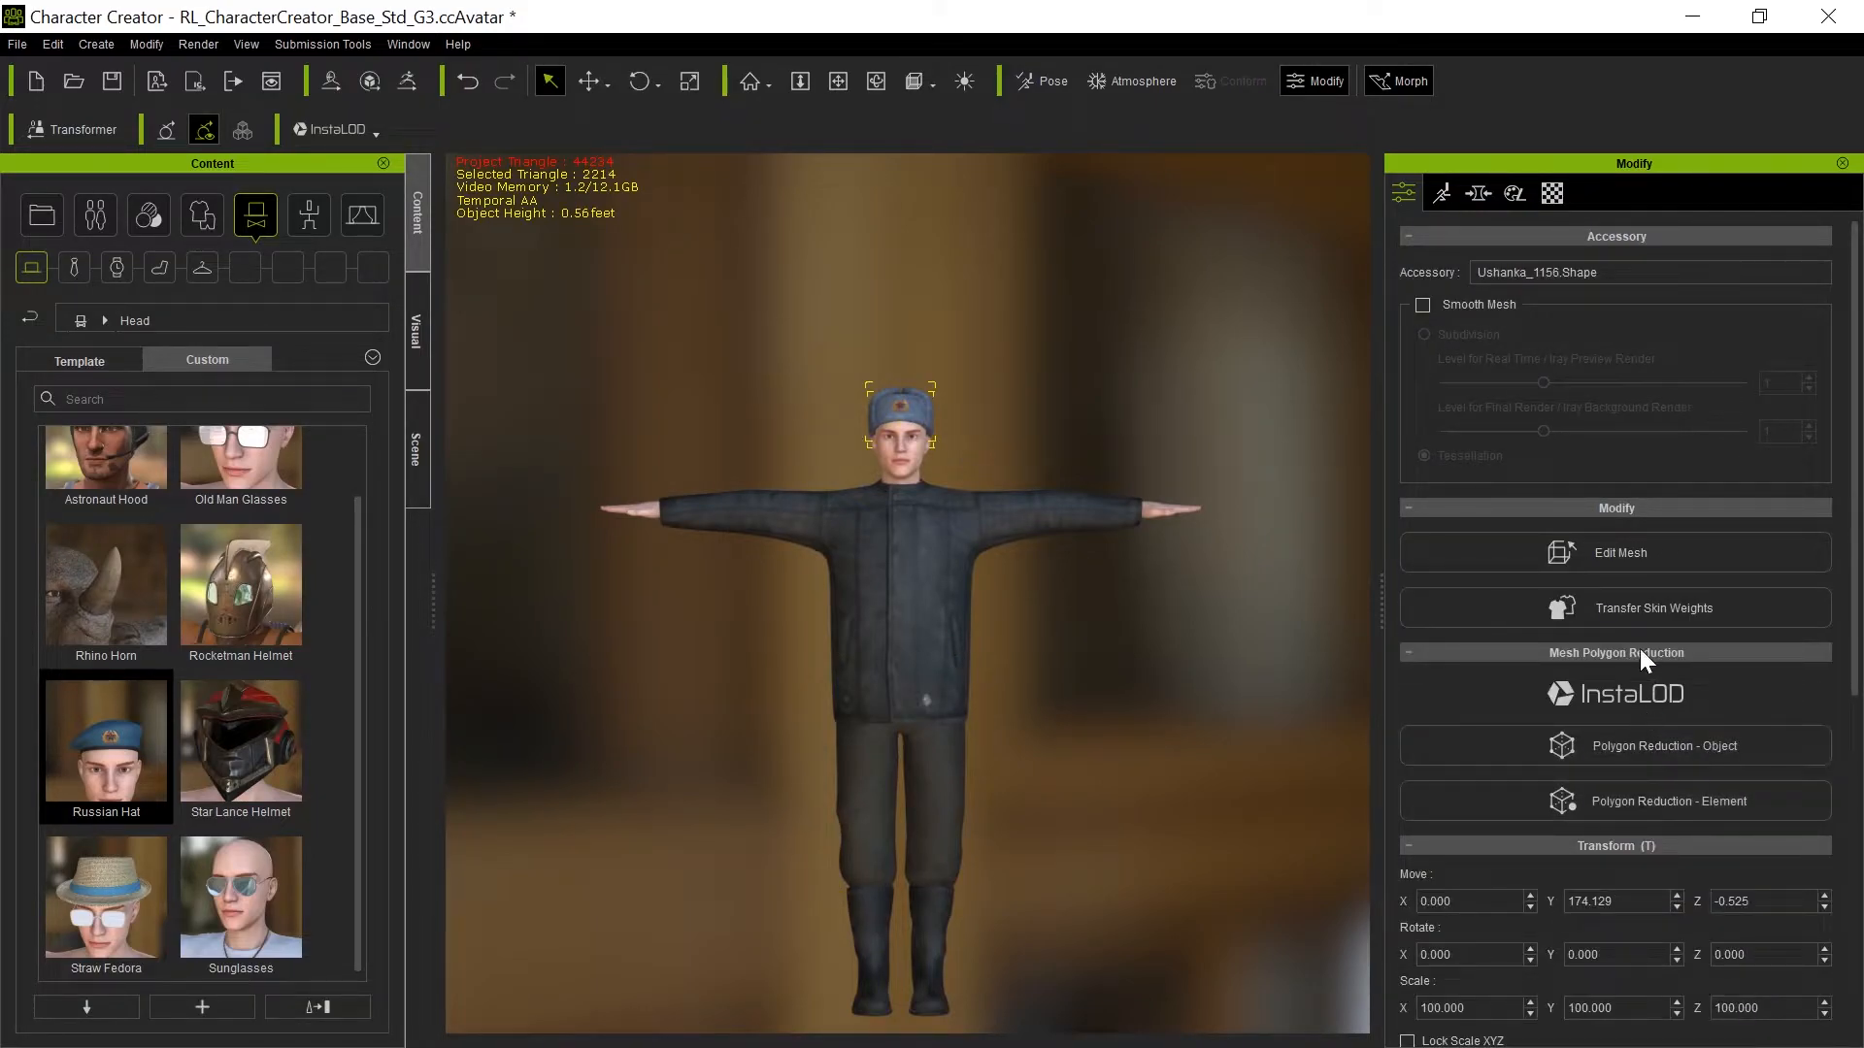
pyautogui.click(1614, 606)
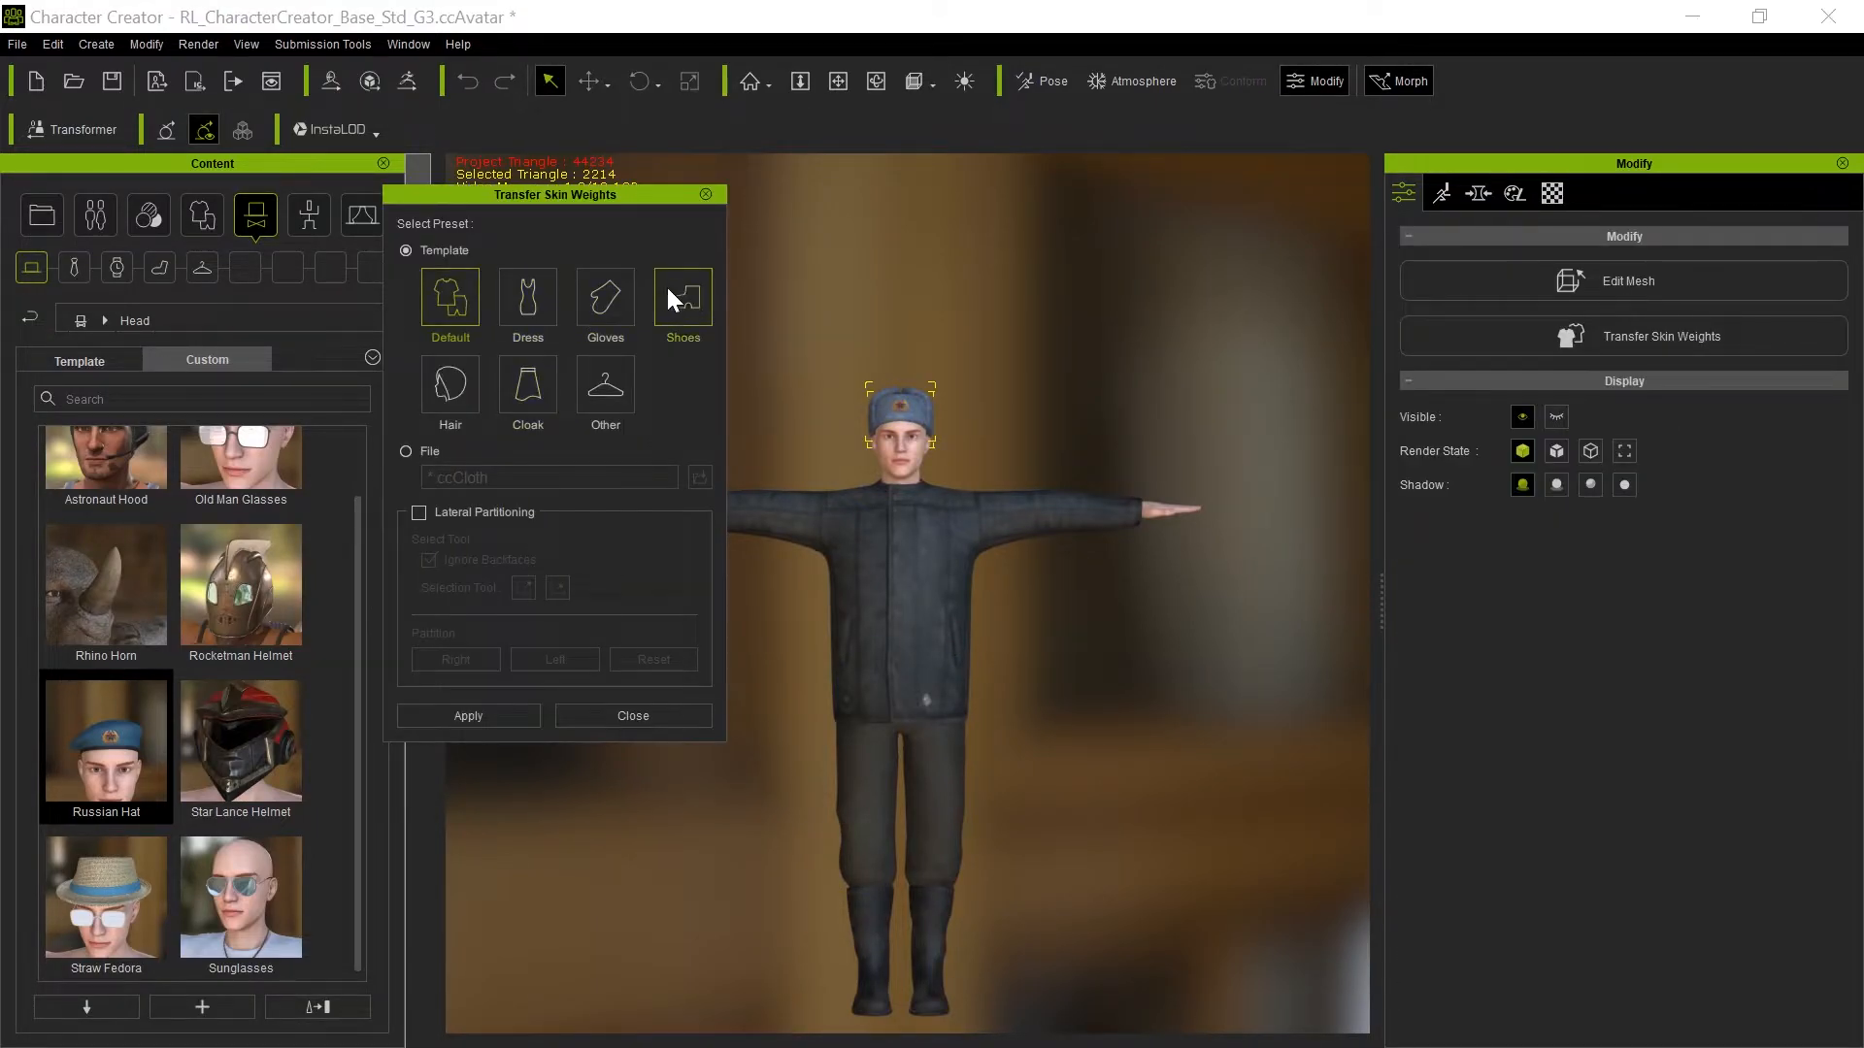
pyautogui.click(467, 715)
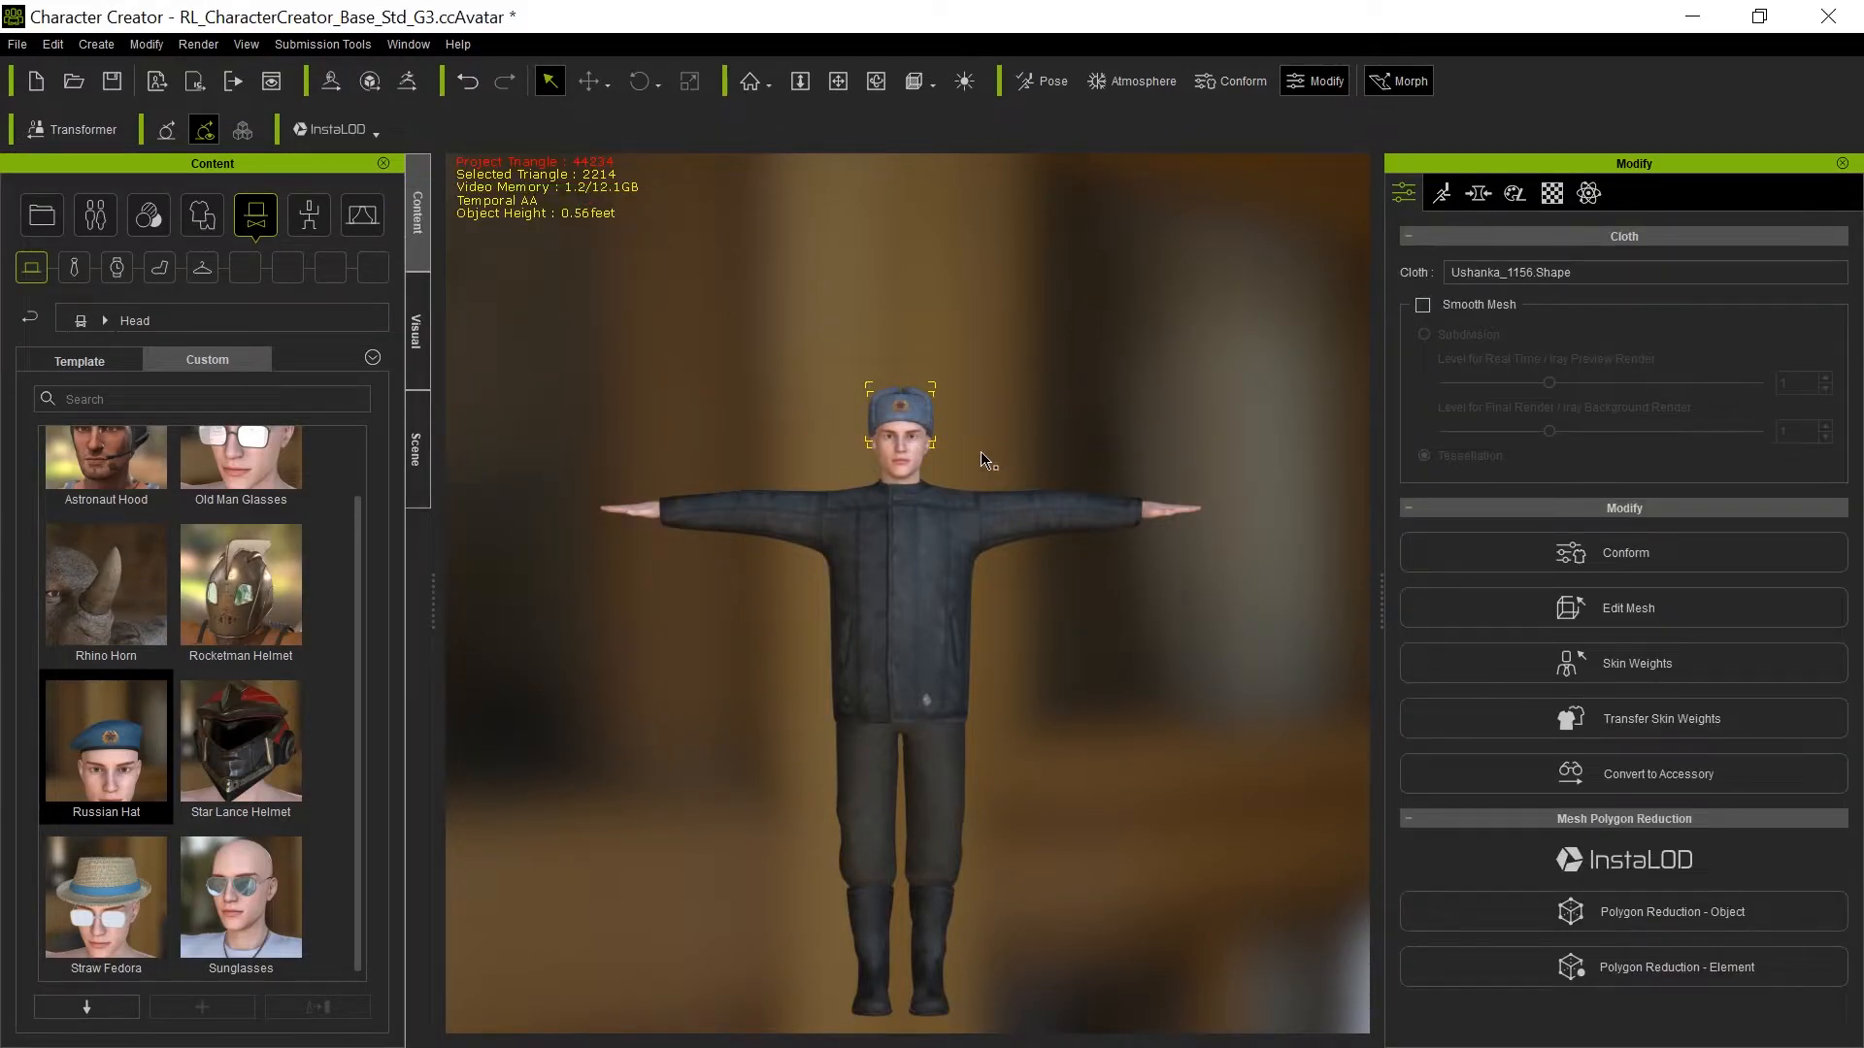
pyautogui.moveTo(960, 574)
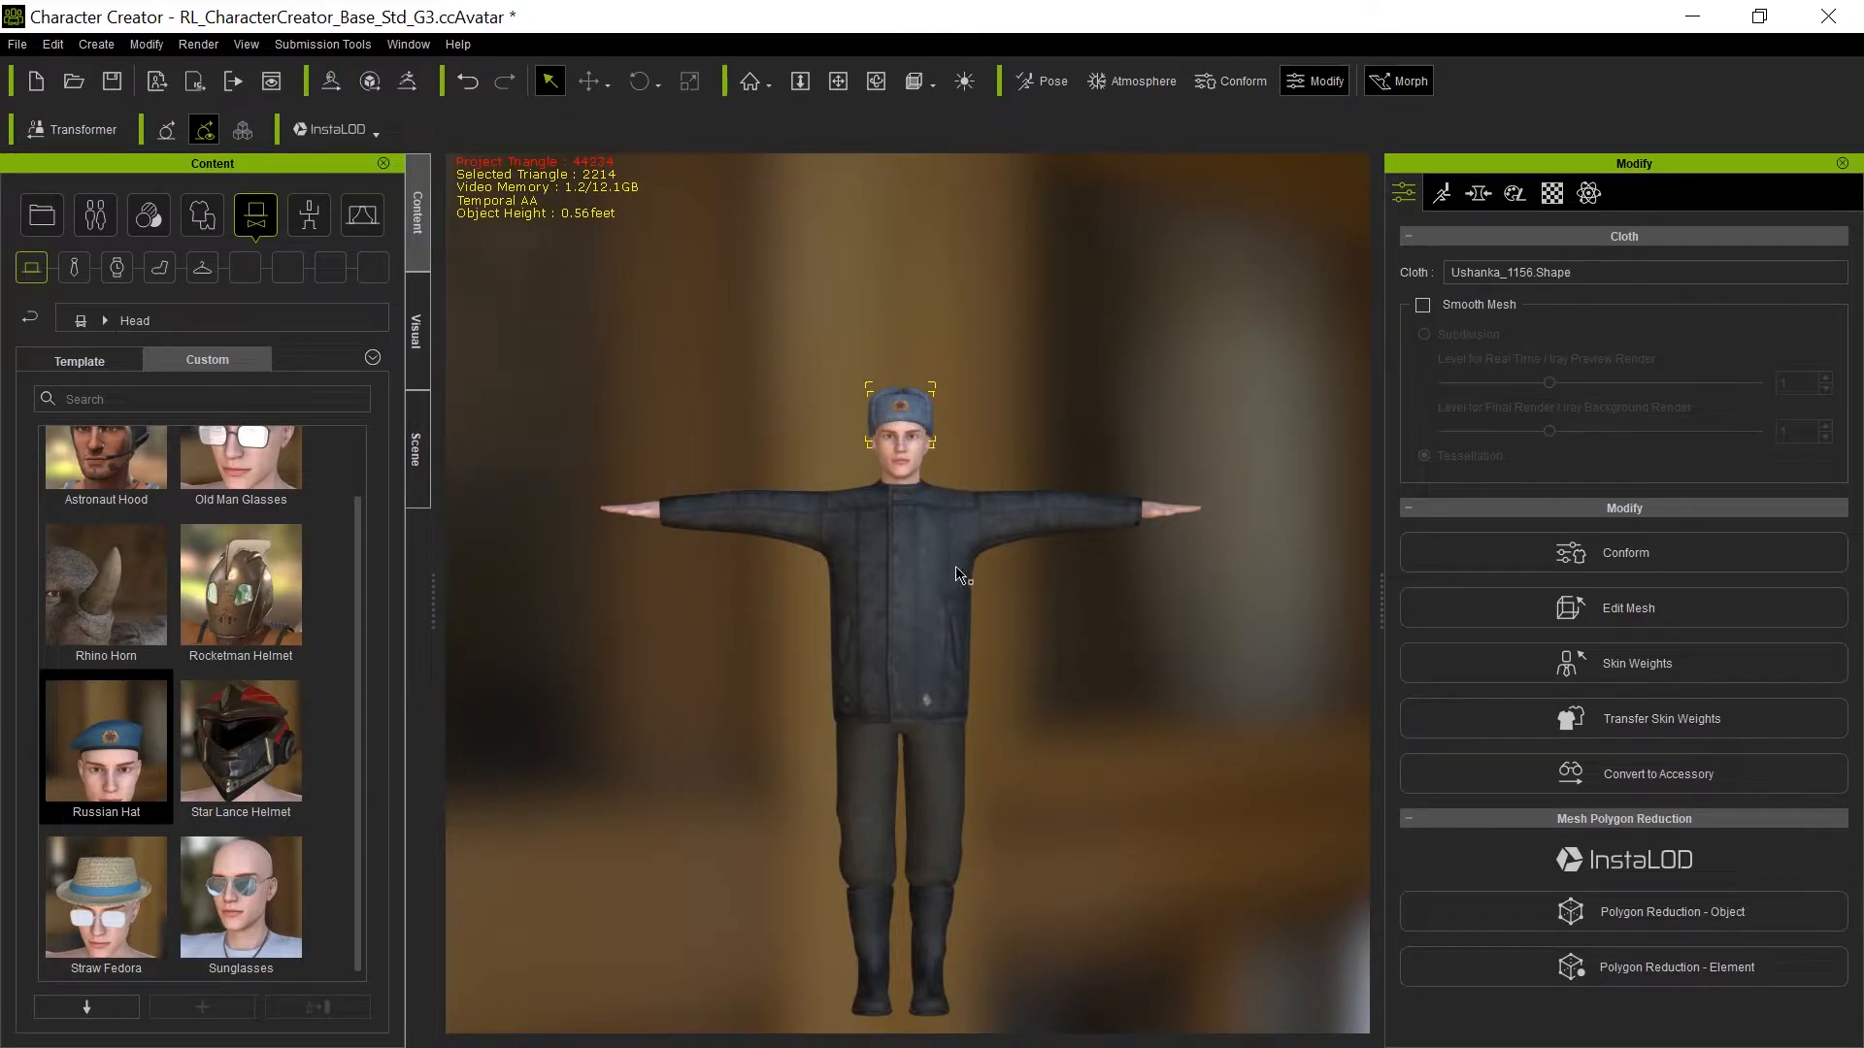
pyautogui.moveTo(1165, 748)
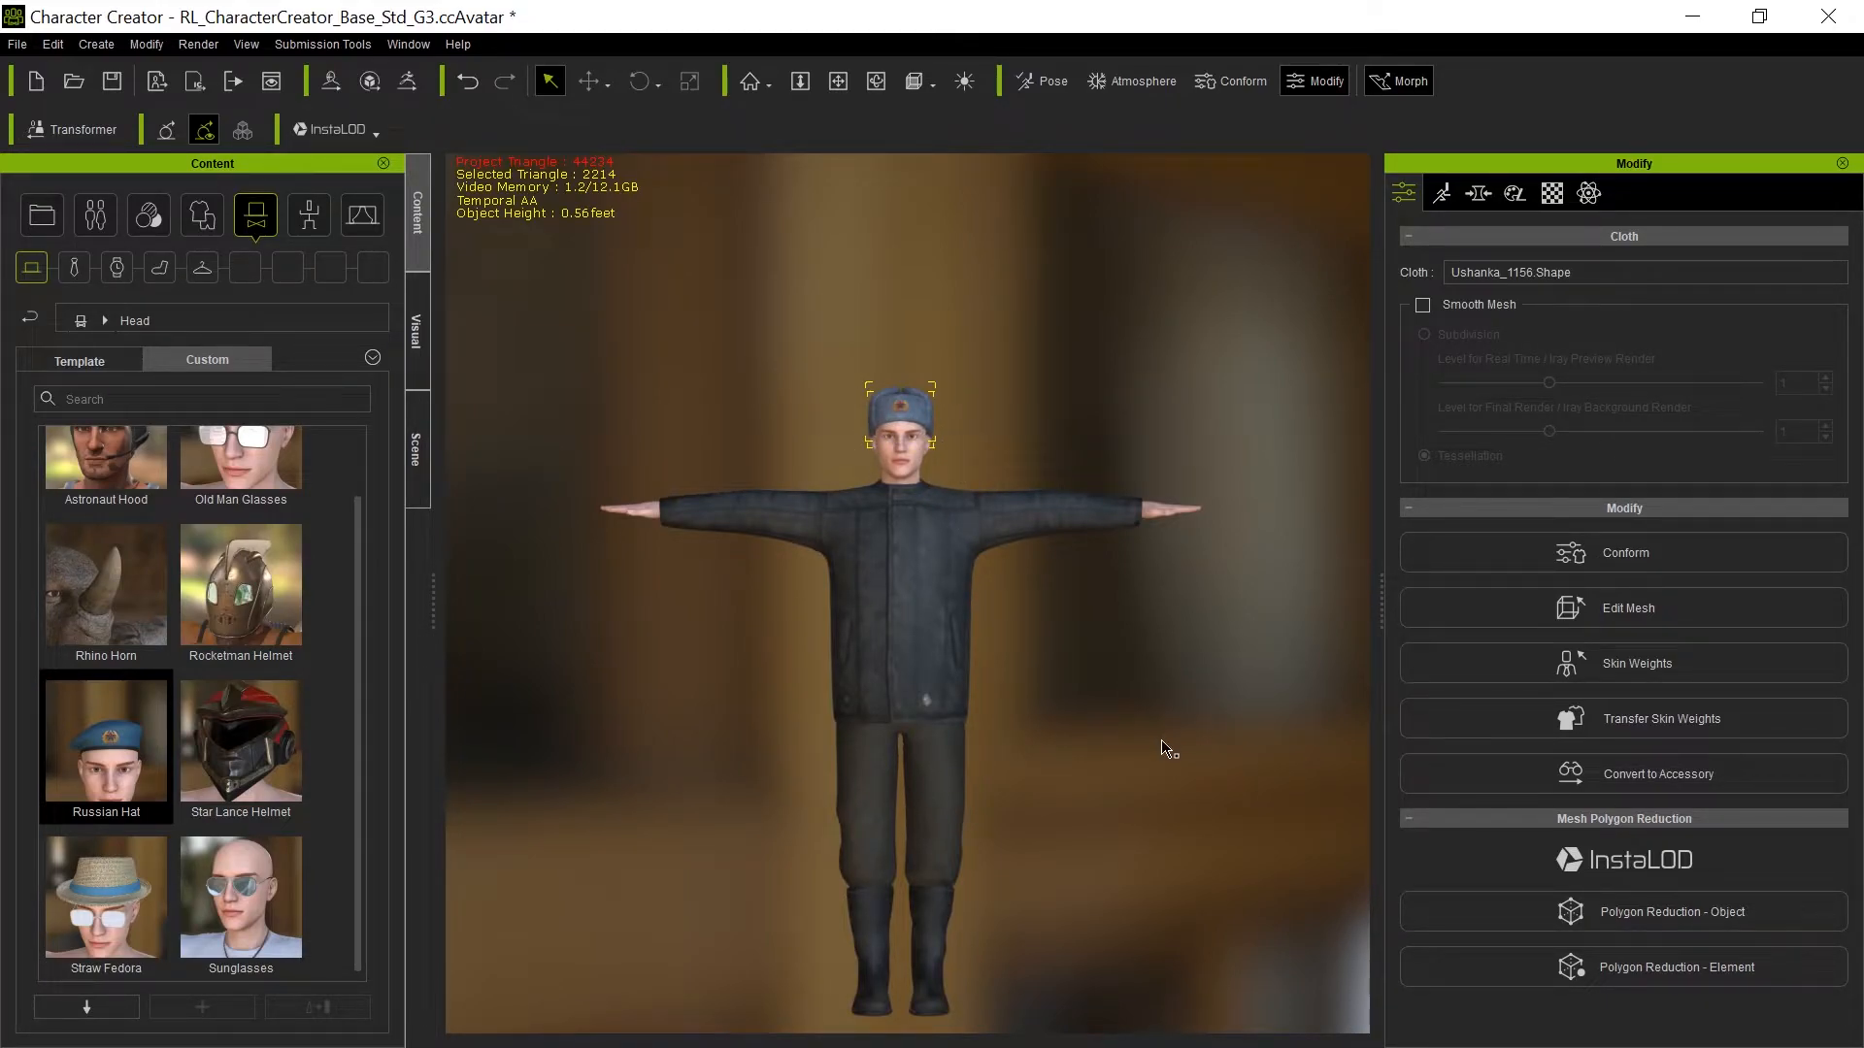
pyautogui.moveTo(1013, 619)
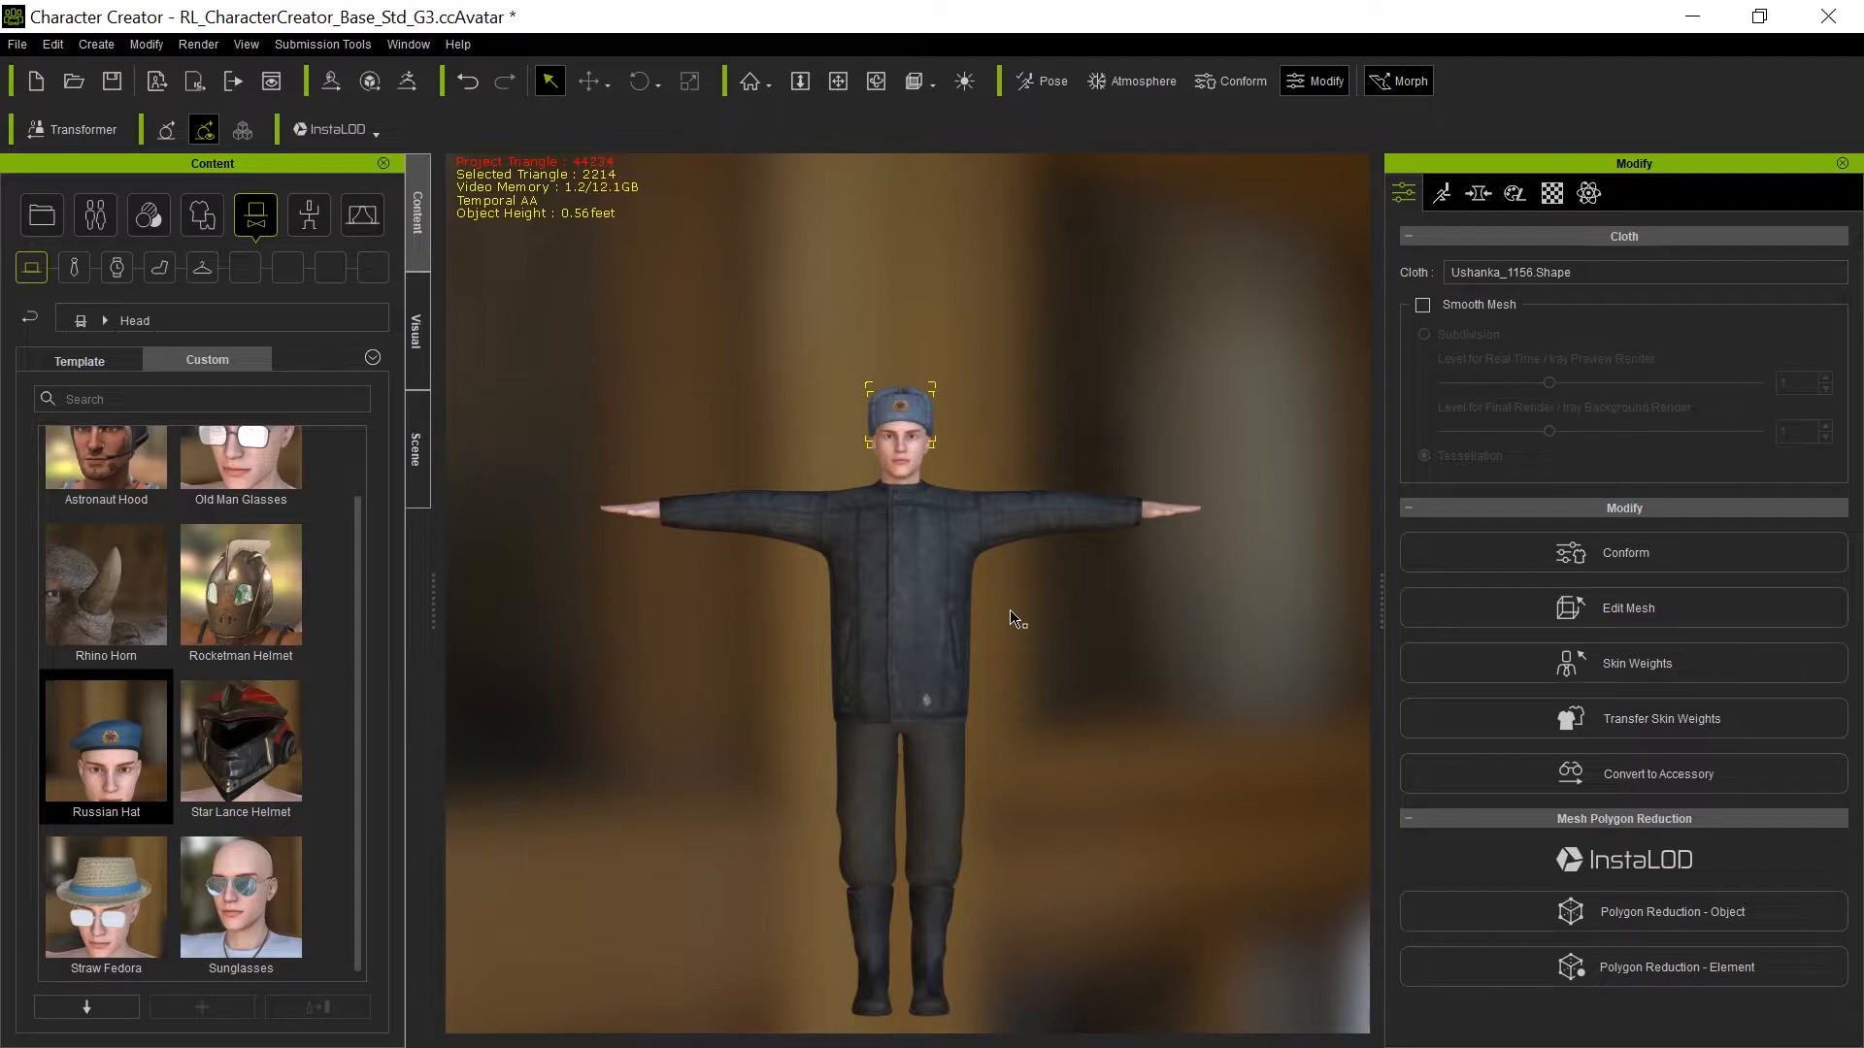
pyautogui.moveTo(942, 949)
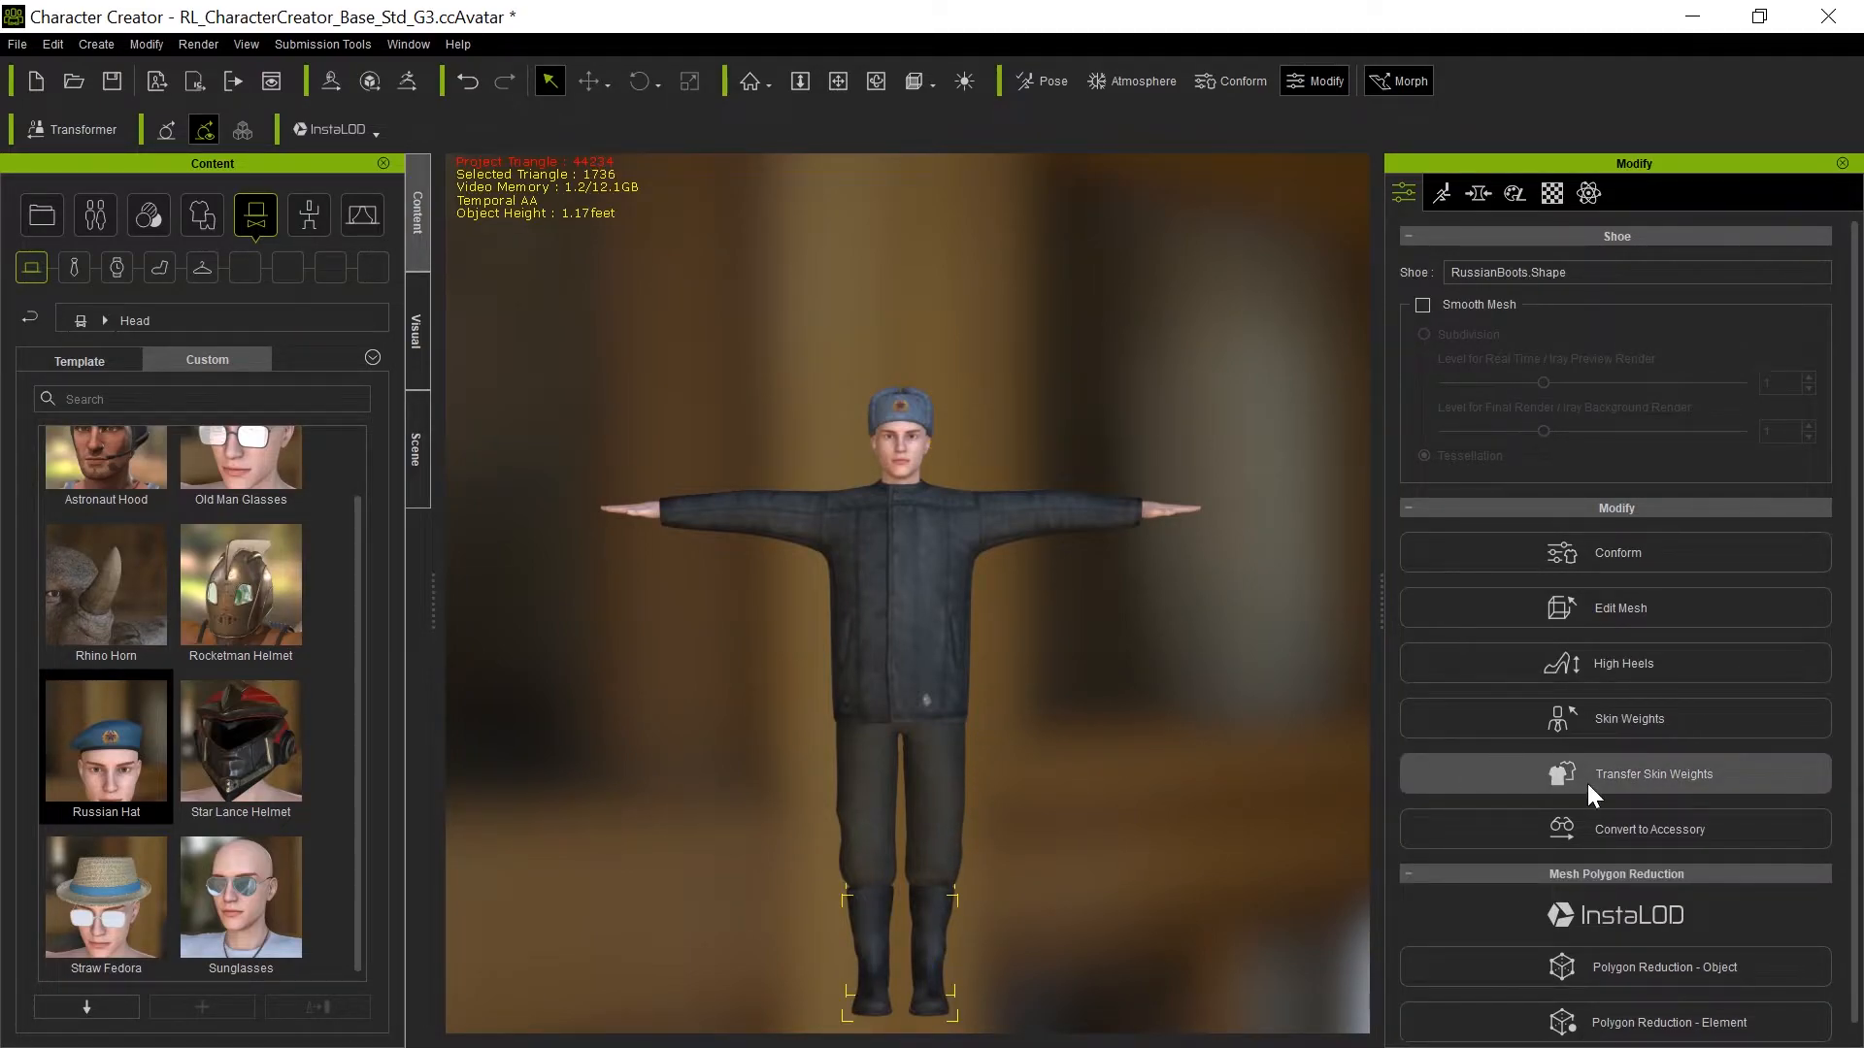
pyautogui.moveTo(1002, 721)
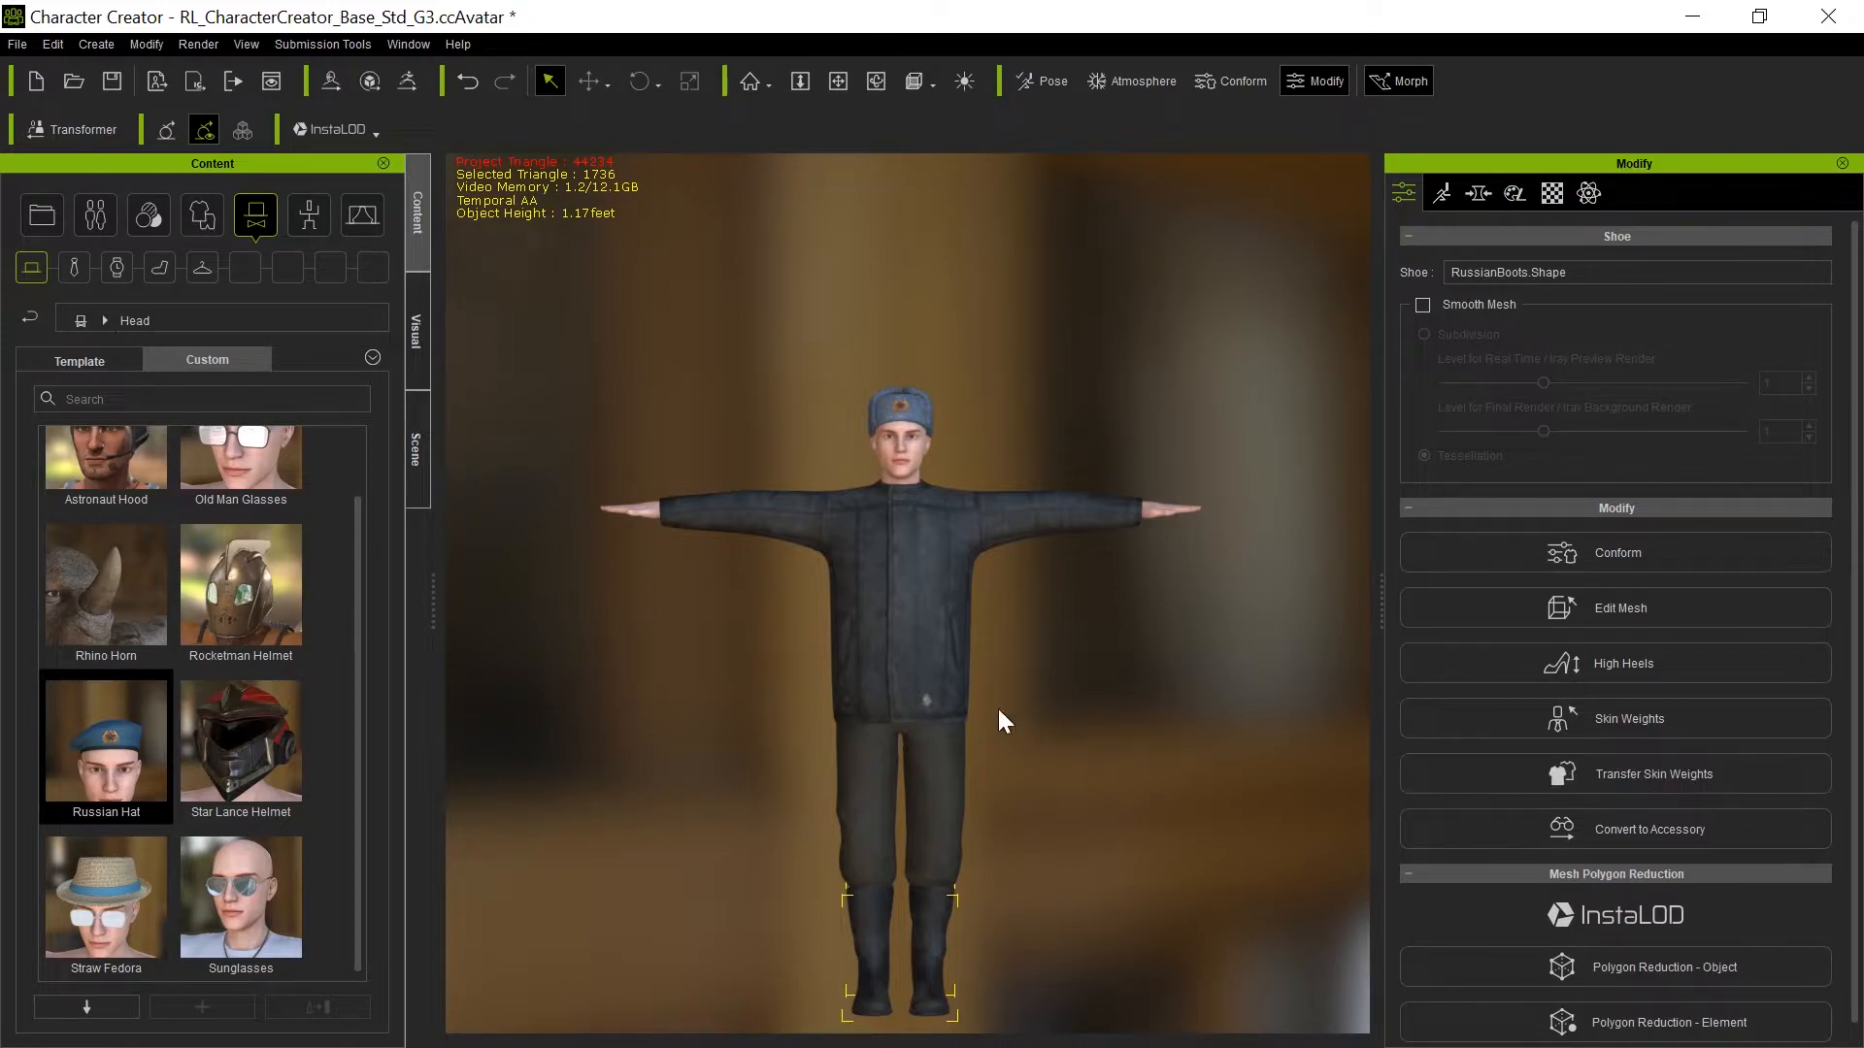
# Apply Shoes-preset skin weights to the Russian boots, replacing existing shoes.
pyautogui.click(1614, 773)
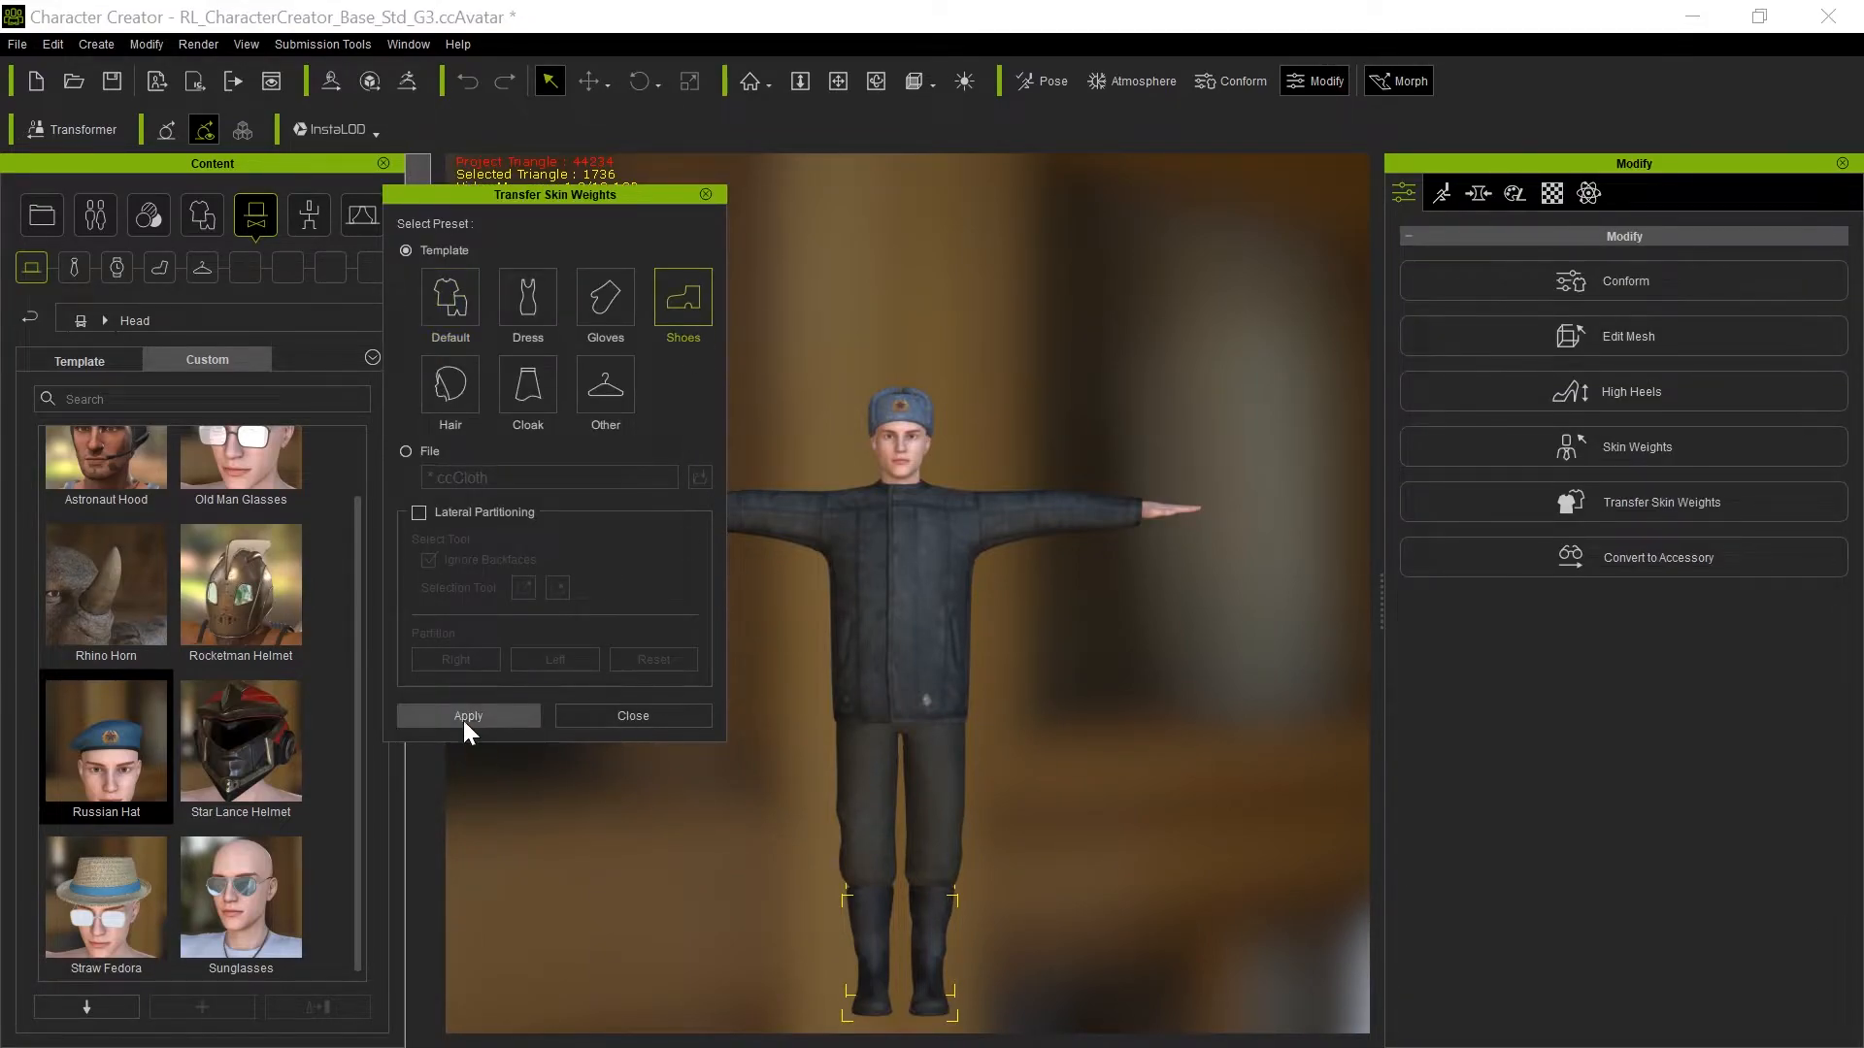
pyautogui.click(467, 715)
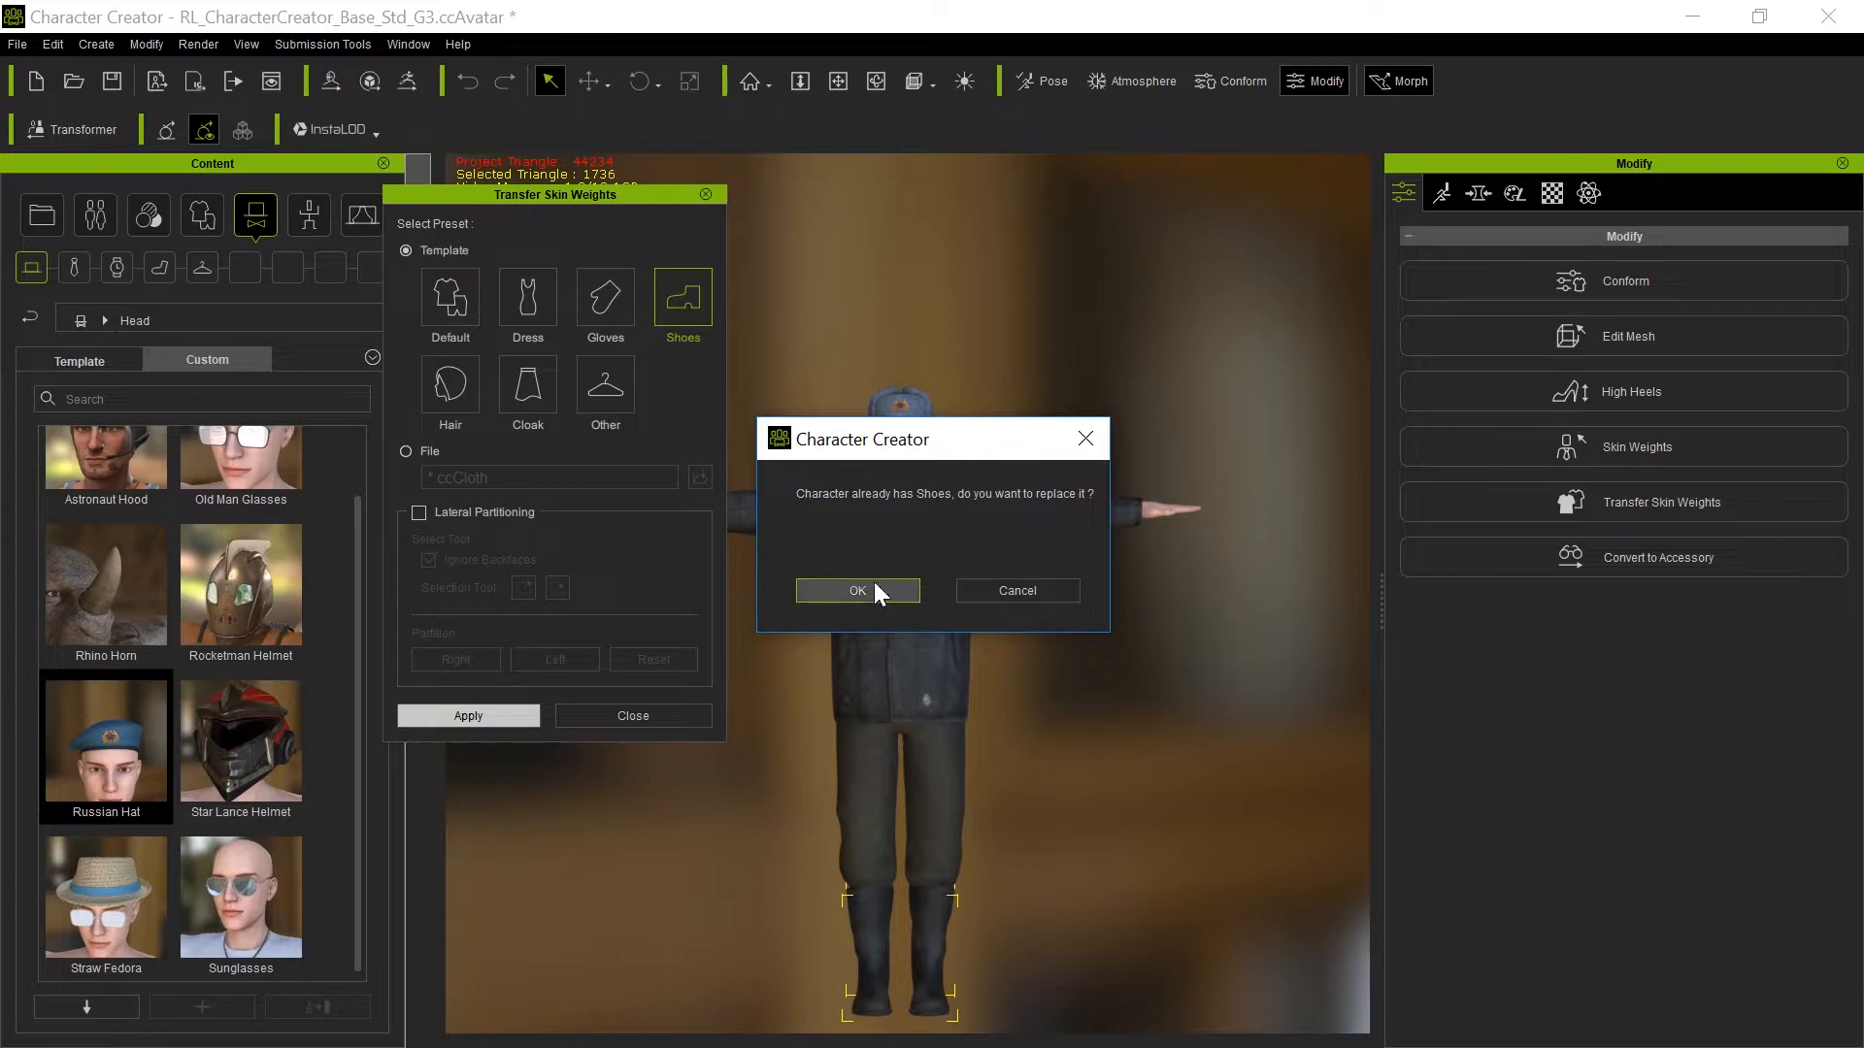
pyautogui.moveTo(1083, 438)
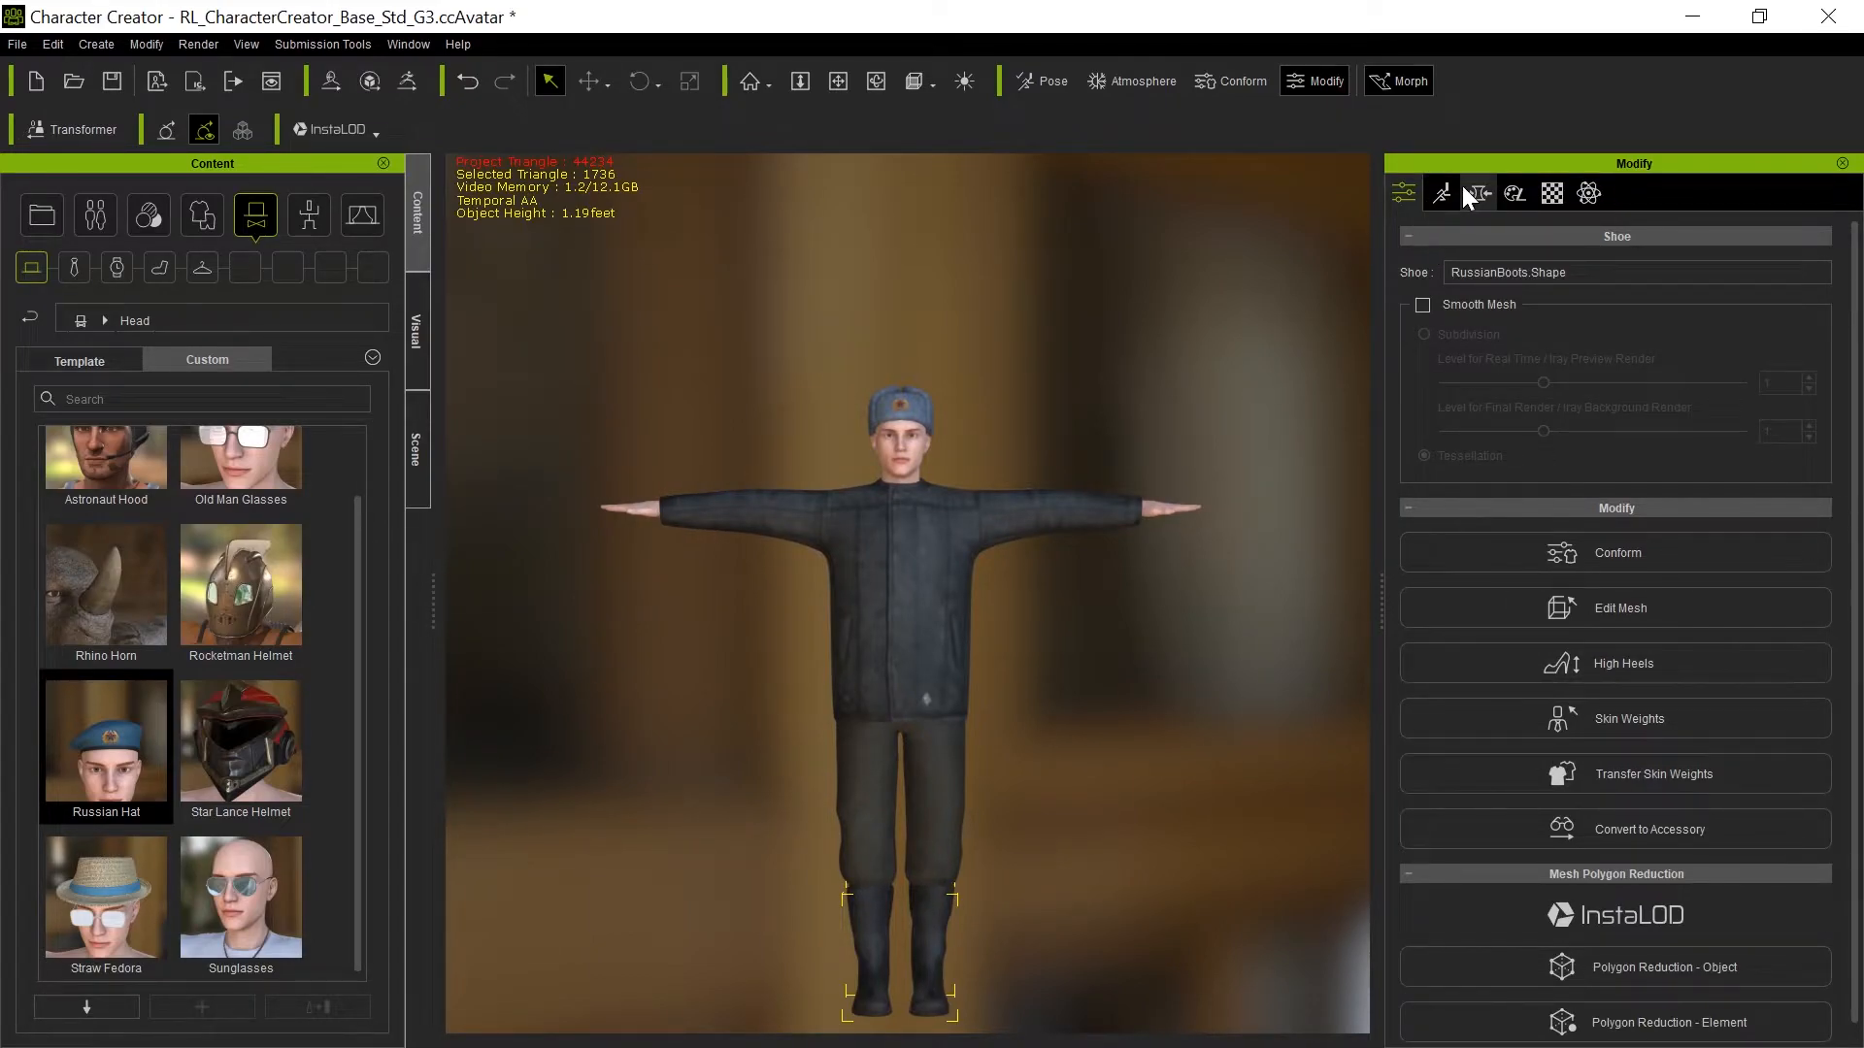
# Hide the quilted jacket in the Scene list and delete the RussianSinglet item.
pyautogui.click(1476, 192)
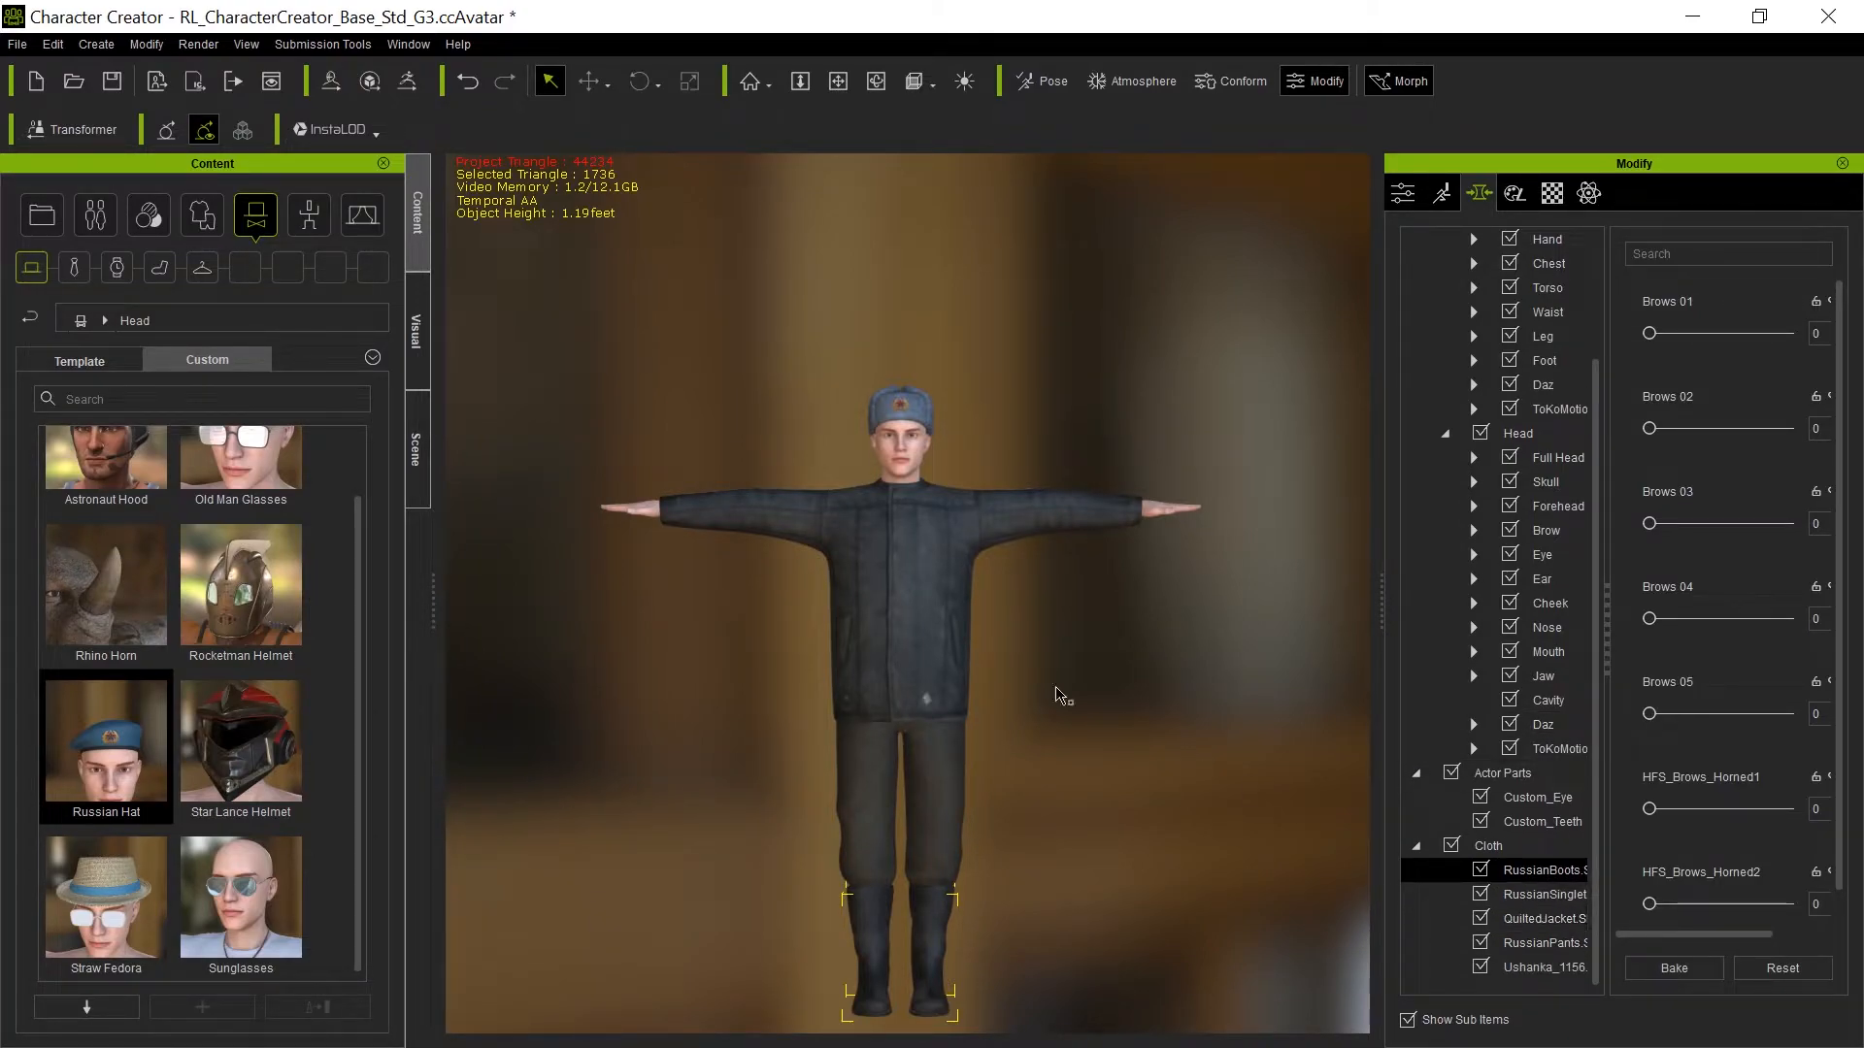
pyautogui.click(1548, 263)
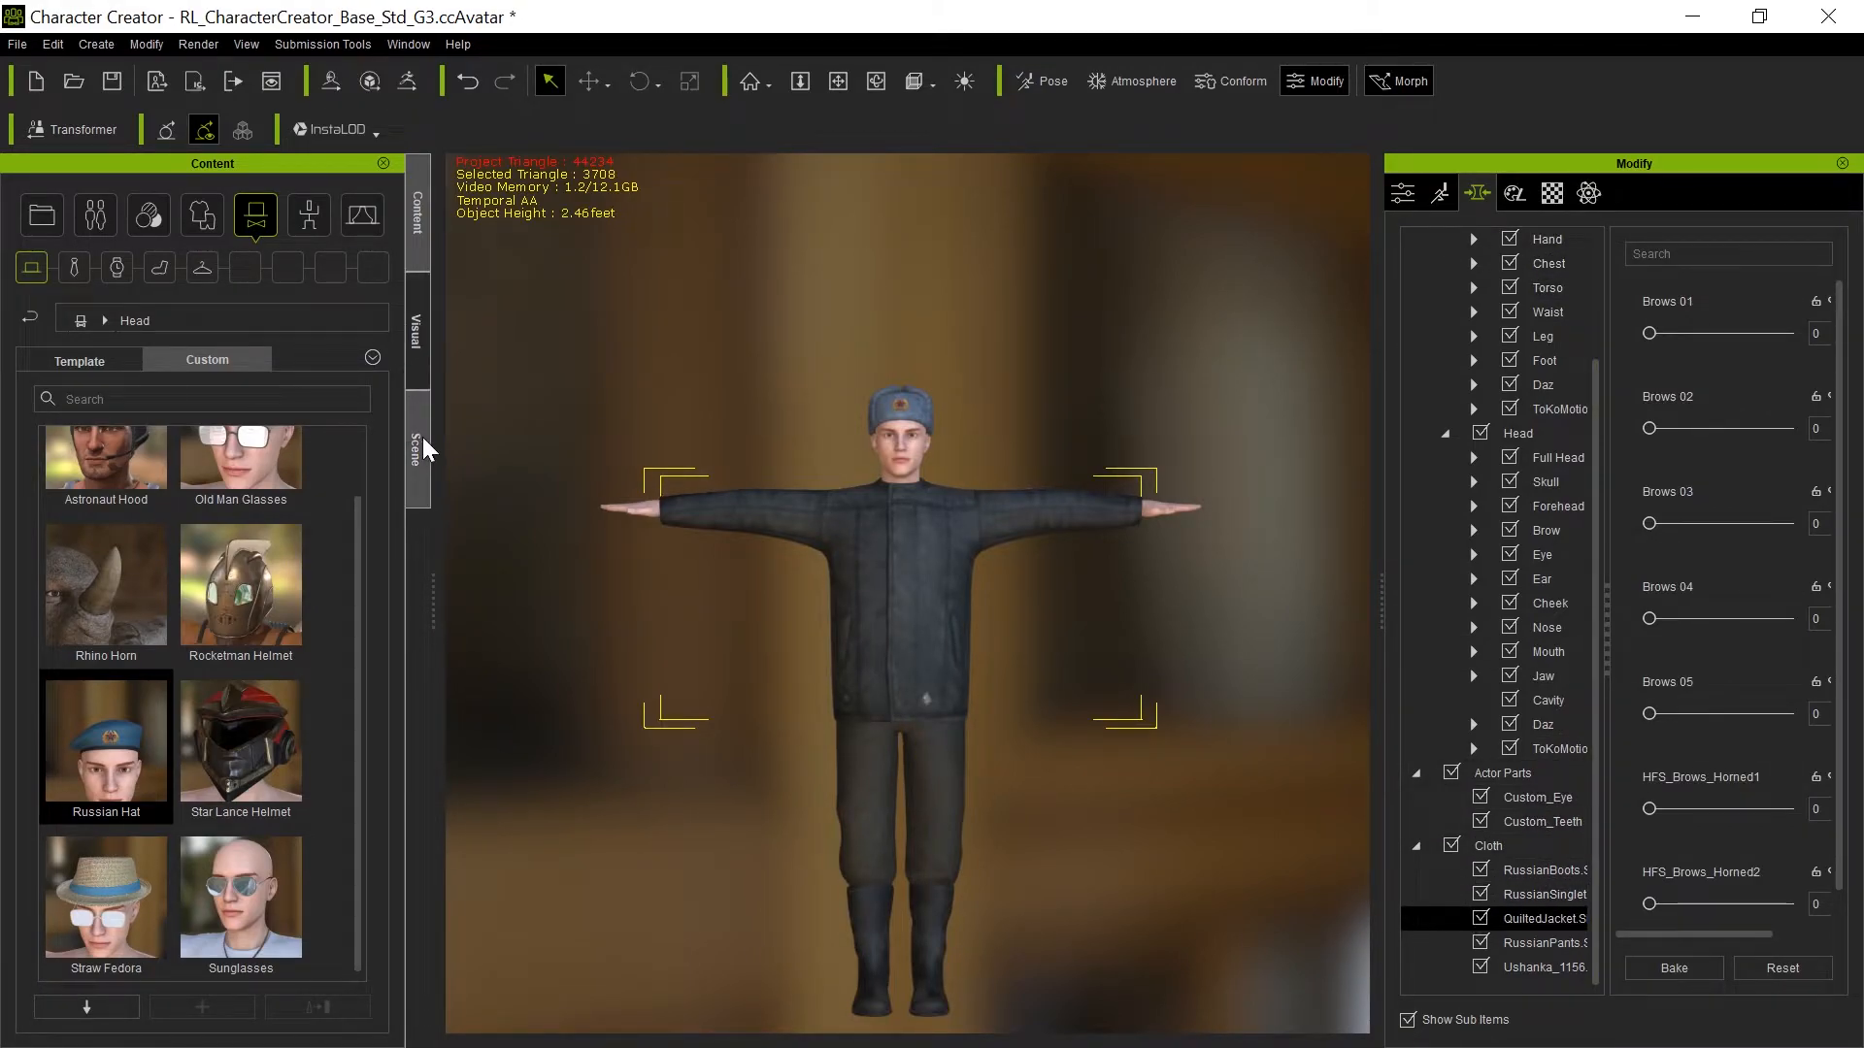
pyautogui.click(416, 445)
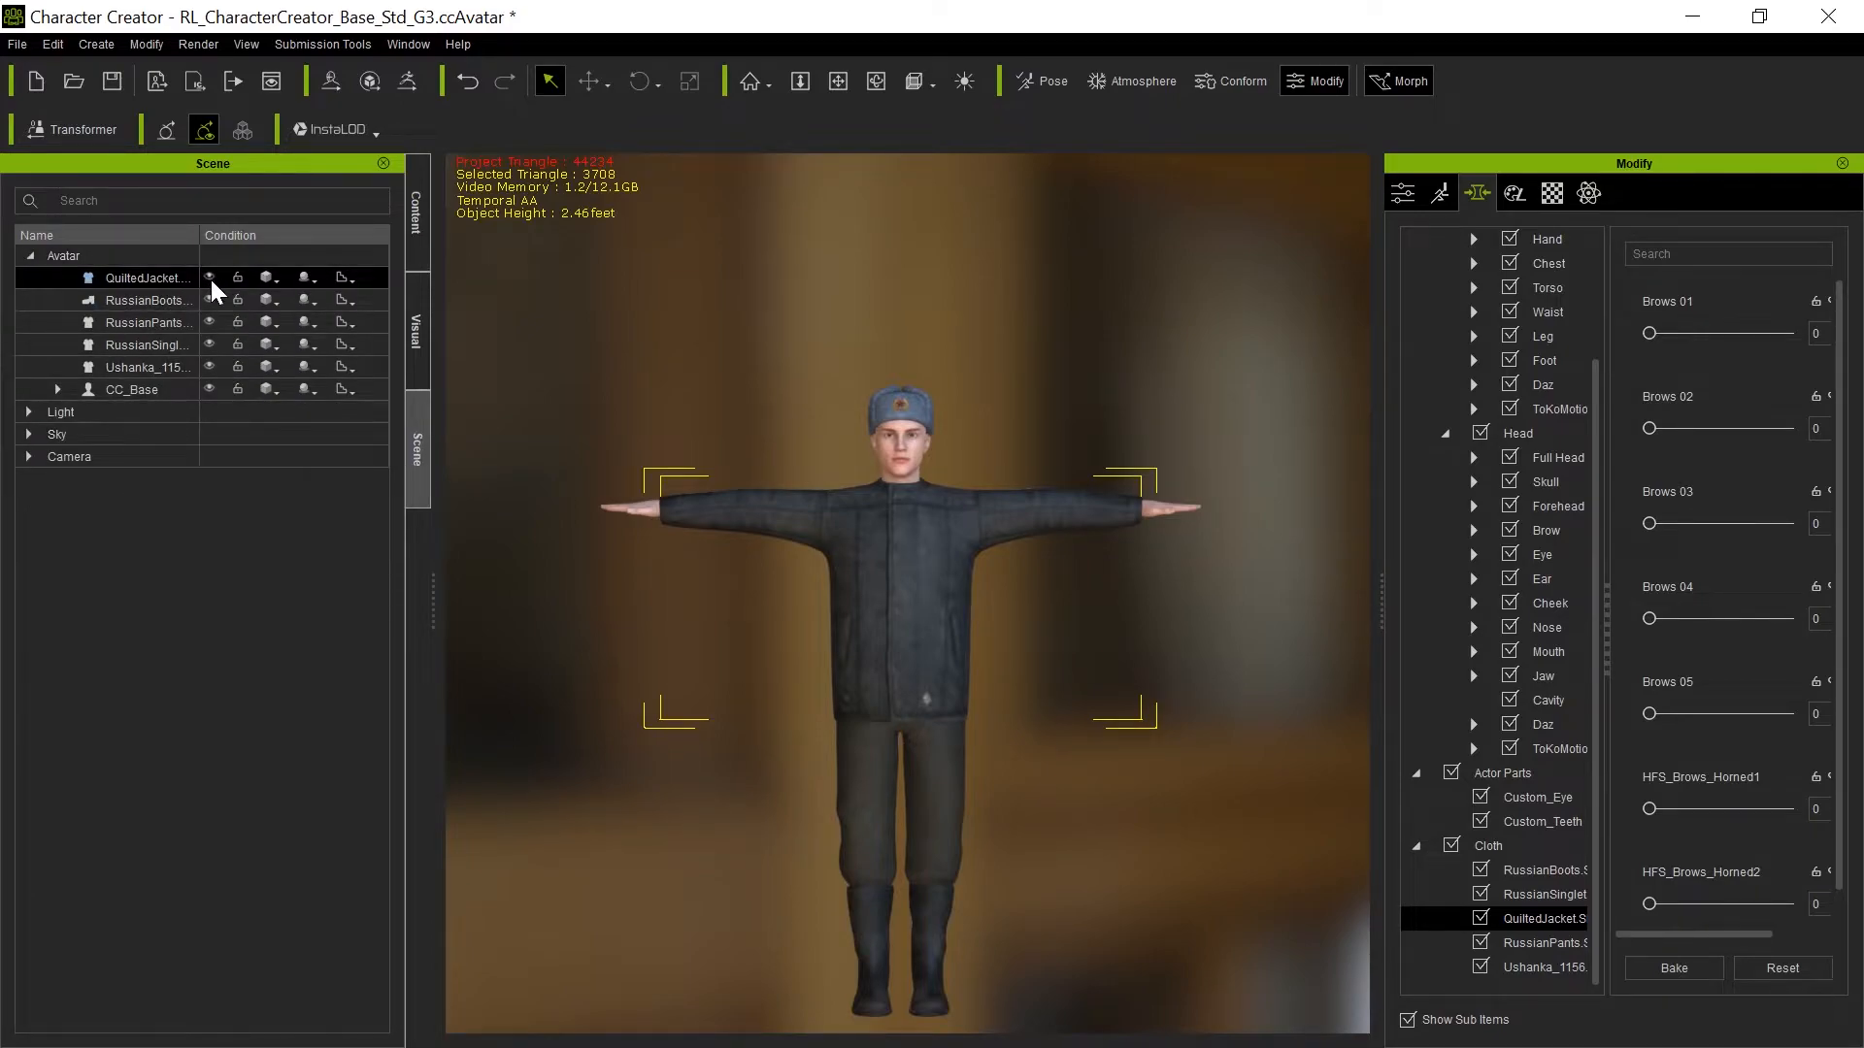
pyautogui.click(210, 277)
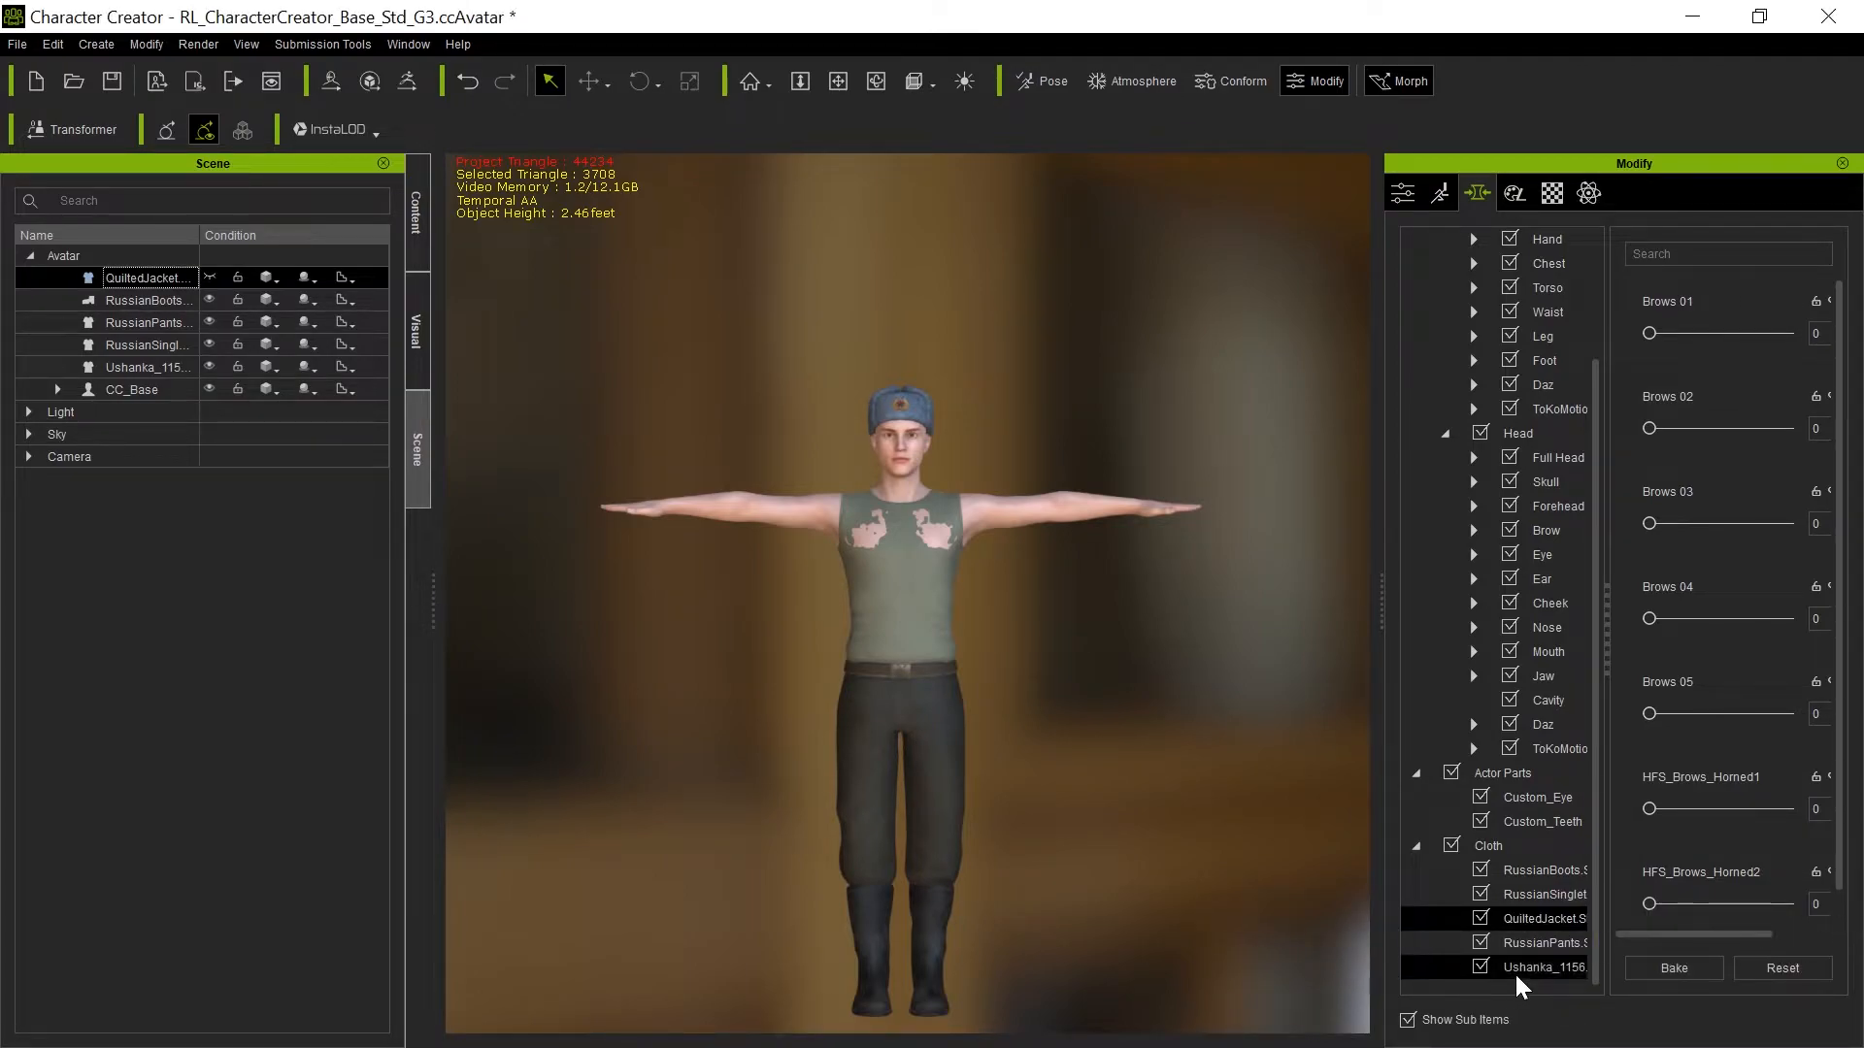
pyautogui.click(147, 343)
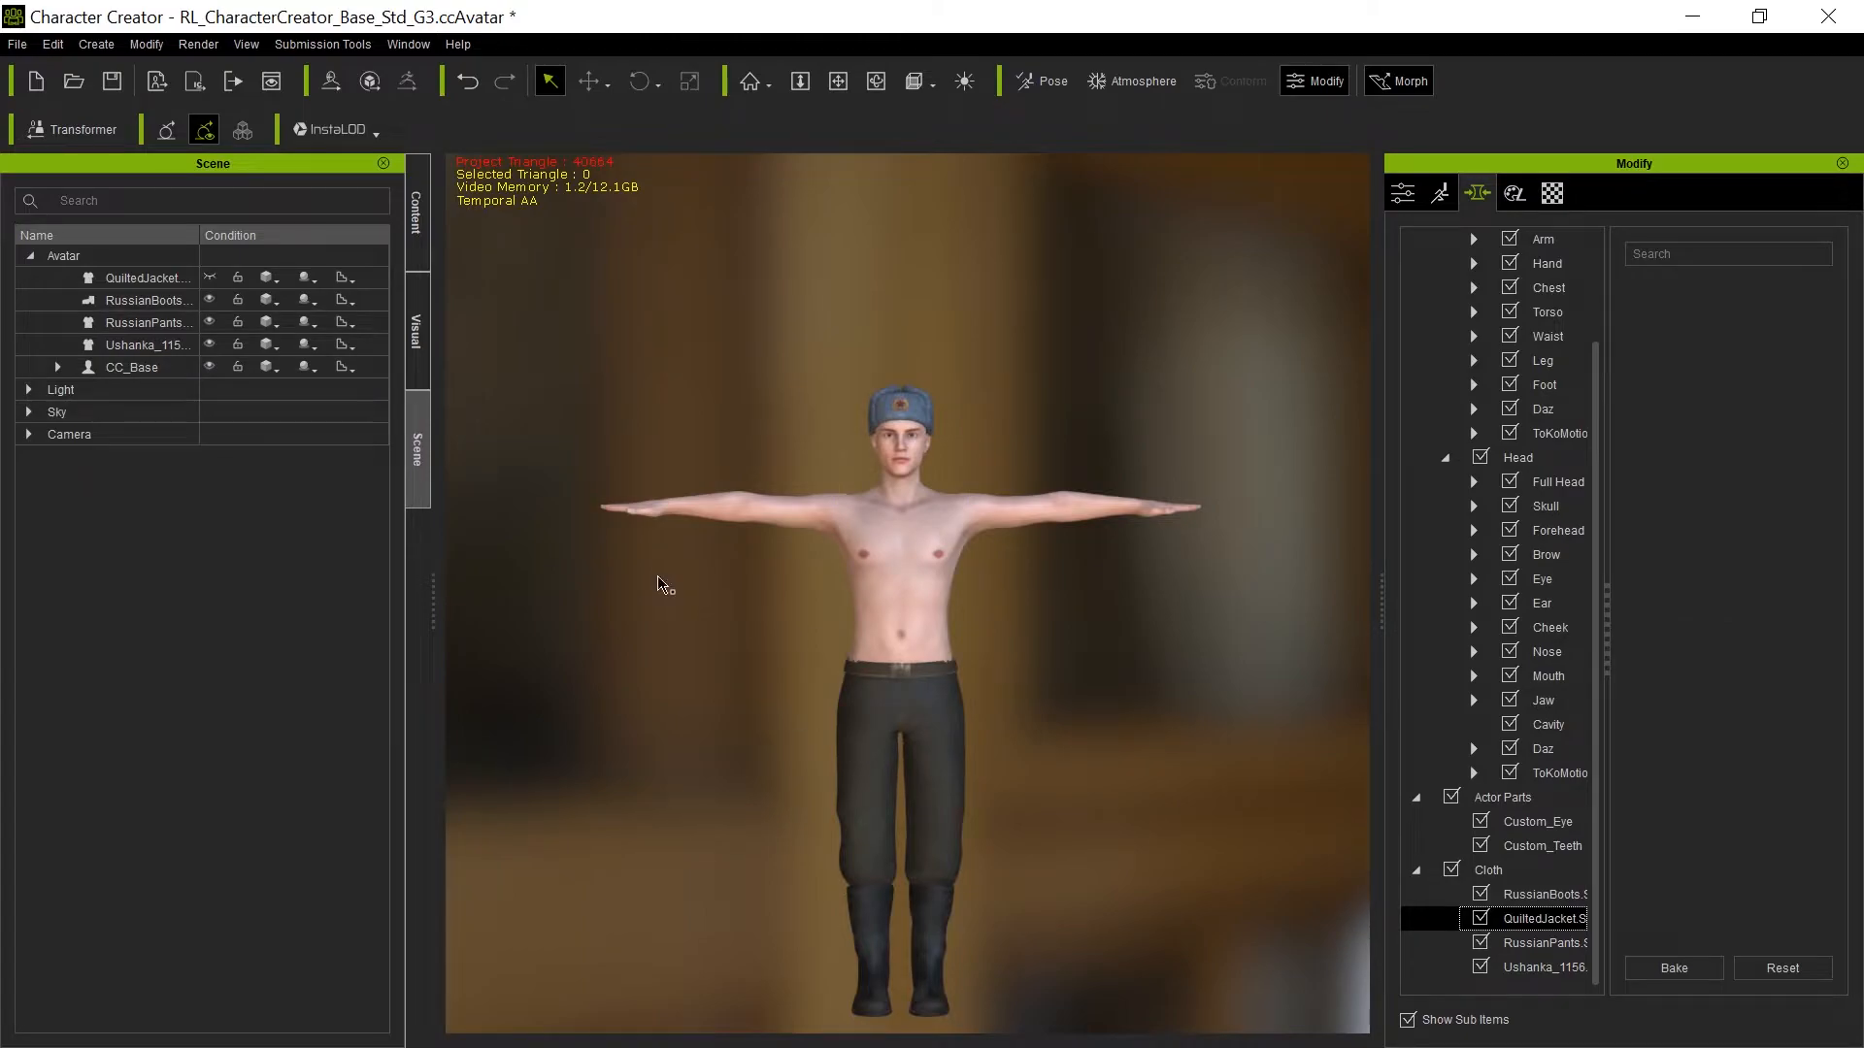
pyautogui.click(147, 276)
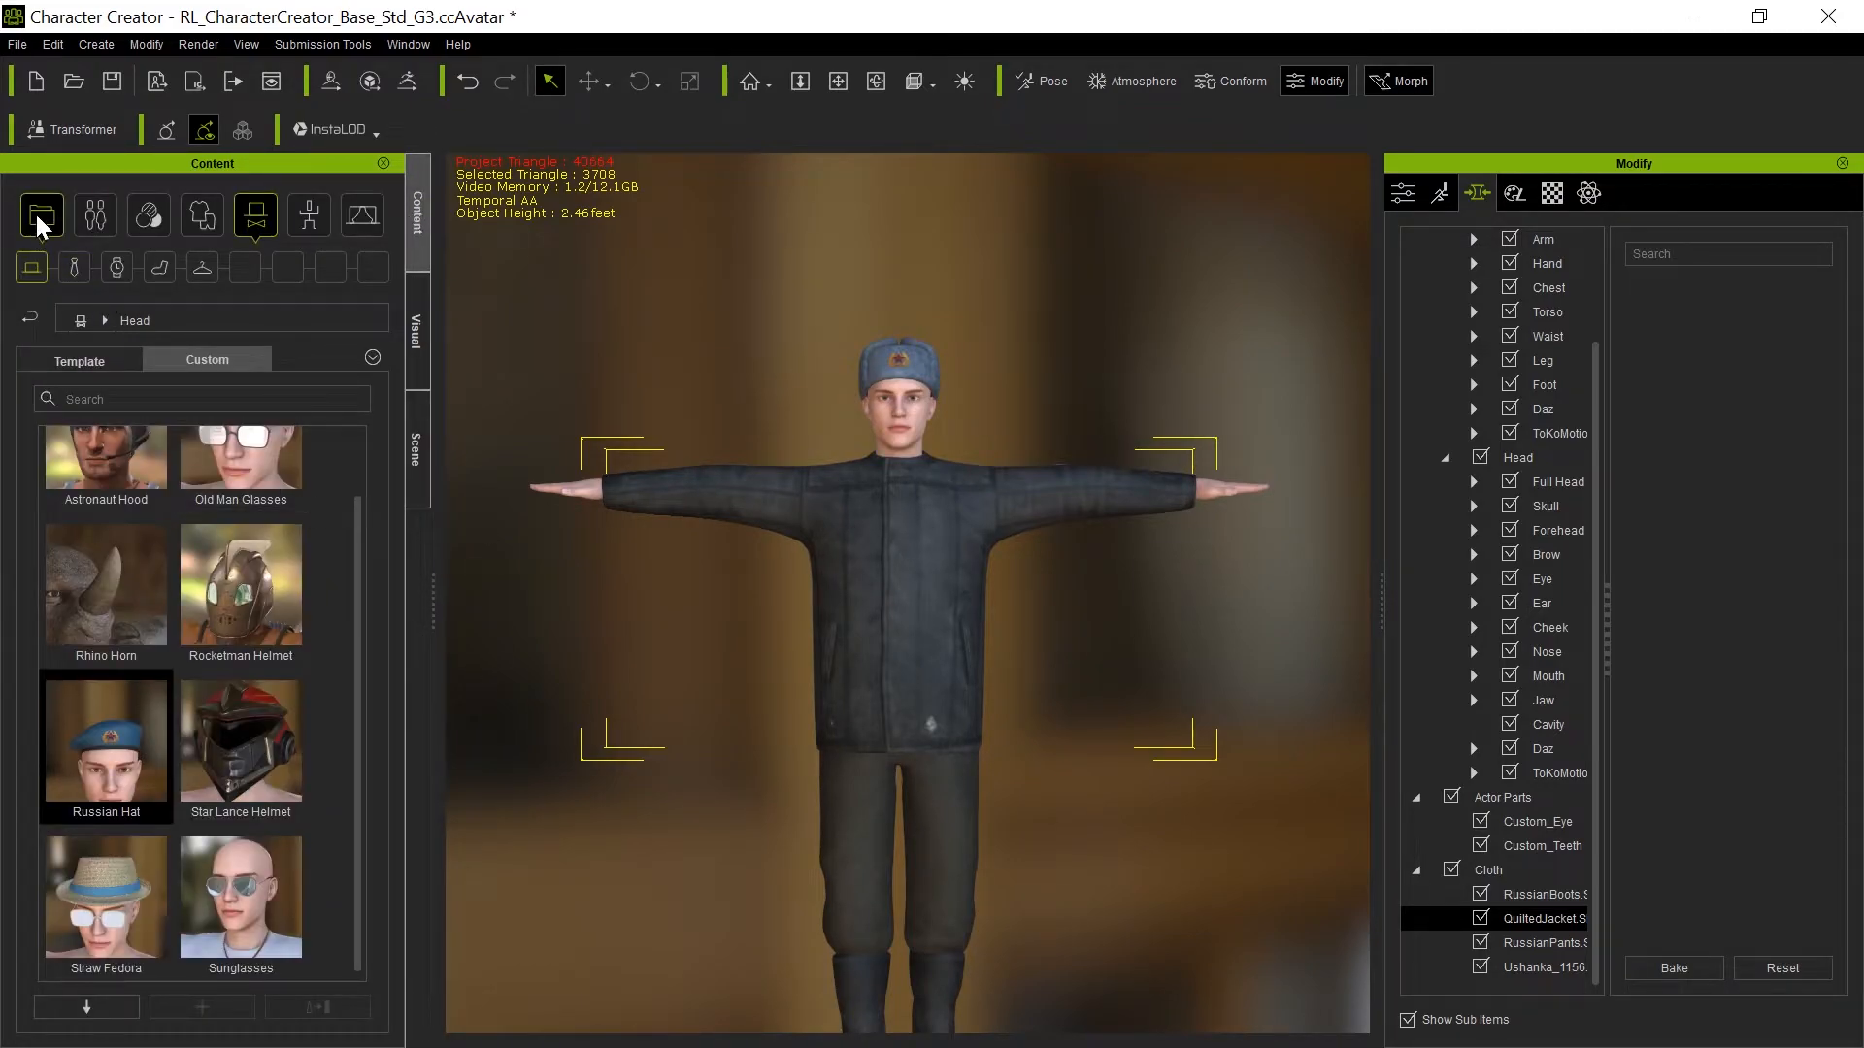
# Add the soldier character to the Project library as a custom project.
pyautogui.click(41, 216)
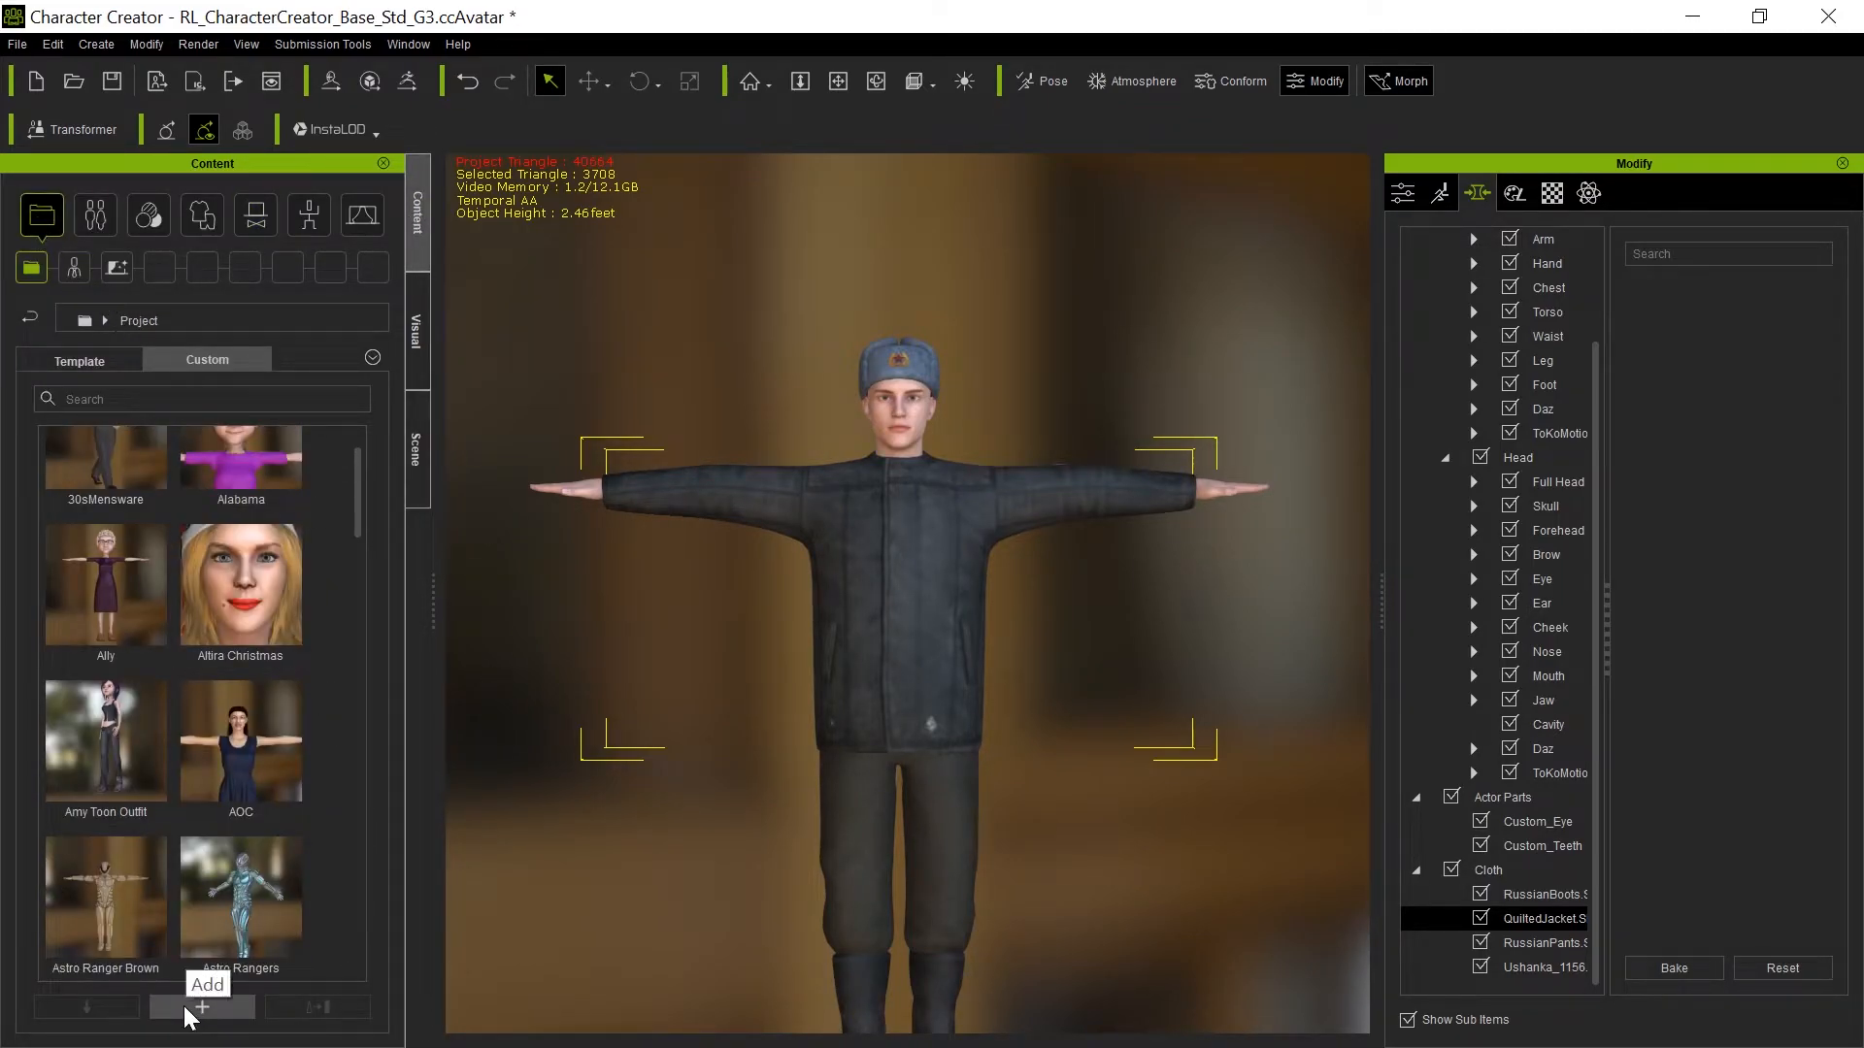
pyautogui.click(201, 1006)
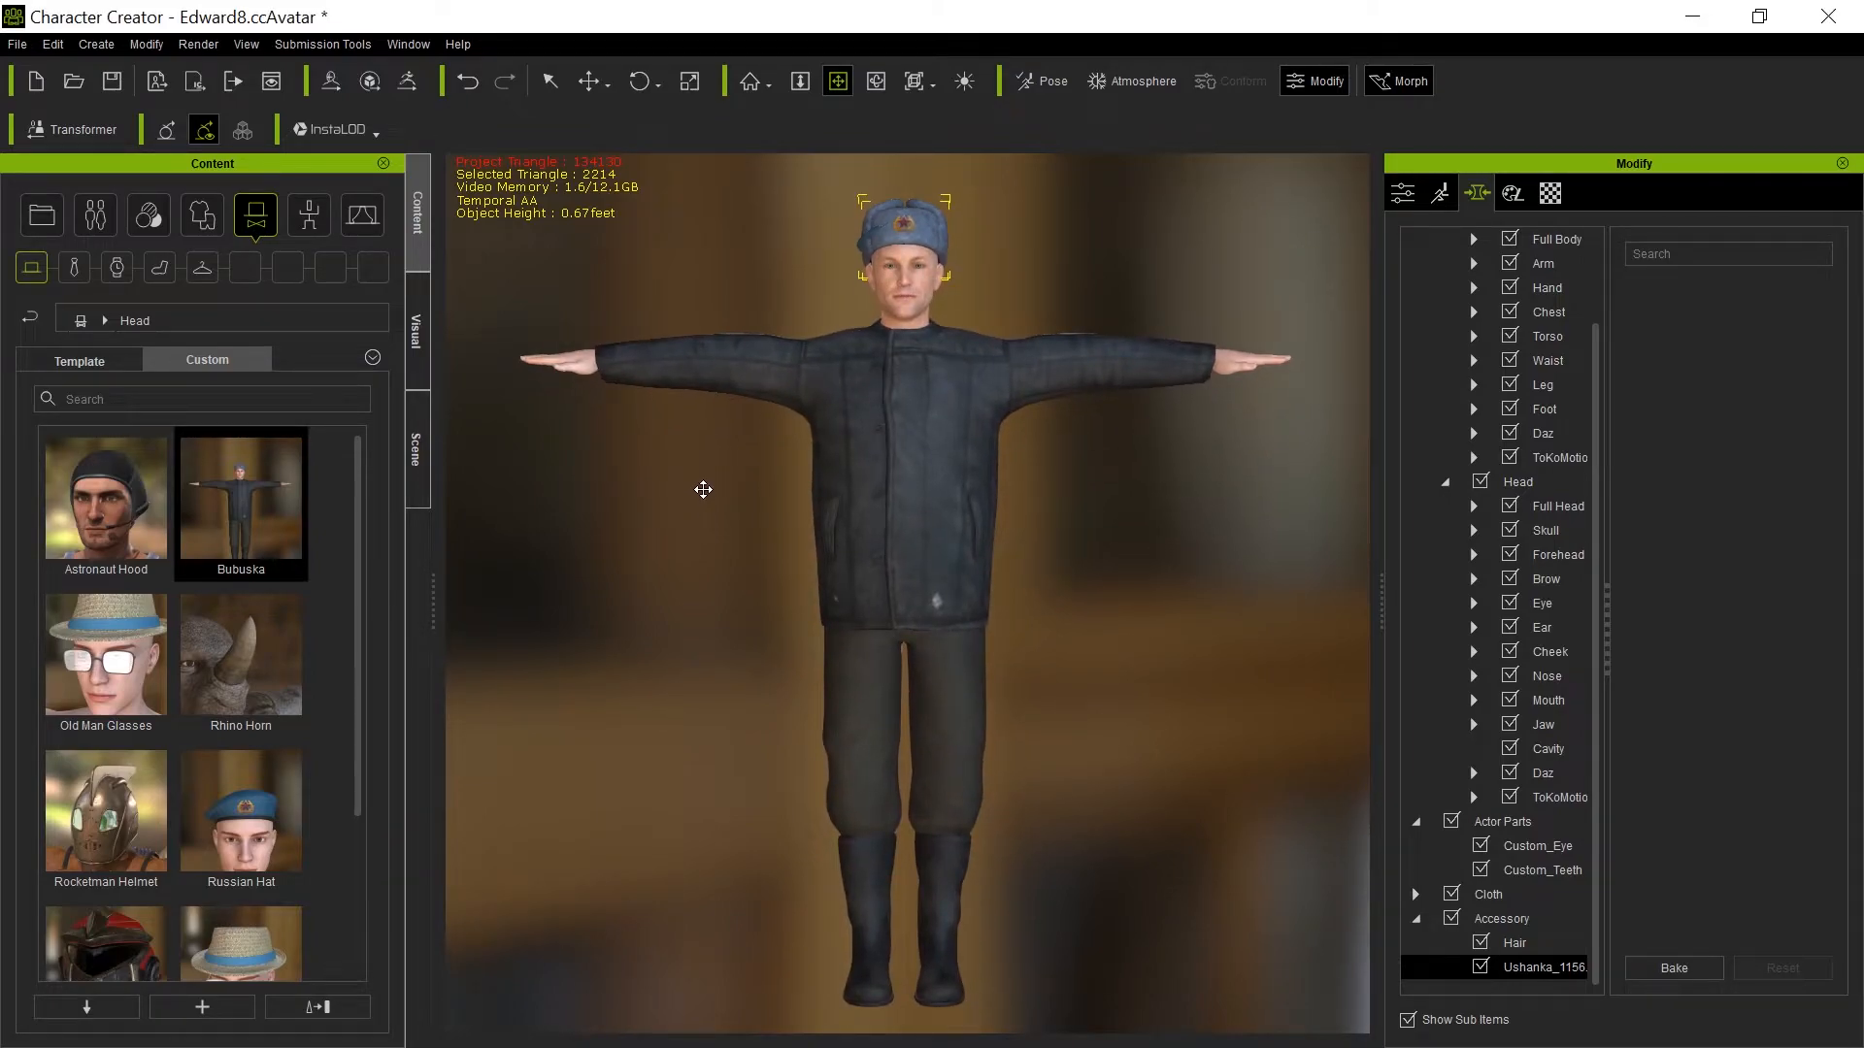
pyautogui.moveTo(936, 399)
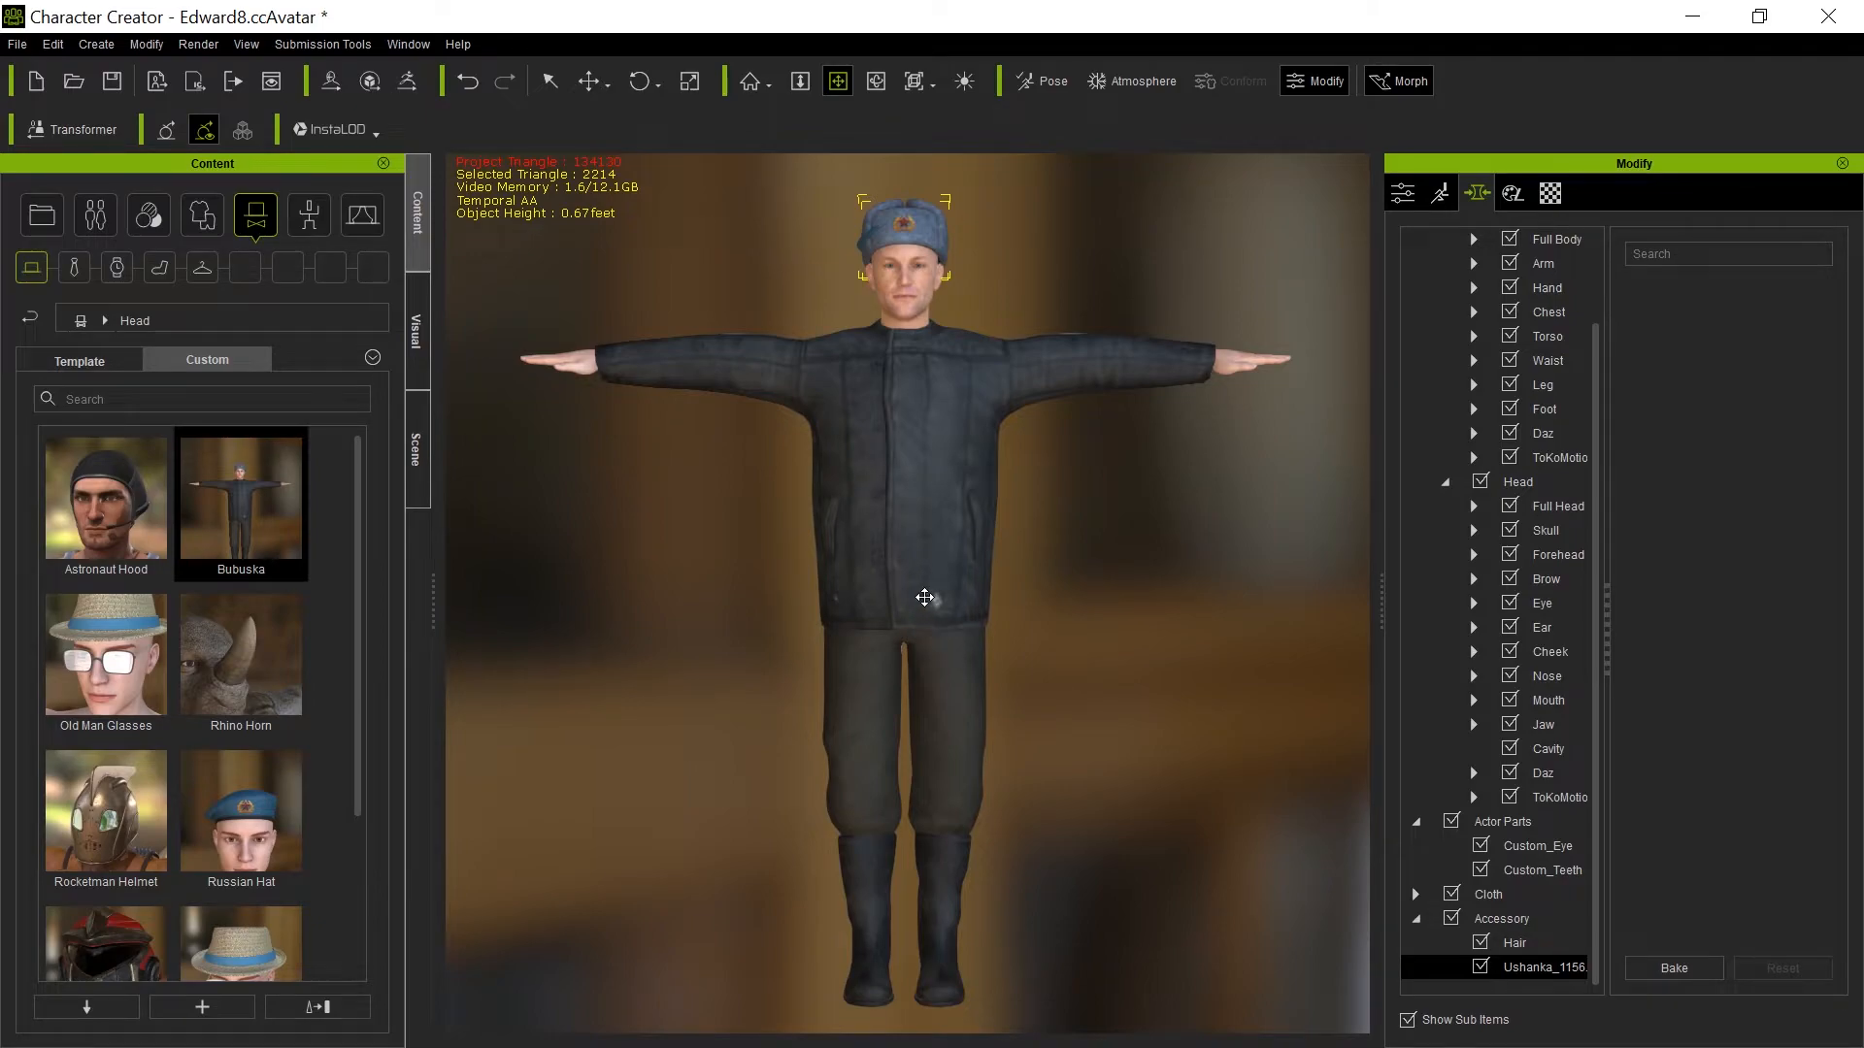
# Scroll the Head accessory list, then show the Cloth library's Underwear items.
pyautogui.scroll(-3)
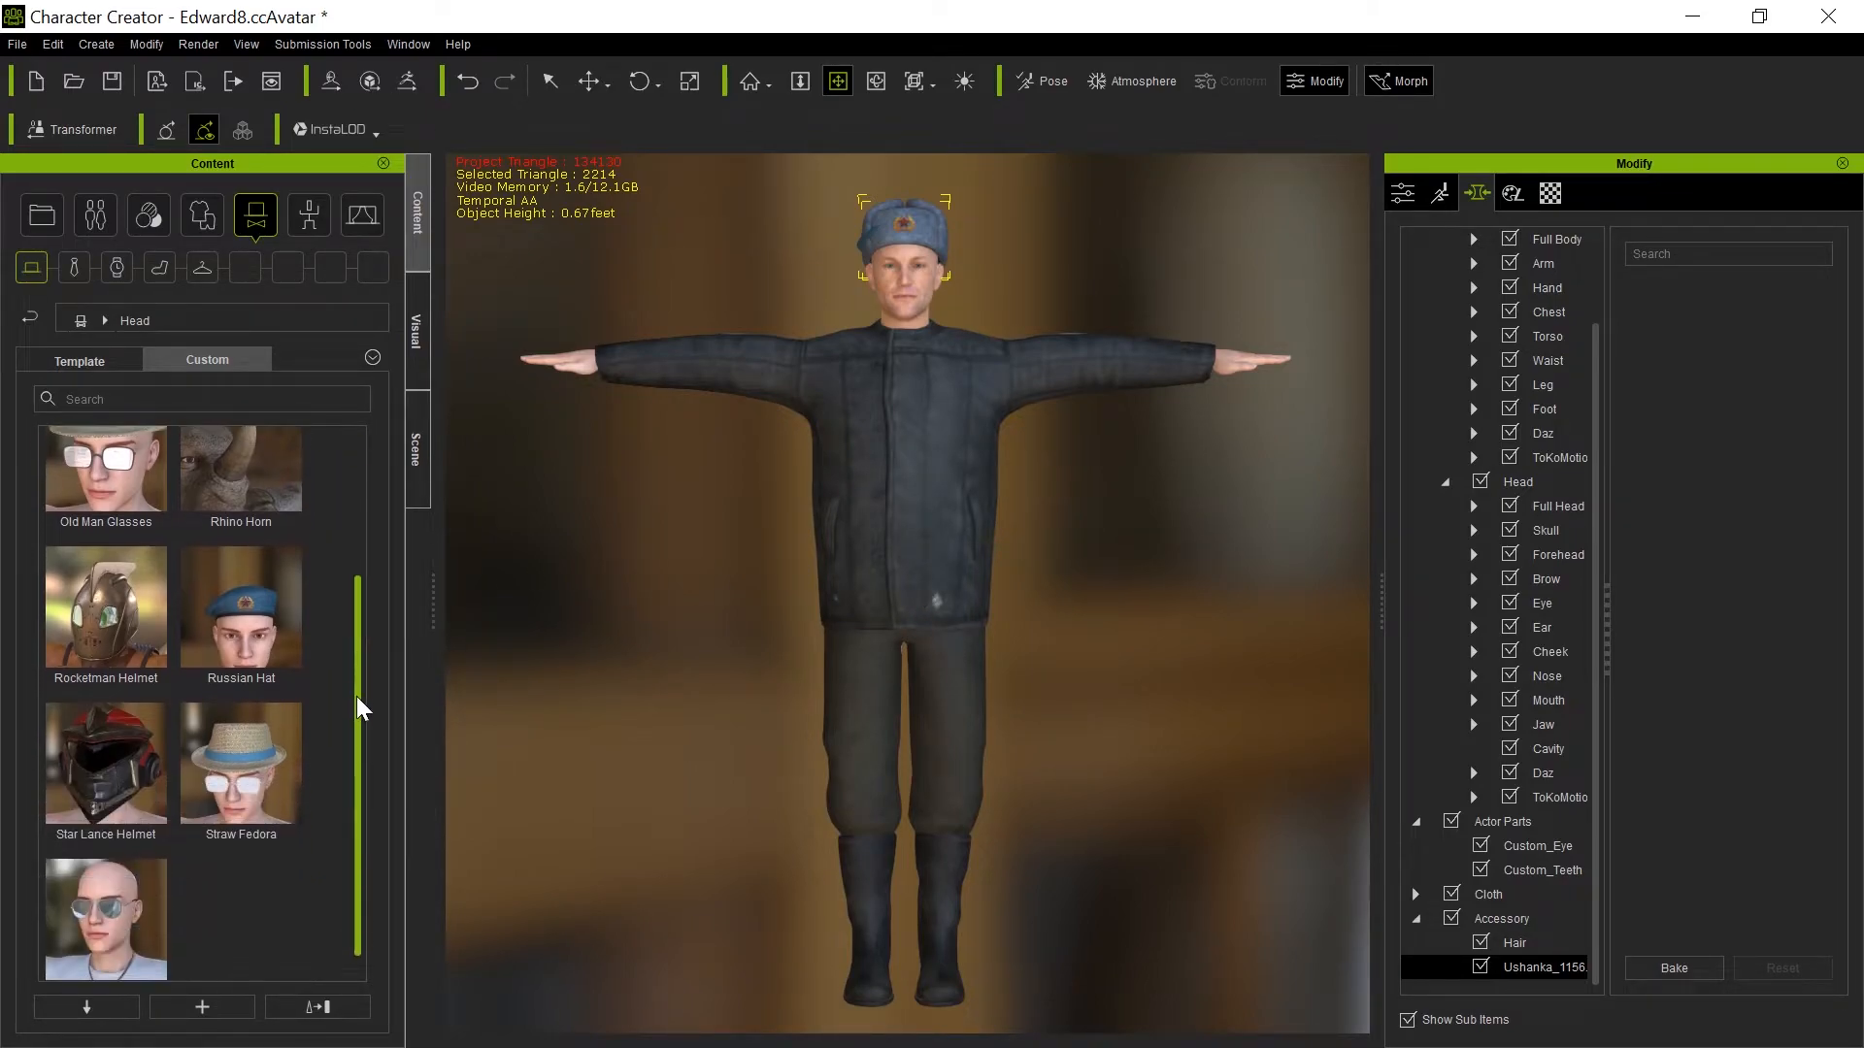
pyautogui.click(201, 216)
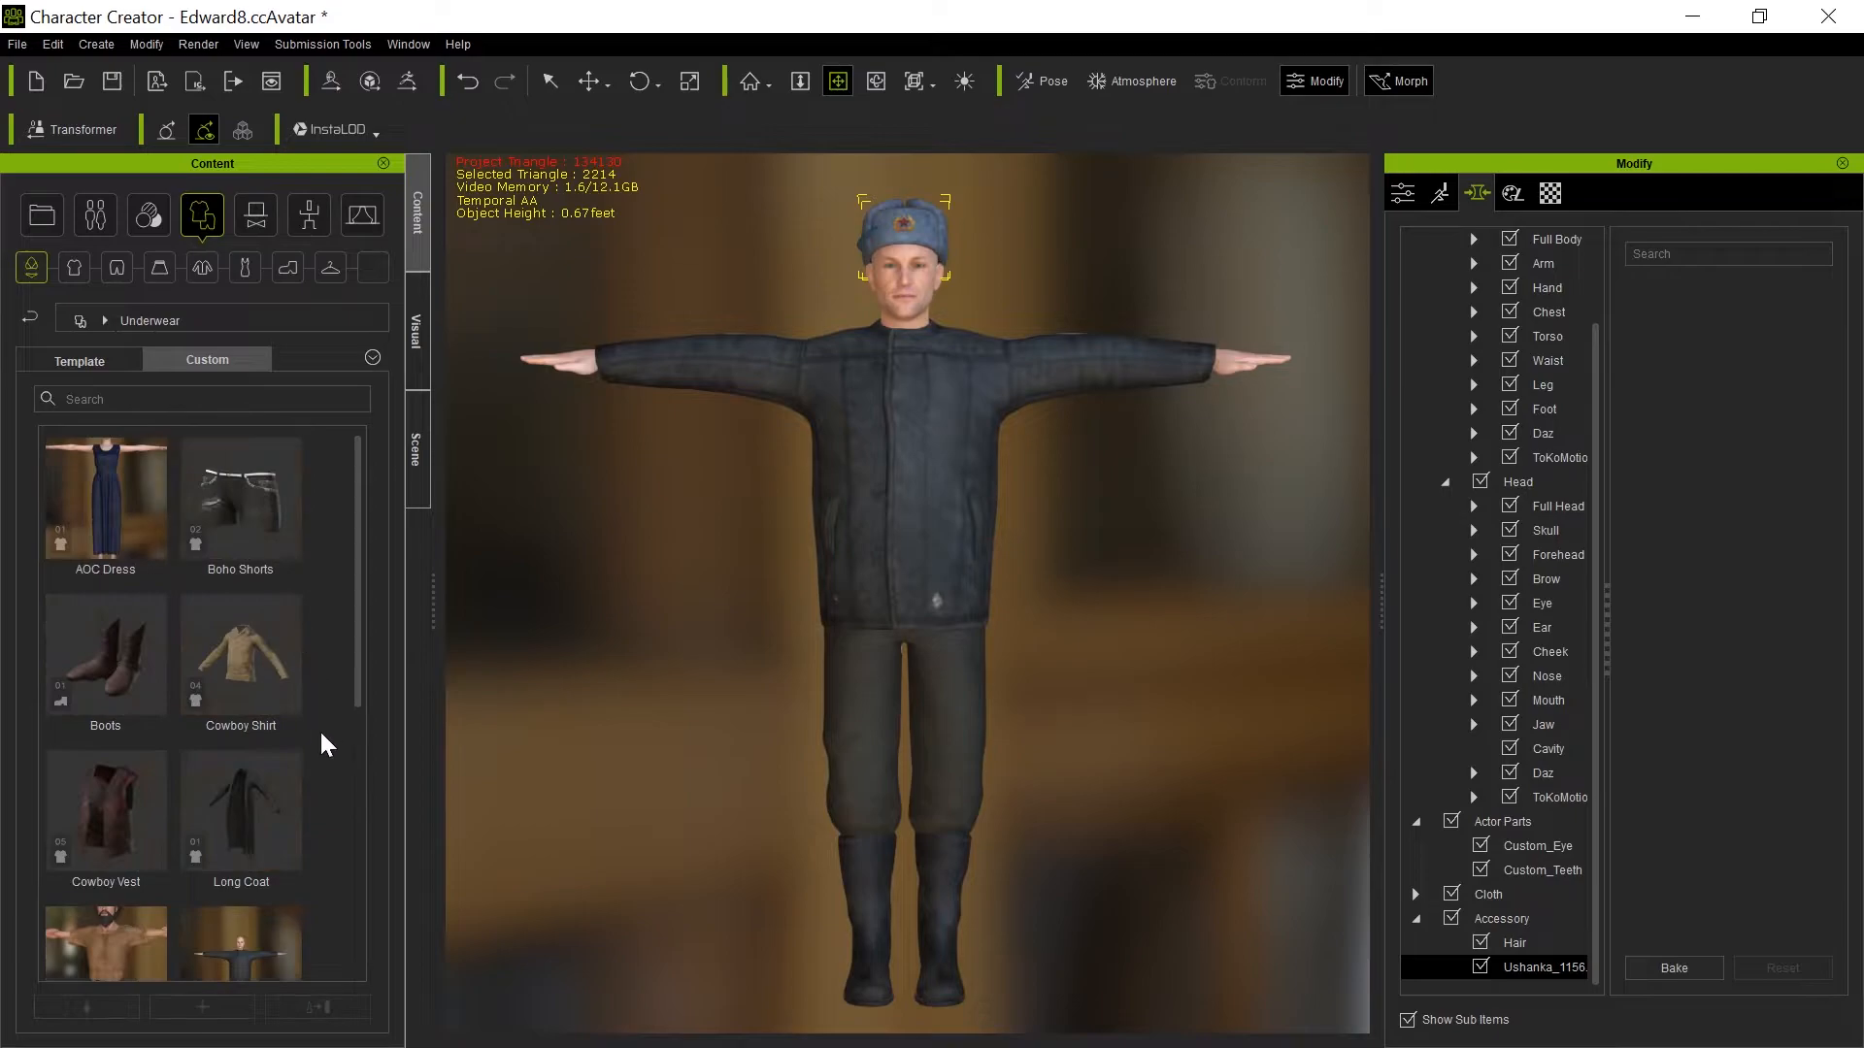
pyautogui.moveTo(948, 304)
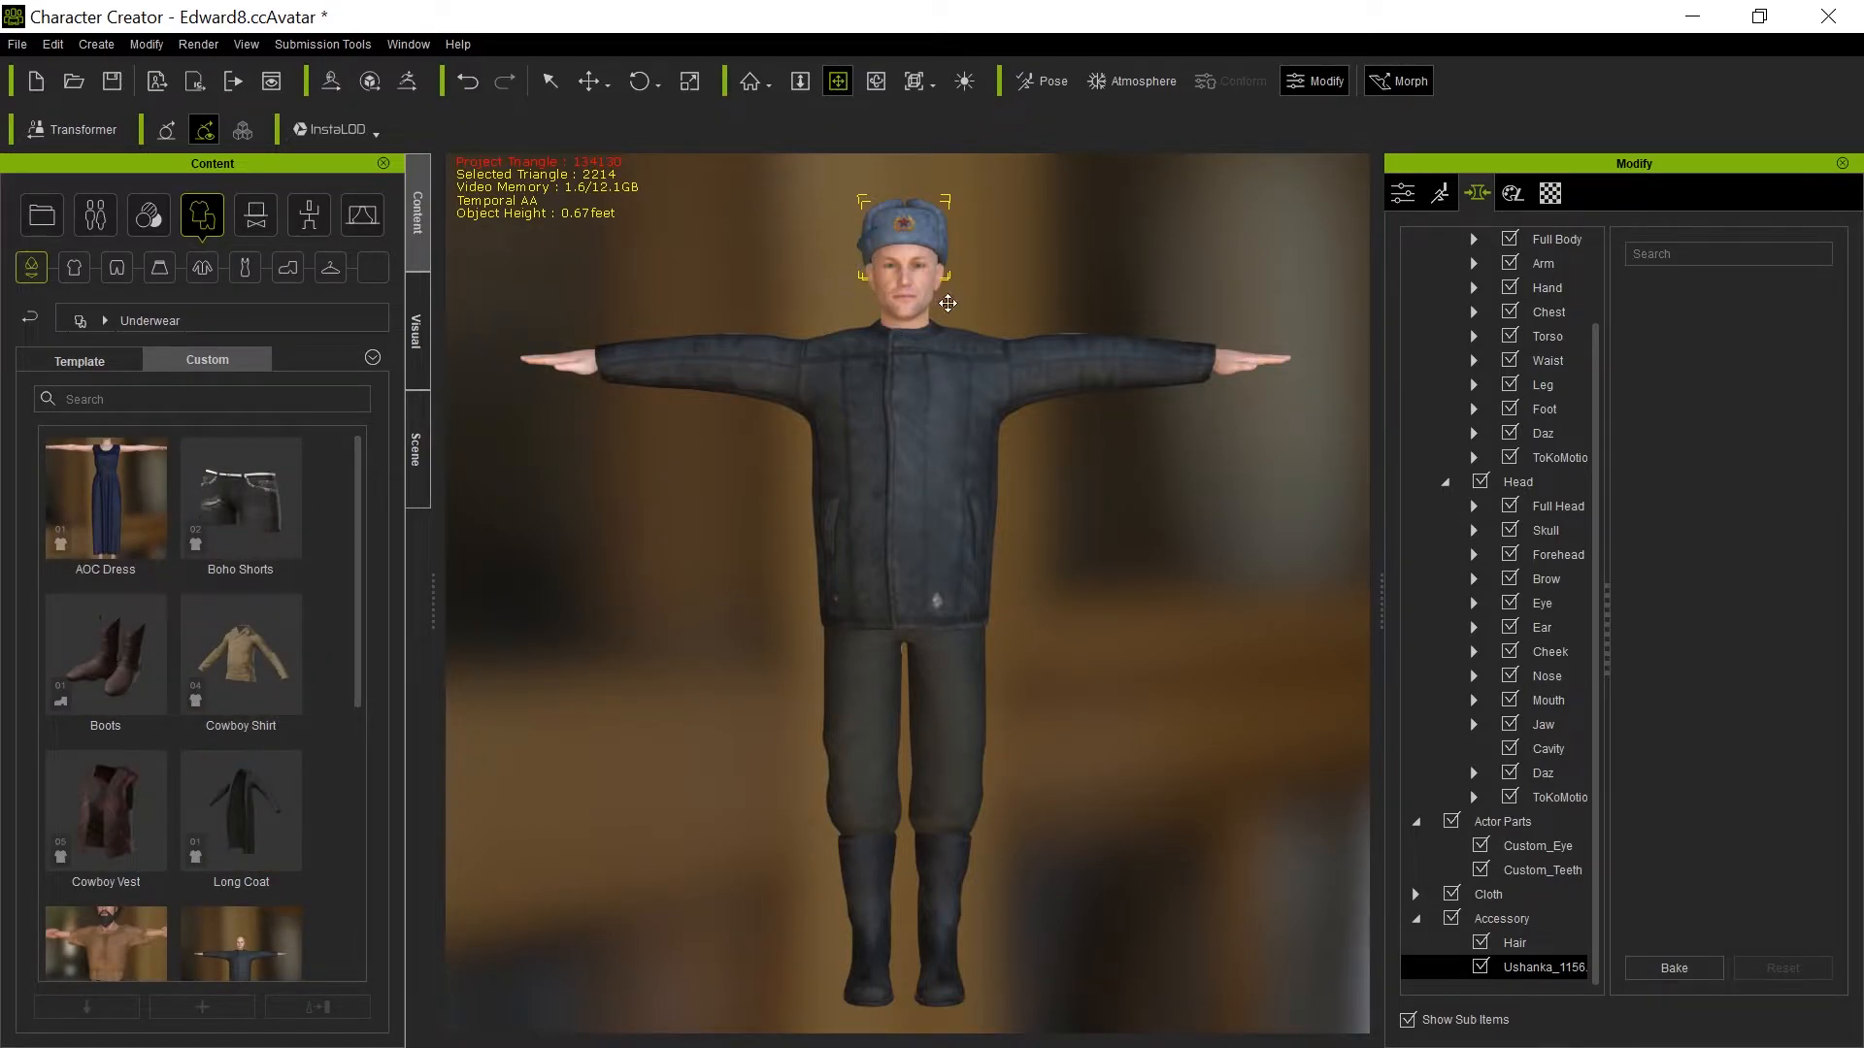
pyautogui.moveTo(942, 513)
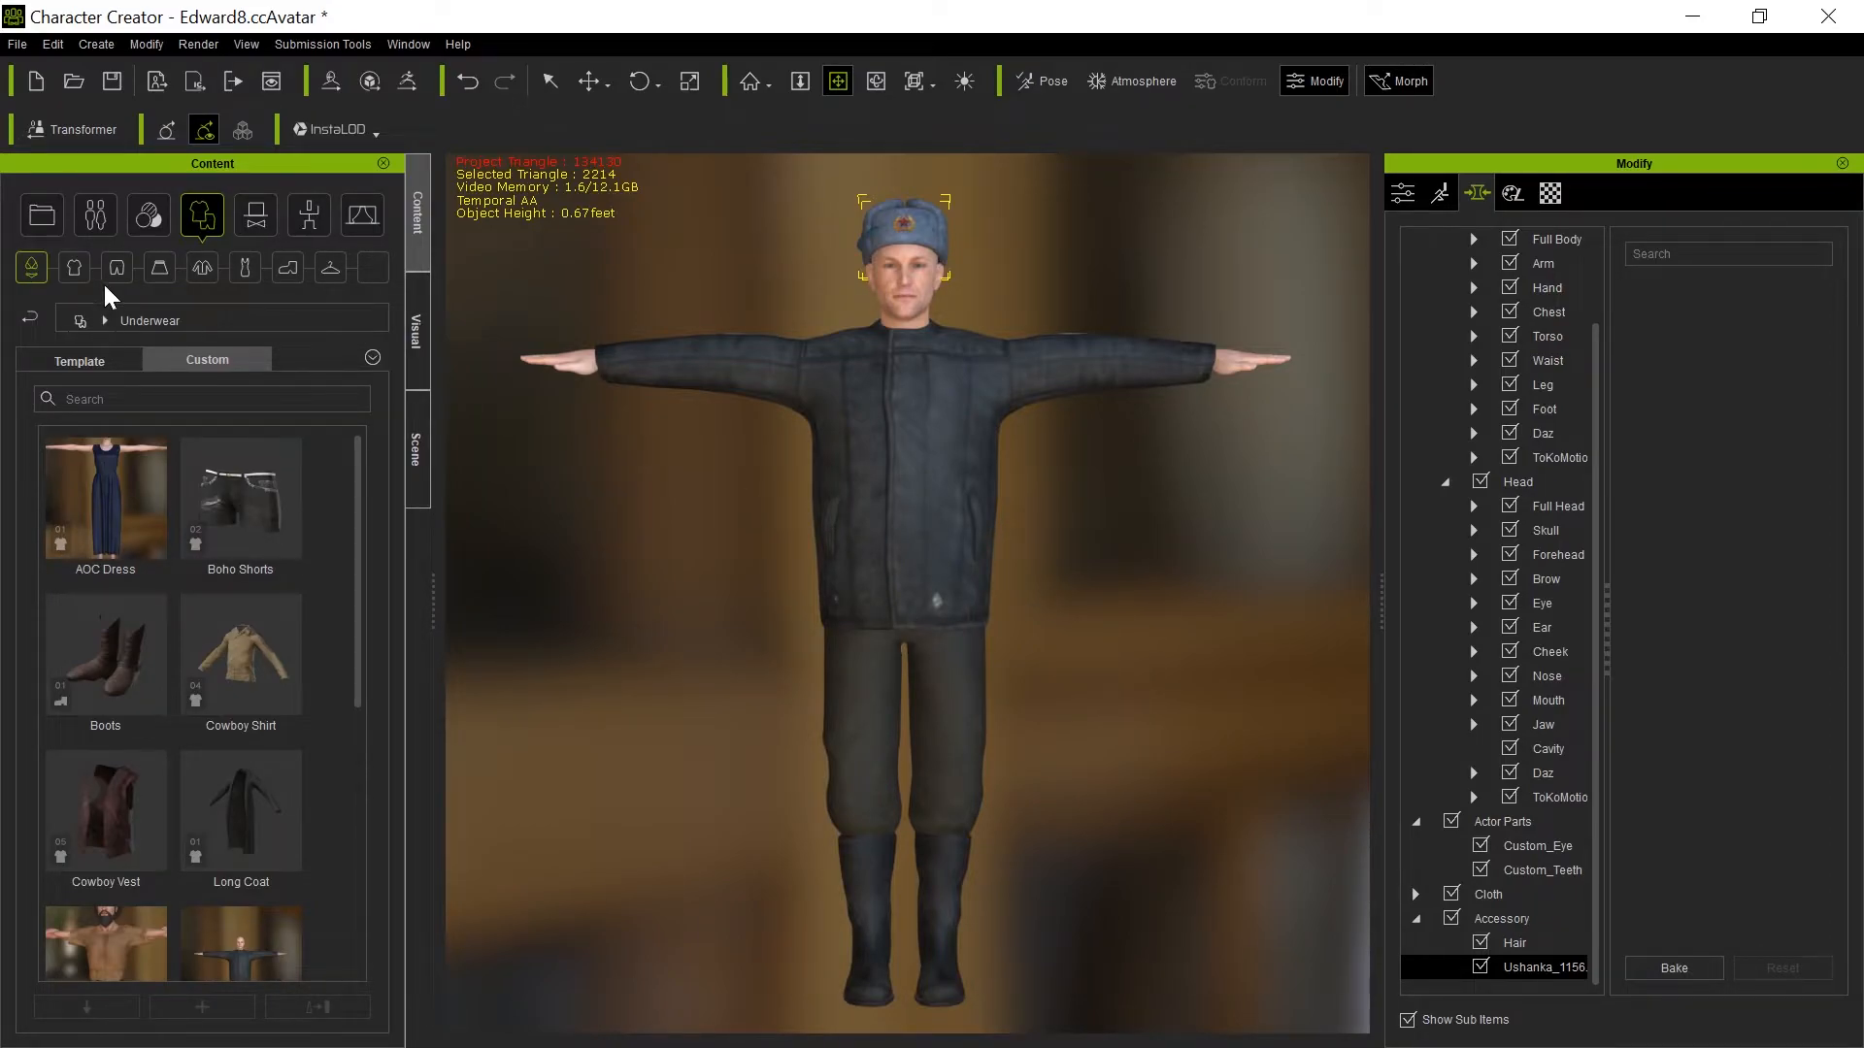
# Replace the soldier's eyes with the Game_Eyes_OneUV template eyes from the eye library.
pyautogui.click(41, 216)
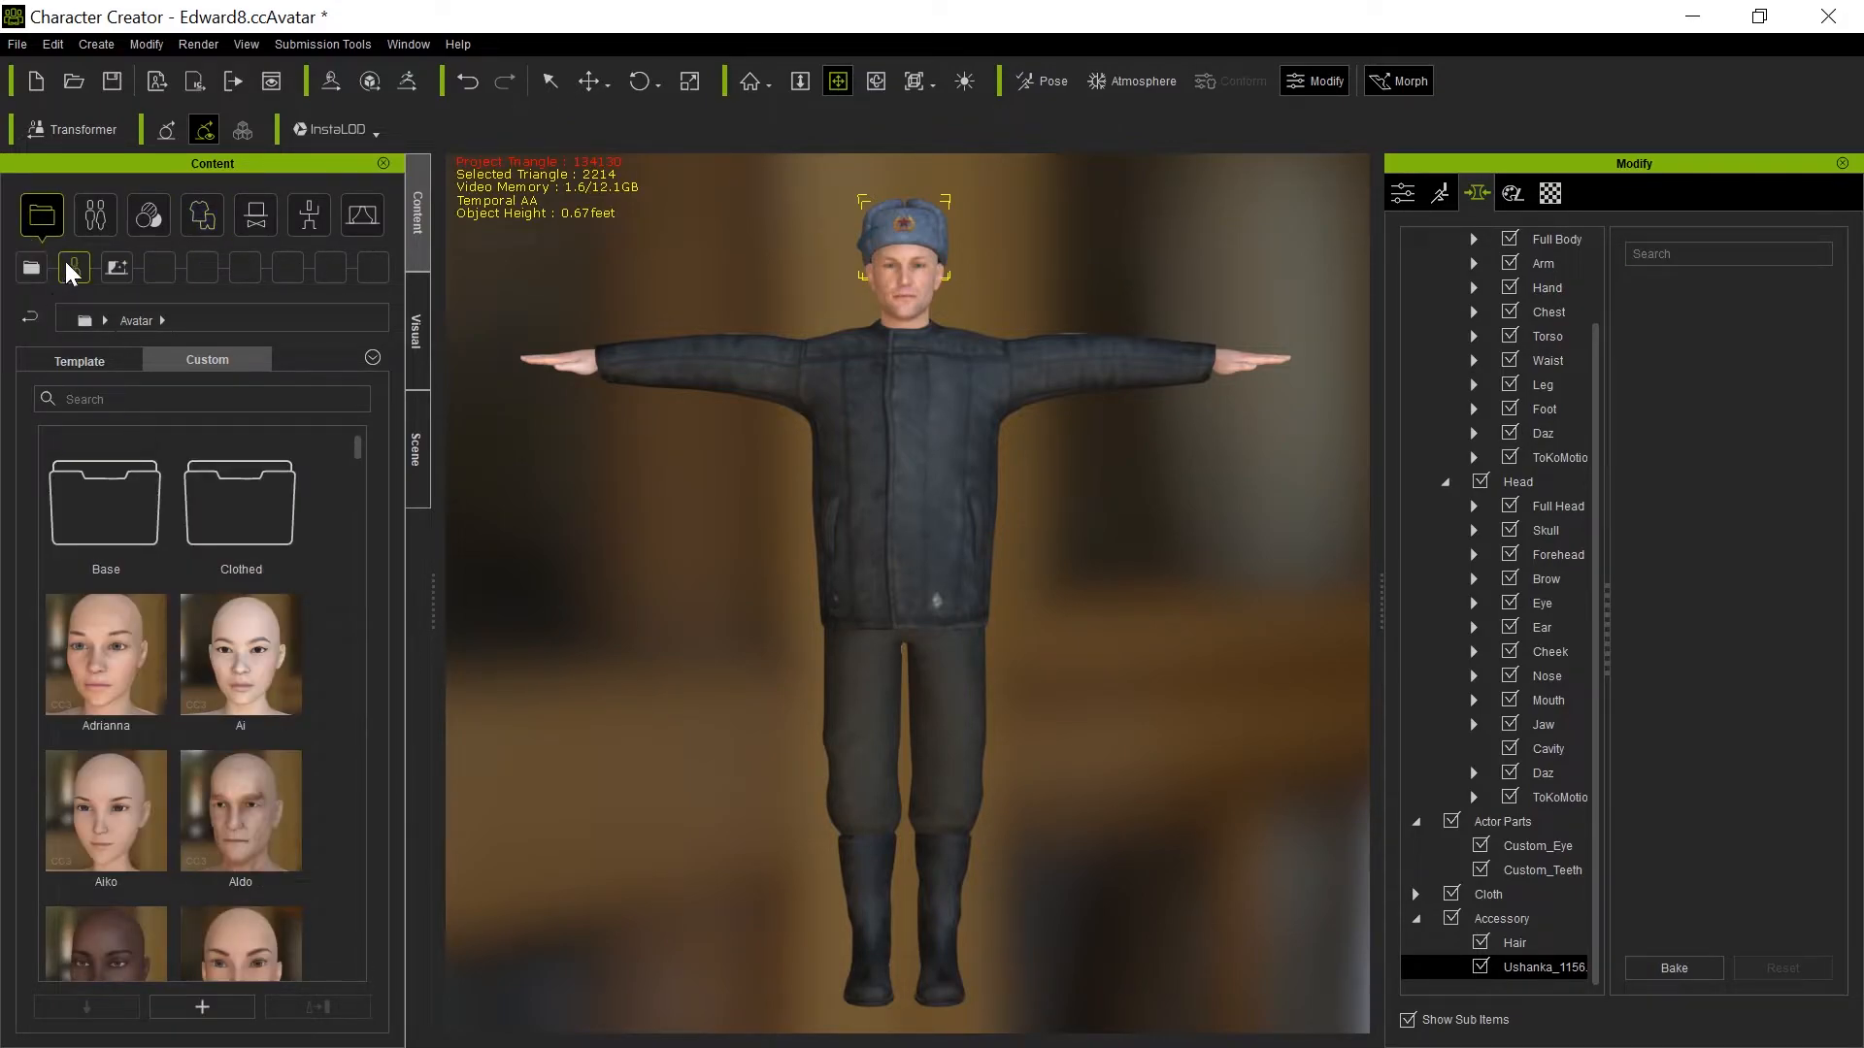
pyautogui.click(94, 215)
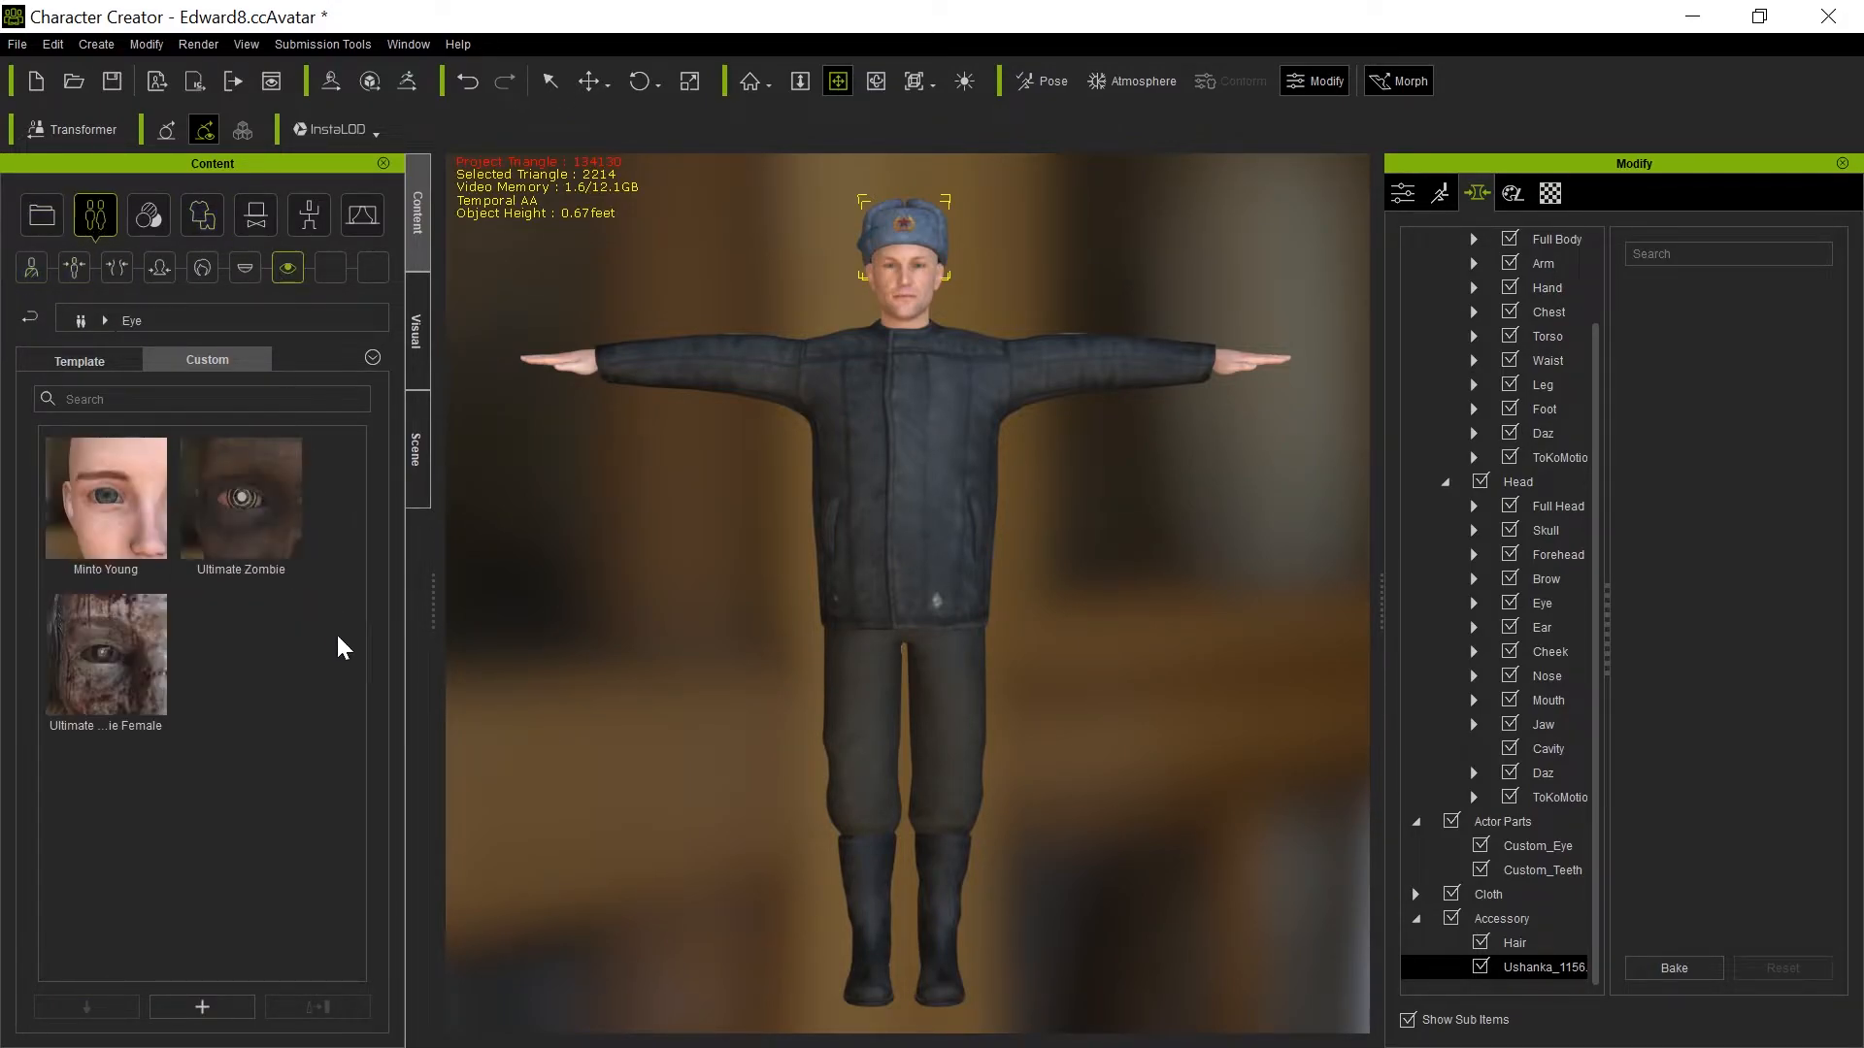
pyautogui.click(79, 359)
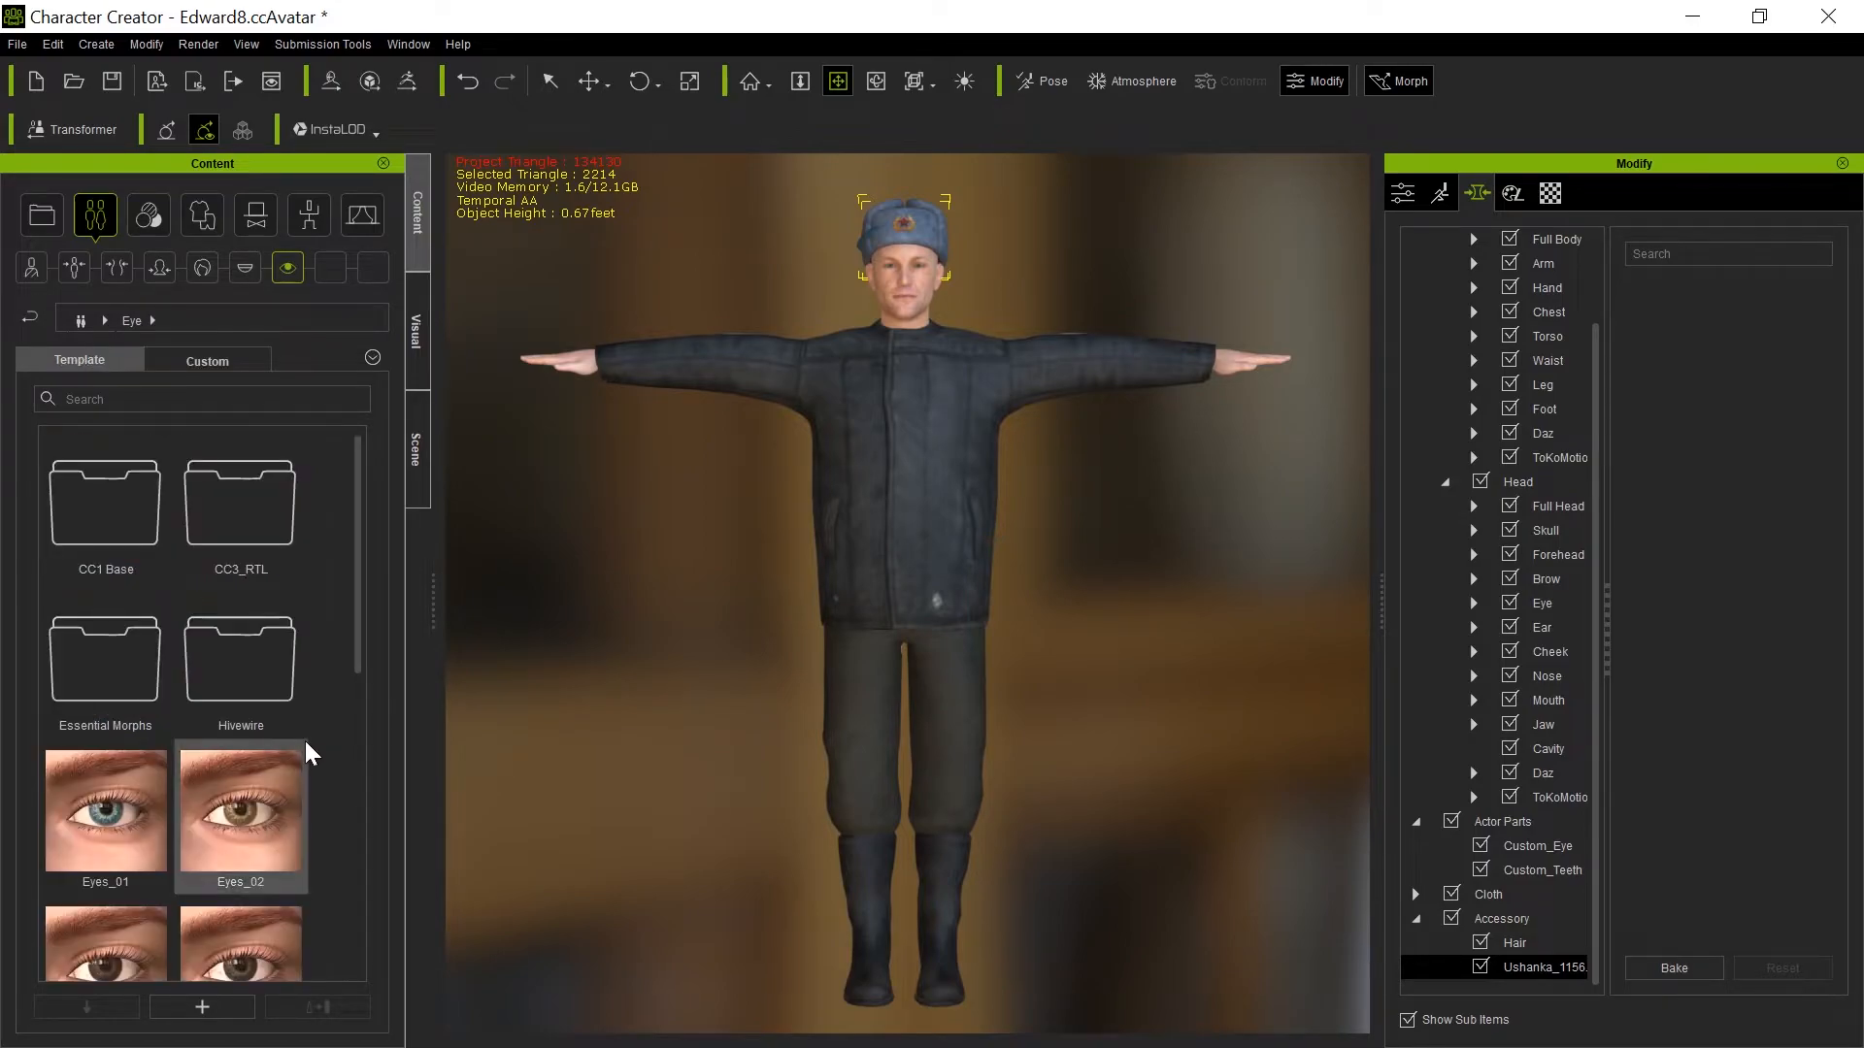
pyautogui.scroll(-3)
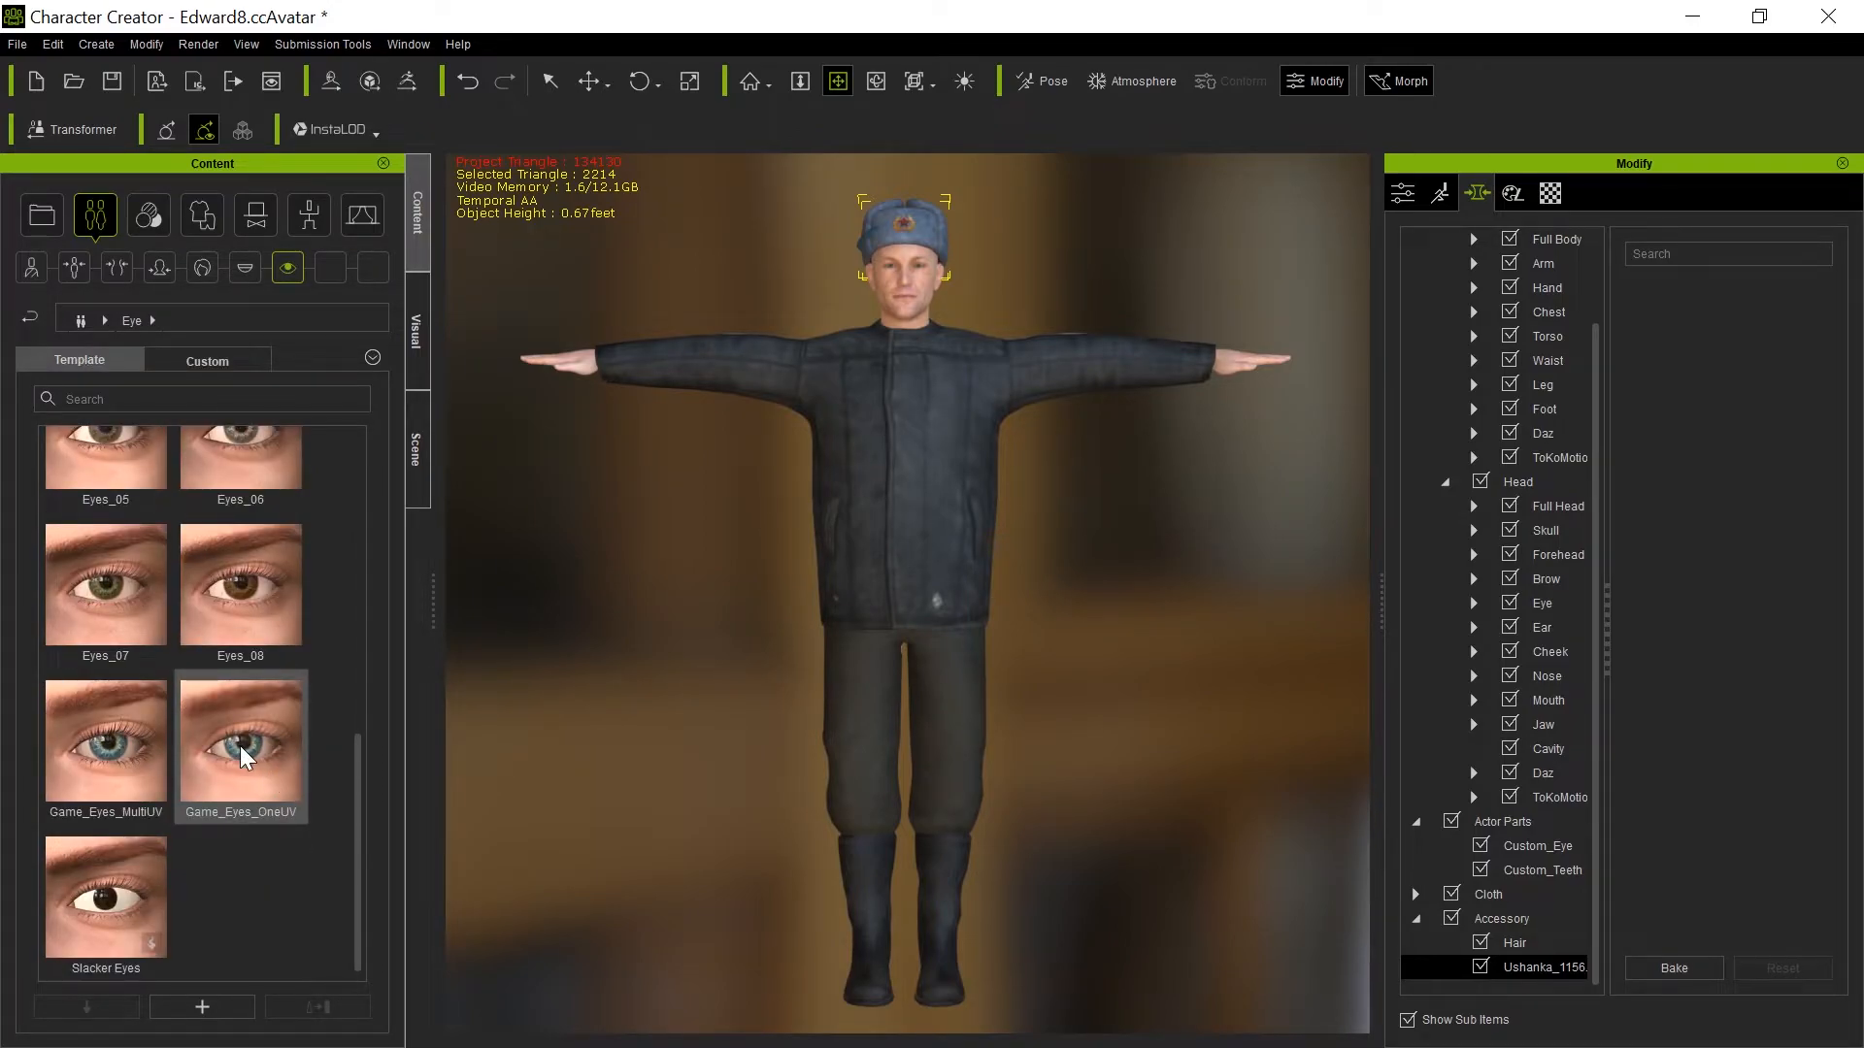
pyautogui.moveTo(264, 772)
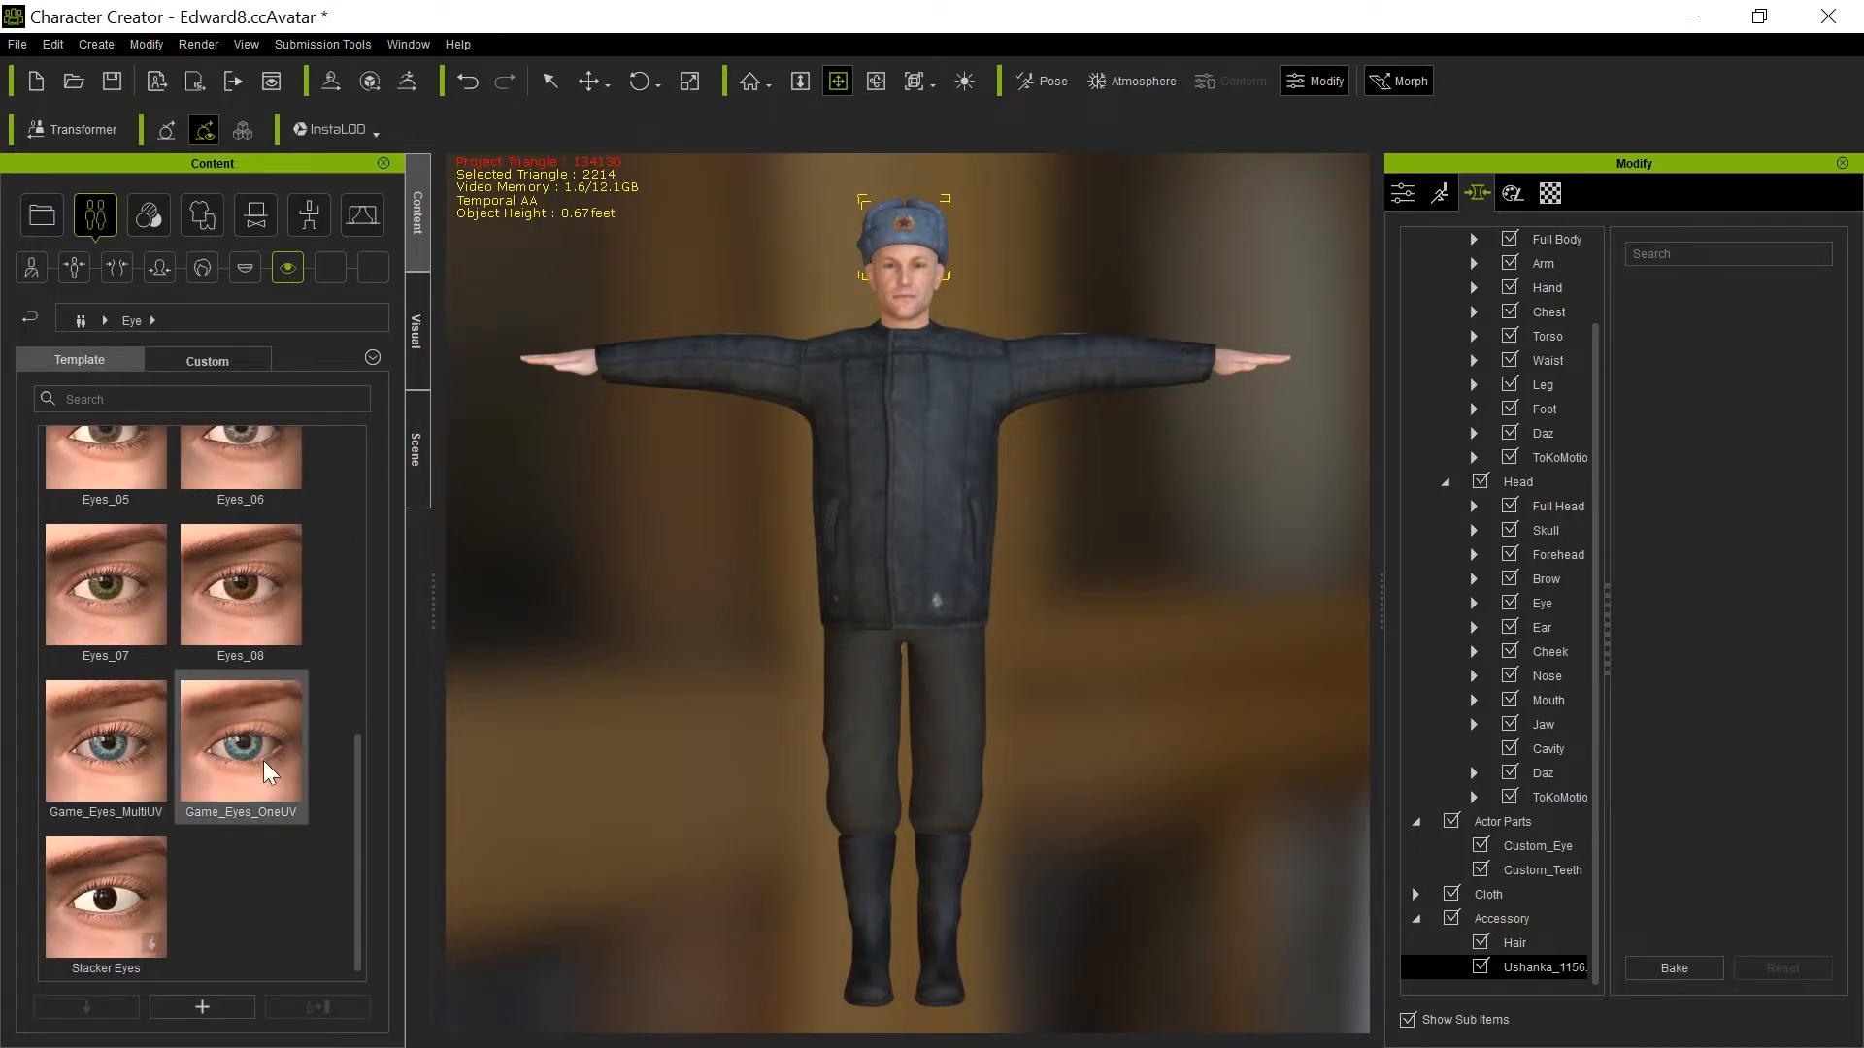
pyautogui.doubleClick(239, 731)
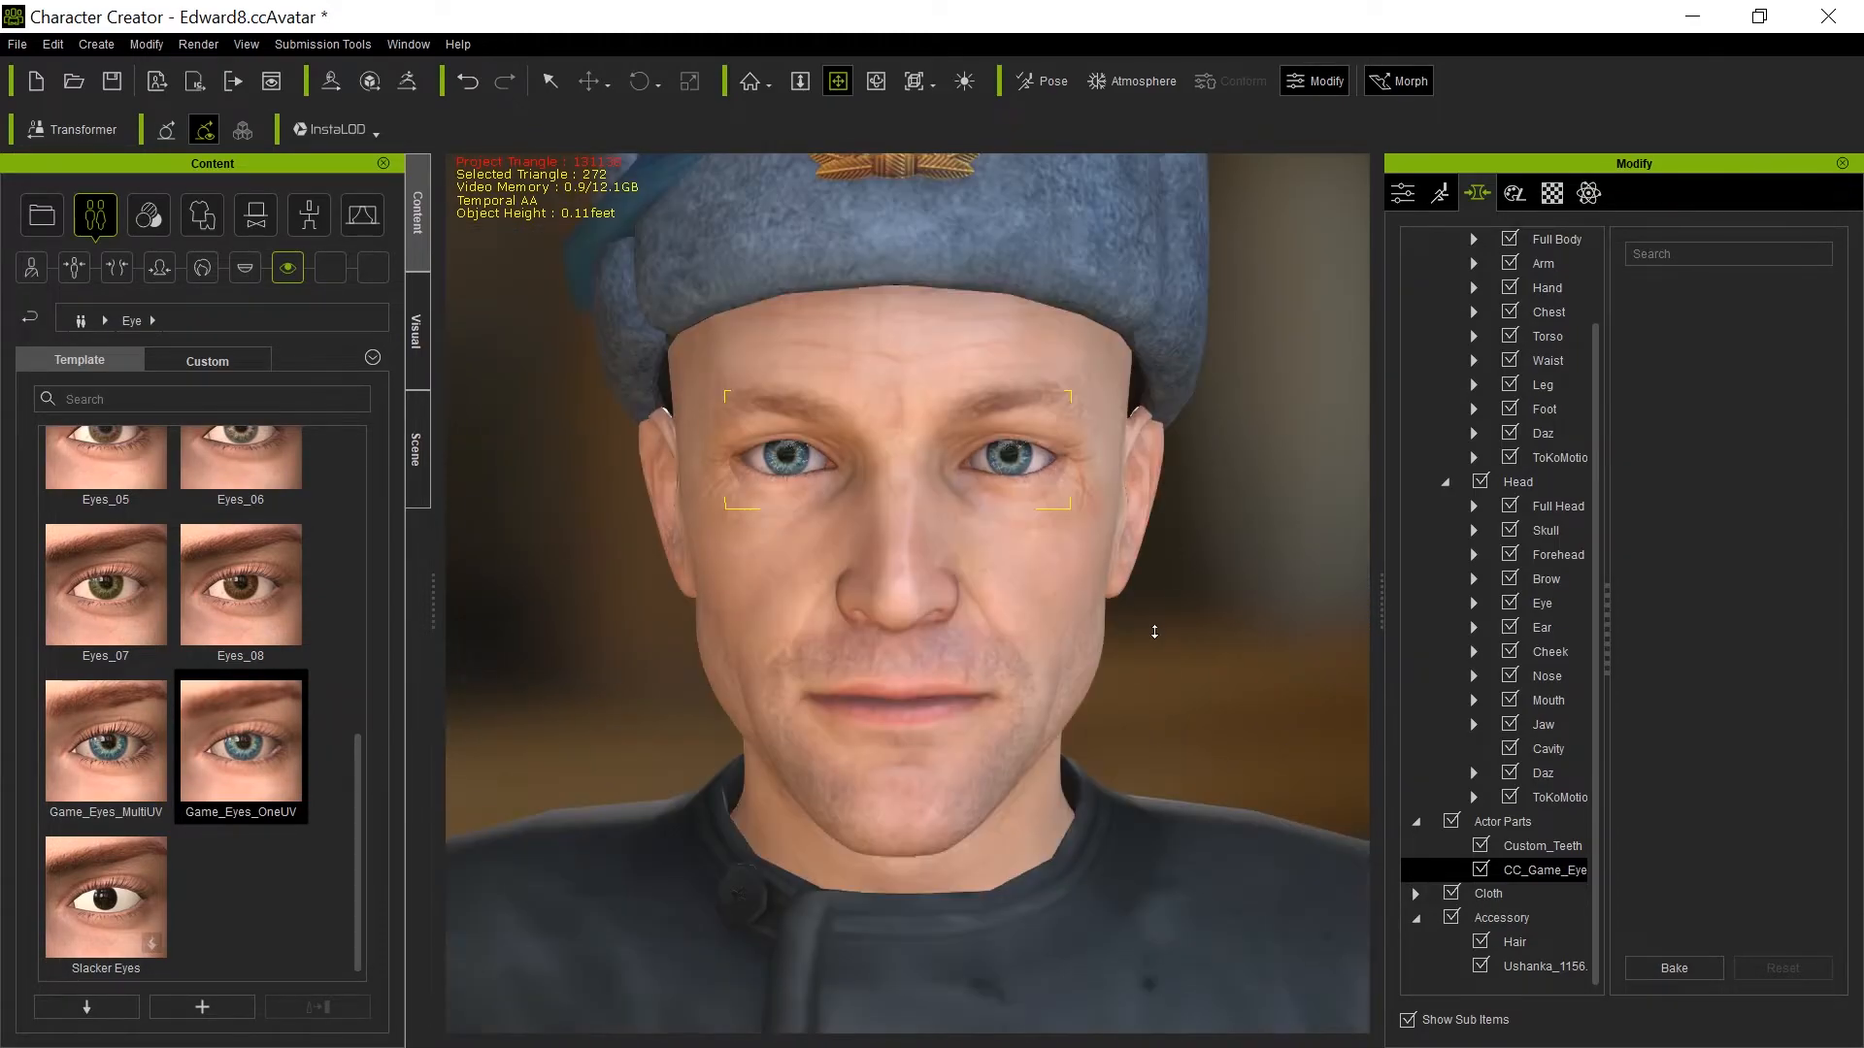
pyautogui.scroll(-3)
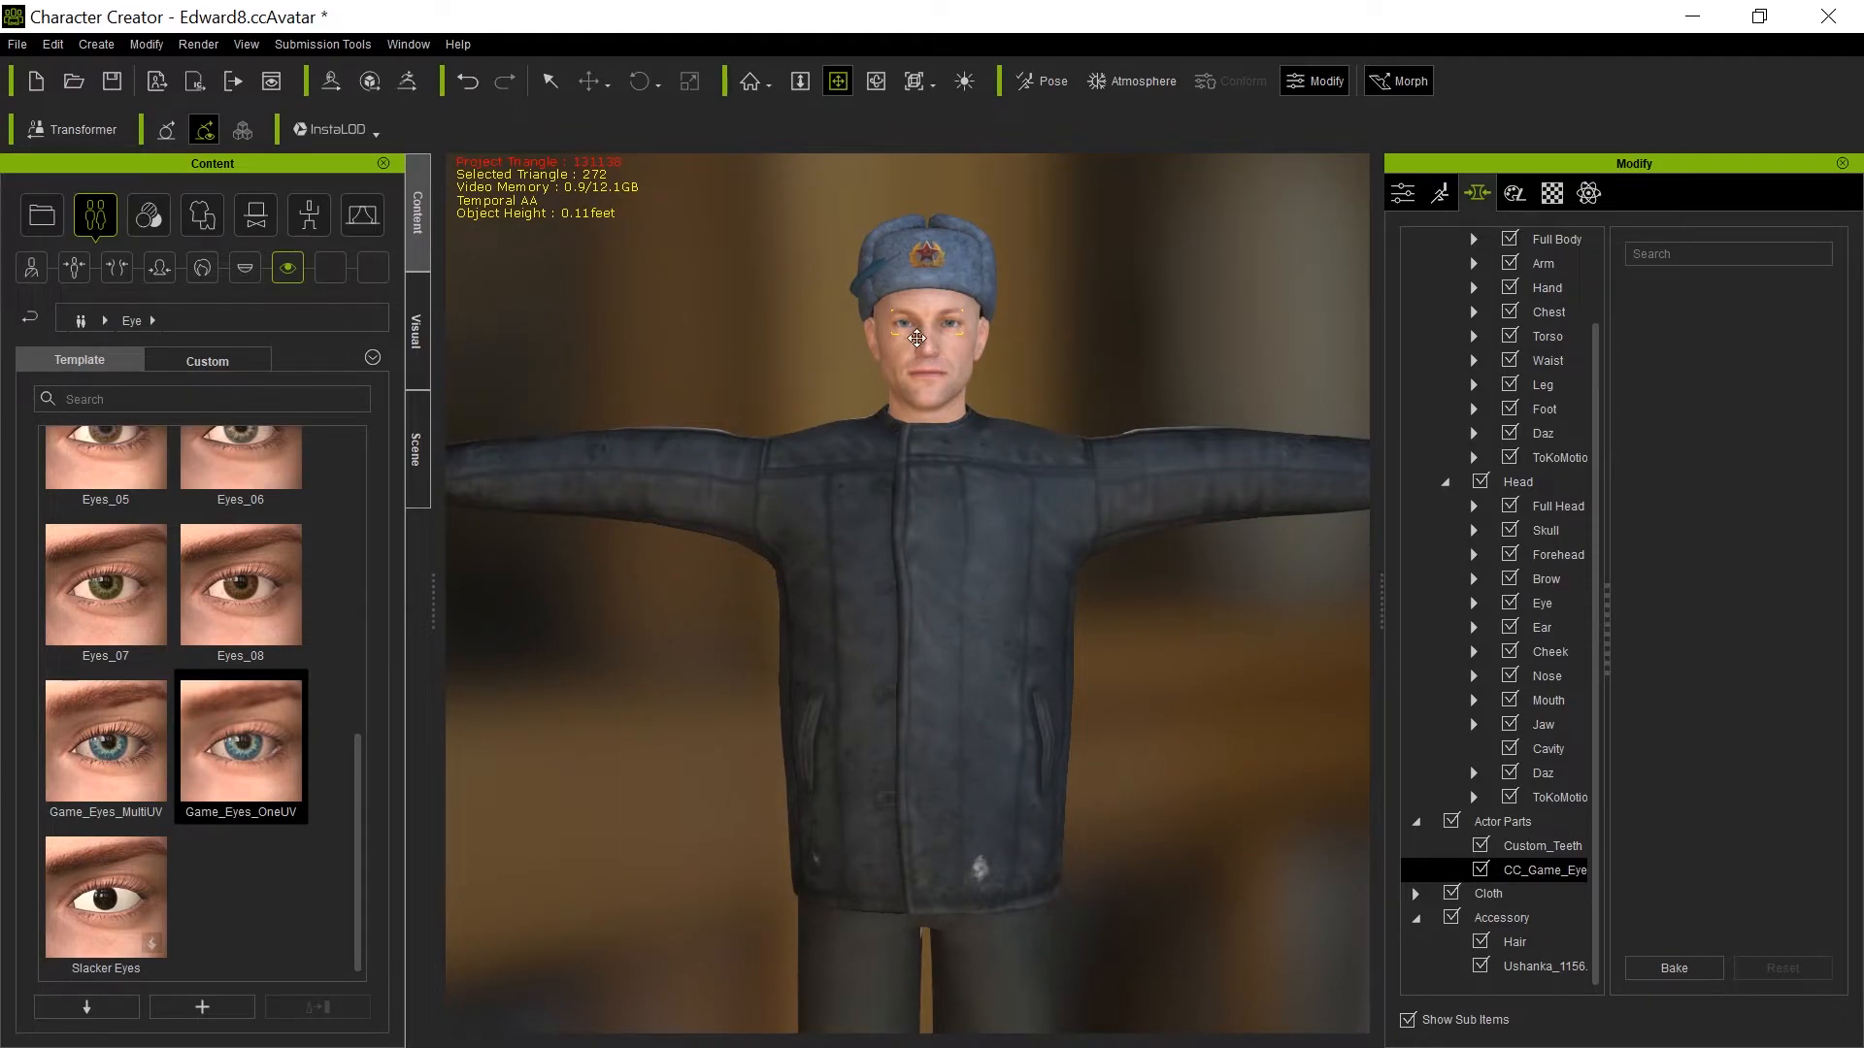
# Export the clothed character as FBX with the Blender preset, no motion, named 'Russ…' in Exports.
pyautogui.click(17, 44)
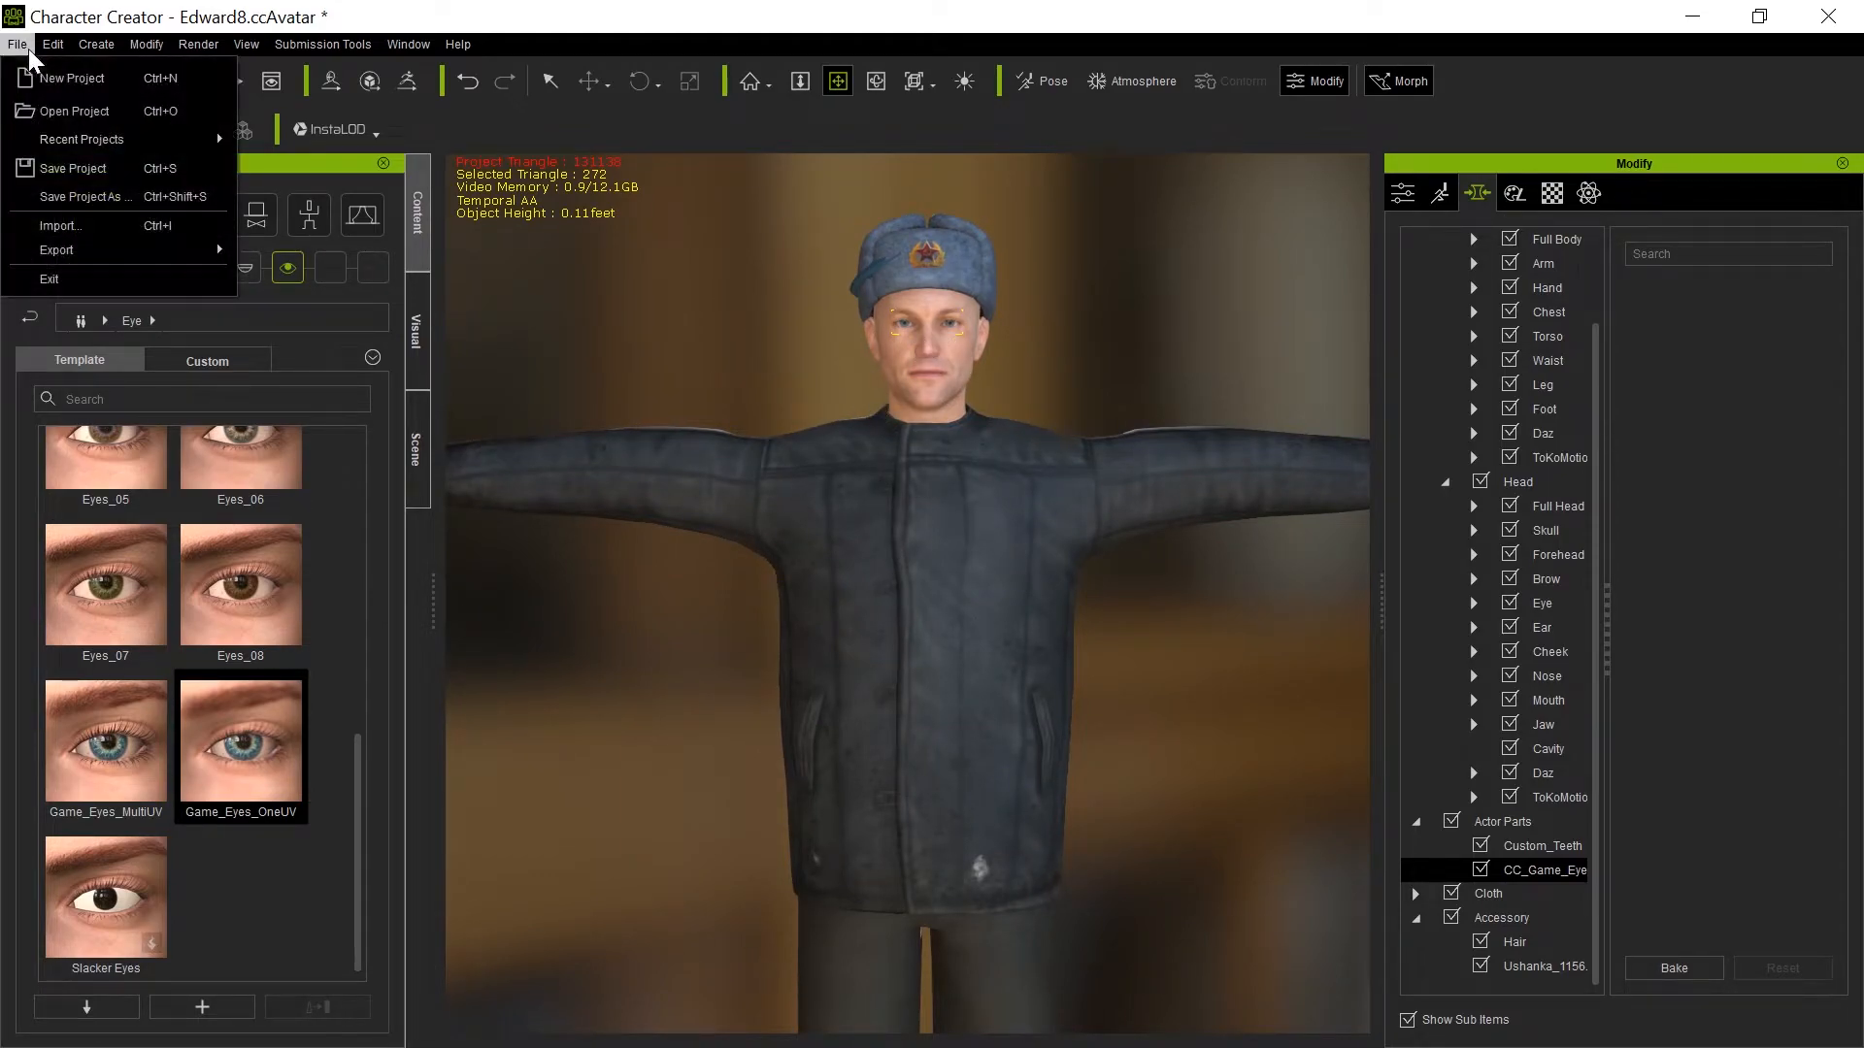
pyautogui.click(57, 249)
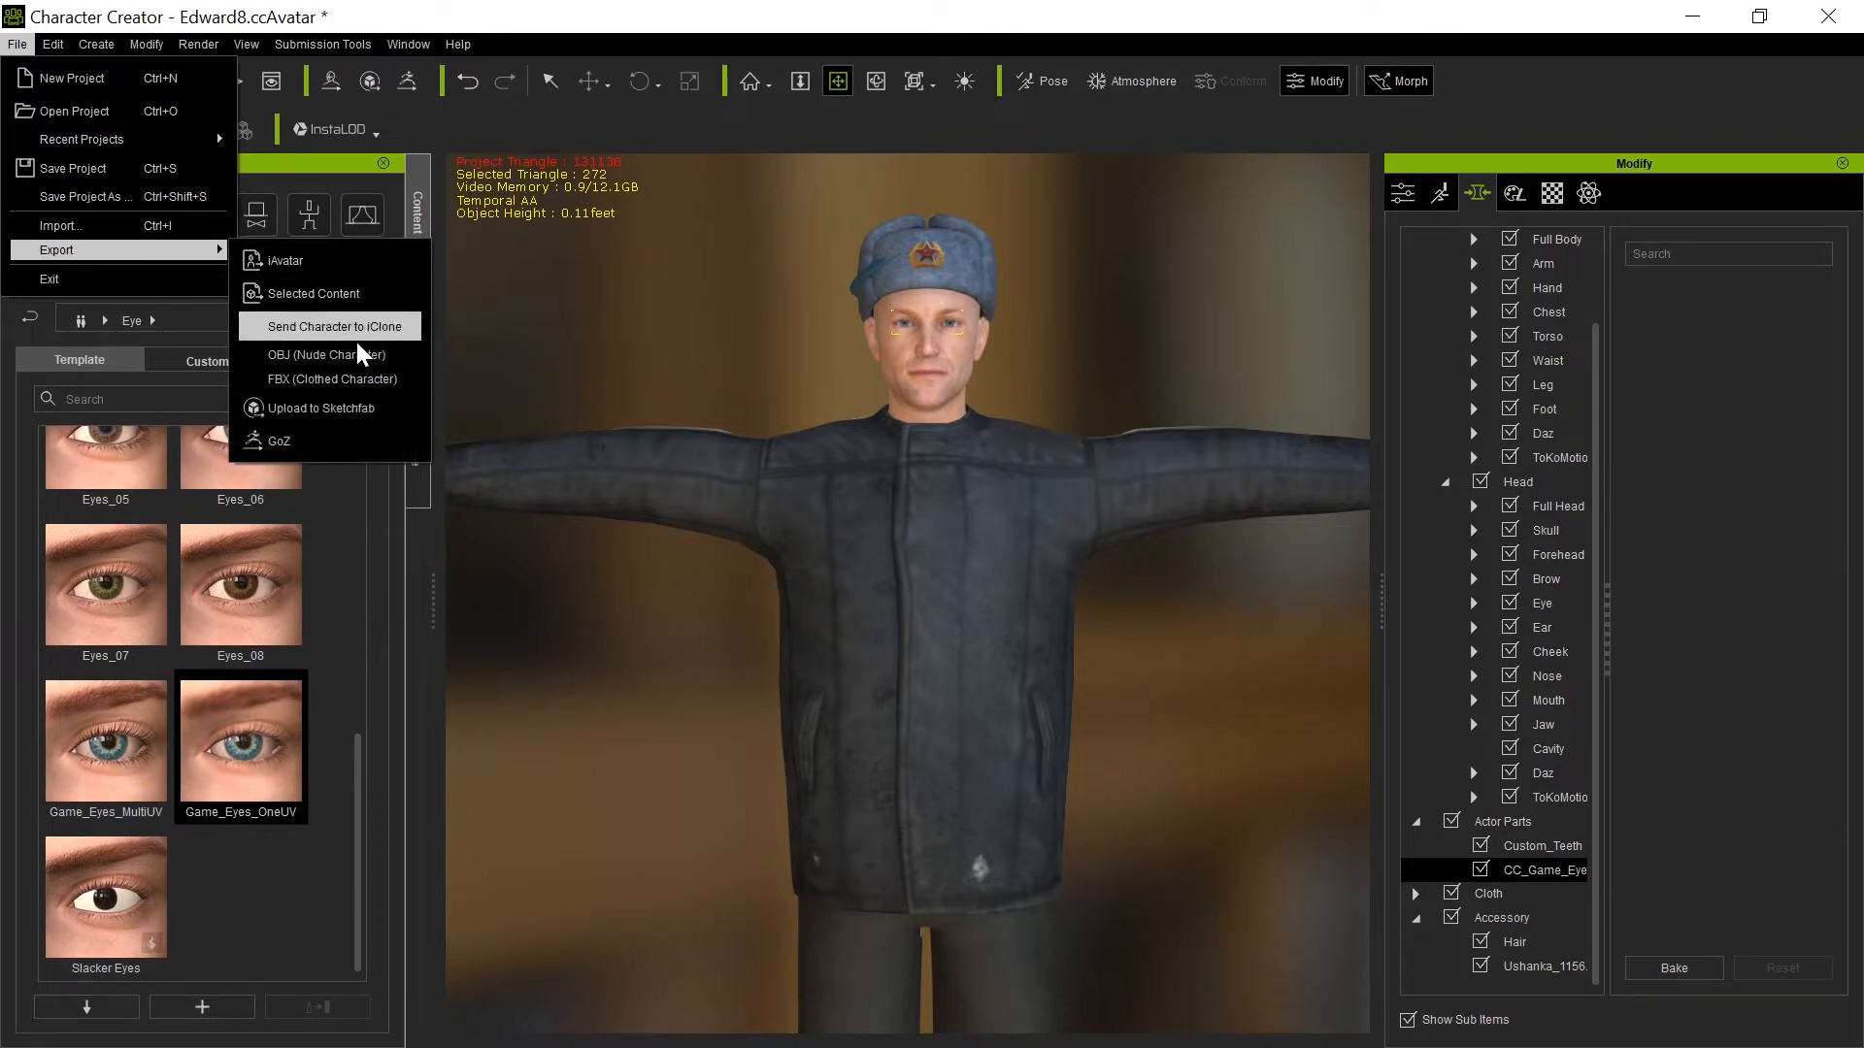
pyautogui.click(330, 380)
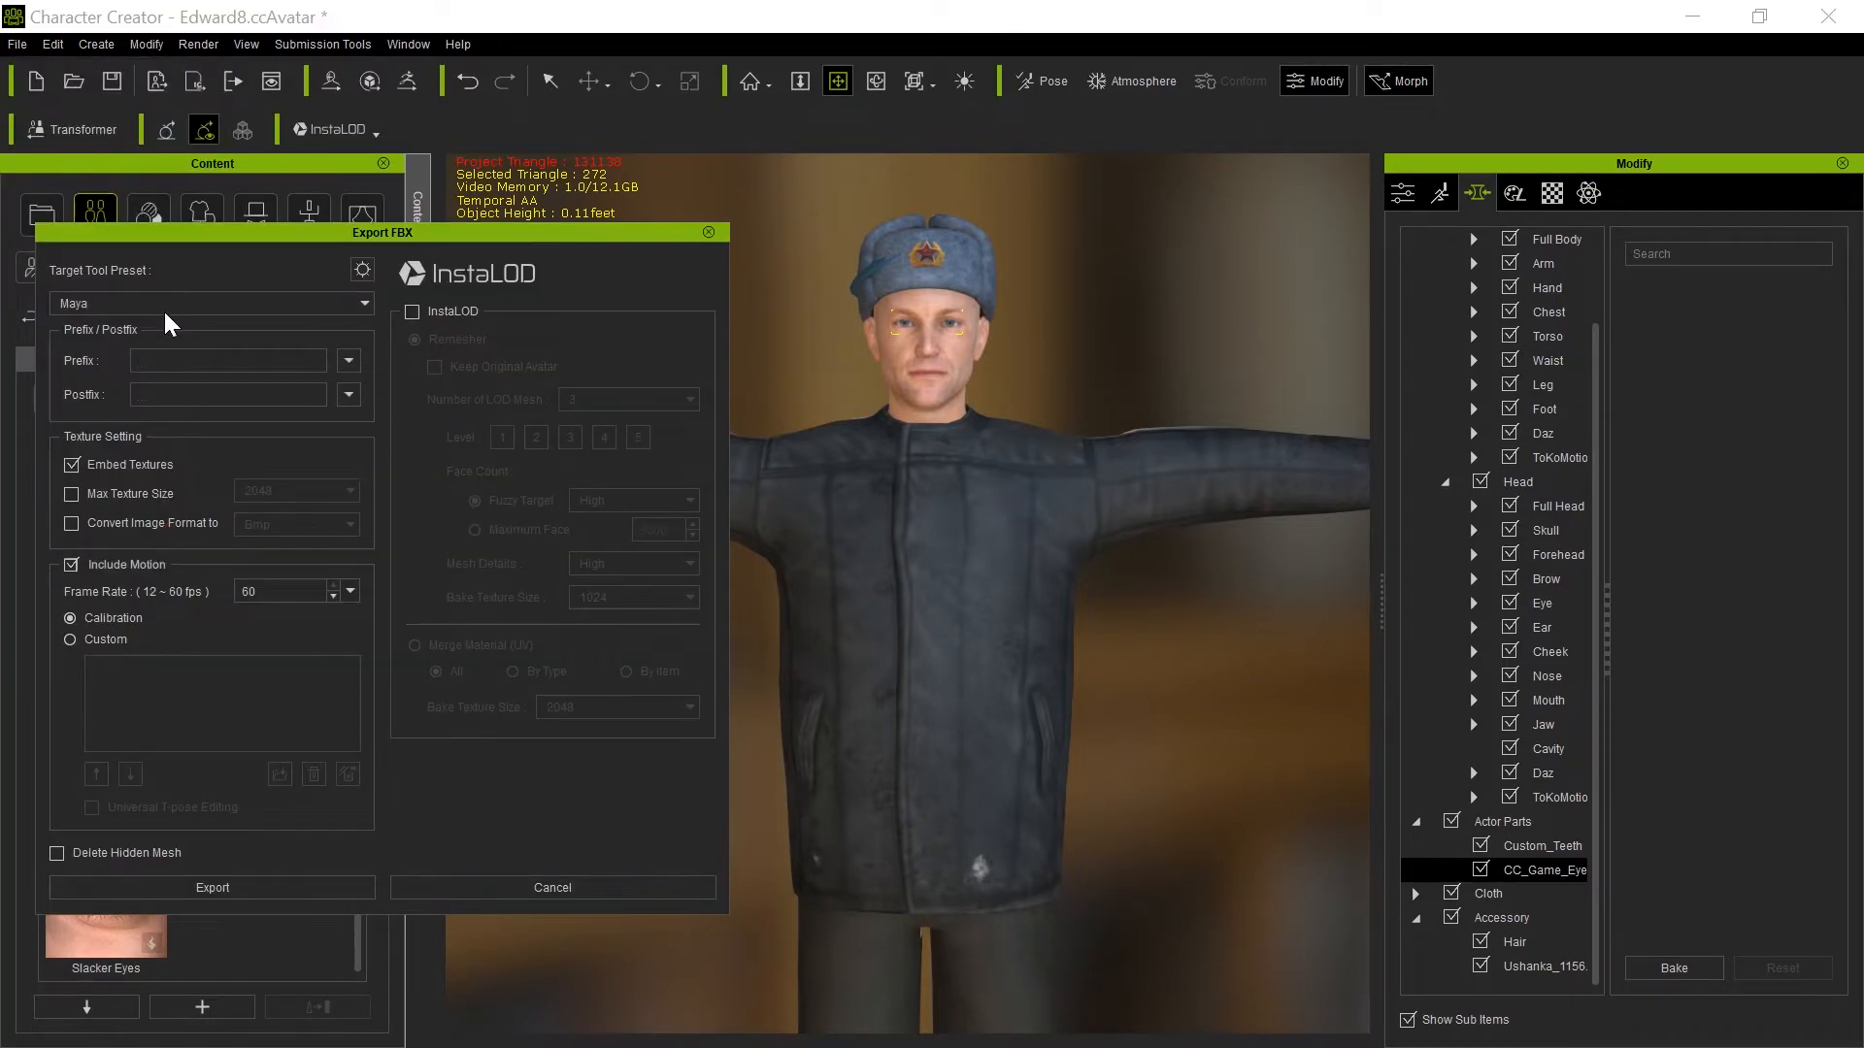
pyautogui.click(211, 303)
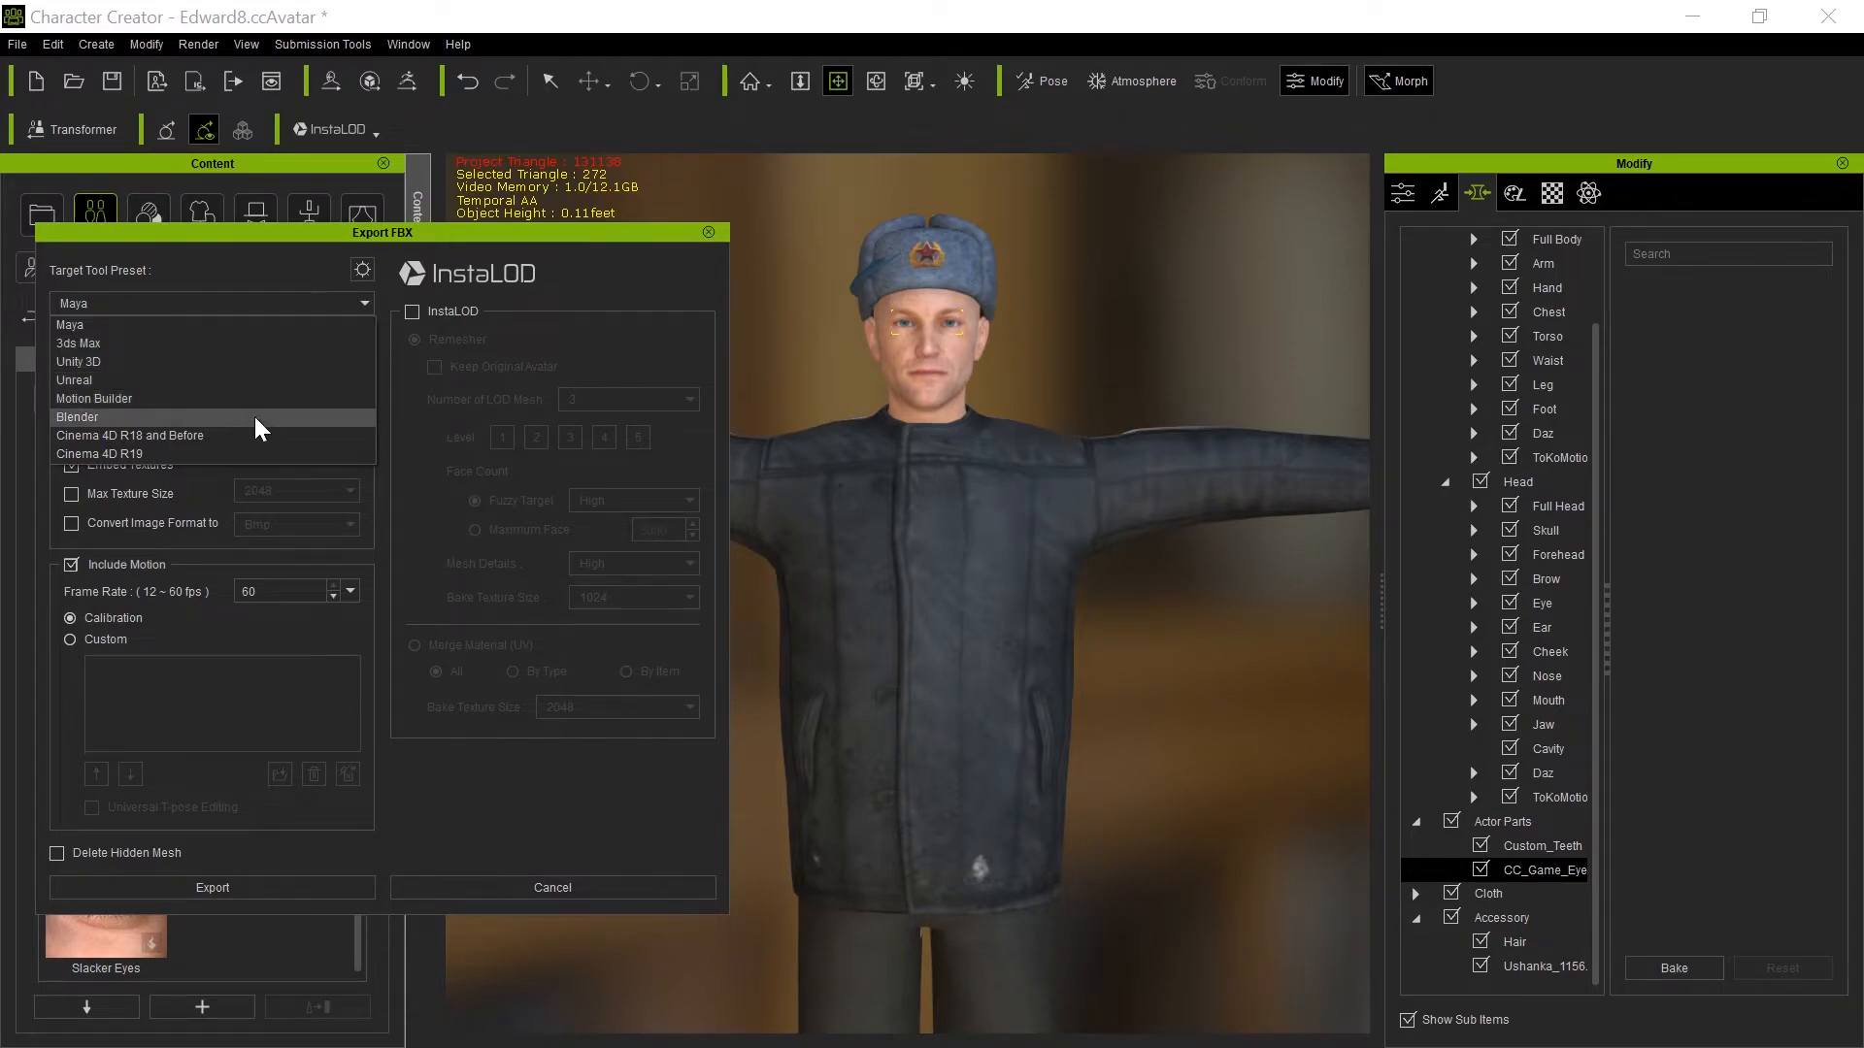
pyautogui.click(76, 418)
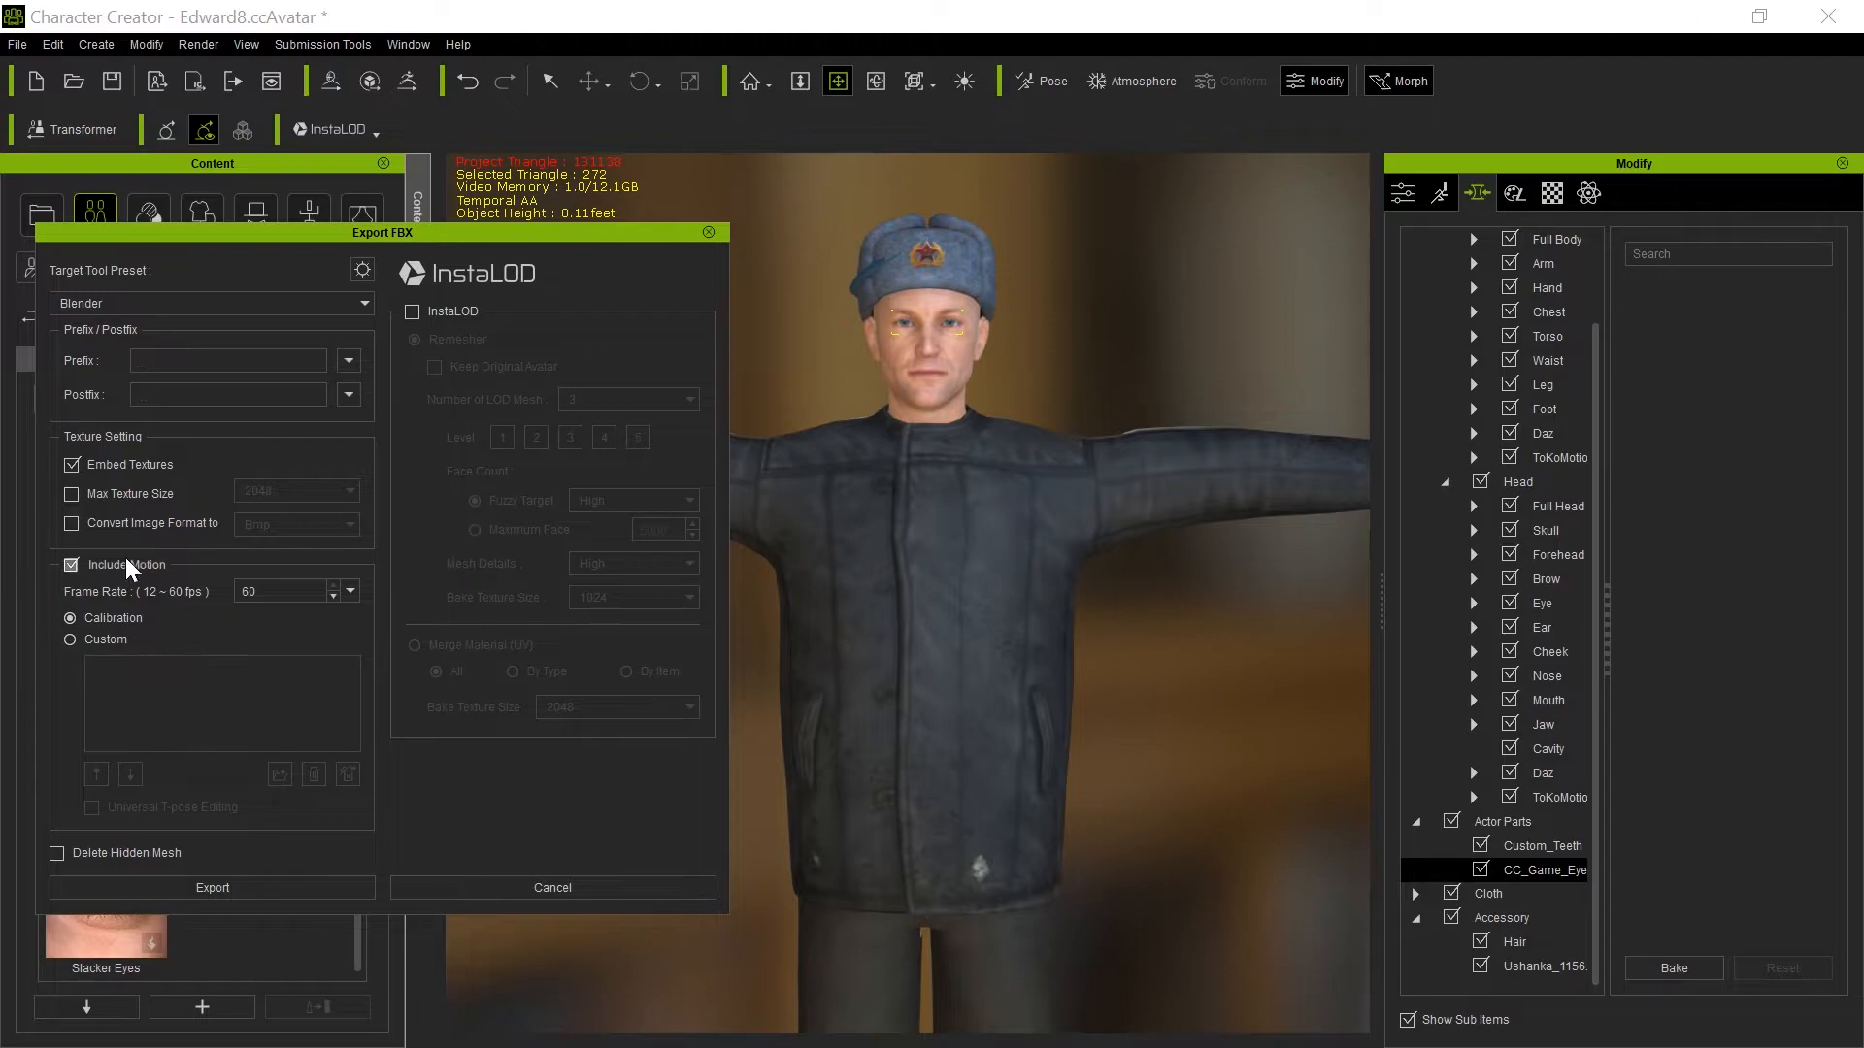
pyautogui.click(69, 565)
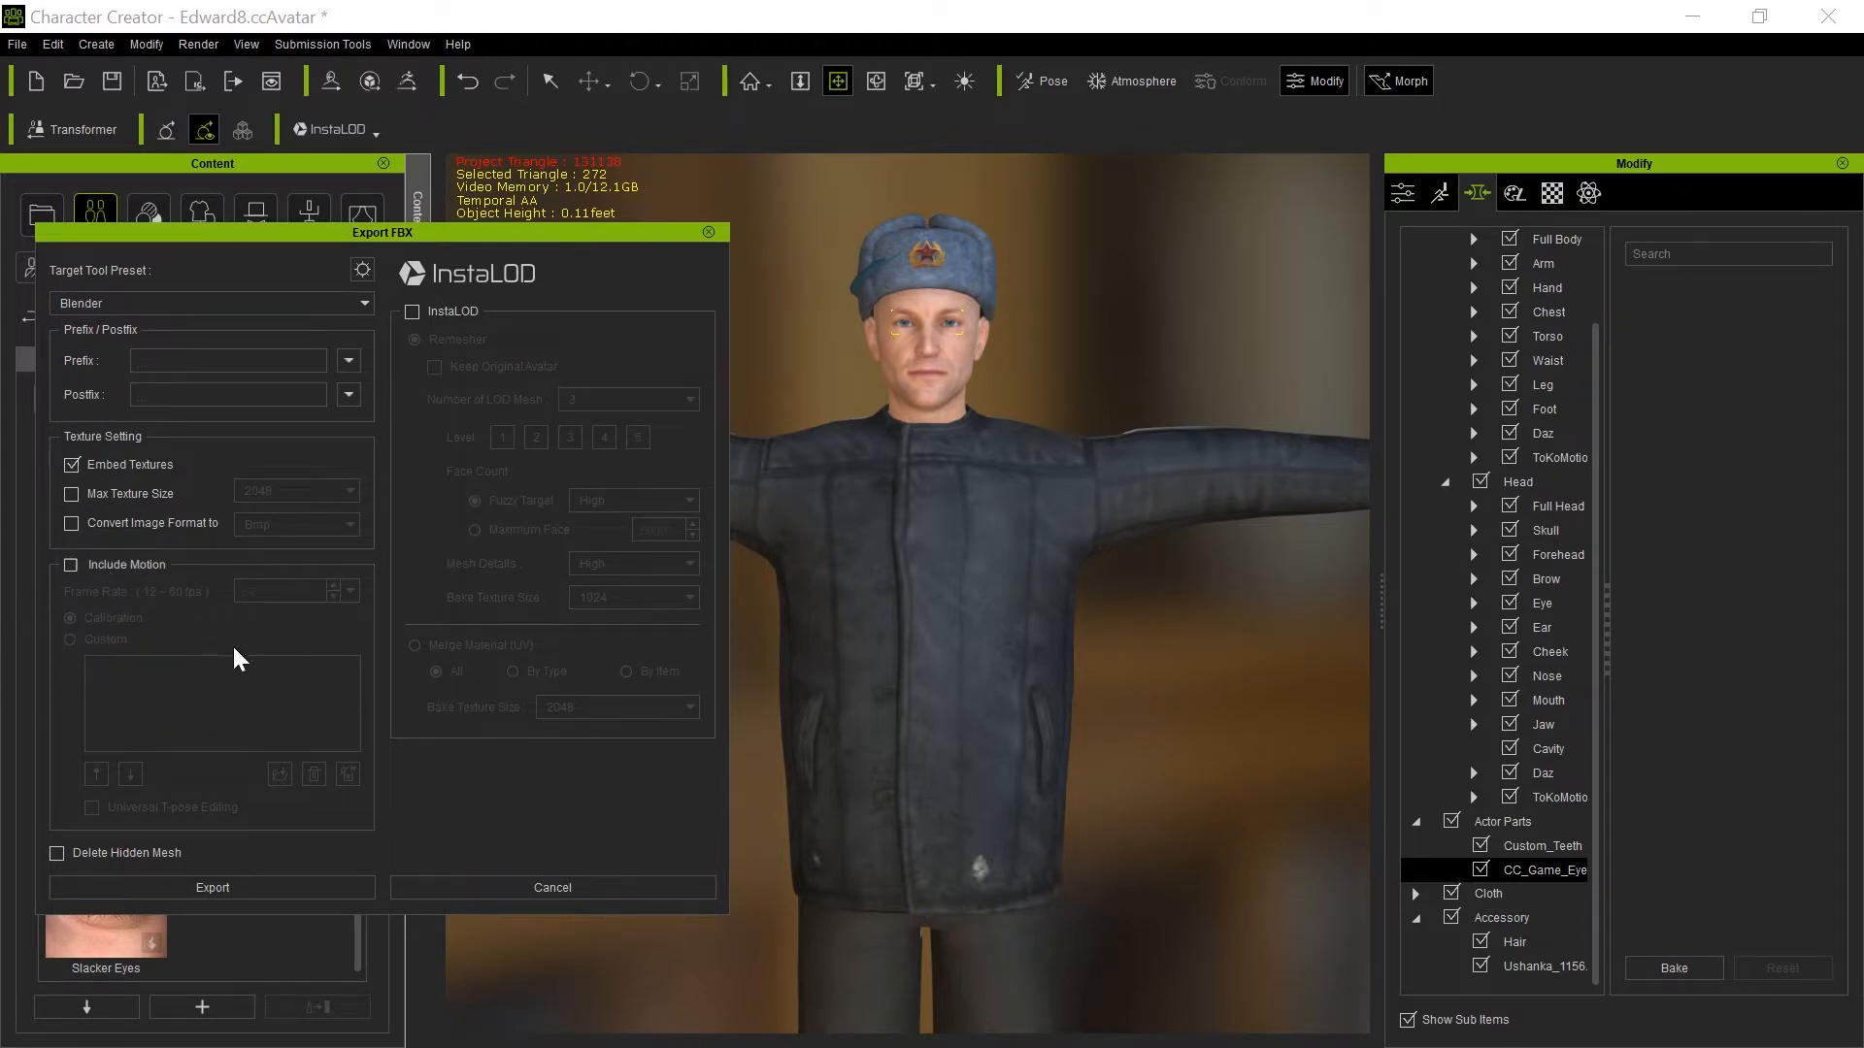
pyautogui.click(212, 886)
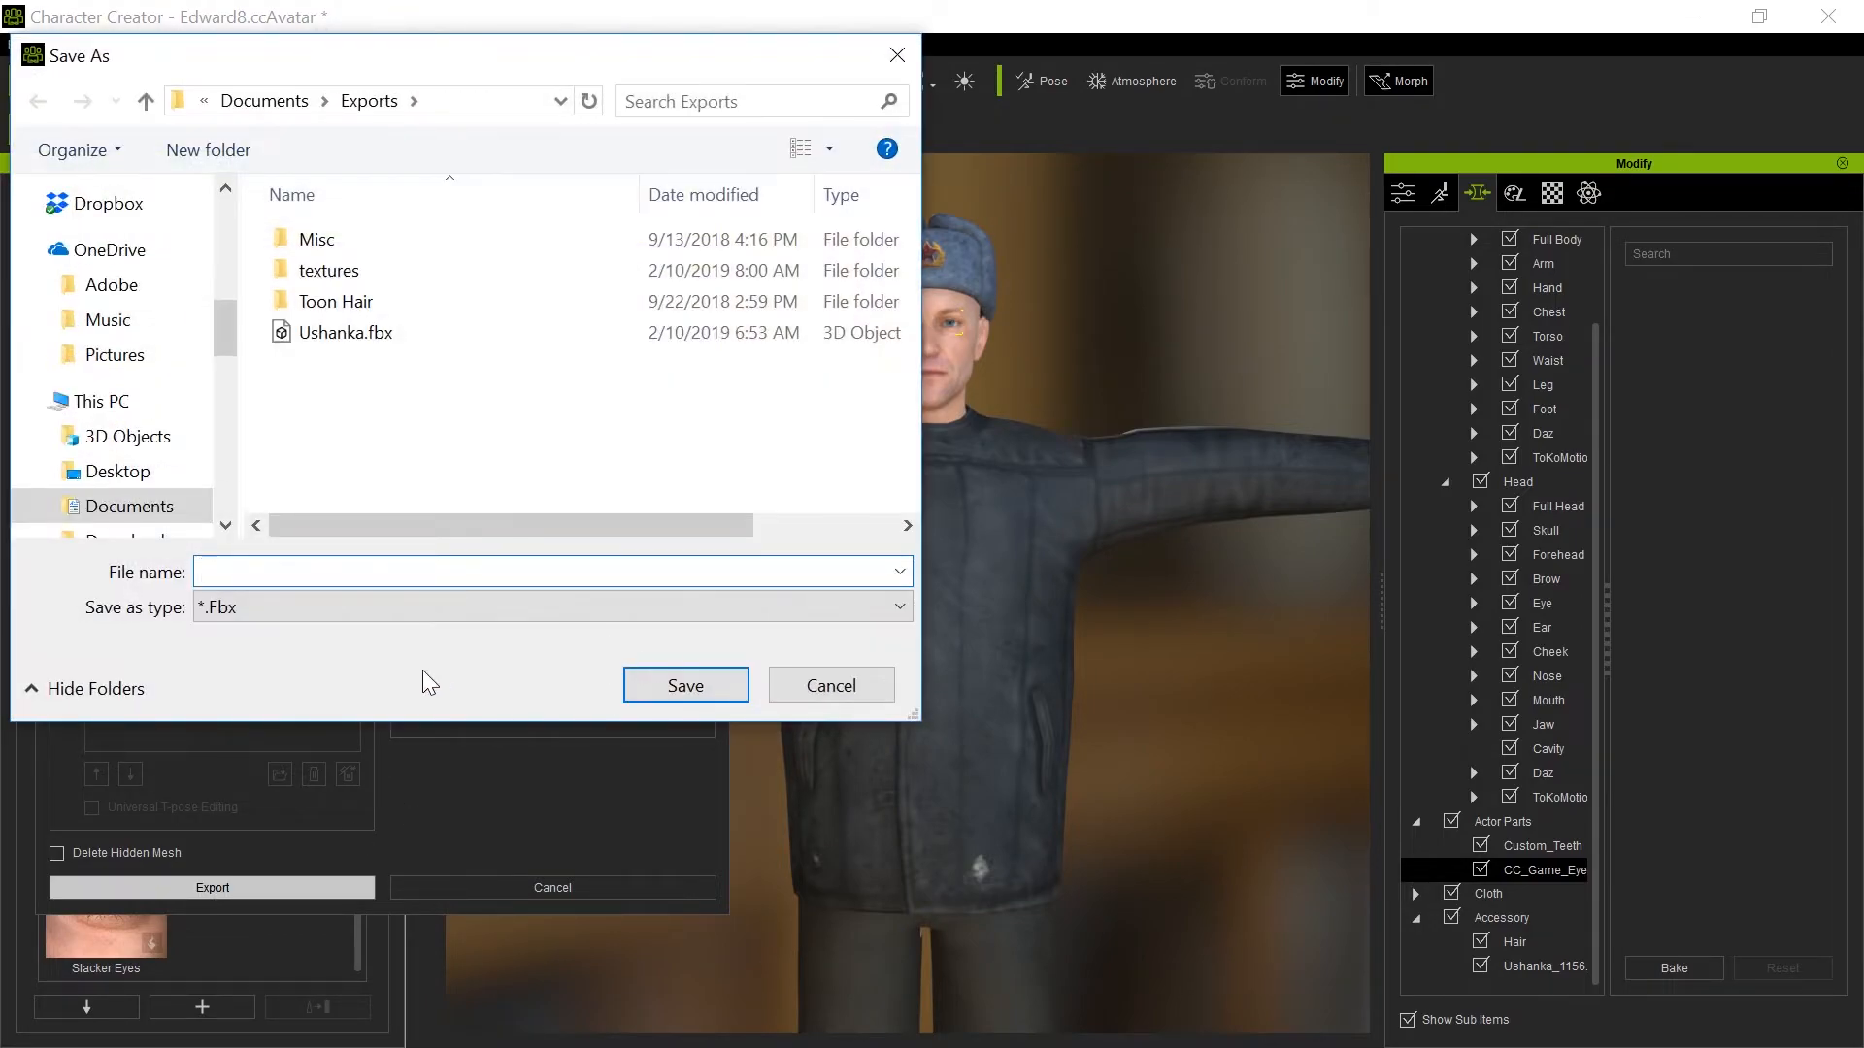
pyautogui.write('Russ')
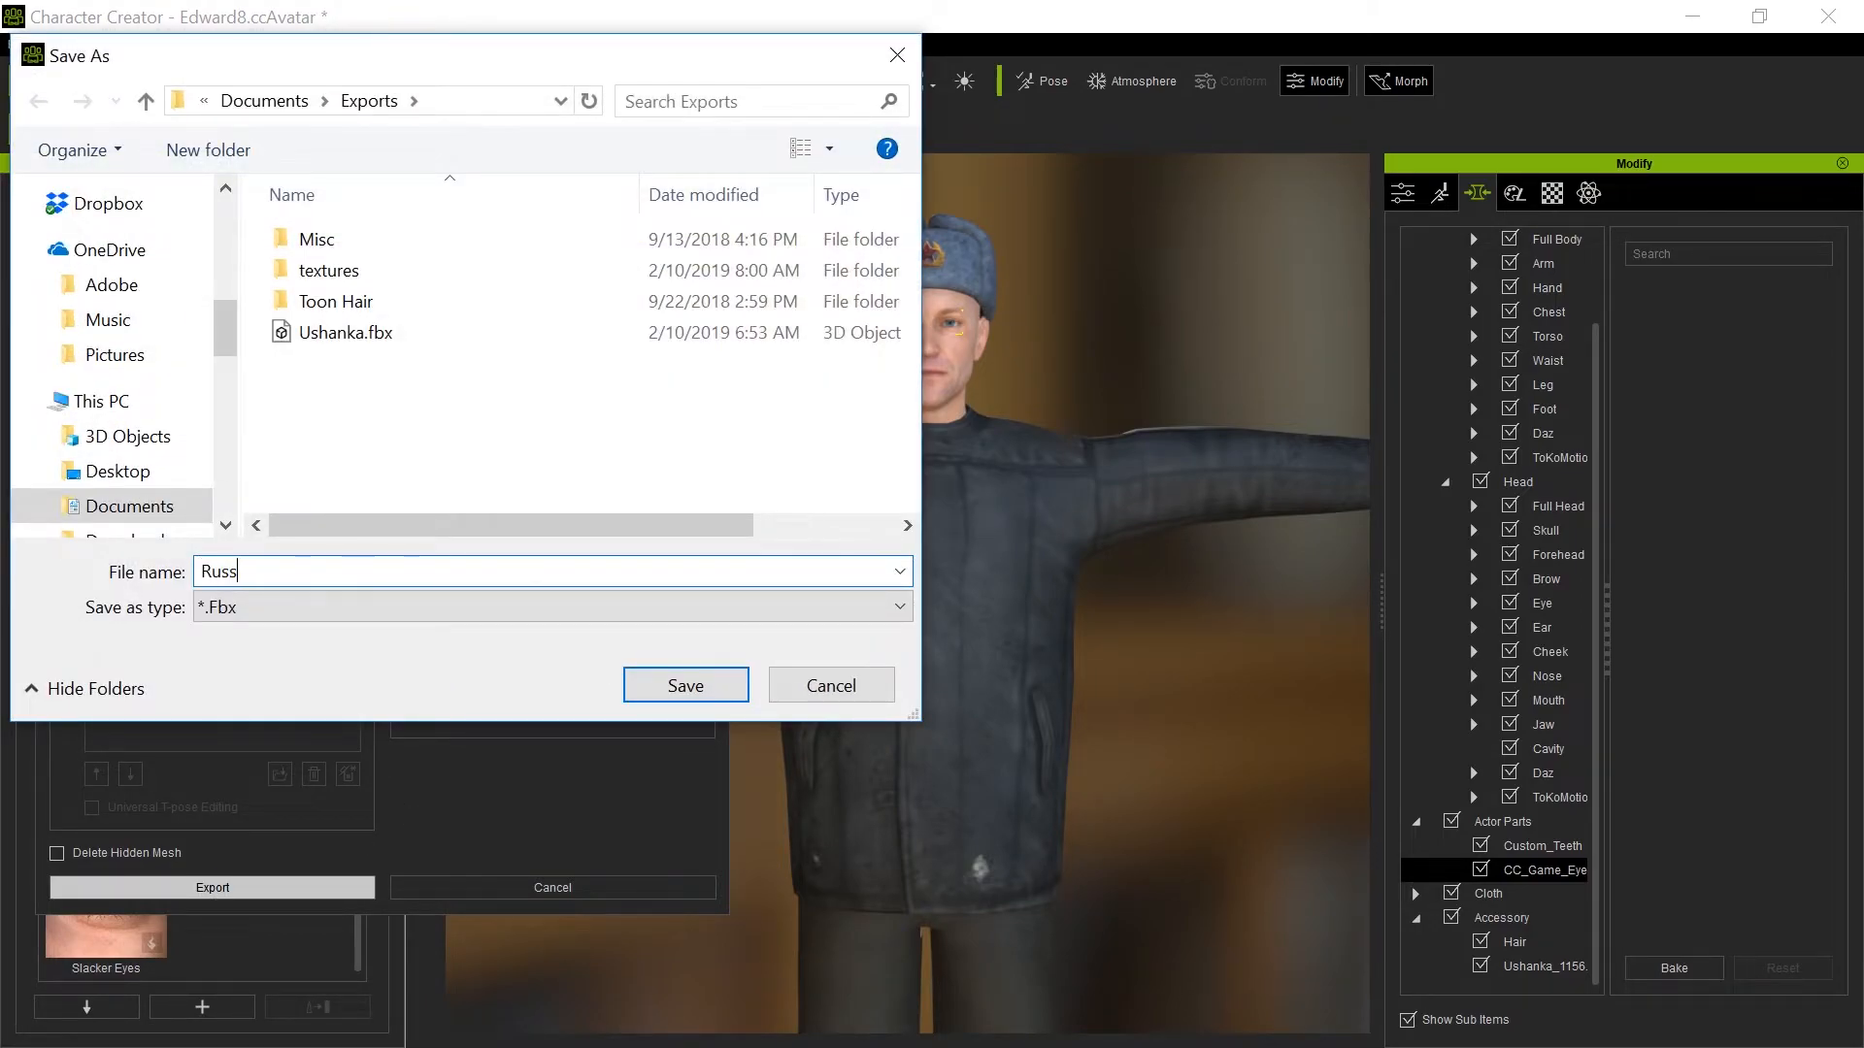
pyautogui.click(684, 684)
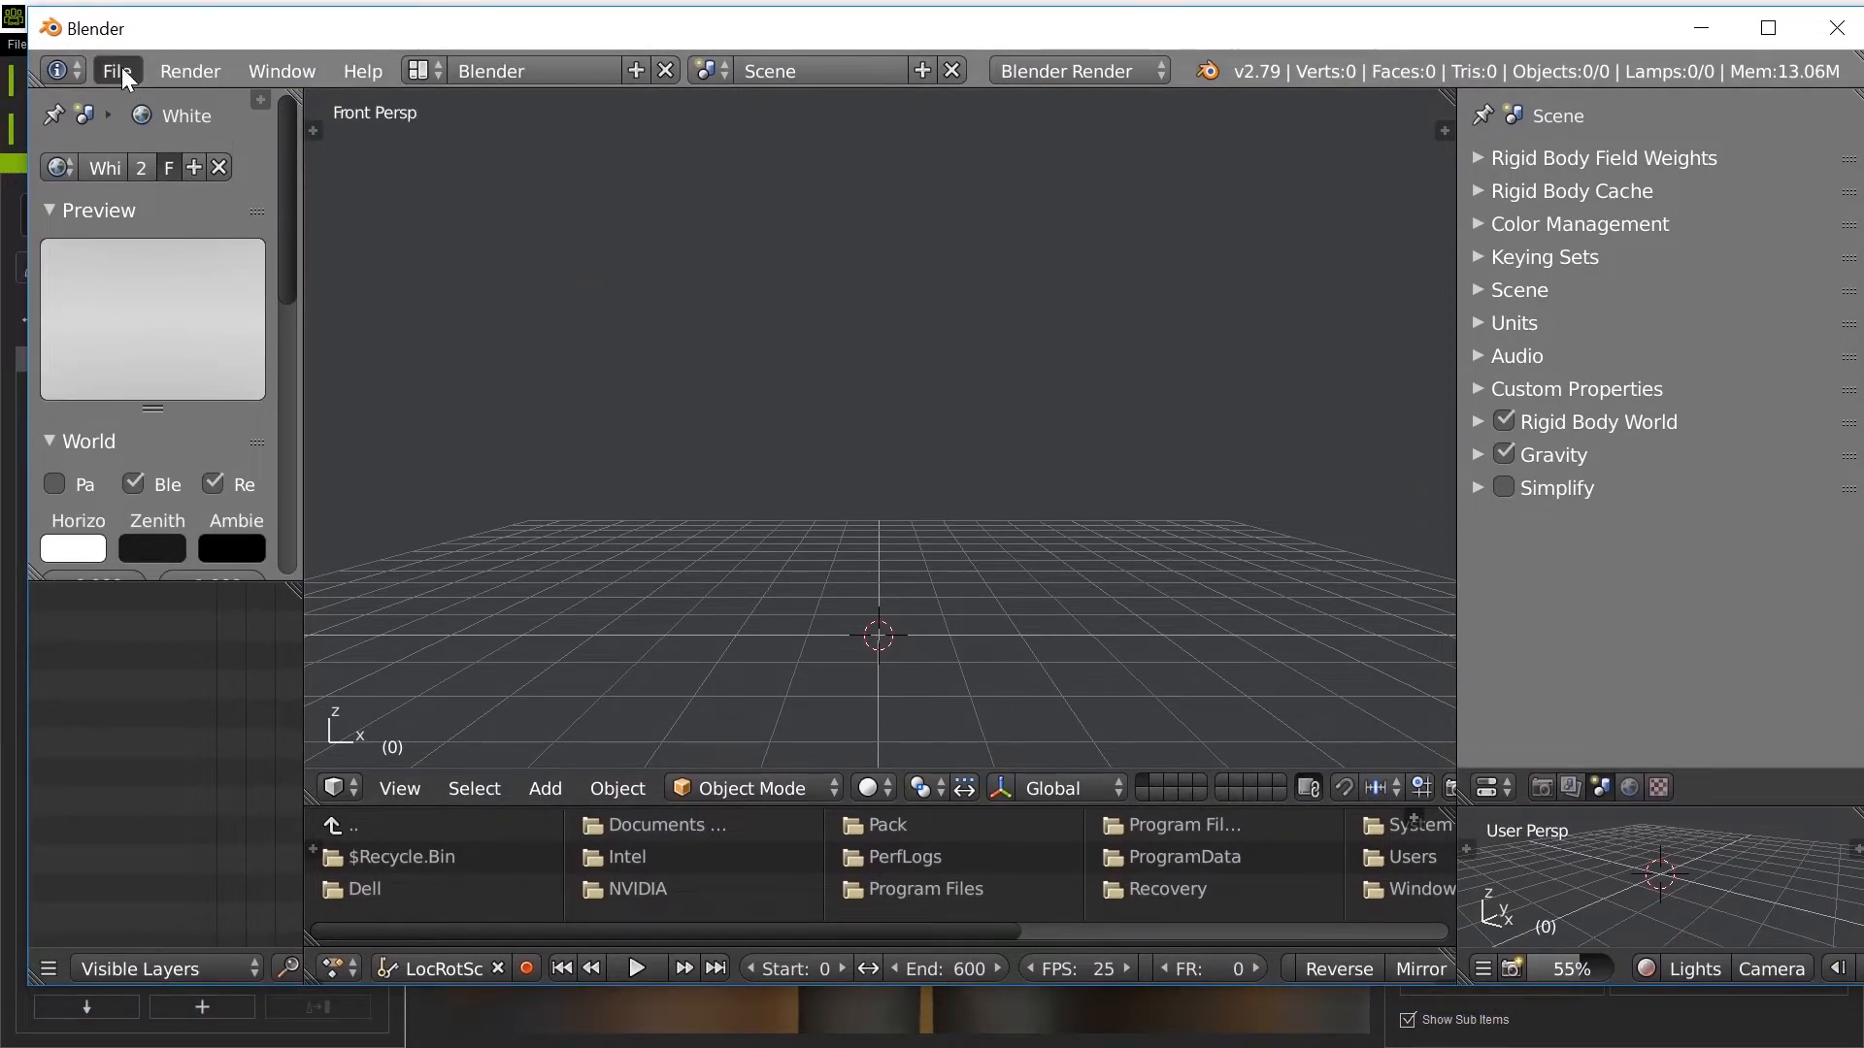
pyautogui.moveTo(496, 690)
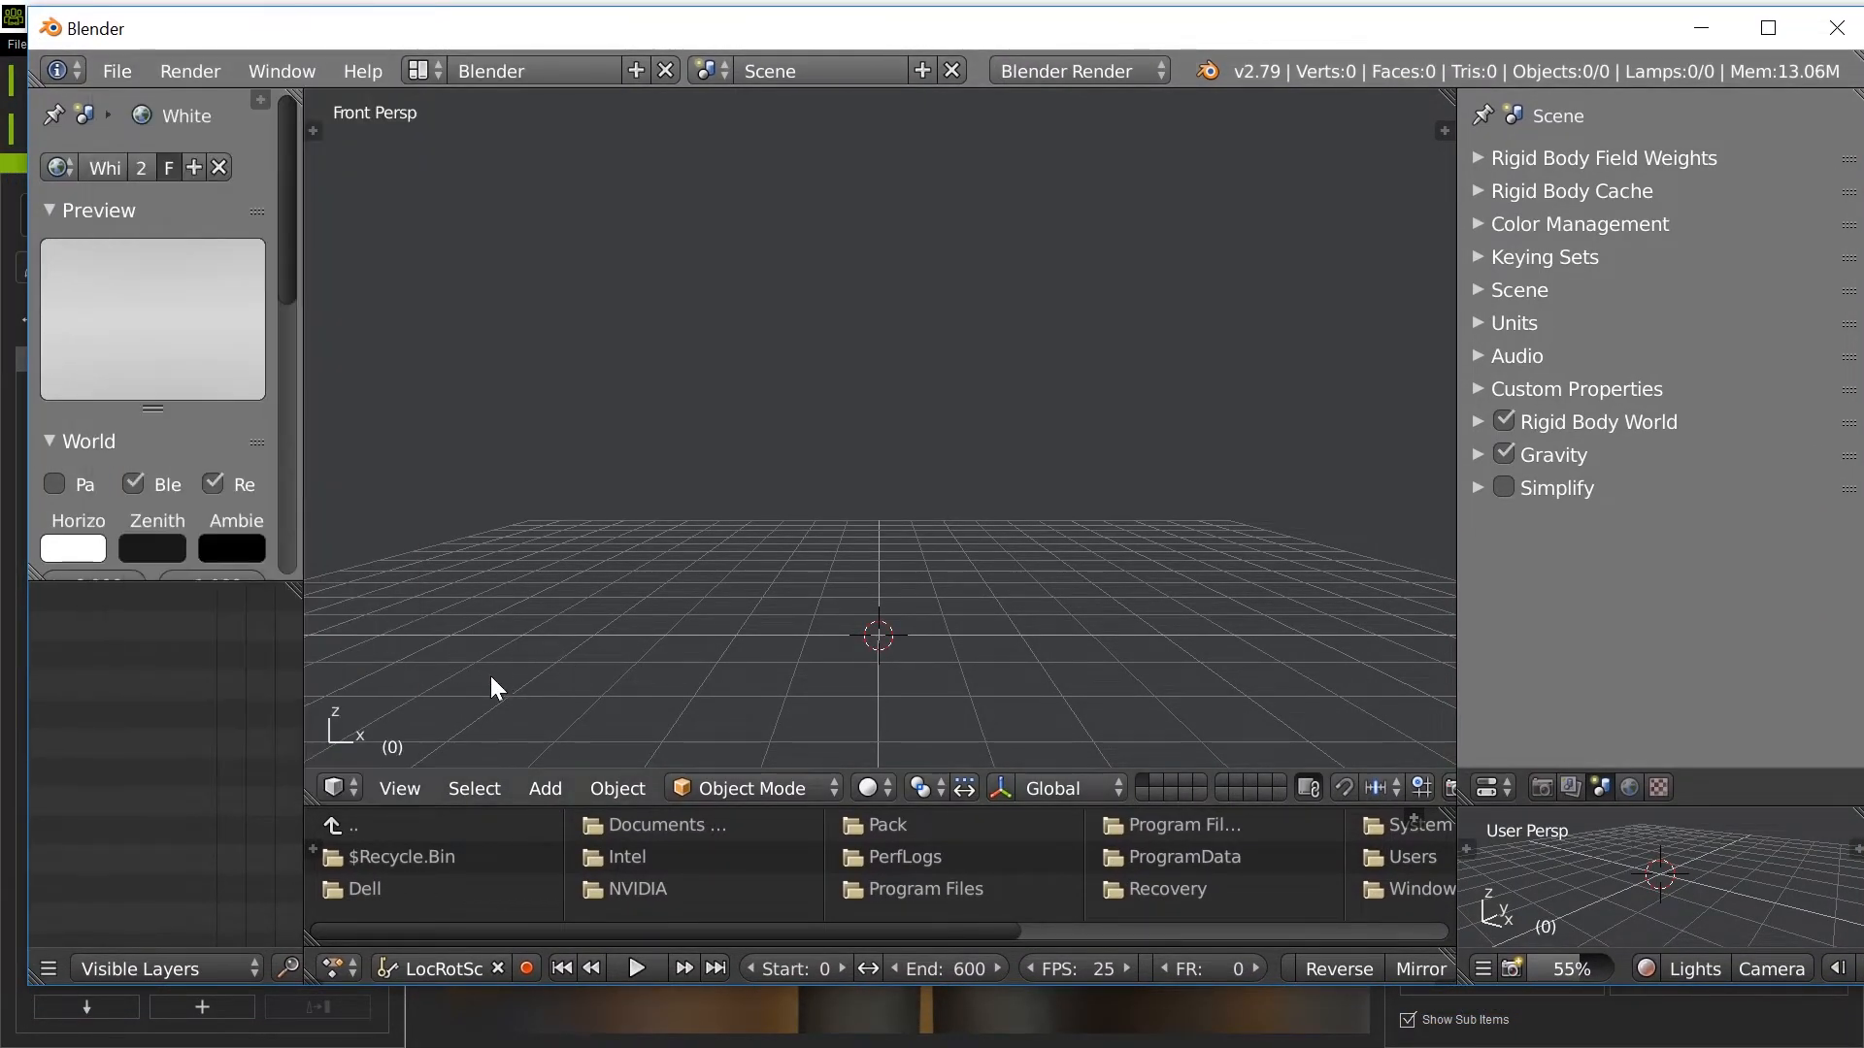
# Import Russian03.Fbx from Exports and select the CC_Base_Body mesh under the armature.
pyautogui.click(116, 70)
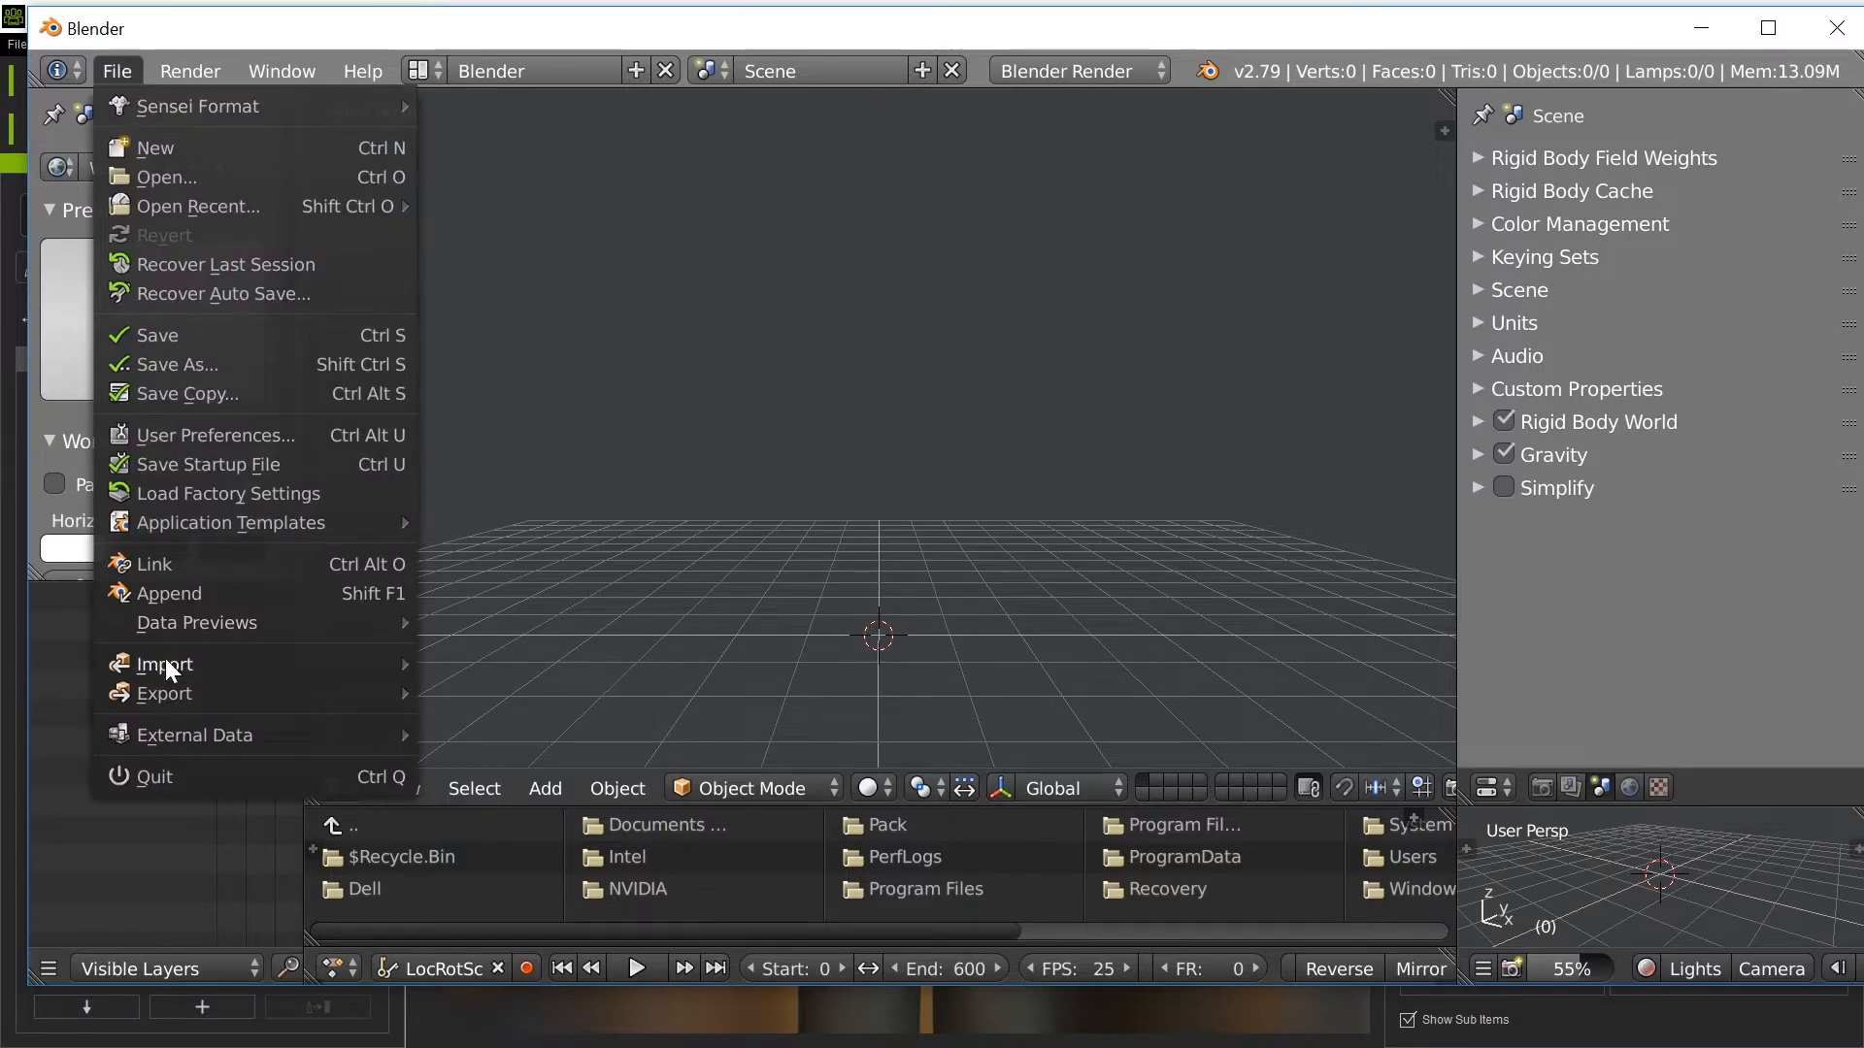
pyautogui.click(164, 663)
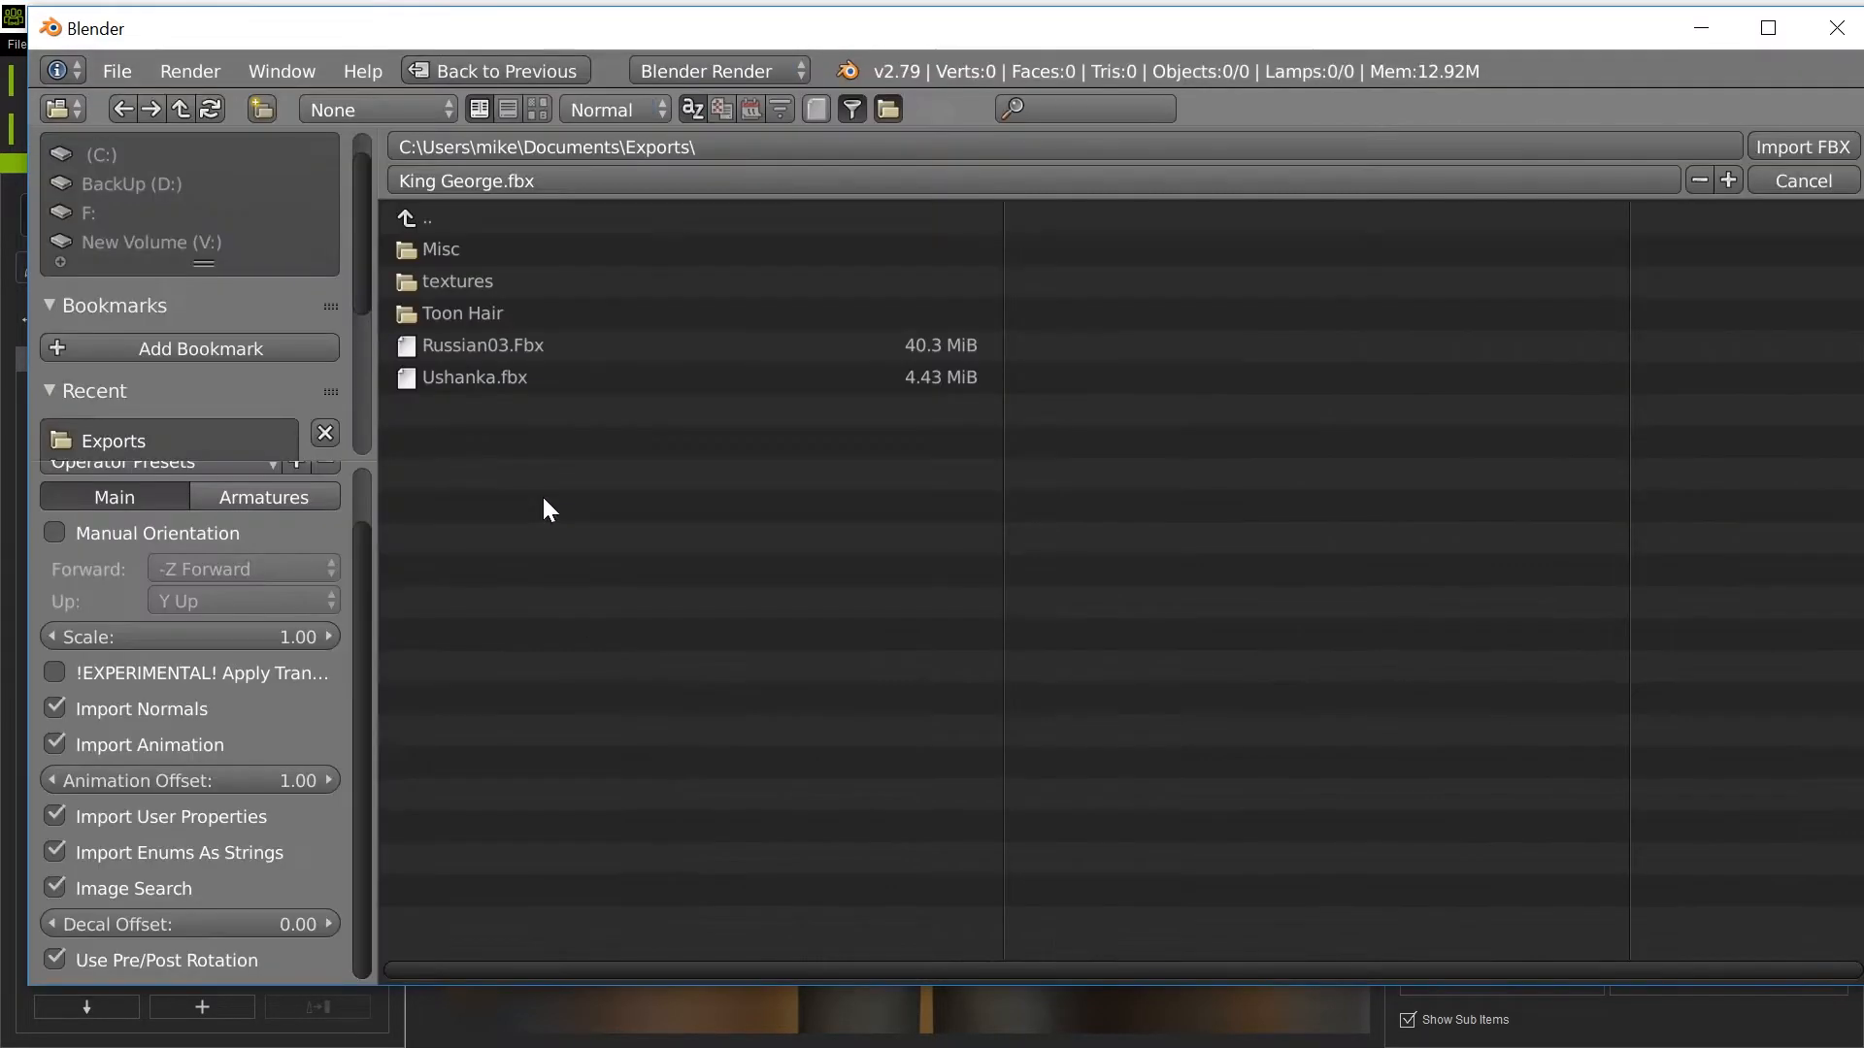
pyautogui.moveTo(139, 975)
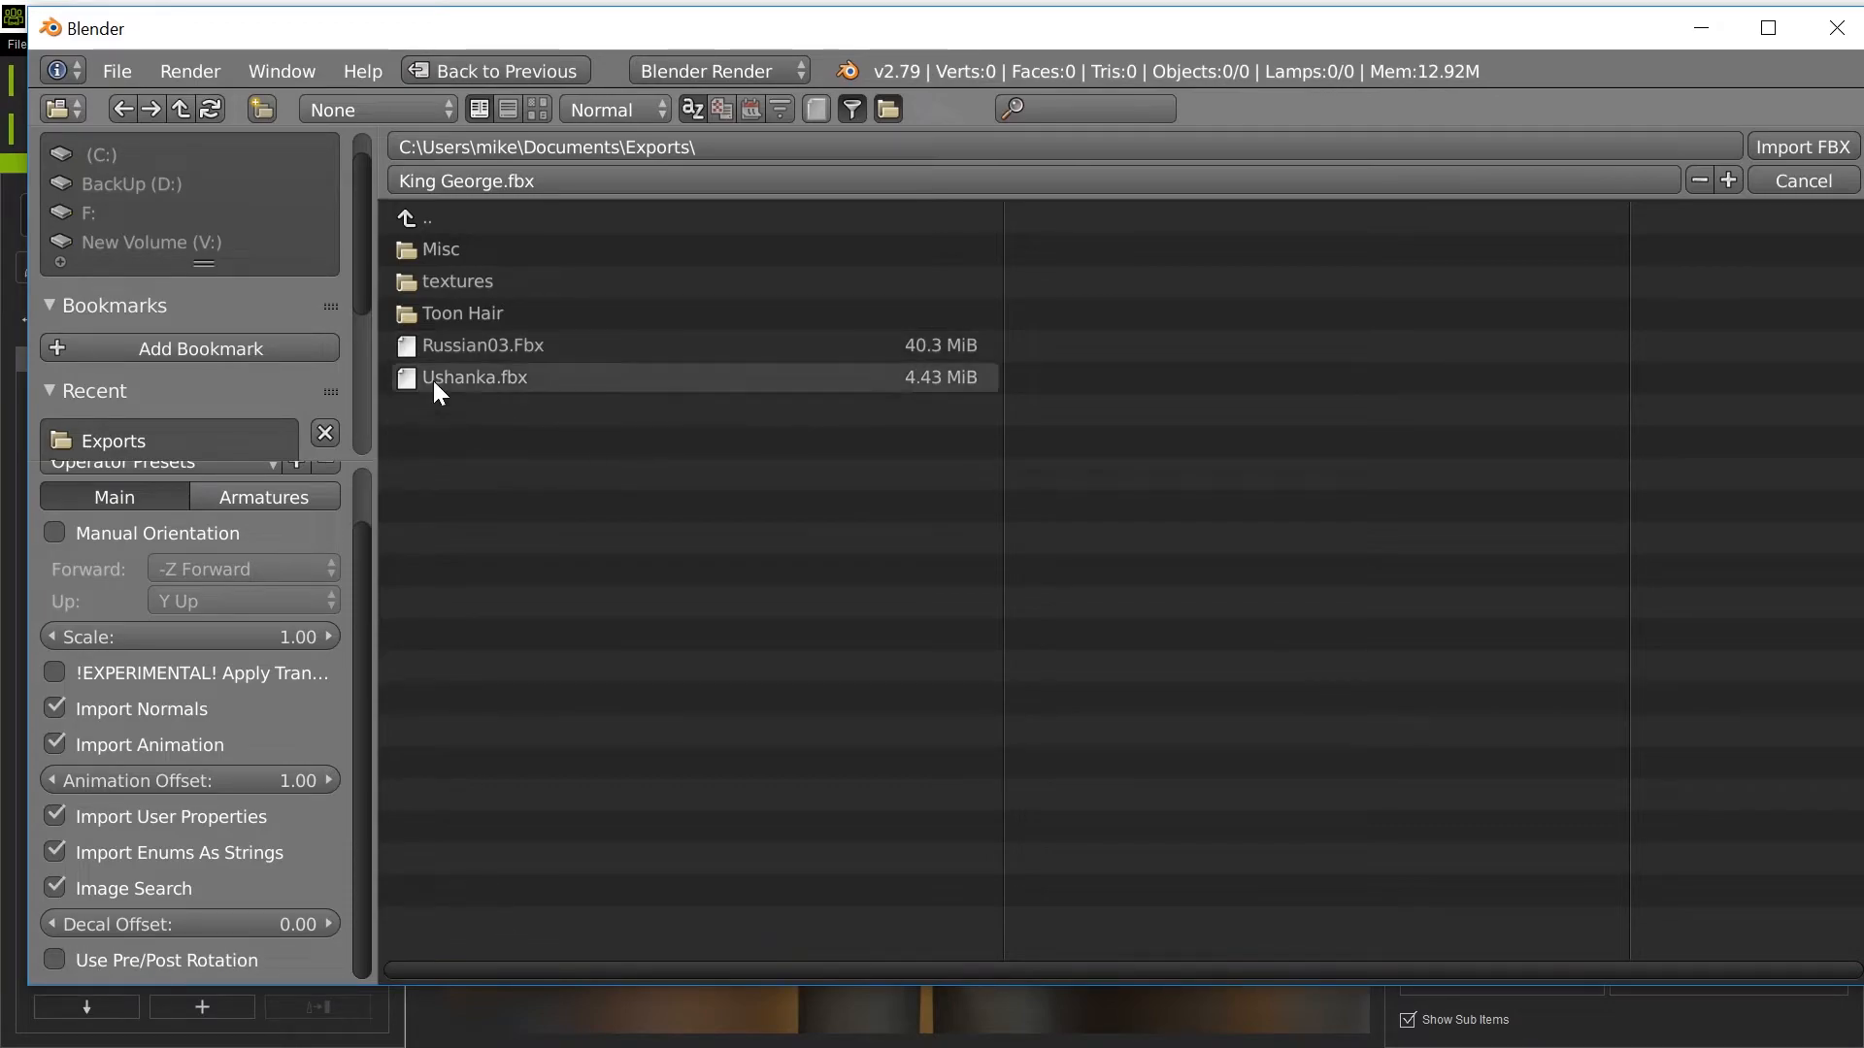
pyautogui.click(483, 345)
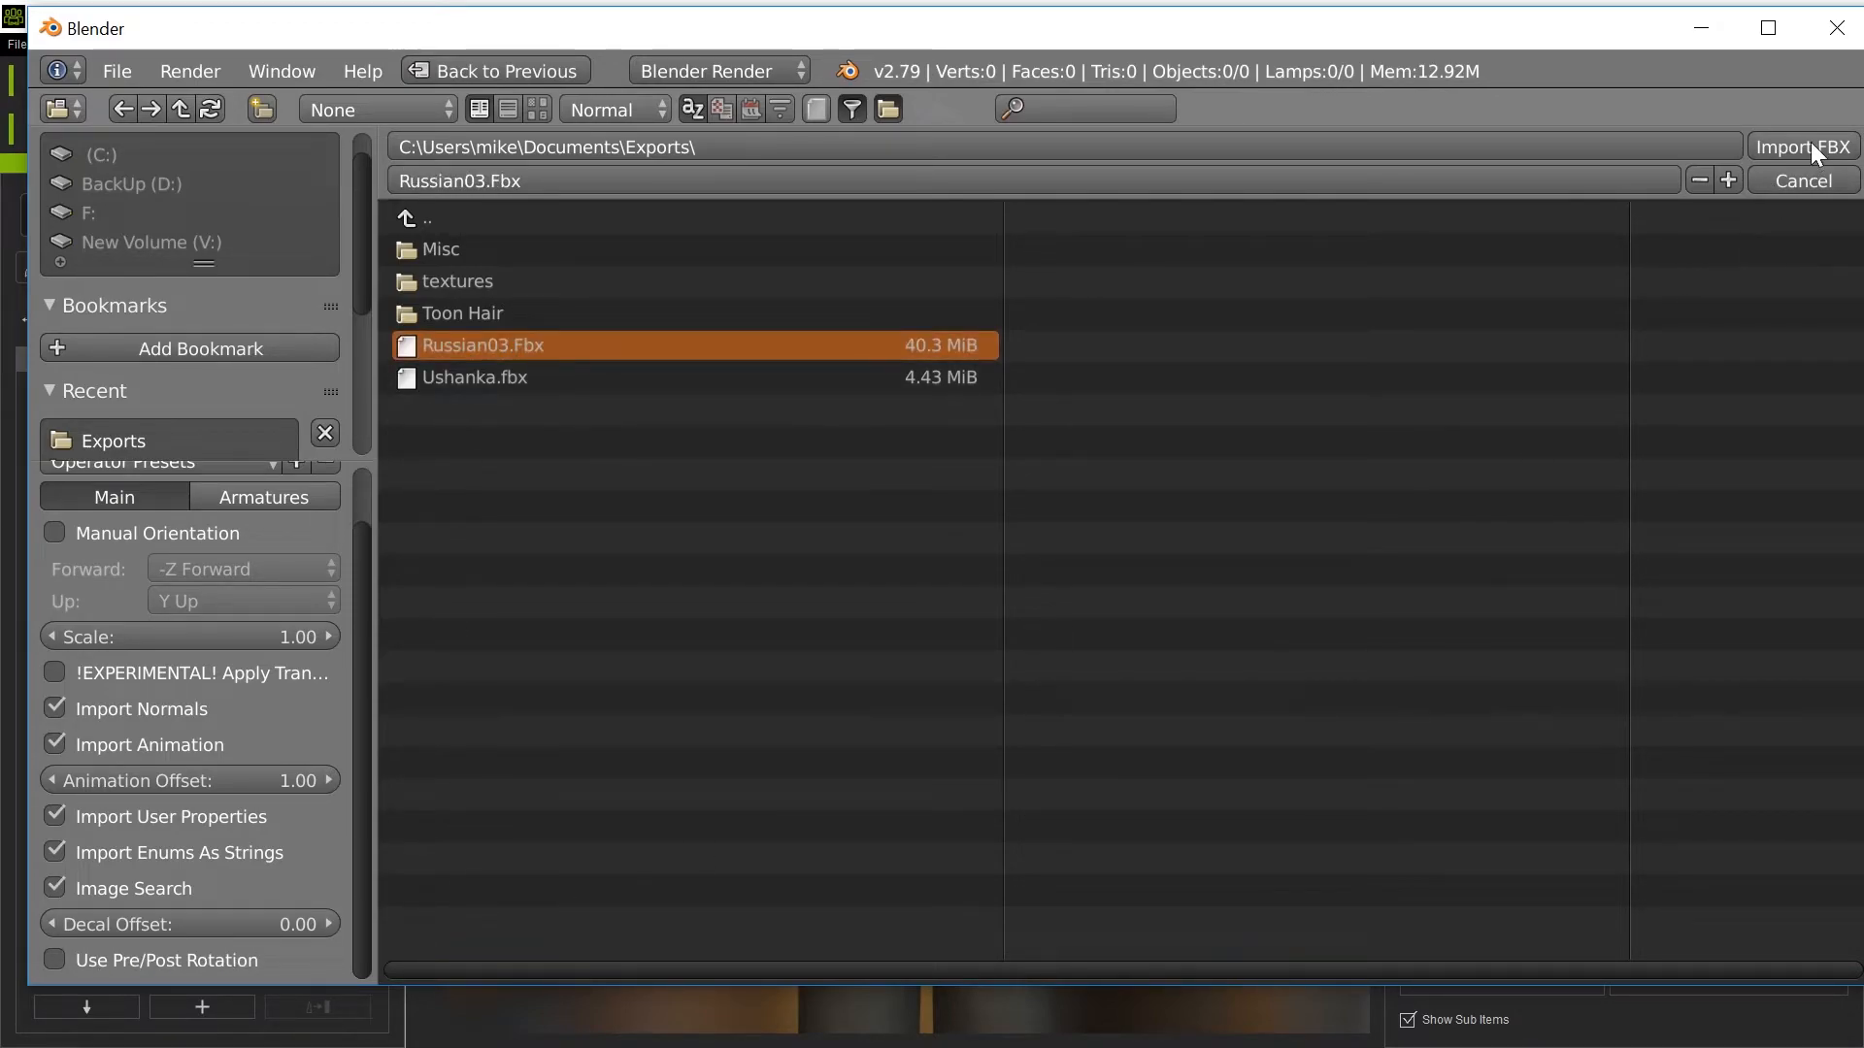
pyautogui.moveTo(999, 626)
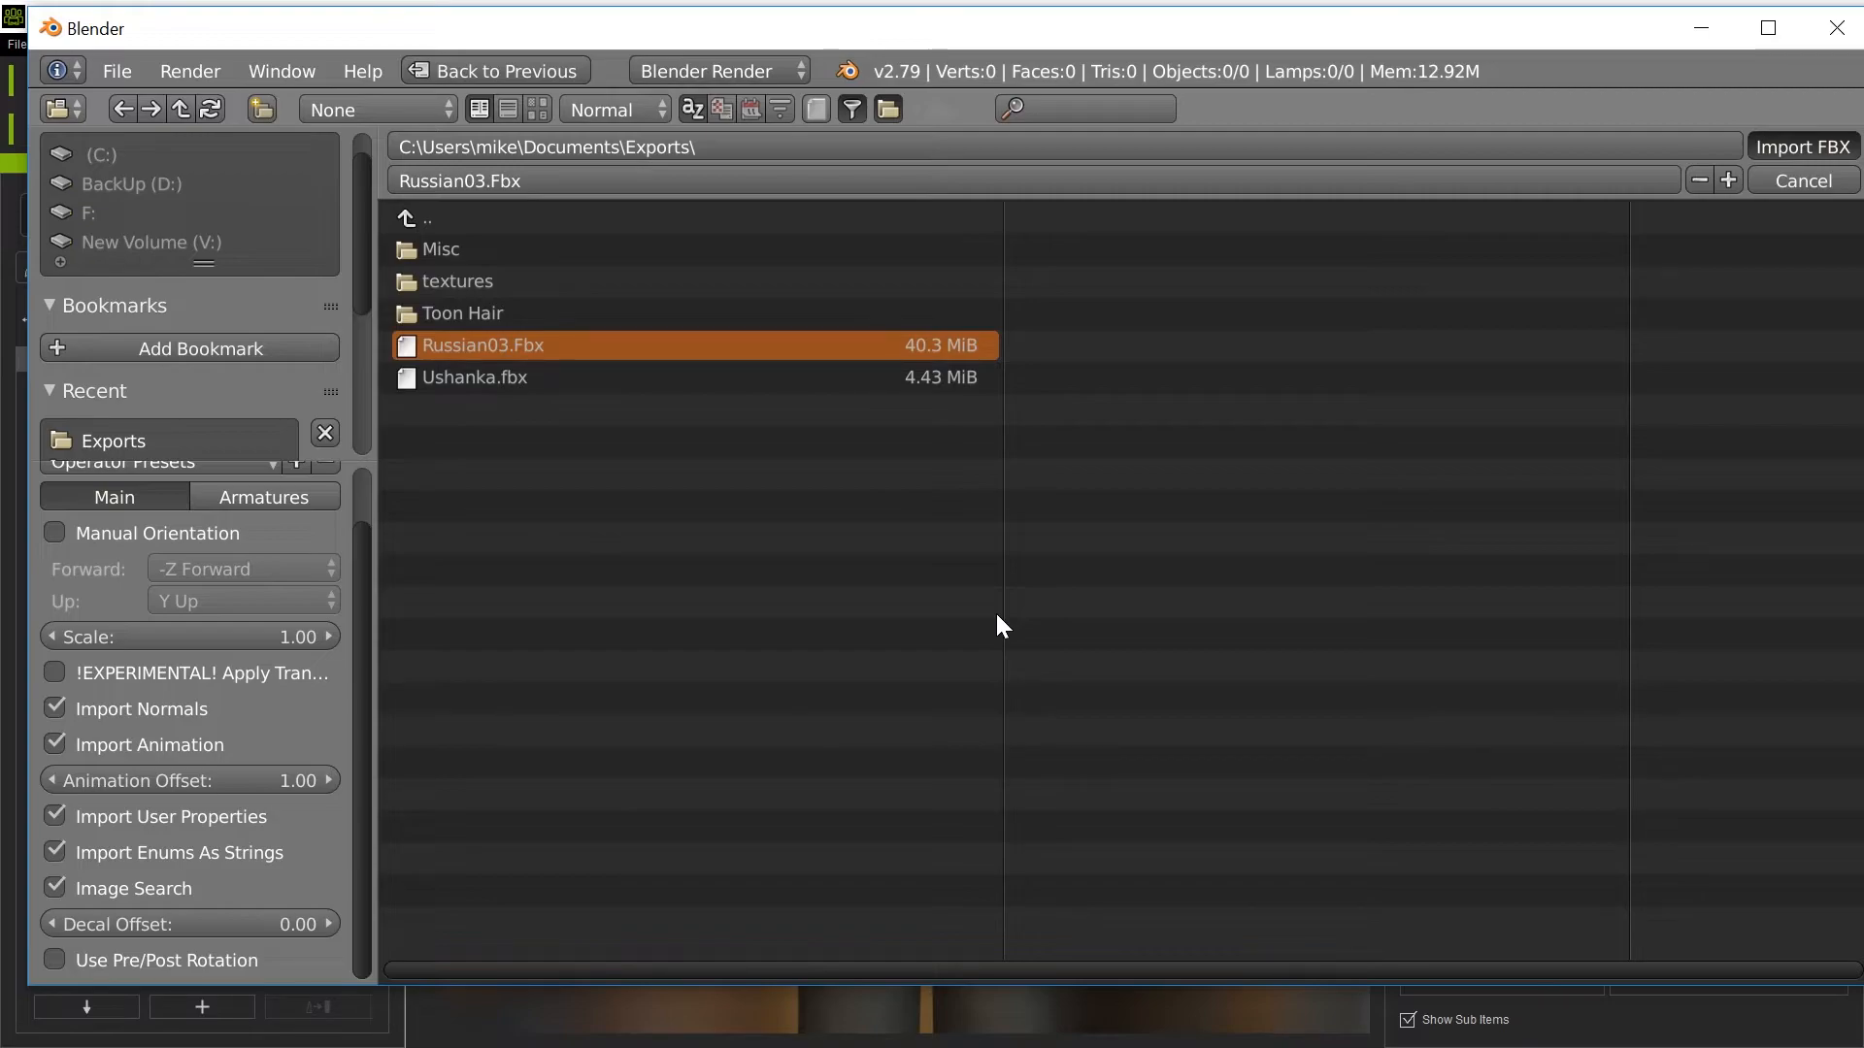
pyautogui.click(1802, 146)
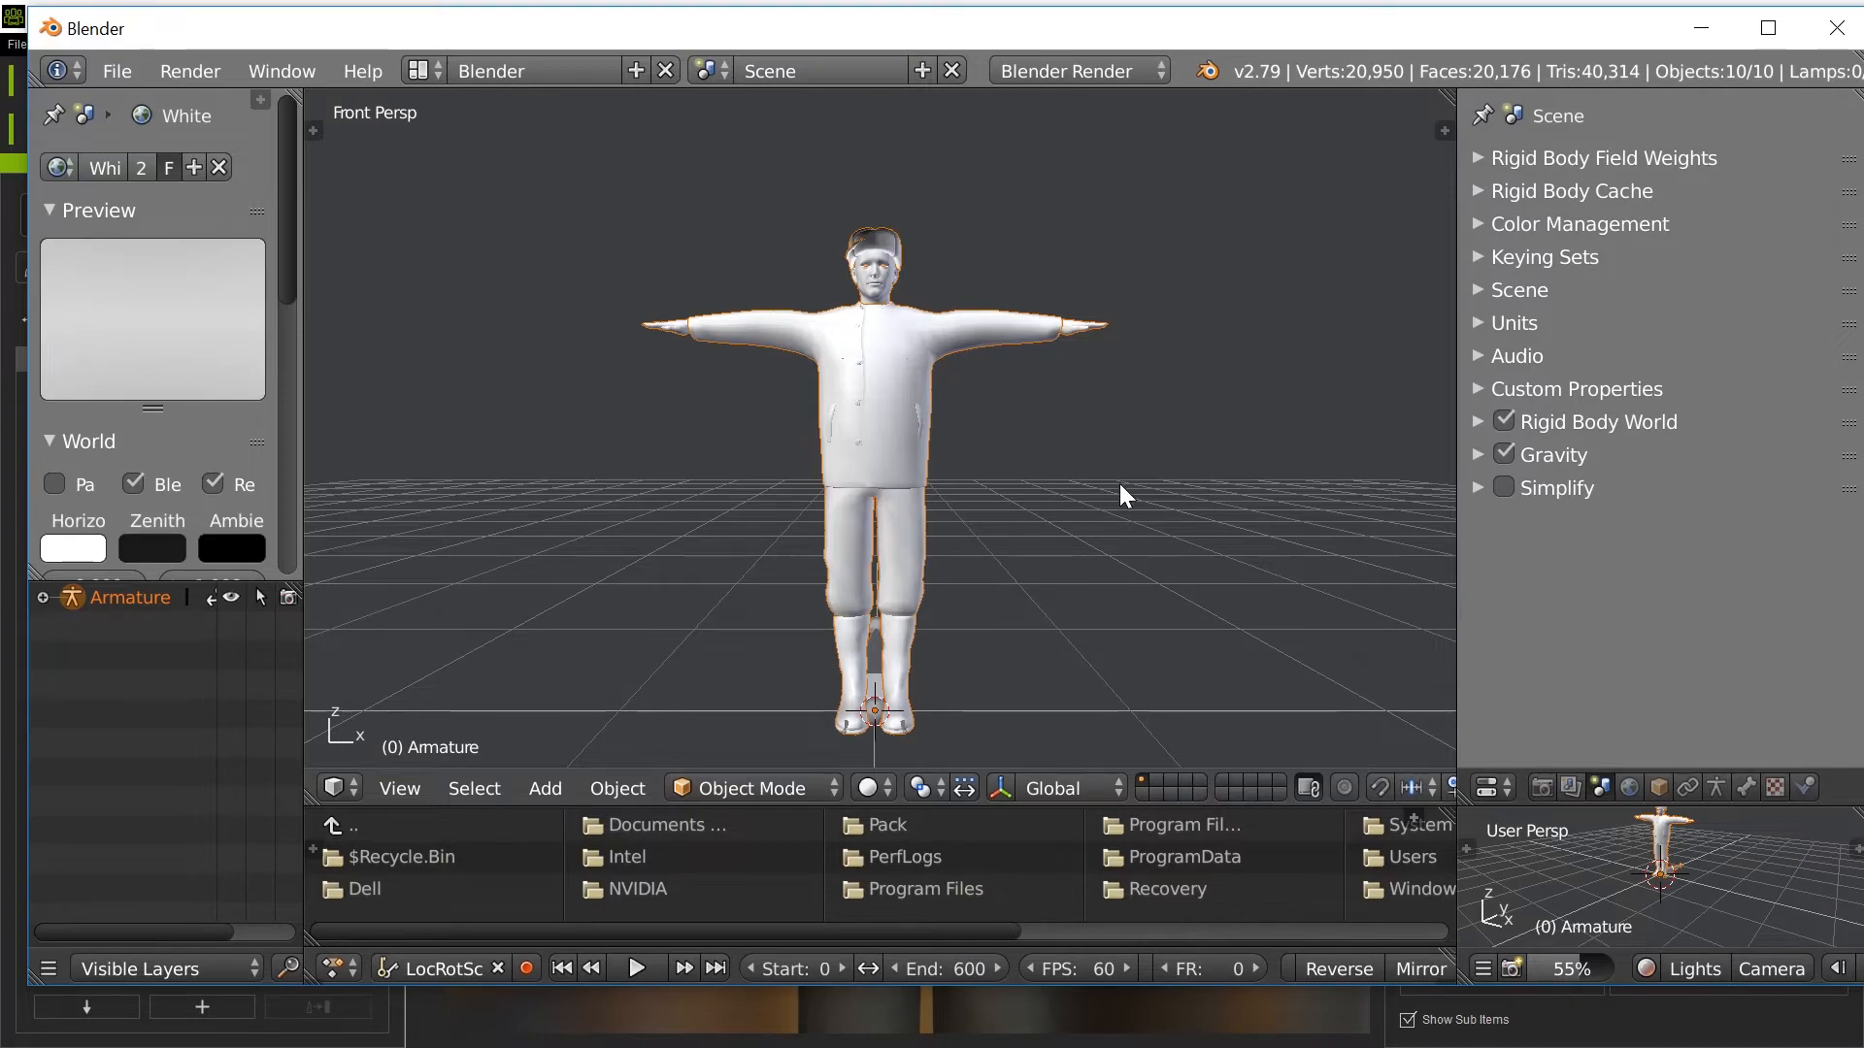
pyautogui.moveTo(1064, 549)
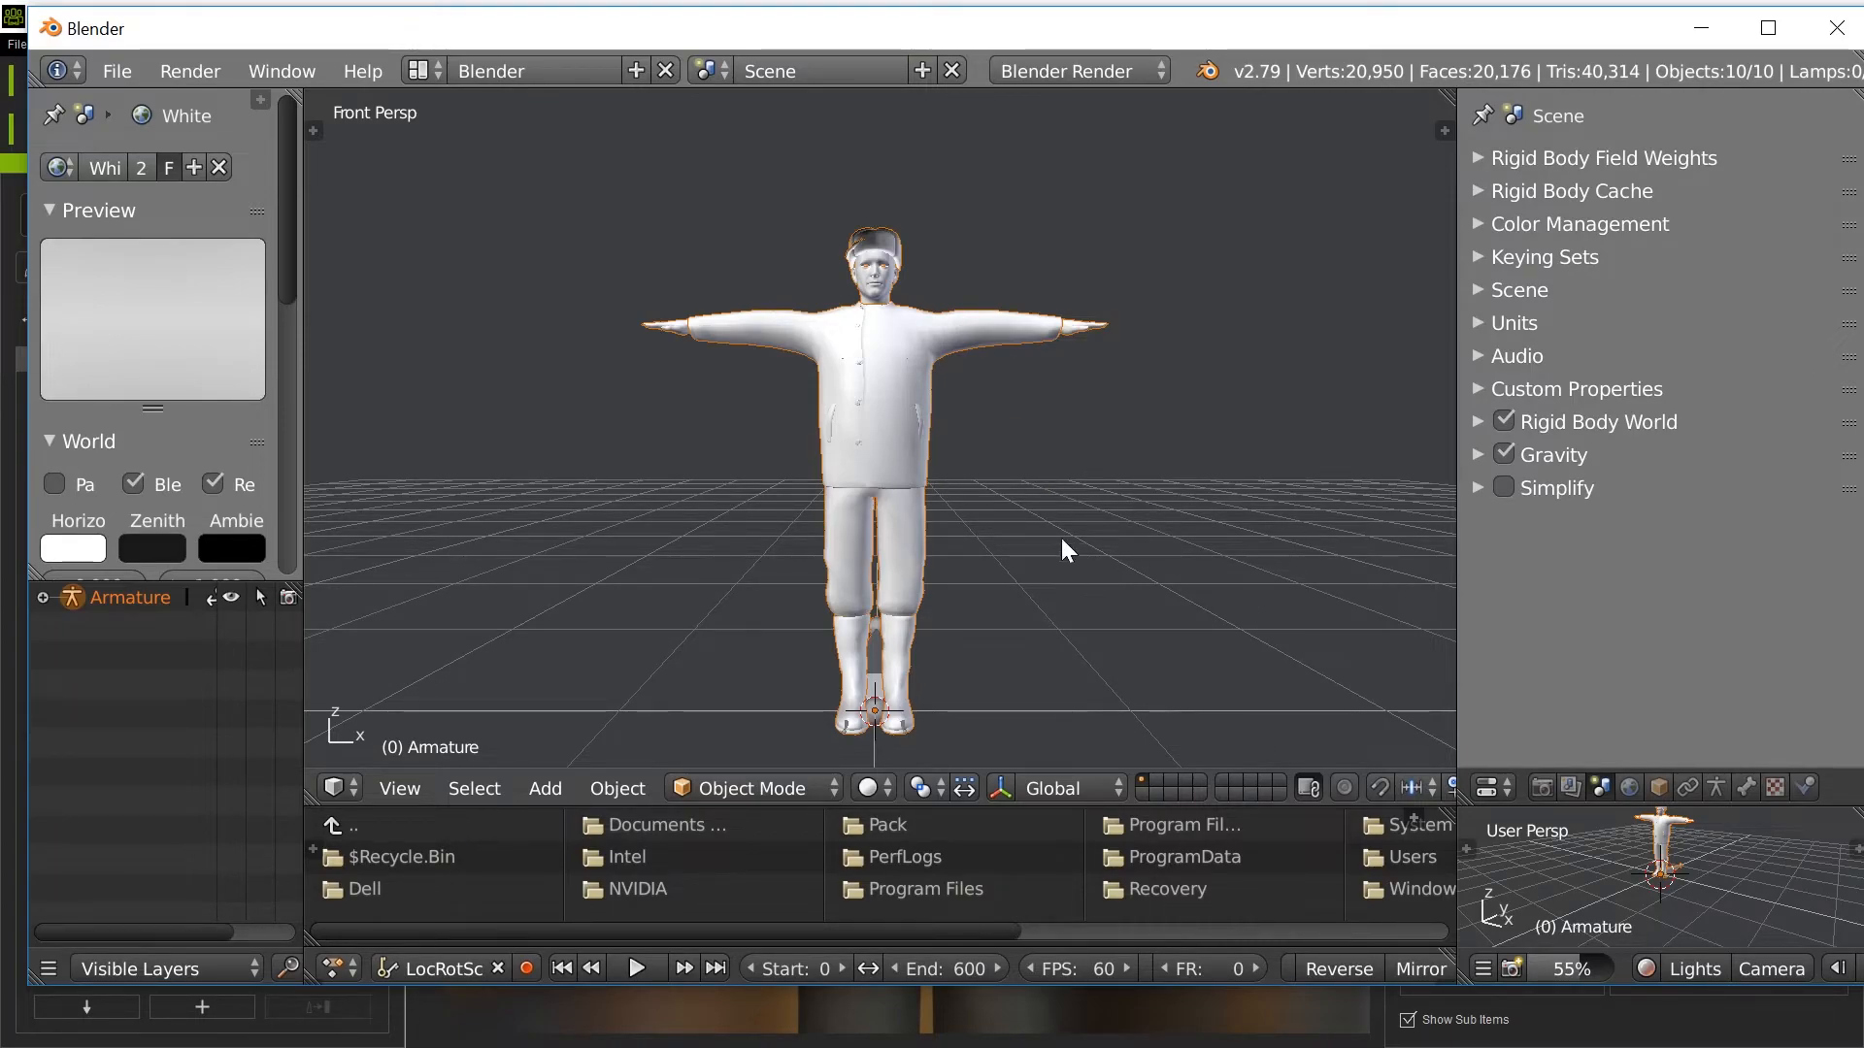
pyautogui.moveTo(16, 617)
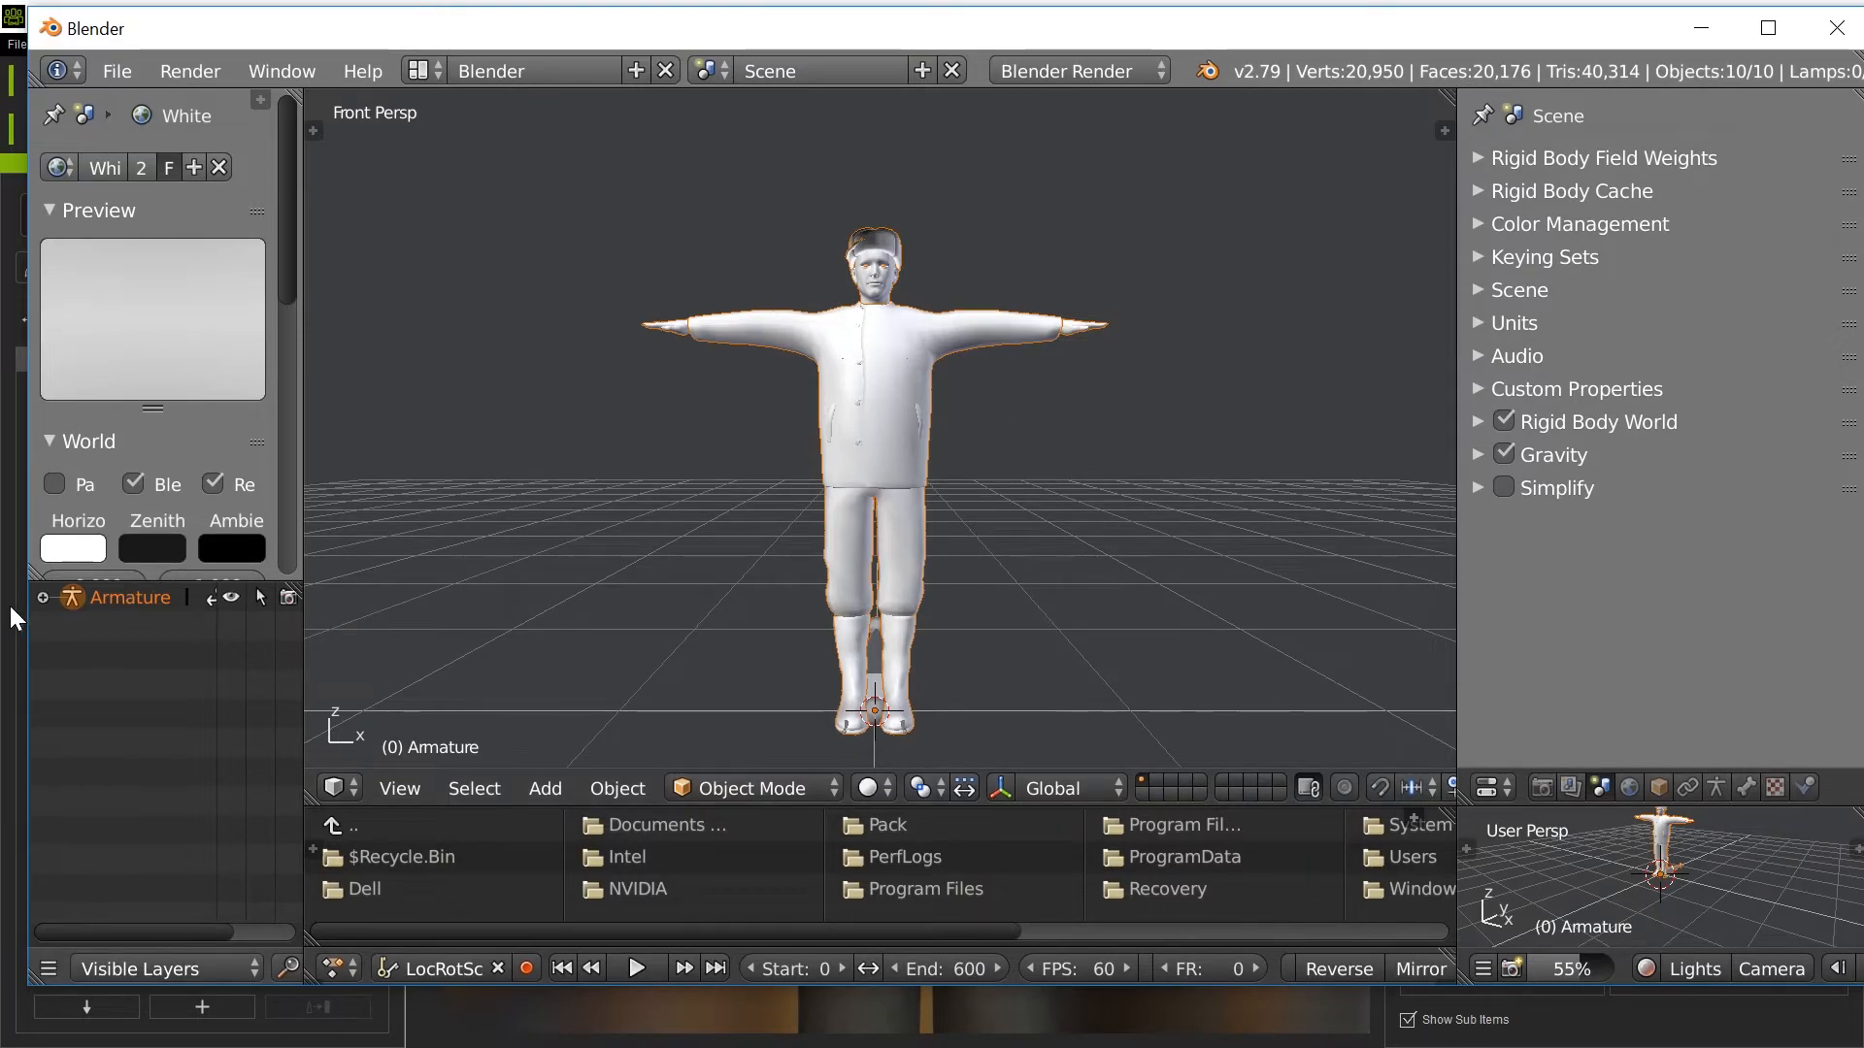
pyautogui.click(43, 598)
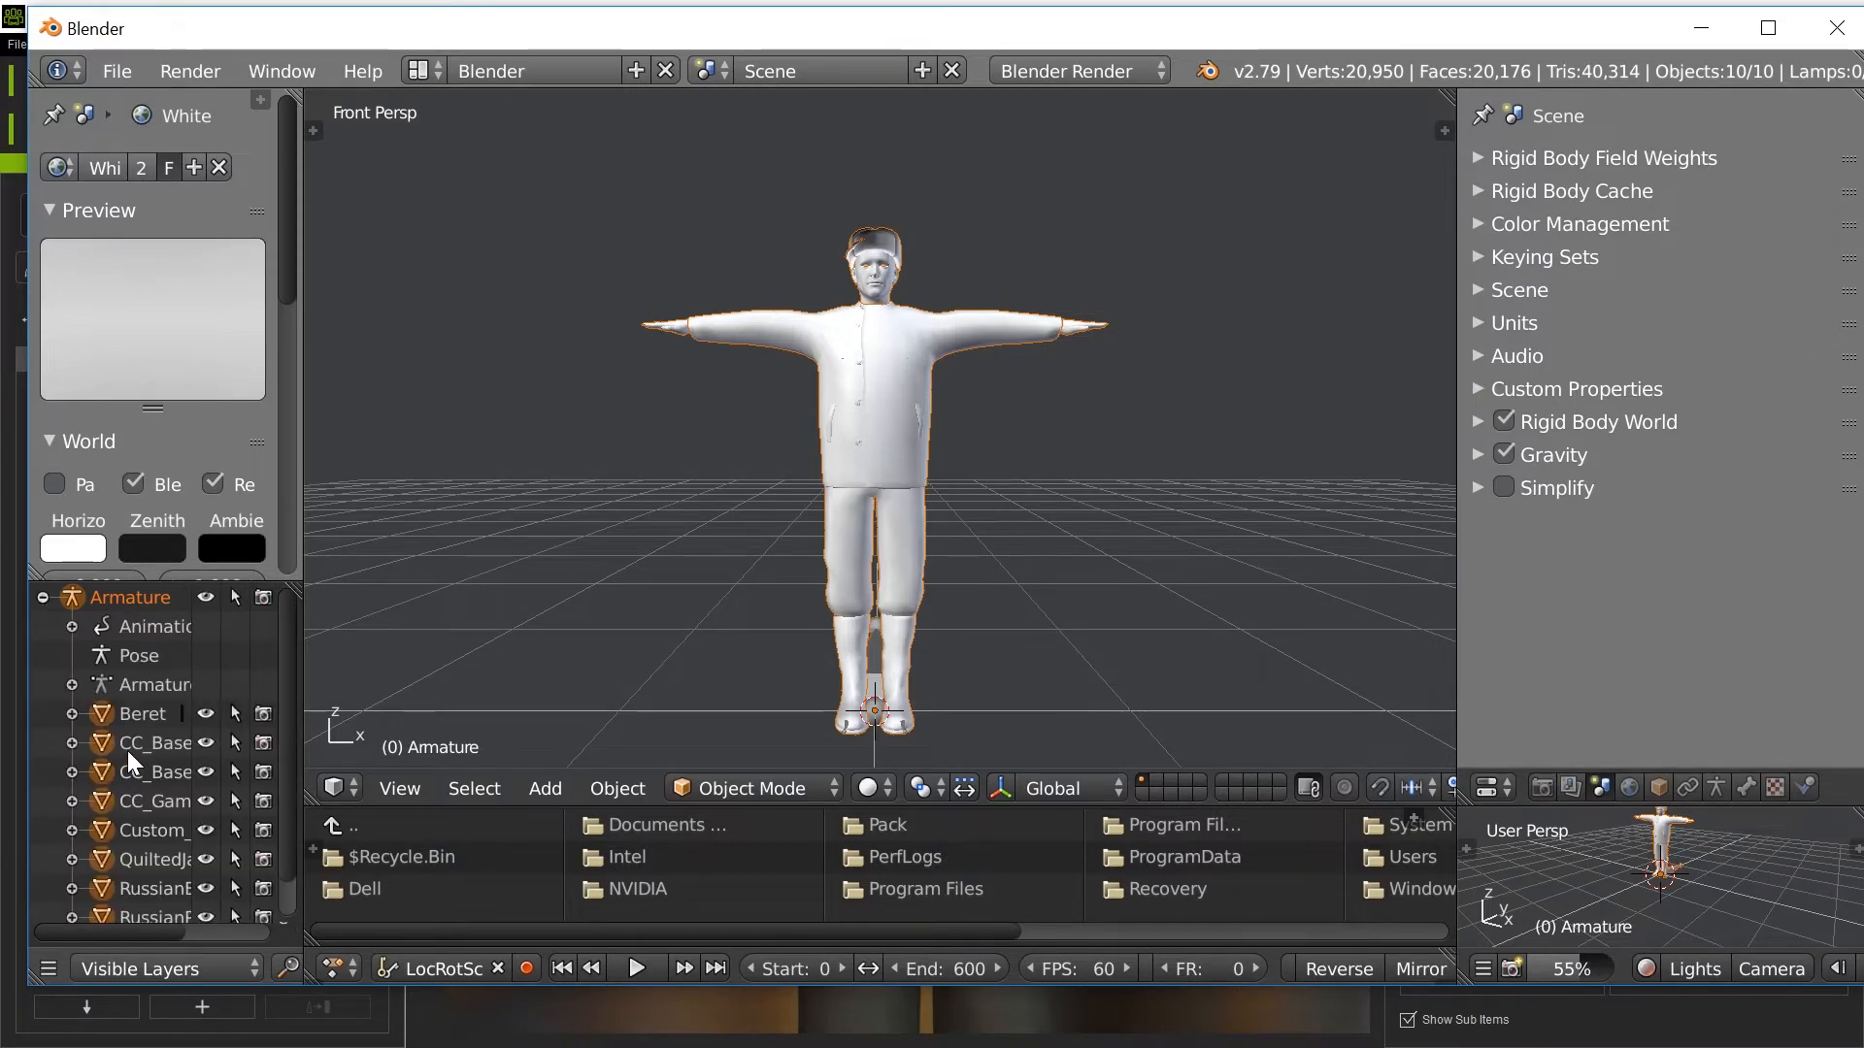
pyautogui.click(155, 741)
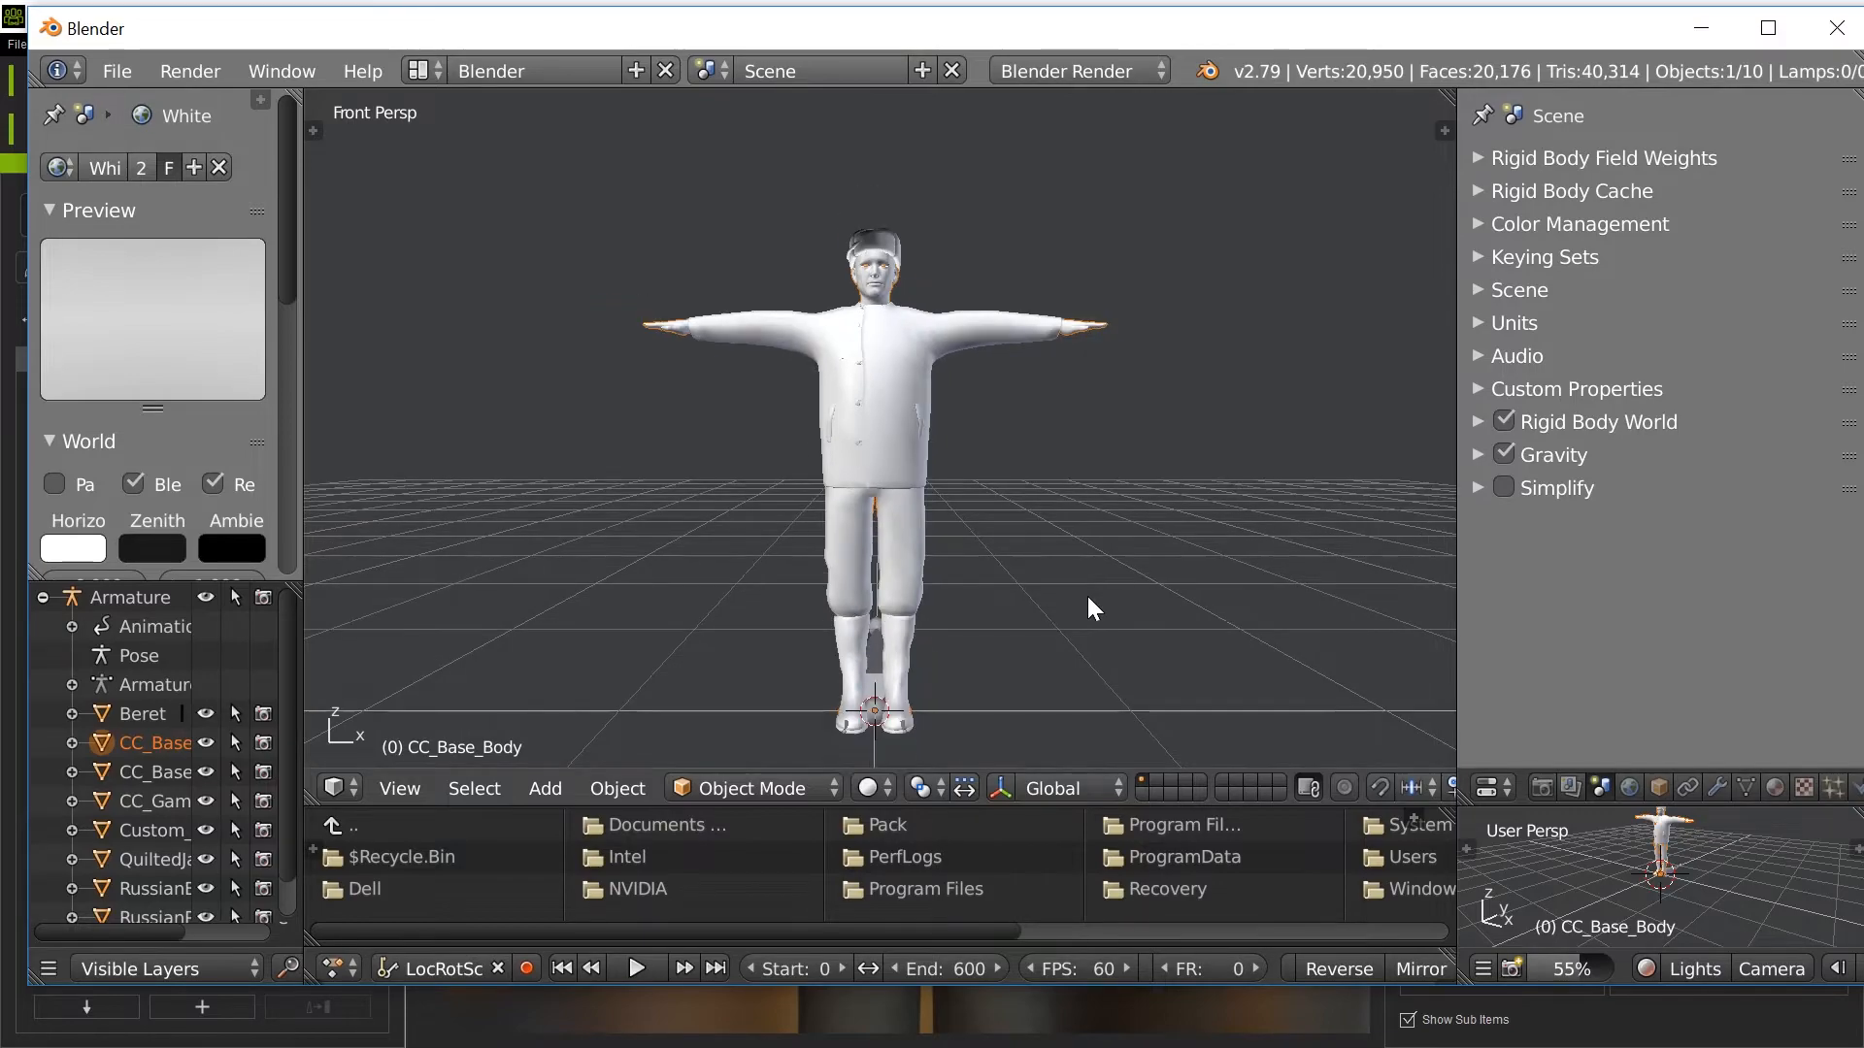
pyautogui.moveTo(763, 548)
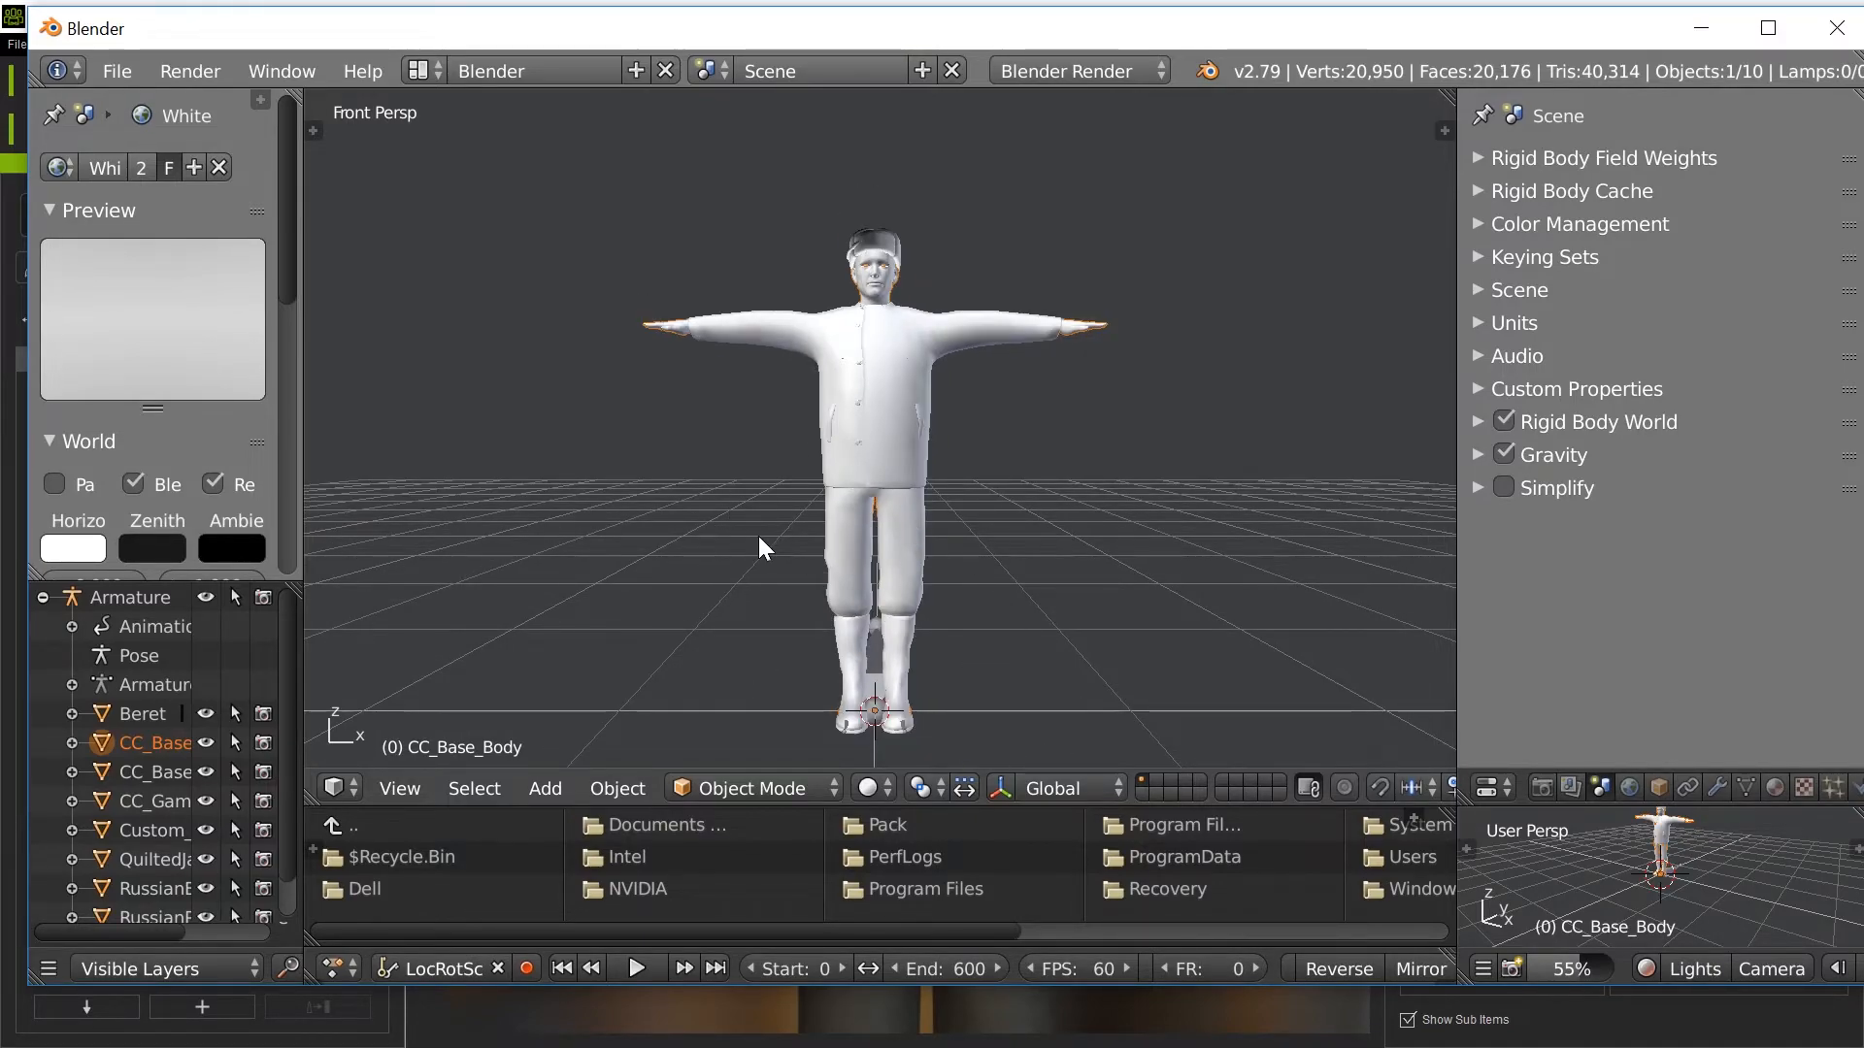
# Put CC_Base_Body in Edit Mode and delete hidden body faces, cutting vertices to 8,062.
pyautogui.click(749, 787)
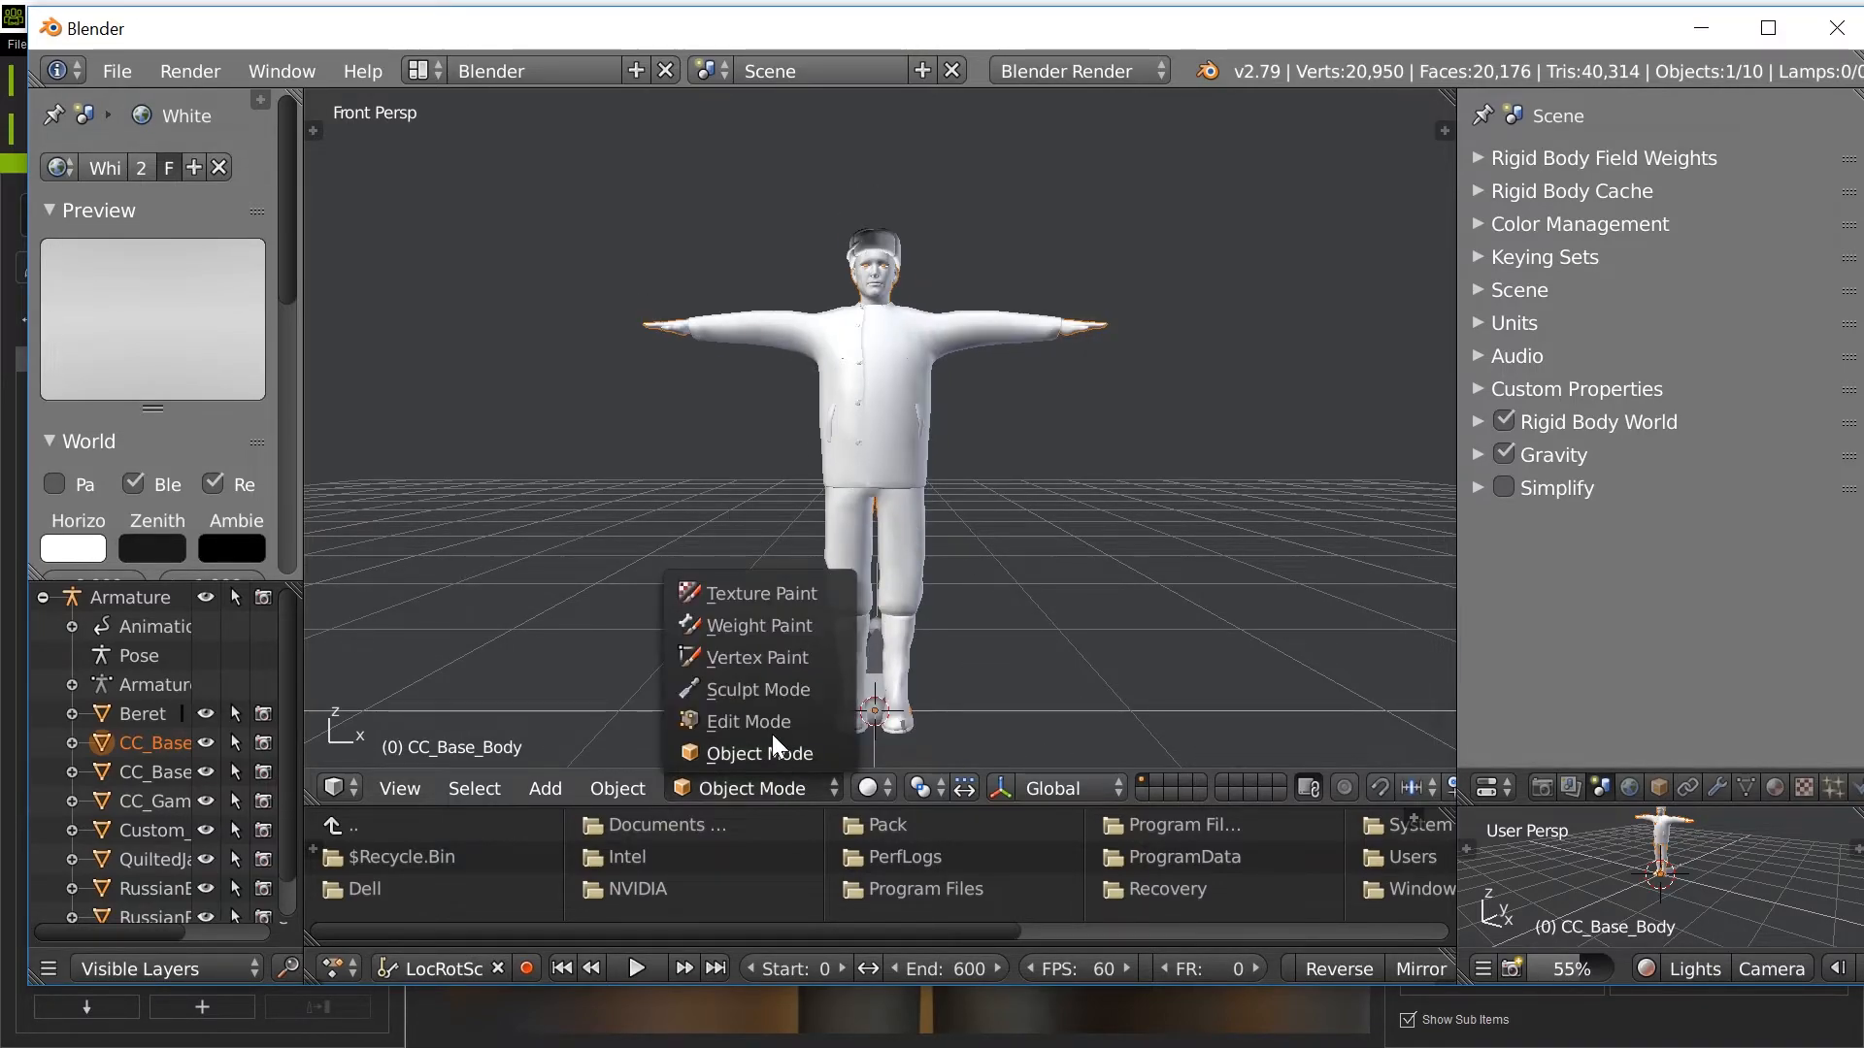
pyautogui.click(751, 722)
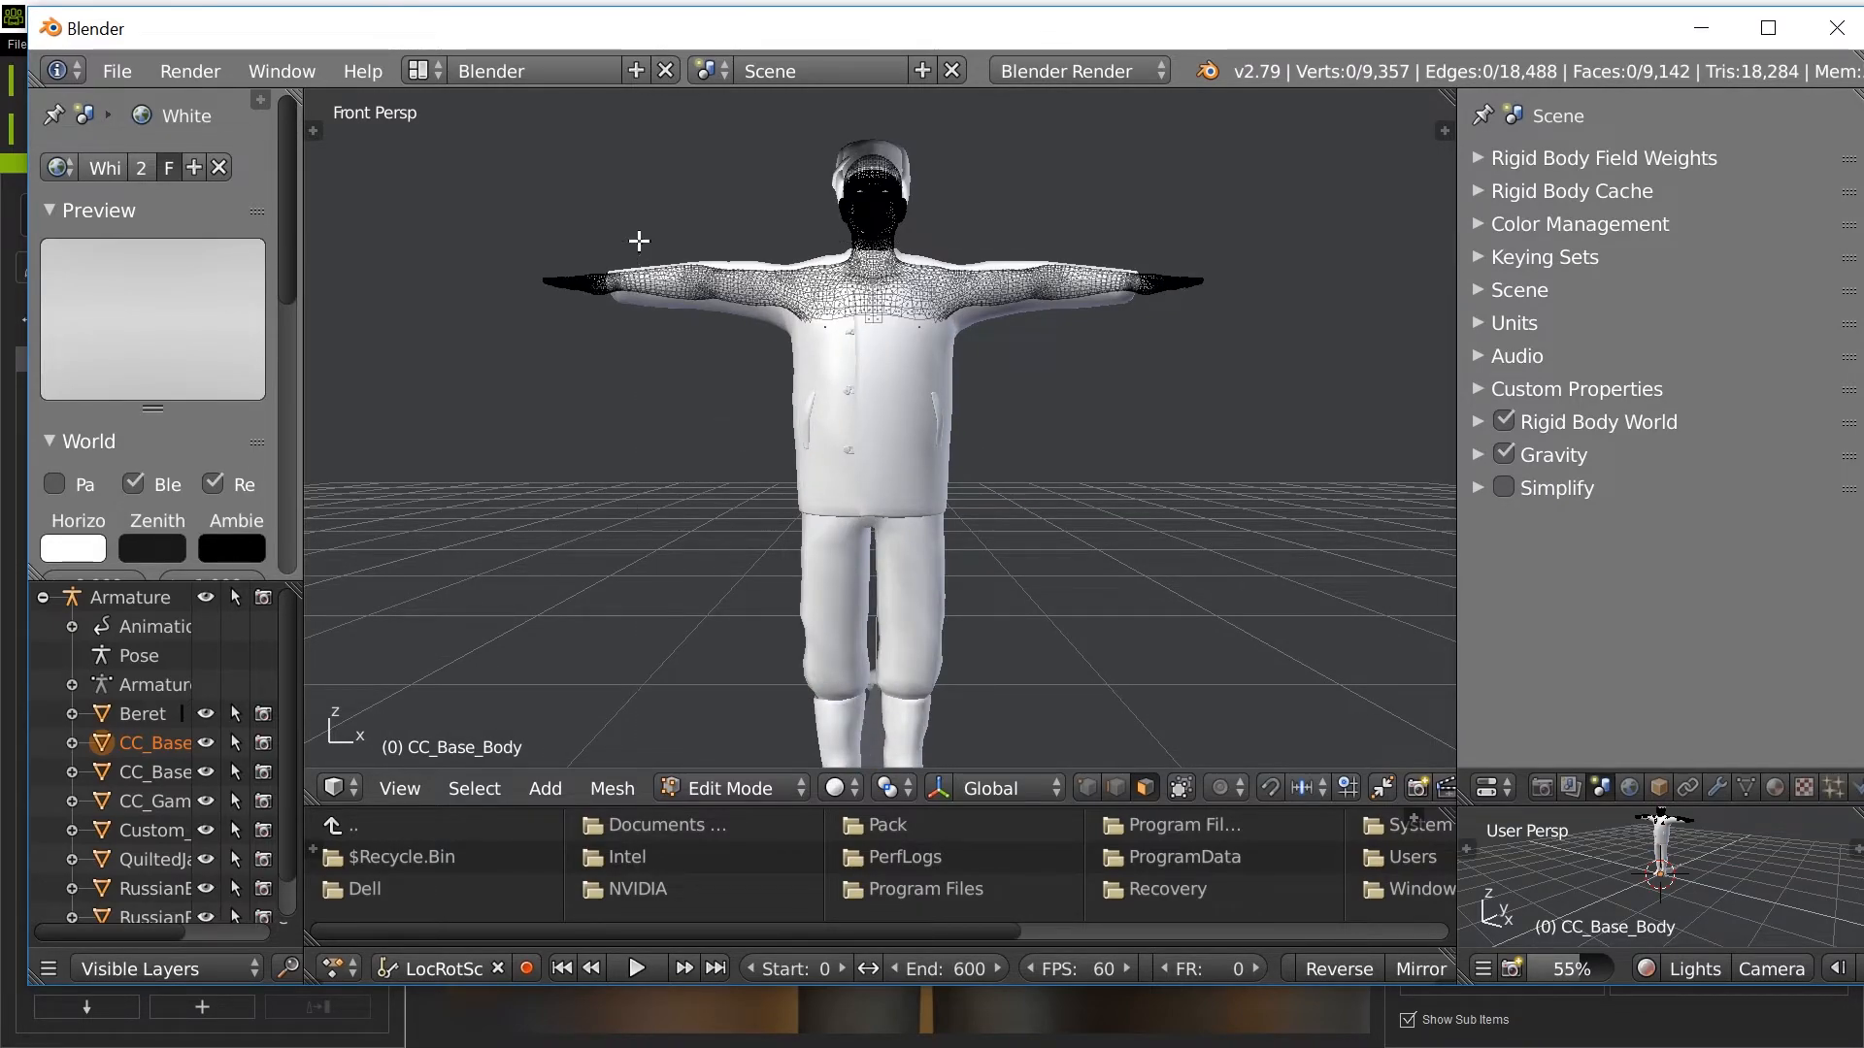
pyautogui.click(713, 273)
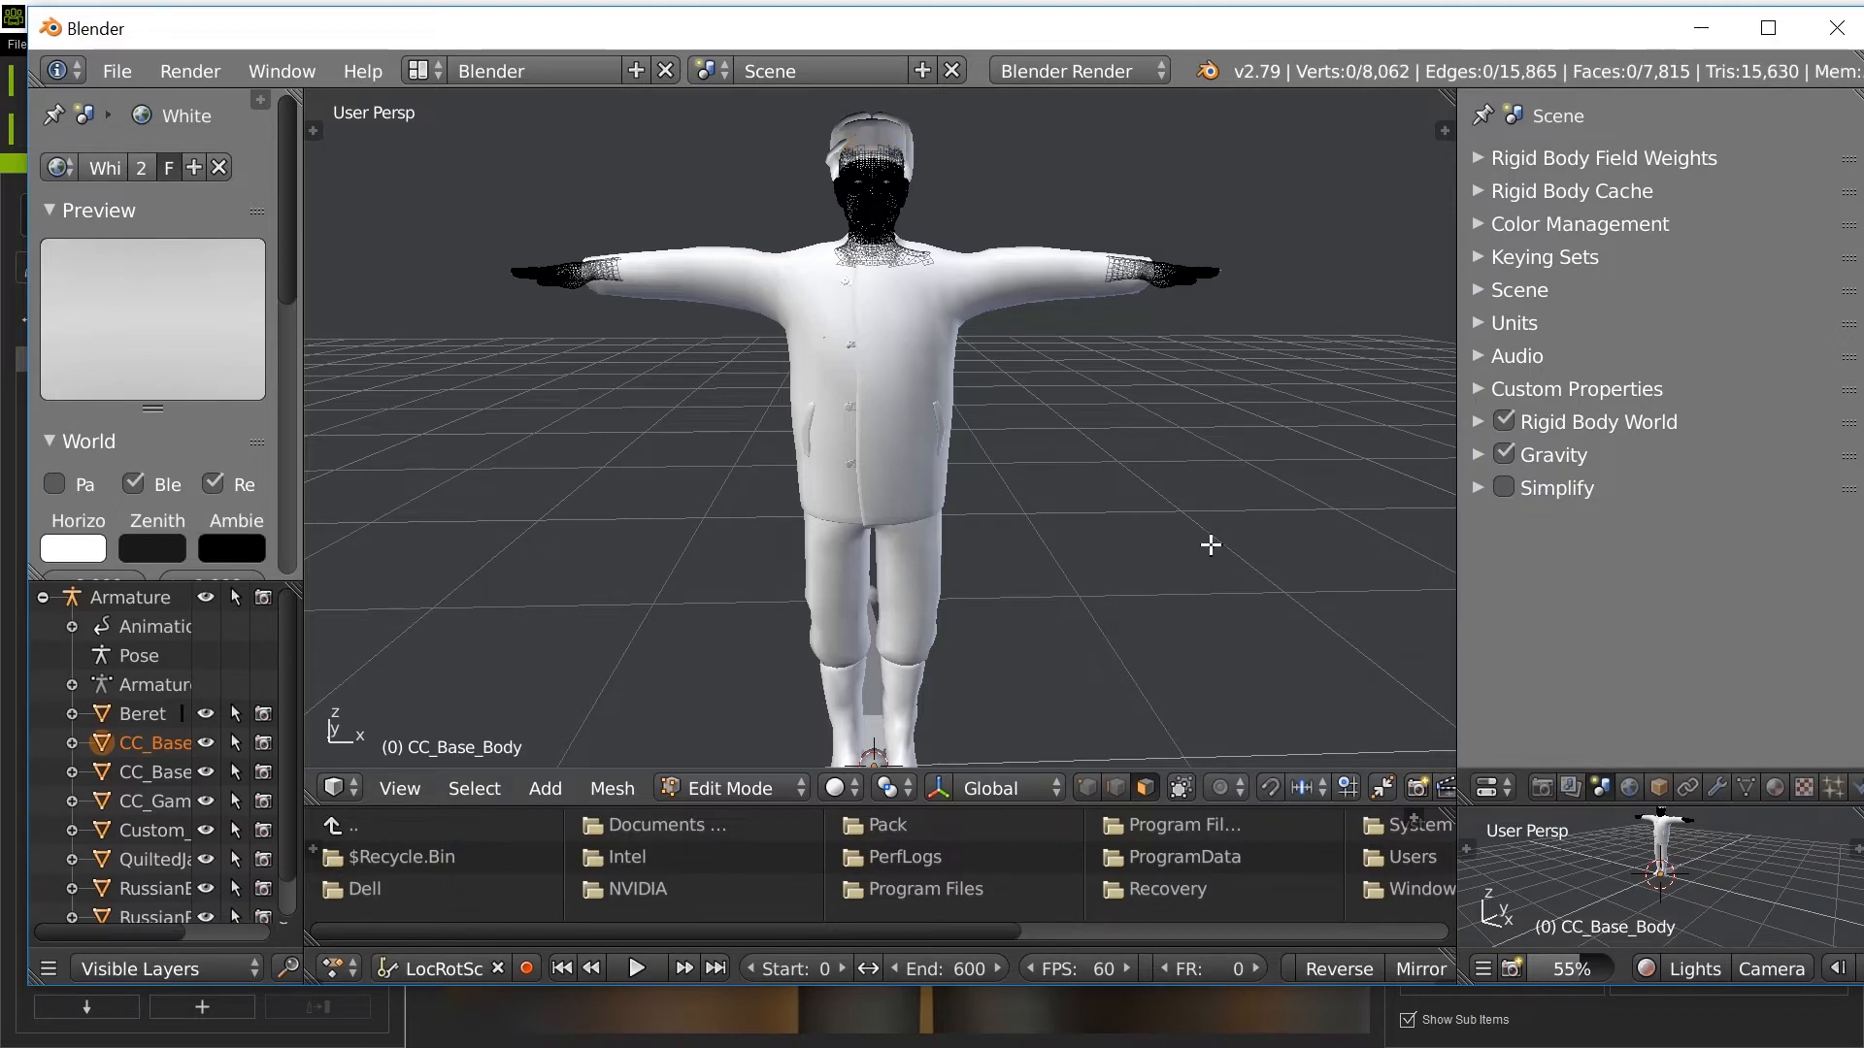
pyautogui.moveTo(1184, 806)
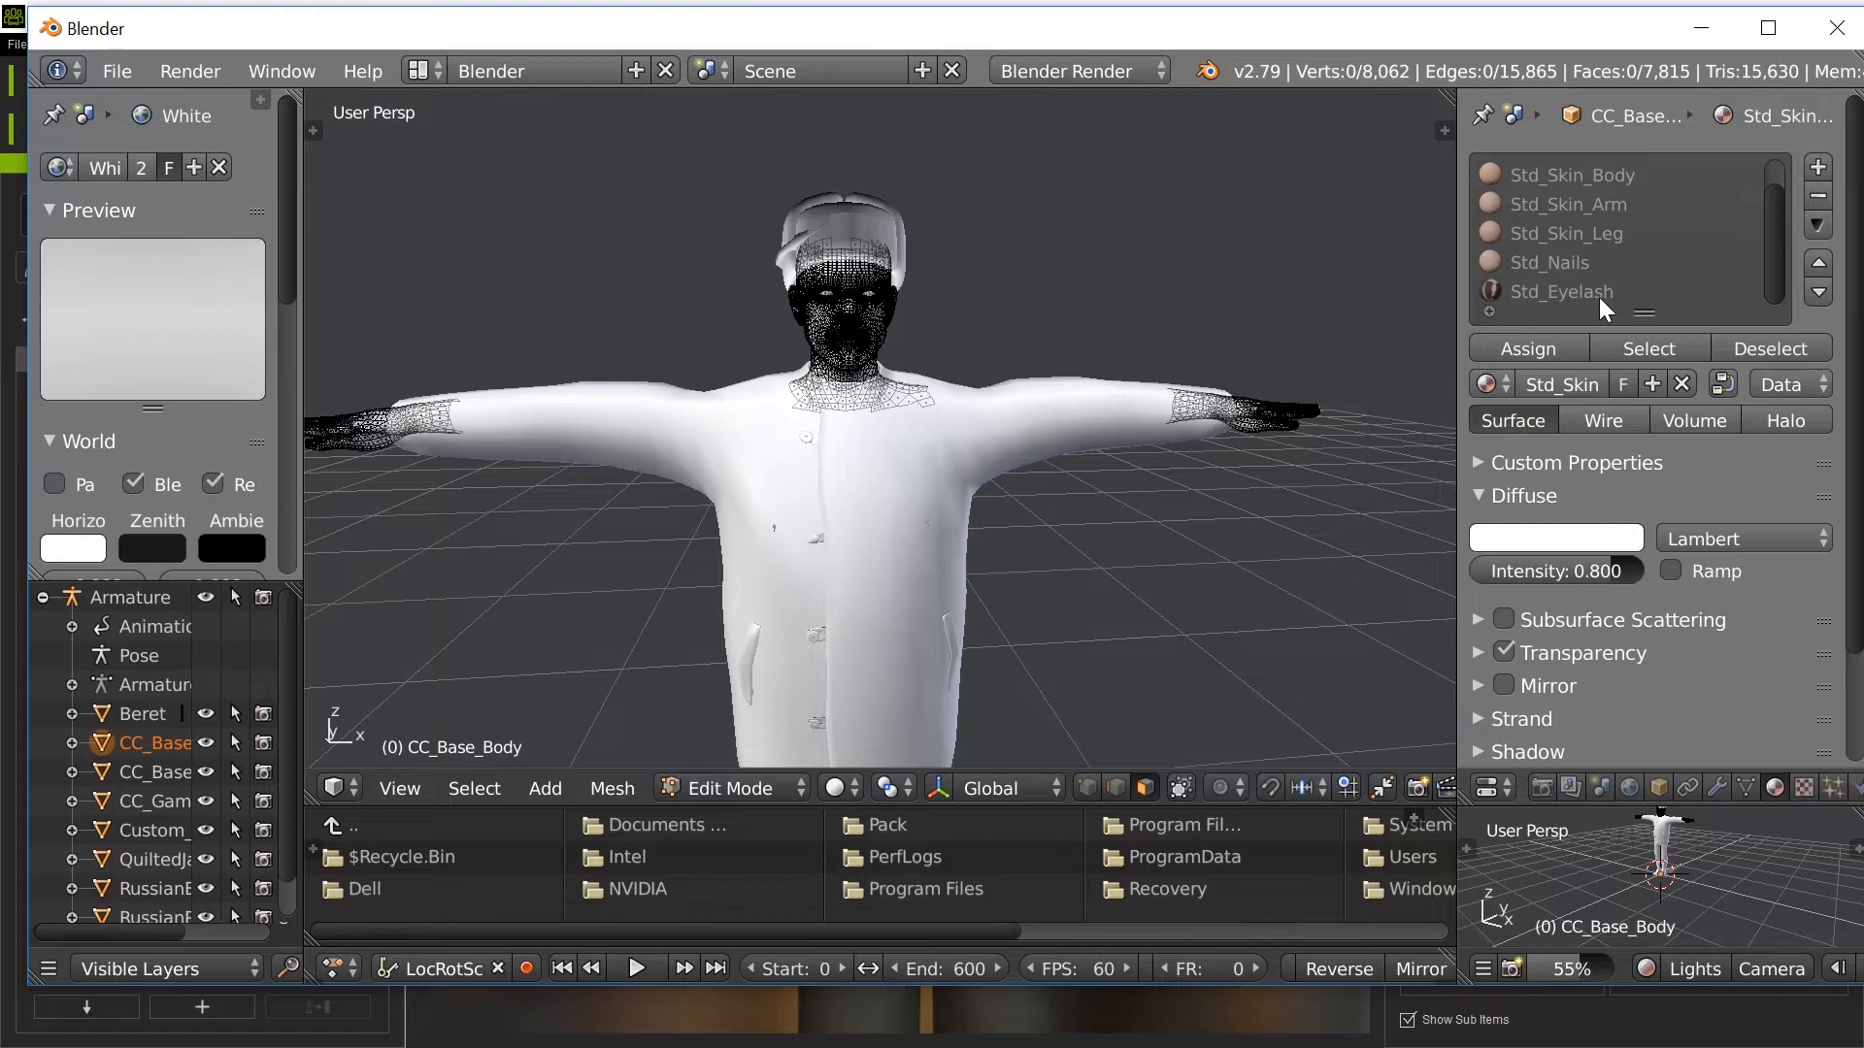
# Select the Std_Eyelash material's faces and delete them, leaving 7,162 vertices.
pyautogui.click(1558, 292)
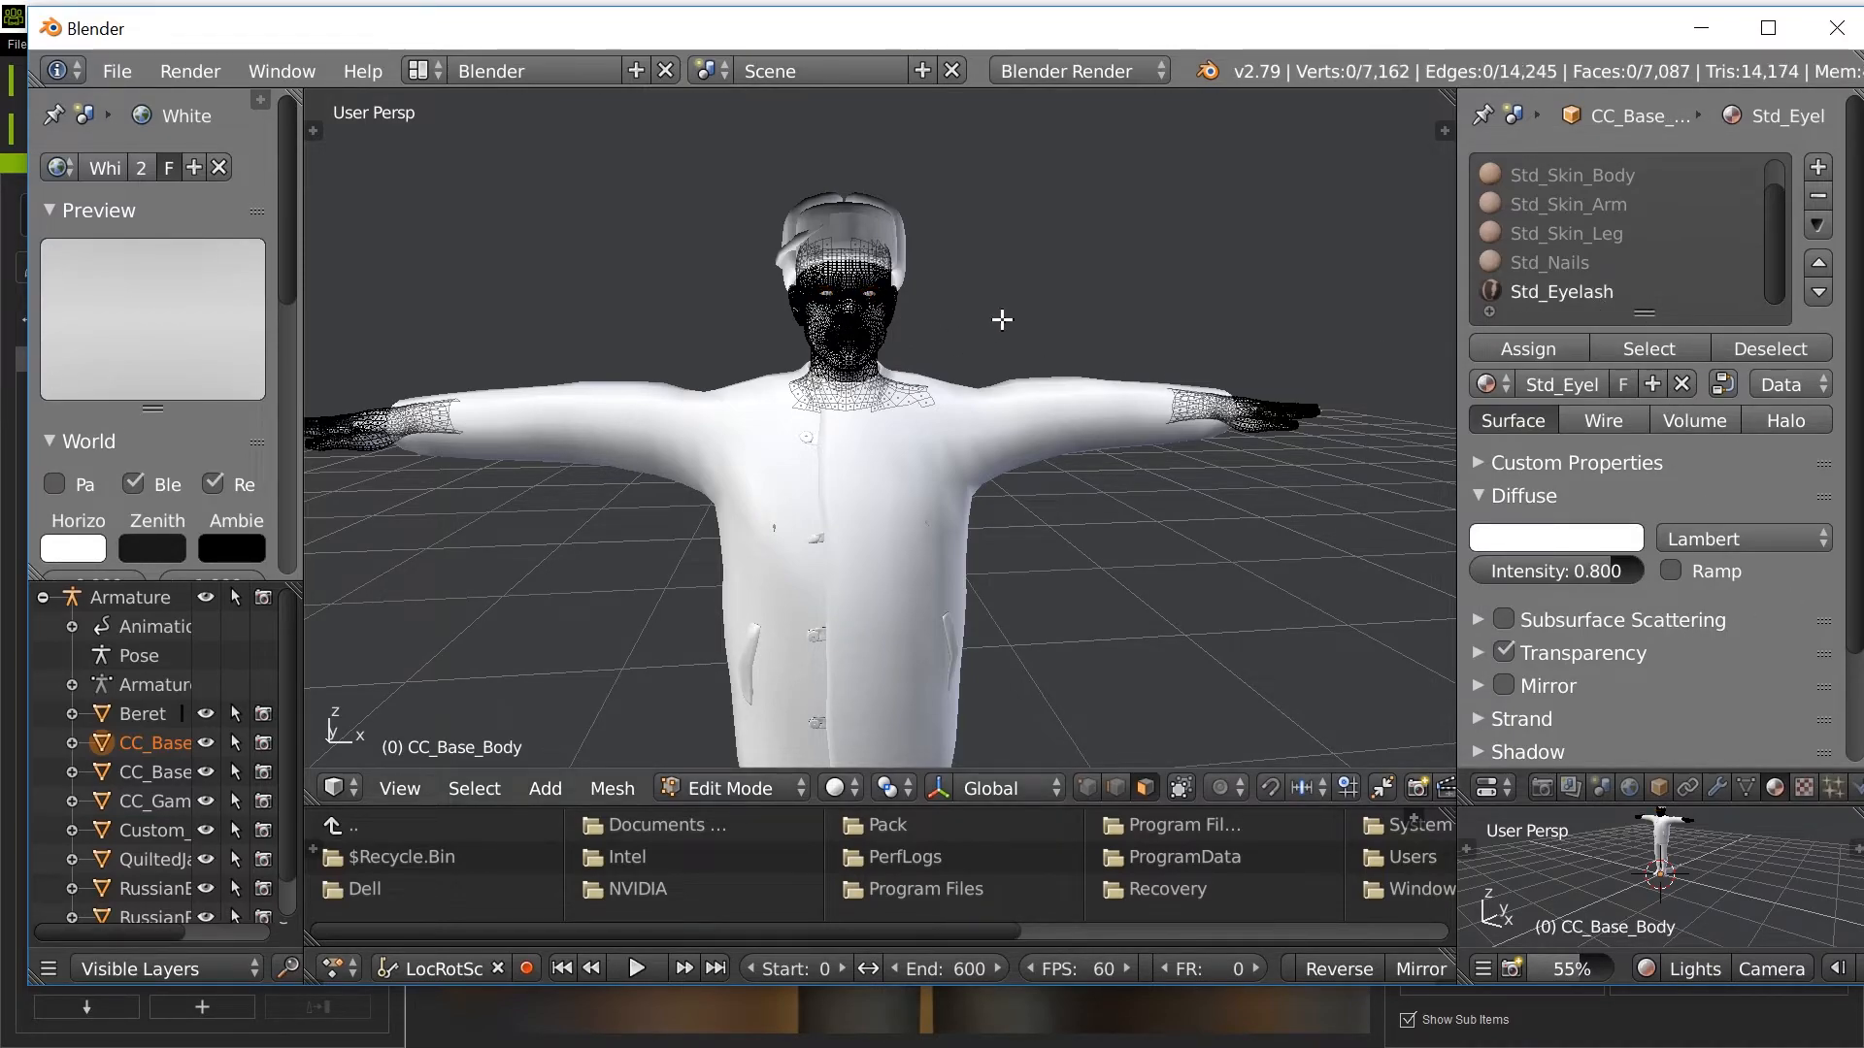
pyautogui.scroll(-3)
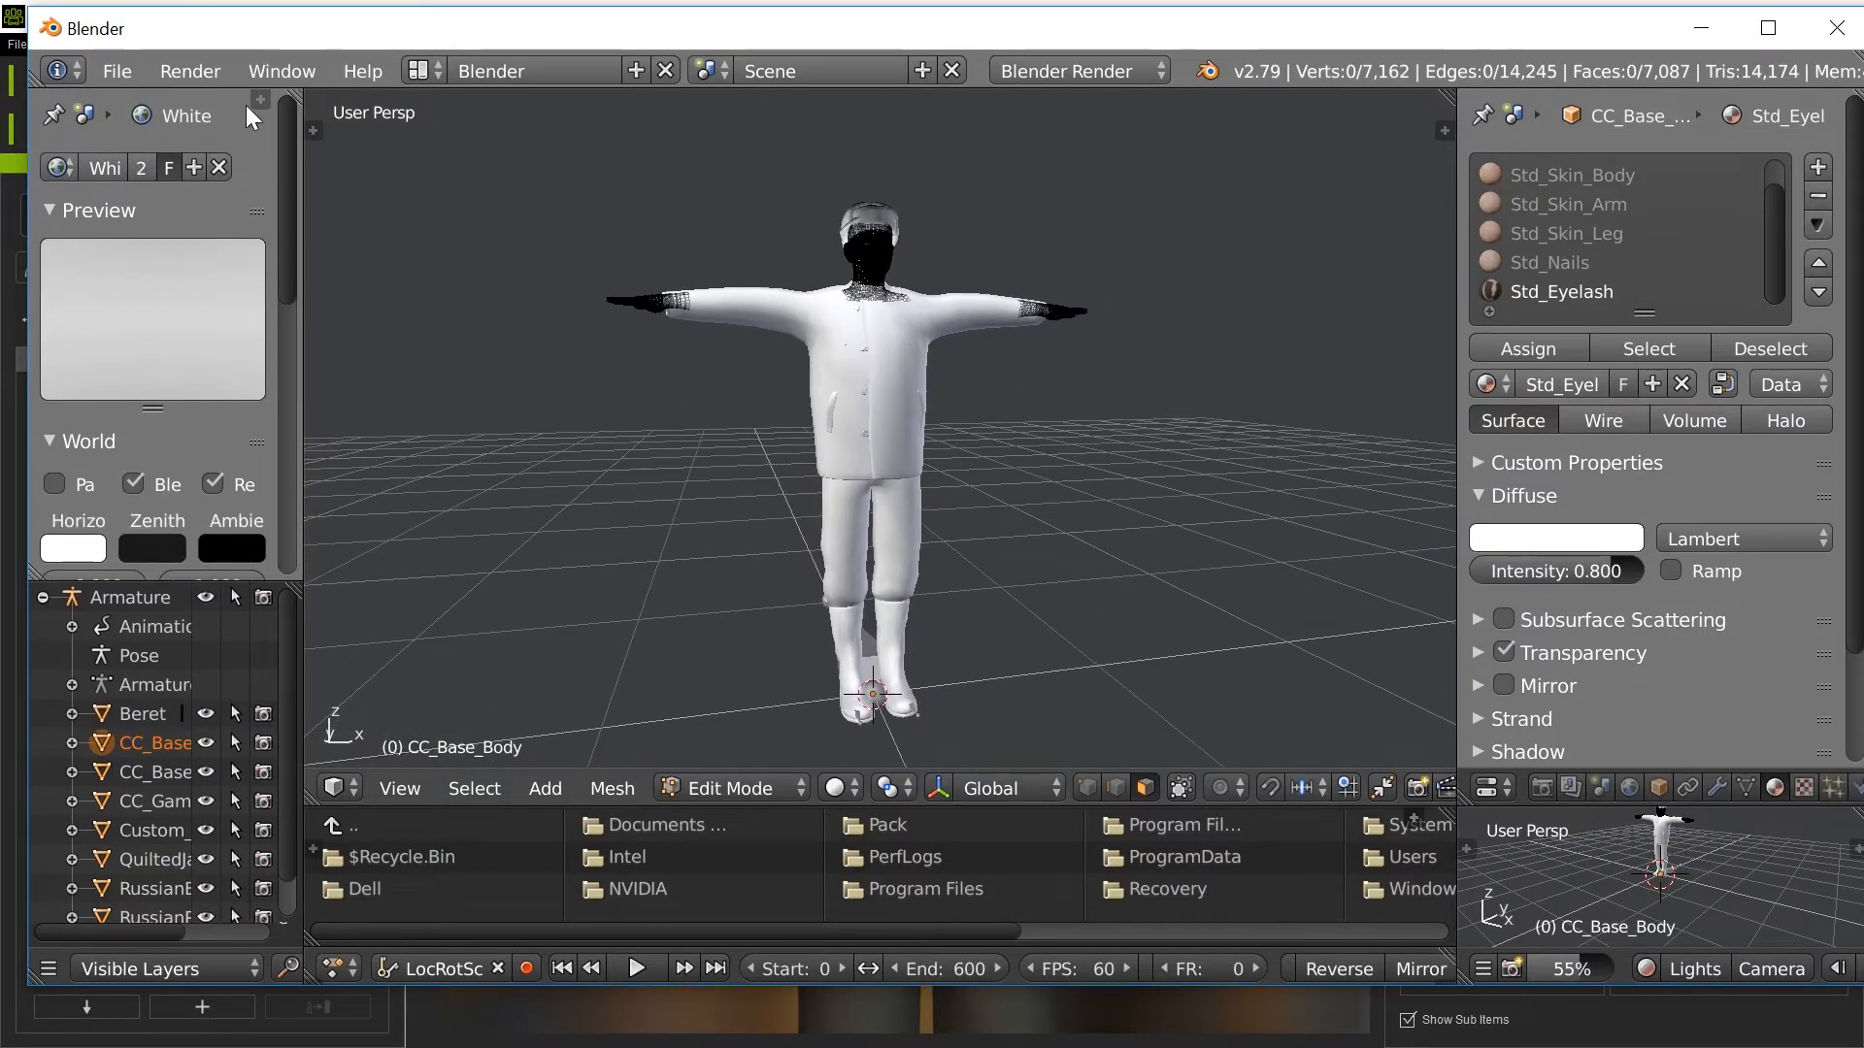
# Export the edited character as FBX into the Exports folder with adjusted armature settings.
pyautogui.click(116, 70)
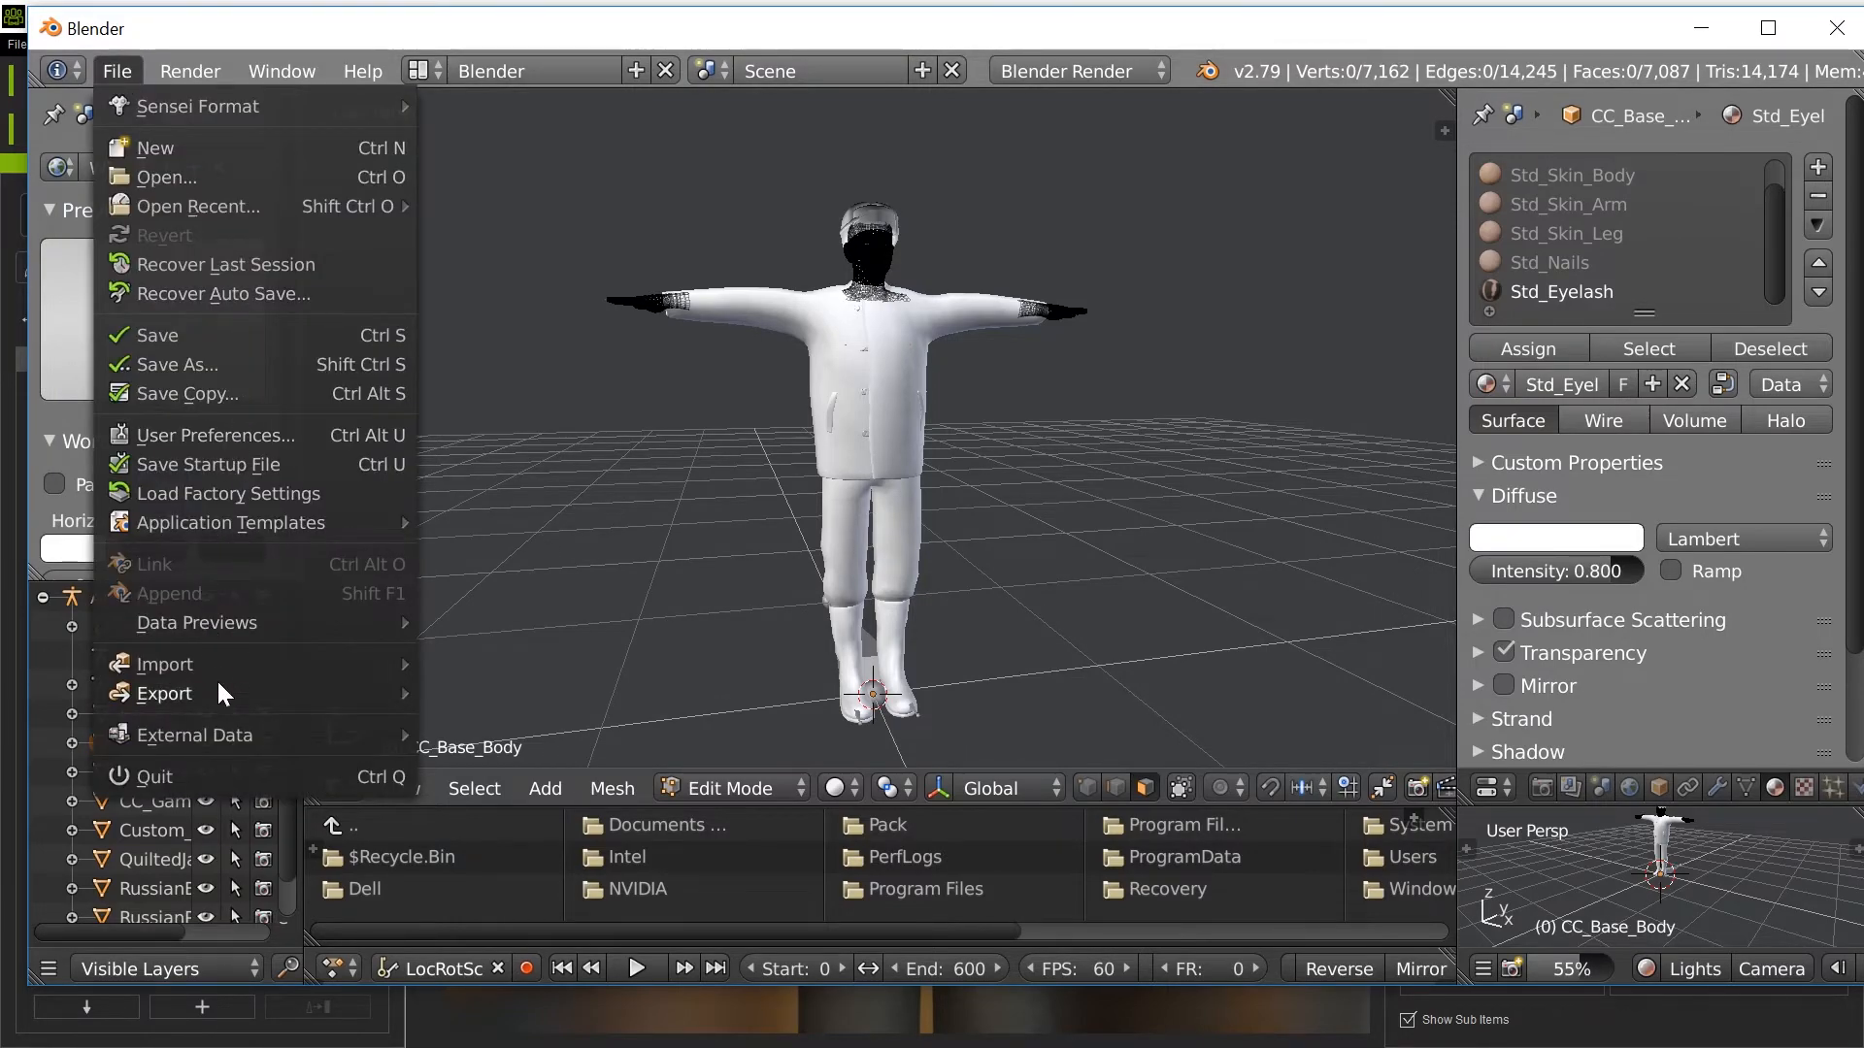
pyautogui.click(165, 693)
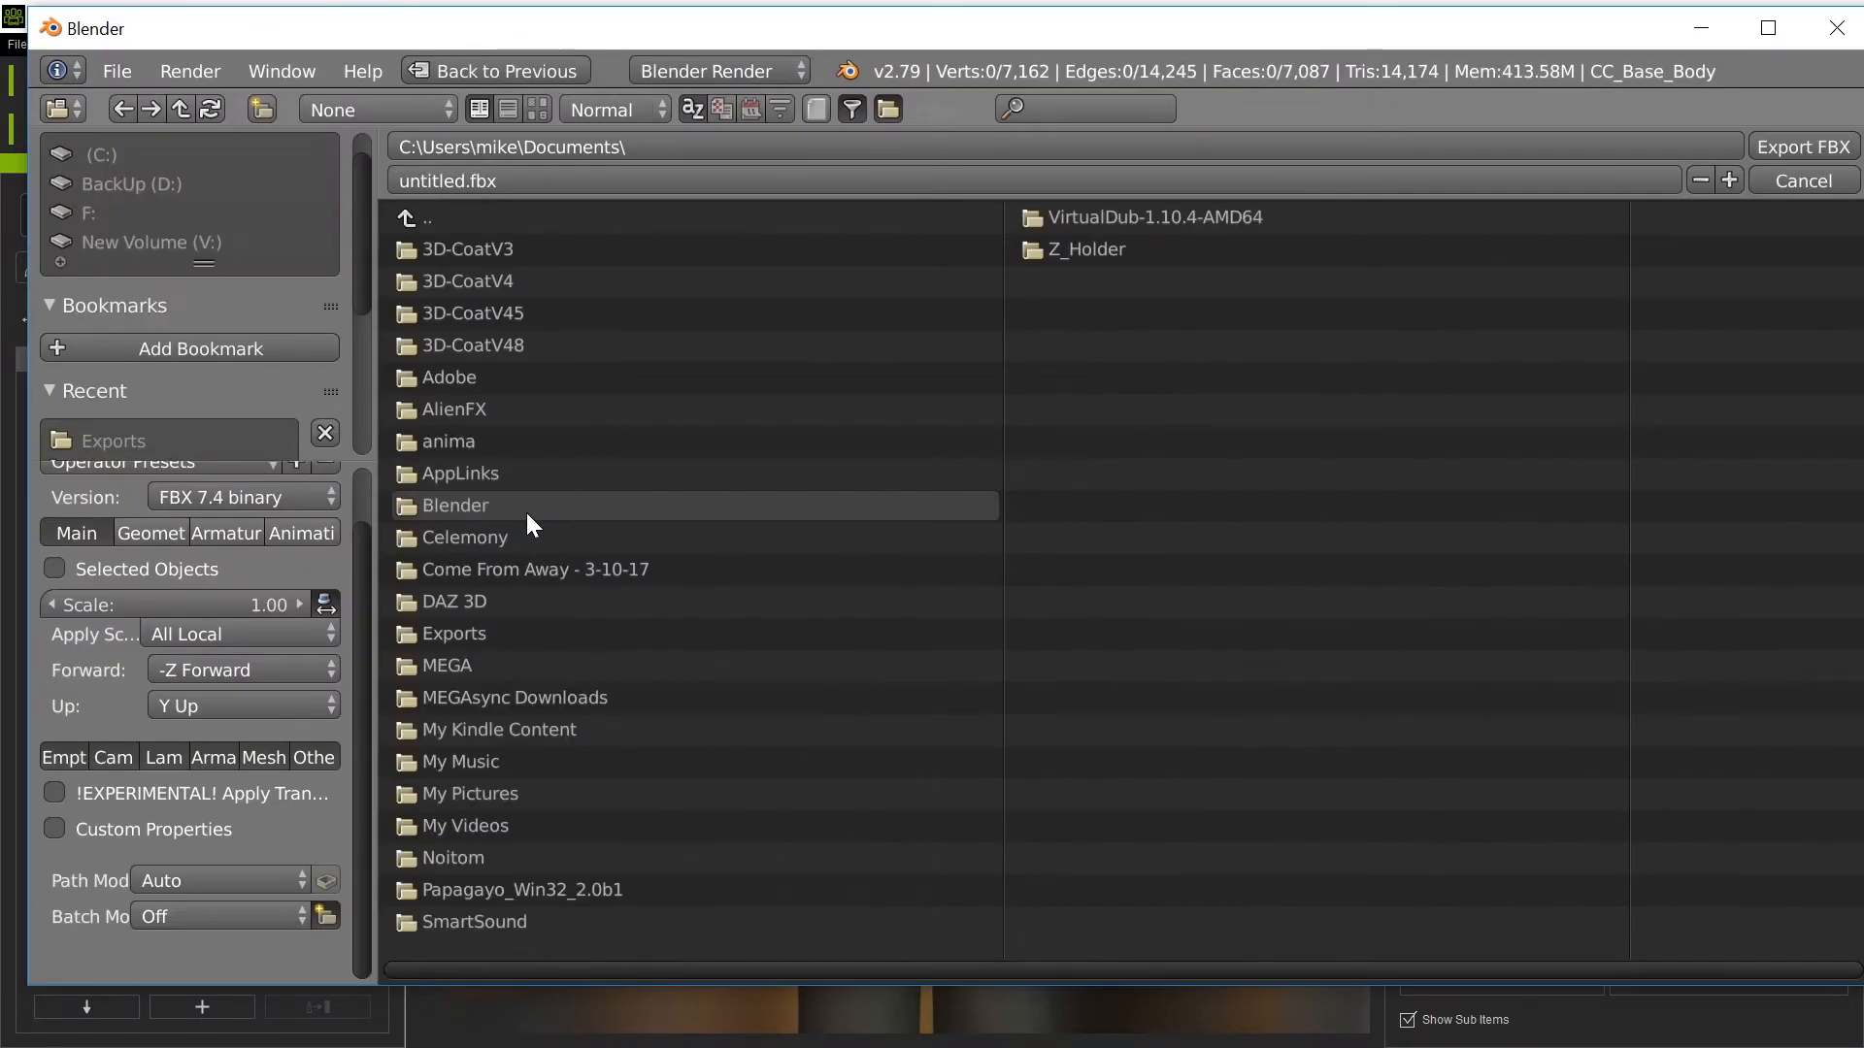
pyautogui.click(226, 532)
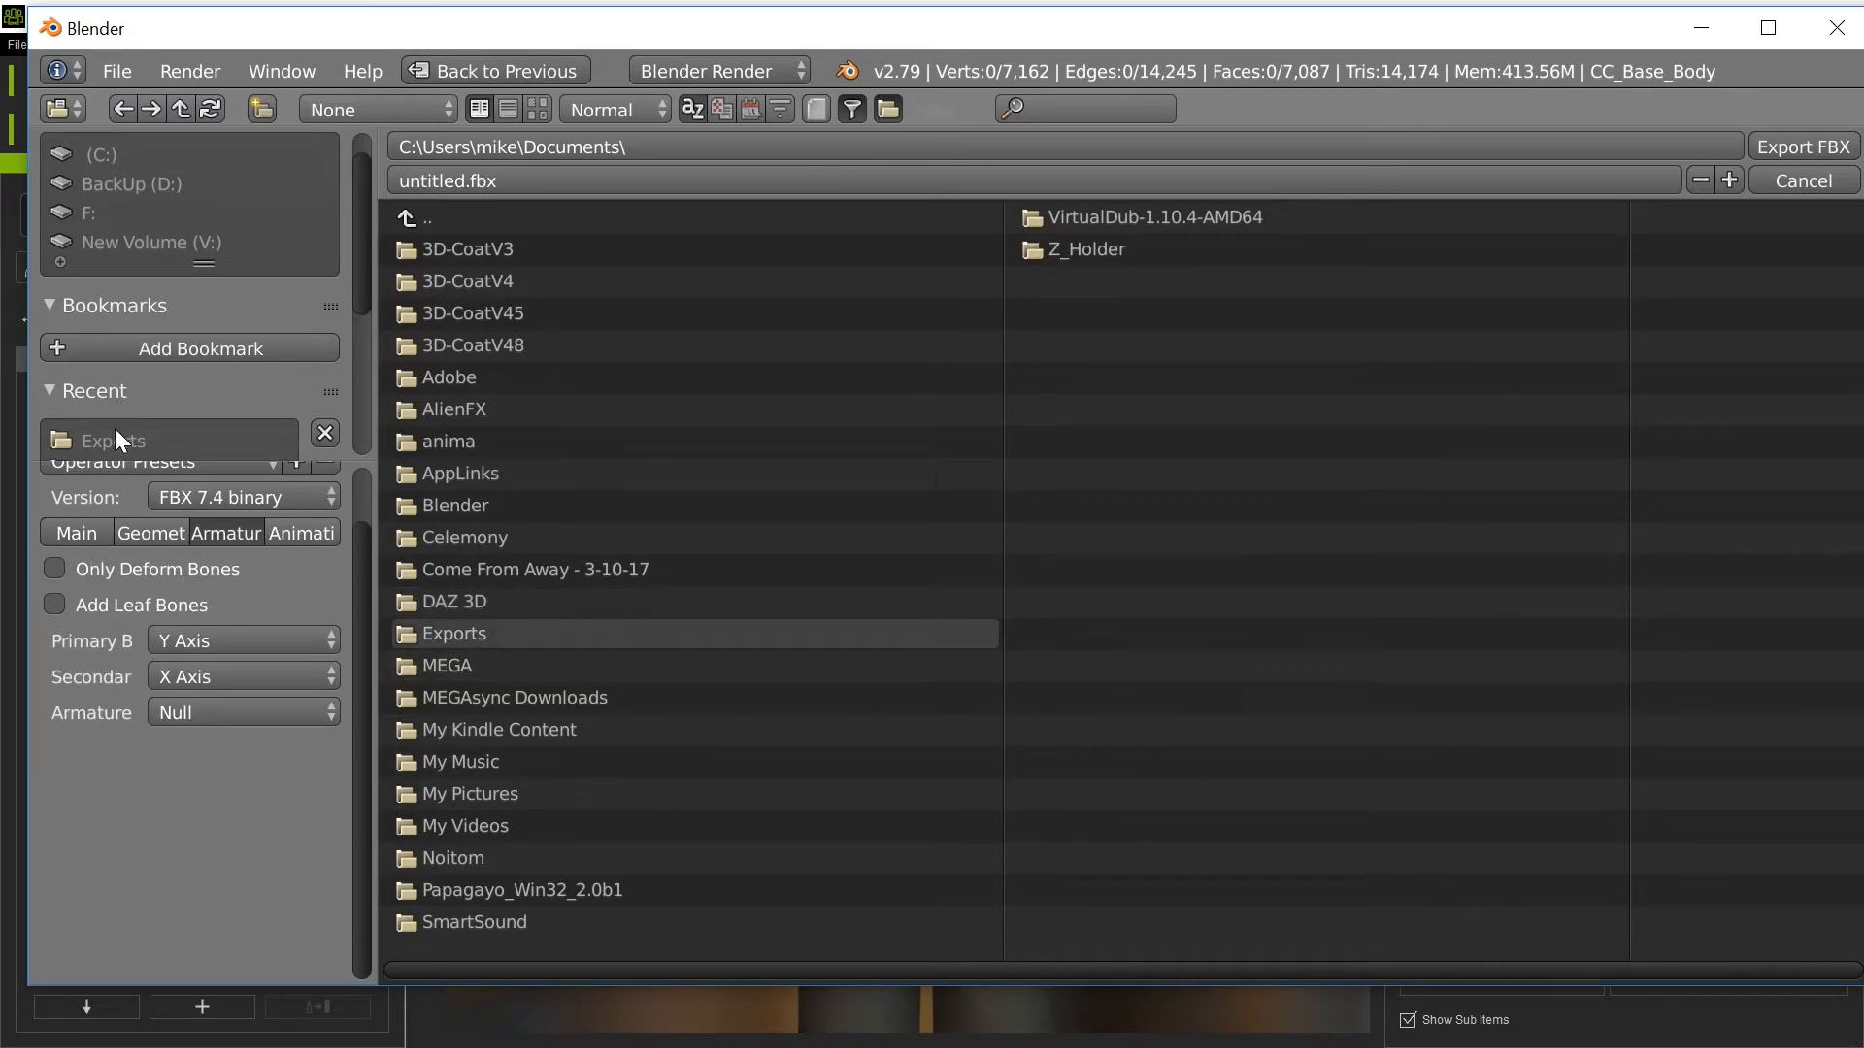
pyautogui.doubleClick(455, 633)
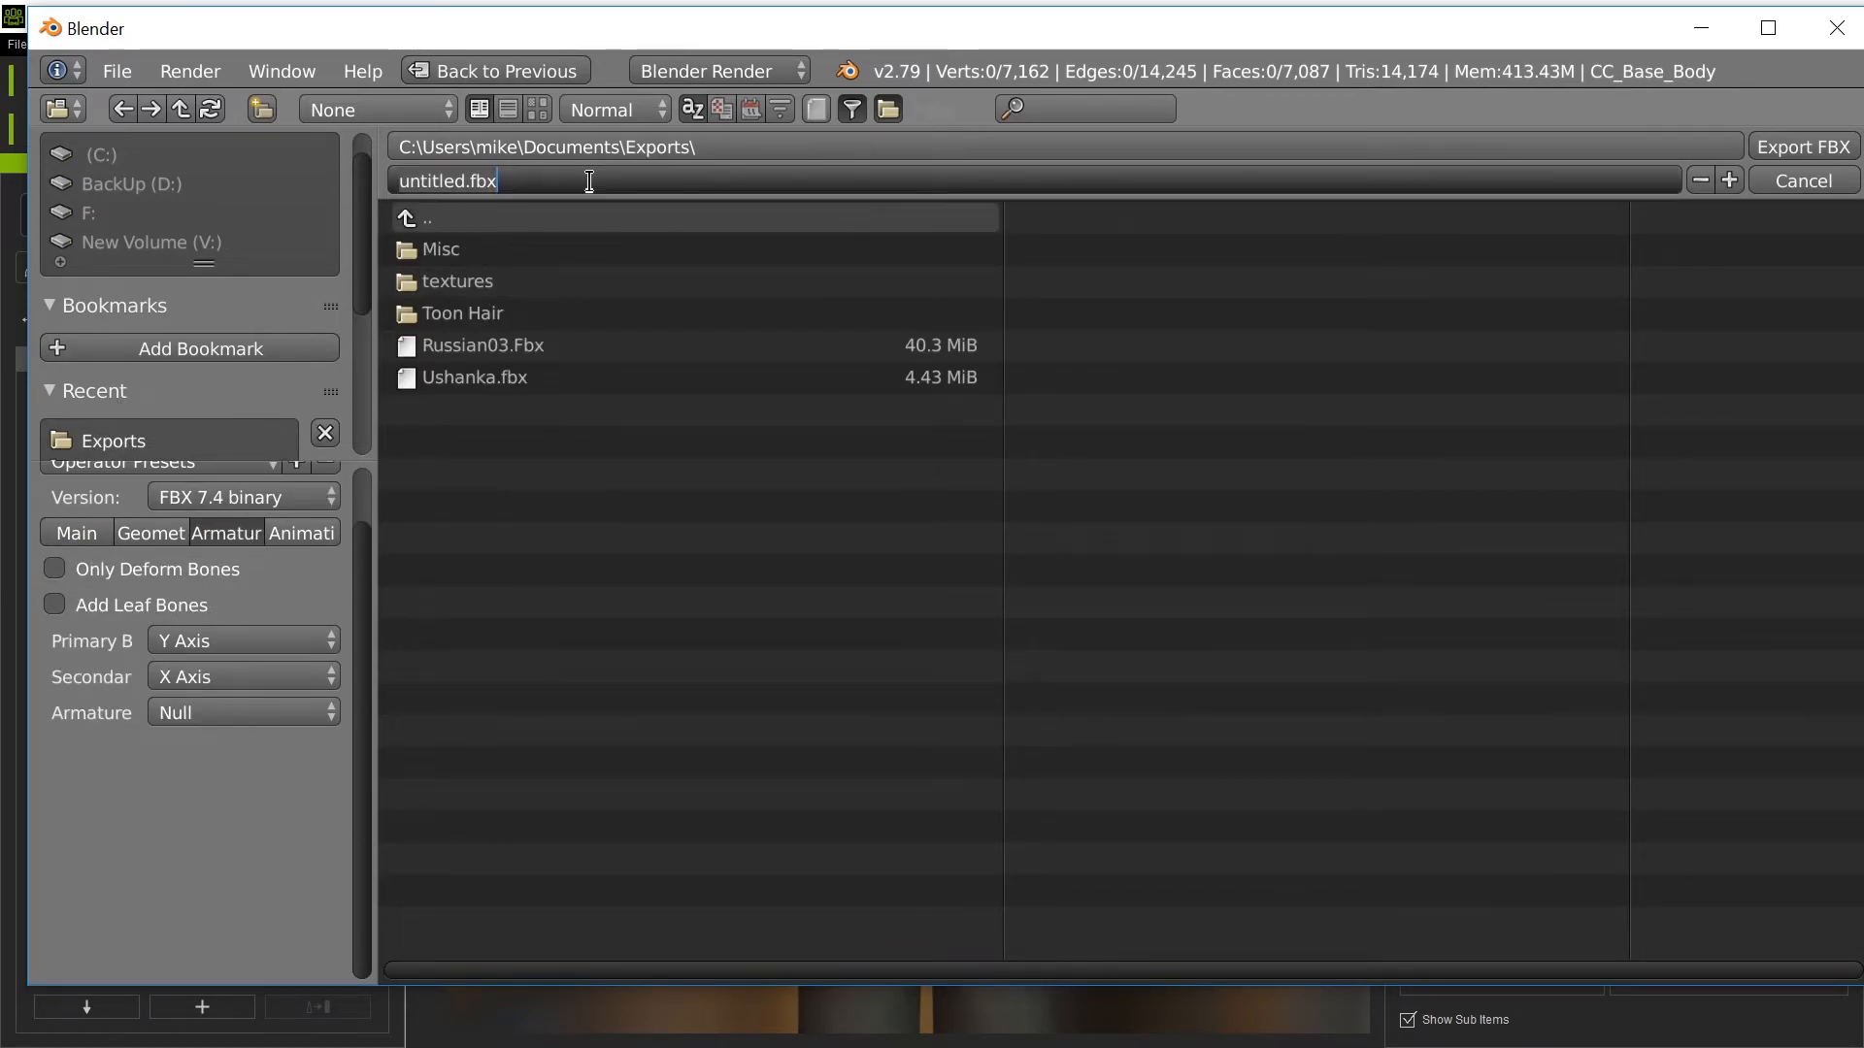
pyautogui.moveTo(526, 337)
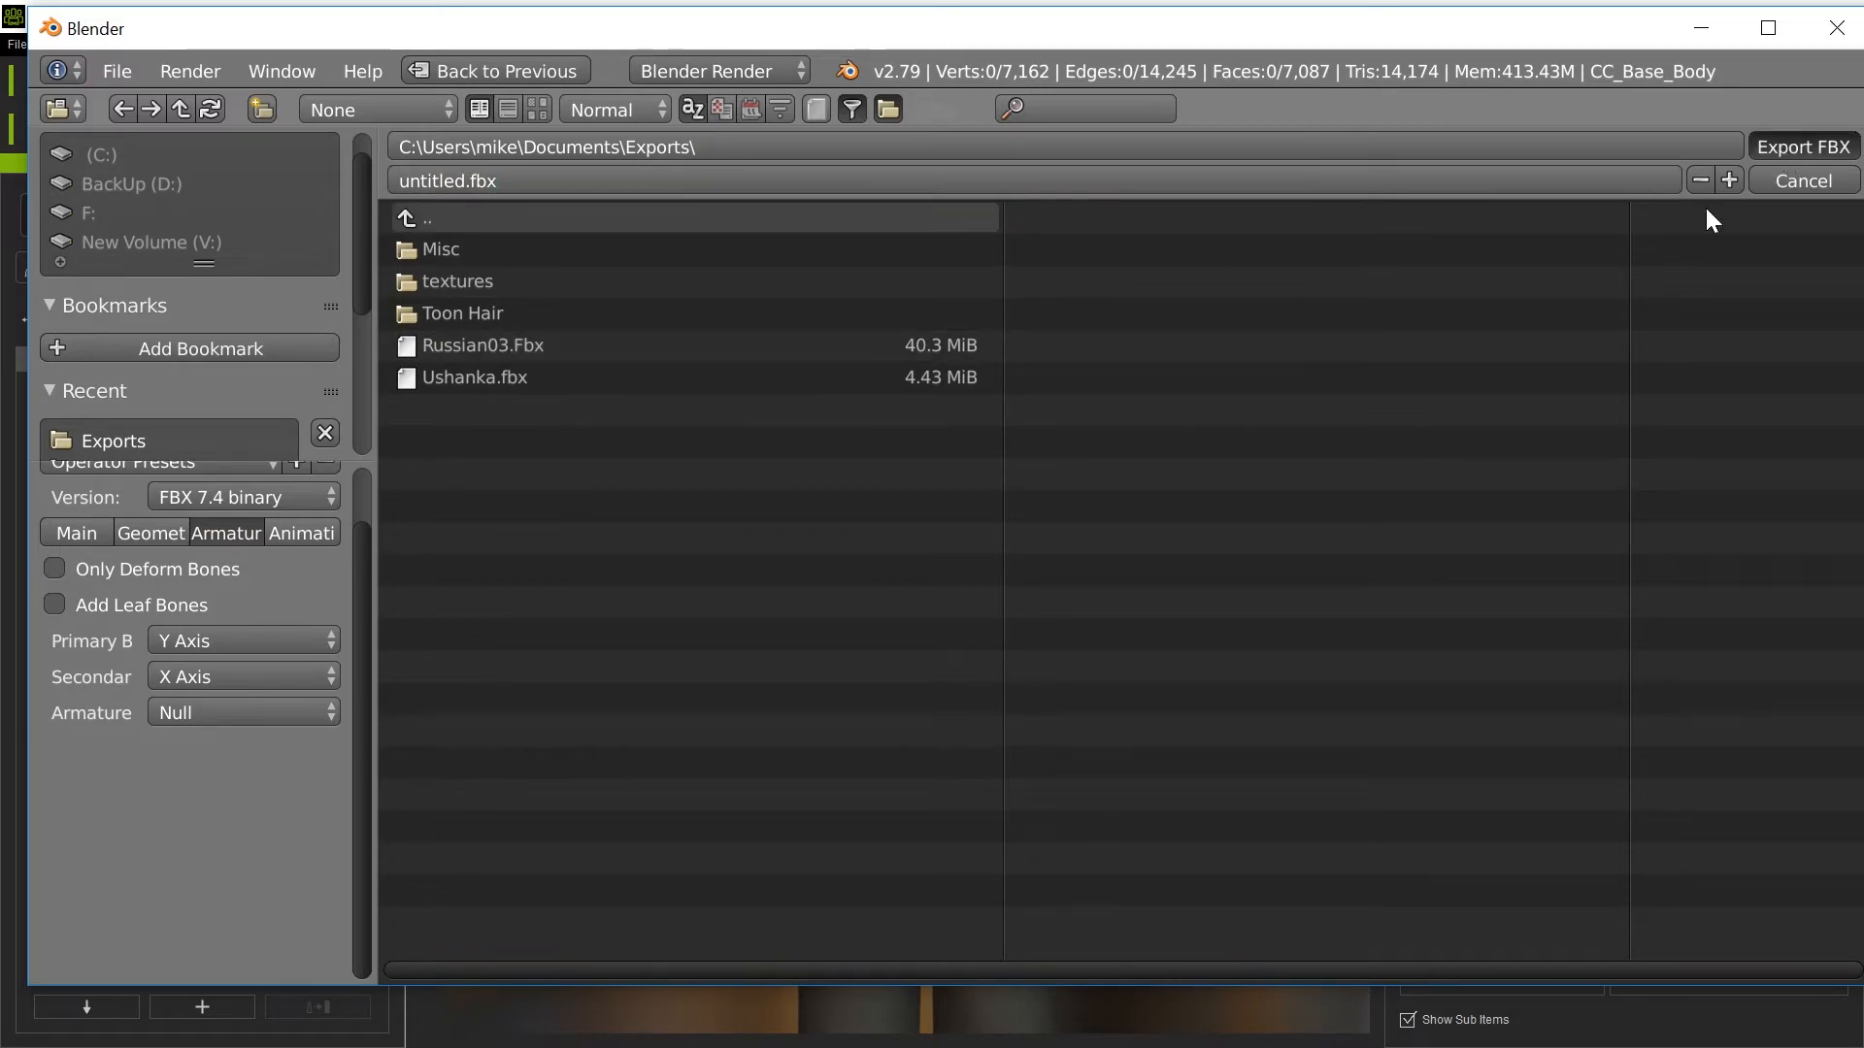
pyautogui.click(1800, 181)
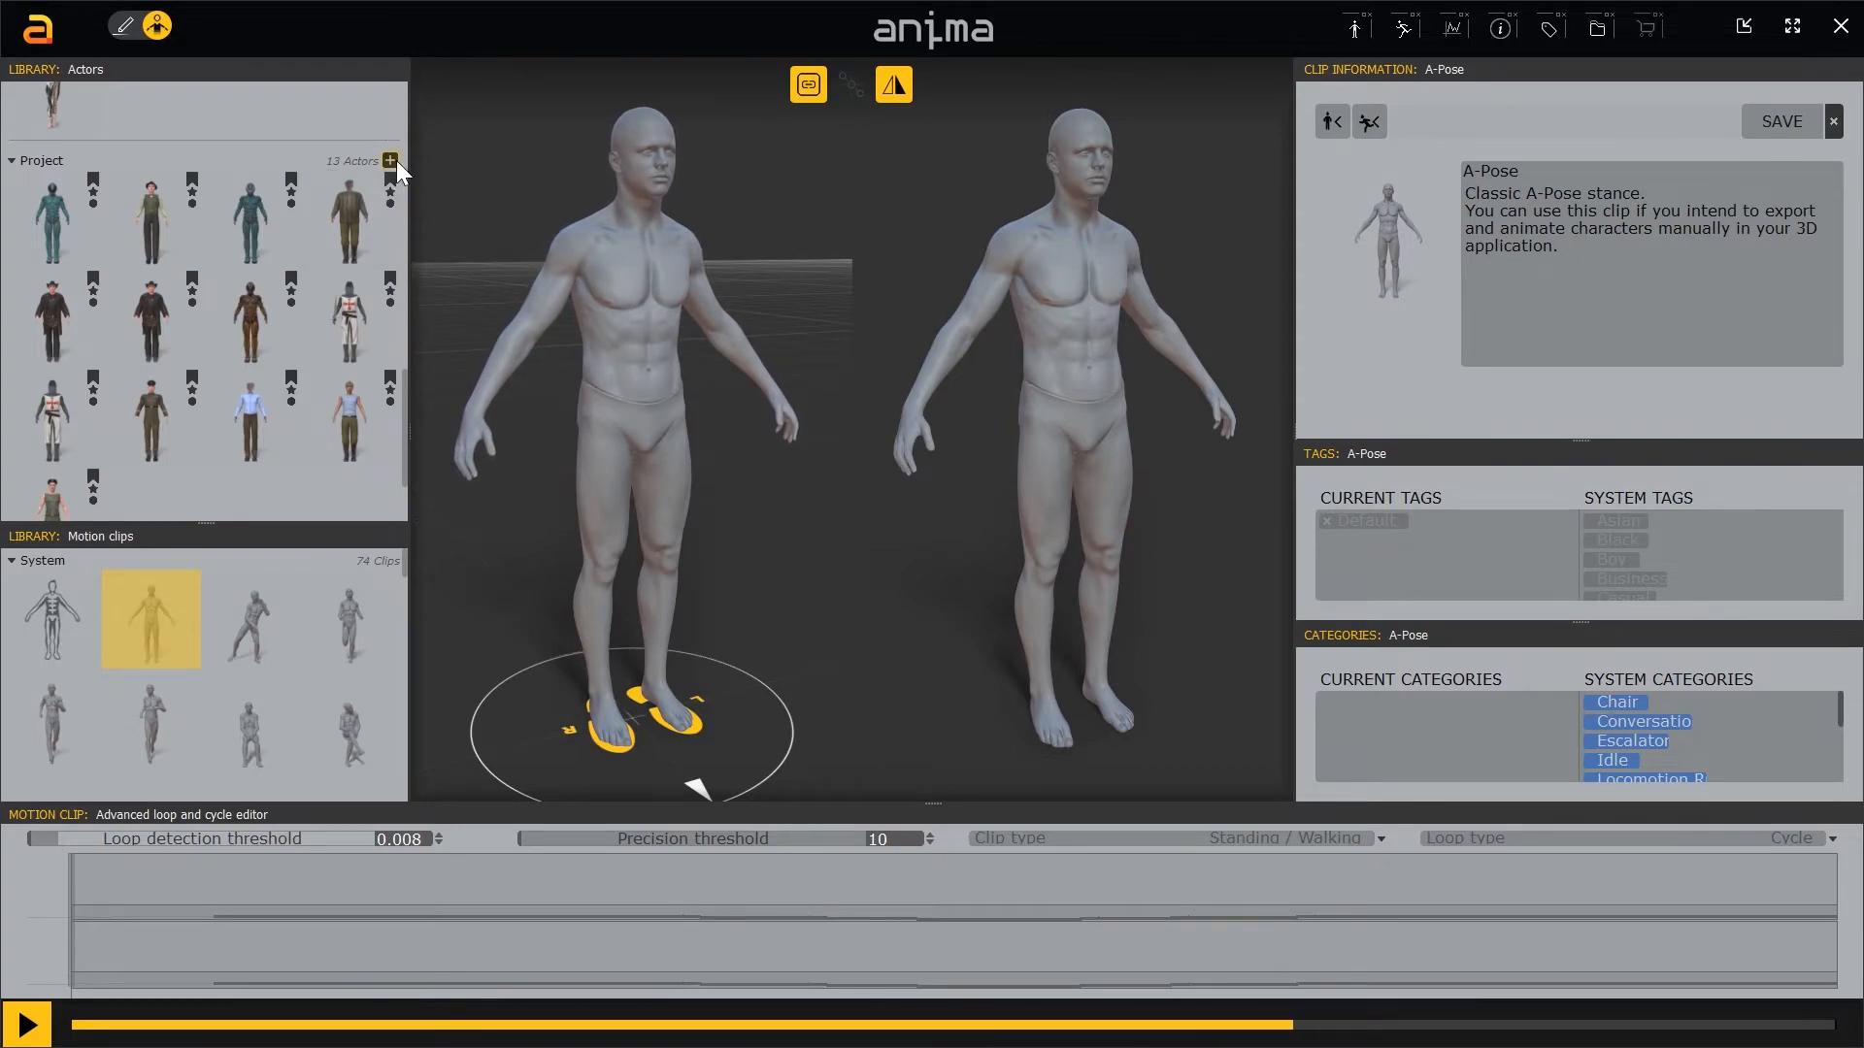
# Import Russian04.fbx as a new actor and accept the matching Anima3 skeleton preset.
pyautogui.click(391, 160)
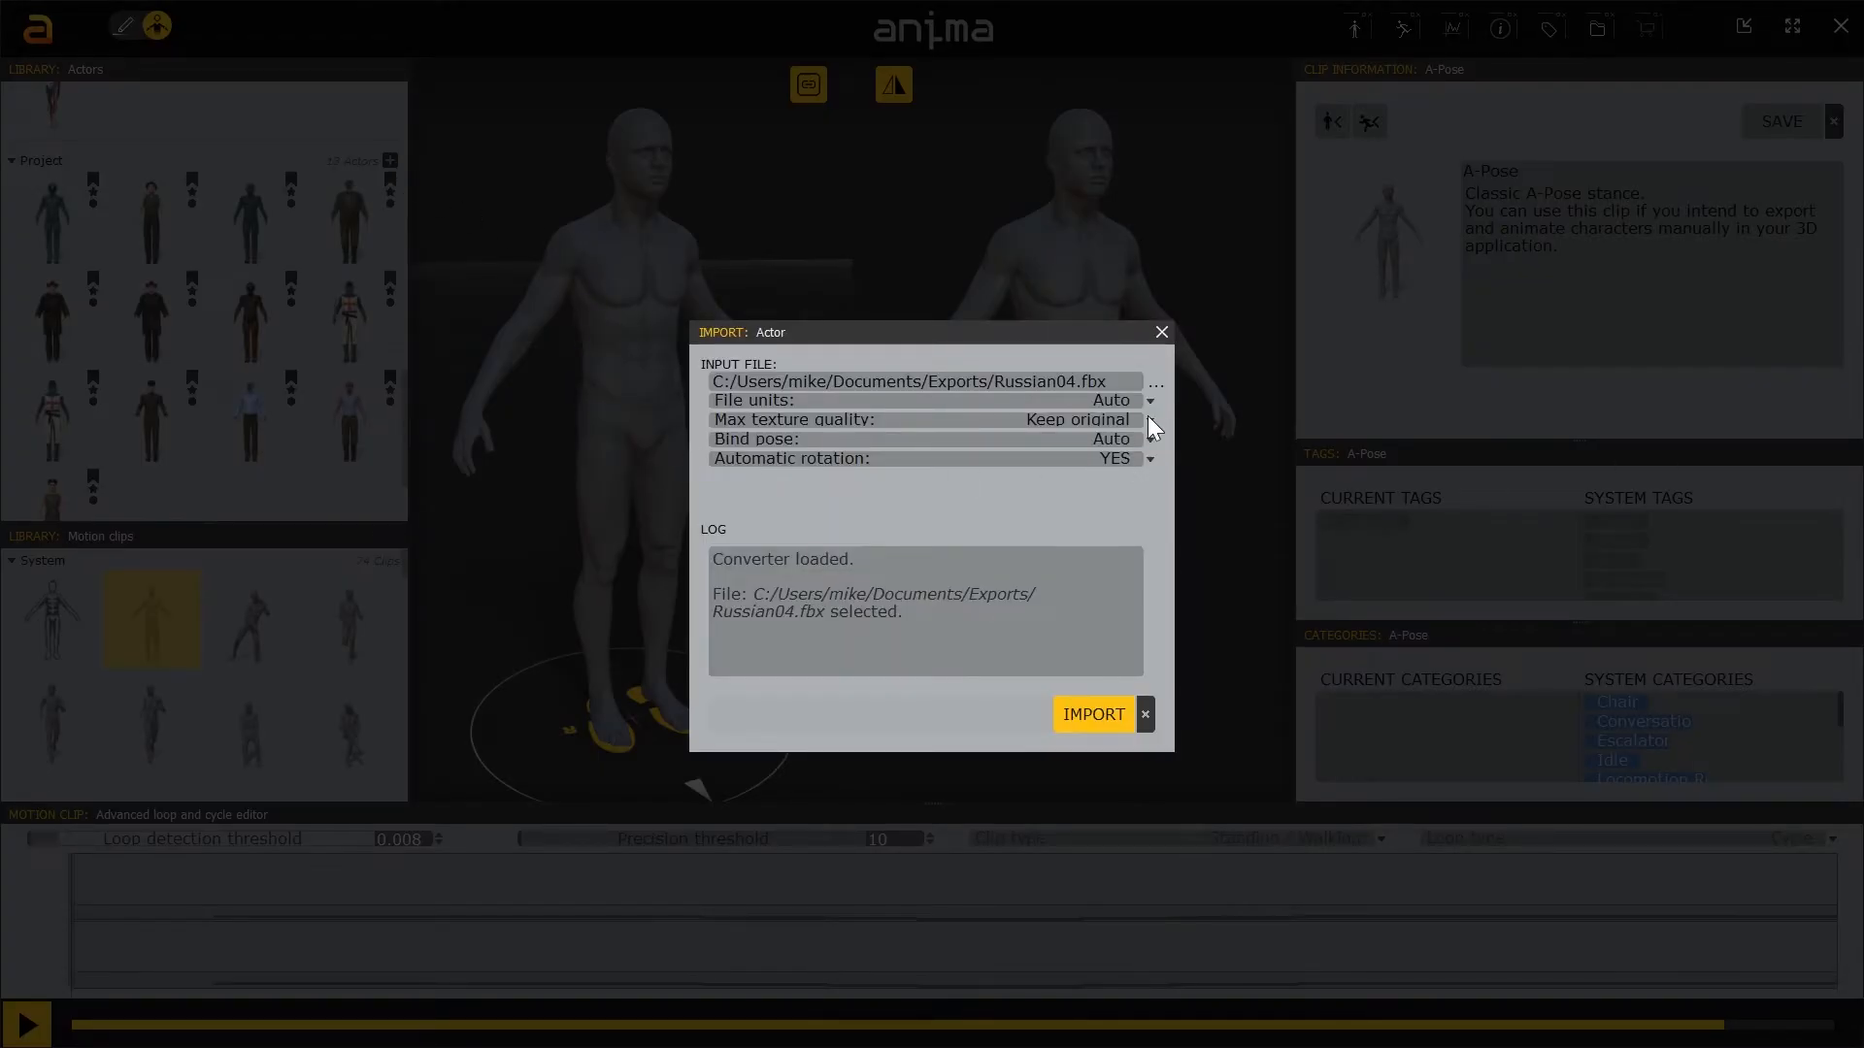
pyautogui.click(1154, 382)
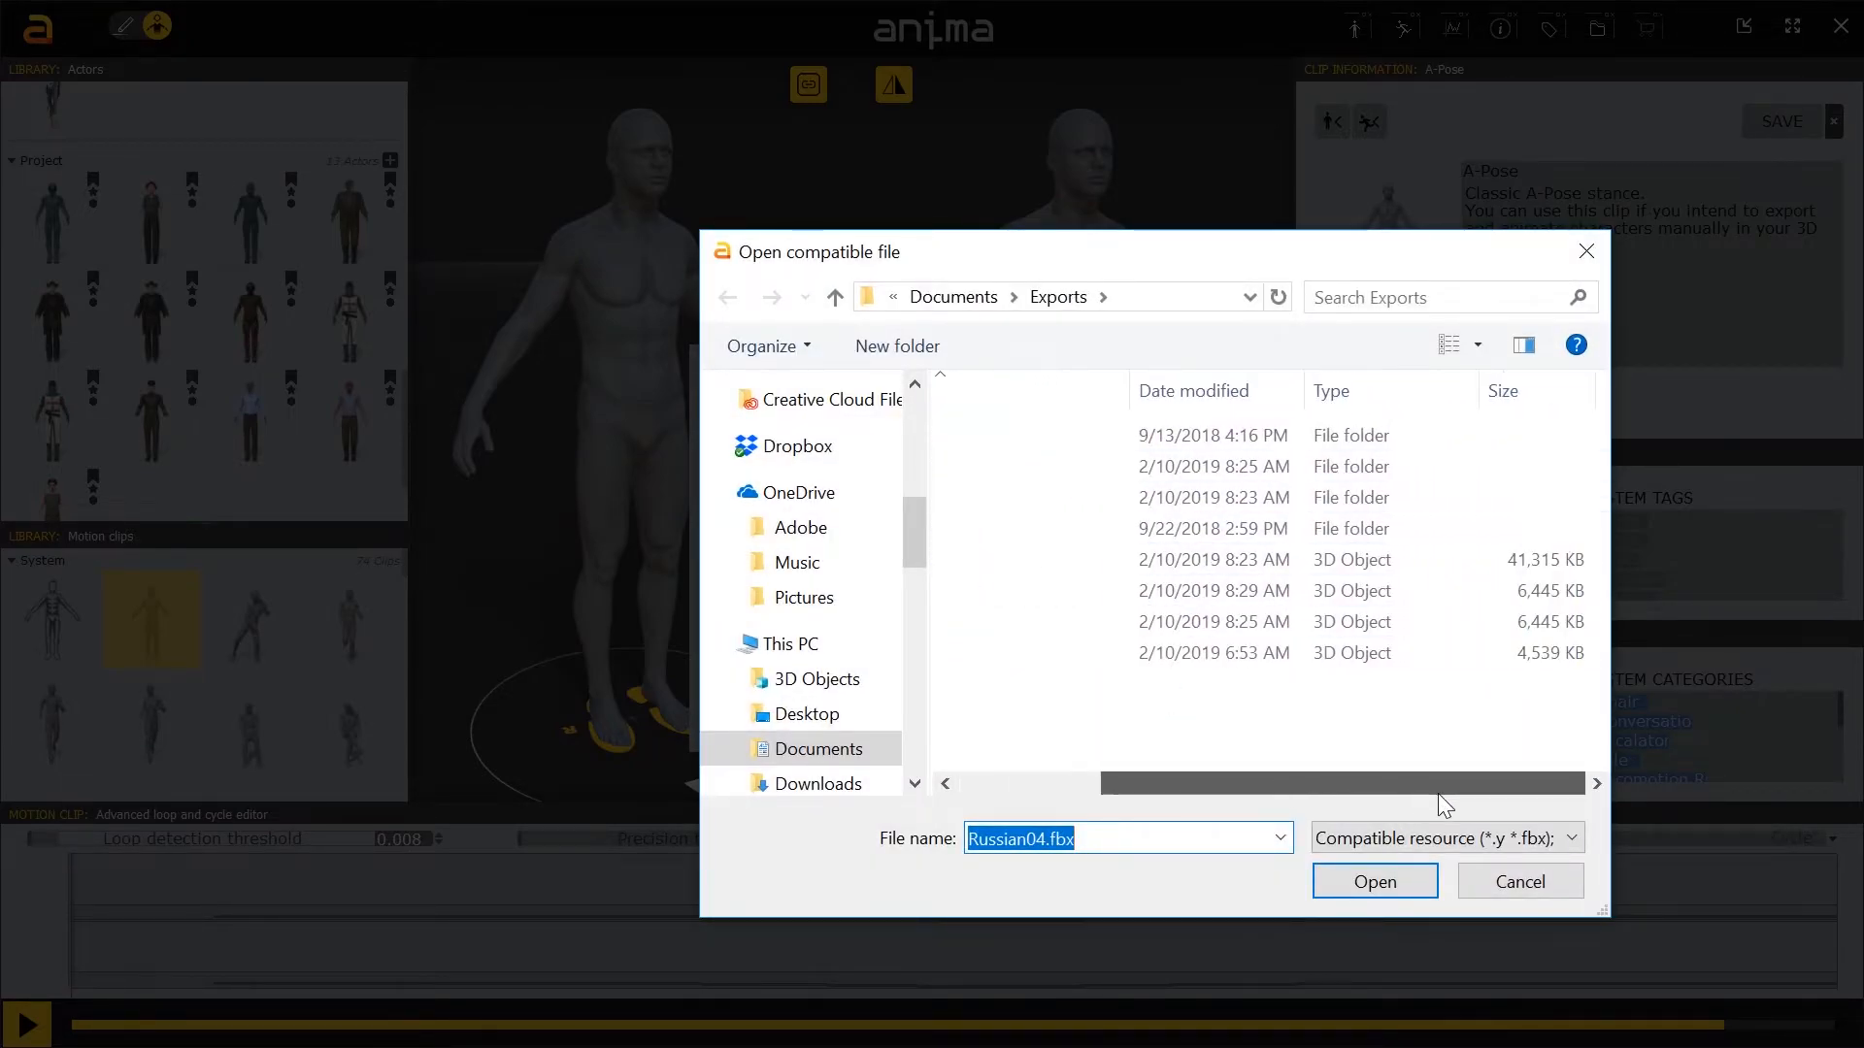
pyautogui.click(1213, 559)
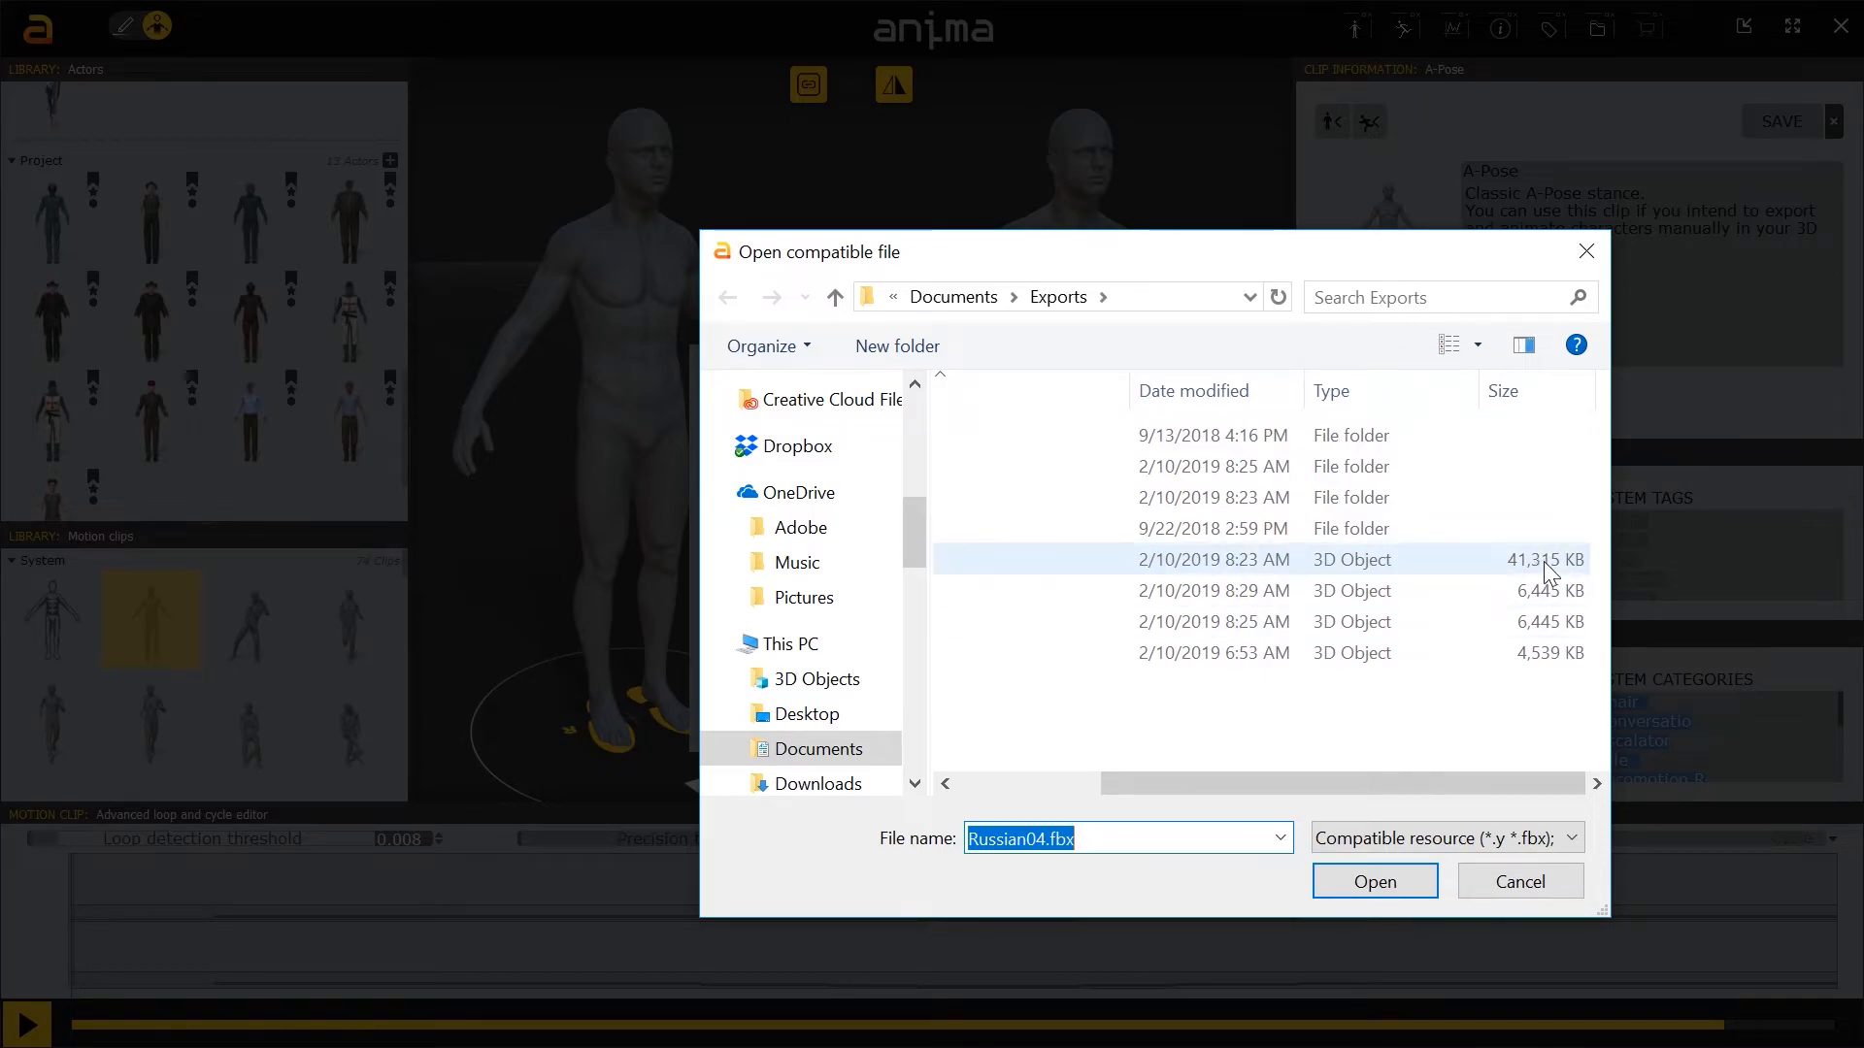
pyautogui.click(1212, 591)
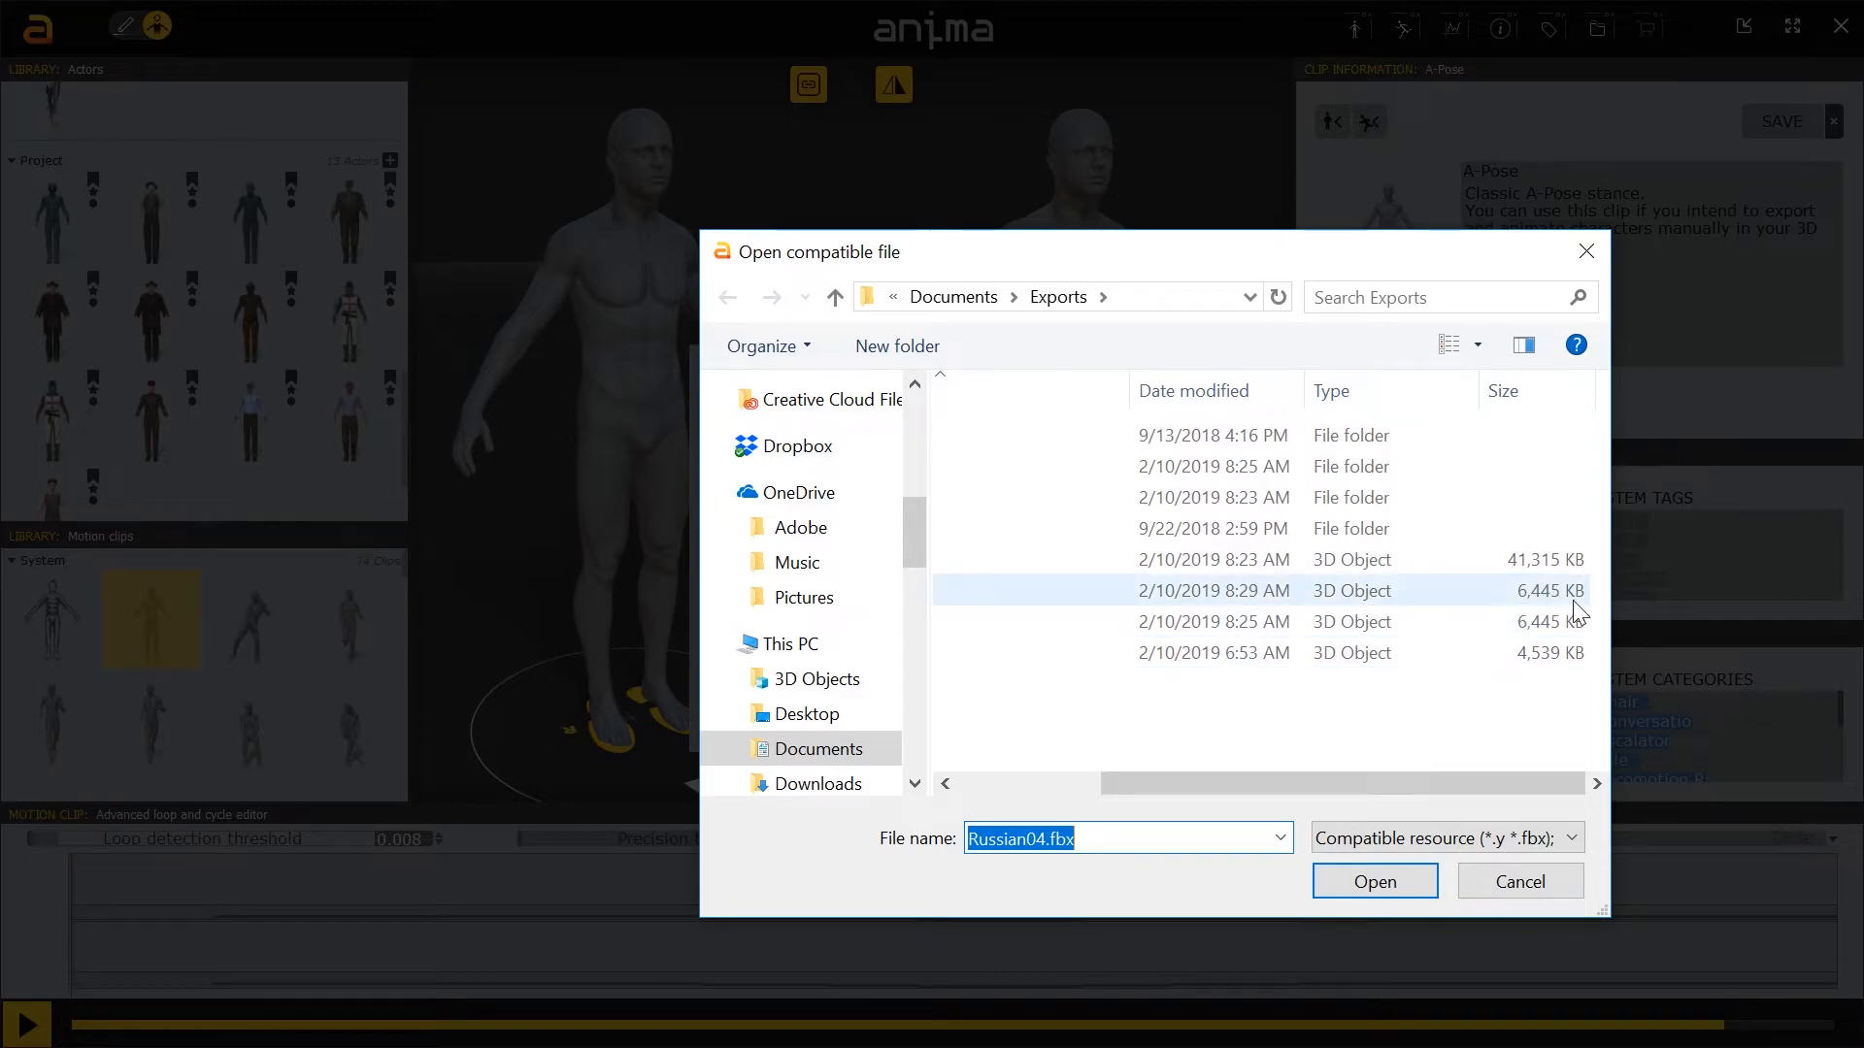
pyautogui.moveTo(1509, 609)
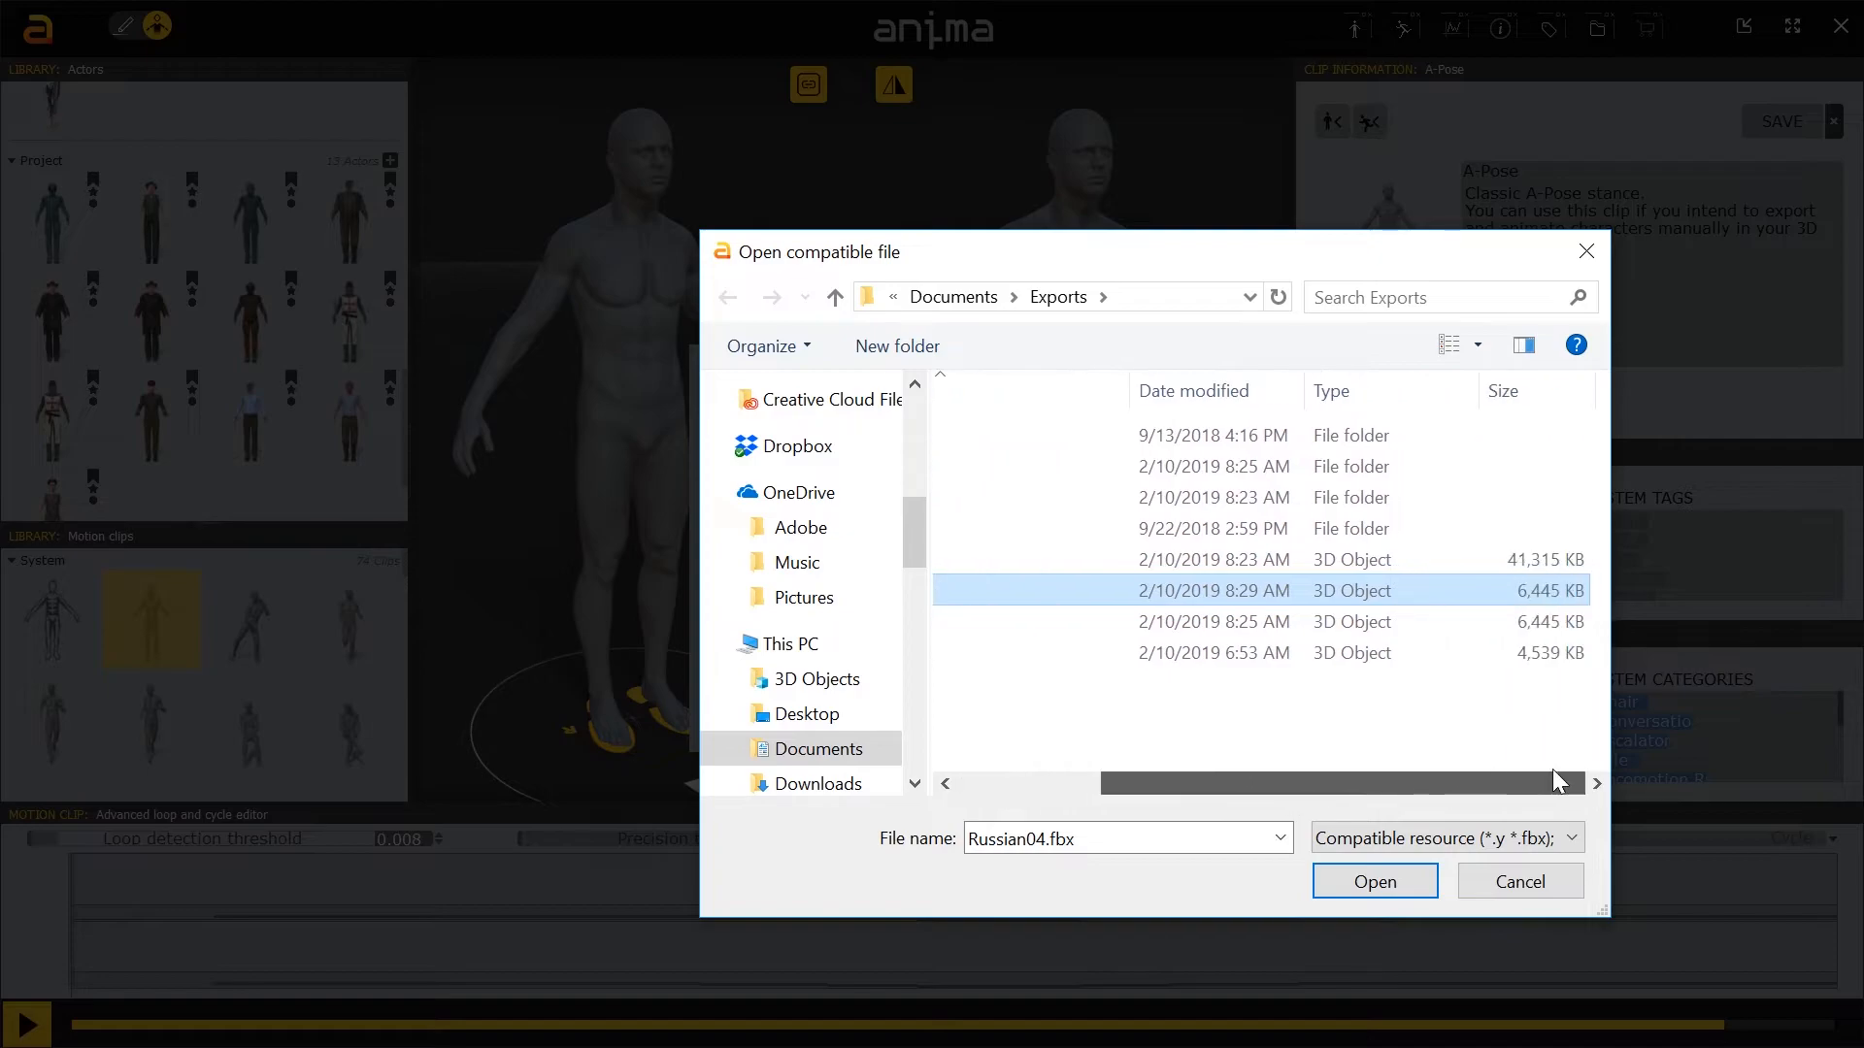
pyautogui.click(1373, 881)
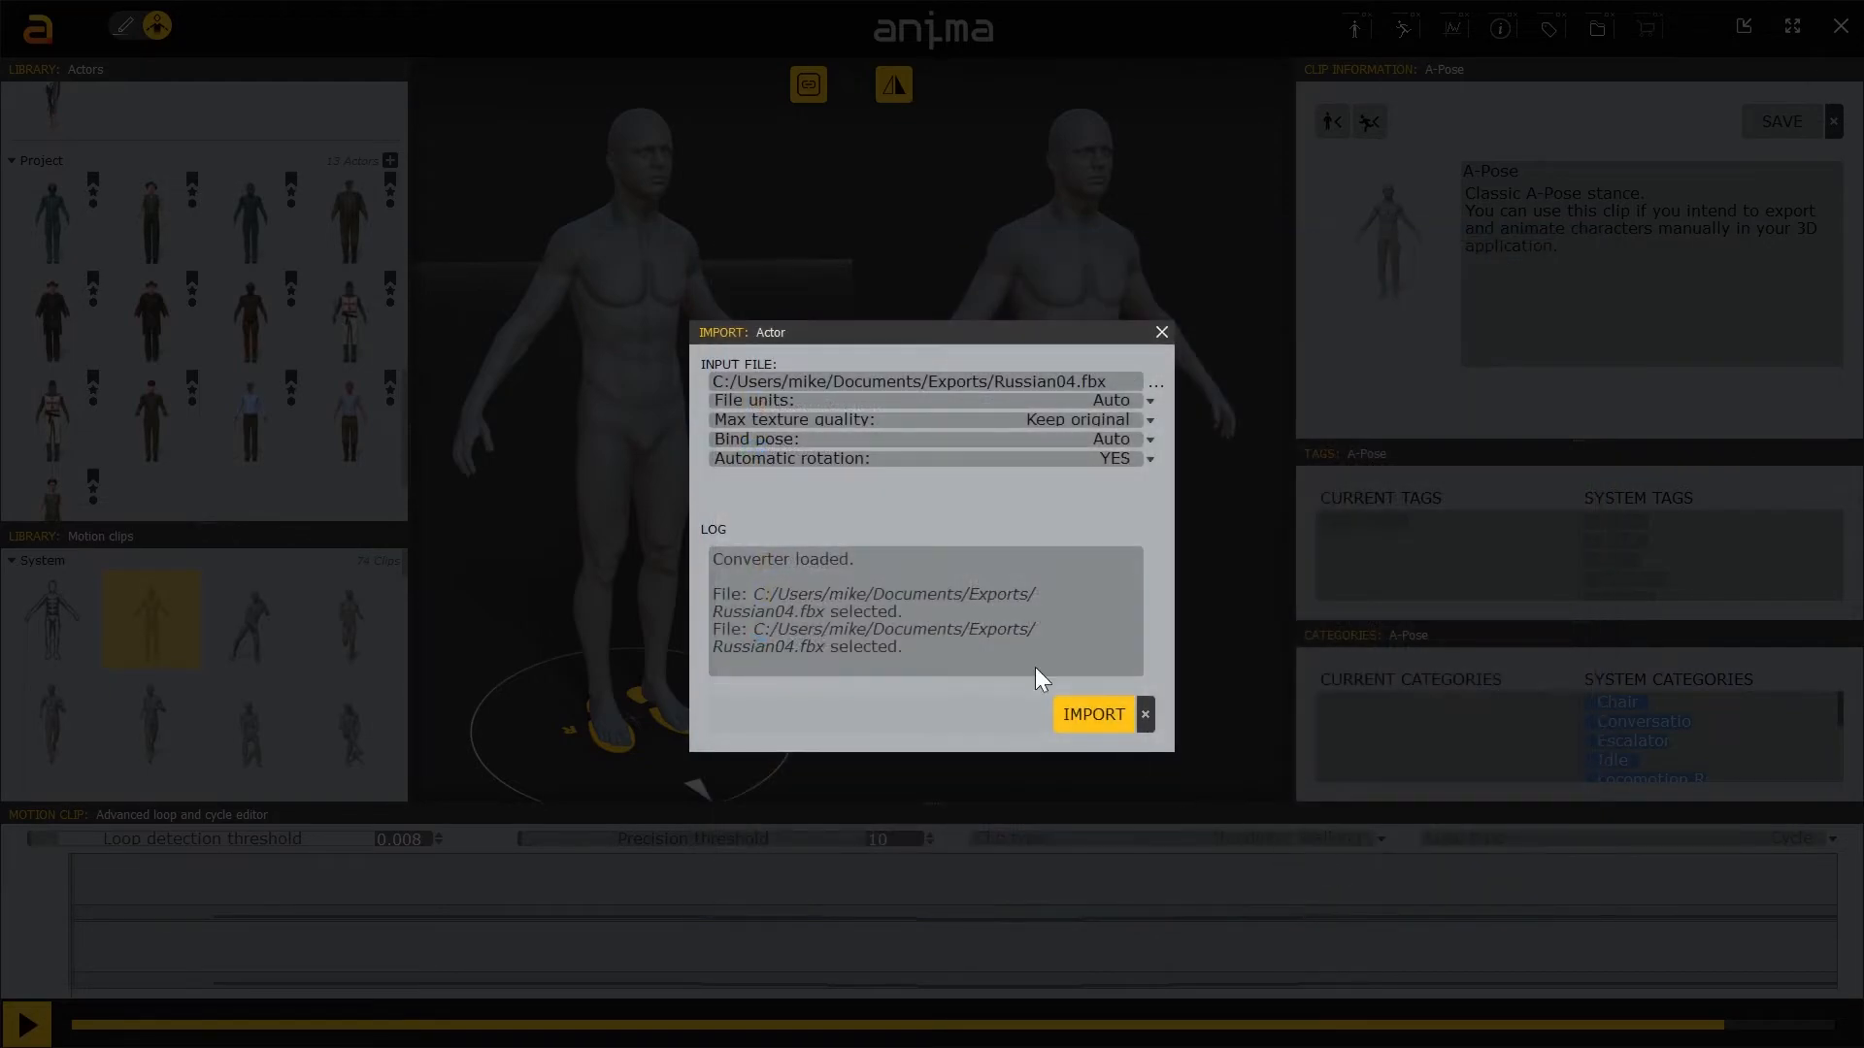
pyautogui.click(1090, 714)
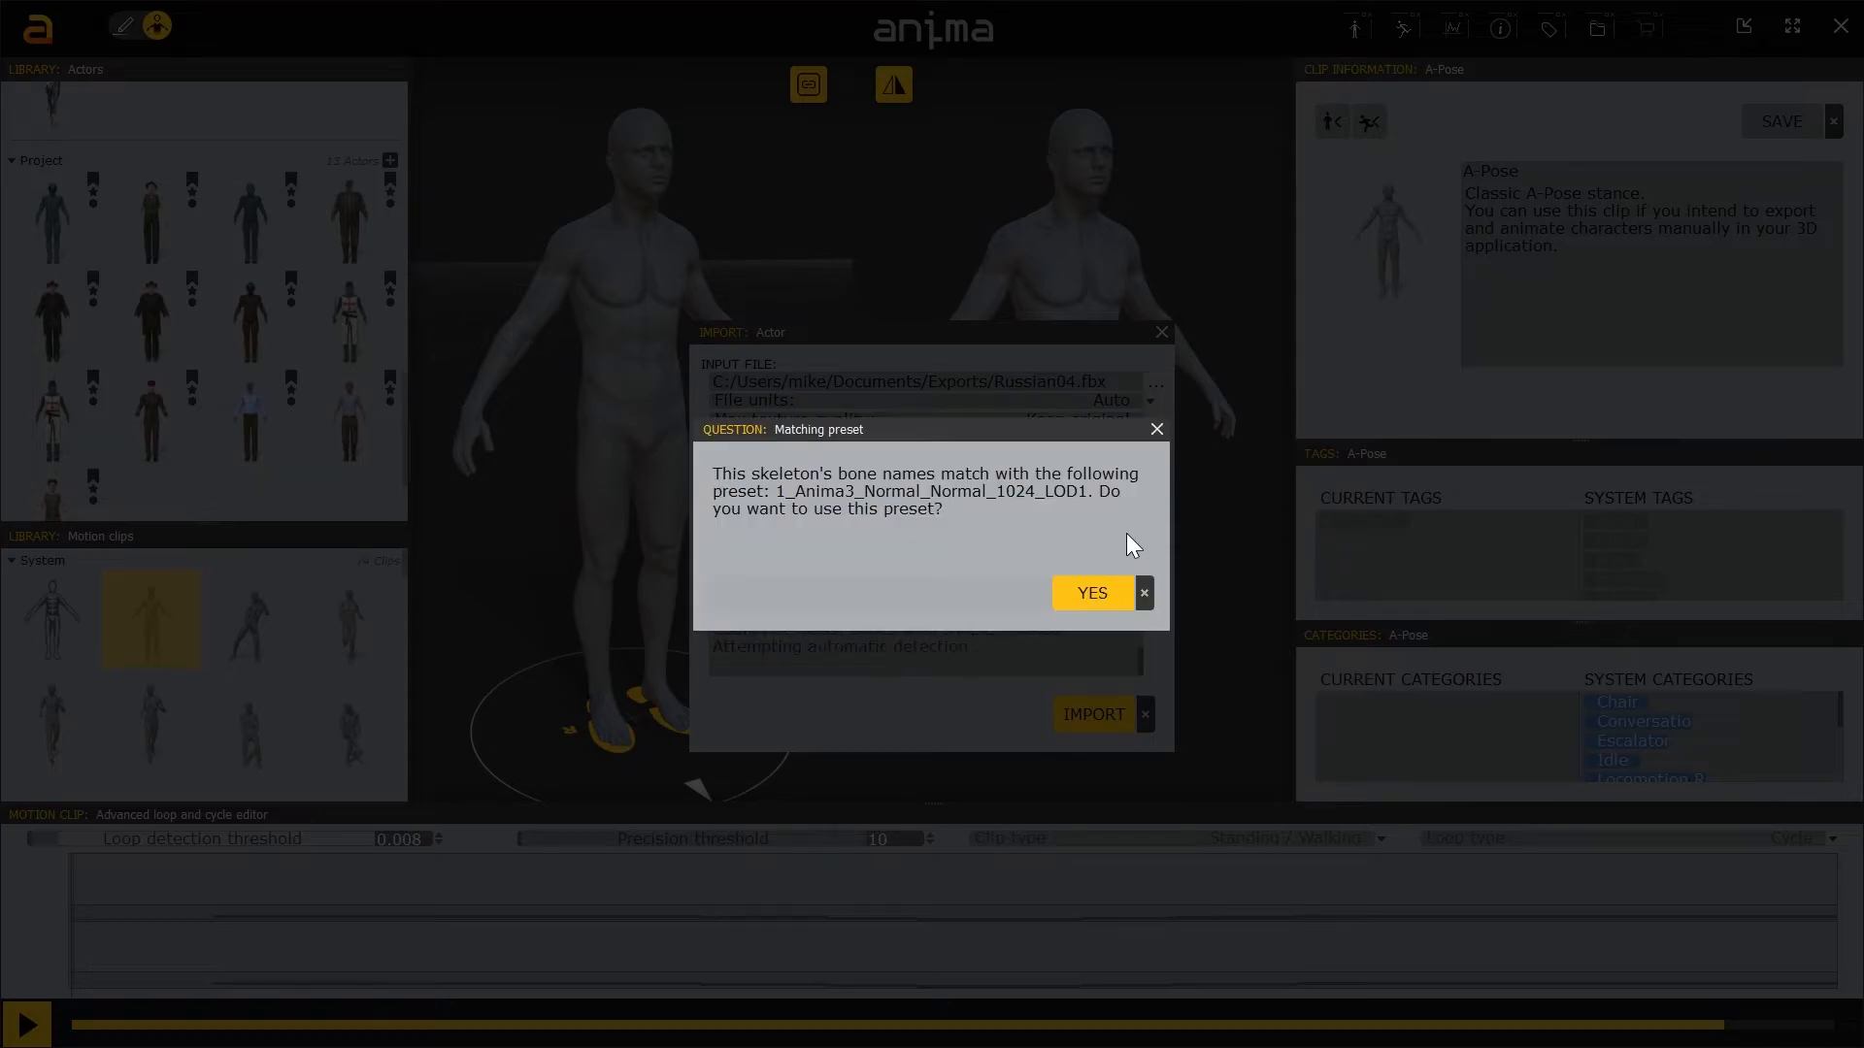
pyautogui.click(1090, 592)
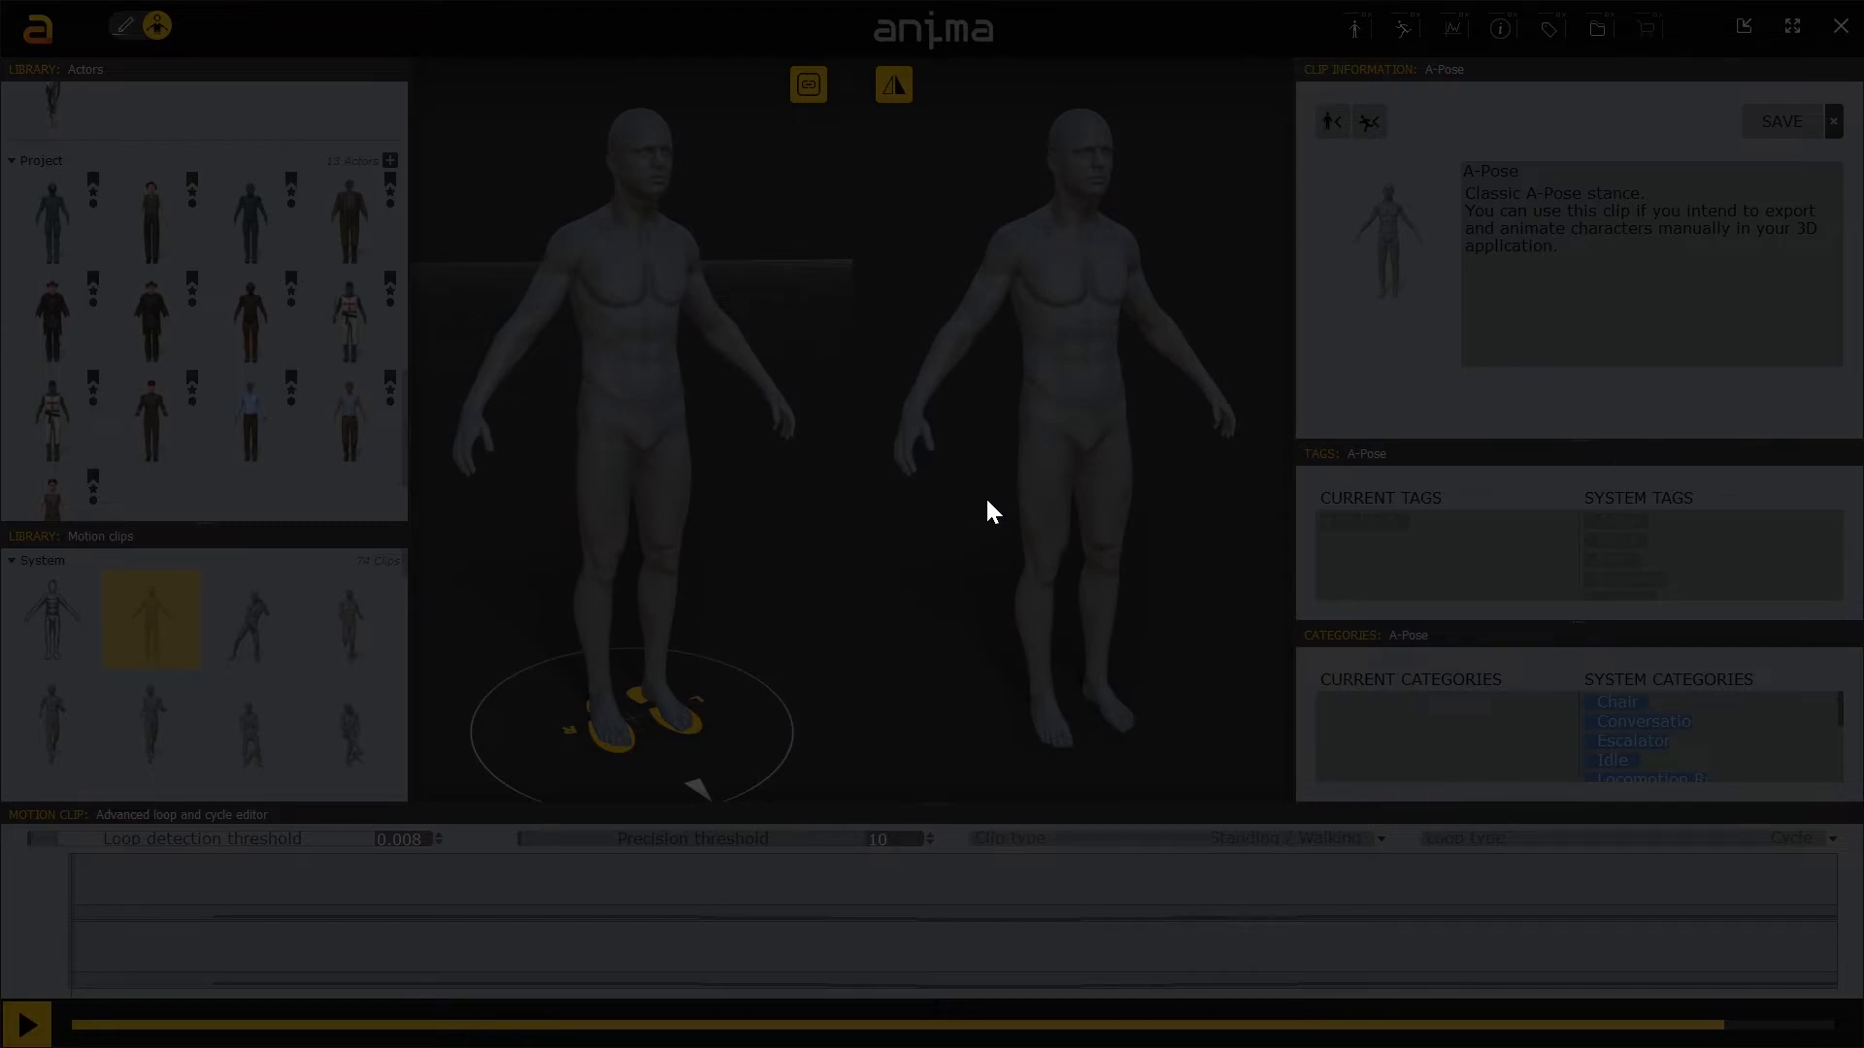
# Preview the soldier with the Dancing (Female) clip, return it to A-Pose and show its details.
pyautogui.click(152, 517)
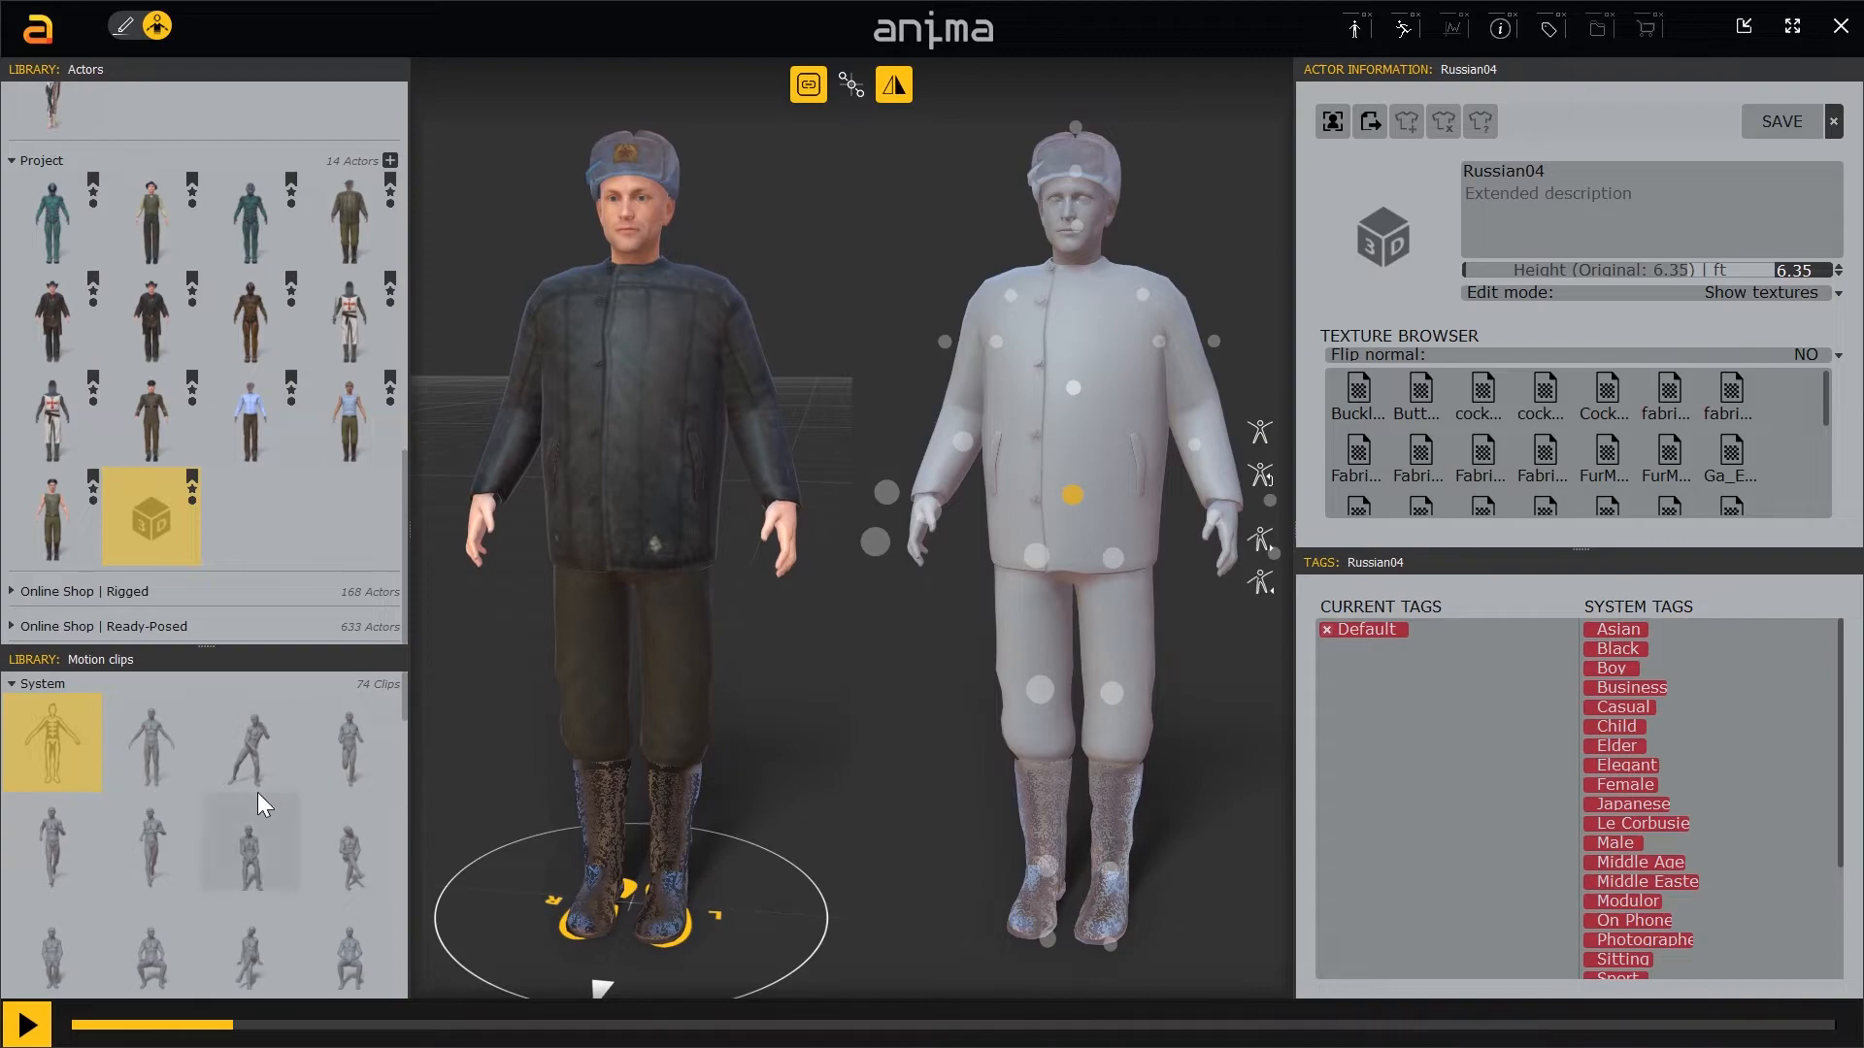
pyautogui.click(250, 618)
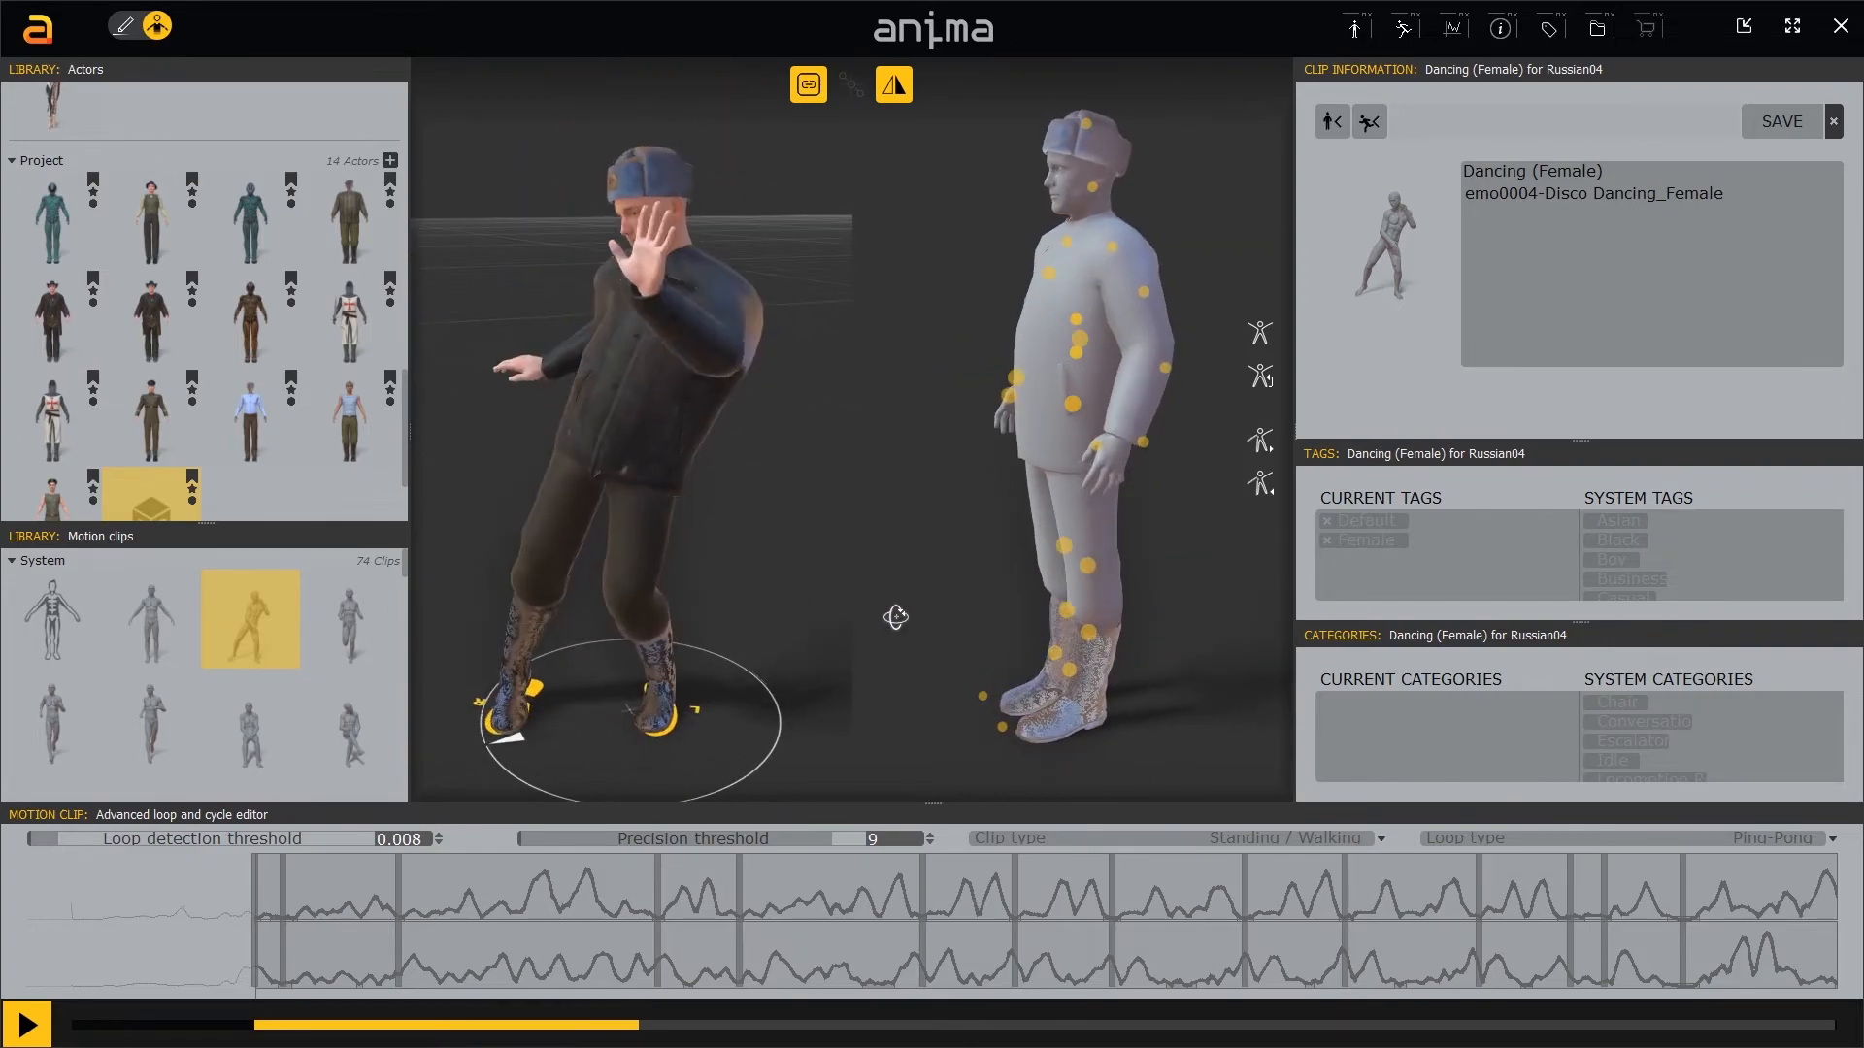
pyautogui.click(151, 620)
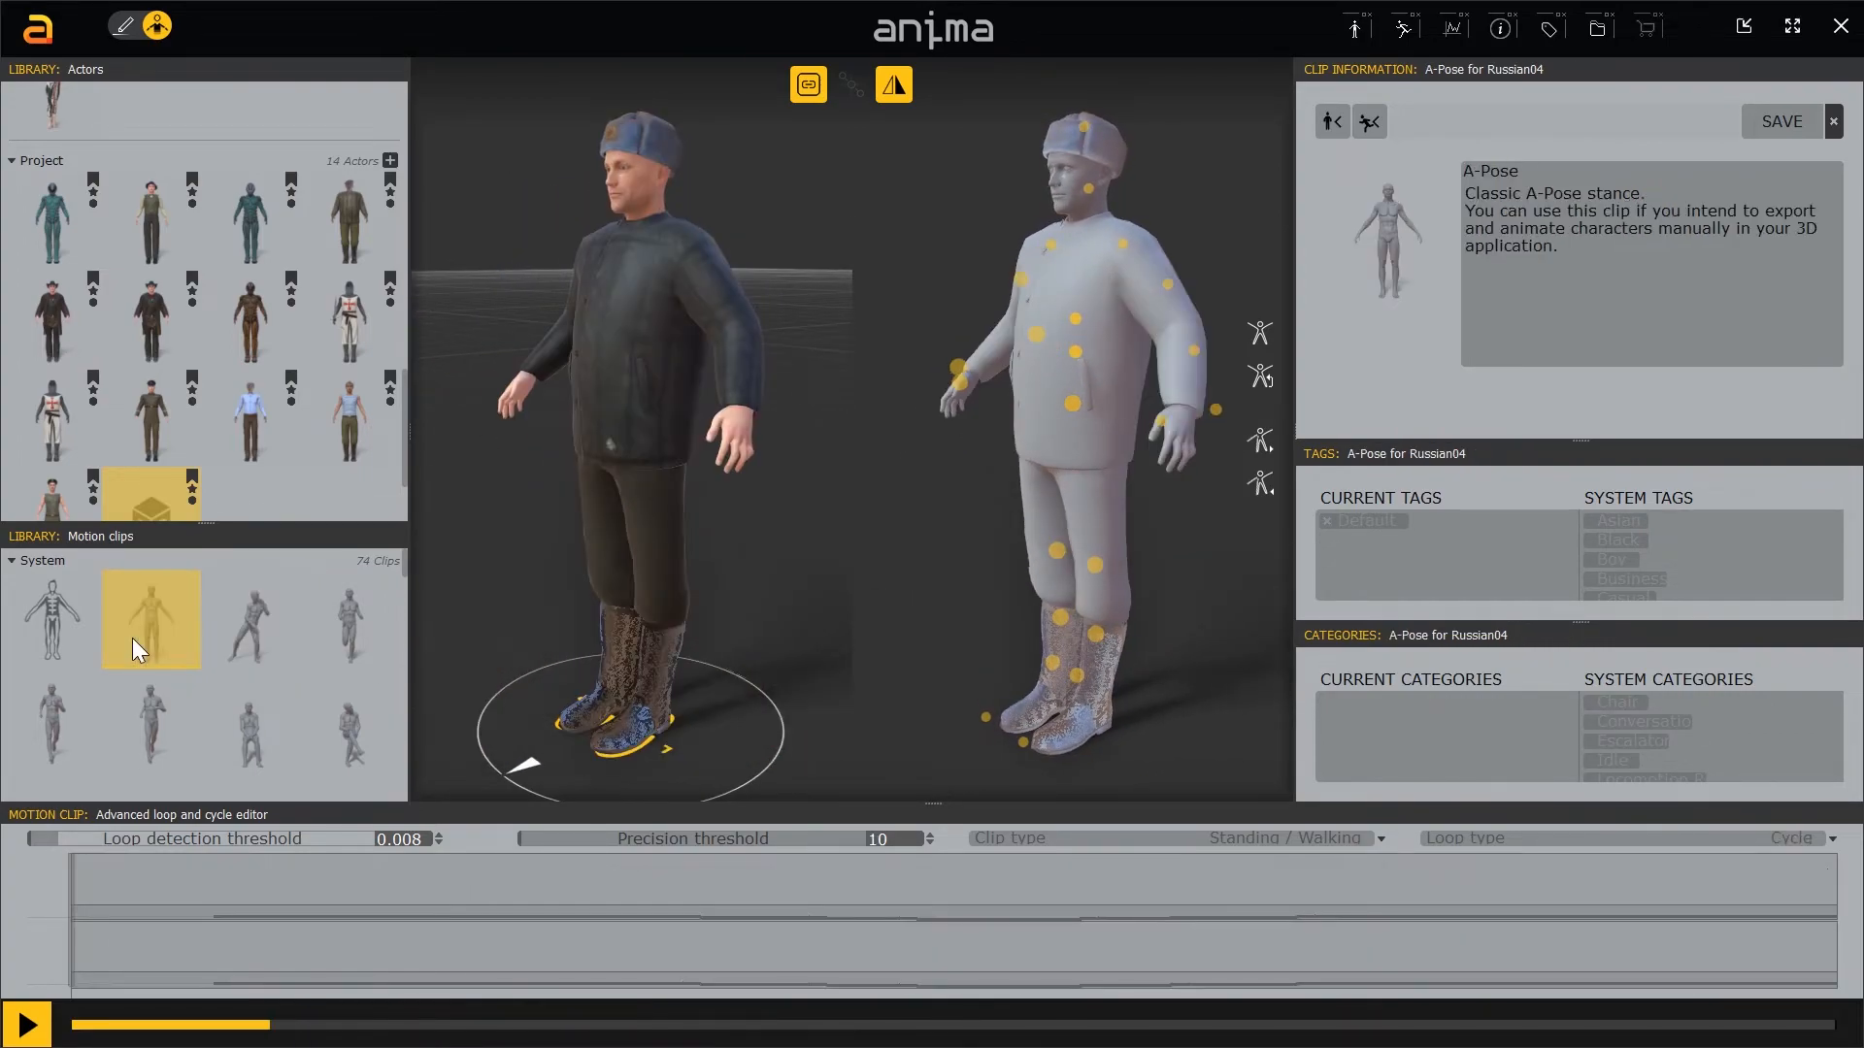
pyautogui.click(26, 1023)
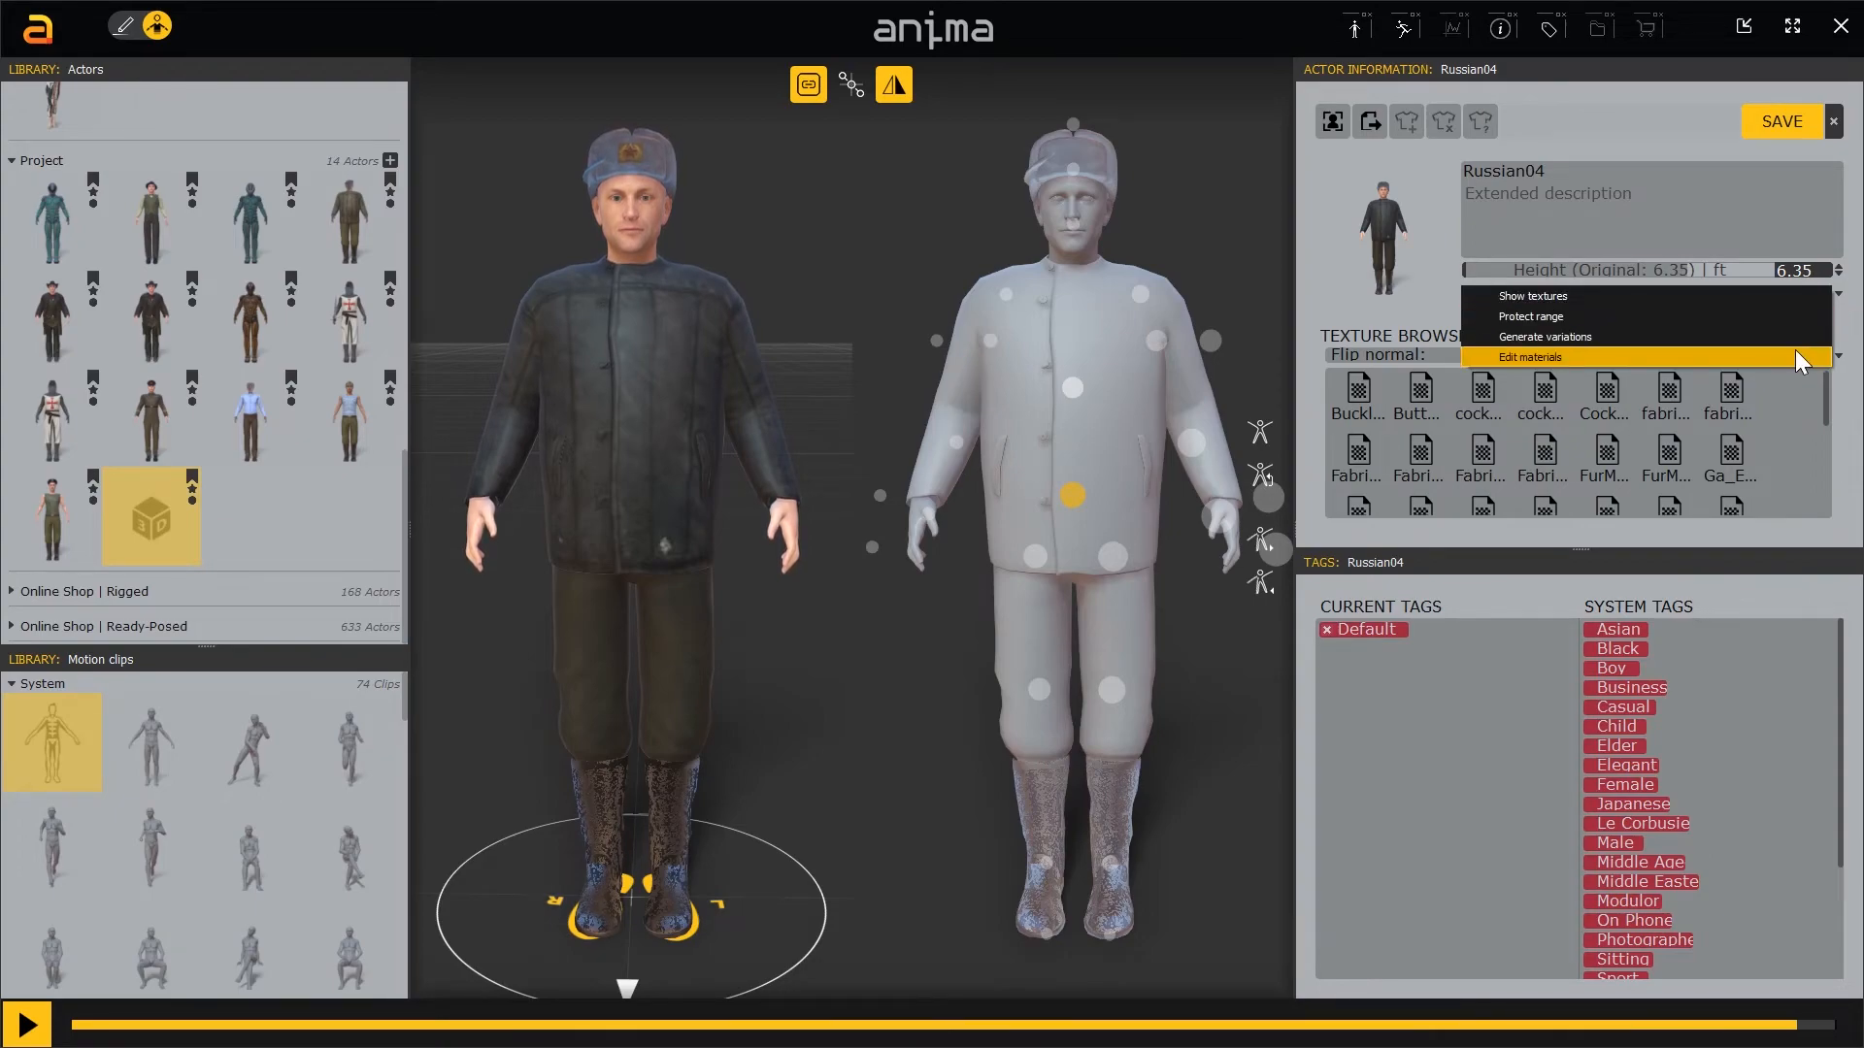
# Switch to Edit materials and set CockadeMat, FurMat and FabricMat to Fabric.
pyautogui.click(1530, 356)
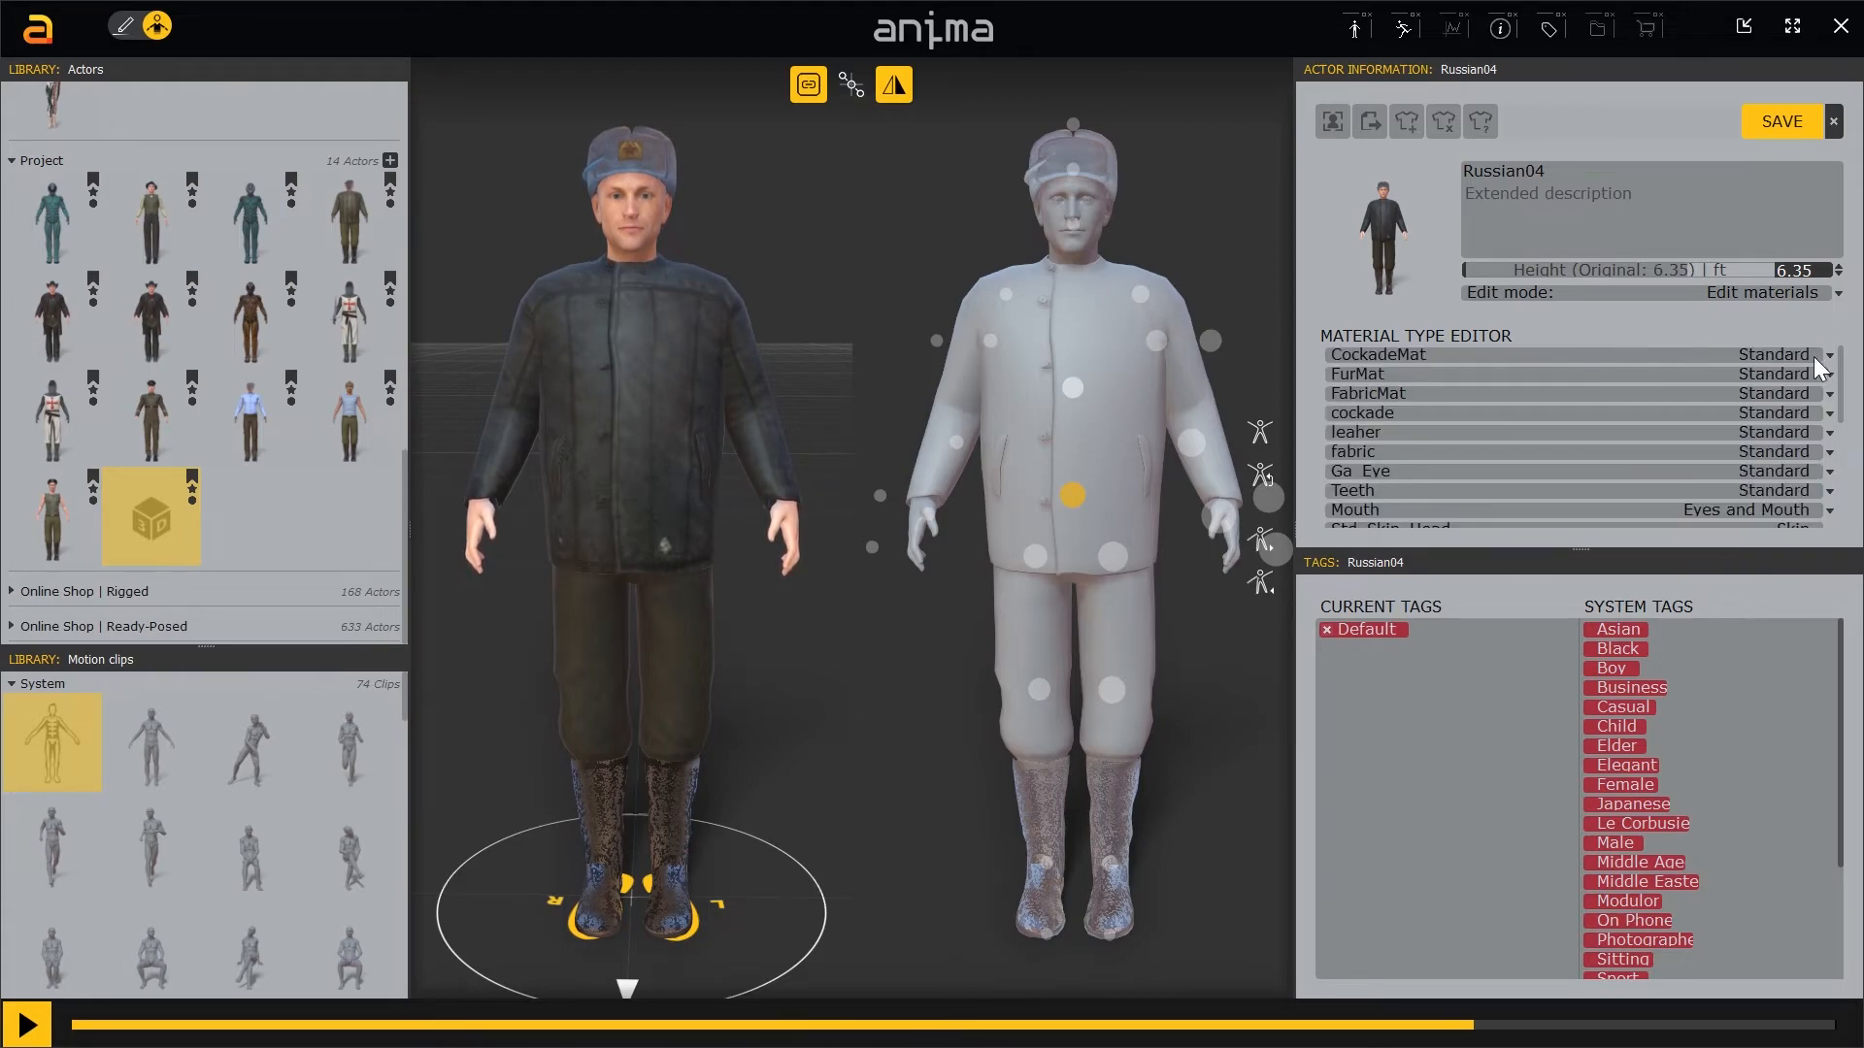
pyautogui.click(1818, 354)
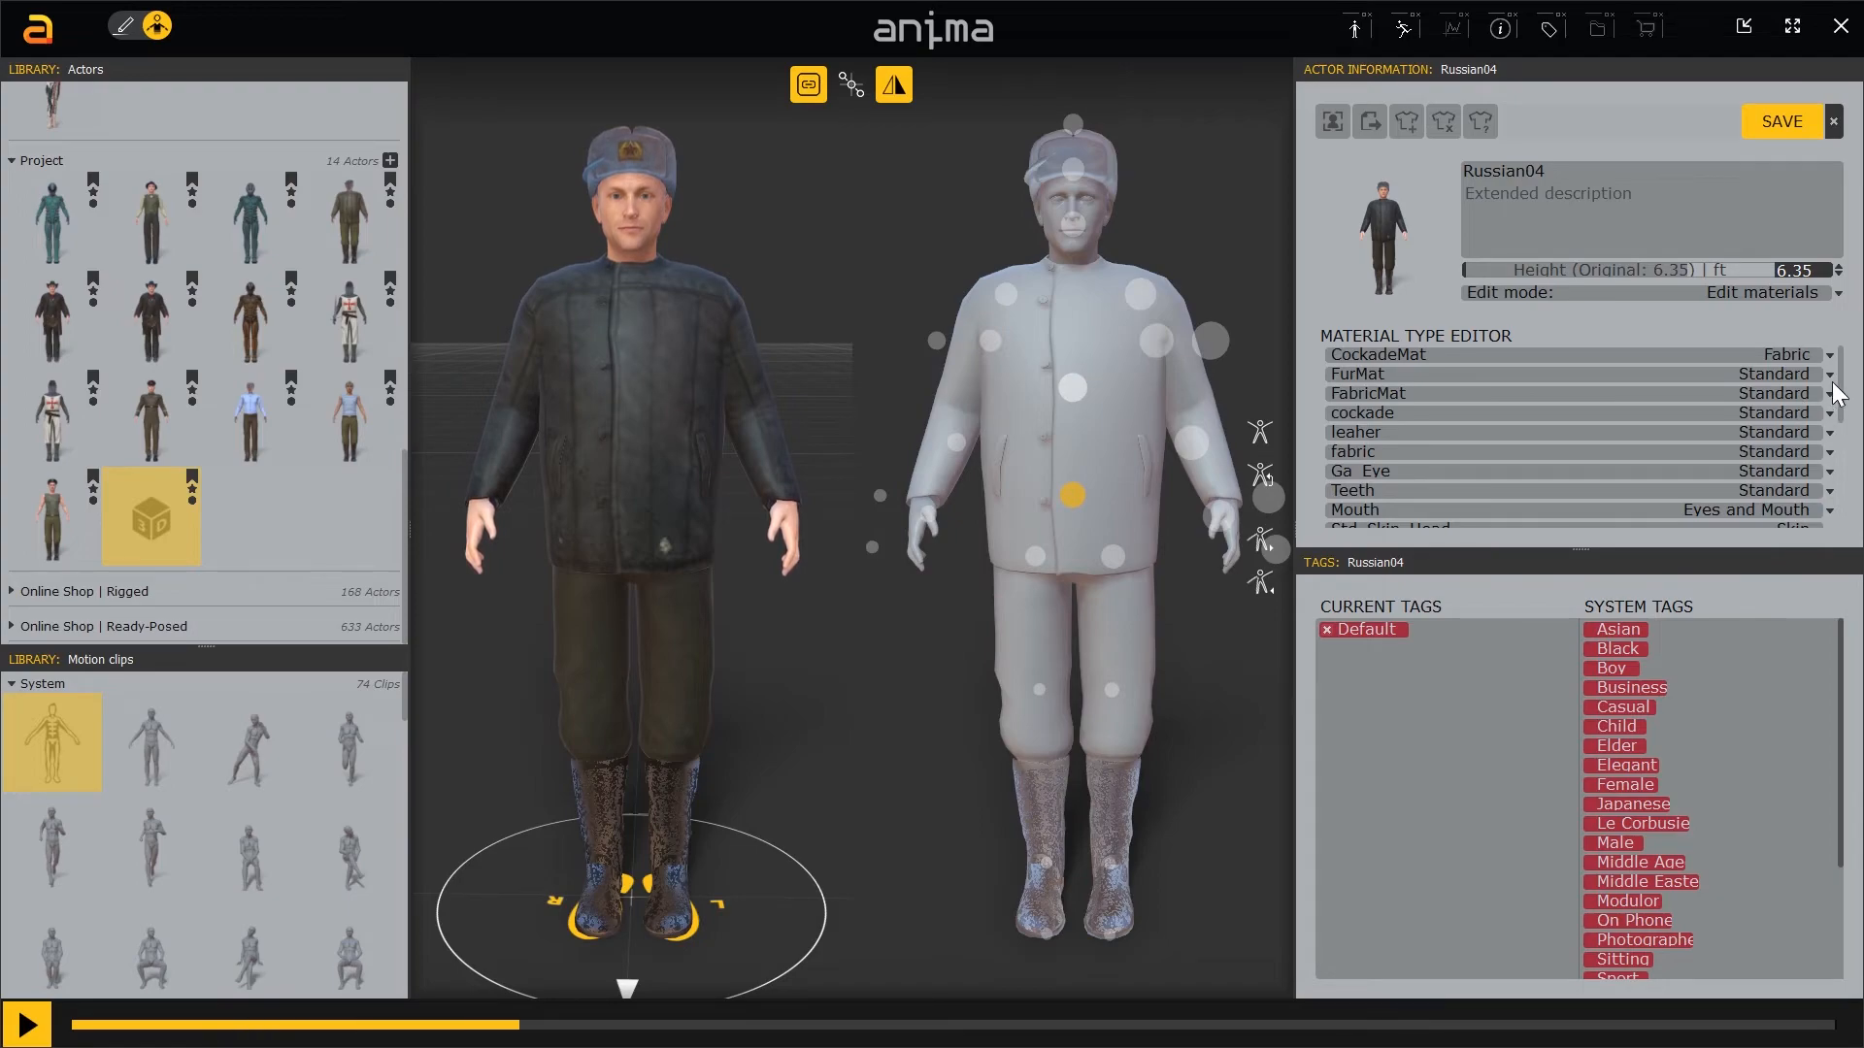
pyautogui.click(1789, 354)
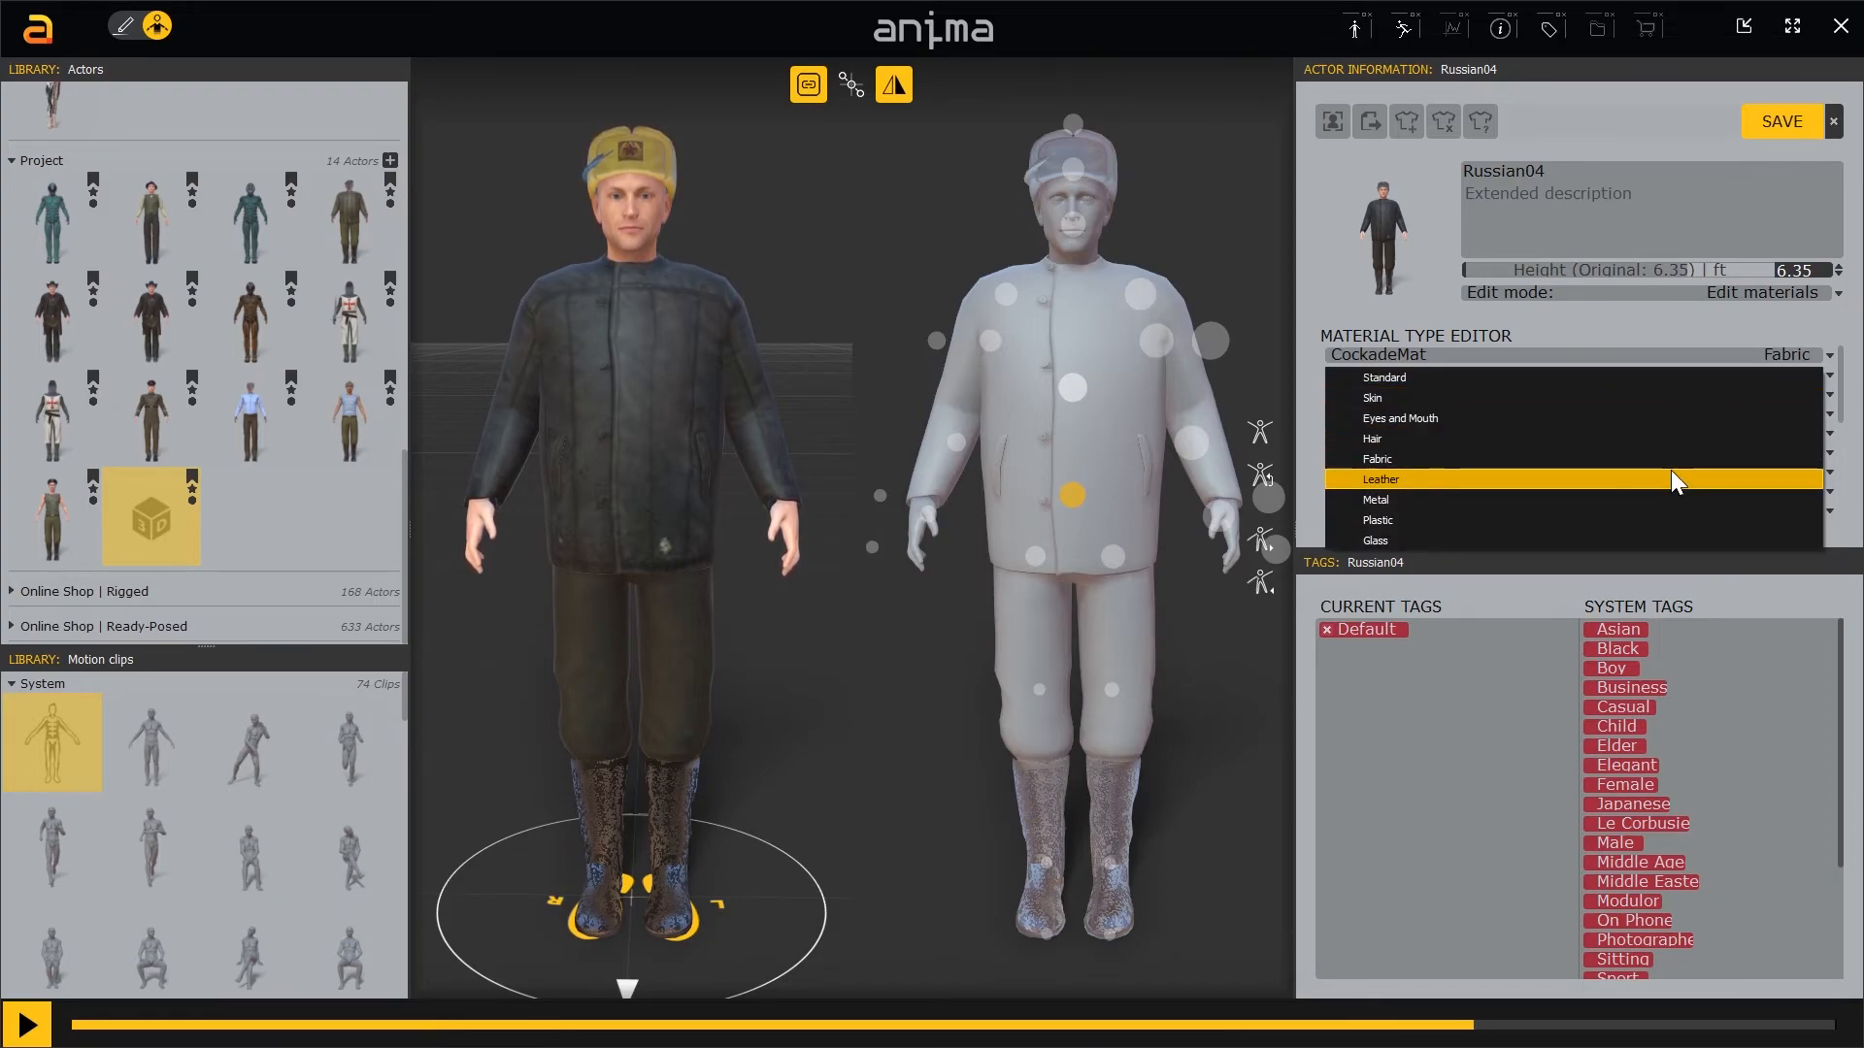
pyautogui.click(1380, 479)
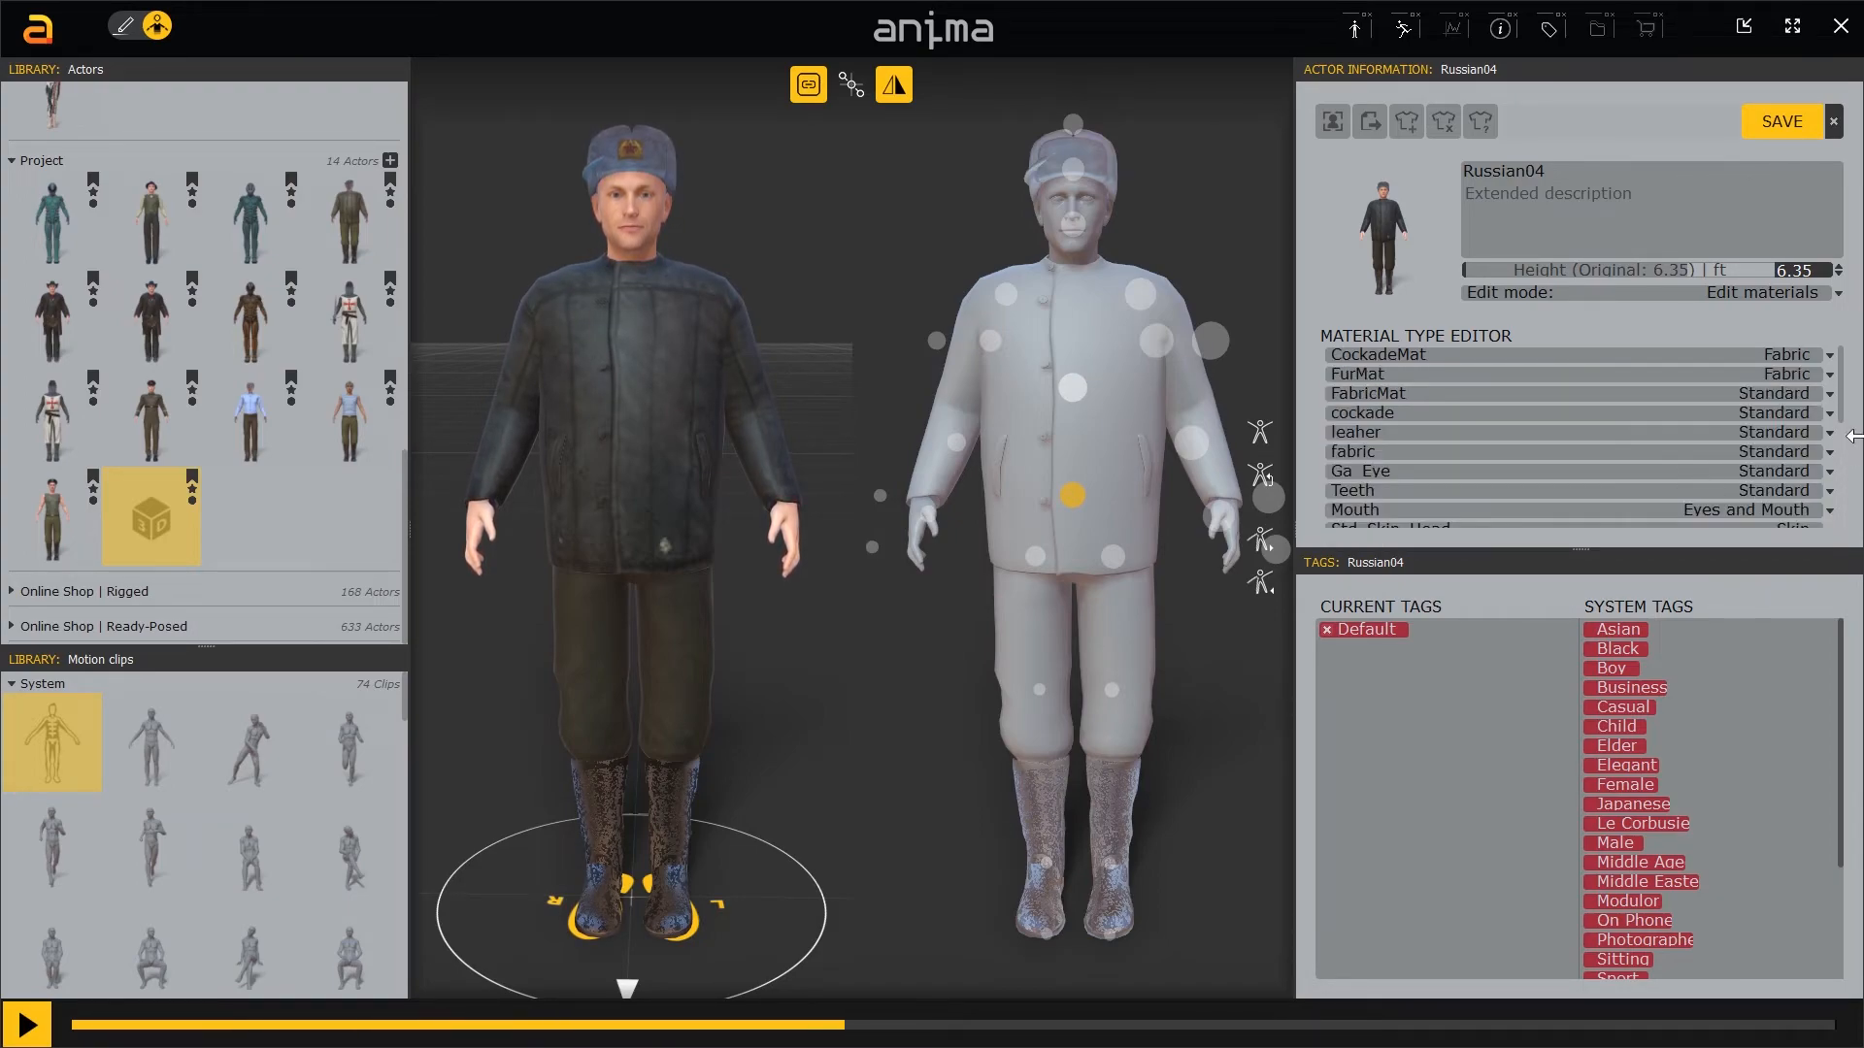
pyautogui.click(1789, 374)
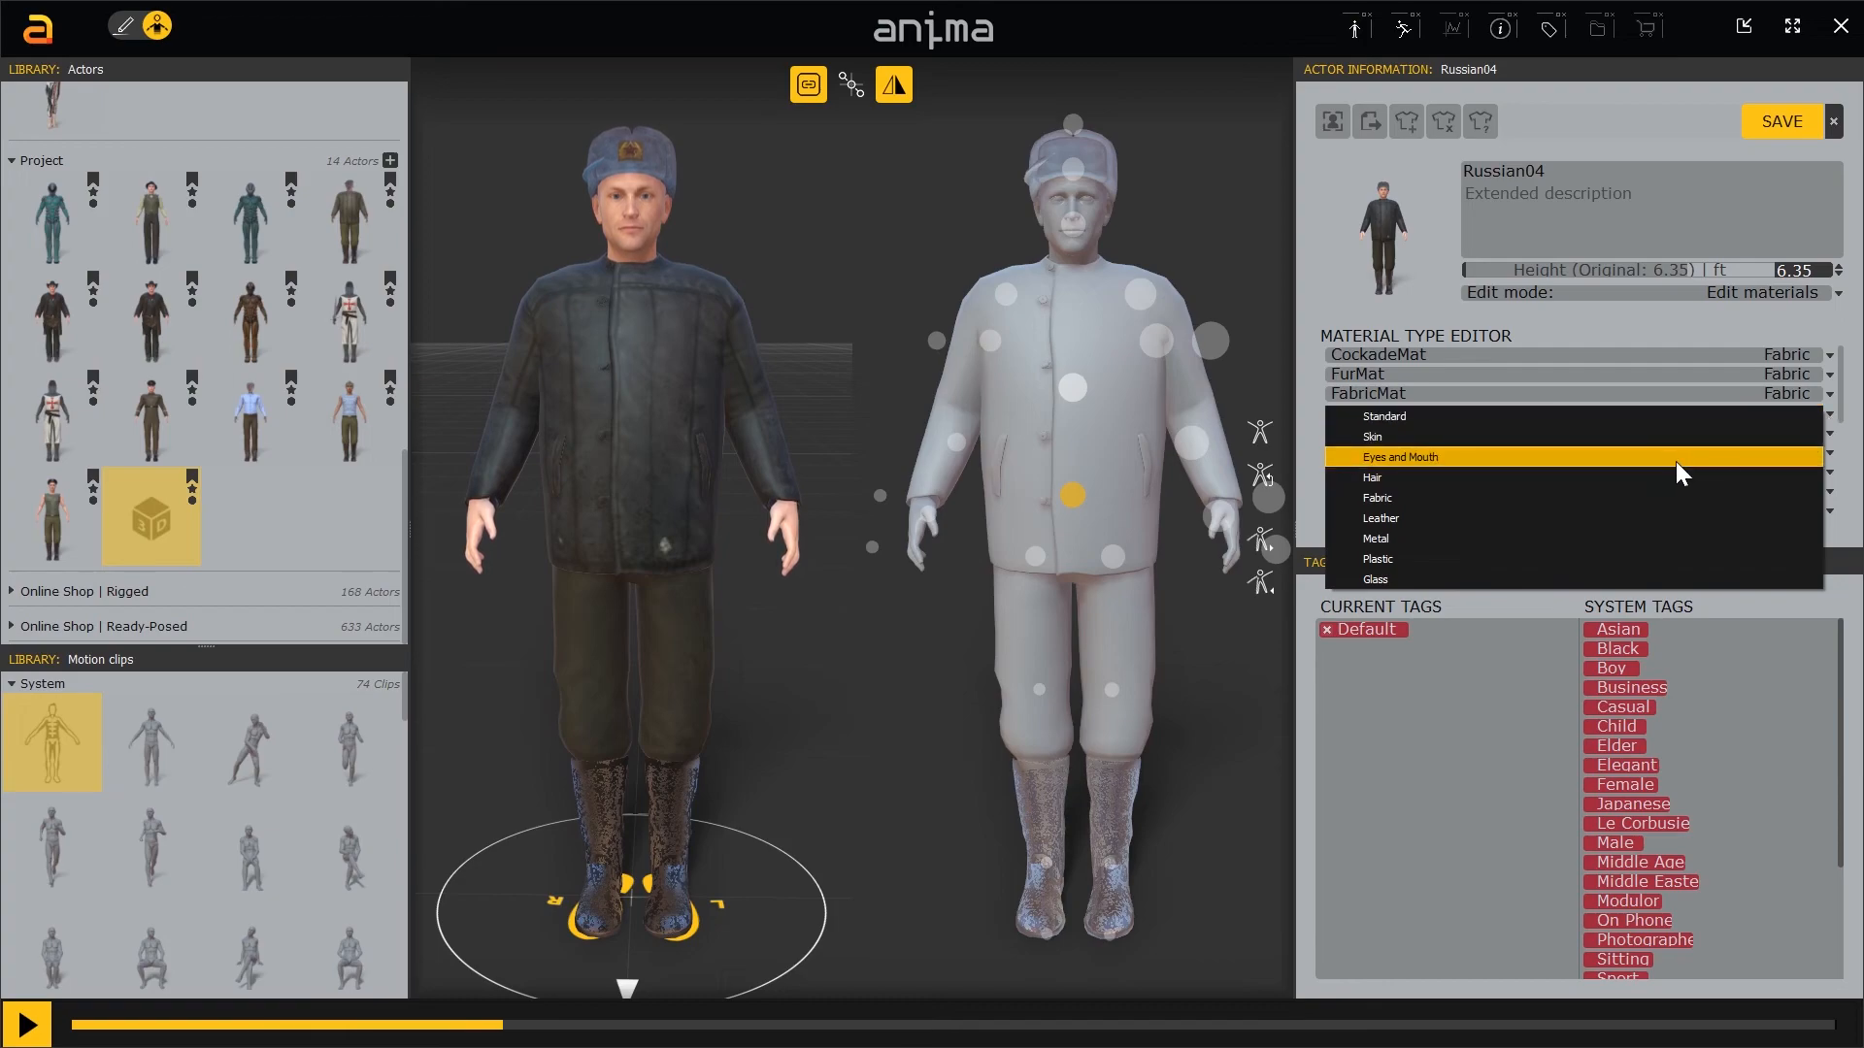
pyautogui.click(1399, 457)
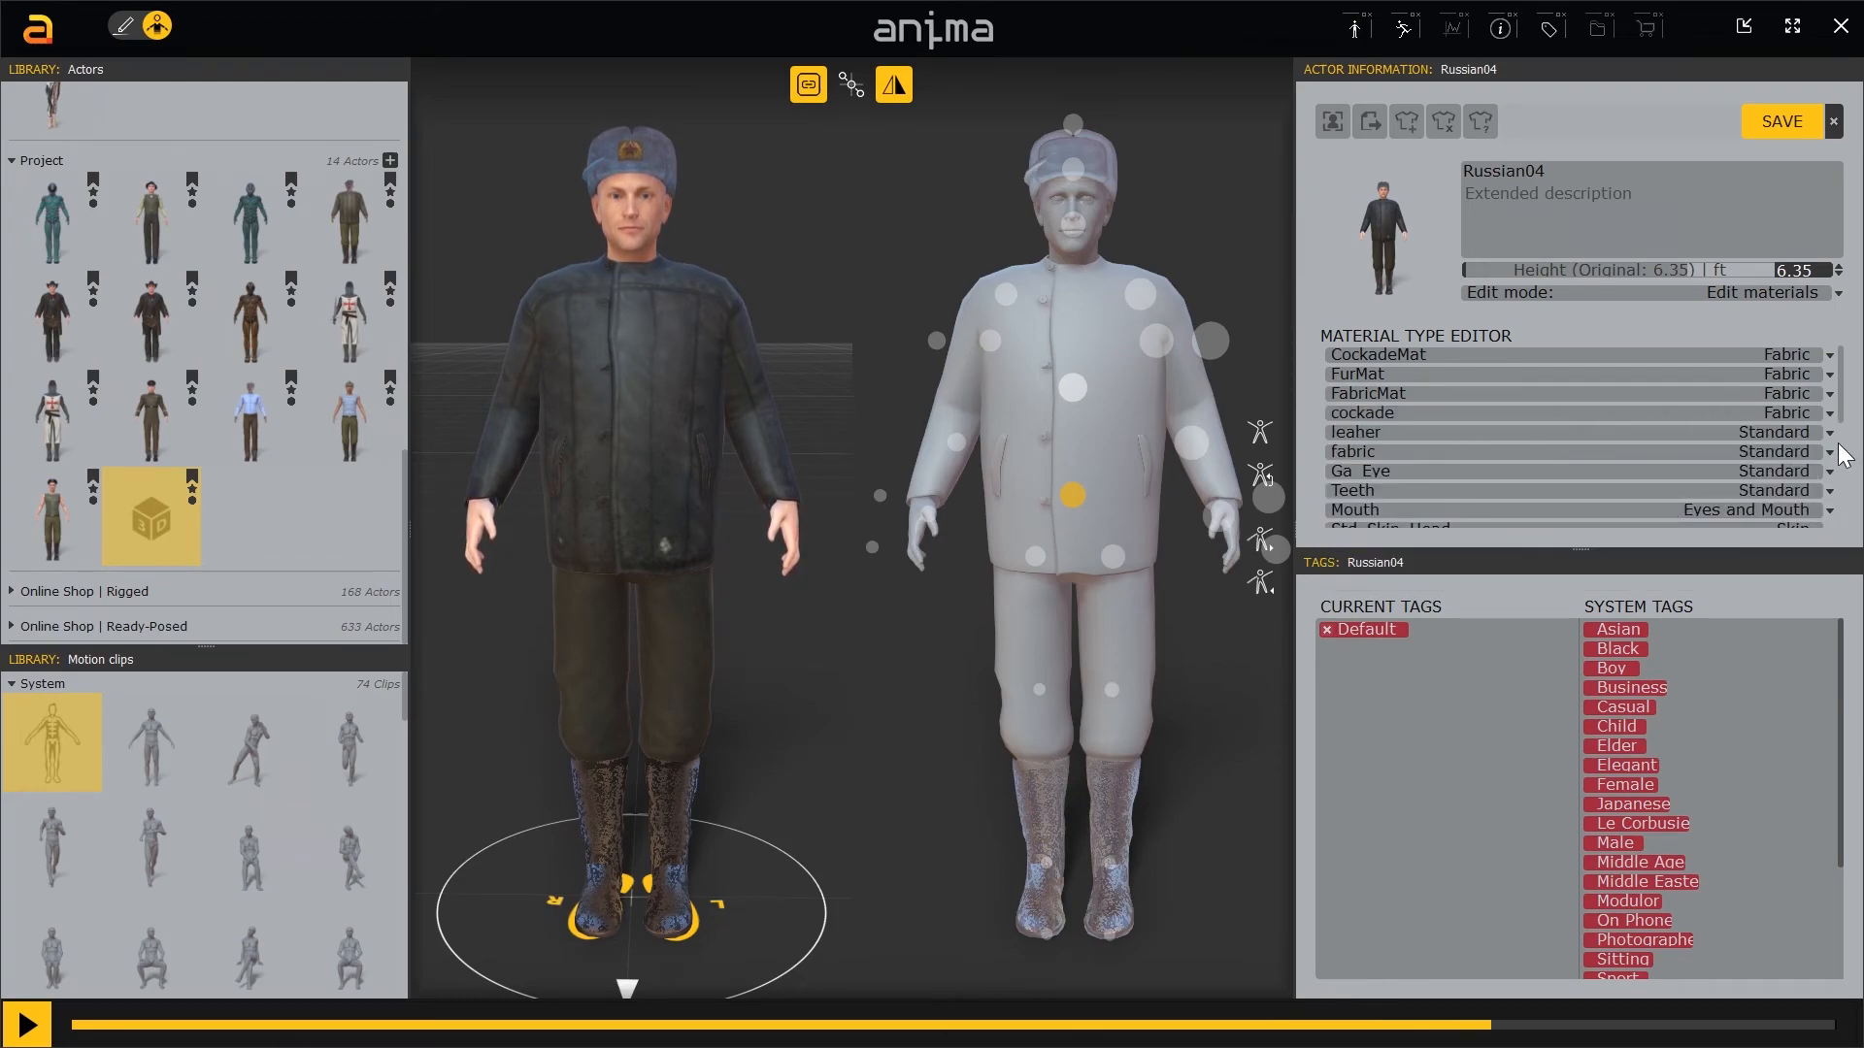
# Set the leaher material to Leather and Ga Eye to Eyes and Mouth.
pyautogui.click(1789, 412)
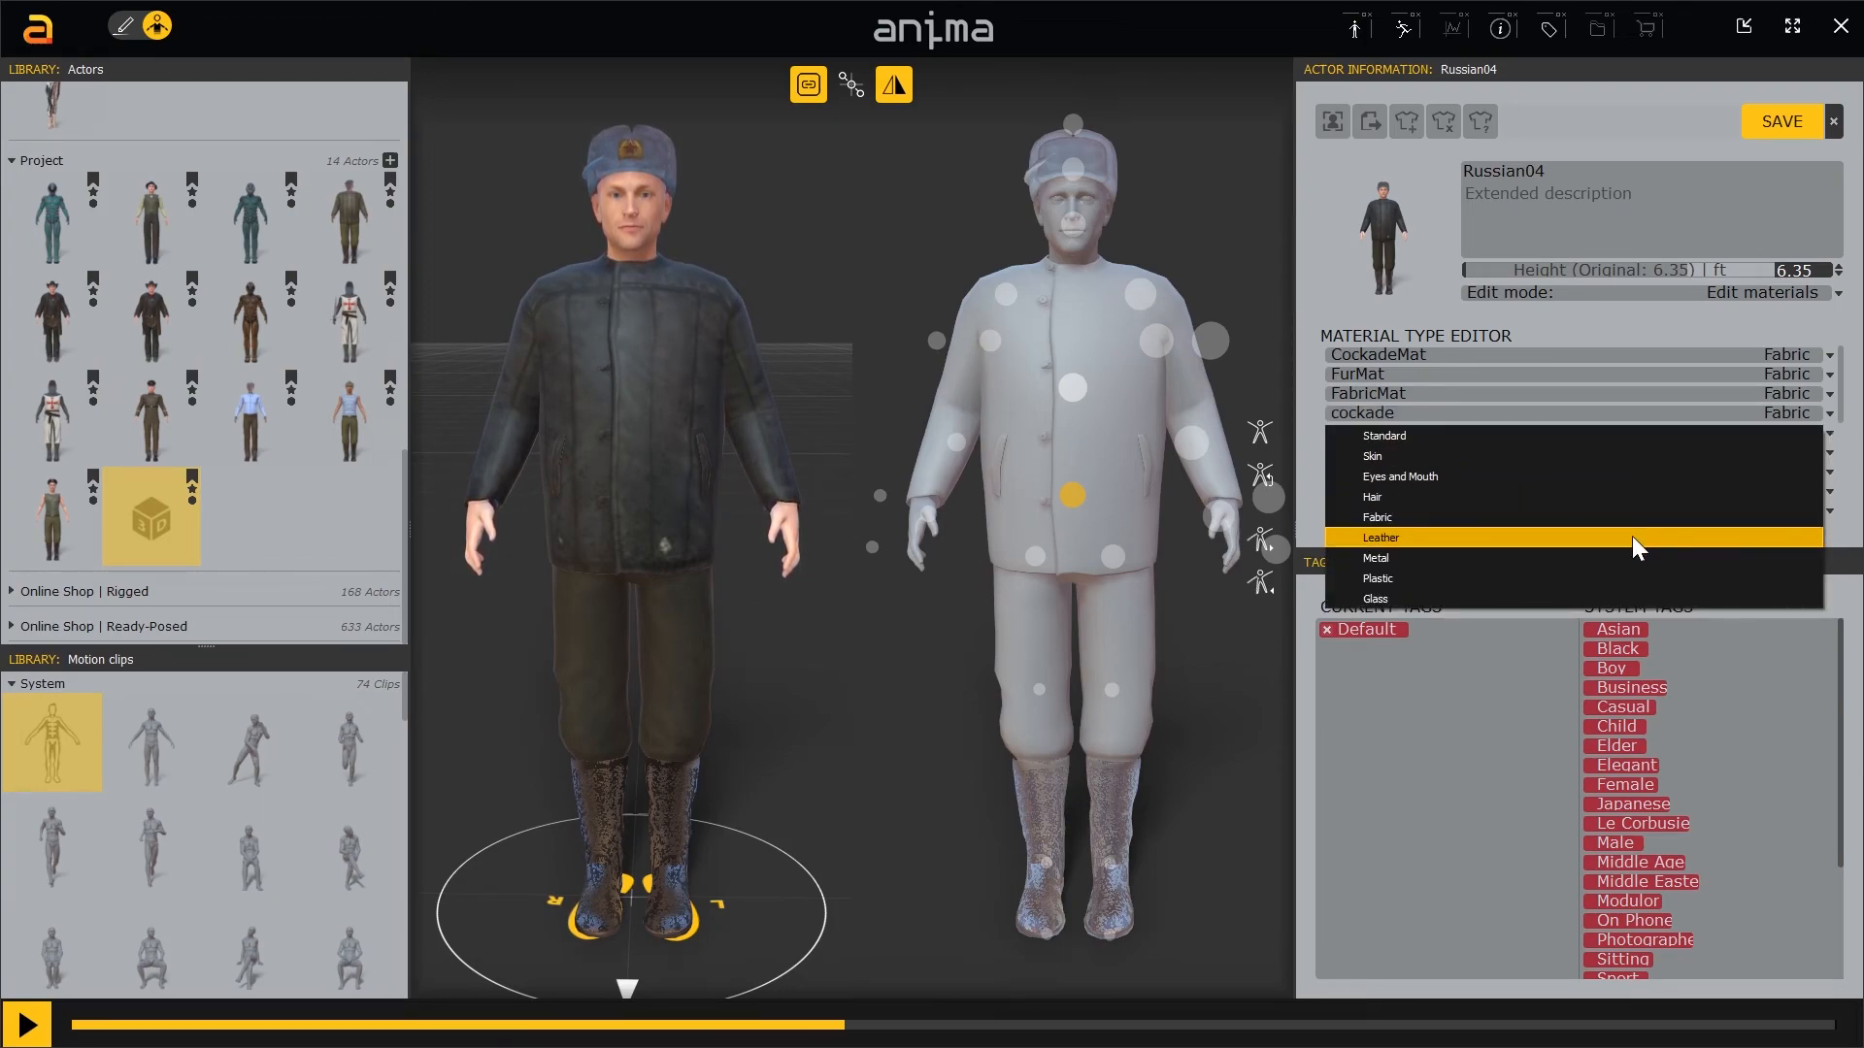
pyautogui.click(1381, 537)
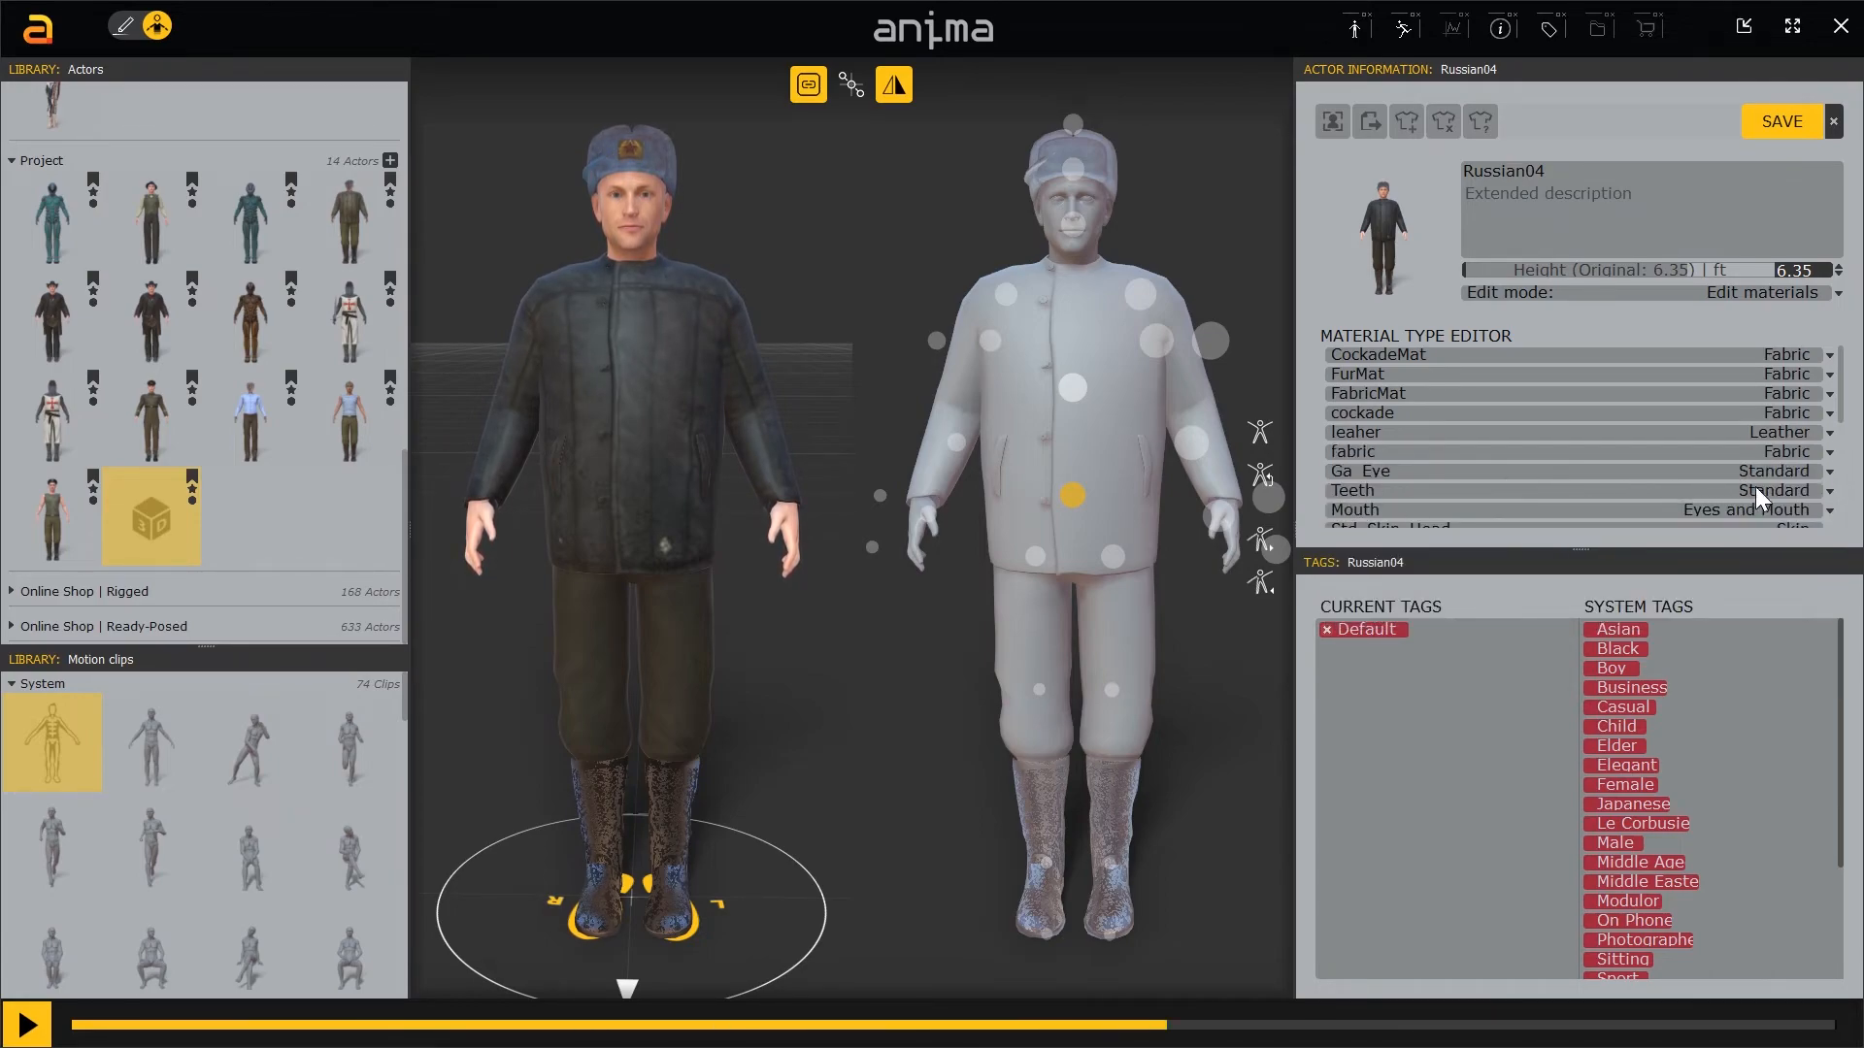
pyautogui.click(1827, 451)
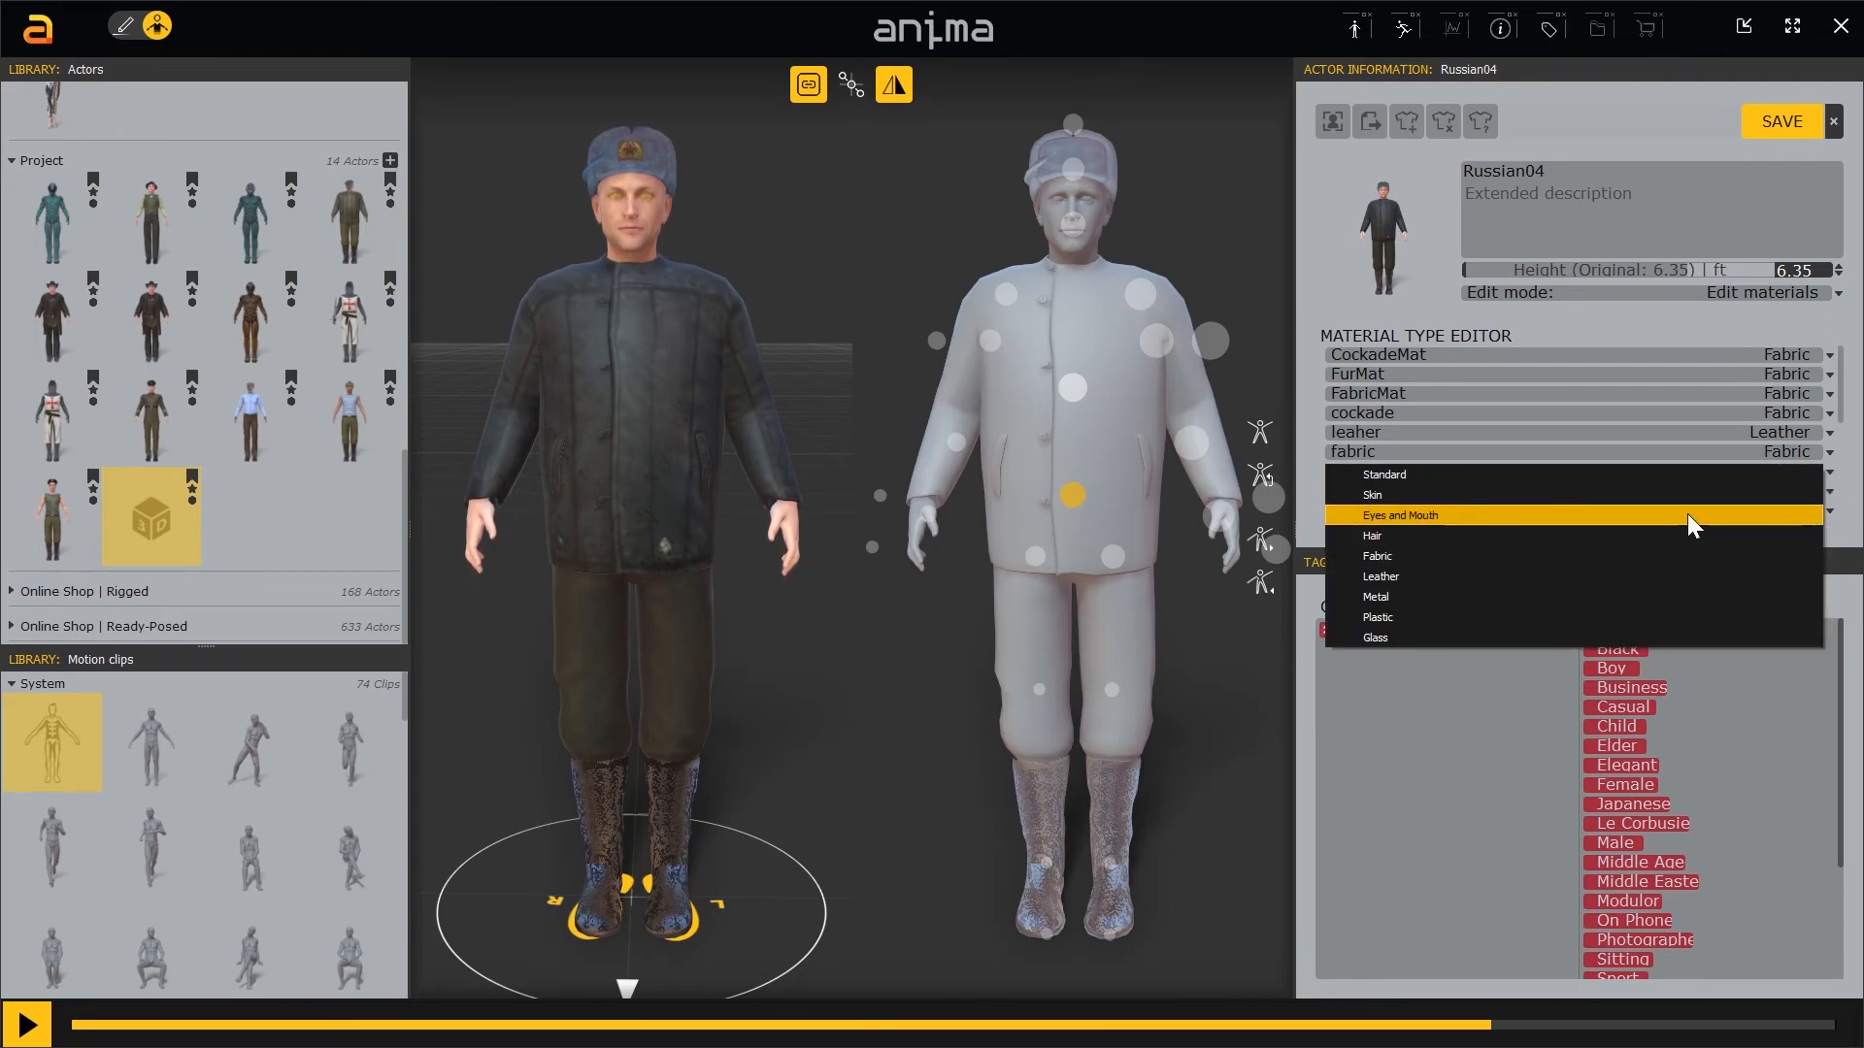
pyautogui.click(1400, 515)
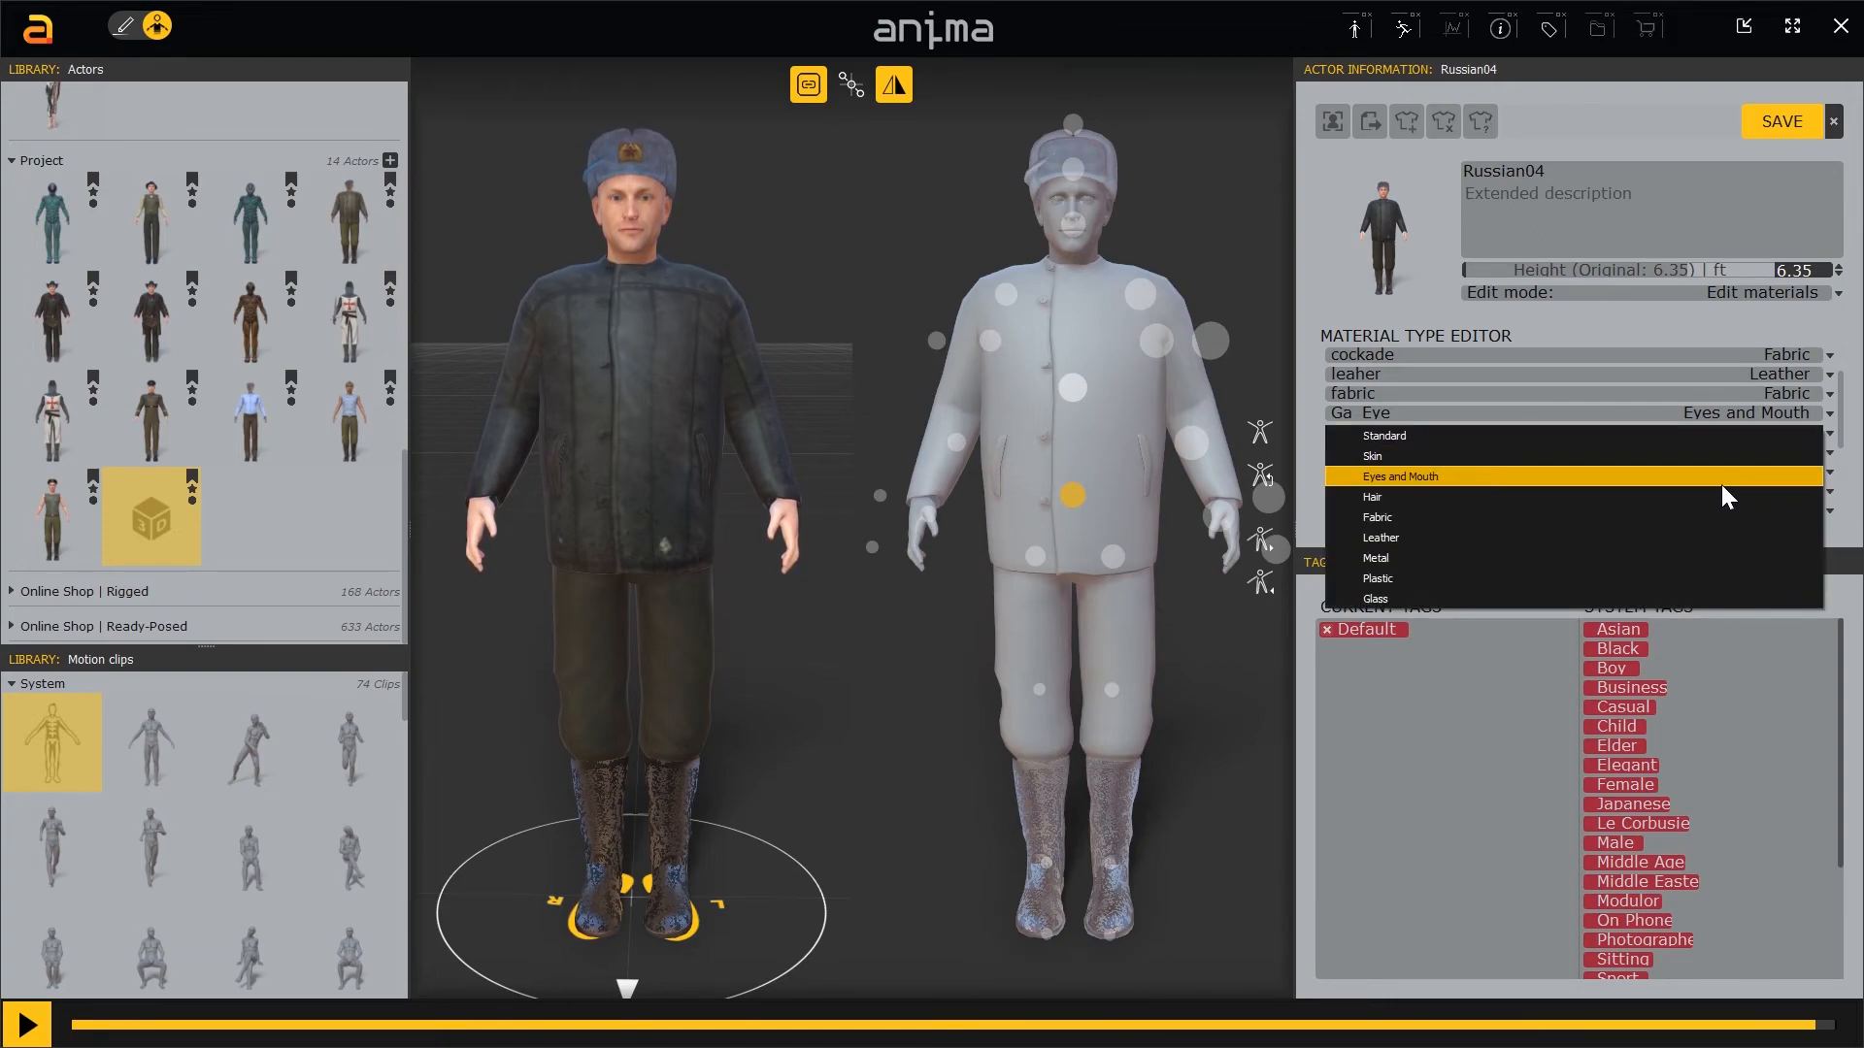
# Set Teeth and tongue to Eyes and Mouth, nails to Skin, FabricMat1 and PantsMat to Fabric.
pyautogui.click(1398, 477)
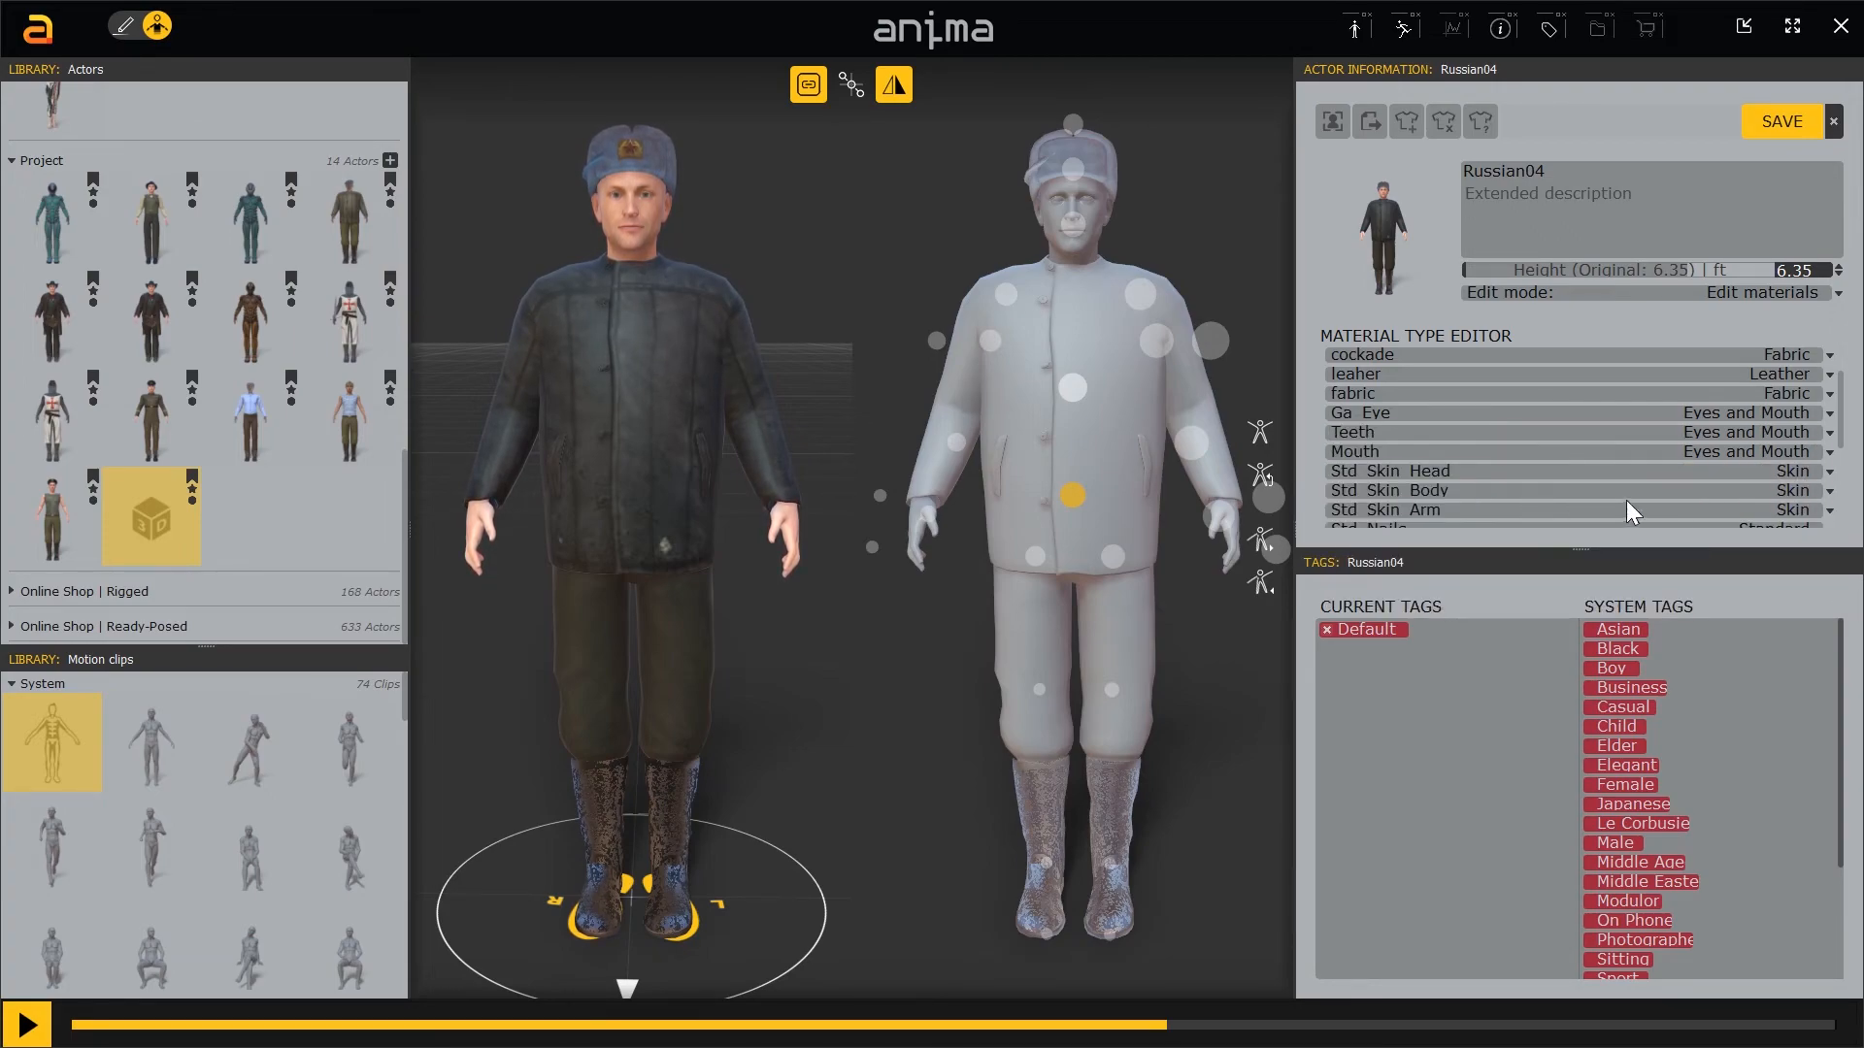
pyautogui.scroll(-3)
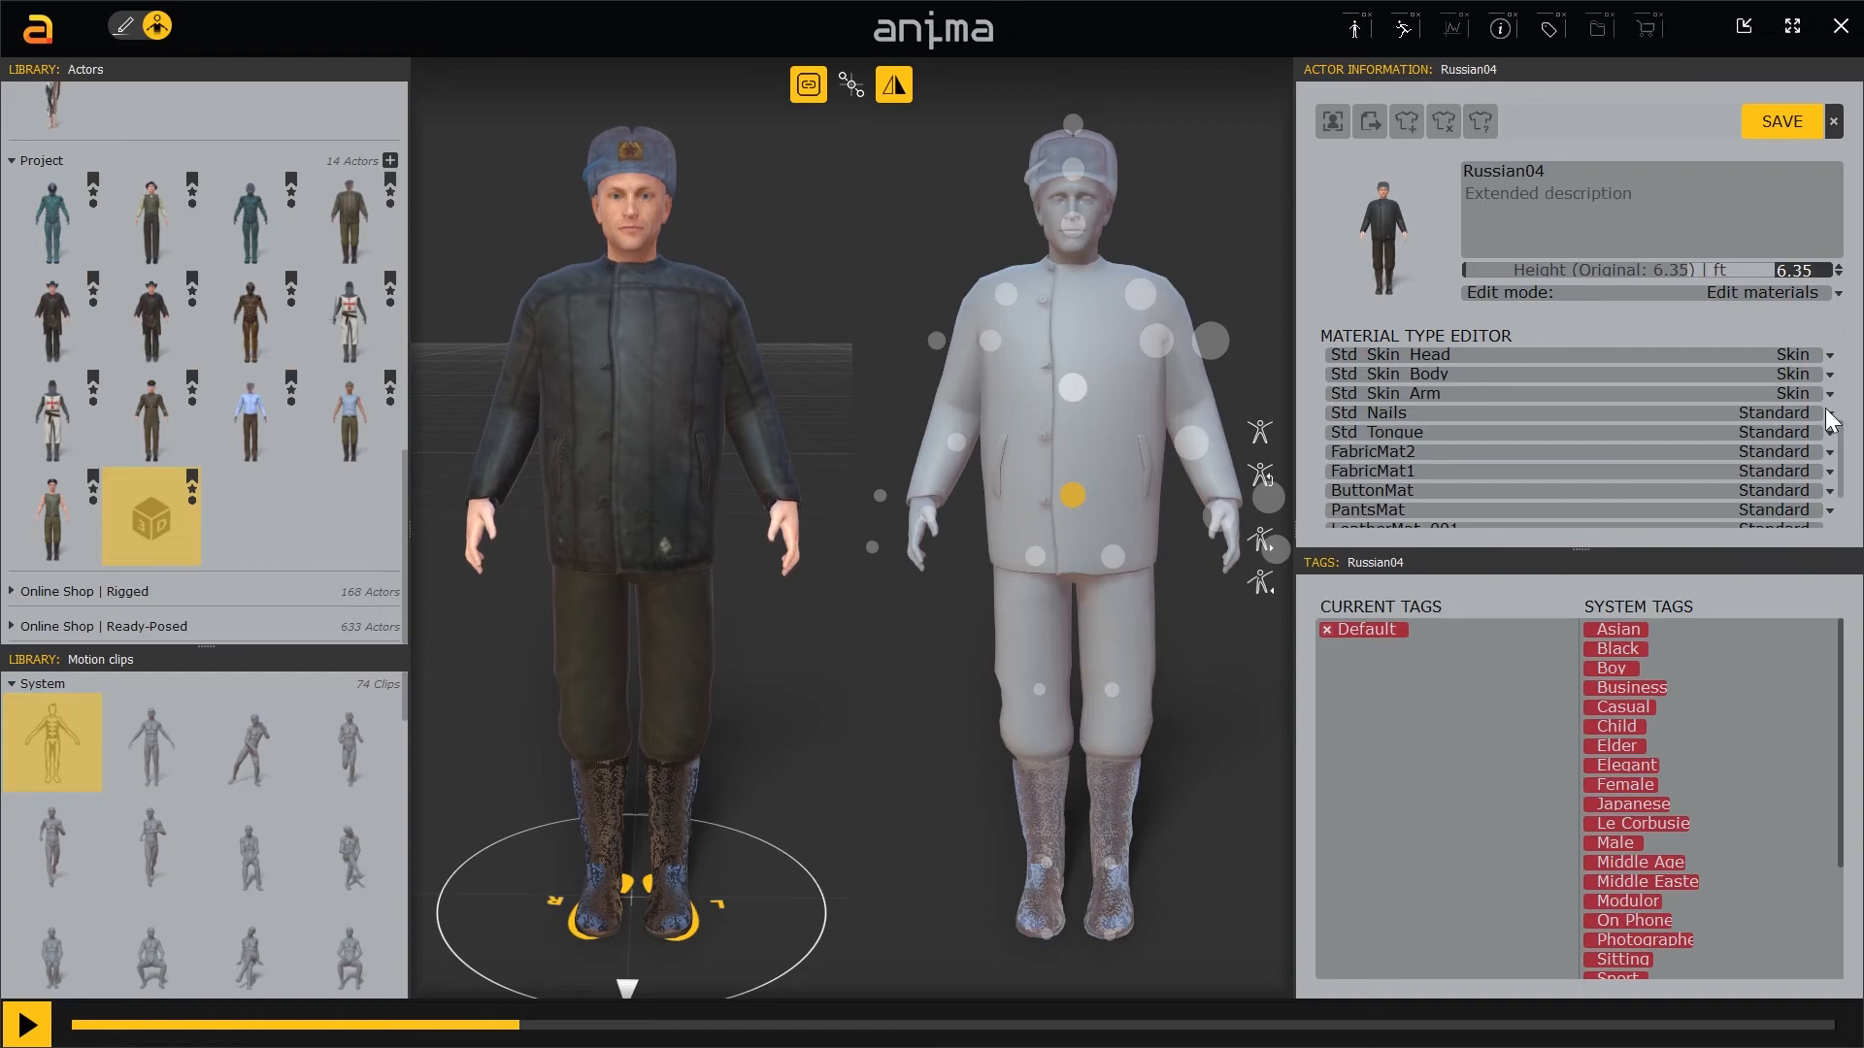
pyautogui.click(1833, 412)
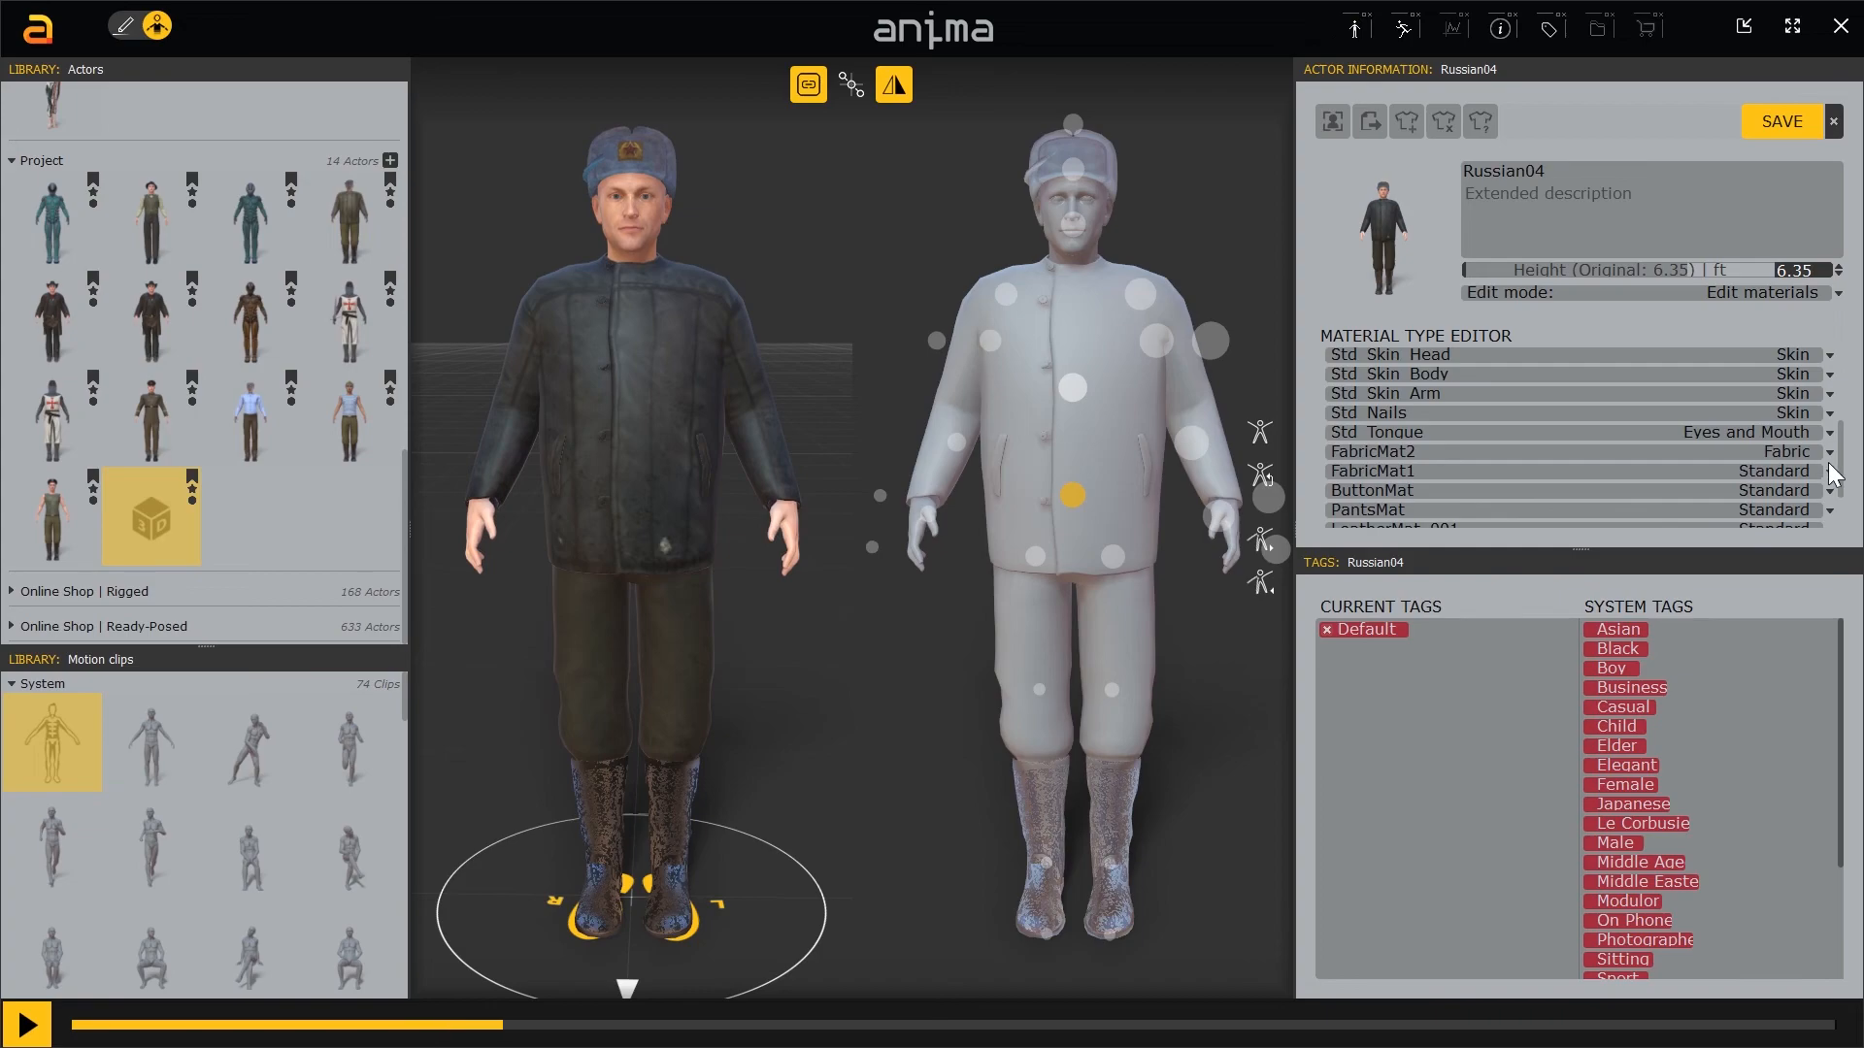
pyautogui.click(1780, 452)
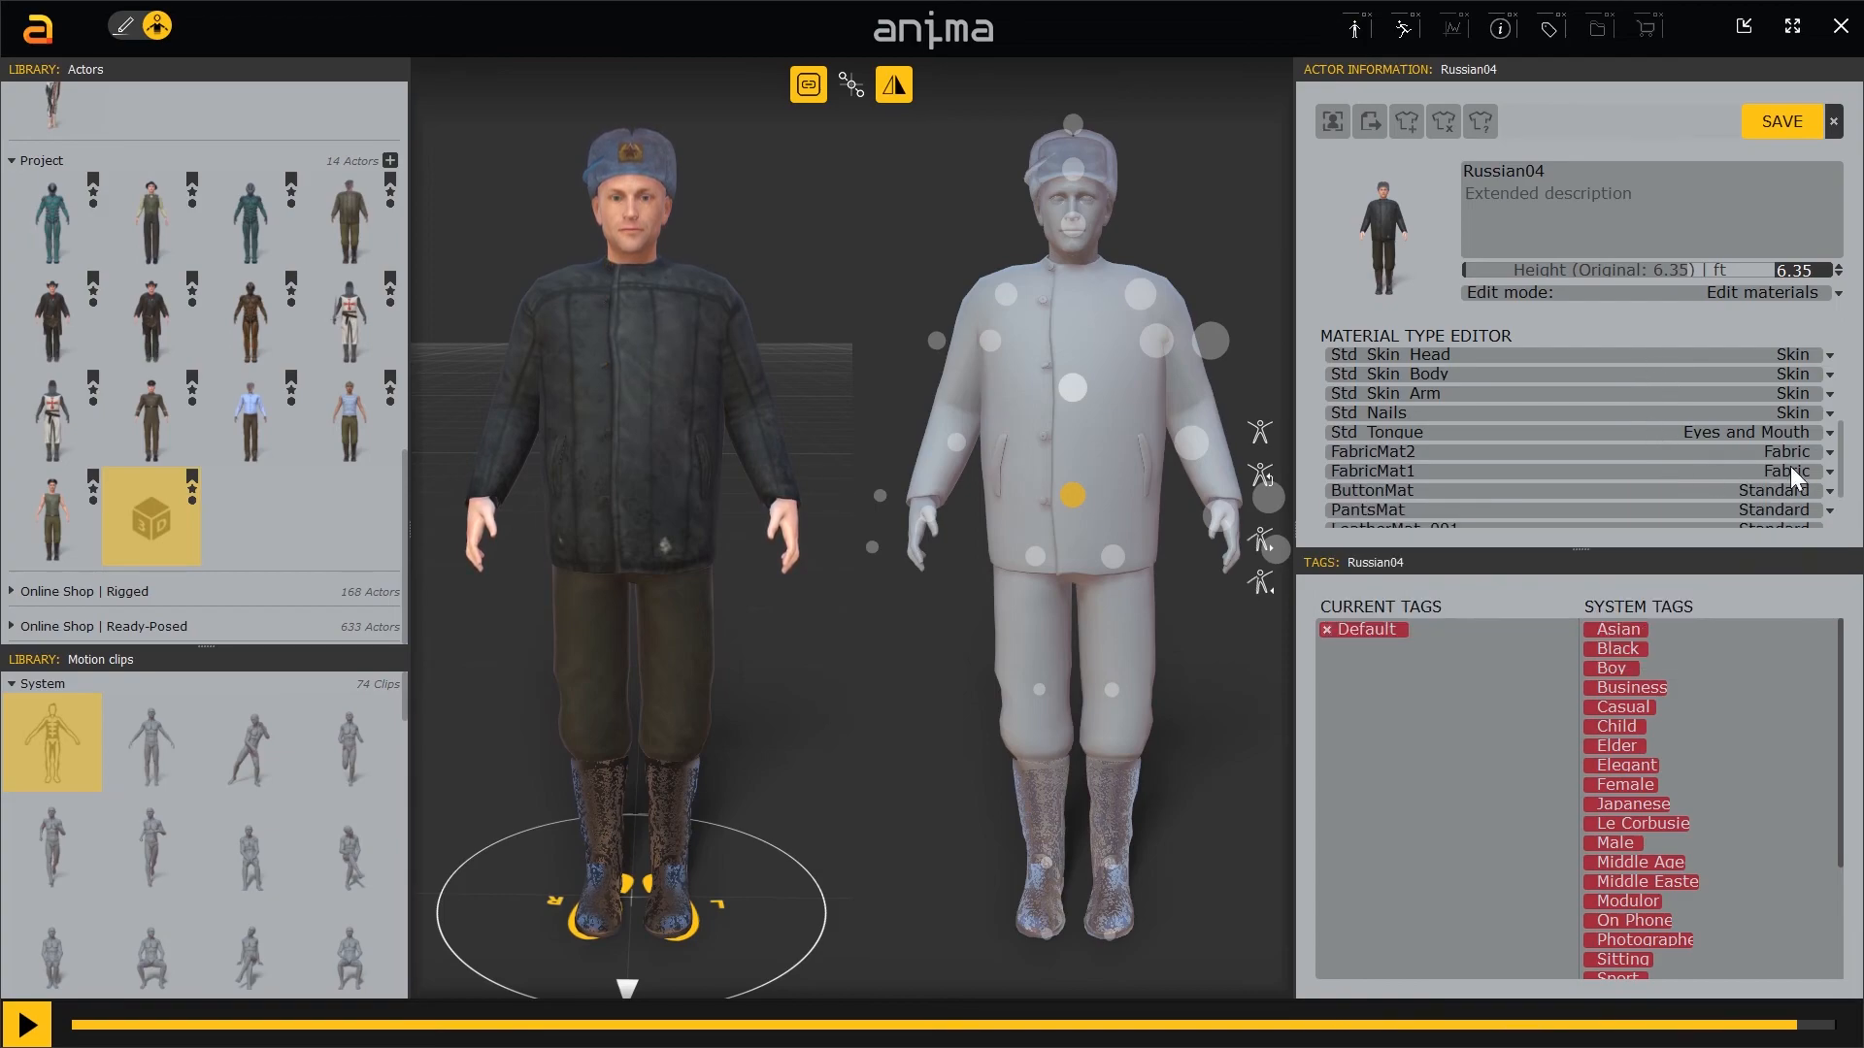
pyautogui.click(1806, 510)
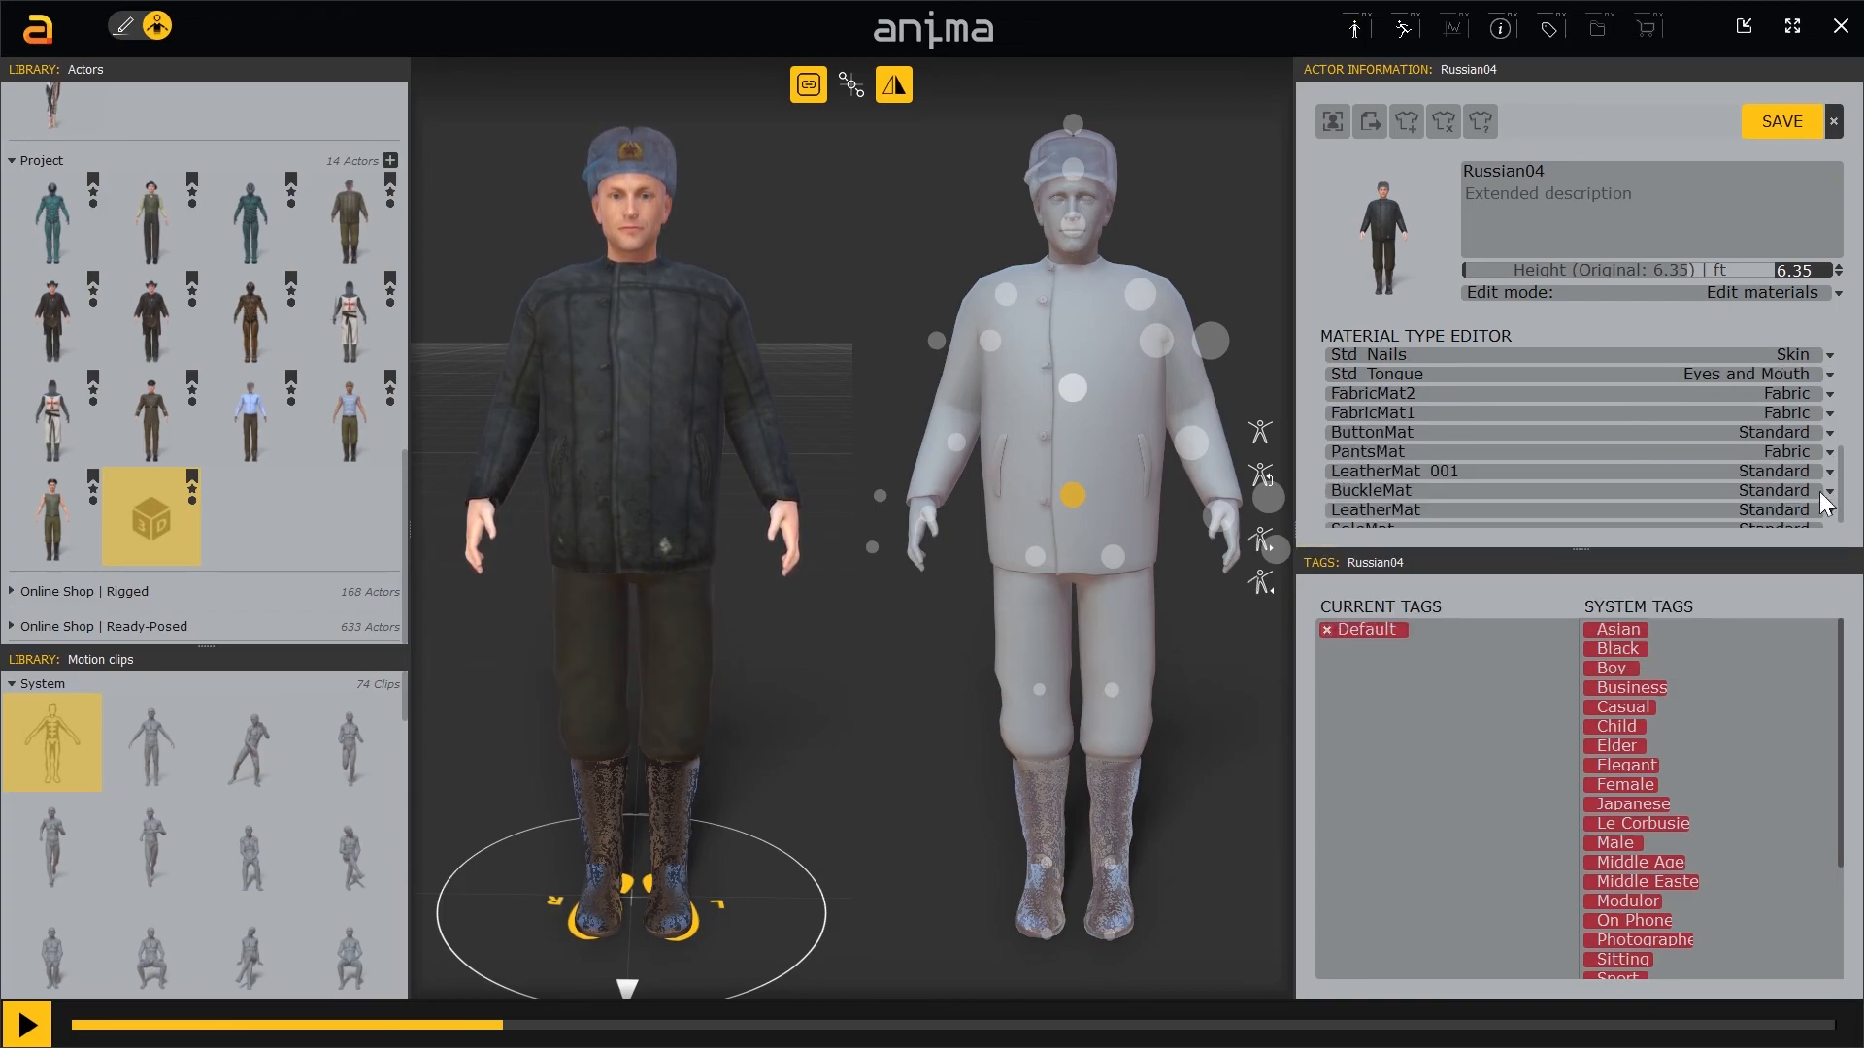
# Set BuckleMat to Metal and the LeatherMat materials to Leather, then open SoleMat's type choices.
pyautogui.click(1779, 471)
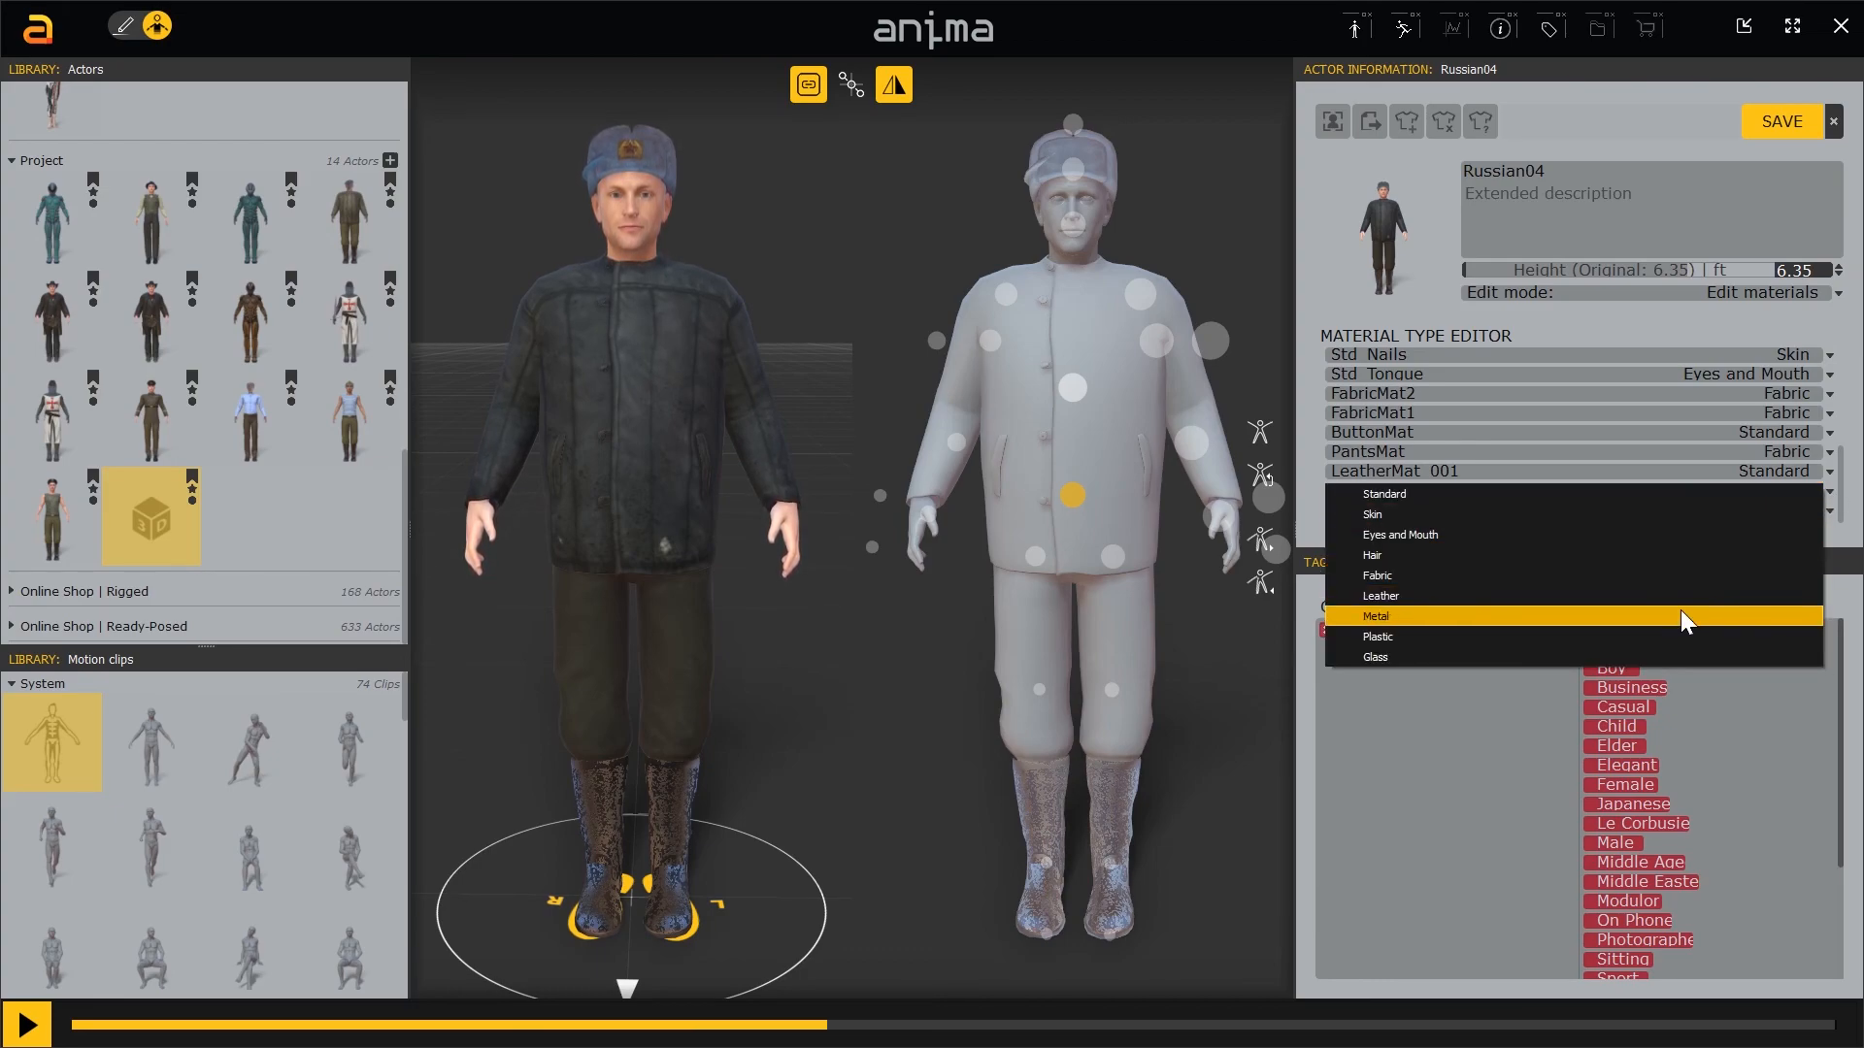
pyautogui.click(1376, 615)
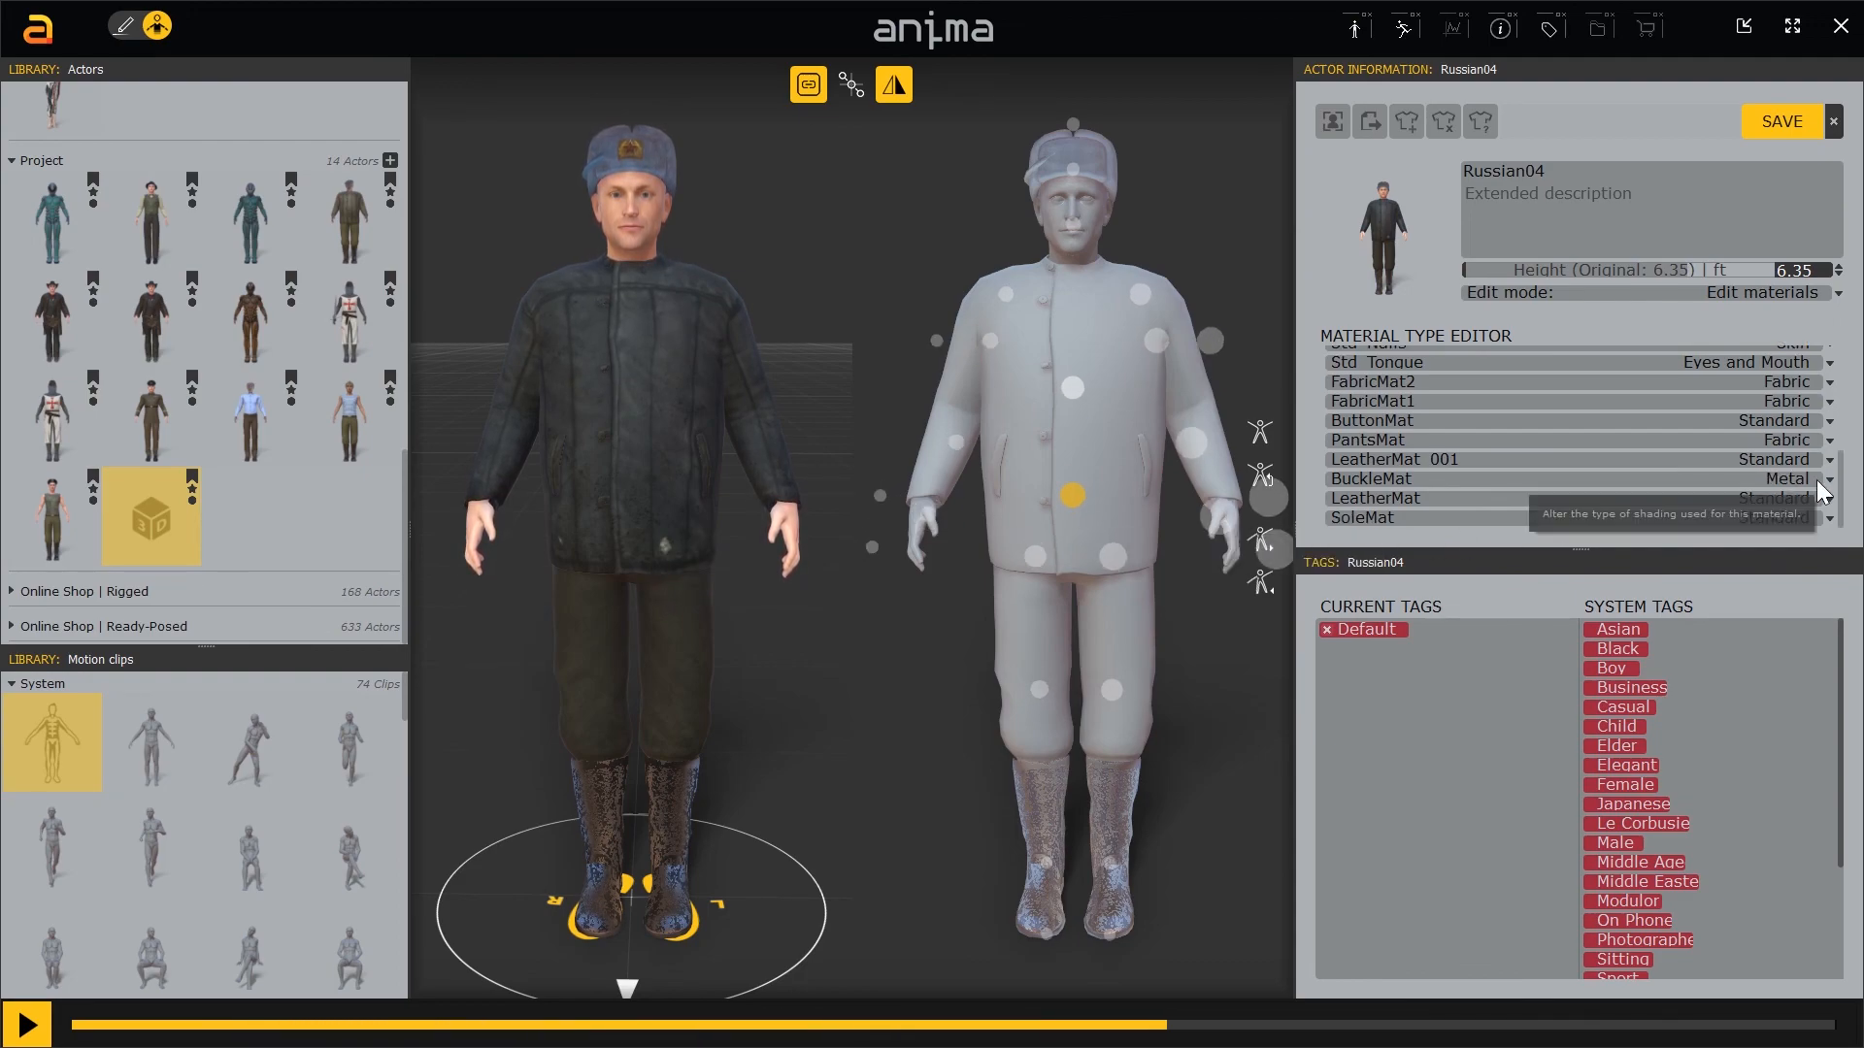
pyautogui.click(1786, 439)
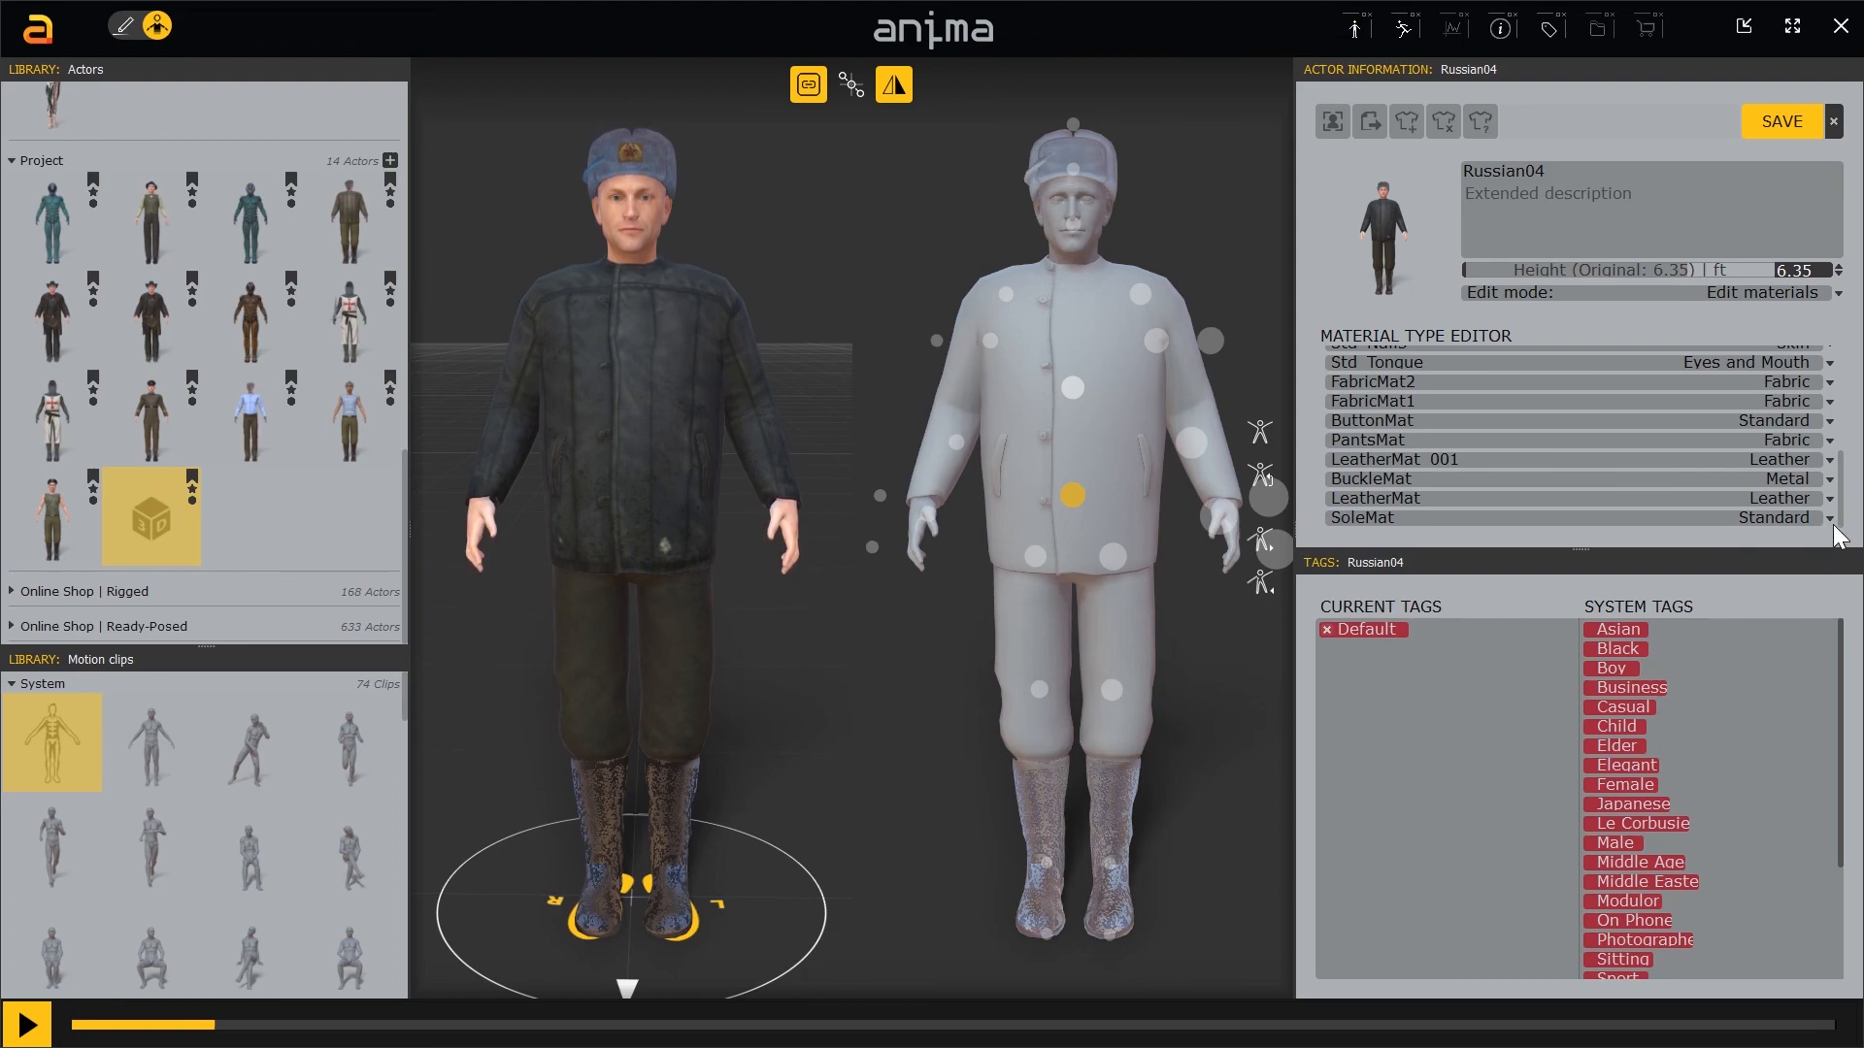
pyautogui.click(1779, 498)
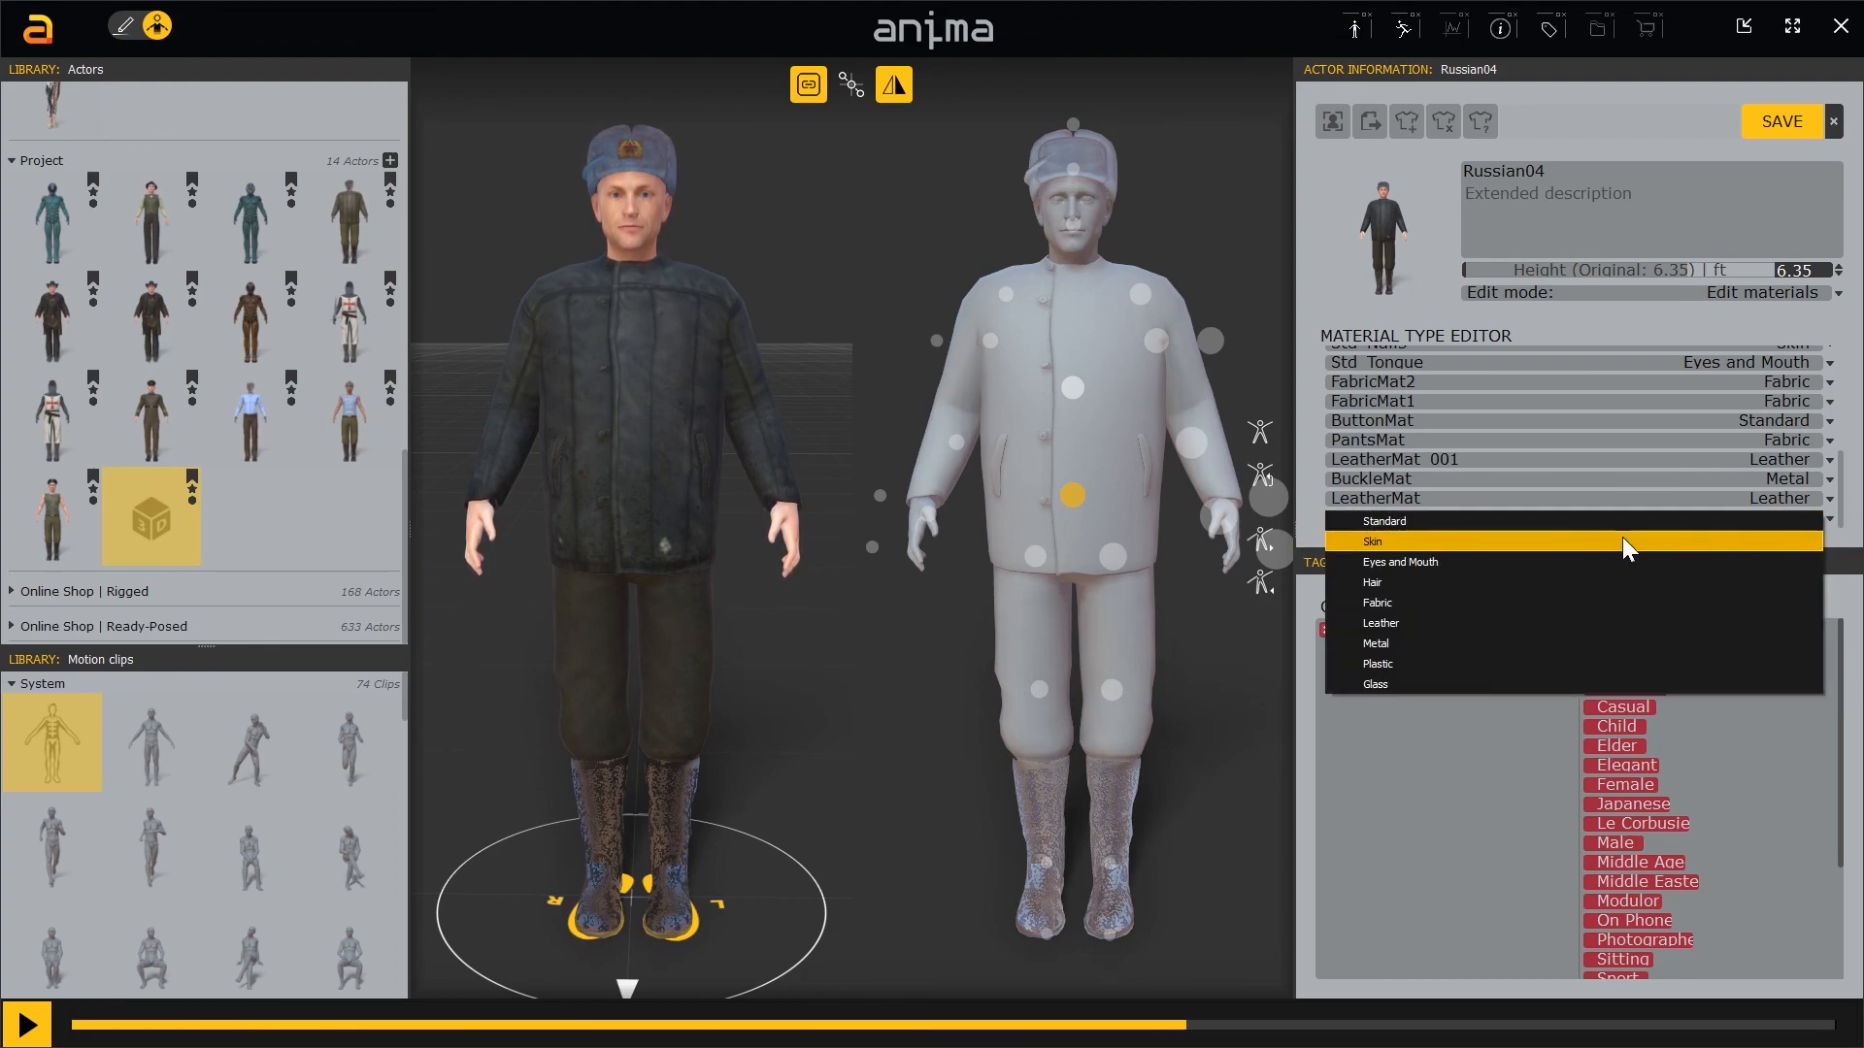